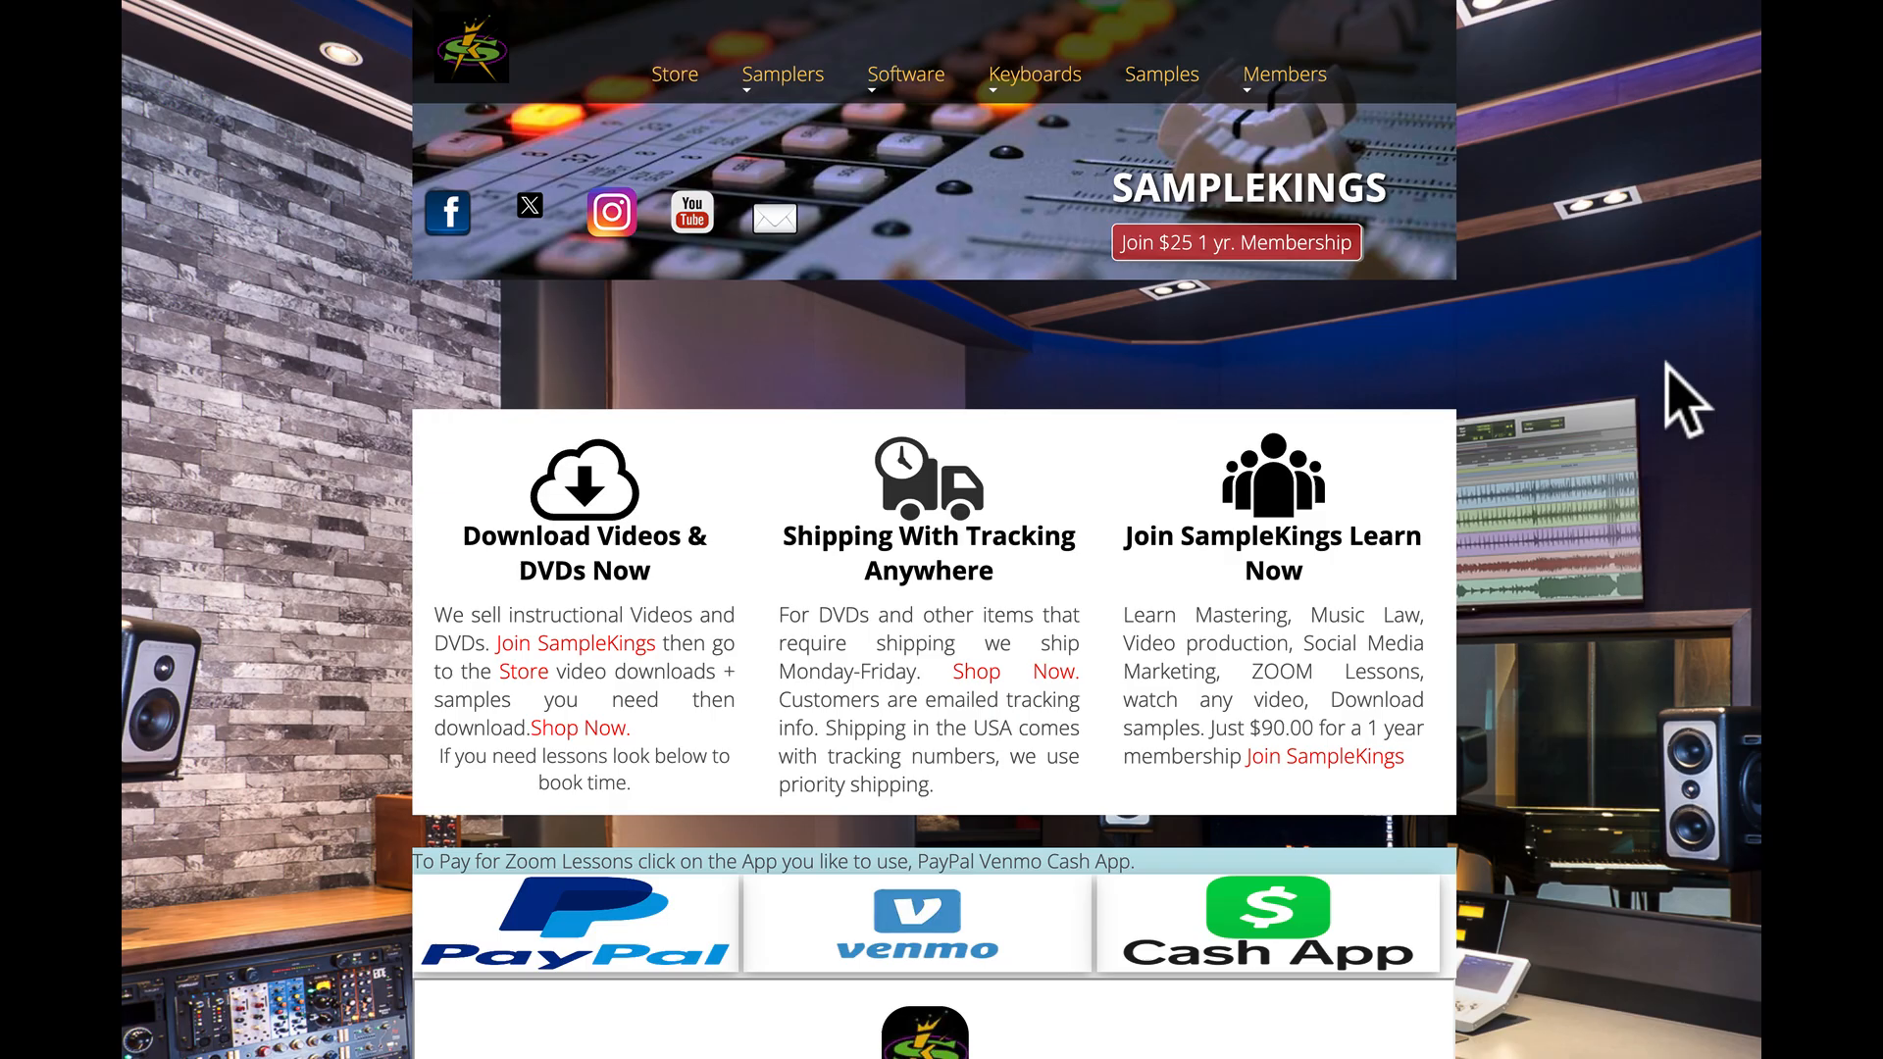
pyautogui.moveTo(1234, 241)
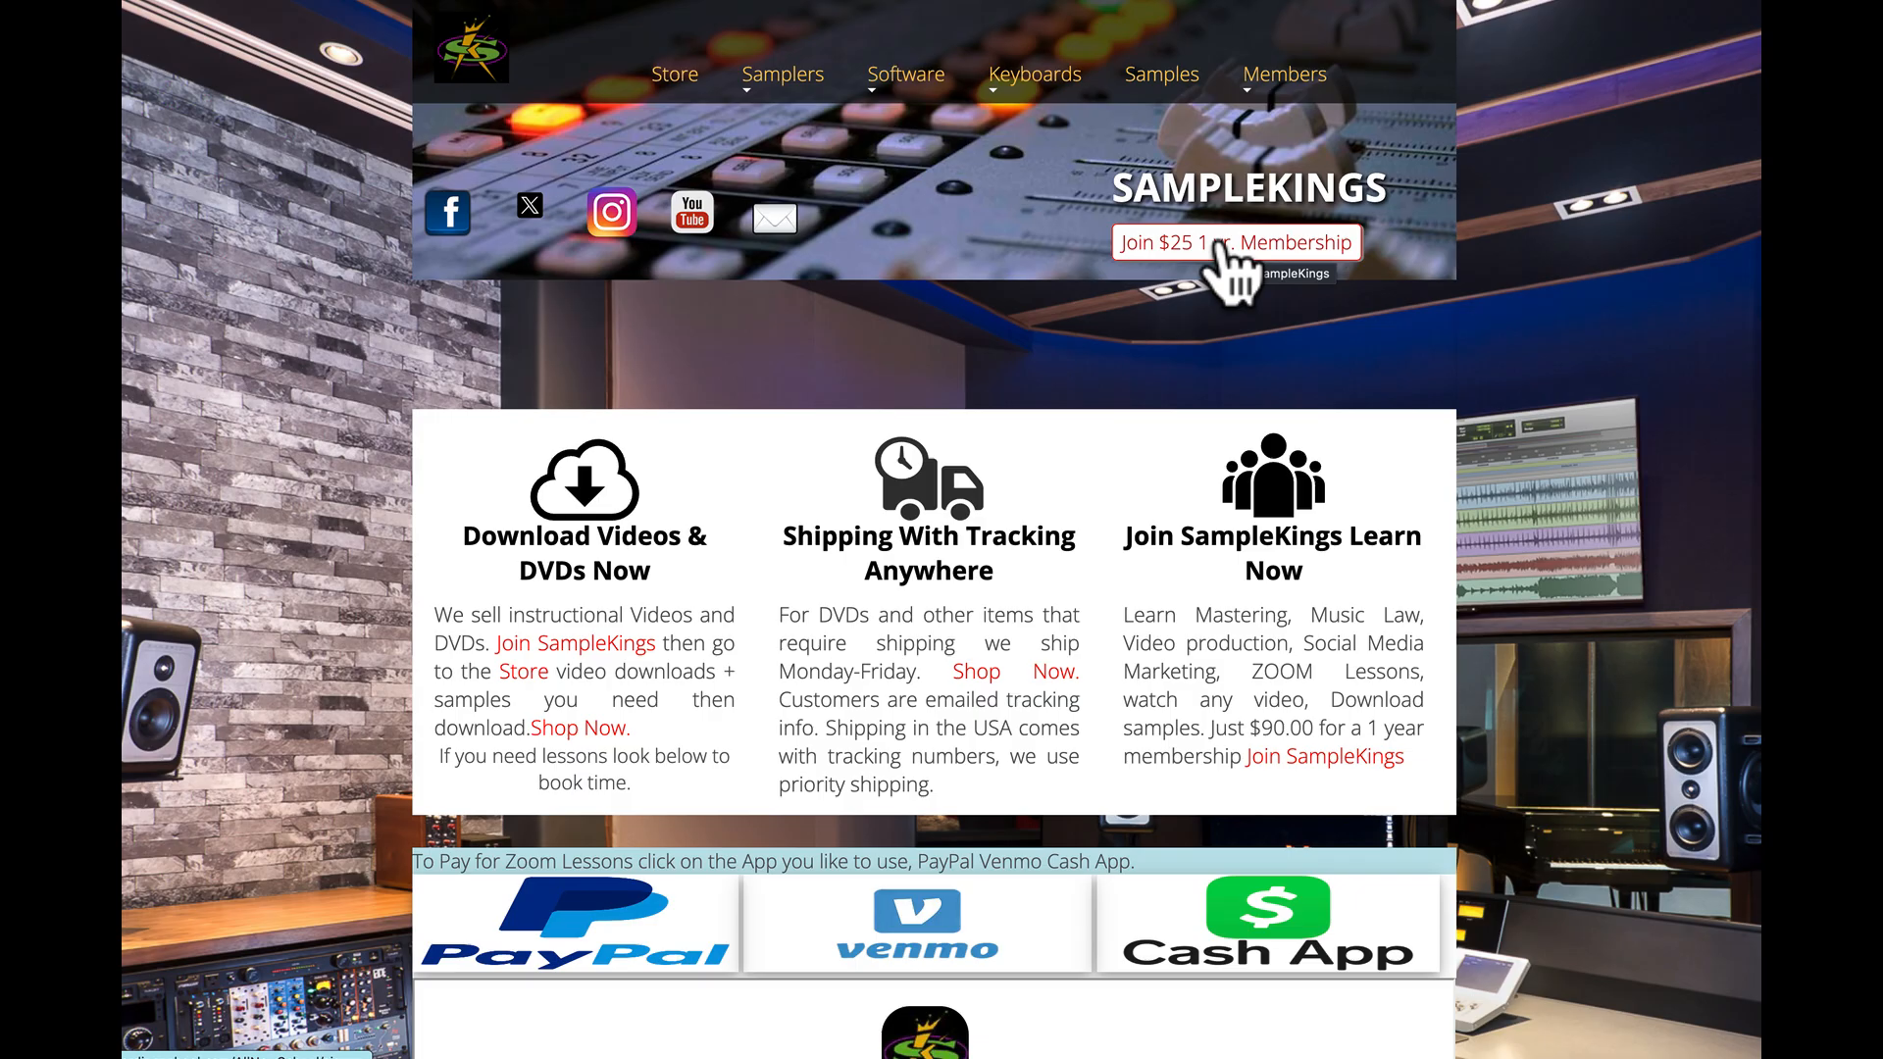
pyautogui.moveTo(1231, 274)
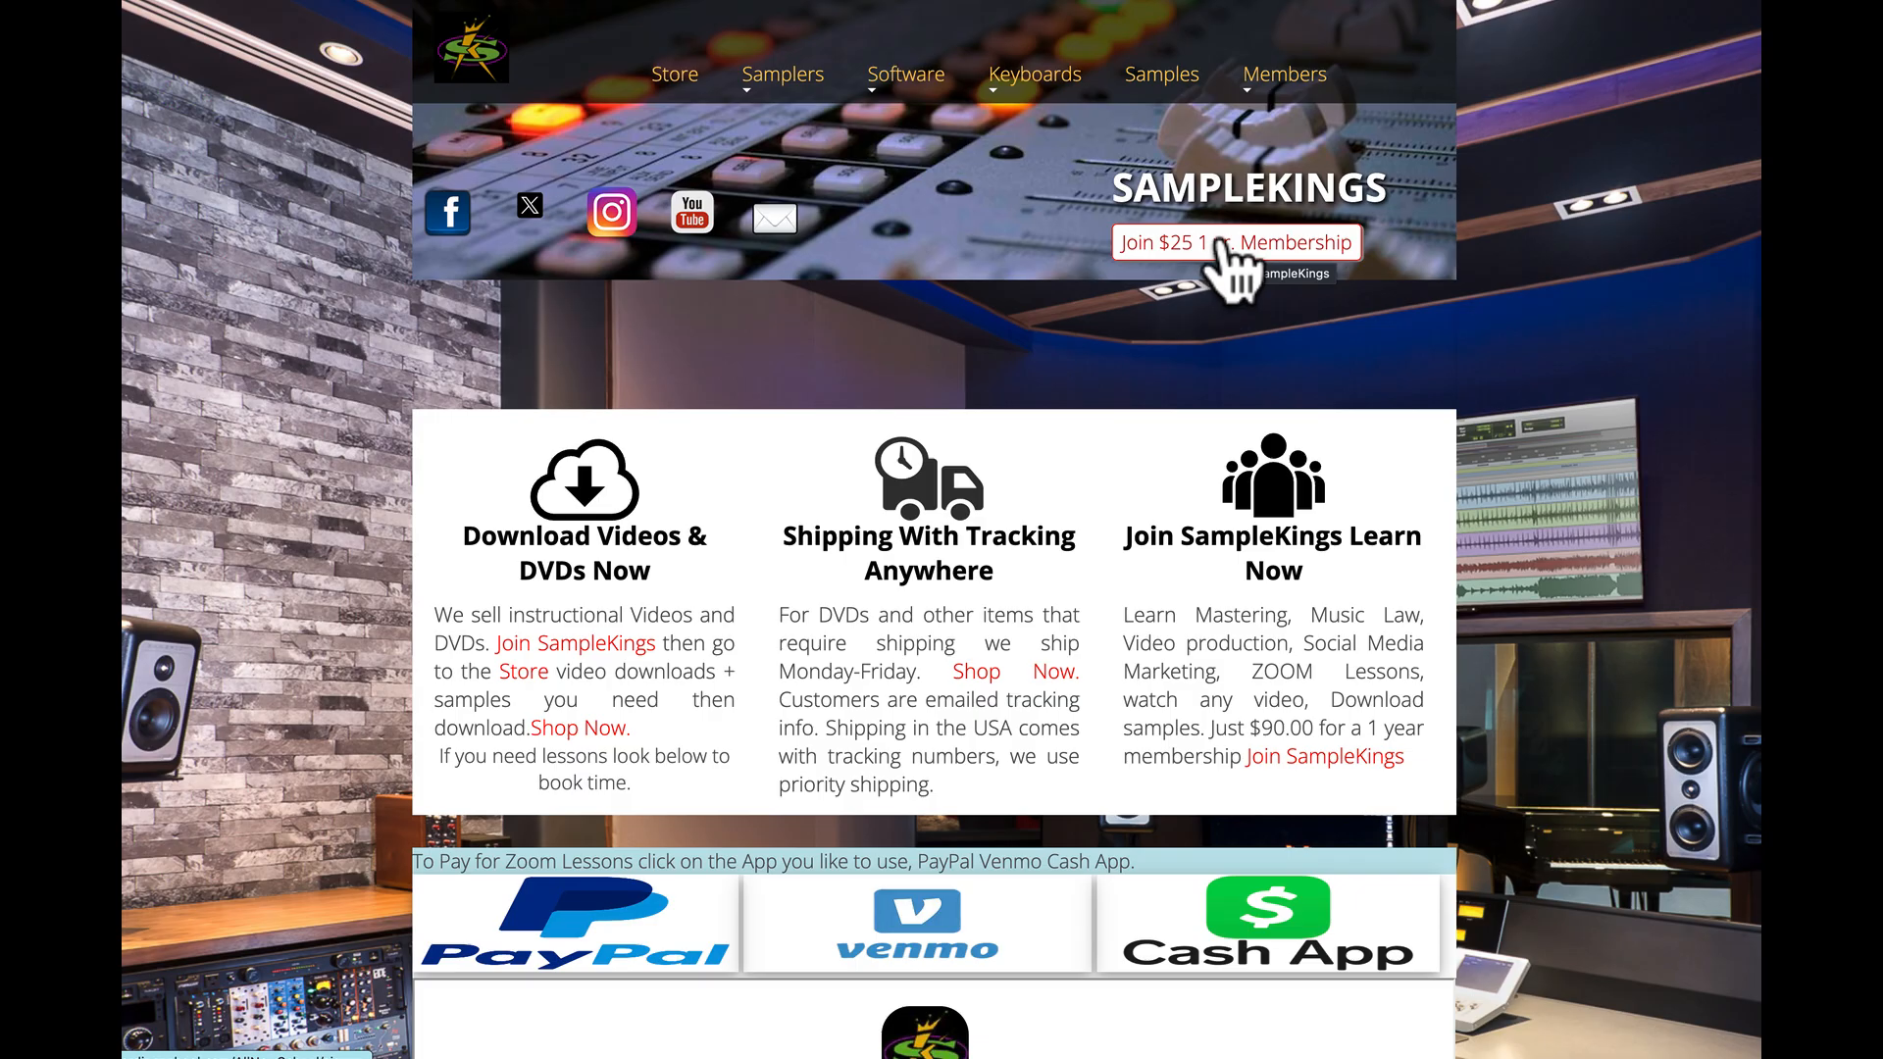
# - Scroll to the lesson booking section and select the word SAMPLEKINGS in the payment codes
pyautogui.scroll(-3)
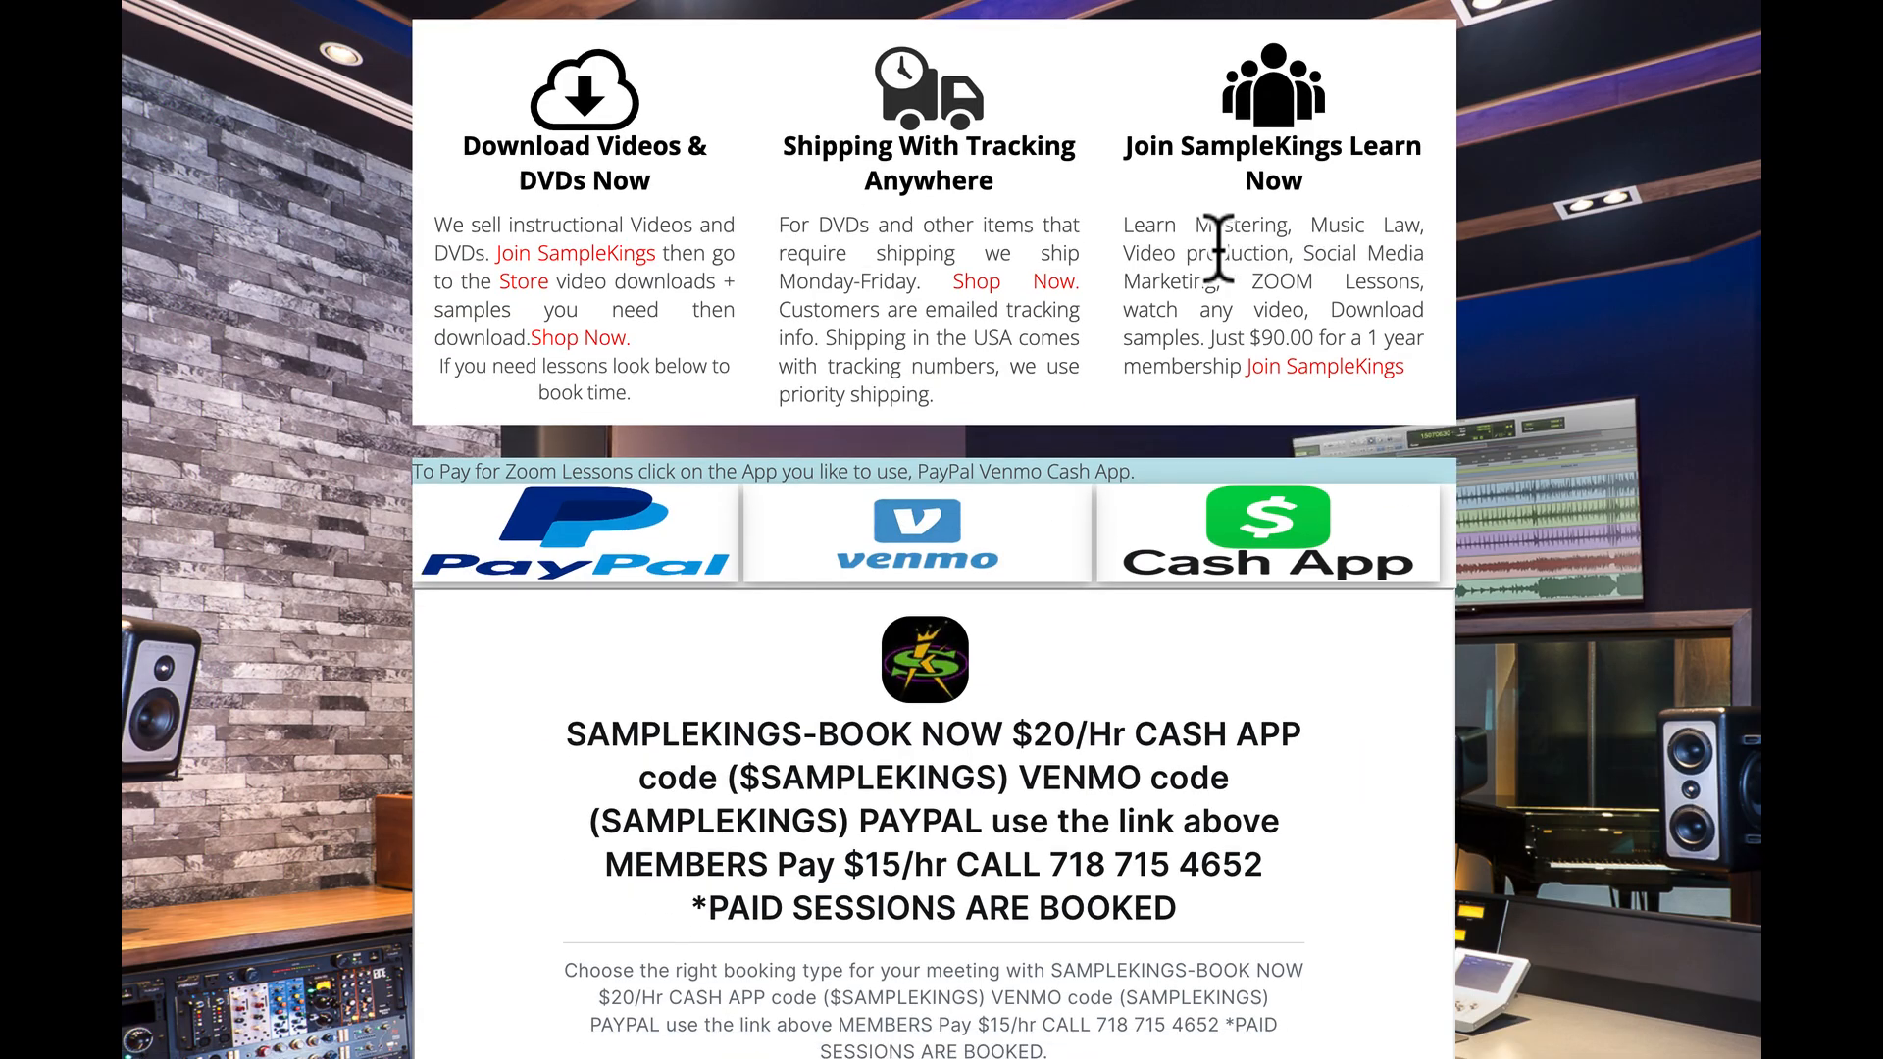
pyautogui.scroll(-3)
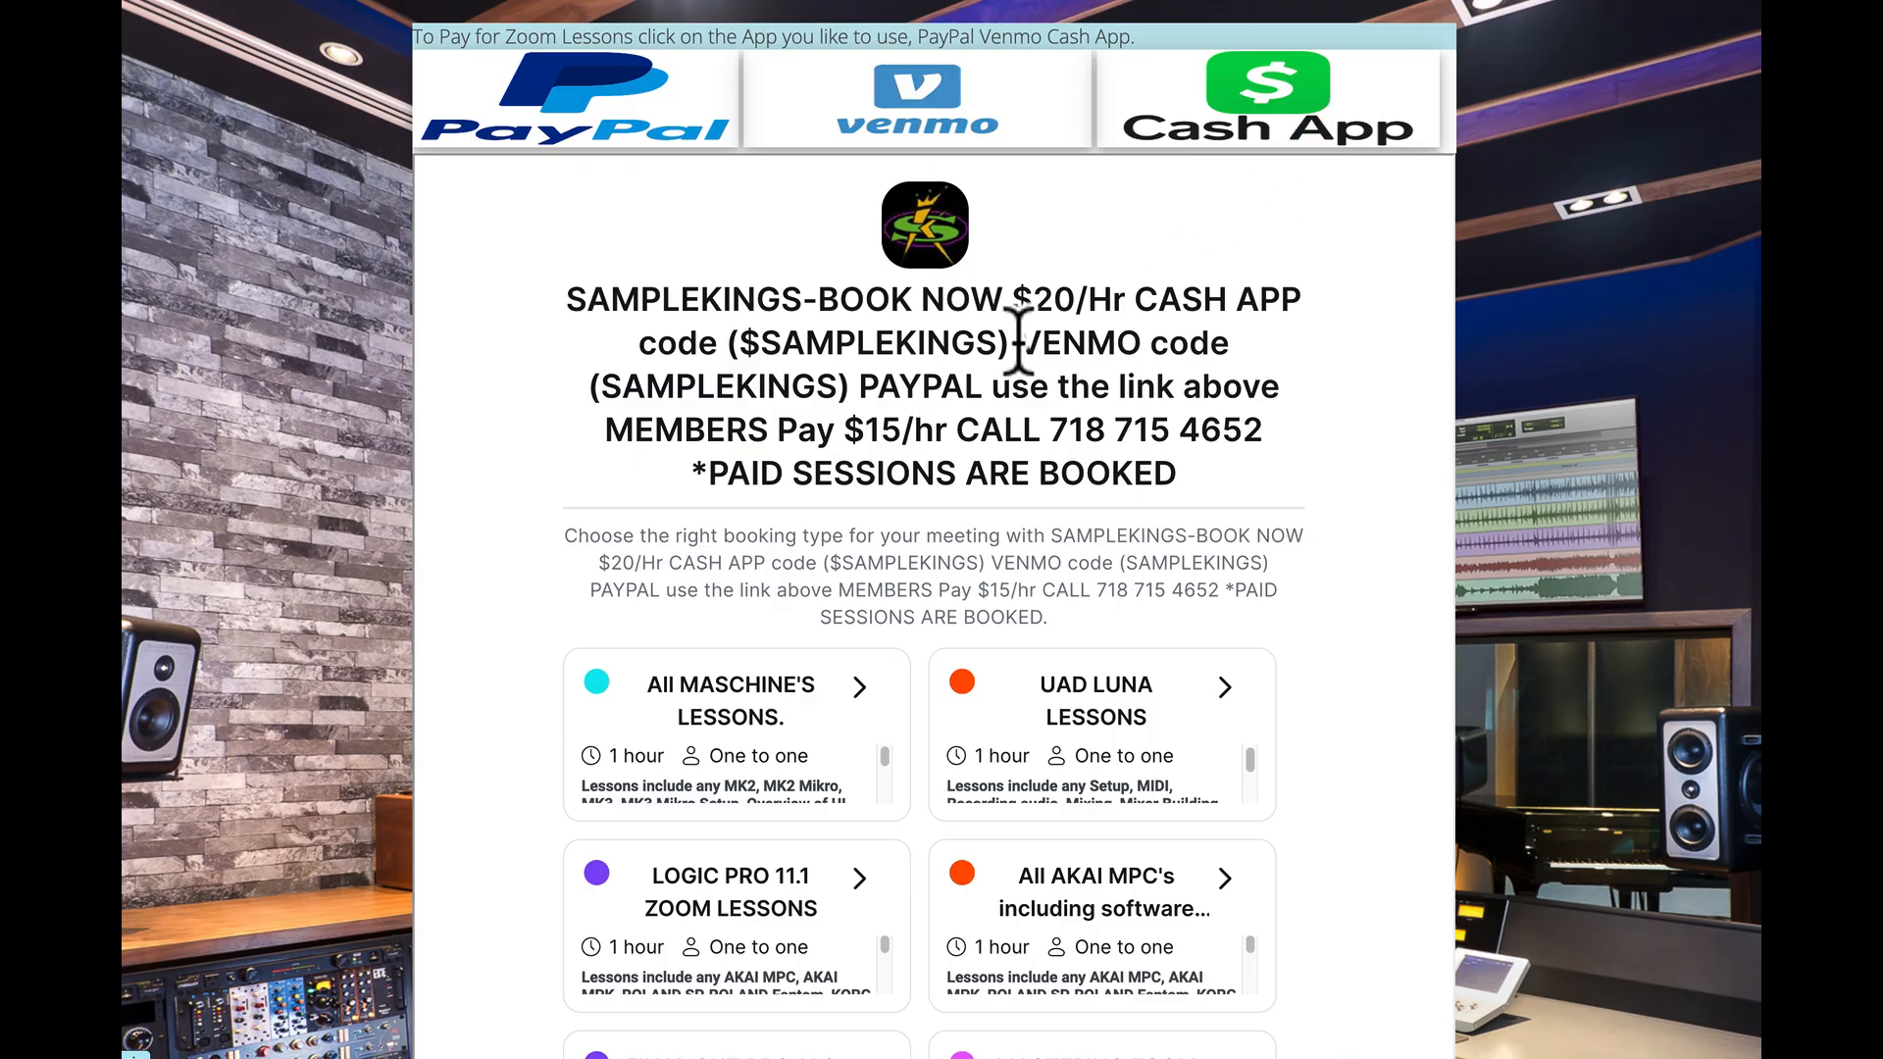
pyautogui.moveTo(702, 300)
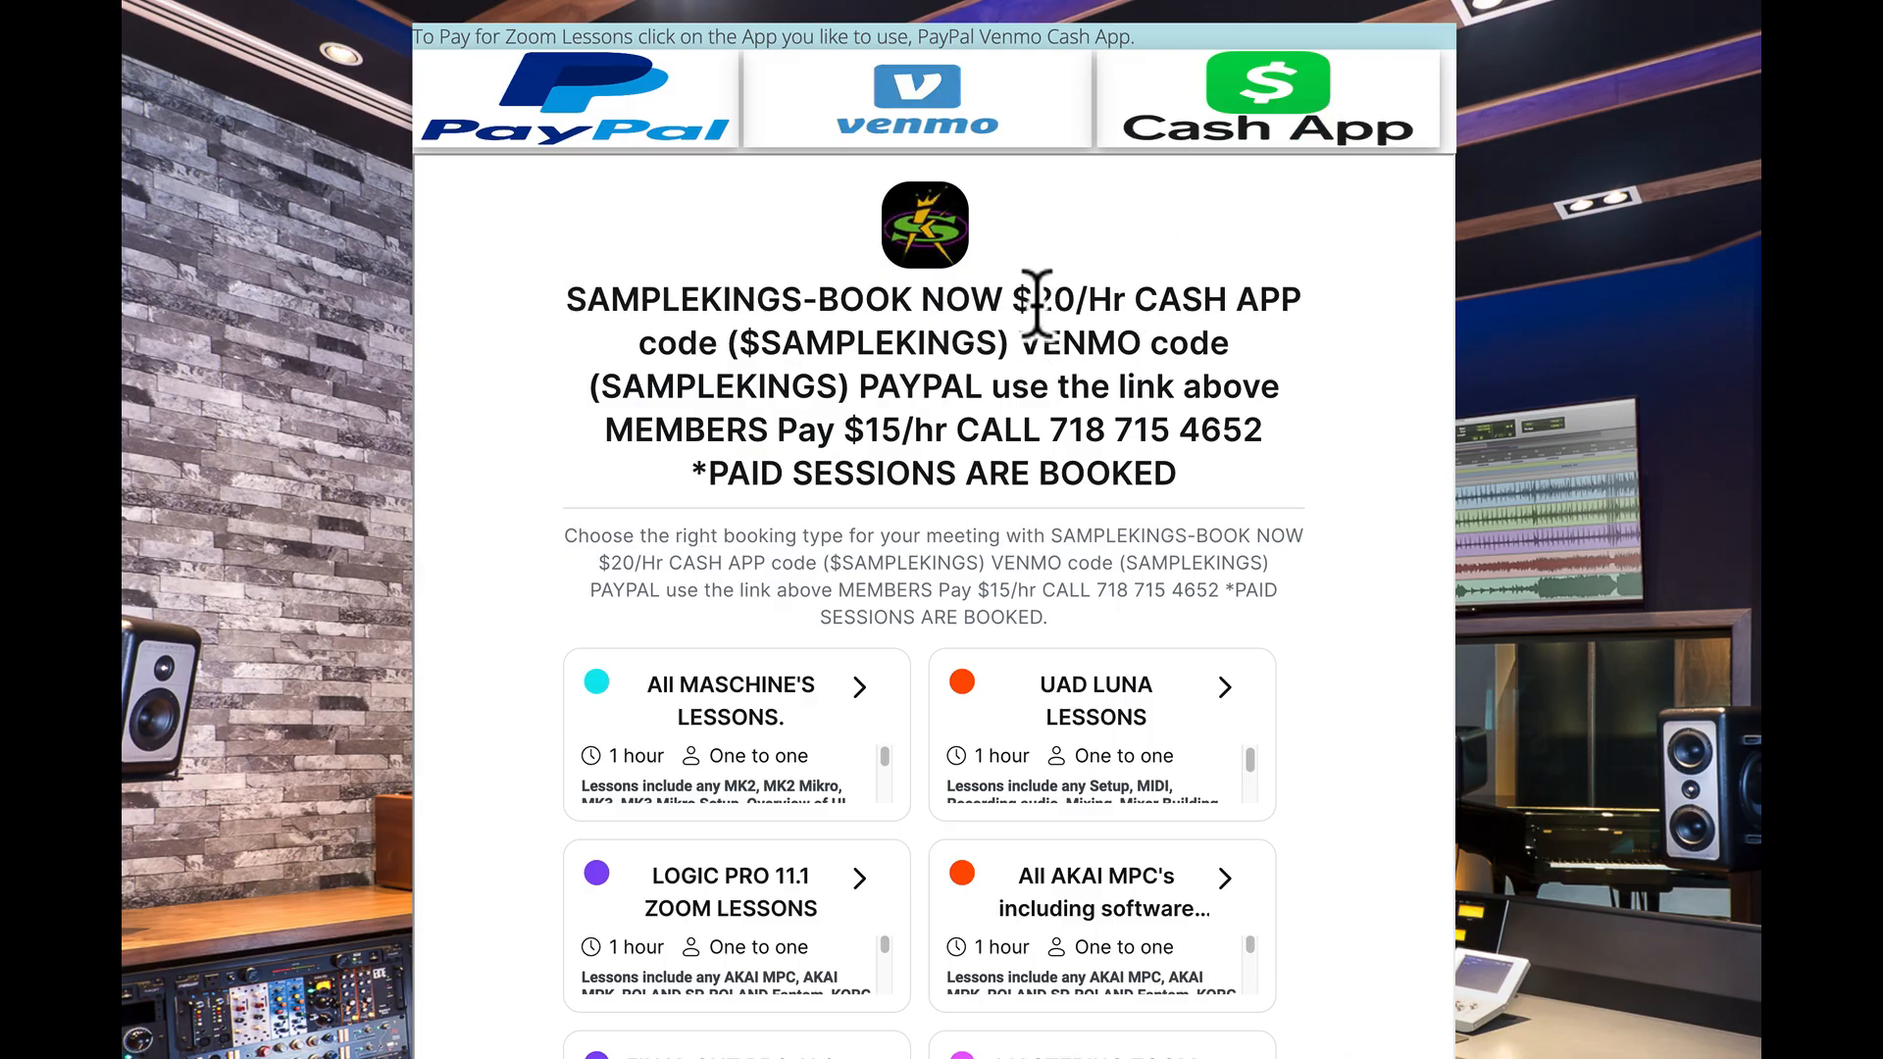
pyautogui.moveTo(841, 429)
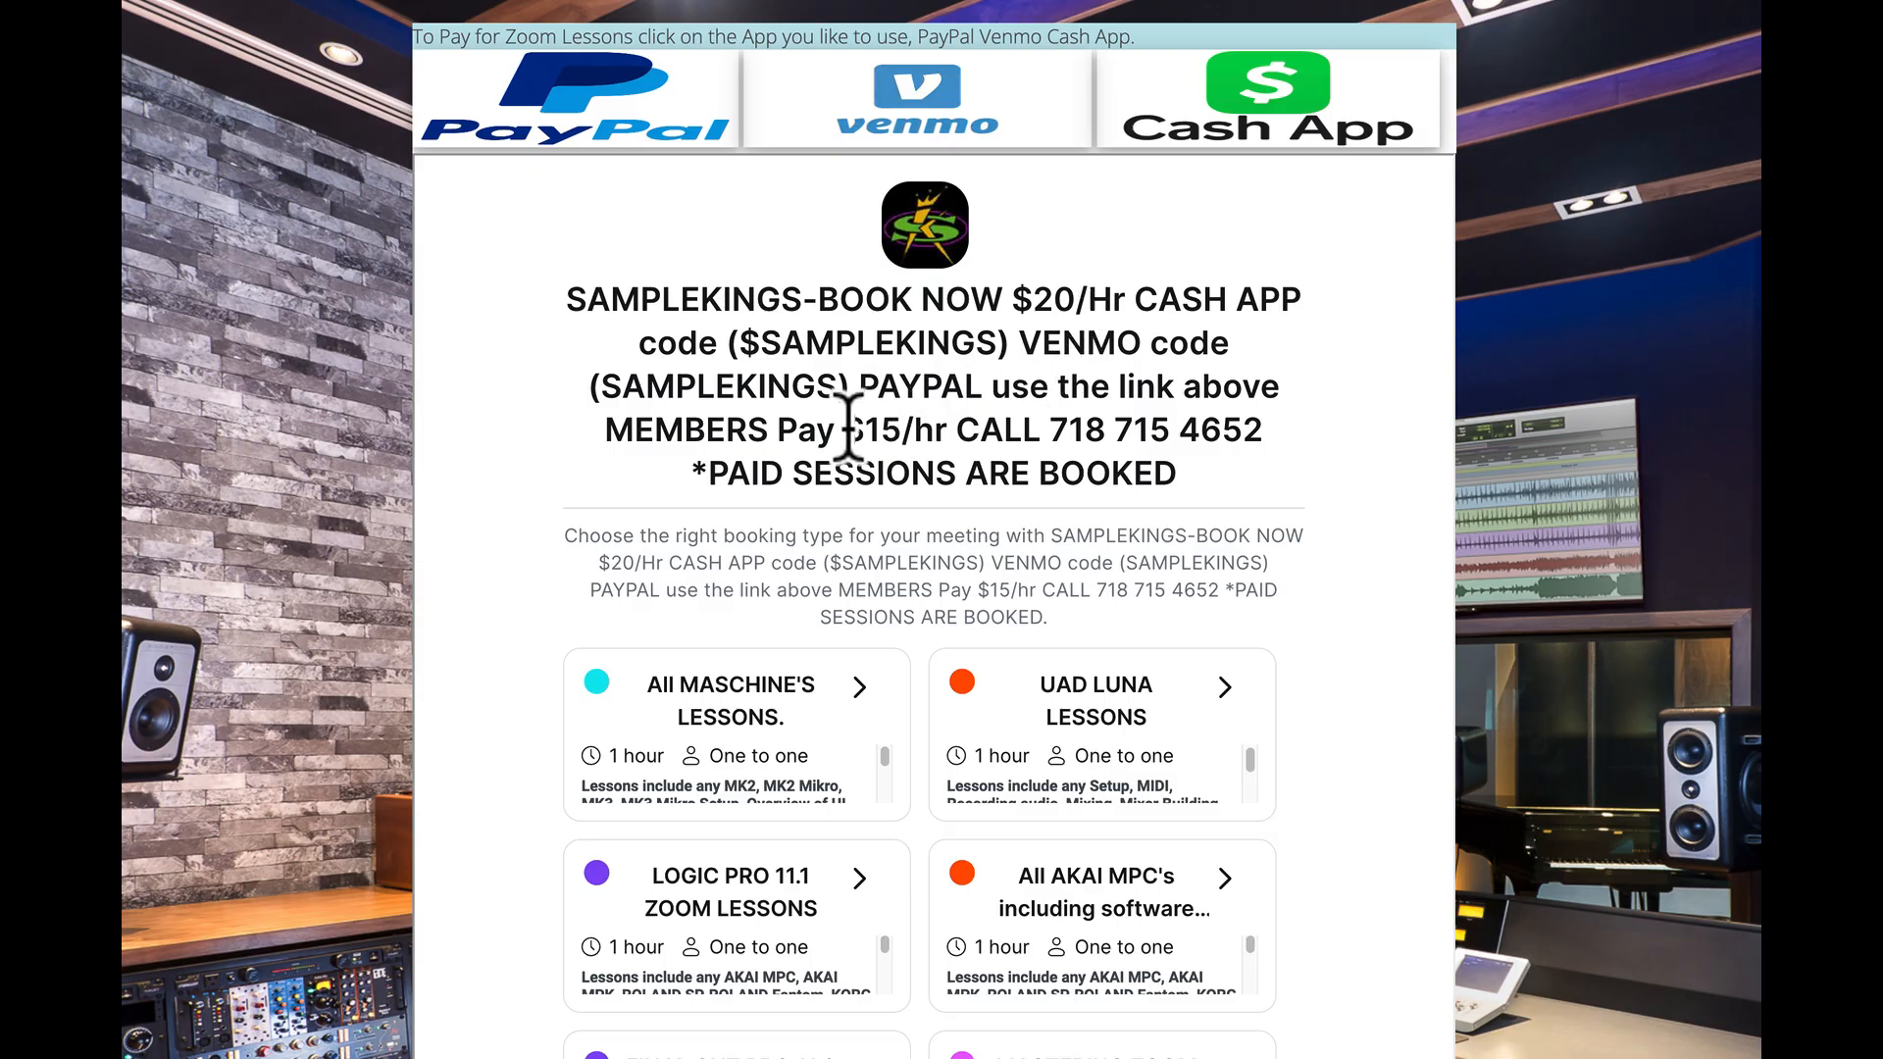
pyautogui.moveTo(842, 429); pyautogui.dragTo(1147, 437)
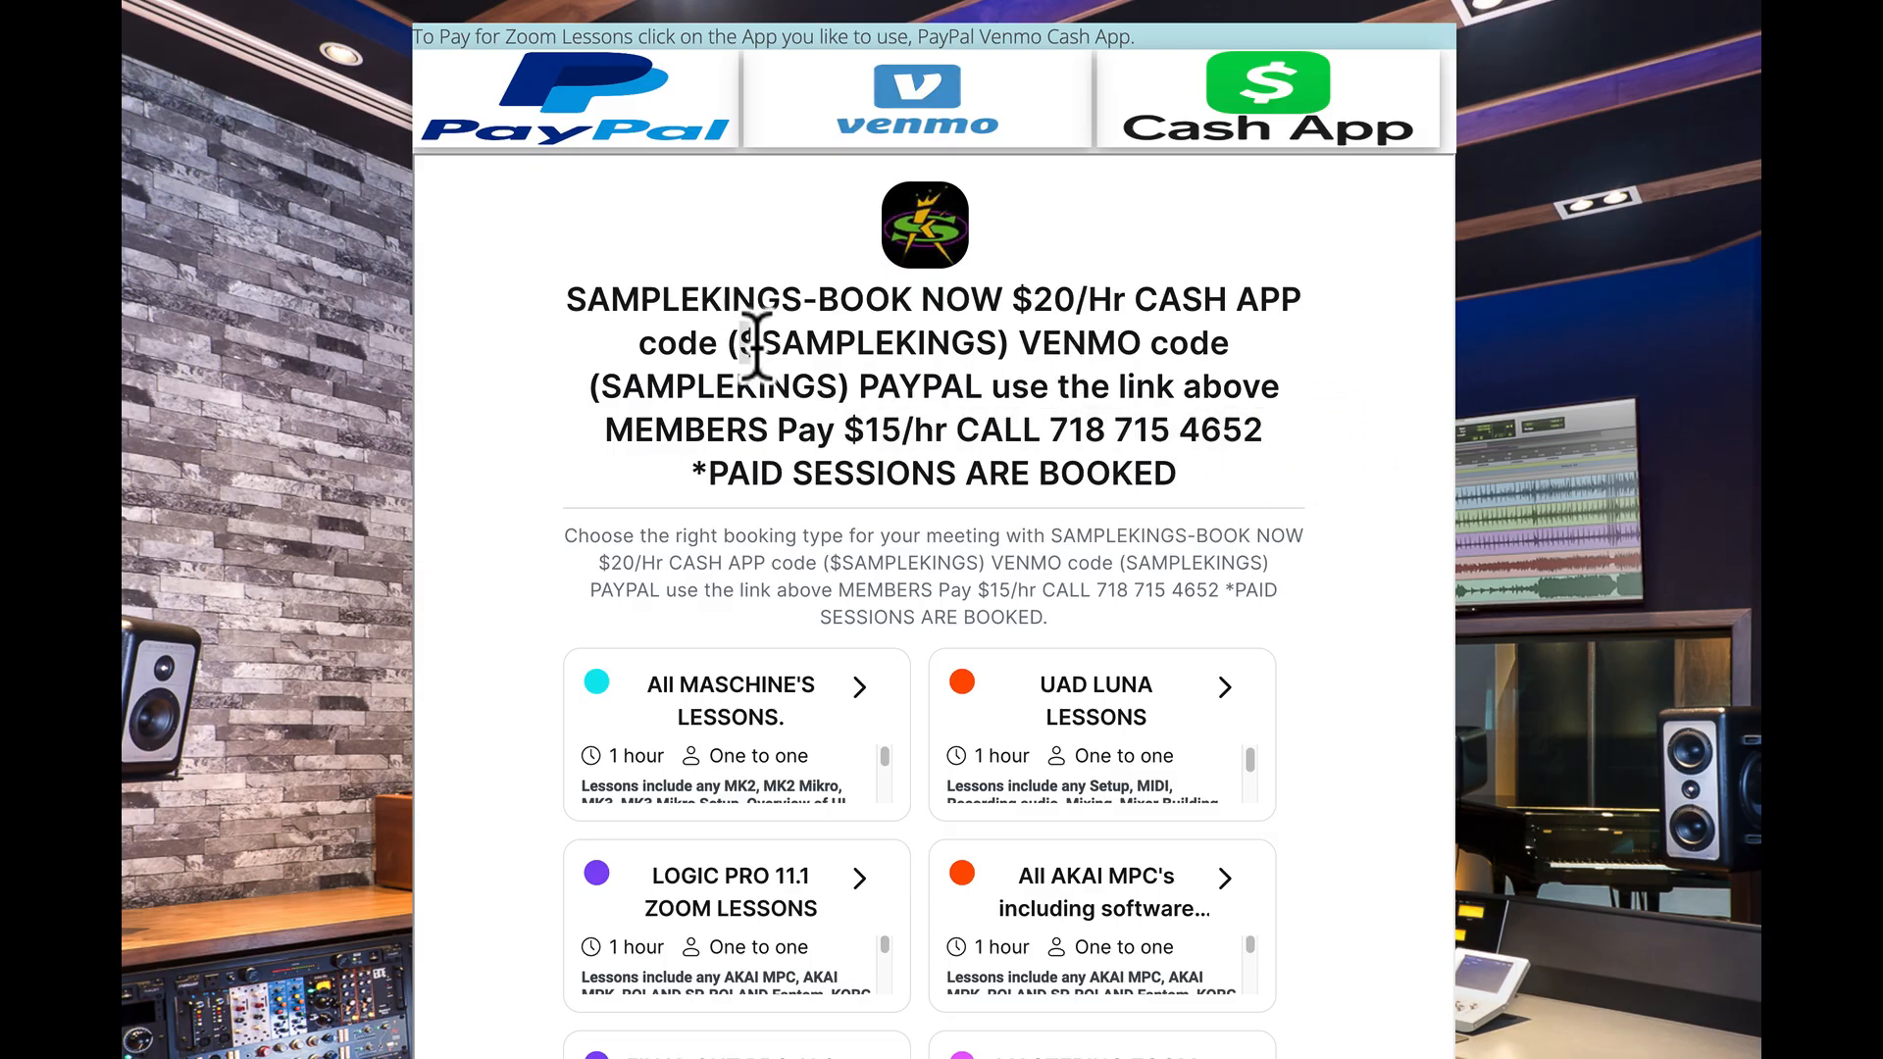
pyautogui.doubleClick(865, 341)
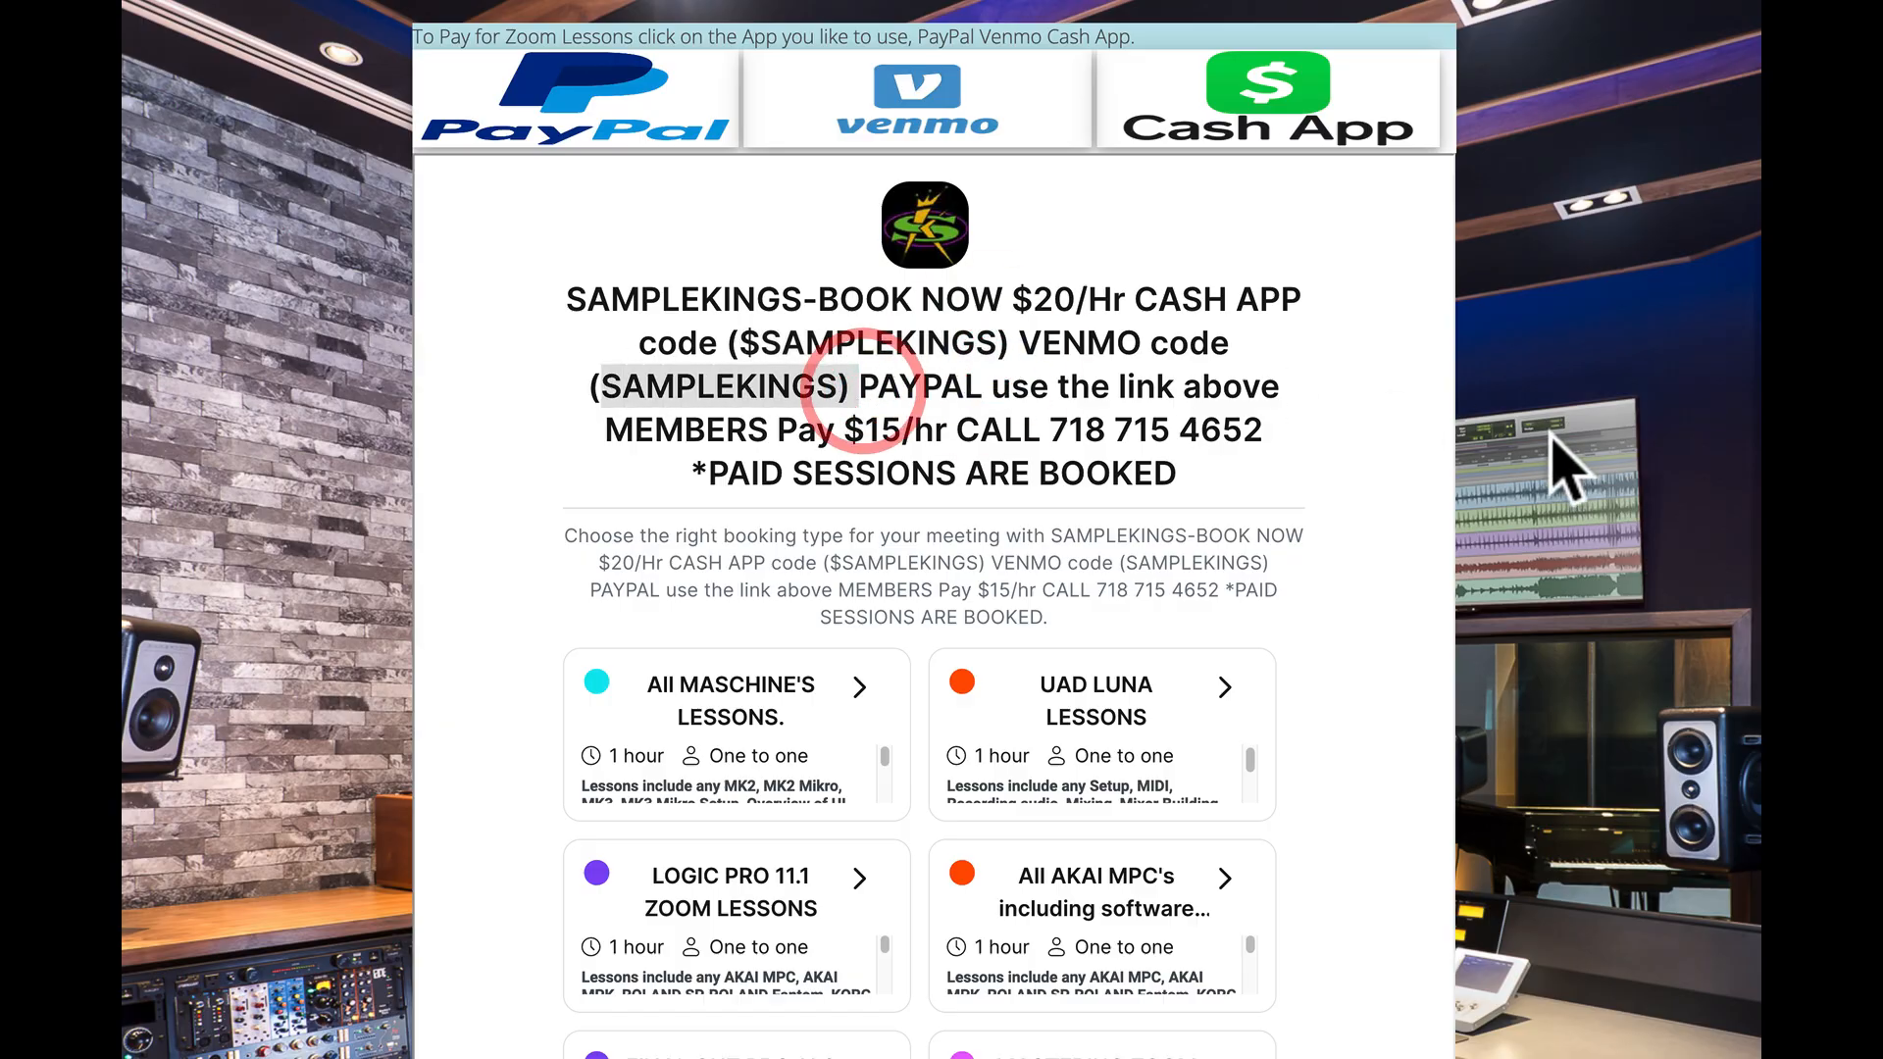
pyautogui.scroll(-3)
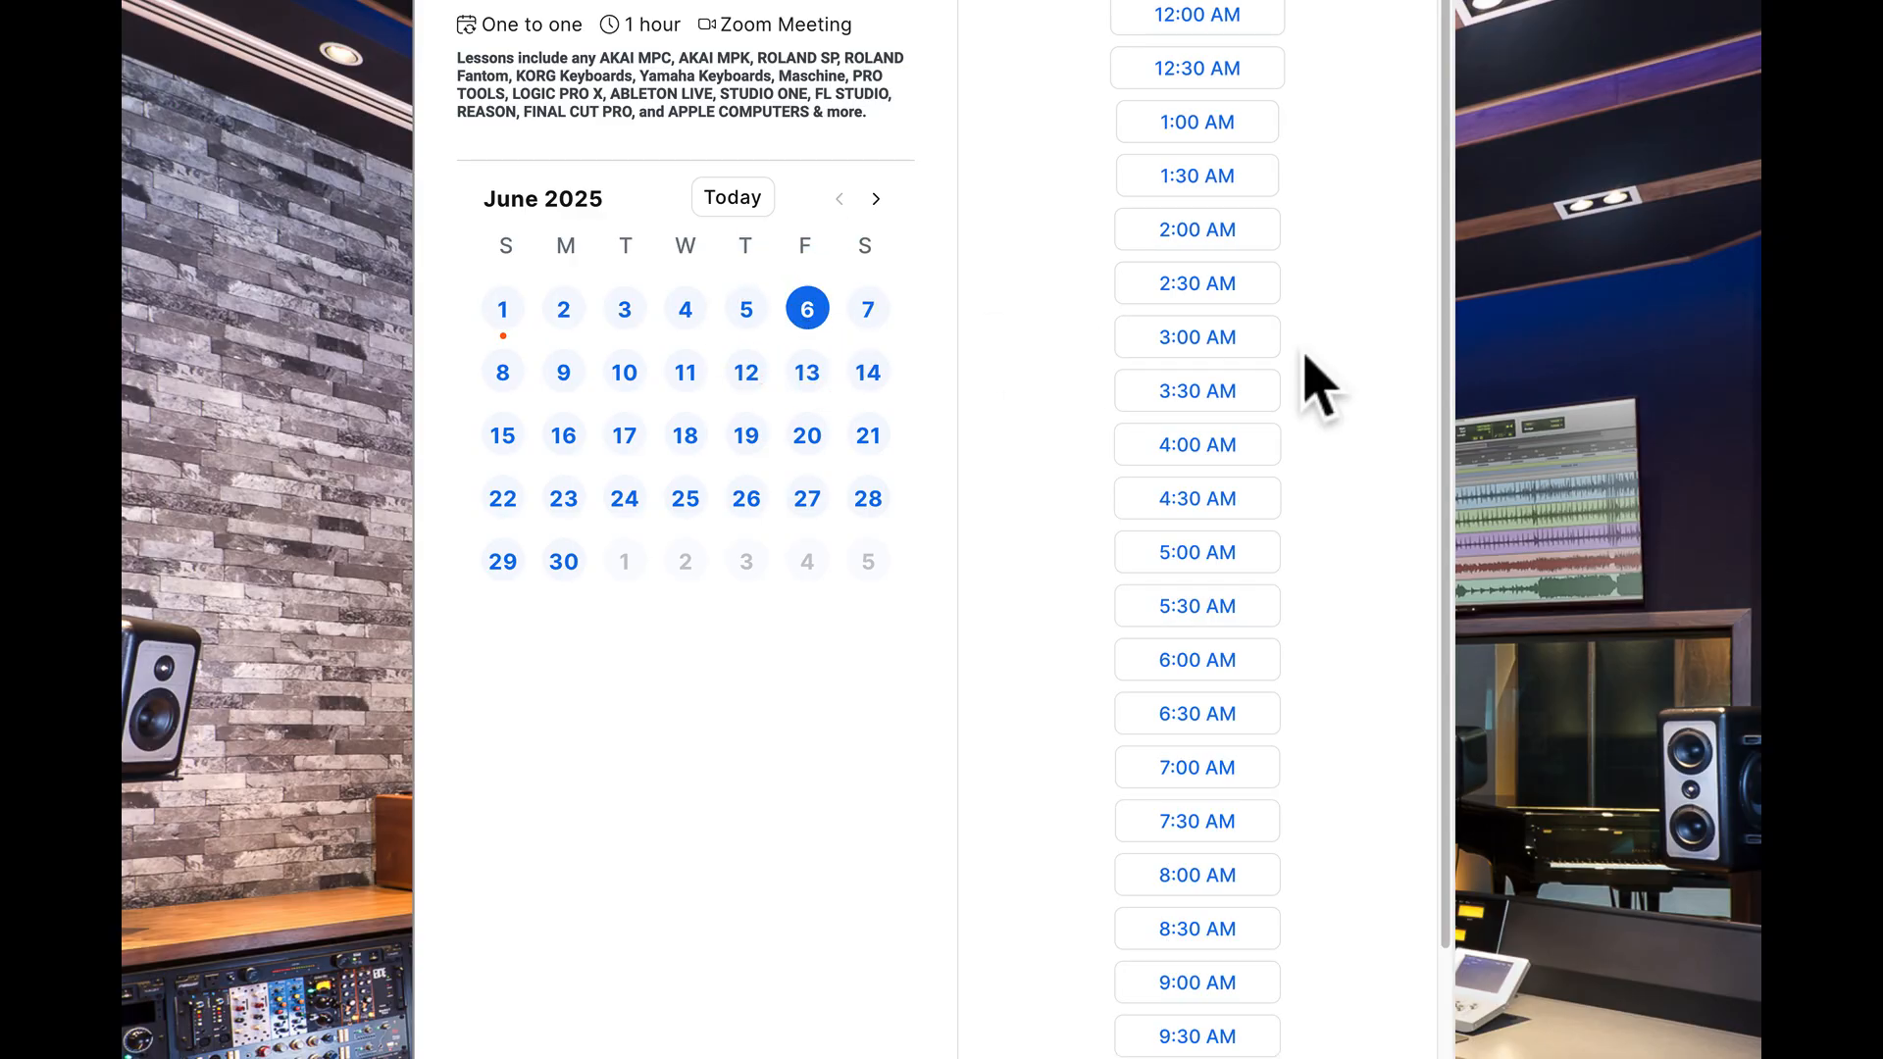
# - Scroll through the June 6, 4–5 PM booking form fields and reload the page
pyautogui.scroll(-3)
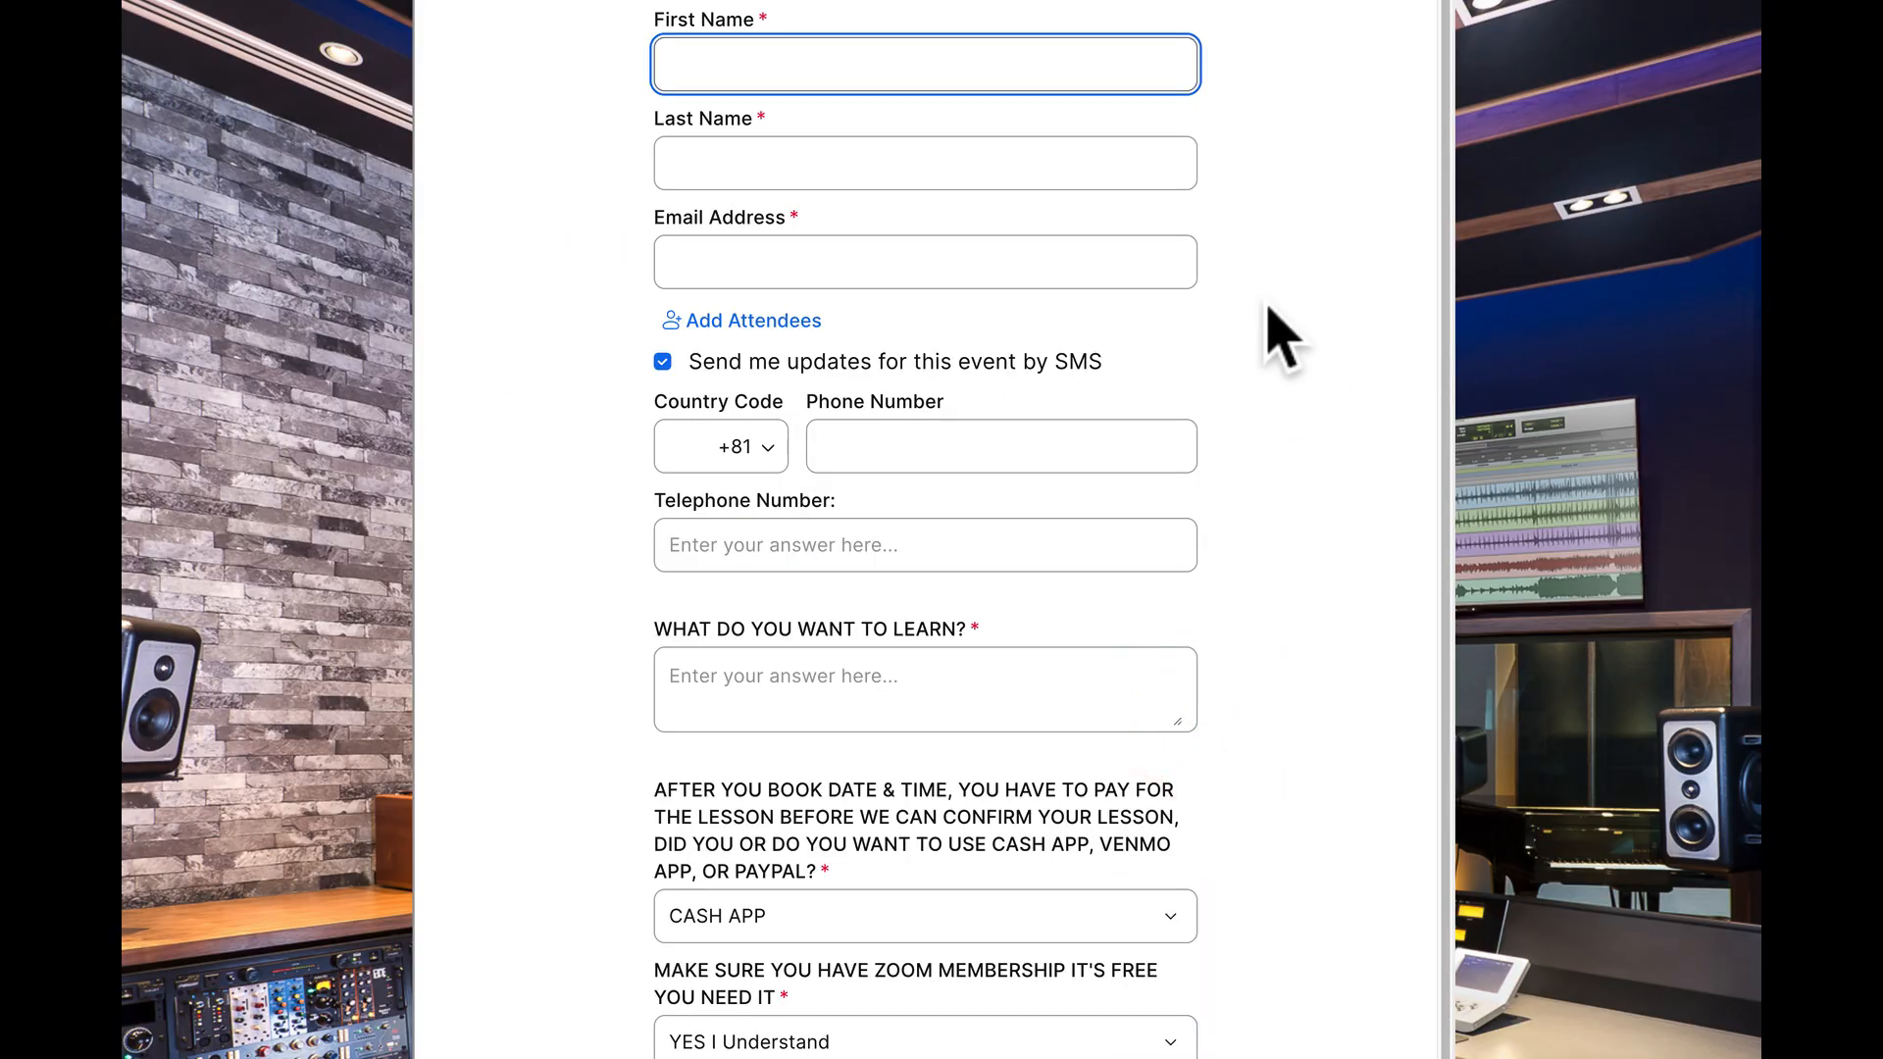
pyautogui.moveTo(1129, 261)
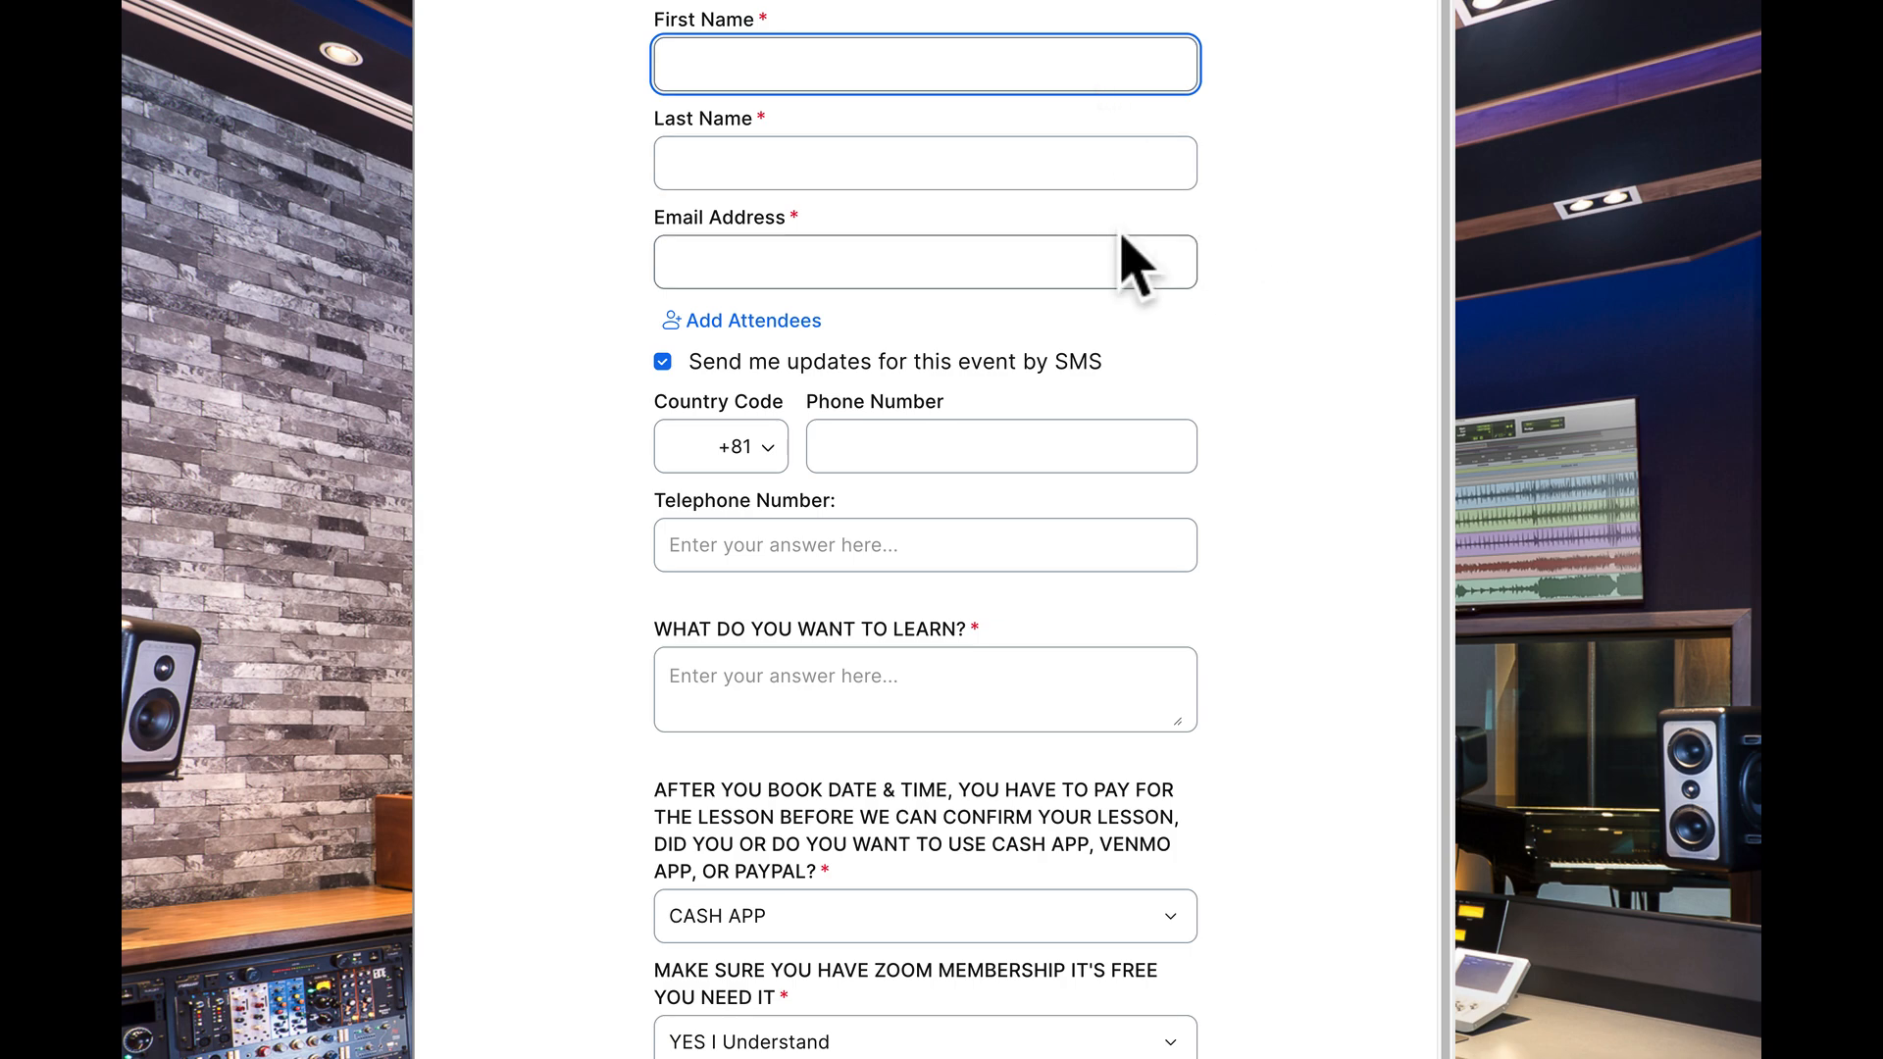
pyautogui.moveTo(720, 543)
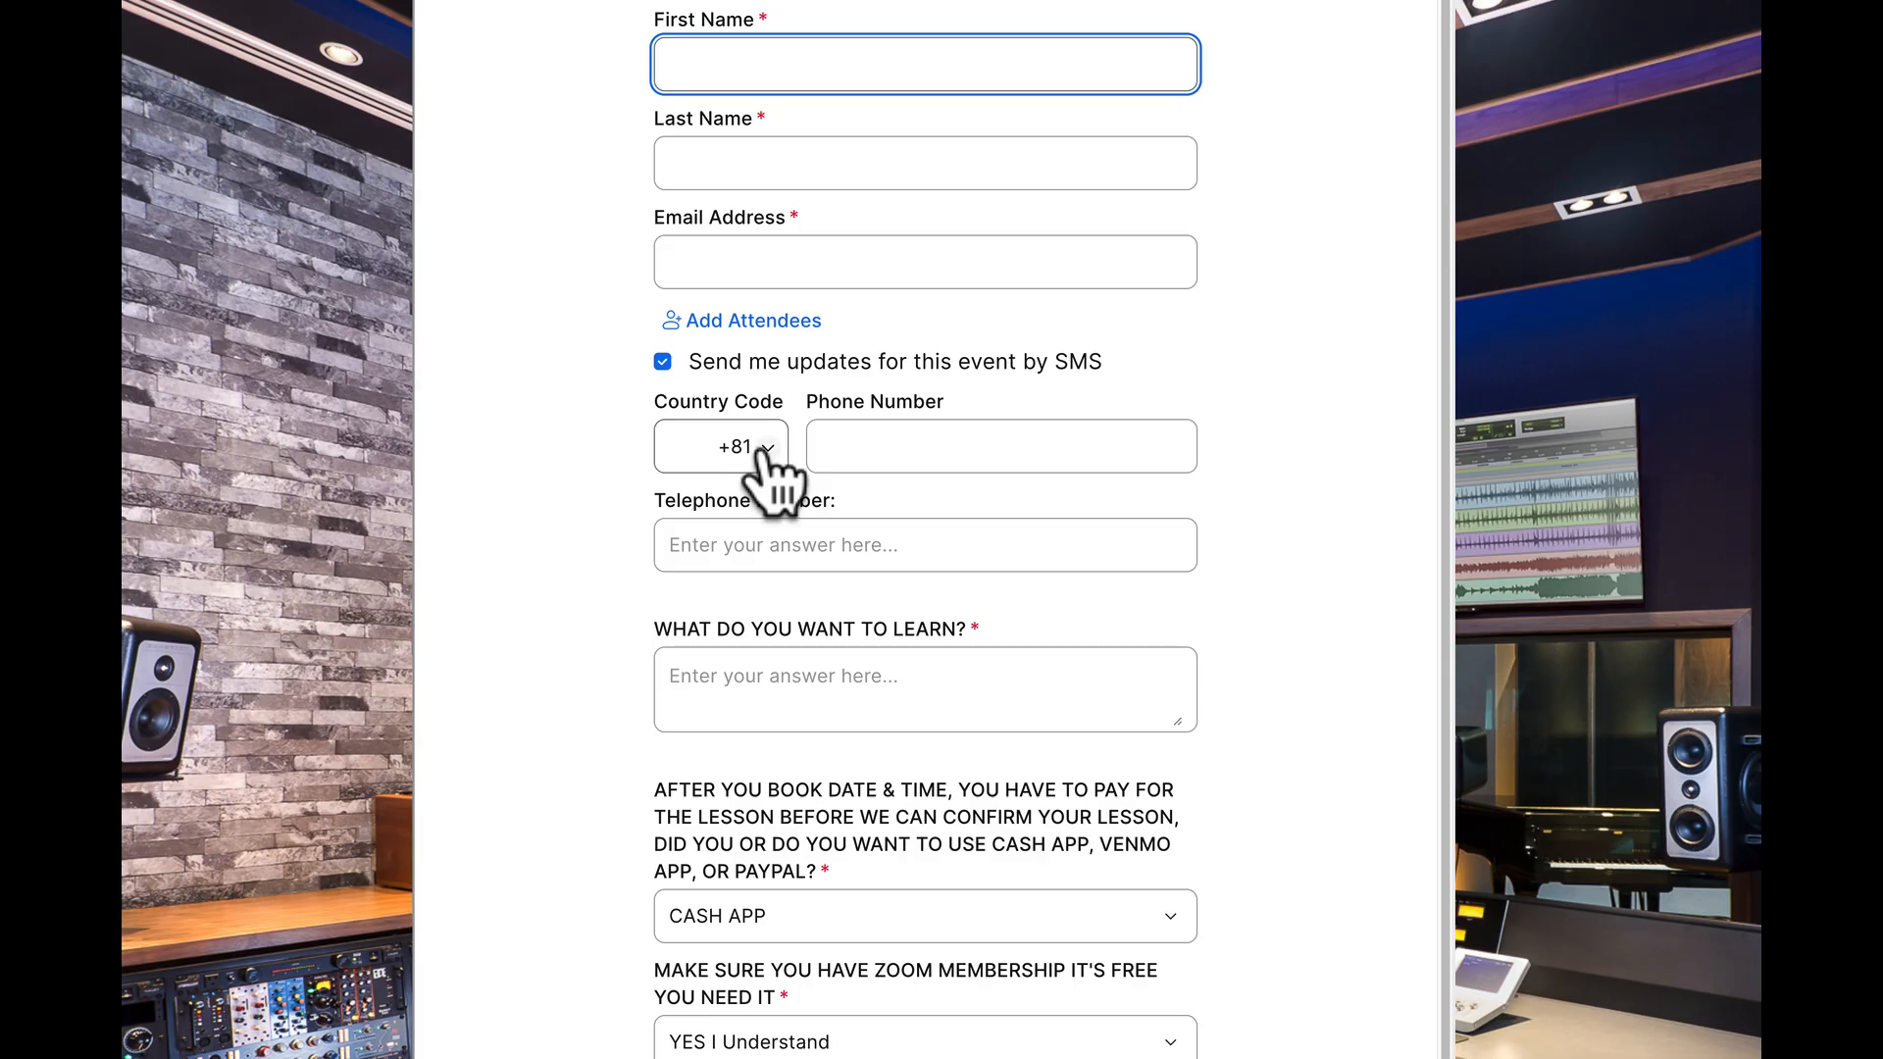
pyautogui.moveTo(693, 688)
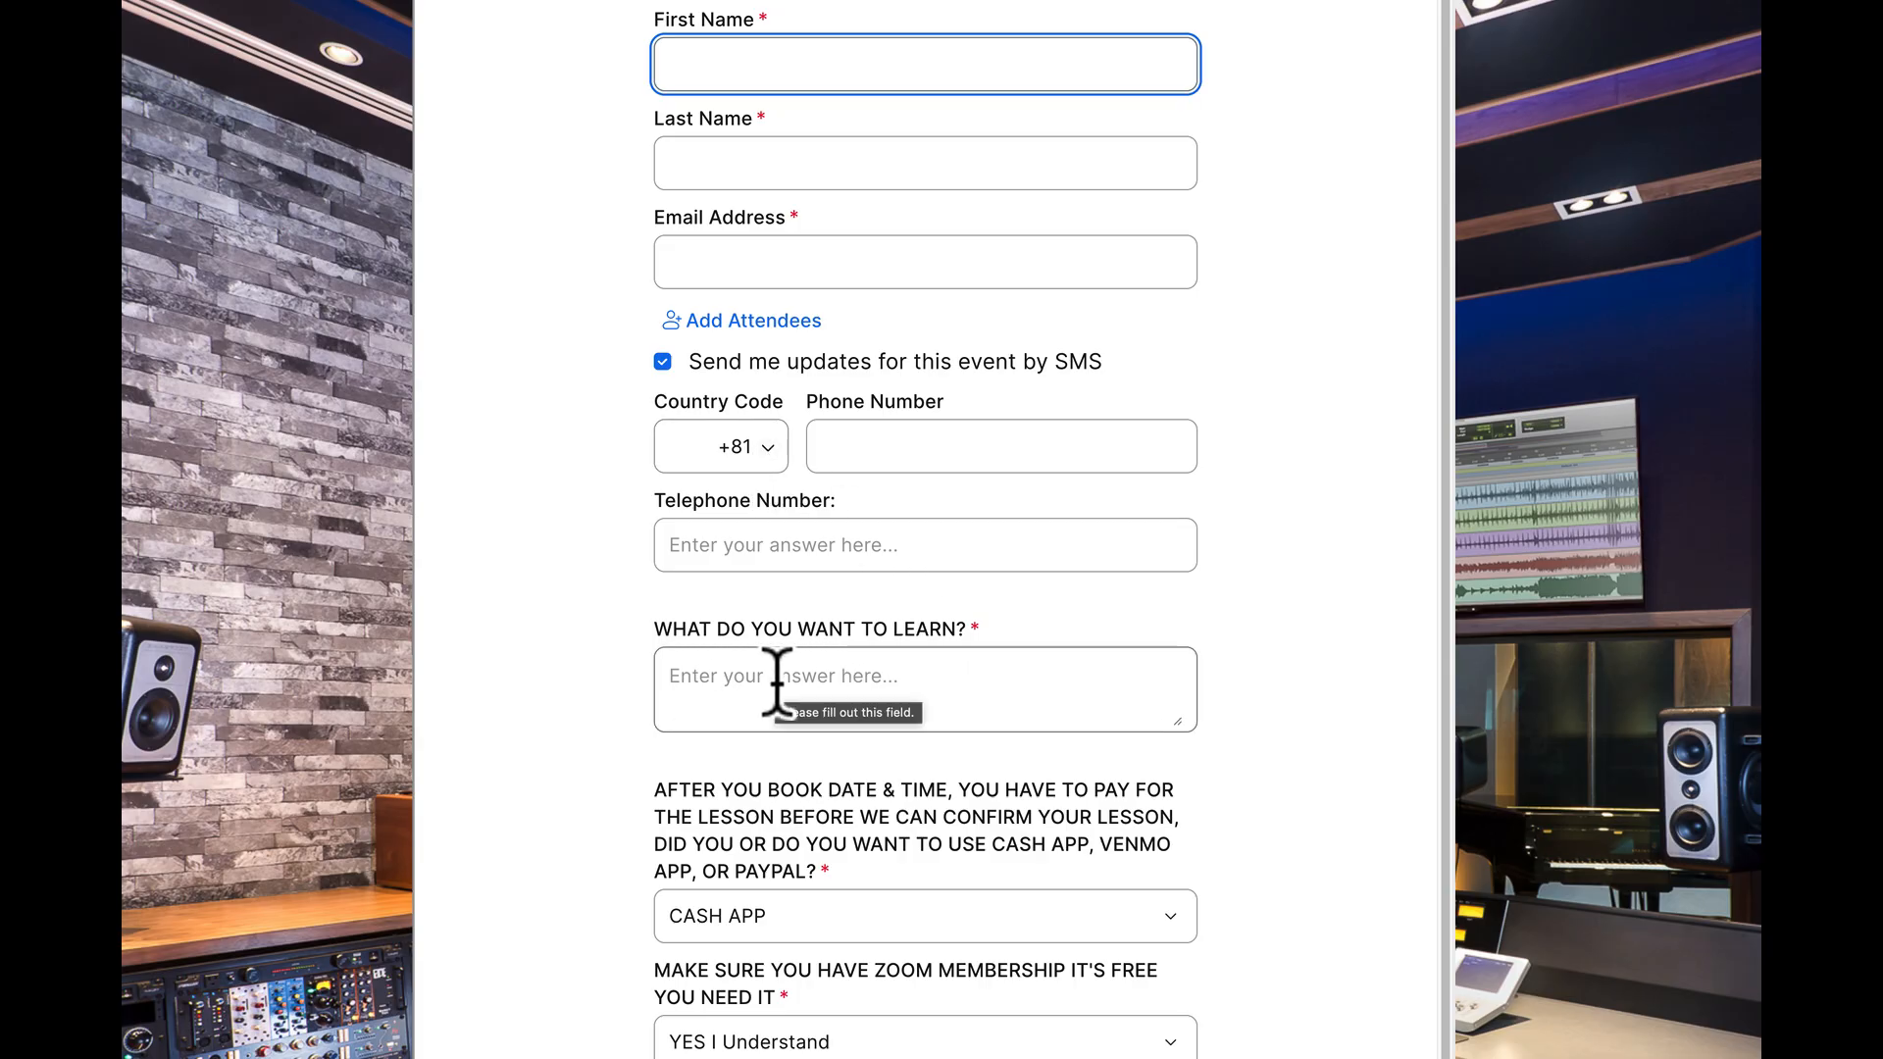
pyautogui.scroll(-3)
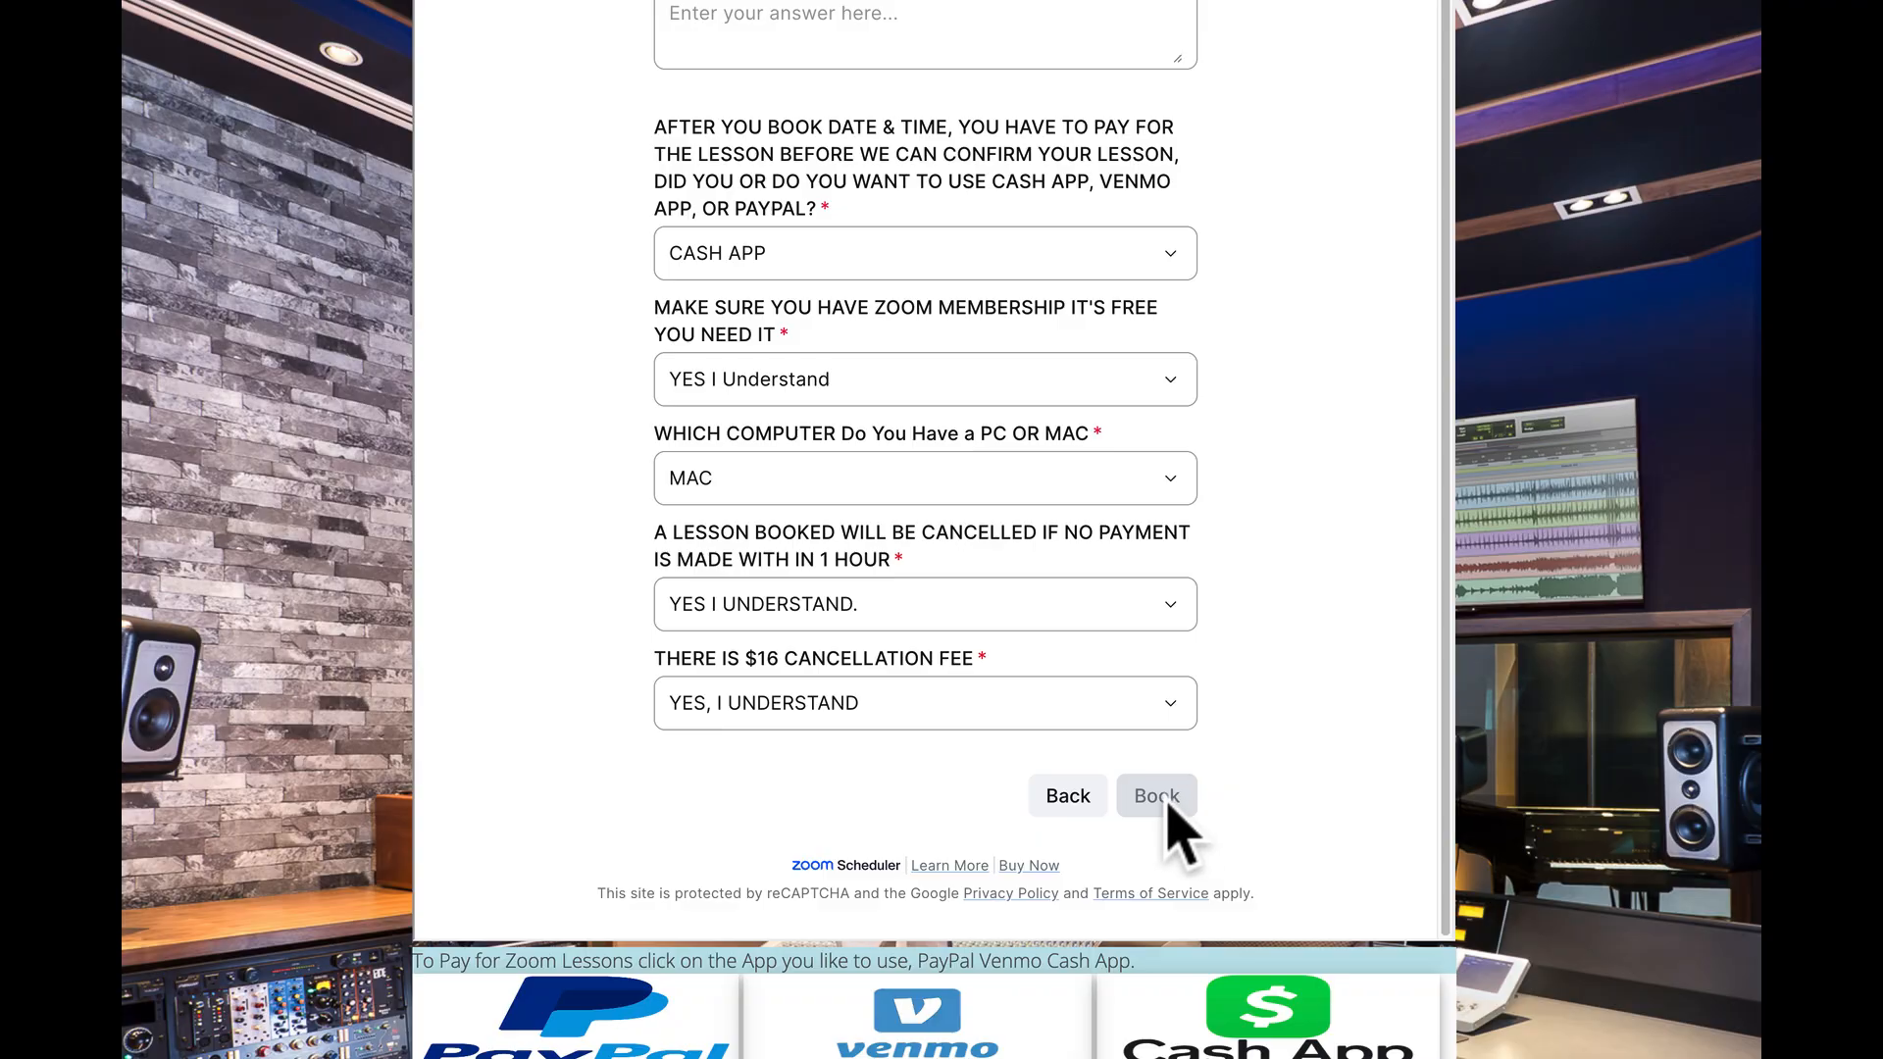
pyautogui.moveTo(1283, 717)
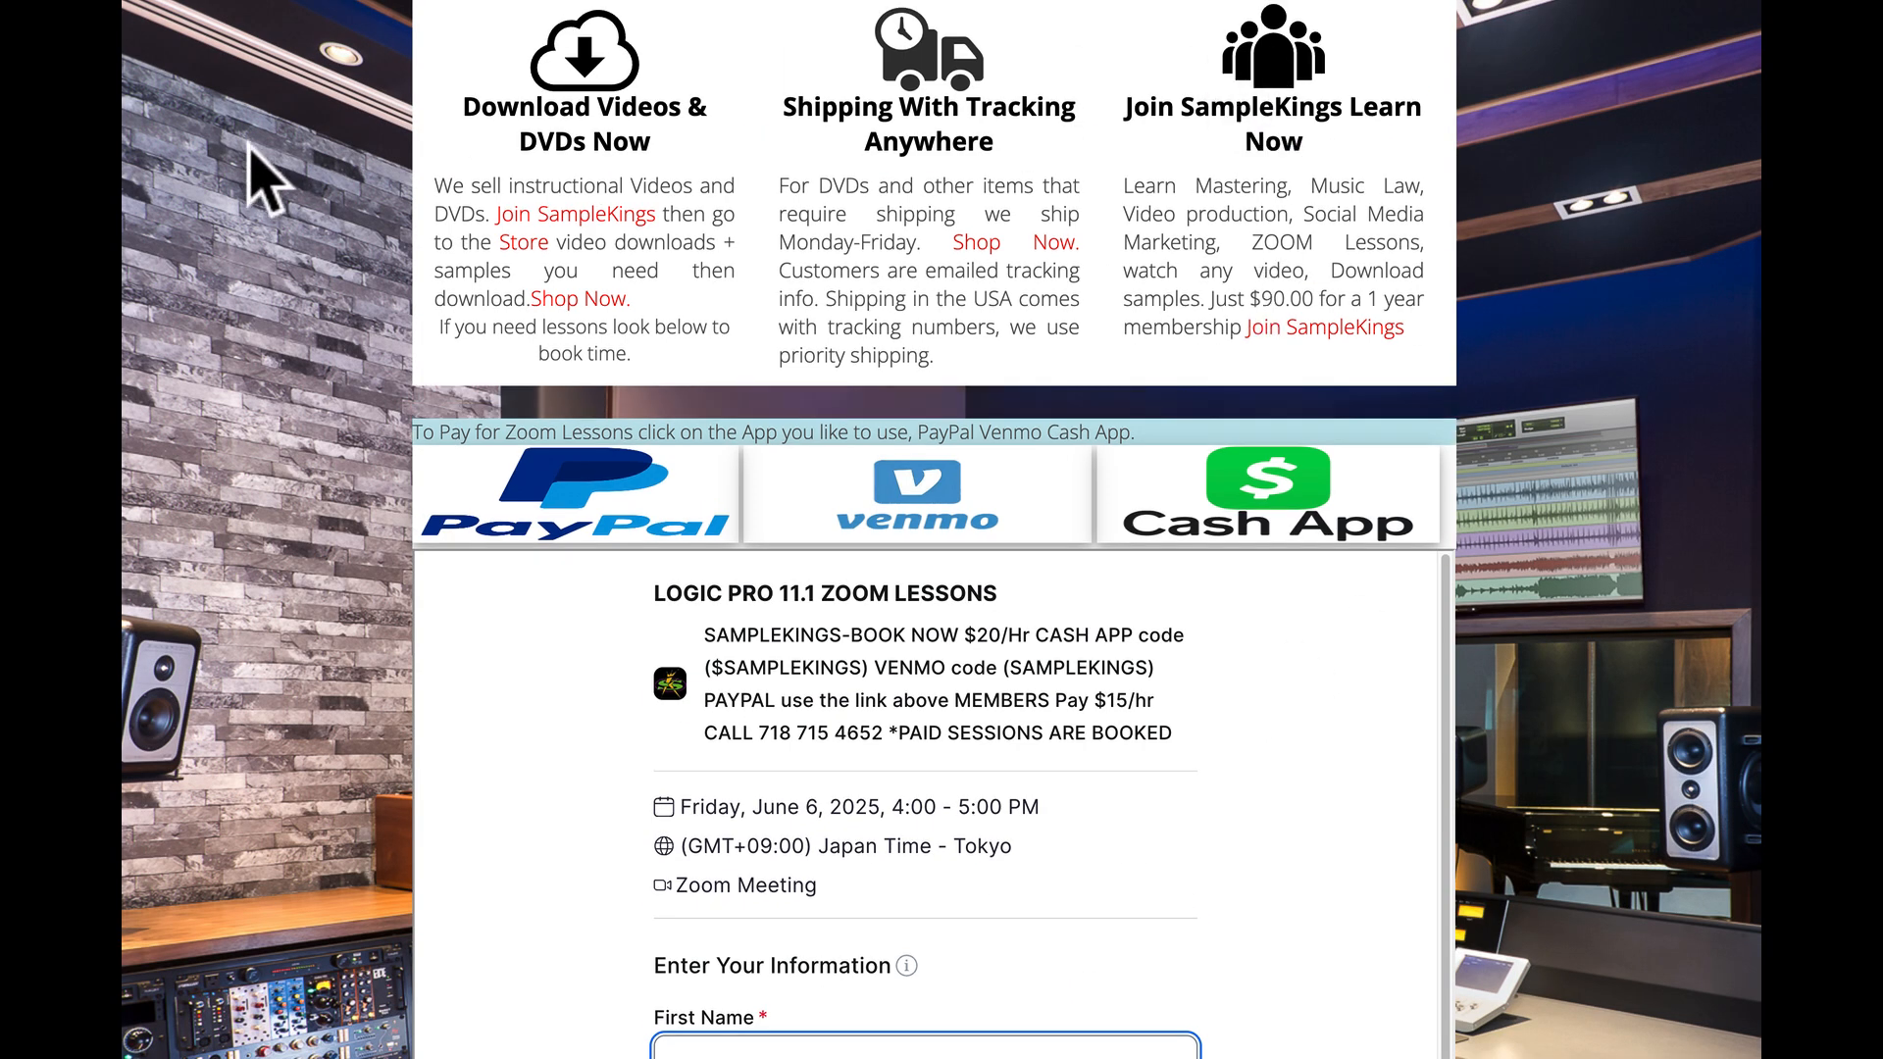
pyautogui.press('cmd+r')
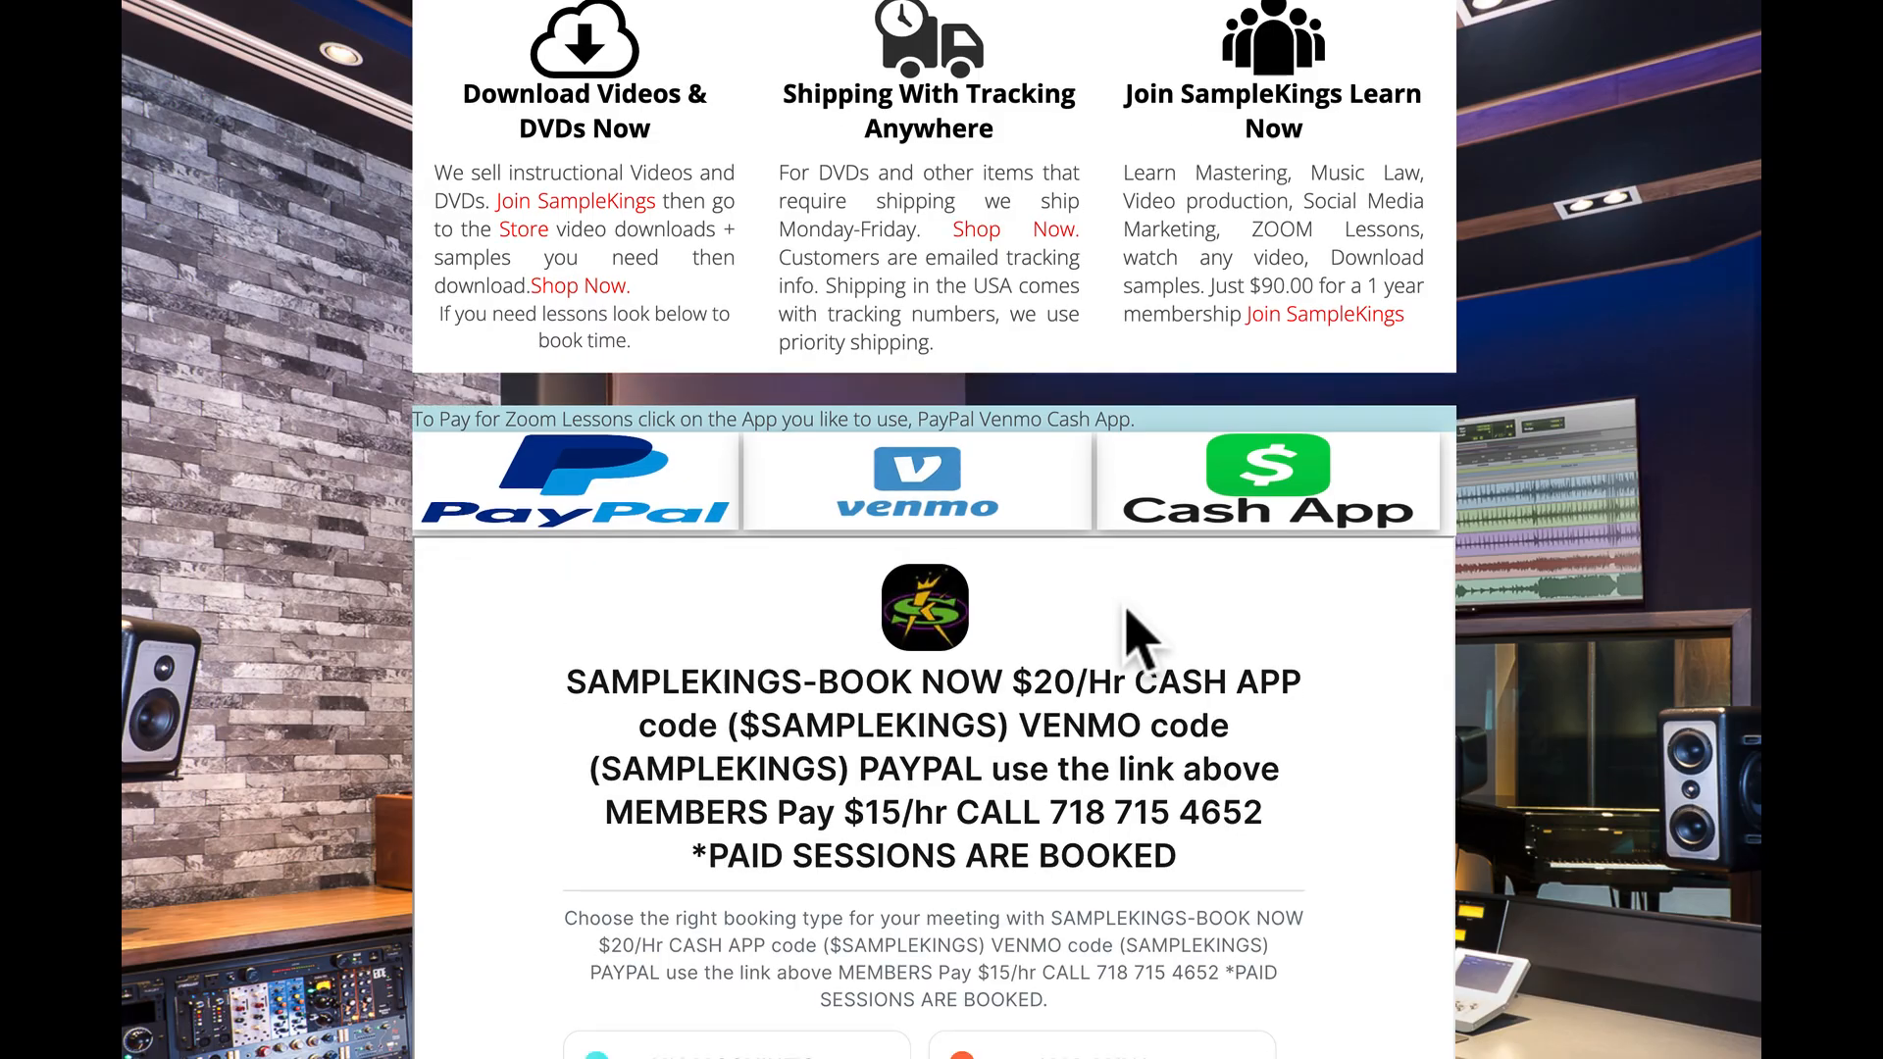
pyautogui.scroll(-3)
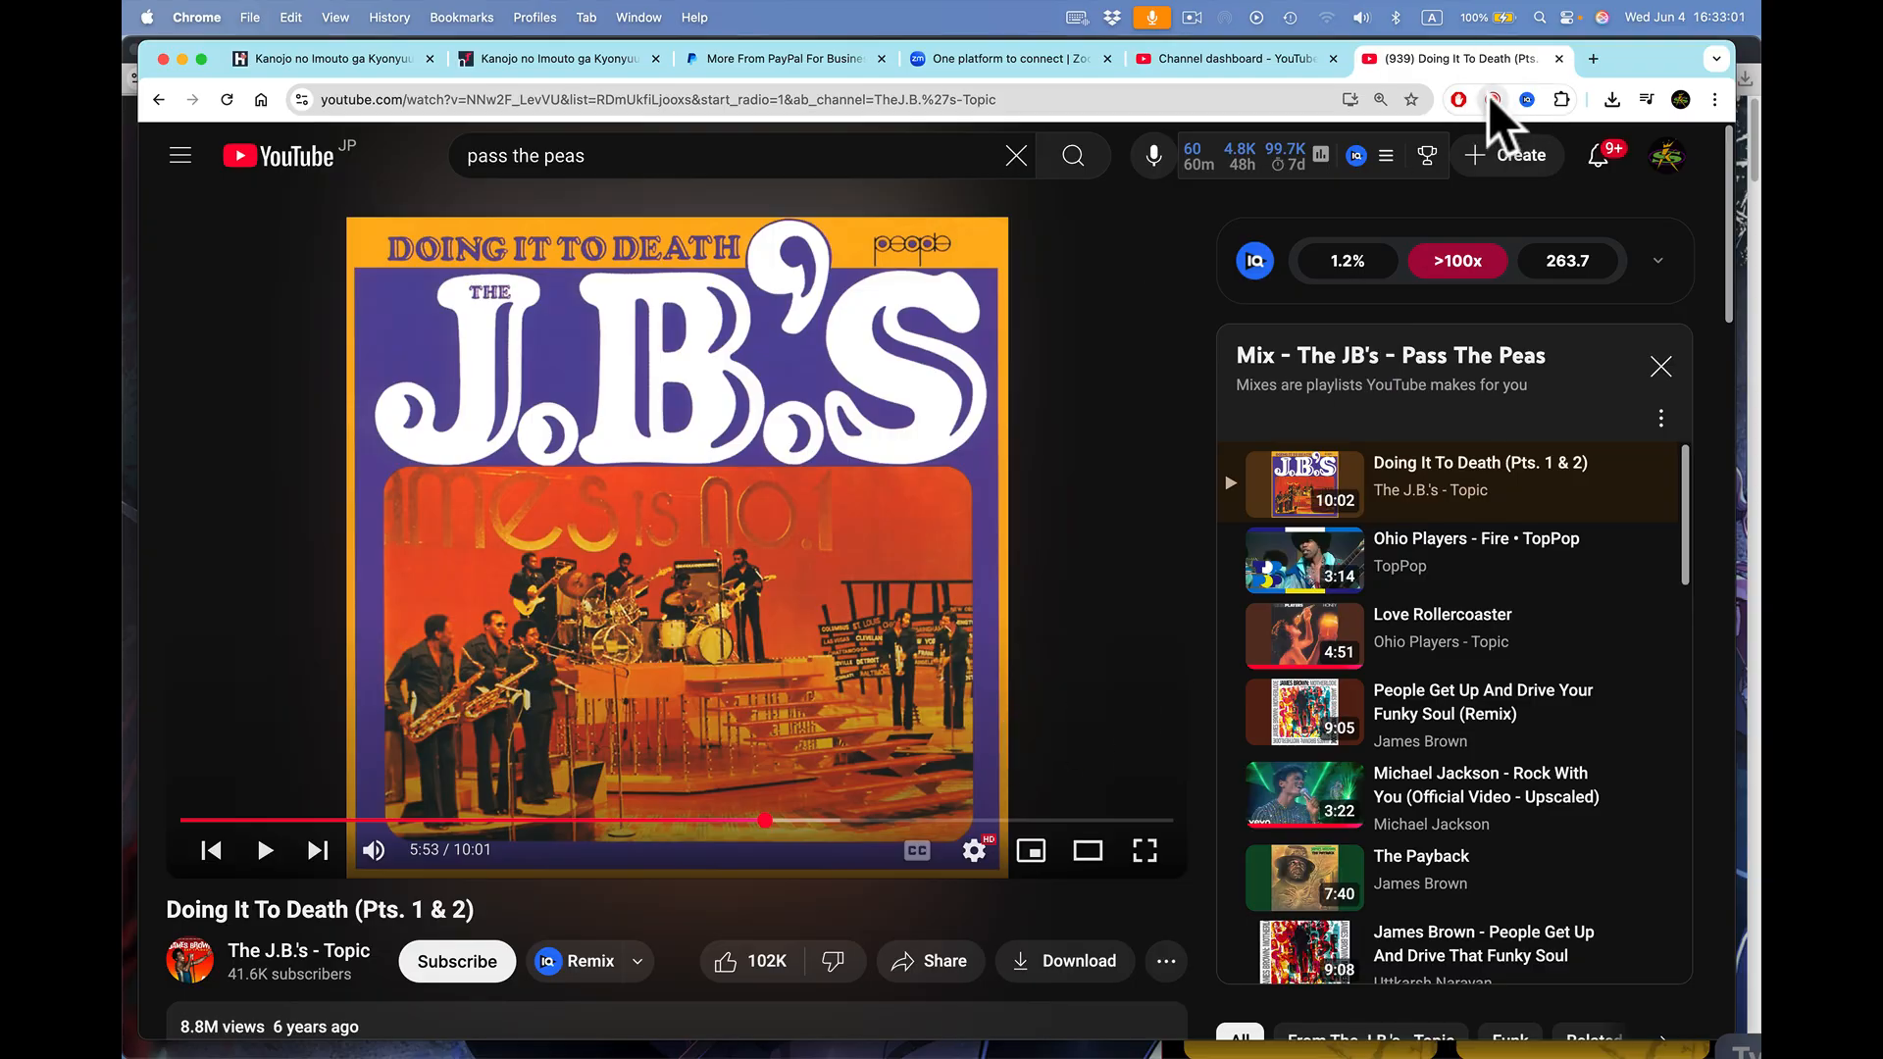
# - Capture the tab audio while the J.B.'s track plays, then finish the capture
pyautogui.click(1492, 100)
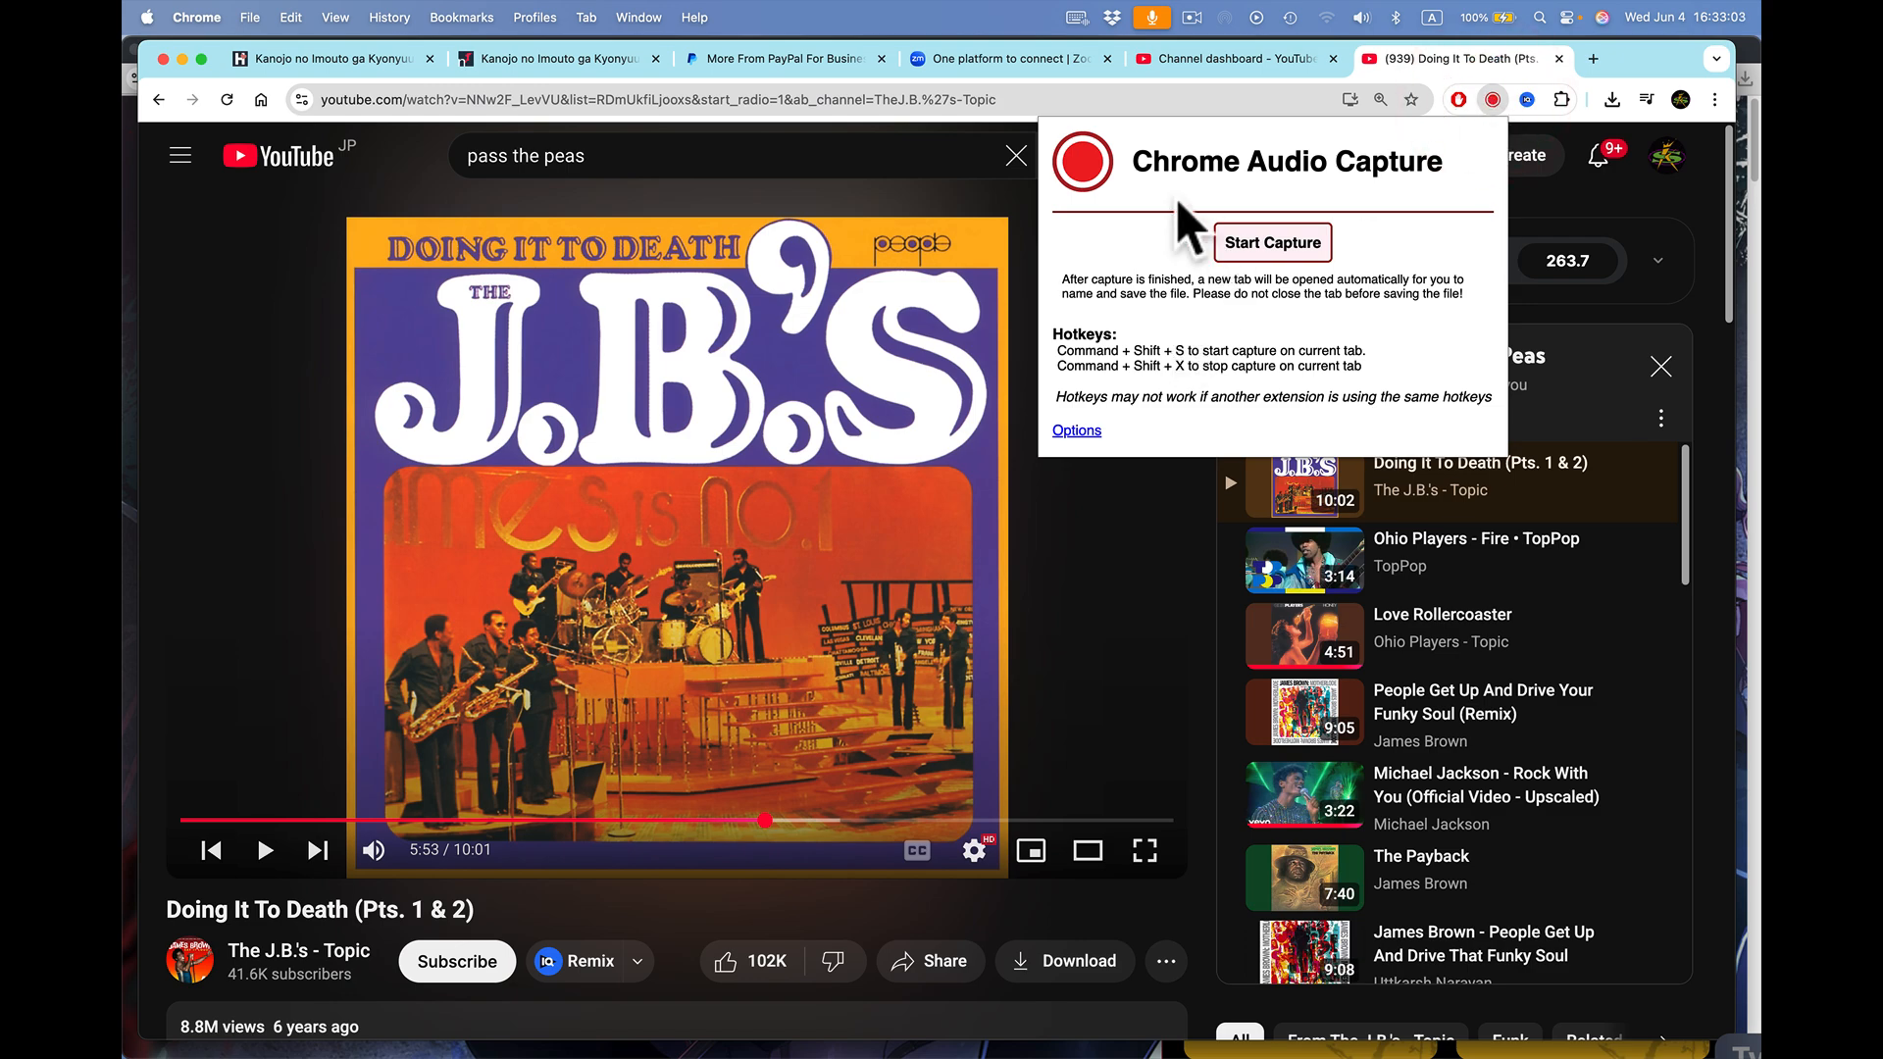
pyautogui.moveTo(1261, 204)
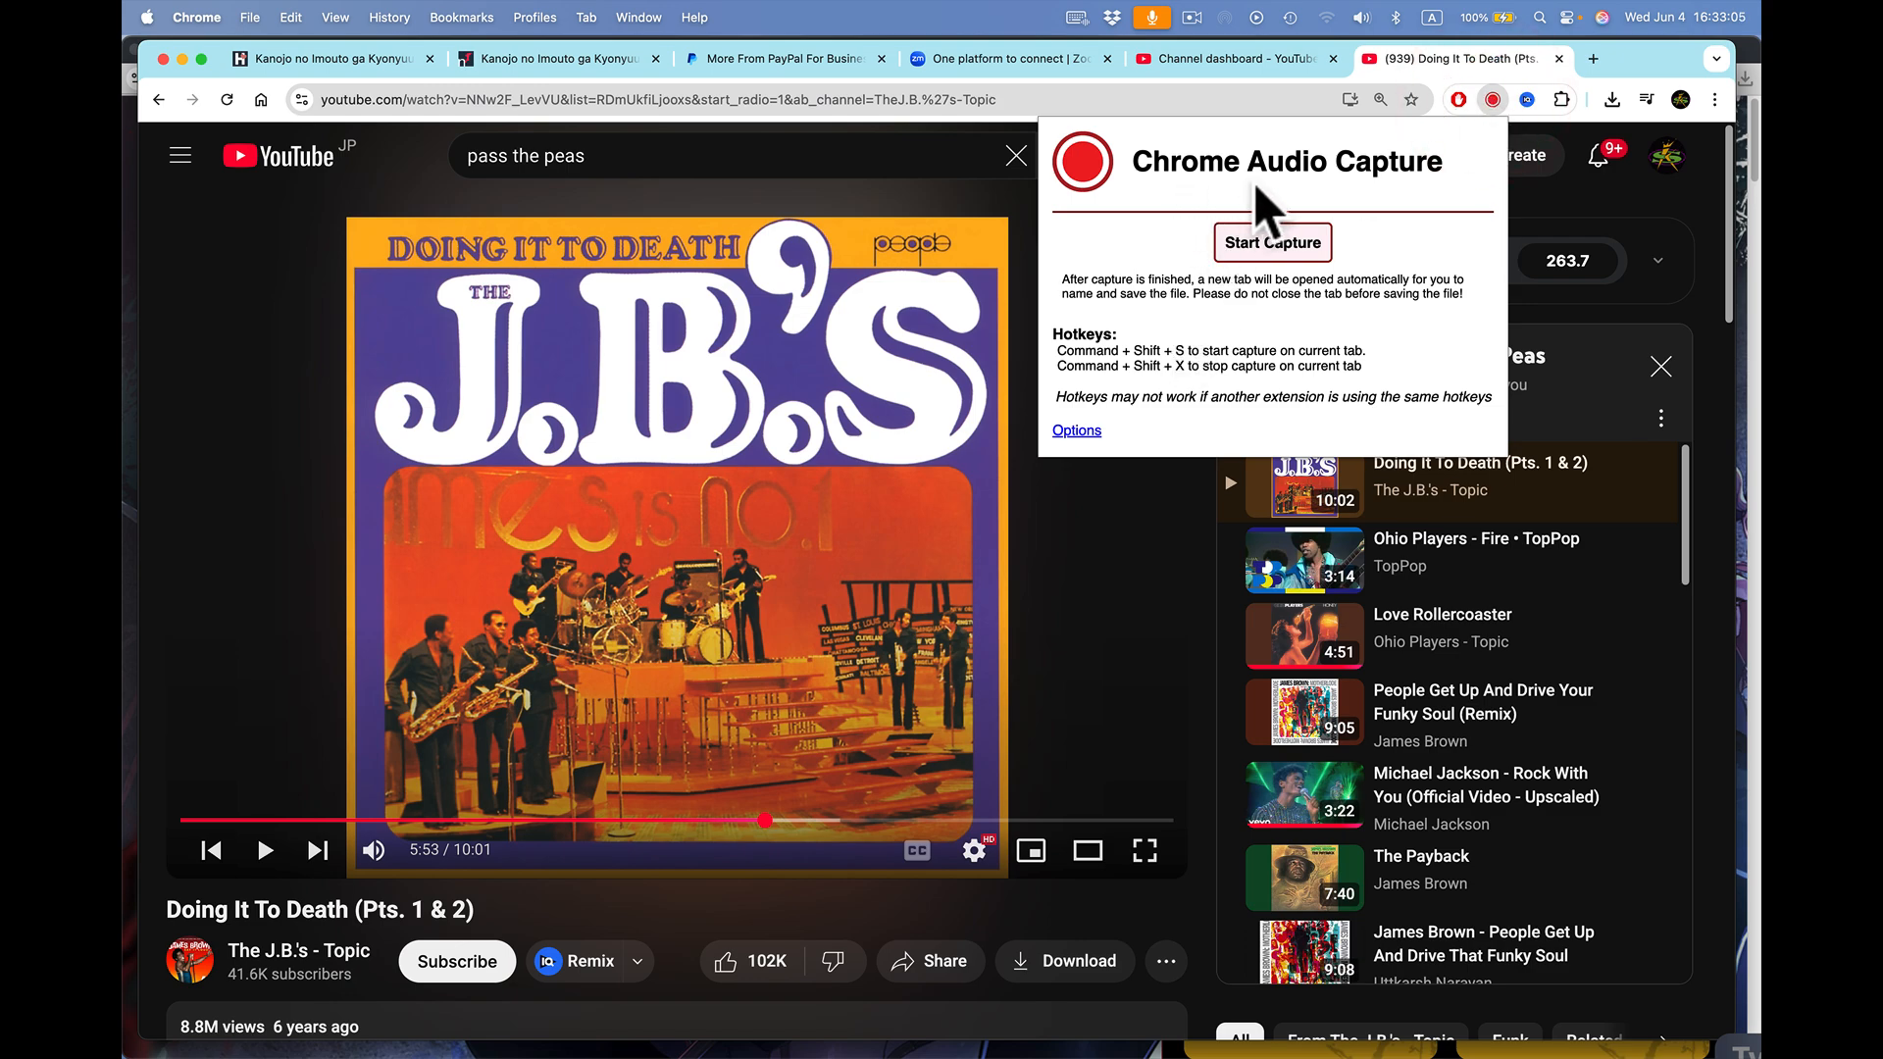
pyautogui.moveTo(1271, 241)
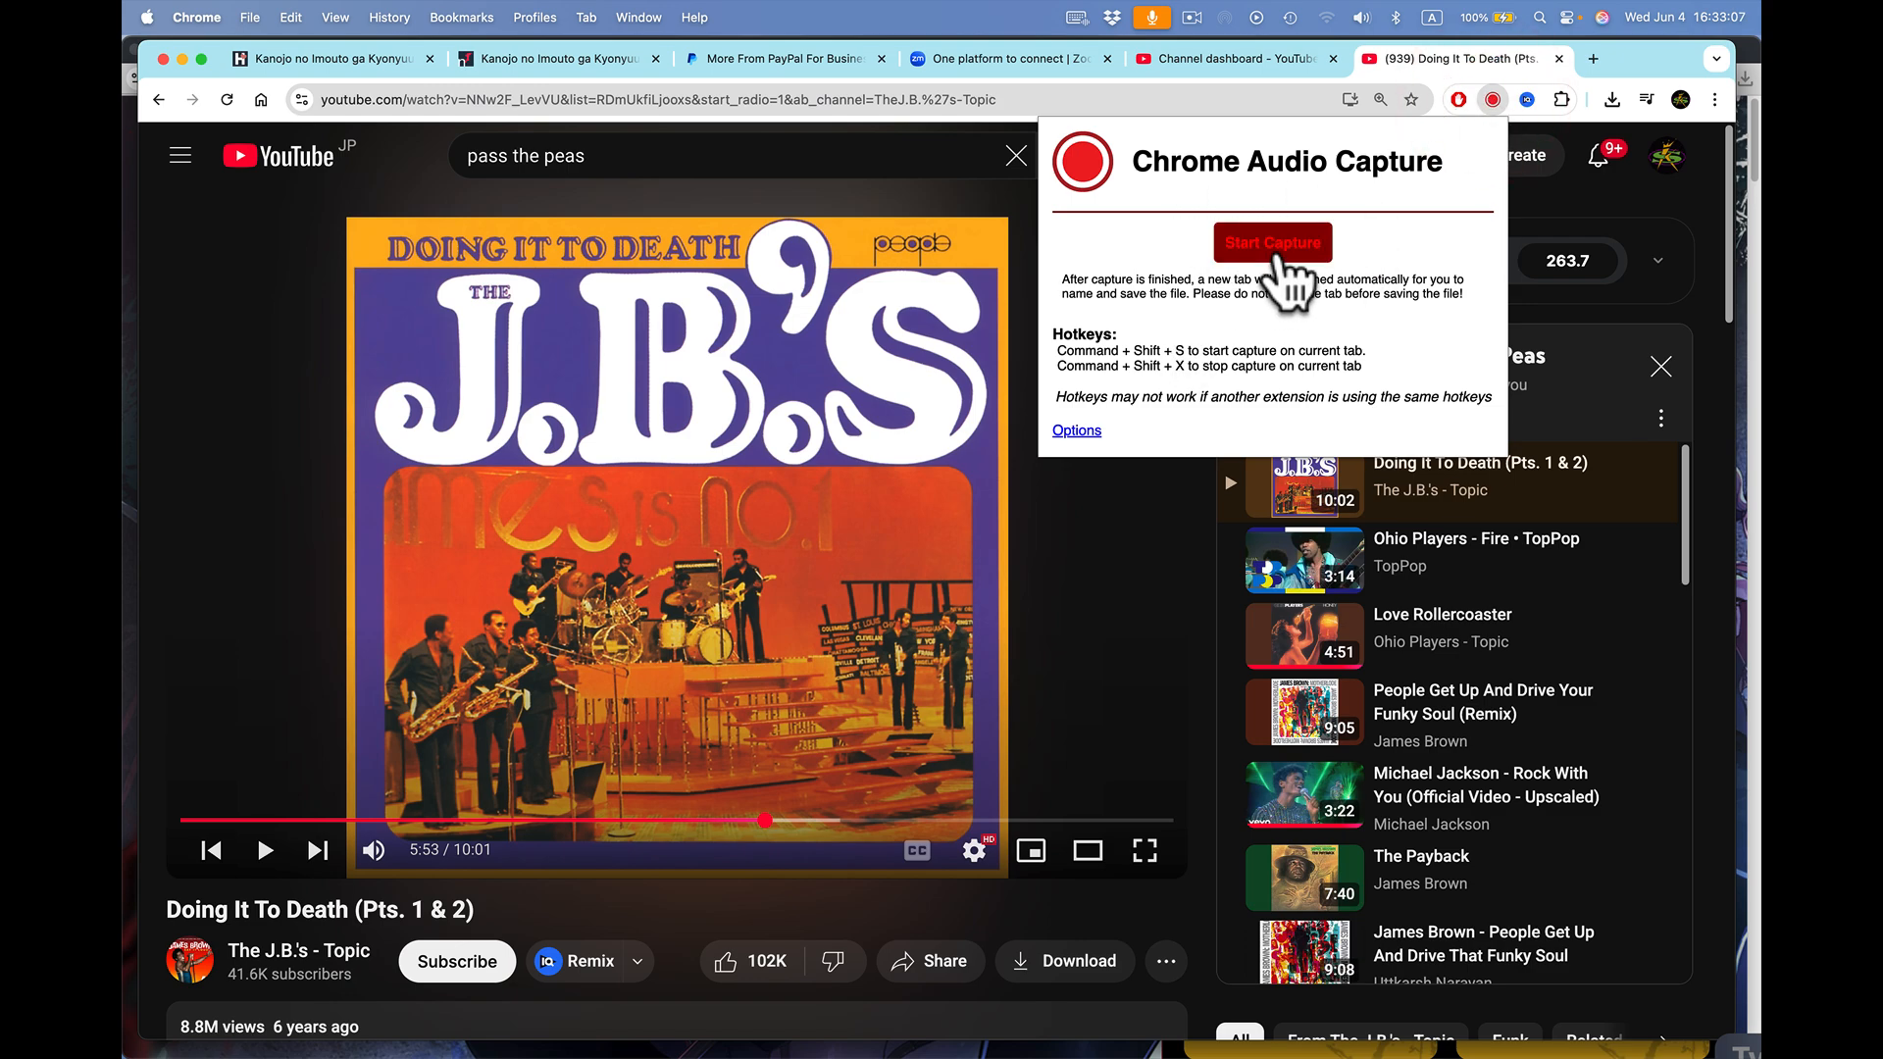
pyautogui.click(1271, 243)
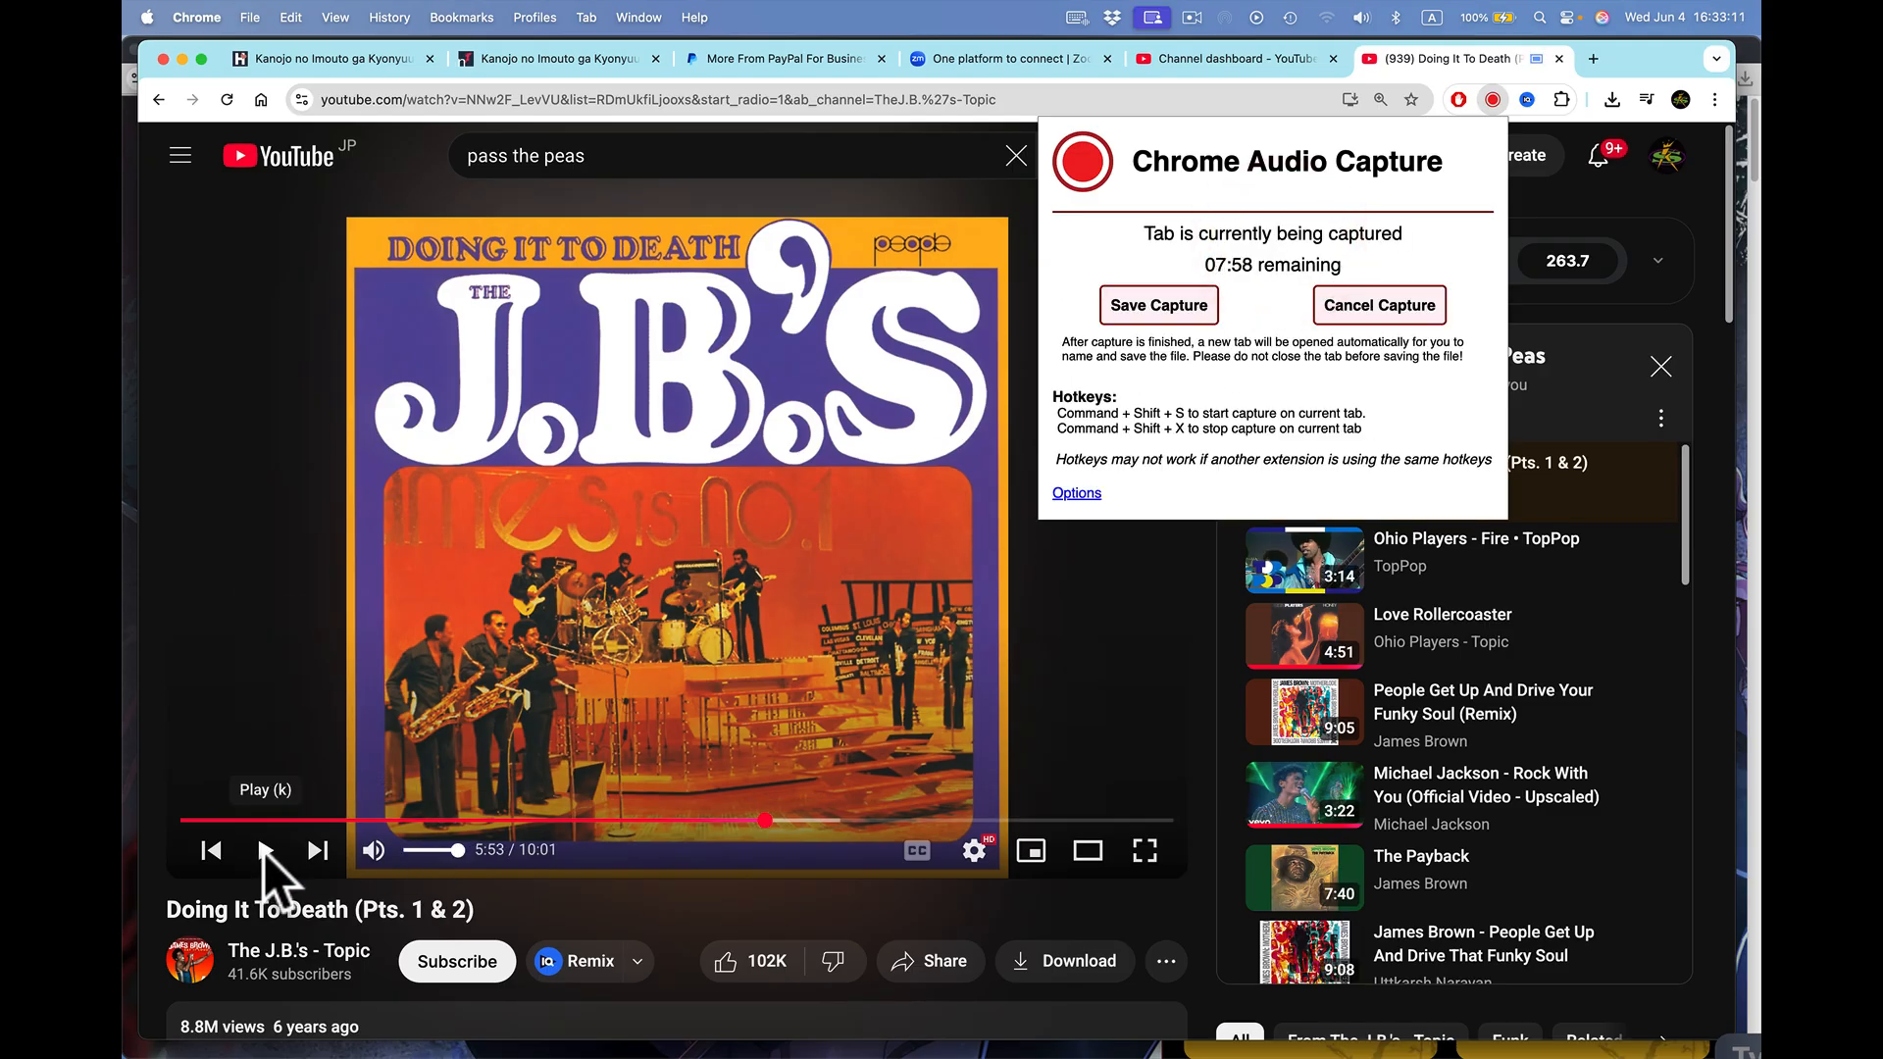
pyautogui.click(265, 849)
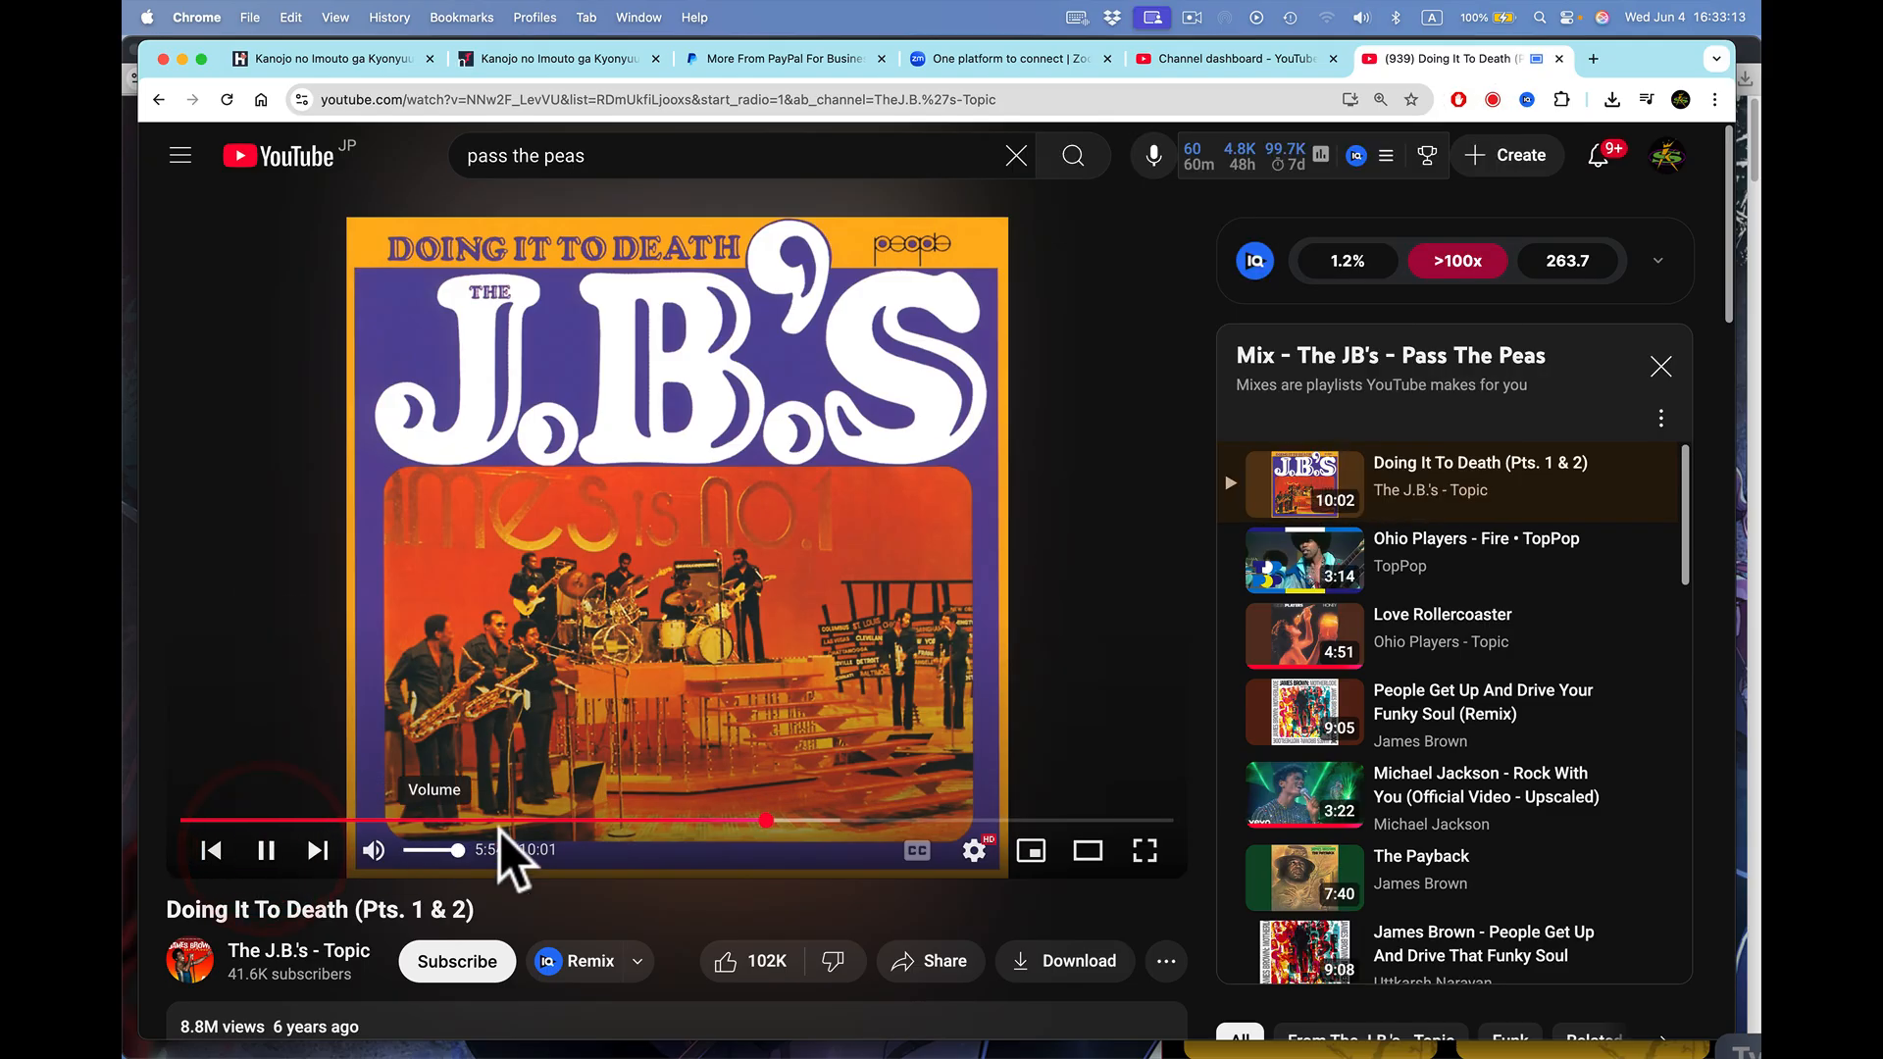
pyautogui.moveTo(335, 822)
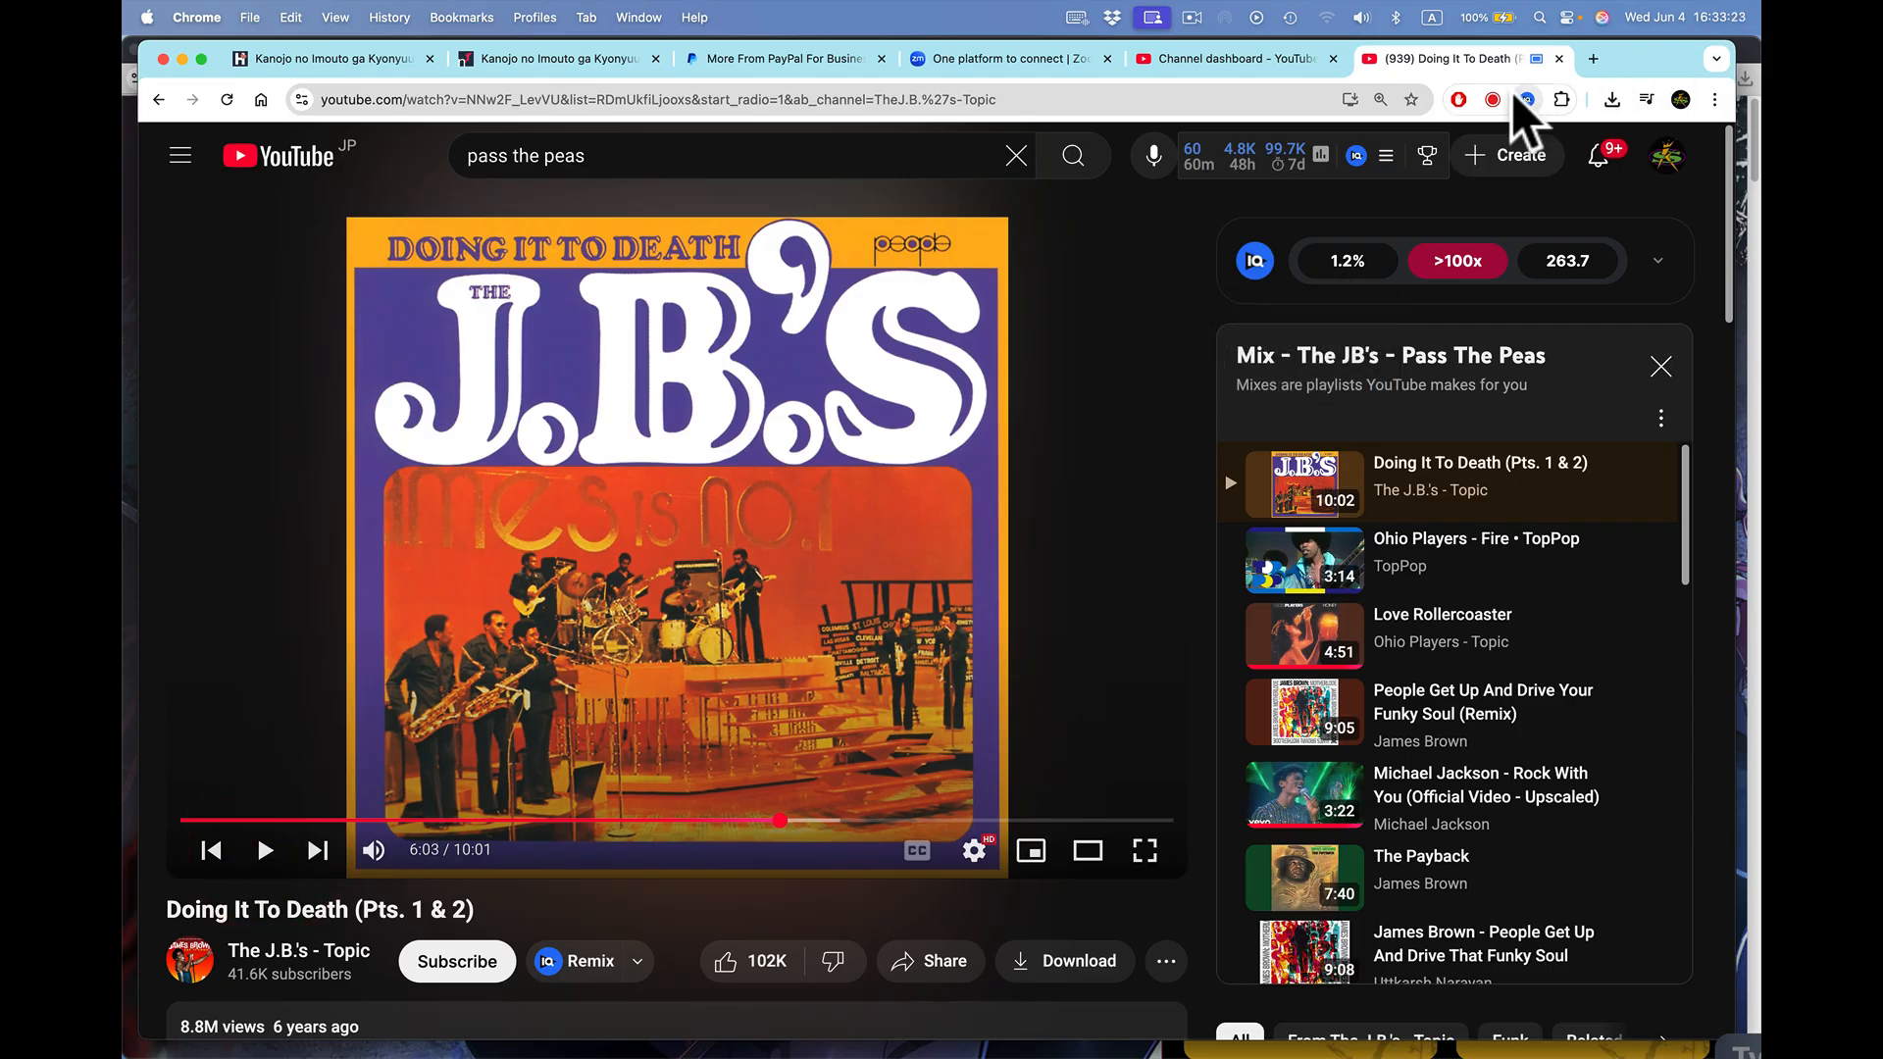
pyautogui.click(1525, 100)
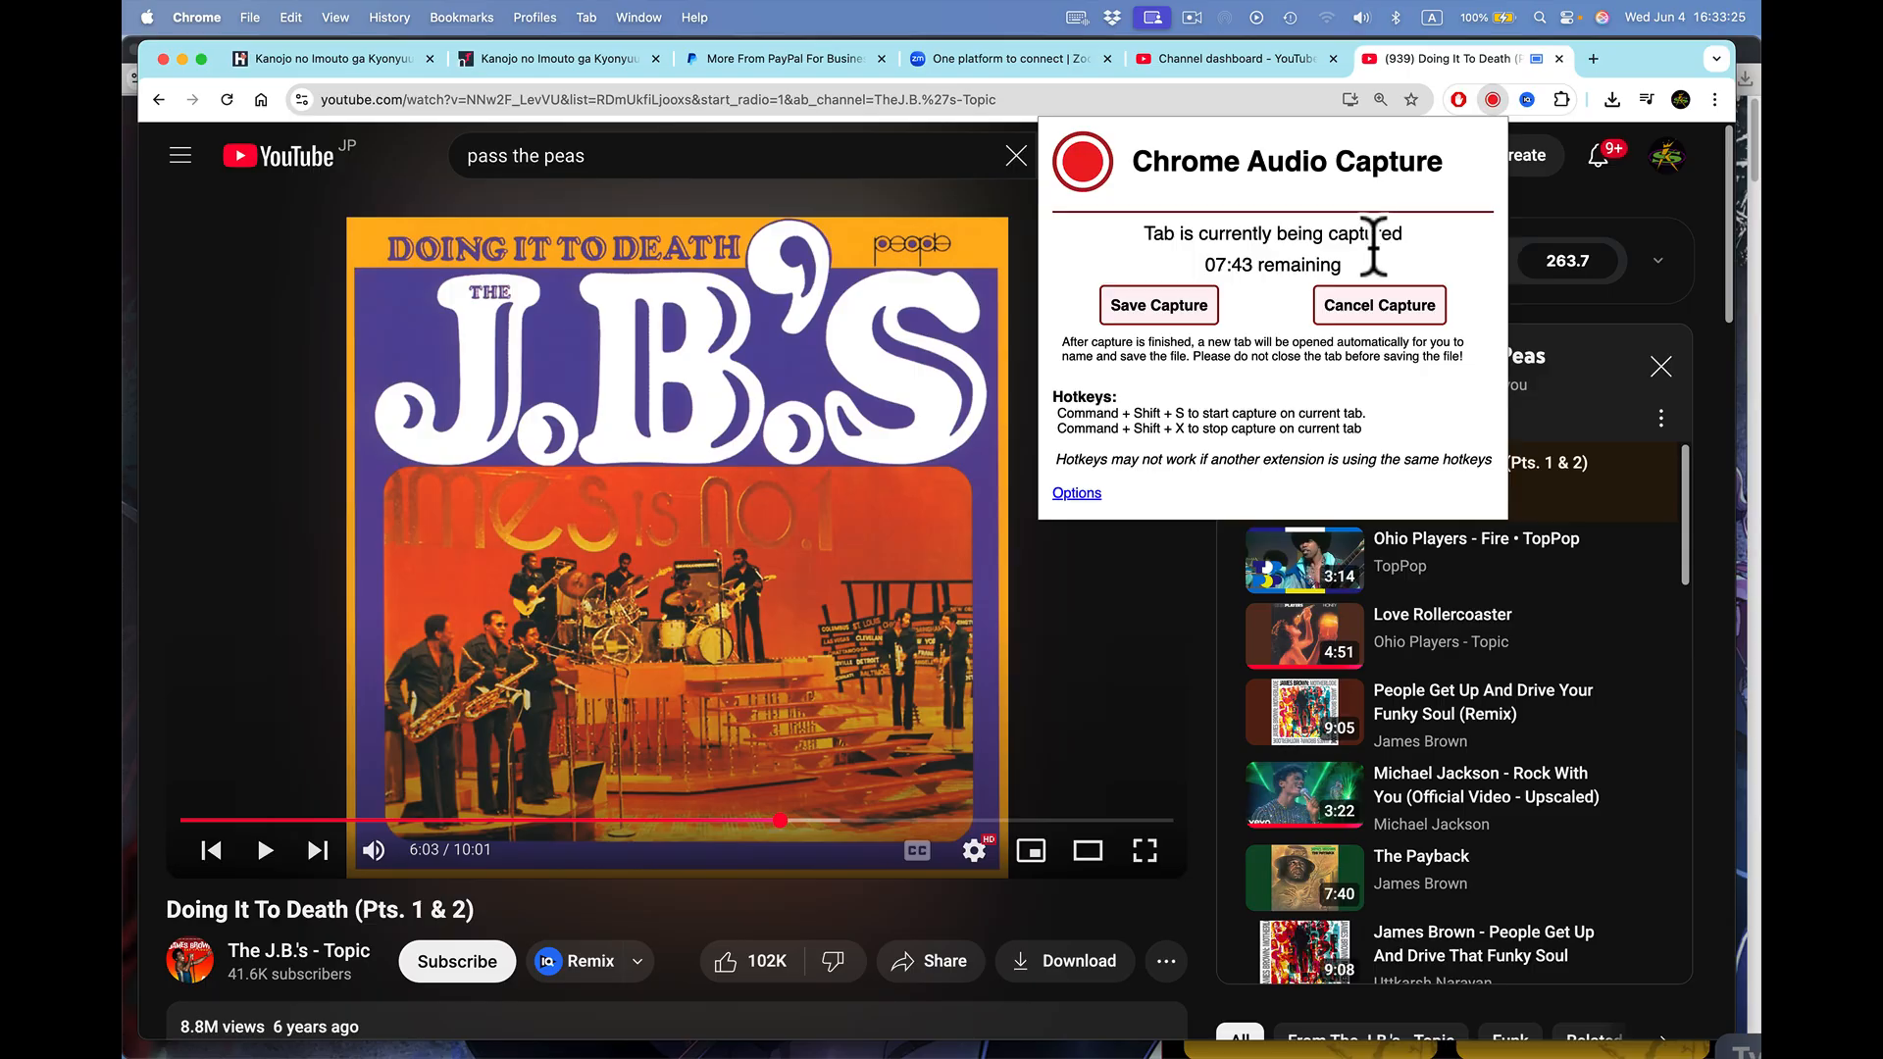
pyautogui.click(1157, 306)
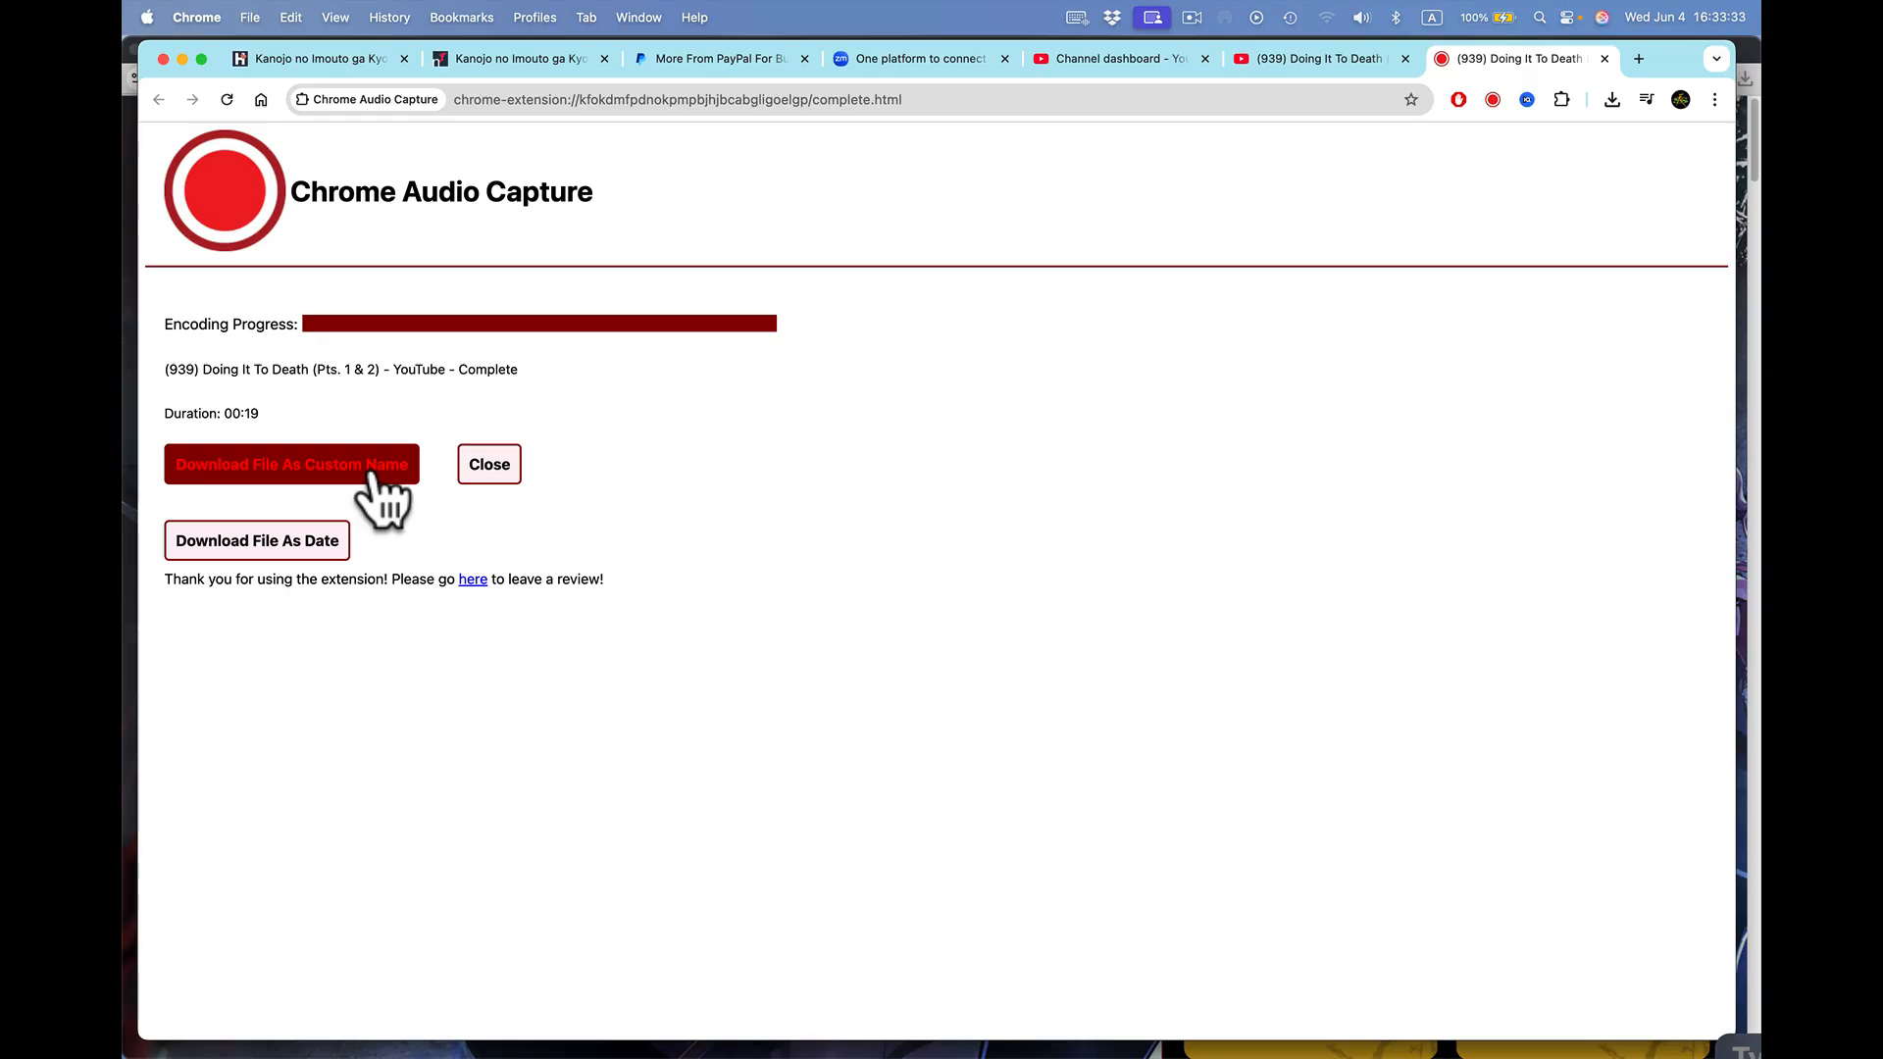
# - Save the recording to the Desktop under the name Pass the Peas.wav
pyautogui.click(291, 465)
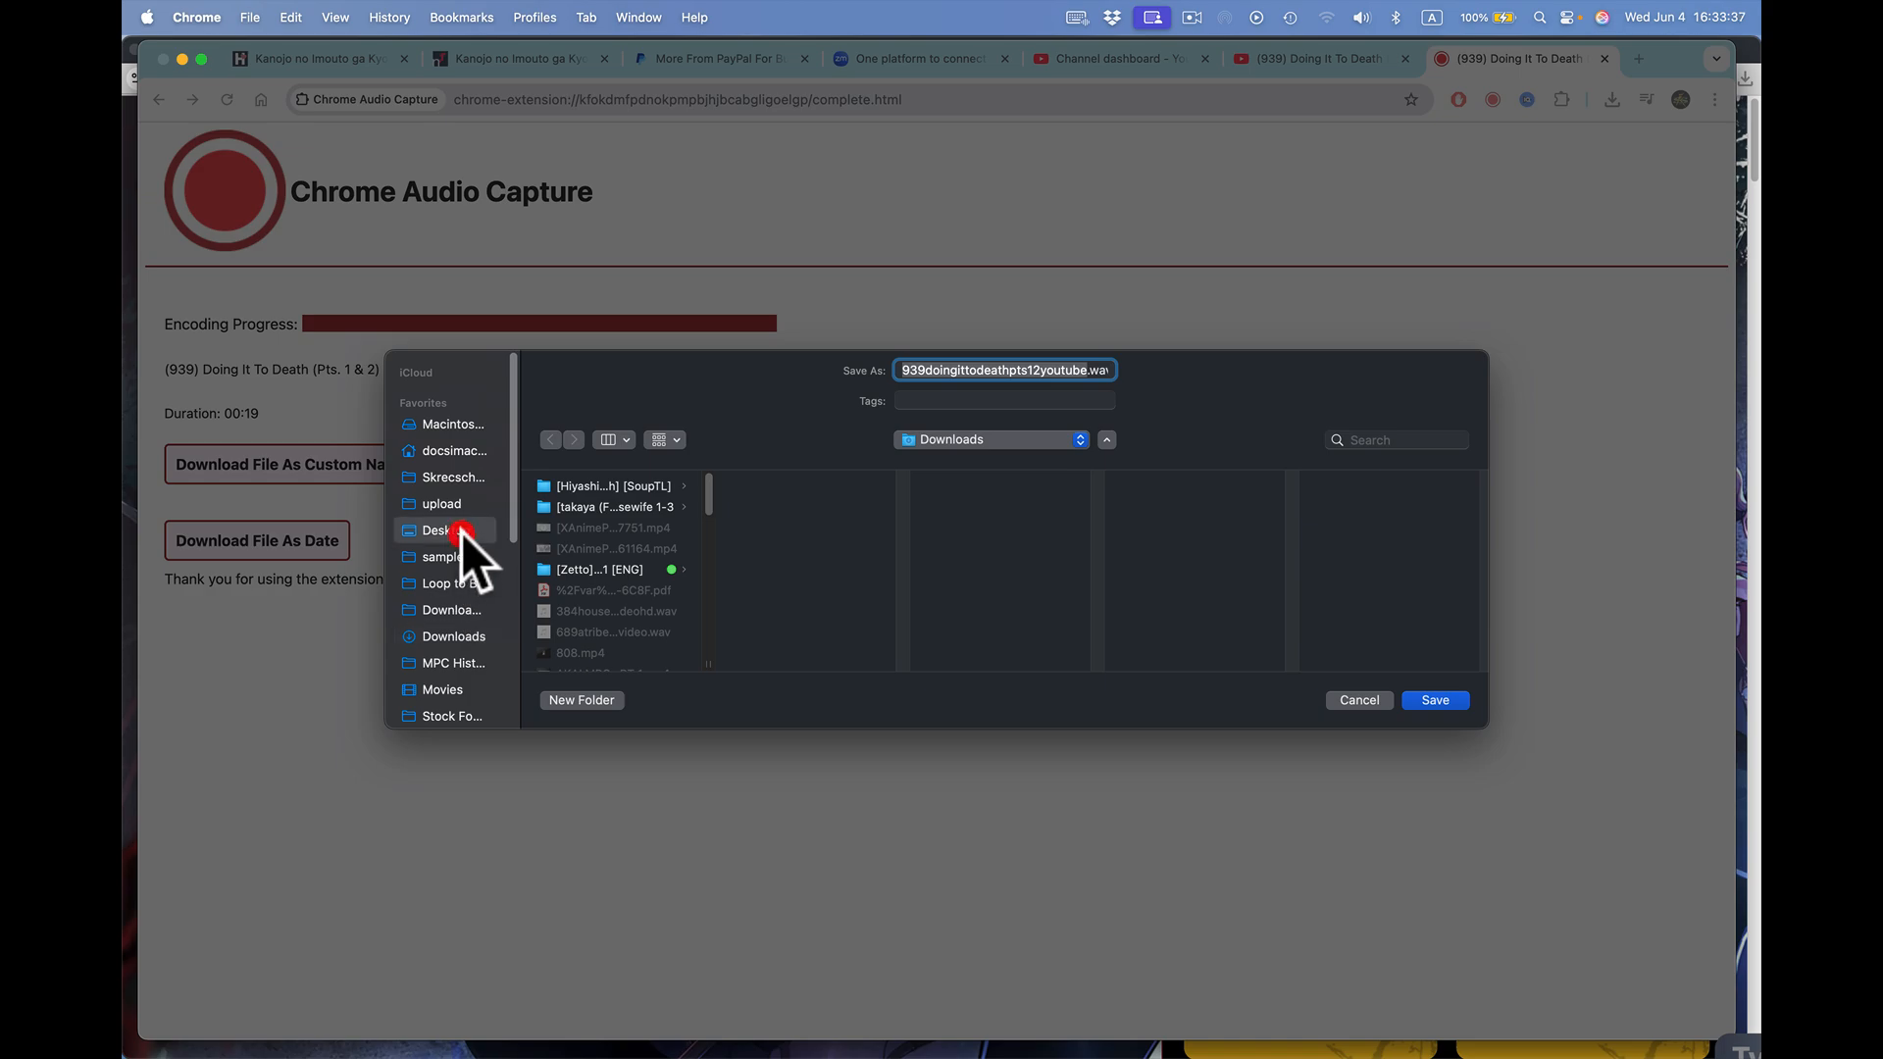
pyautogui.click(445, 531)
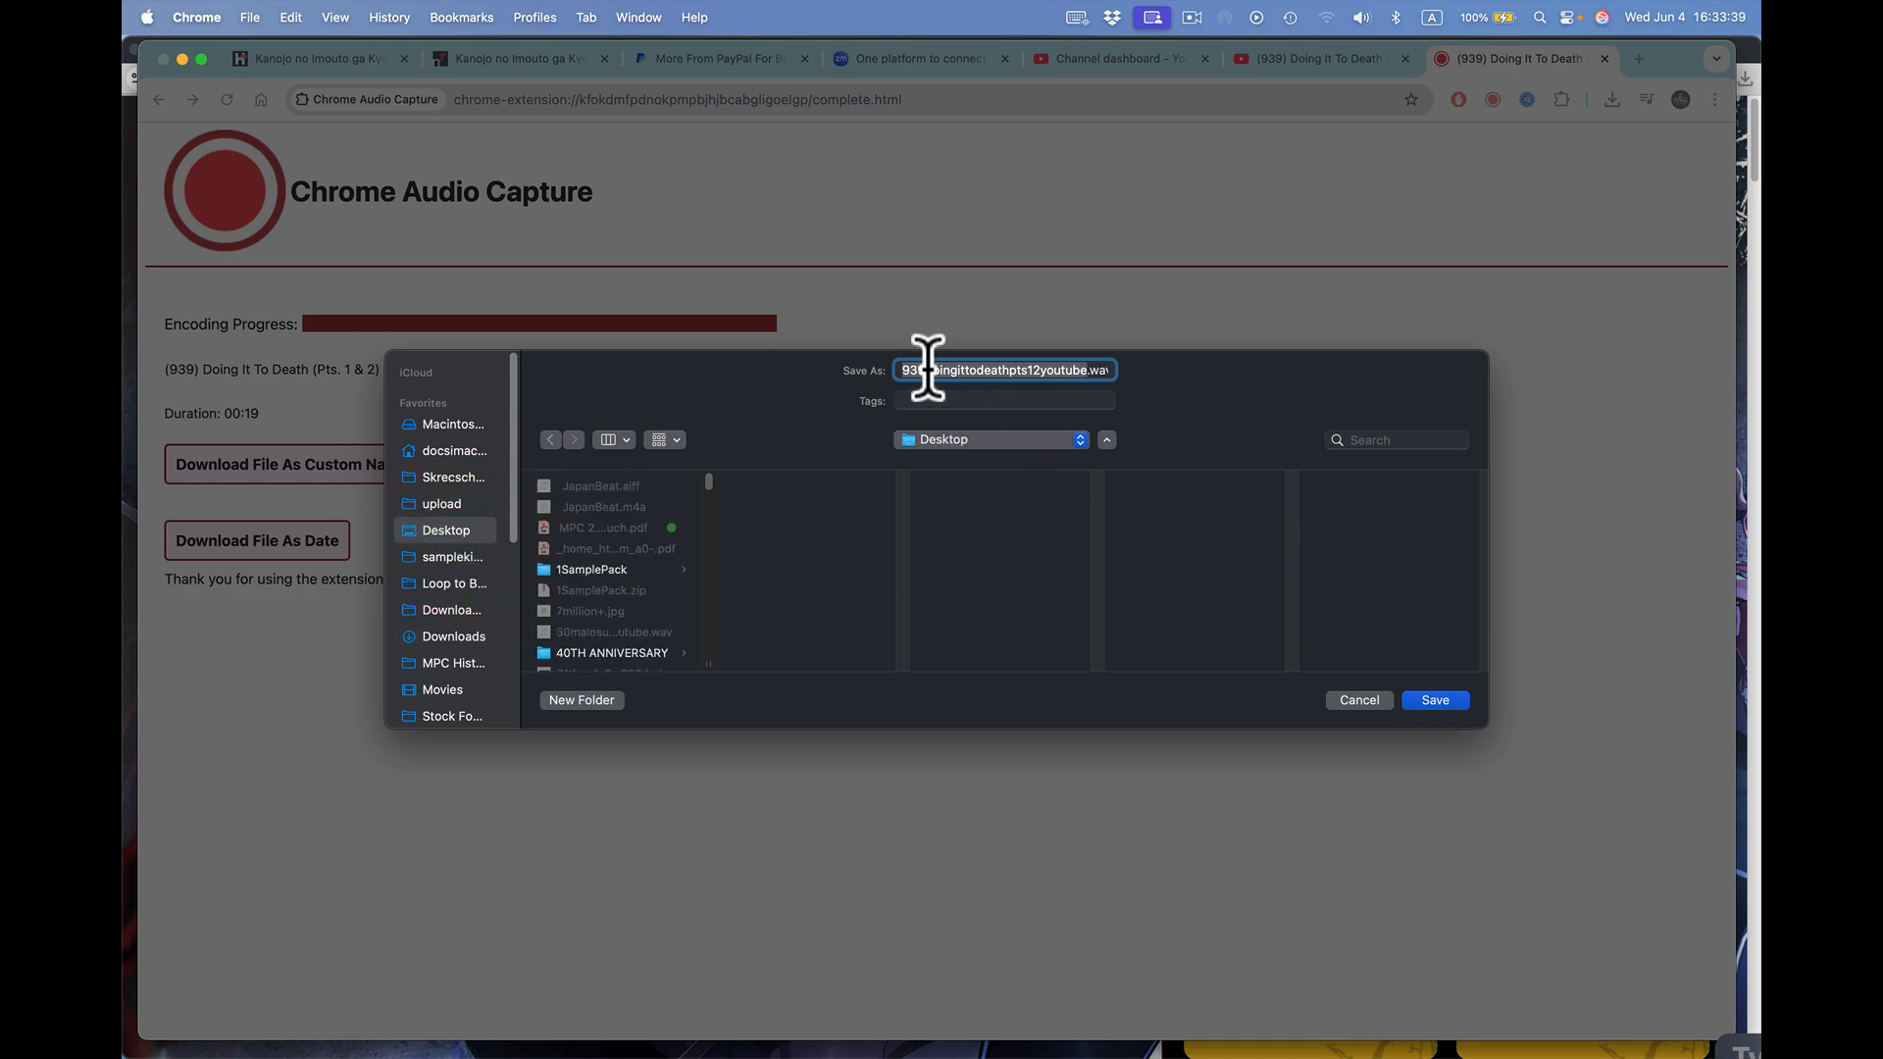
pyautogui.press('backspace')
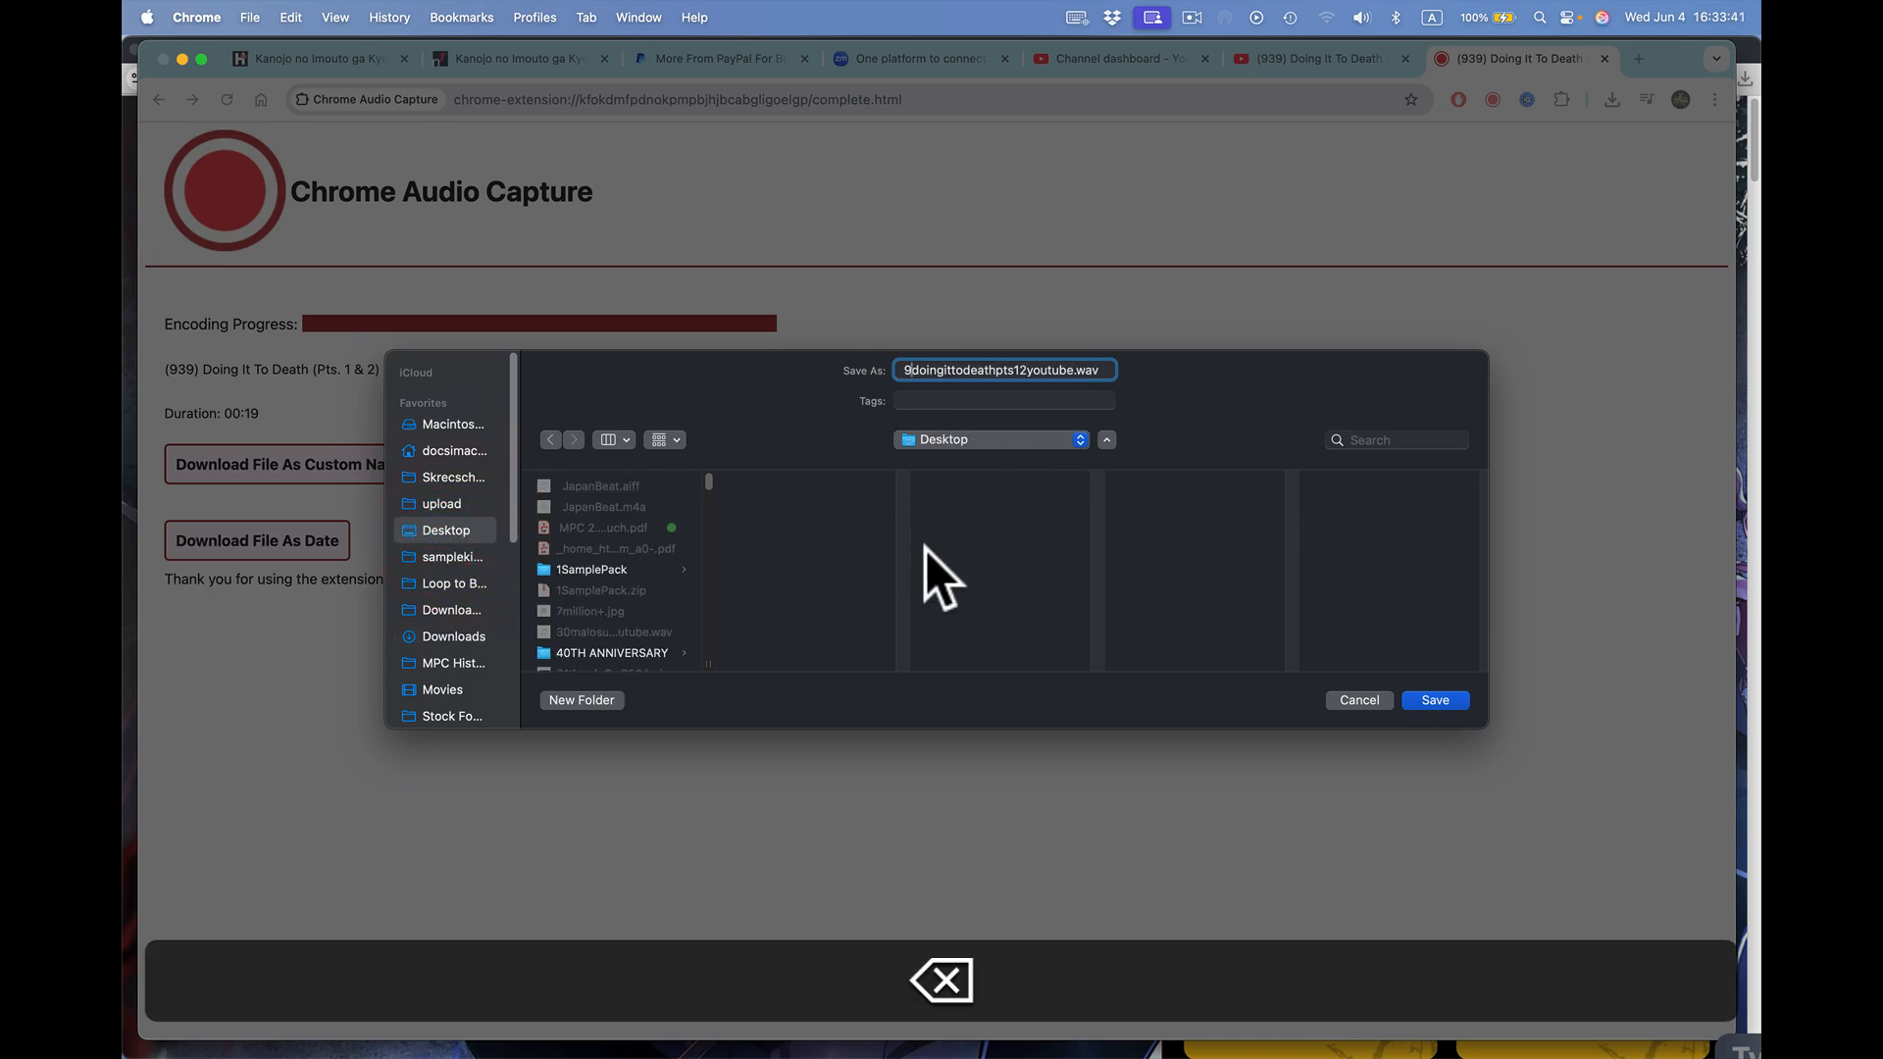
pyautogui.press('backspace')
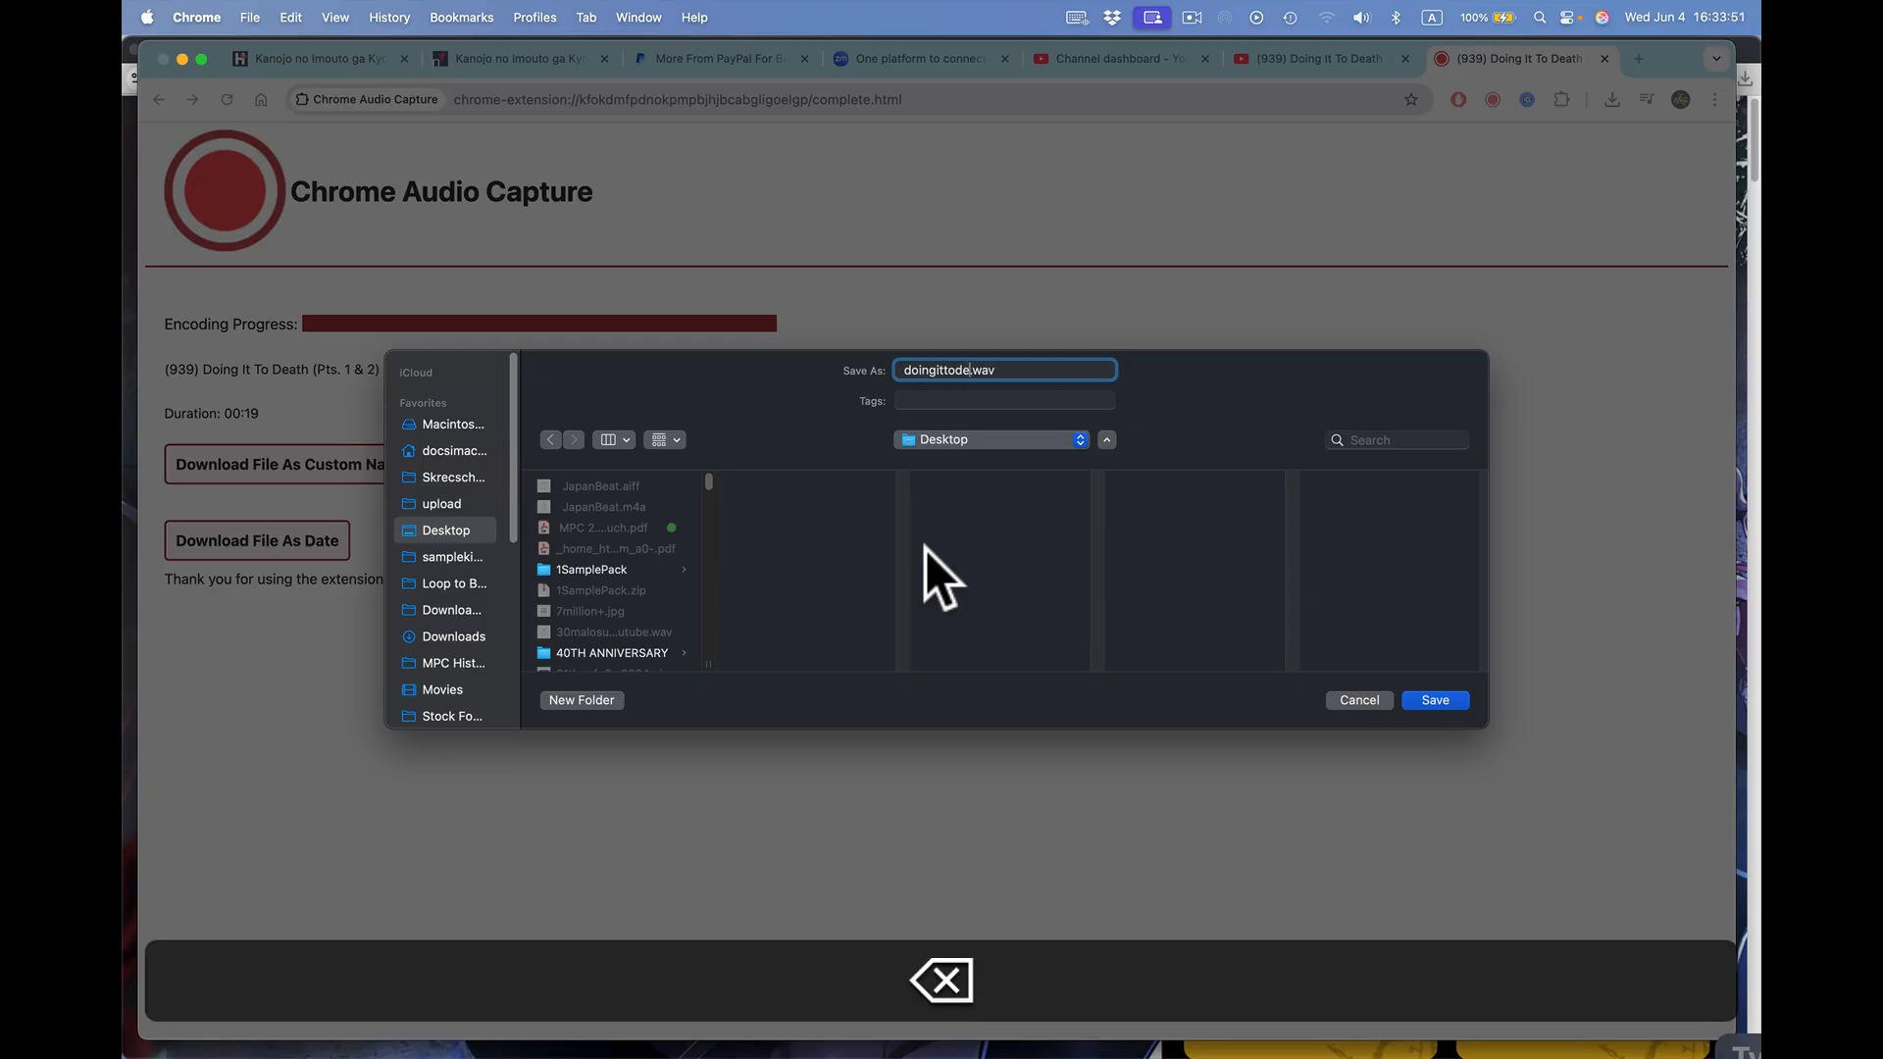
pyautogui.press('Backspace')
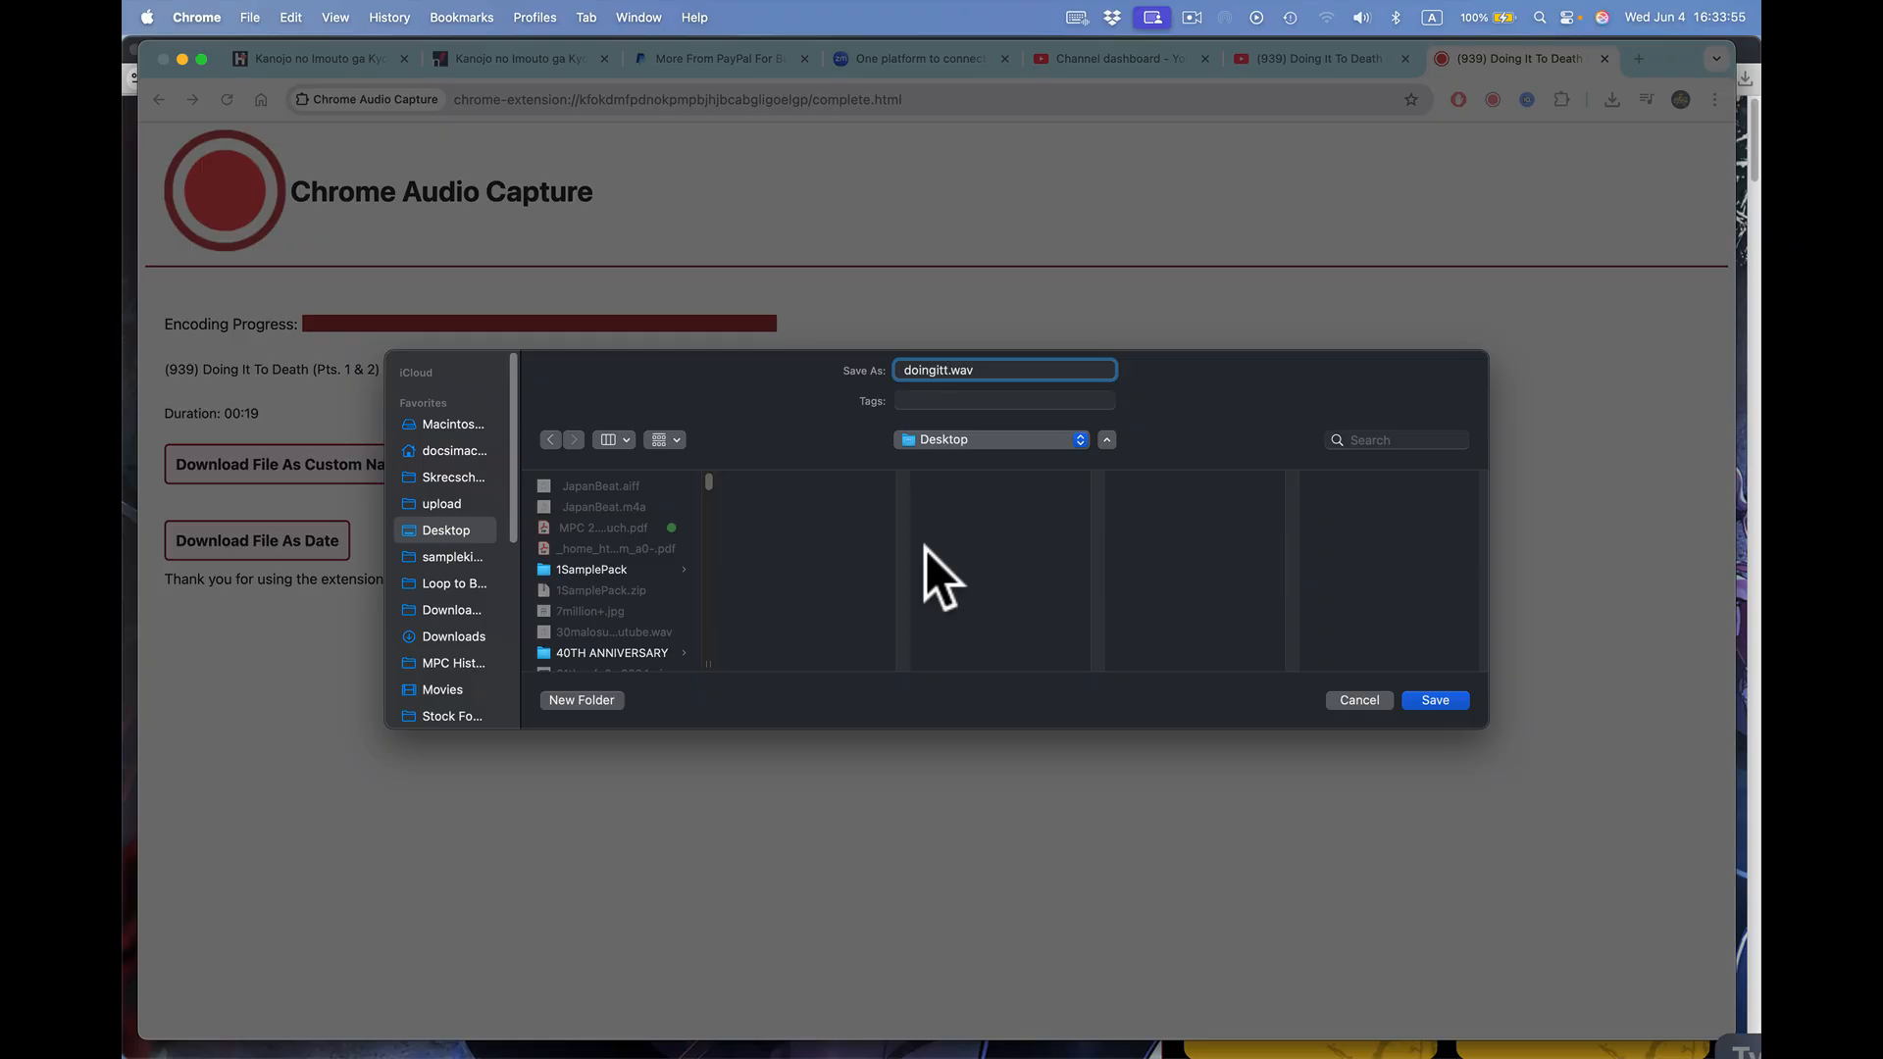
pyautogui.press('backspace')
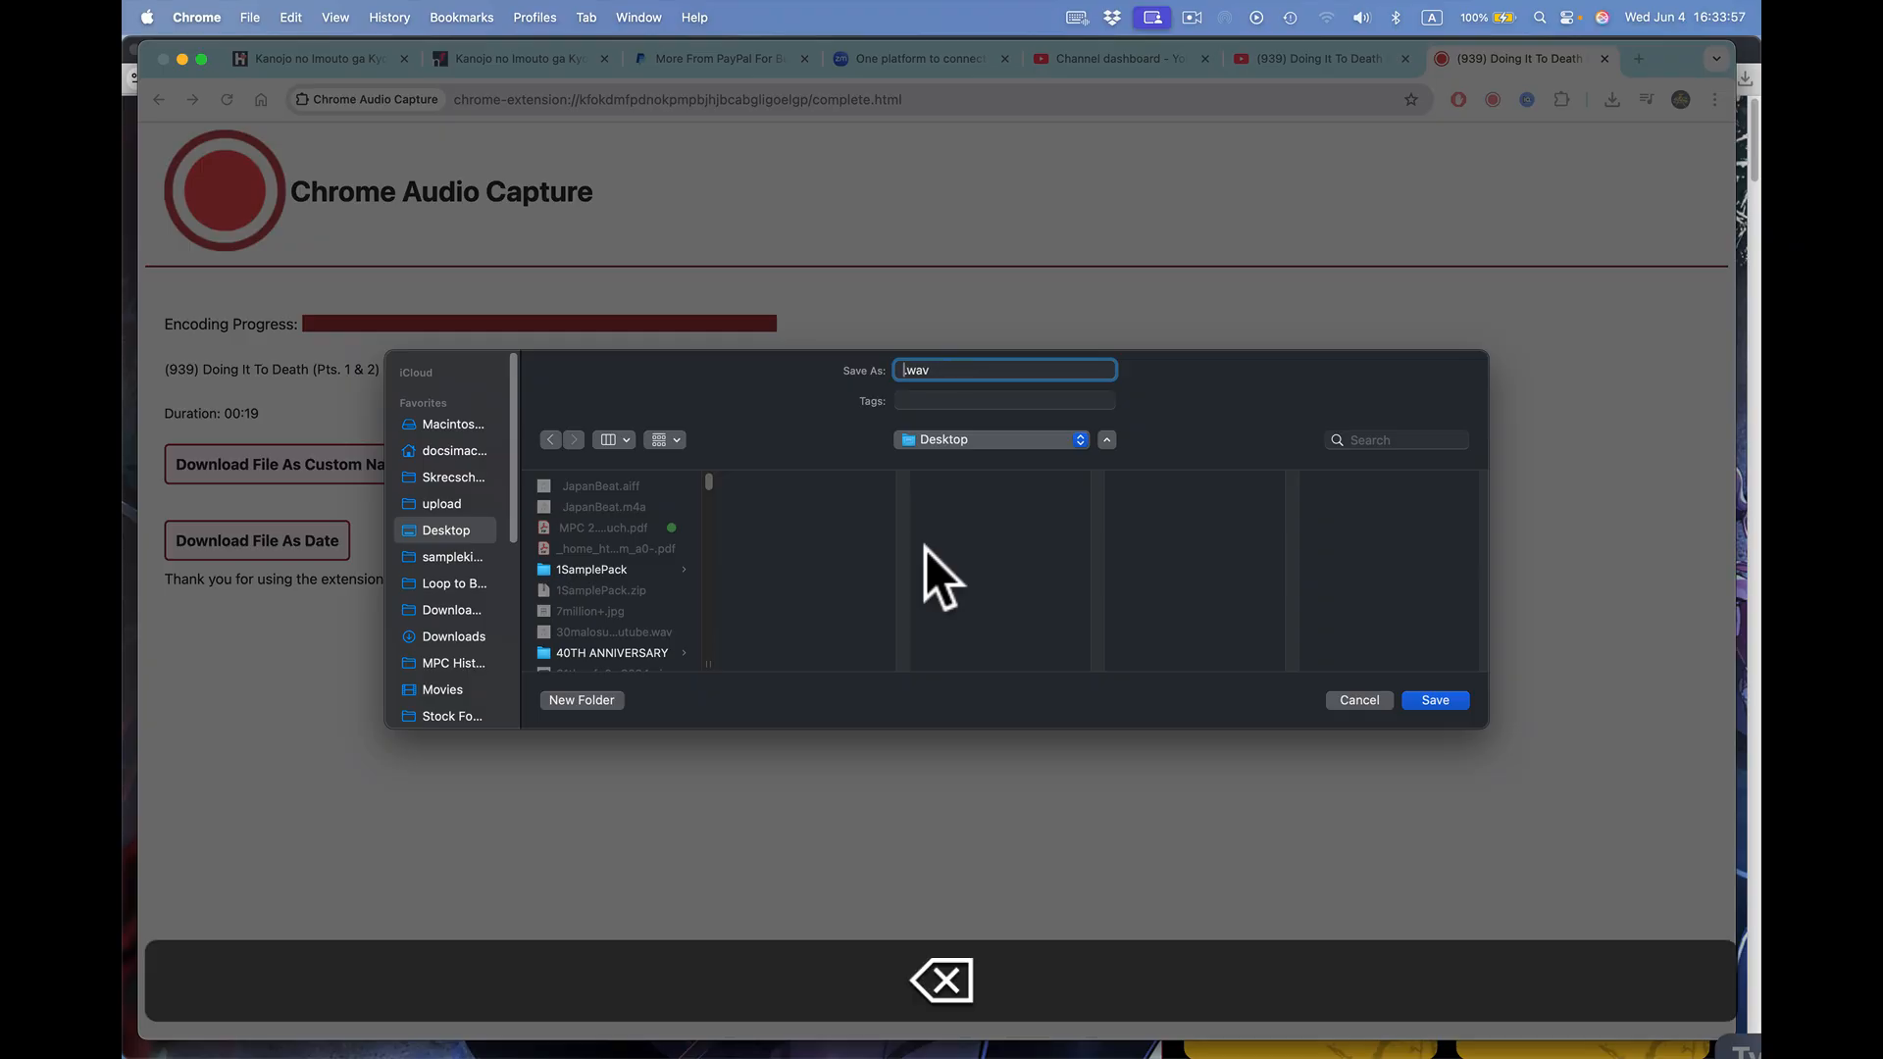
pyautogui.write('Pass the P')
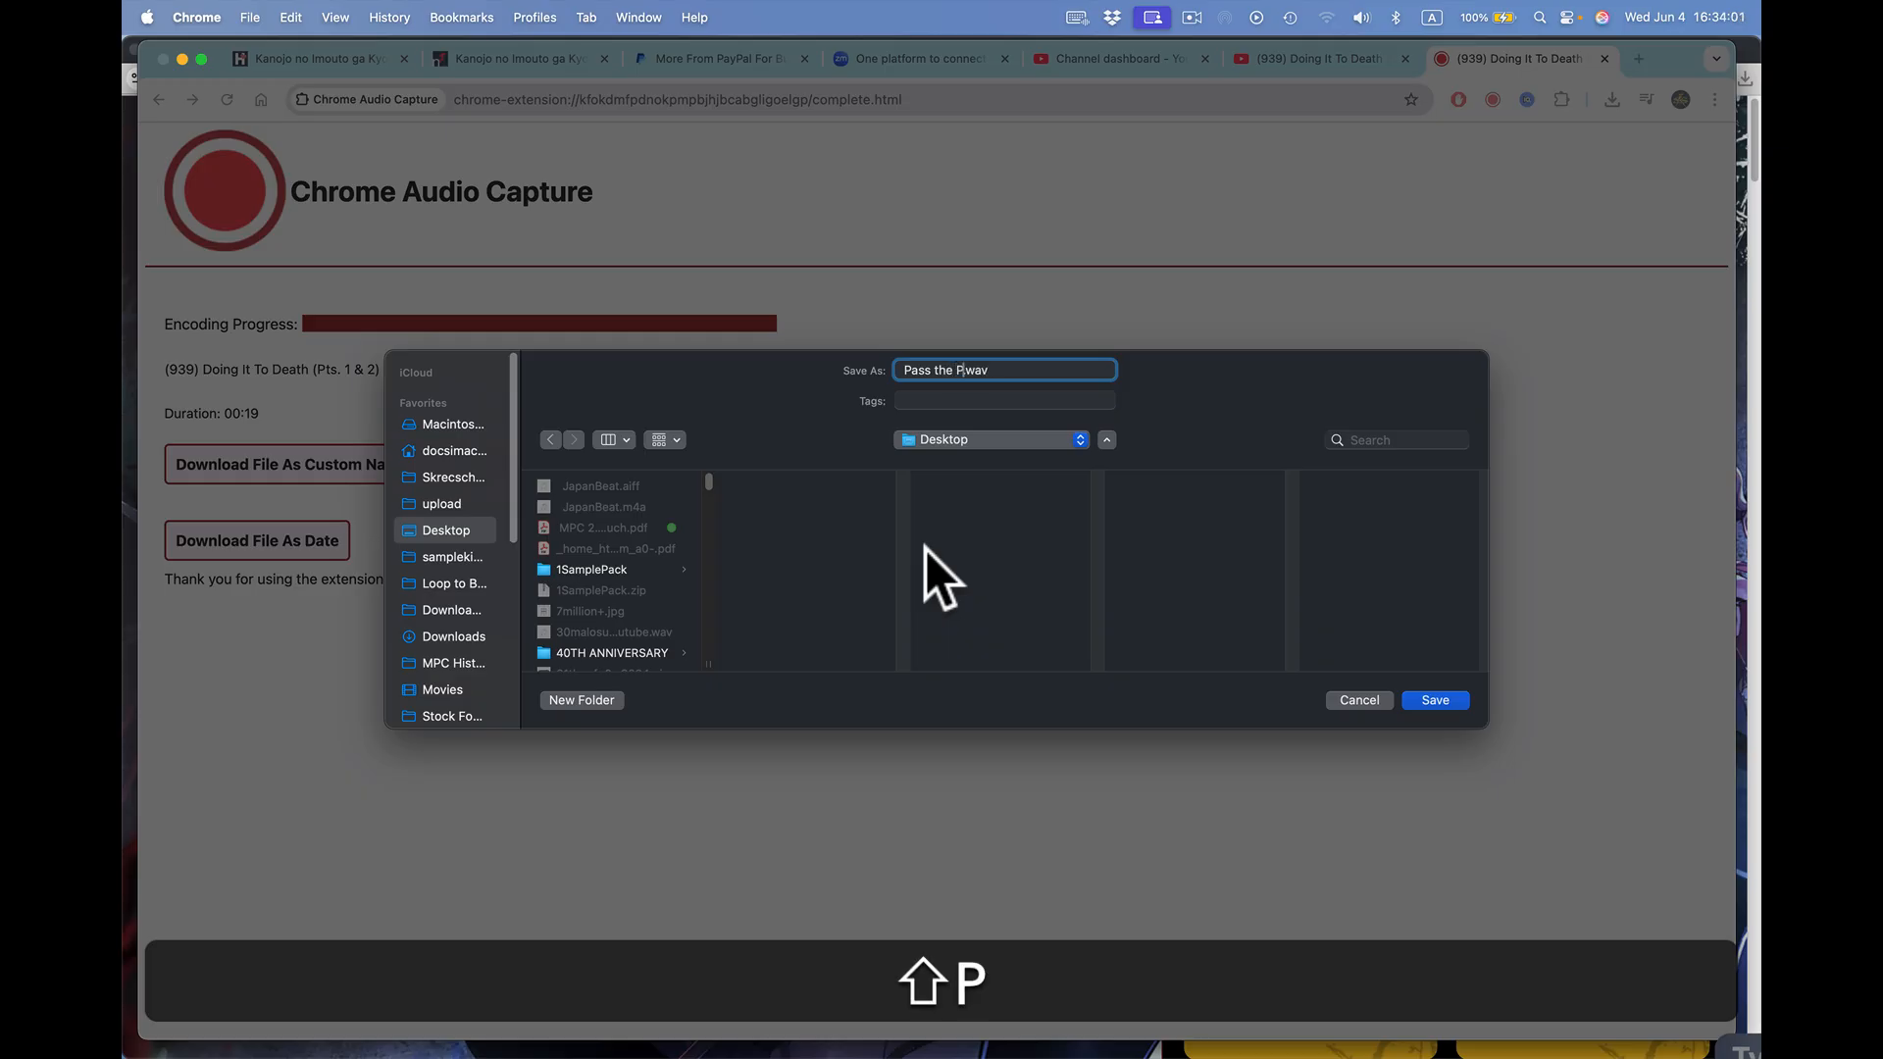
pyautogui.write('eas')
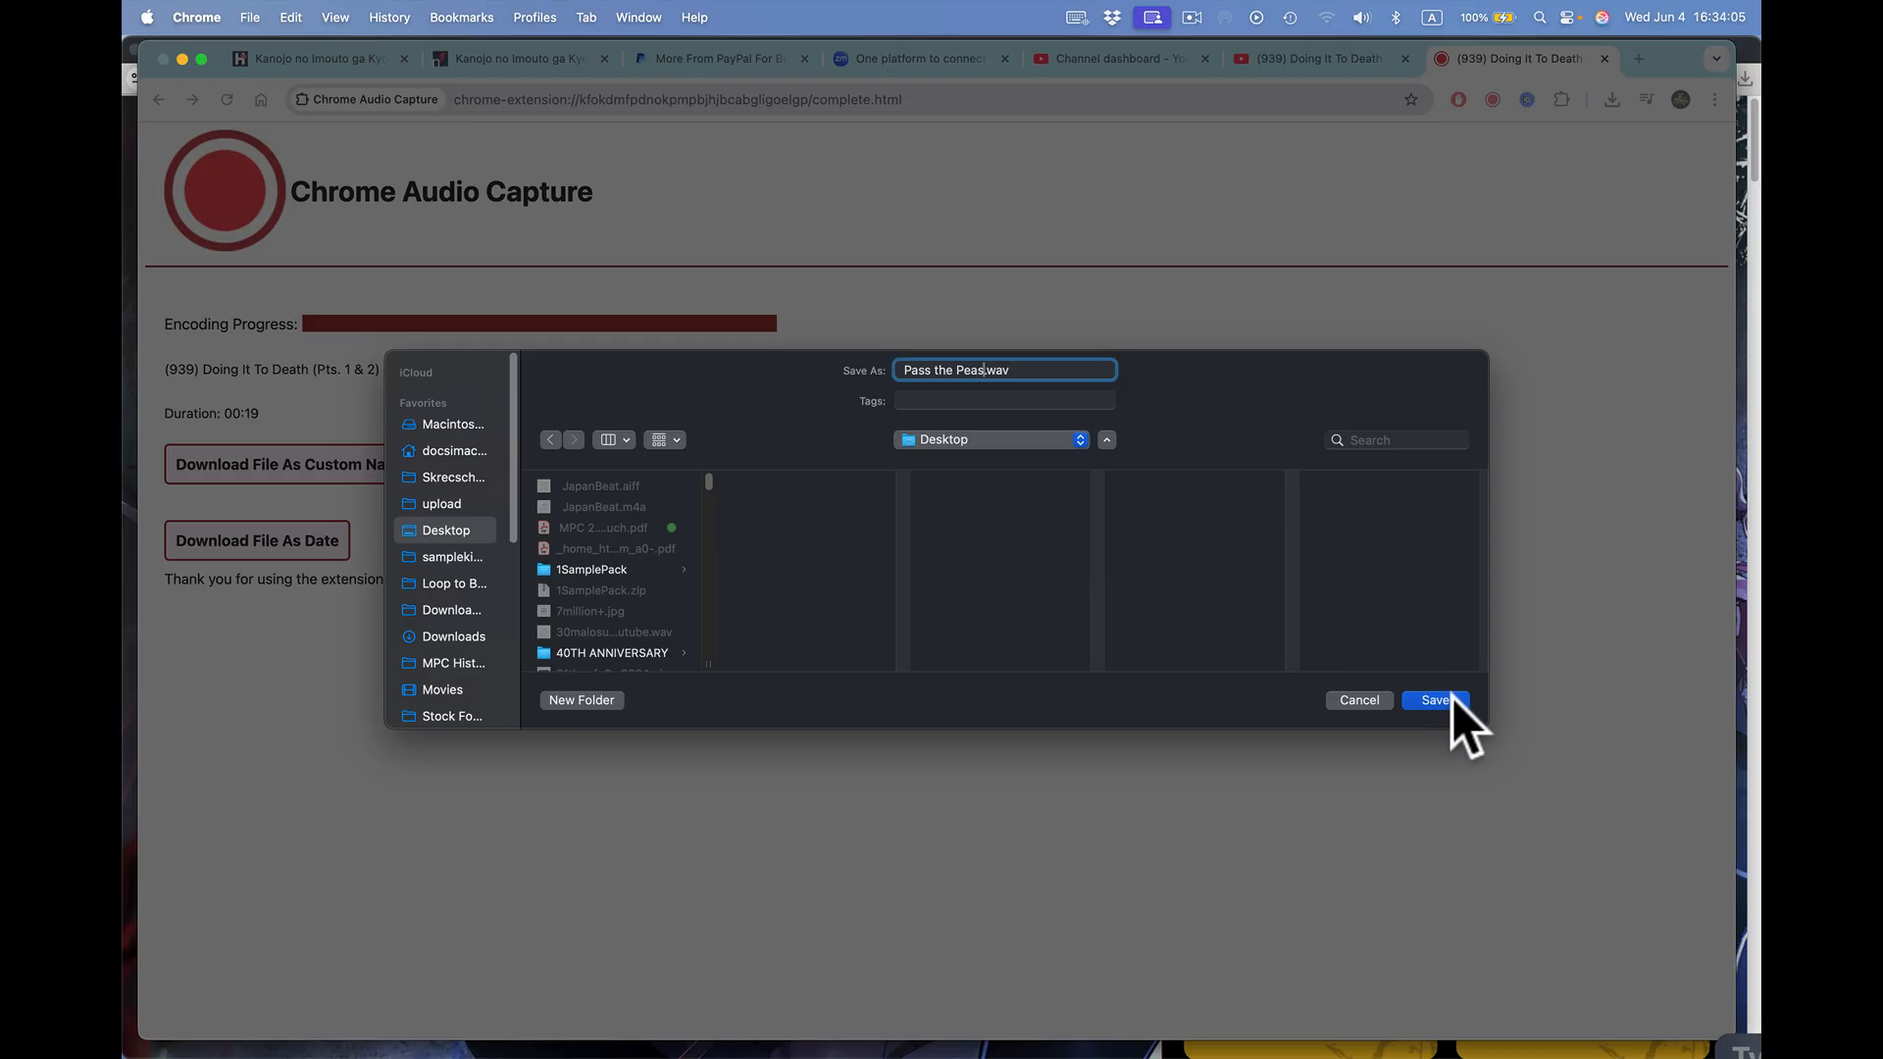
pyautogui.click(1433, 700)
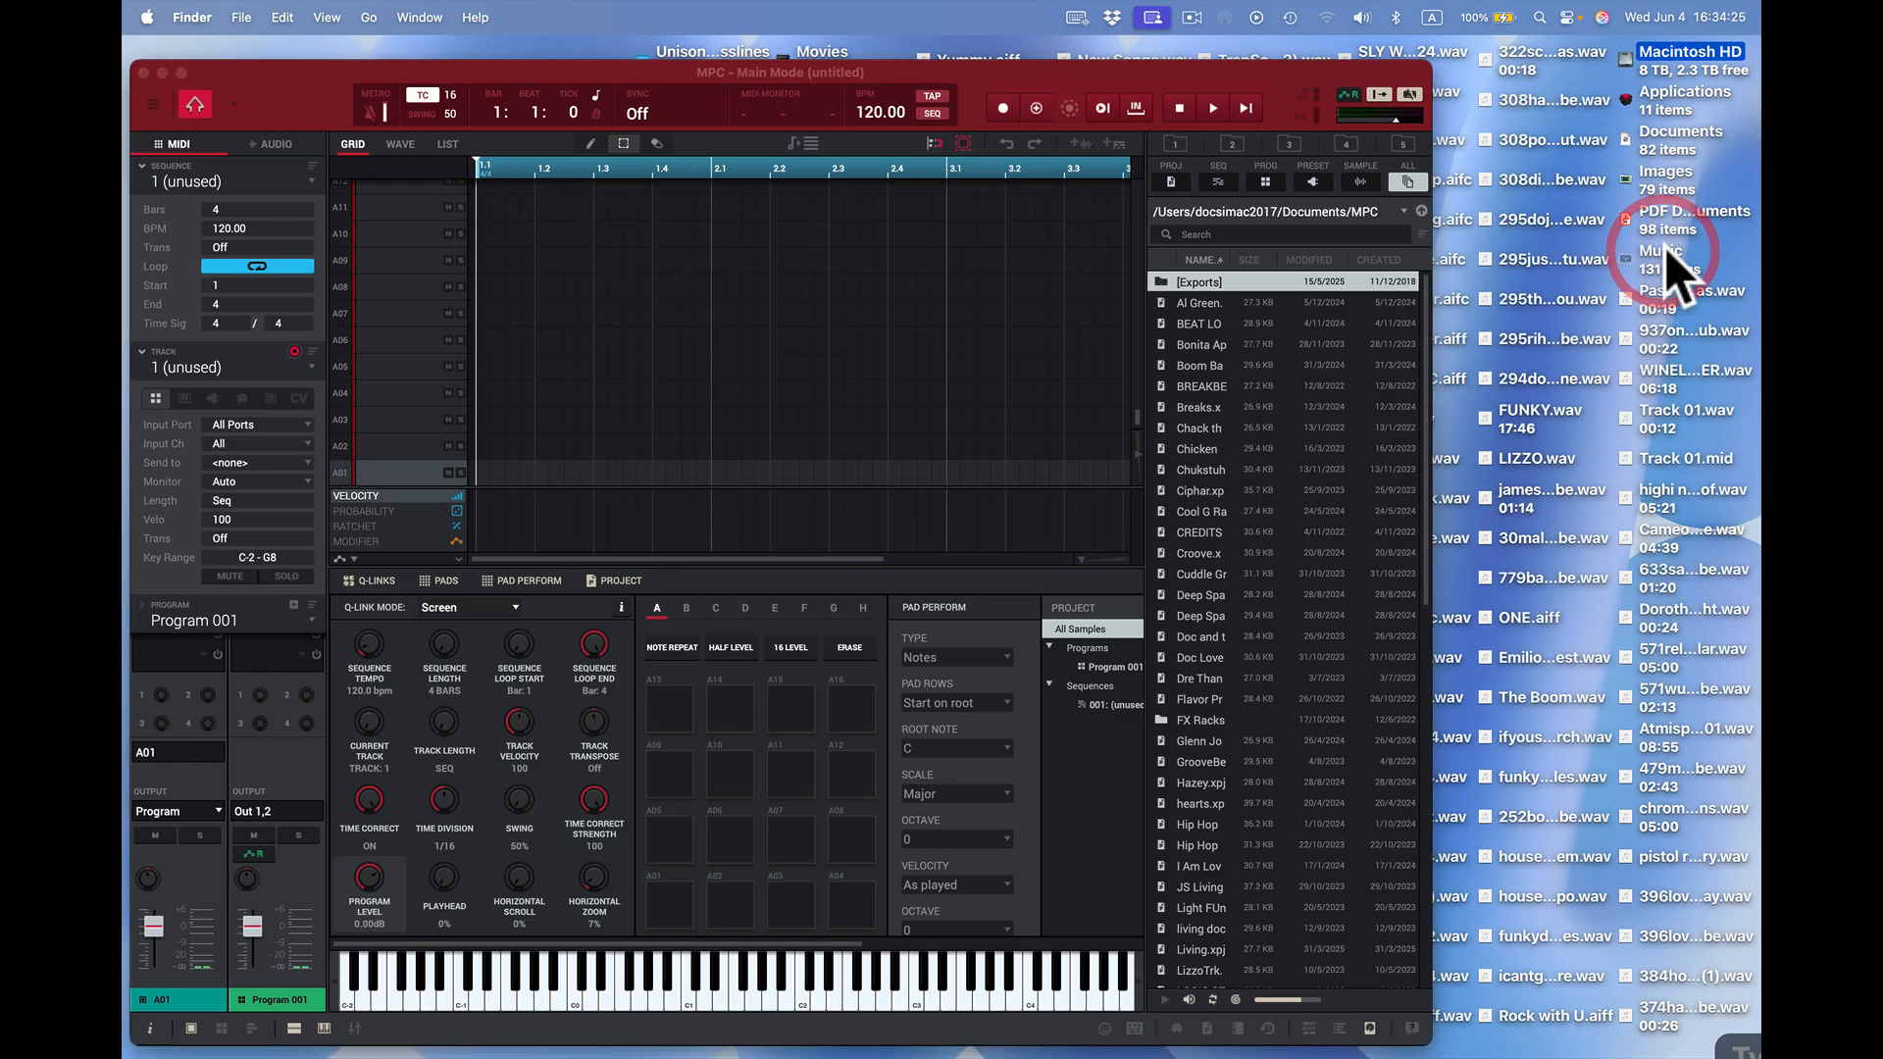
pyautogui.moveTo(888, 751)
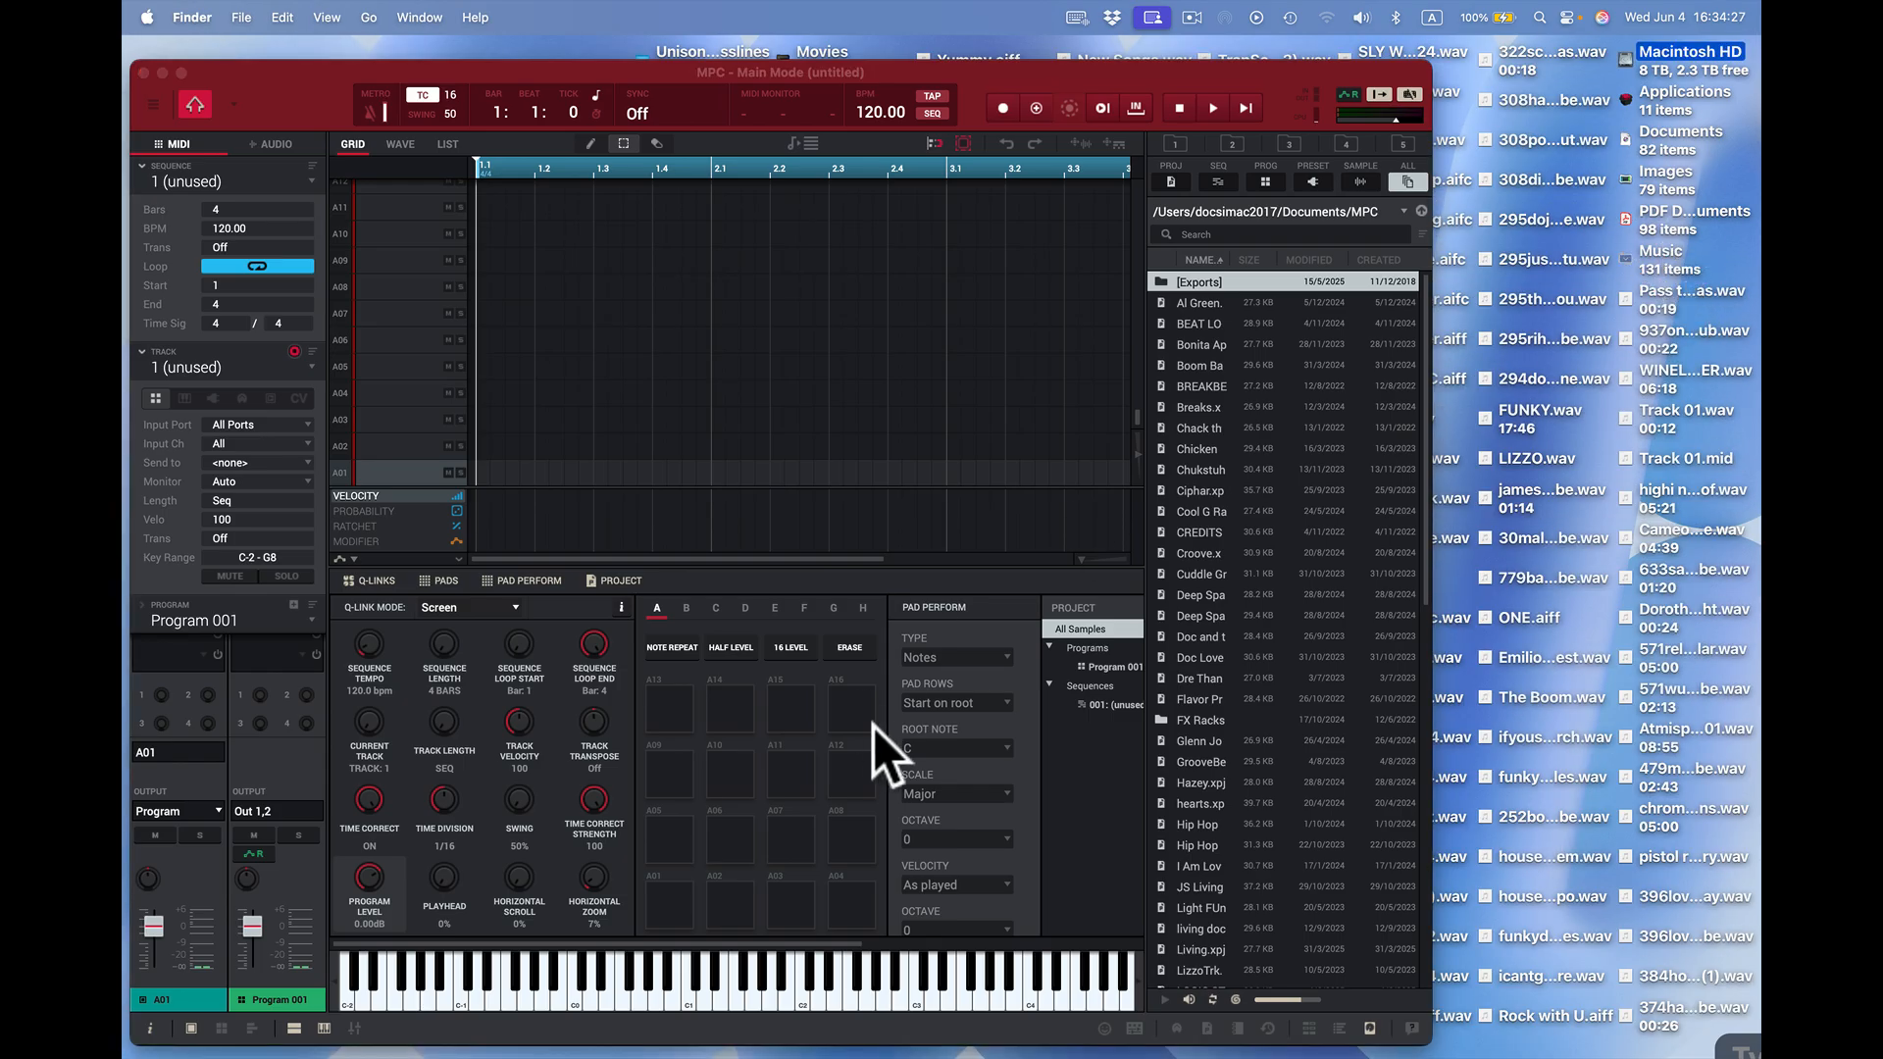
# - Reveal the project's Samples list in the Project panel
pyautogui.click(618, 580)
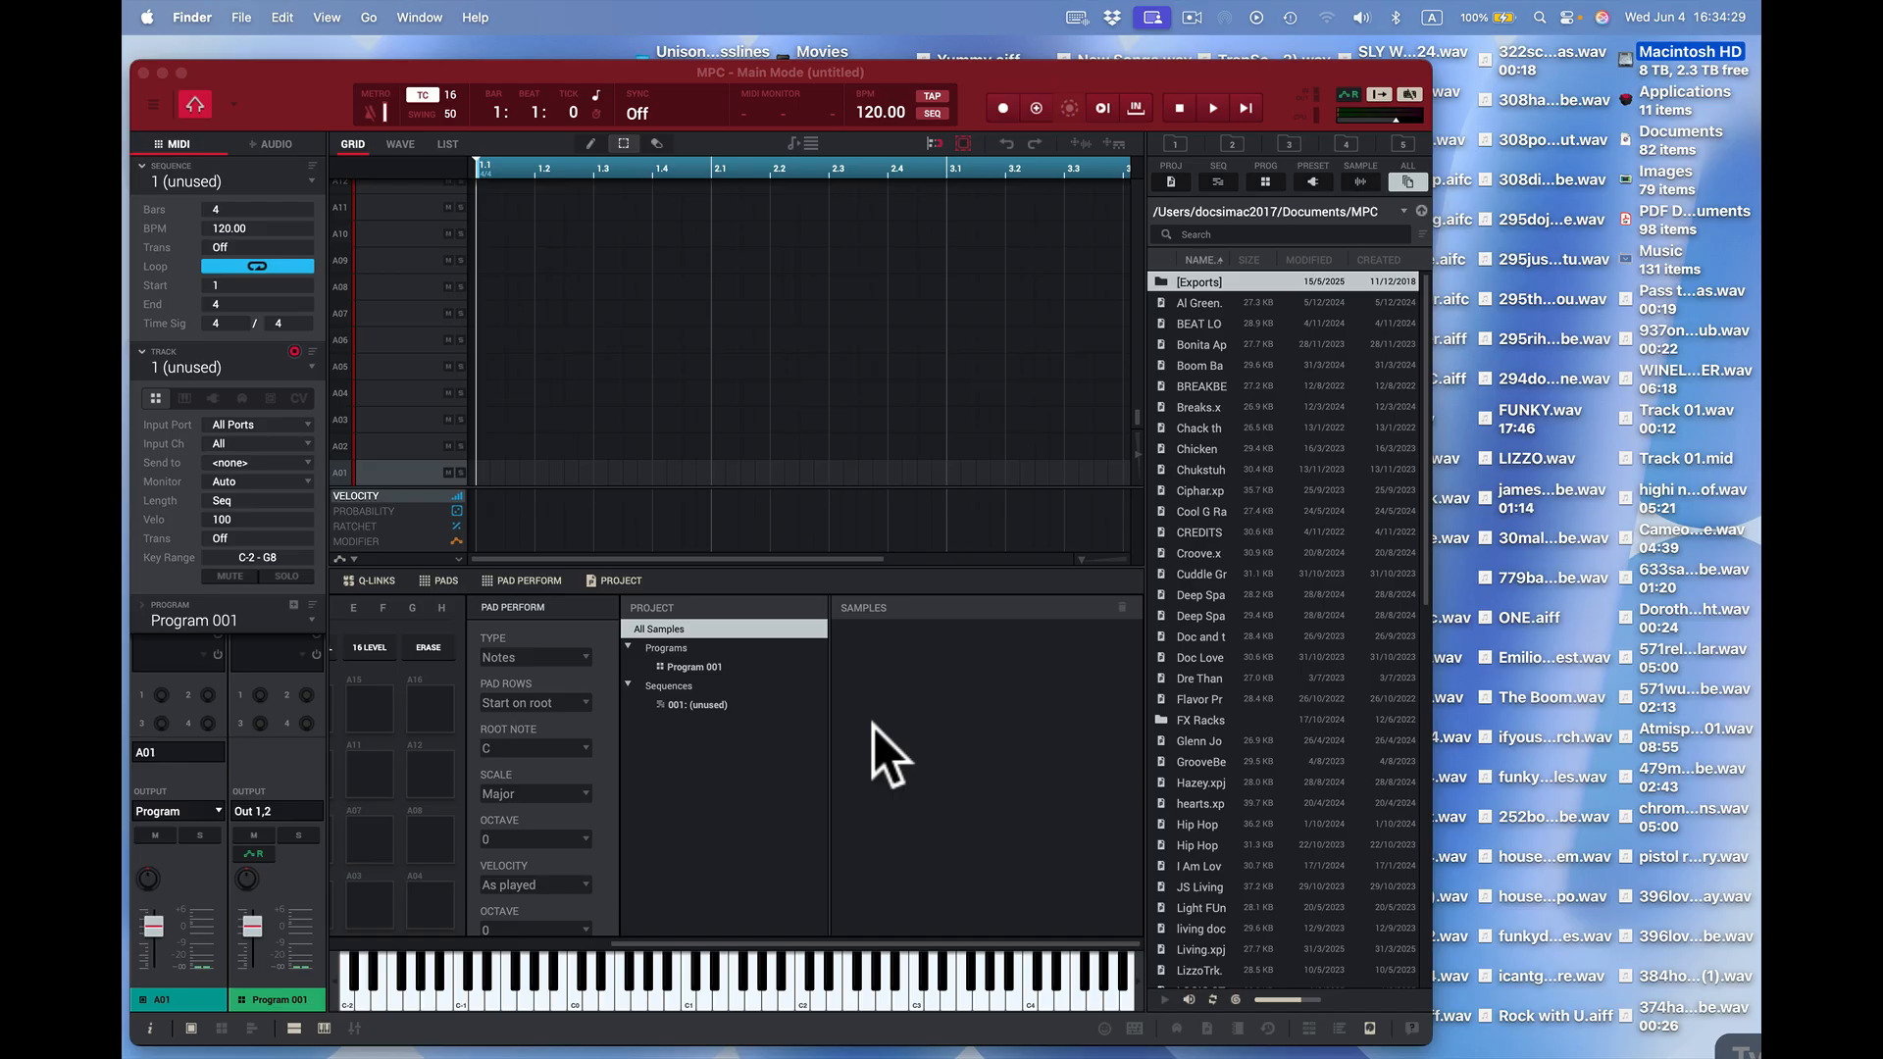
pyautogui.moveTo(1693, 341)
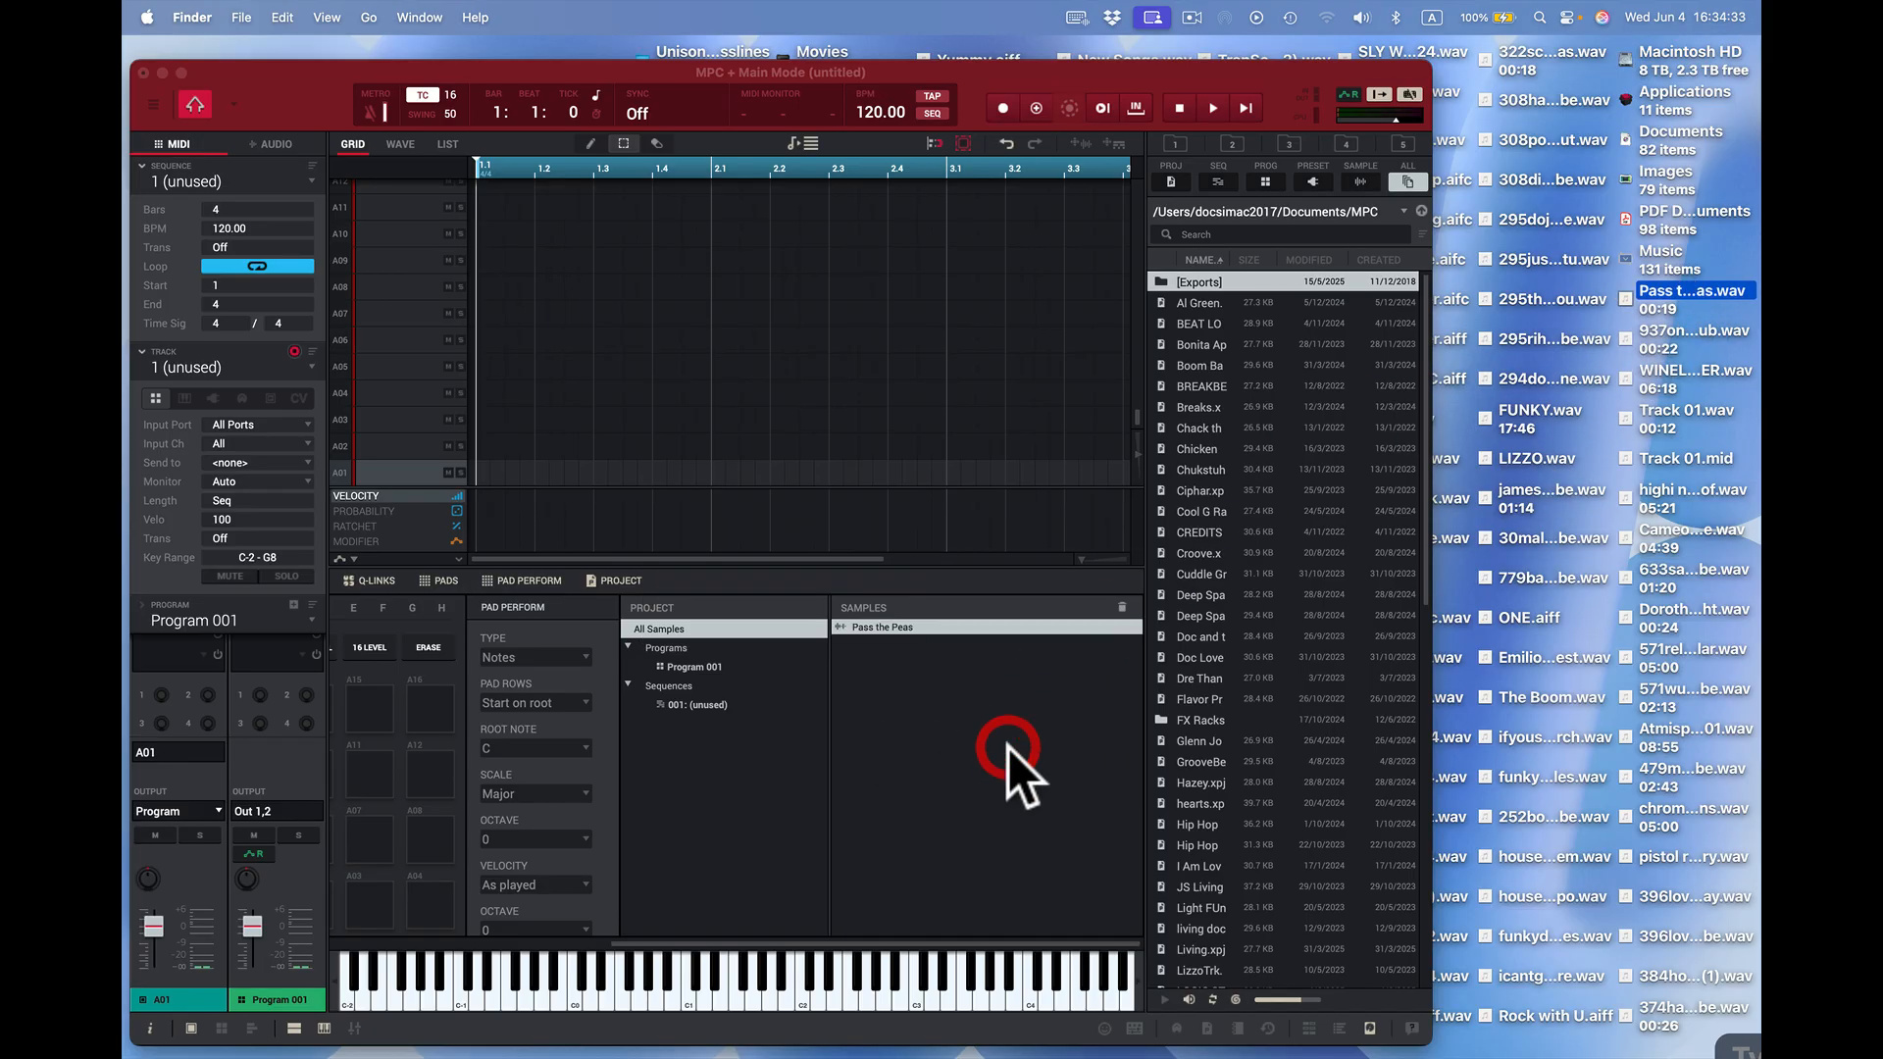
pyautogui.moveTo(1437, 630)
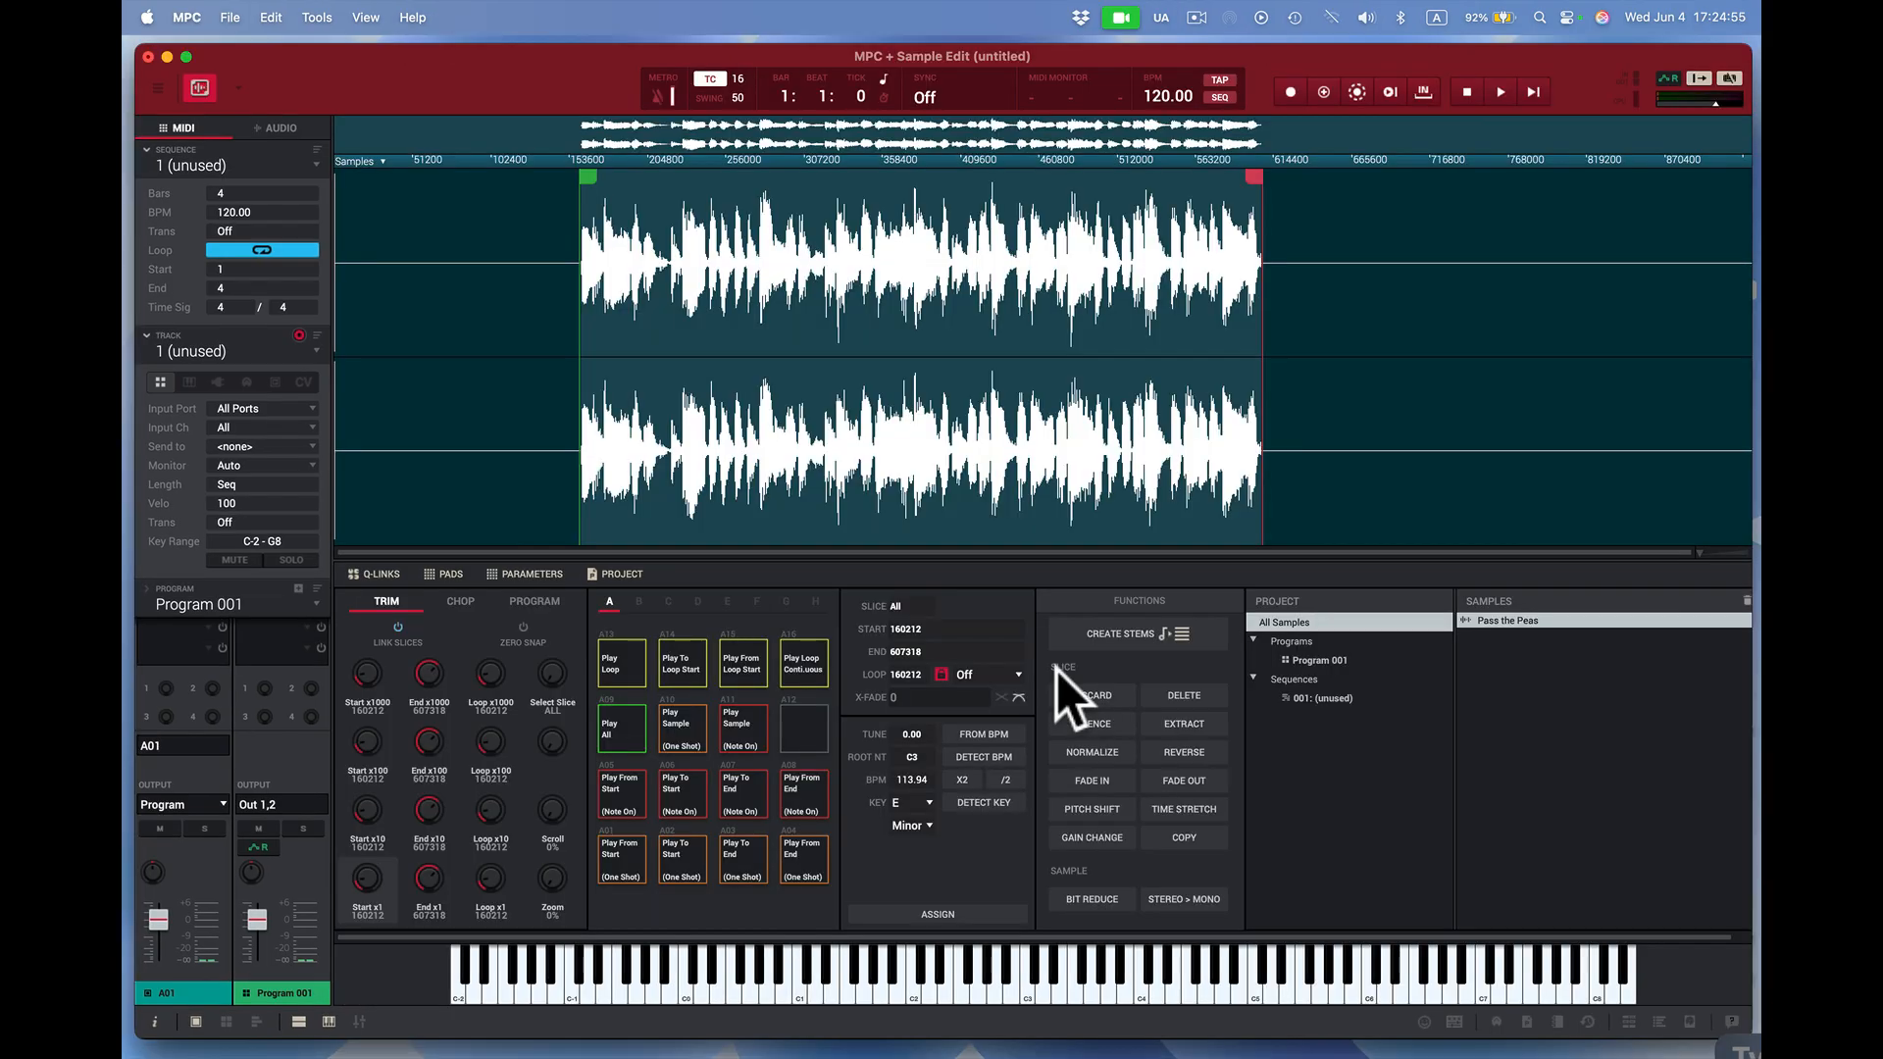
pyautogui.moveTo(979, 719)
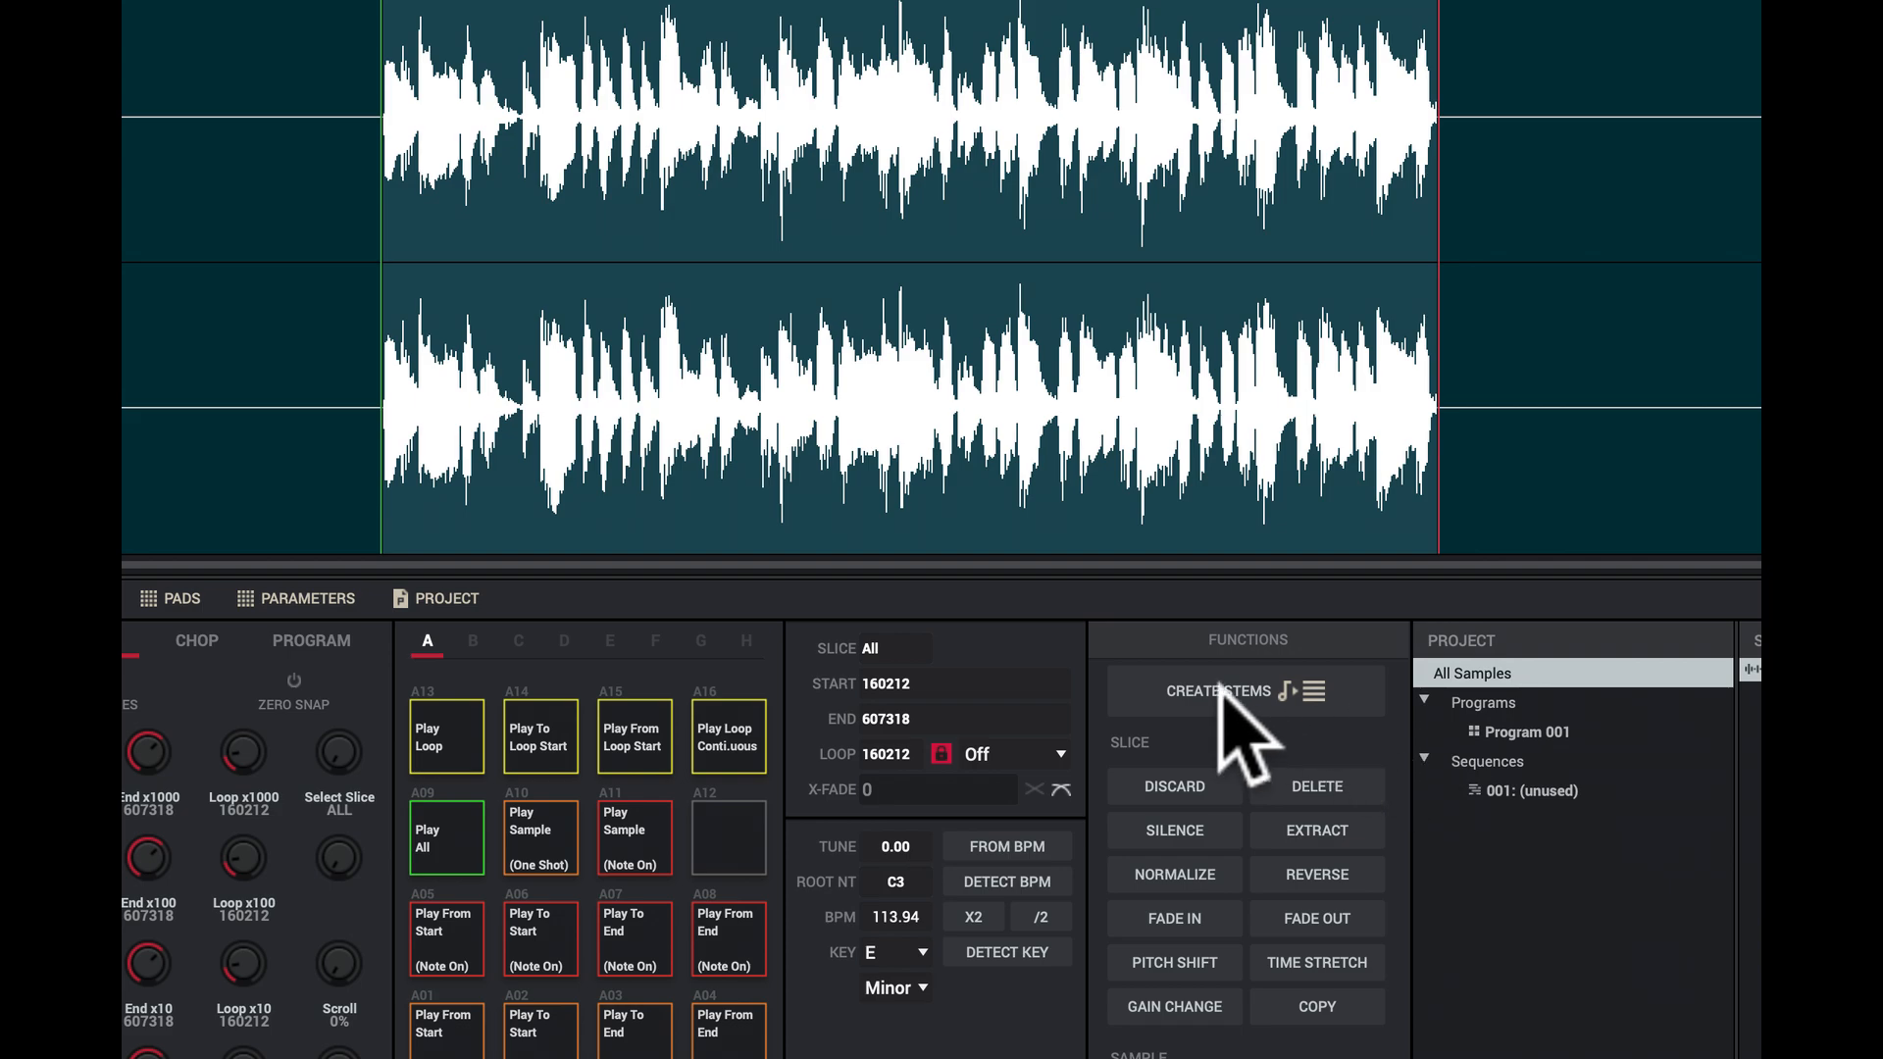
# - Create stems for Program 001 assigned to pad A13 in bank A and run it
pyautogui.click(1218, 691)
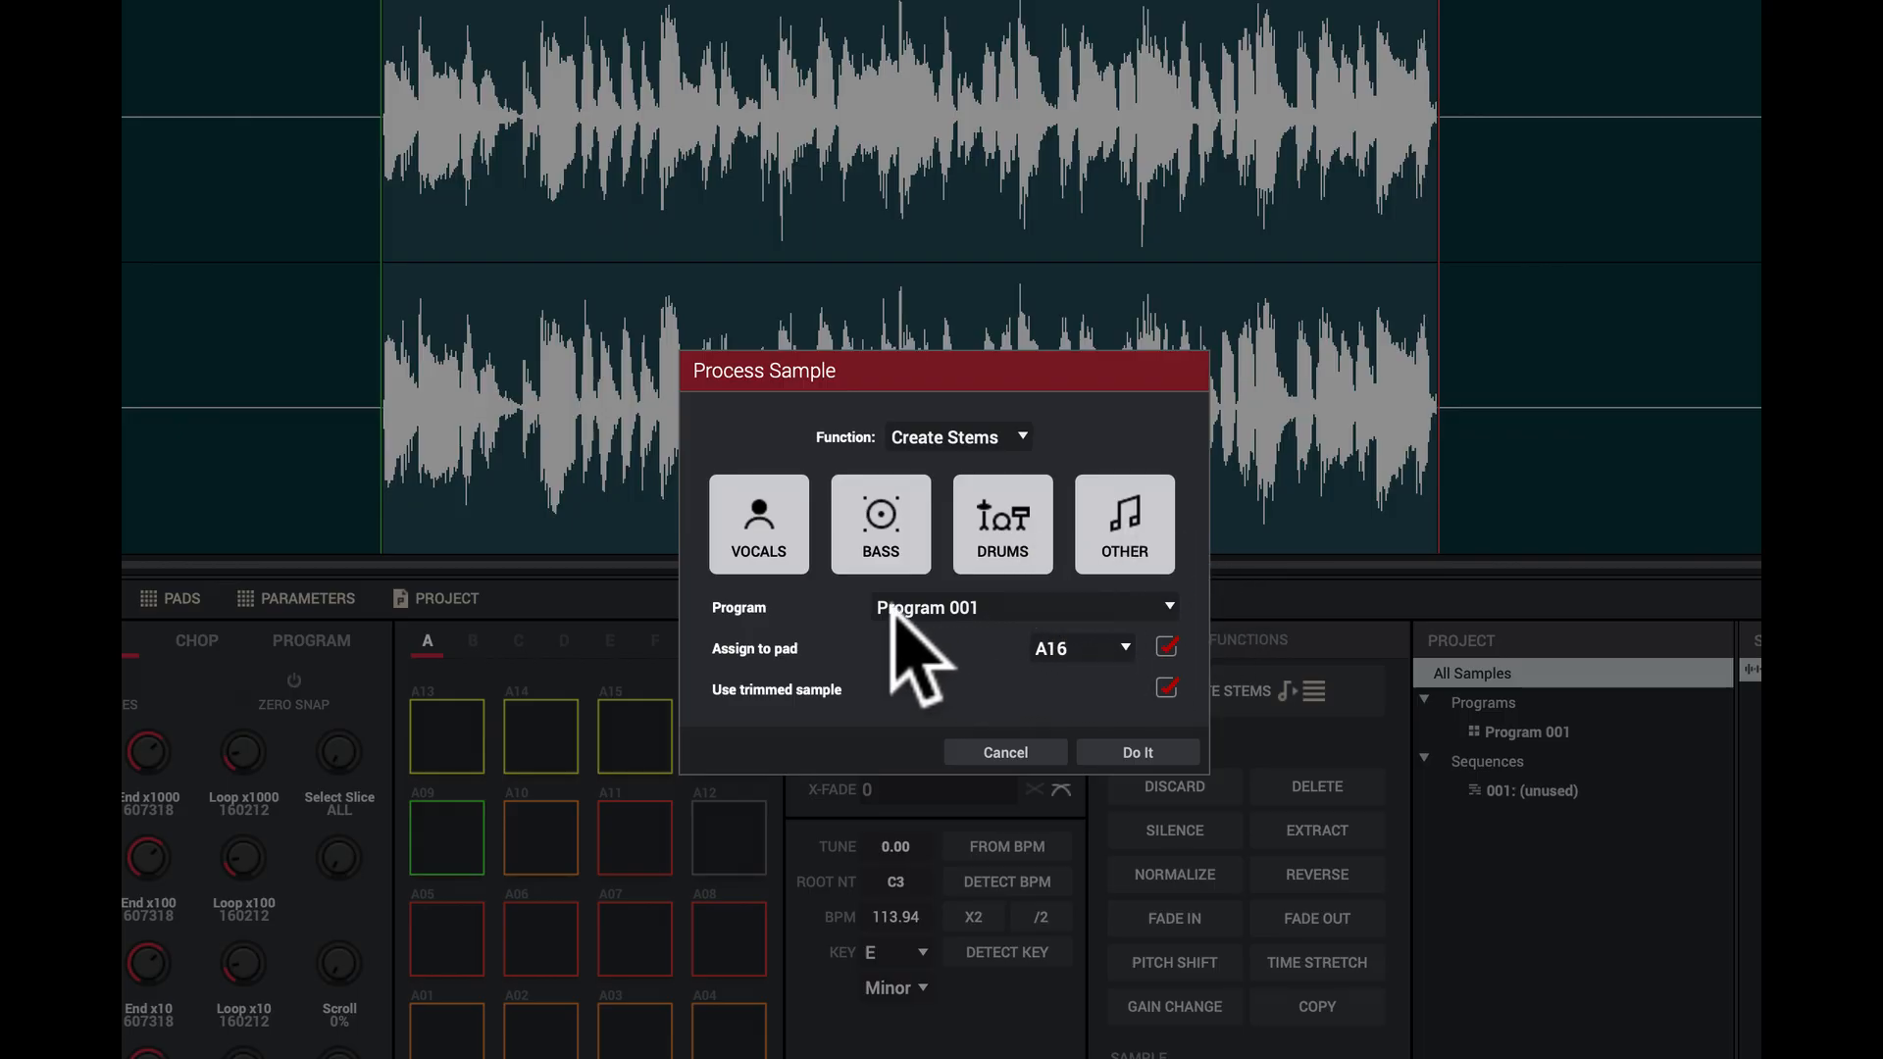
pyautogui.moveTo(1087, 713)
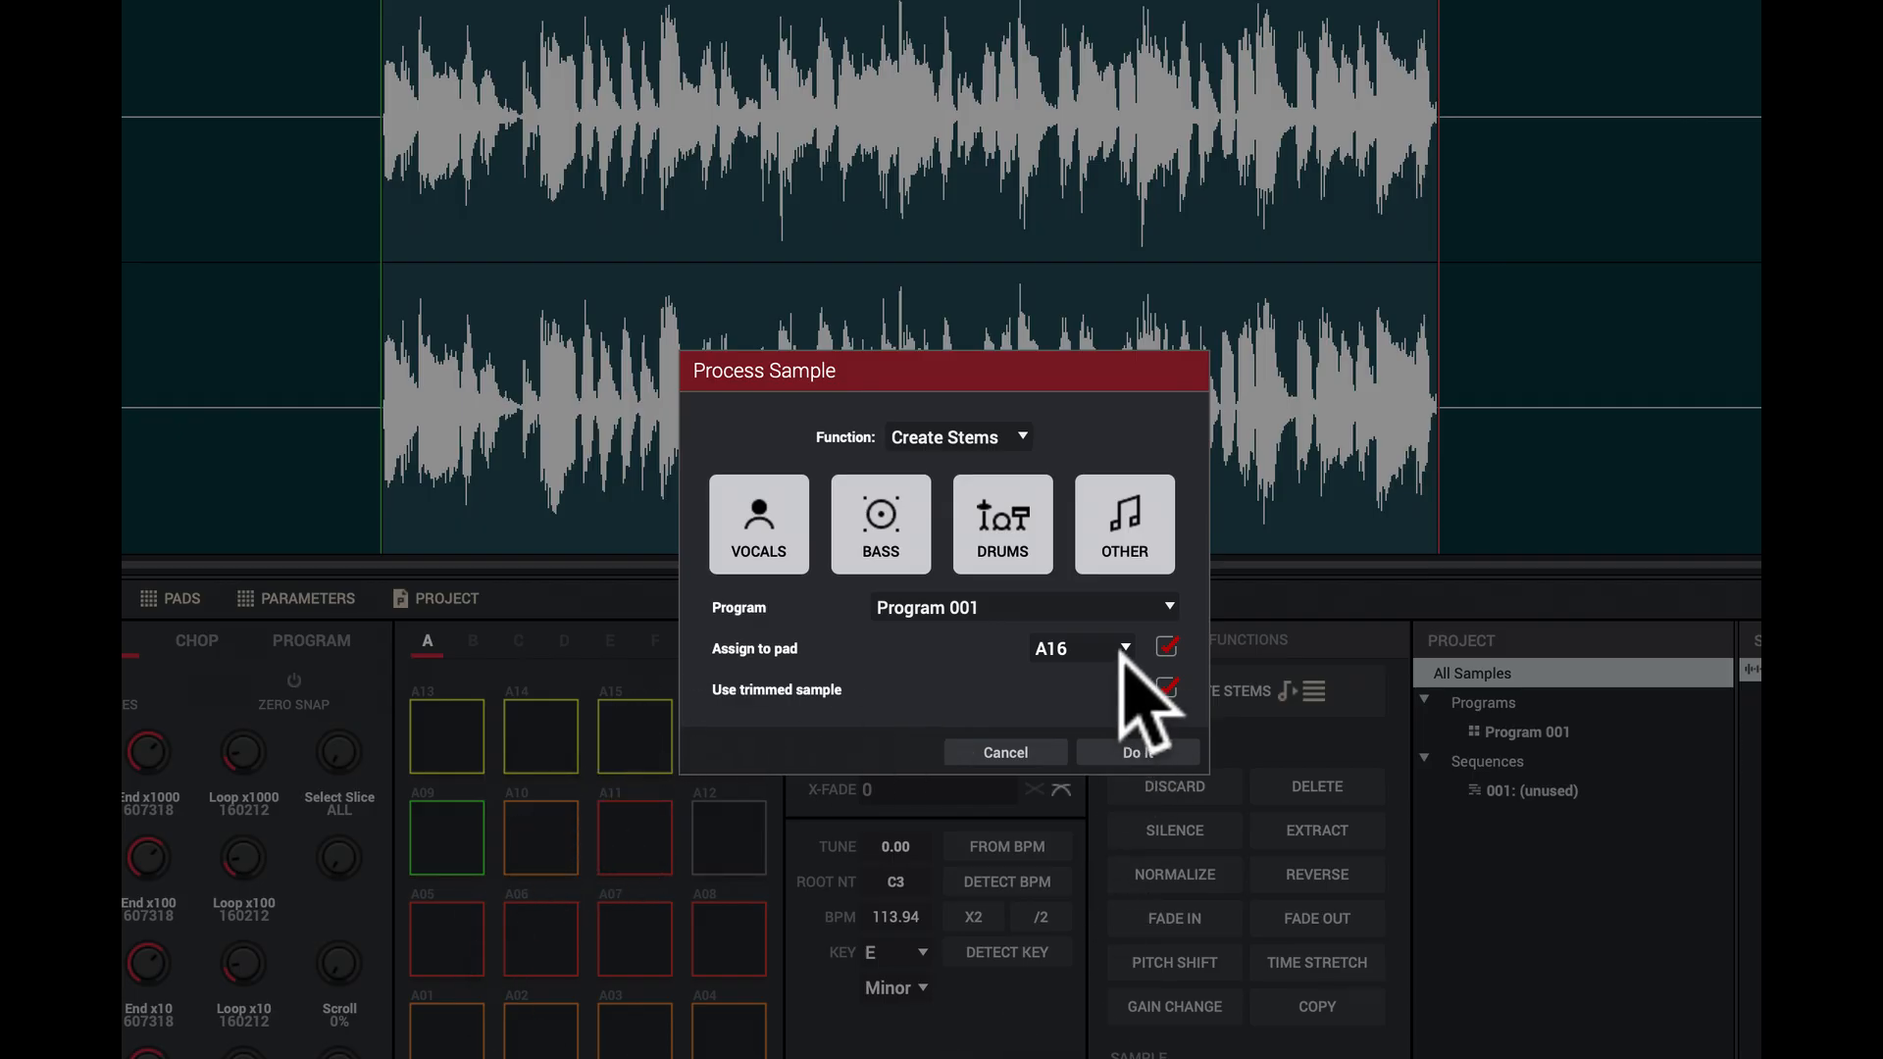
pyautogui.click(1121, 649)
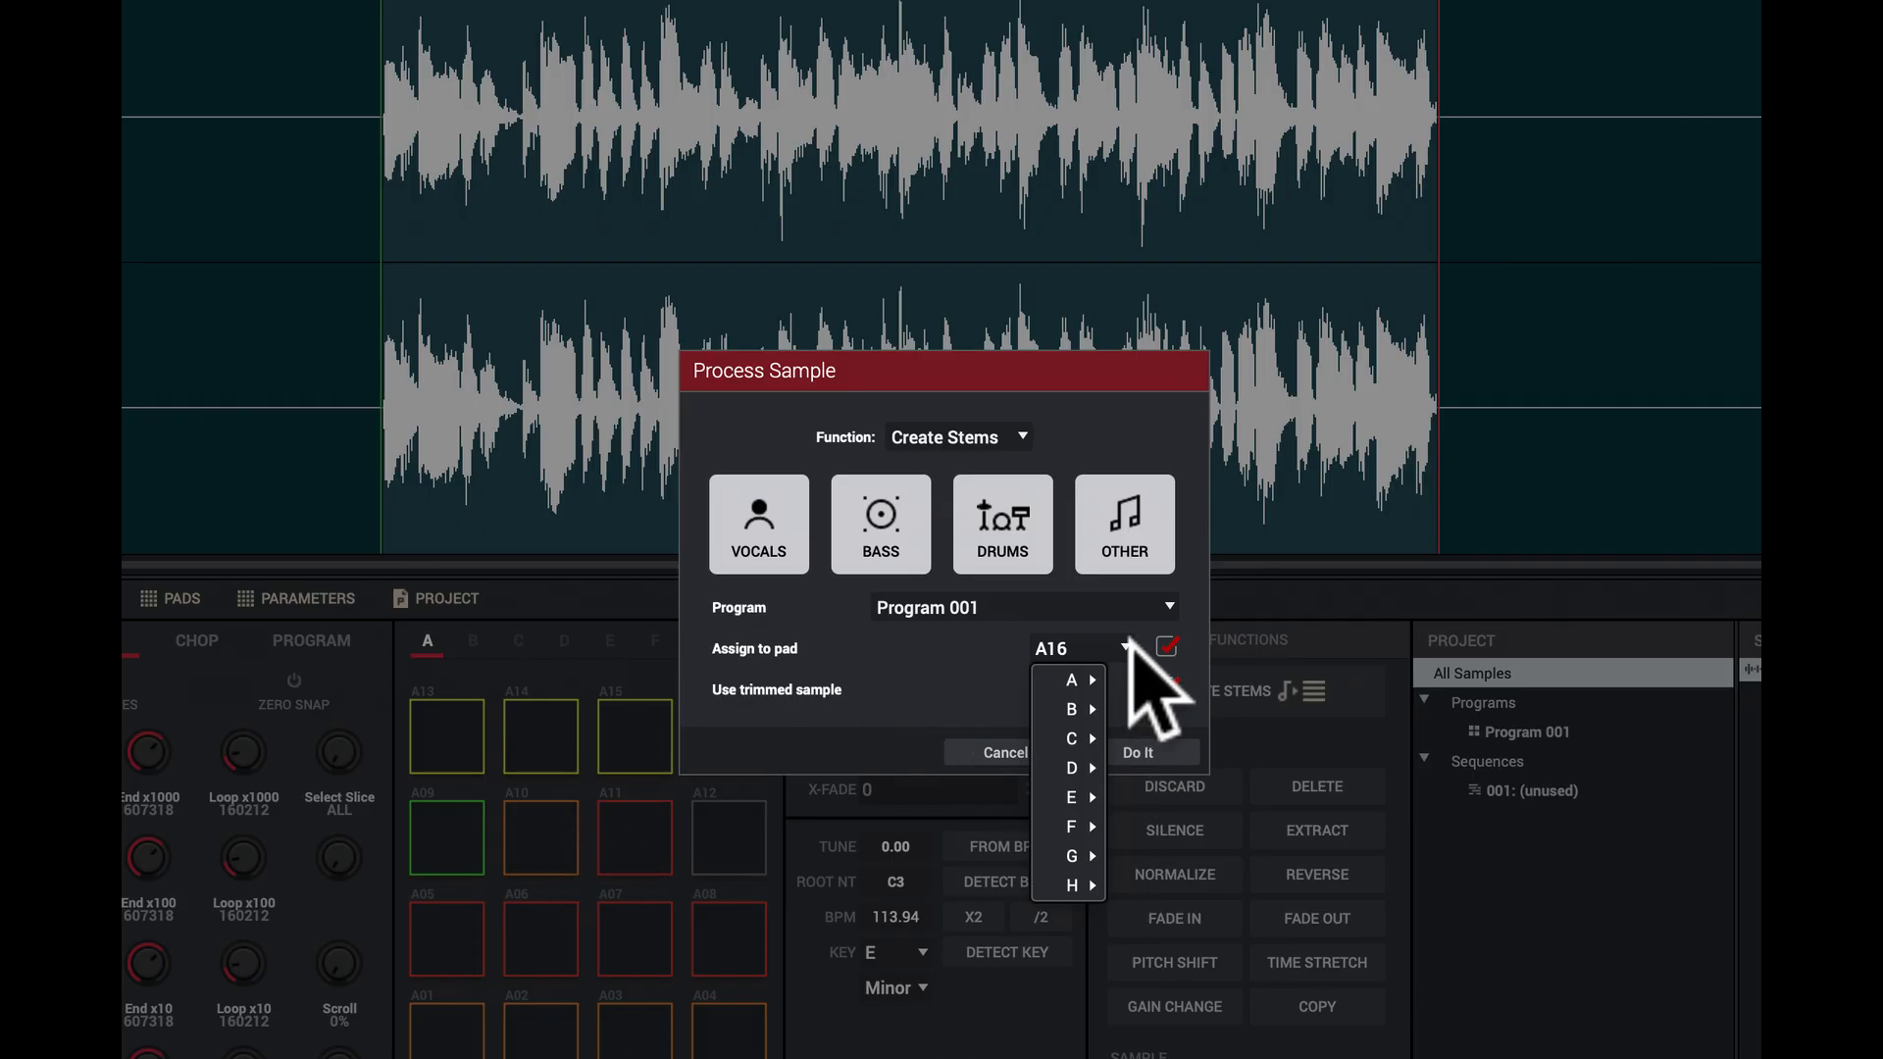
pyautogui.click(1067, 678)
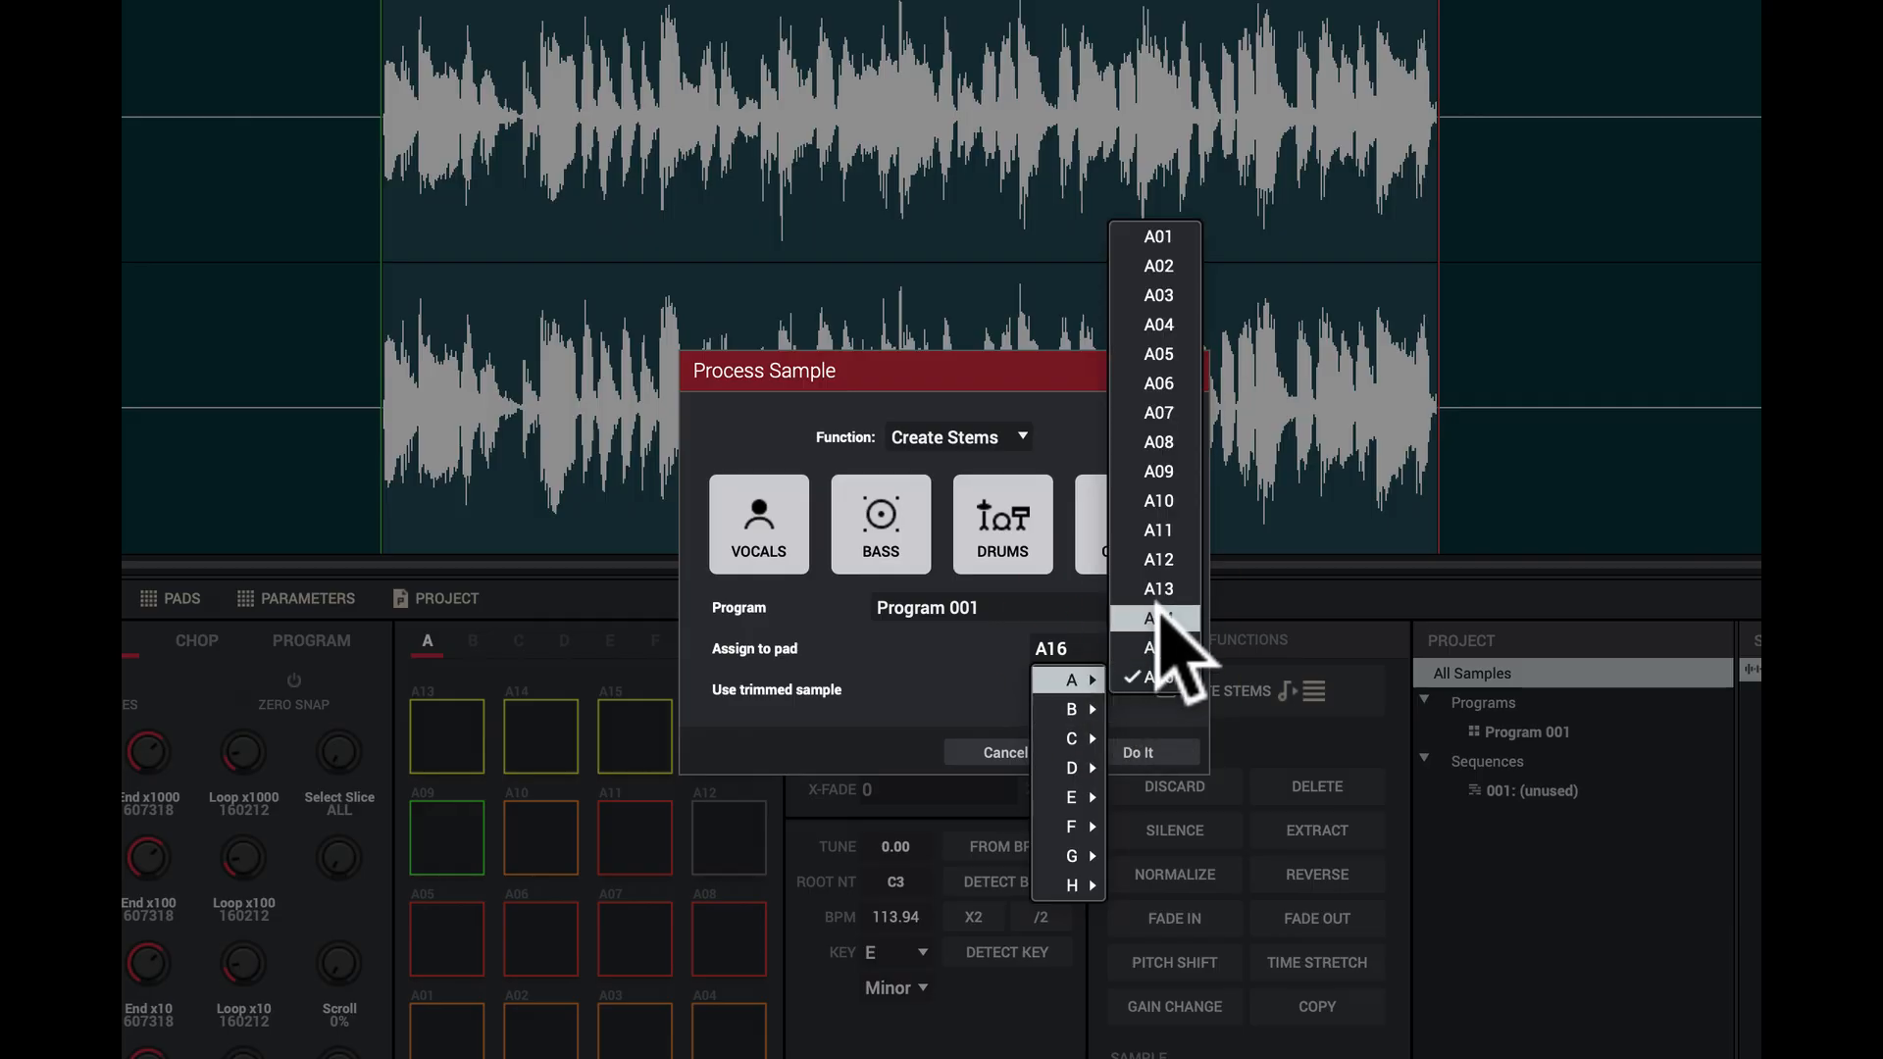
pyautogui.click(1157, 588)
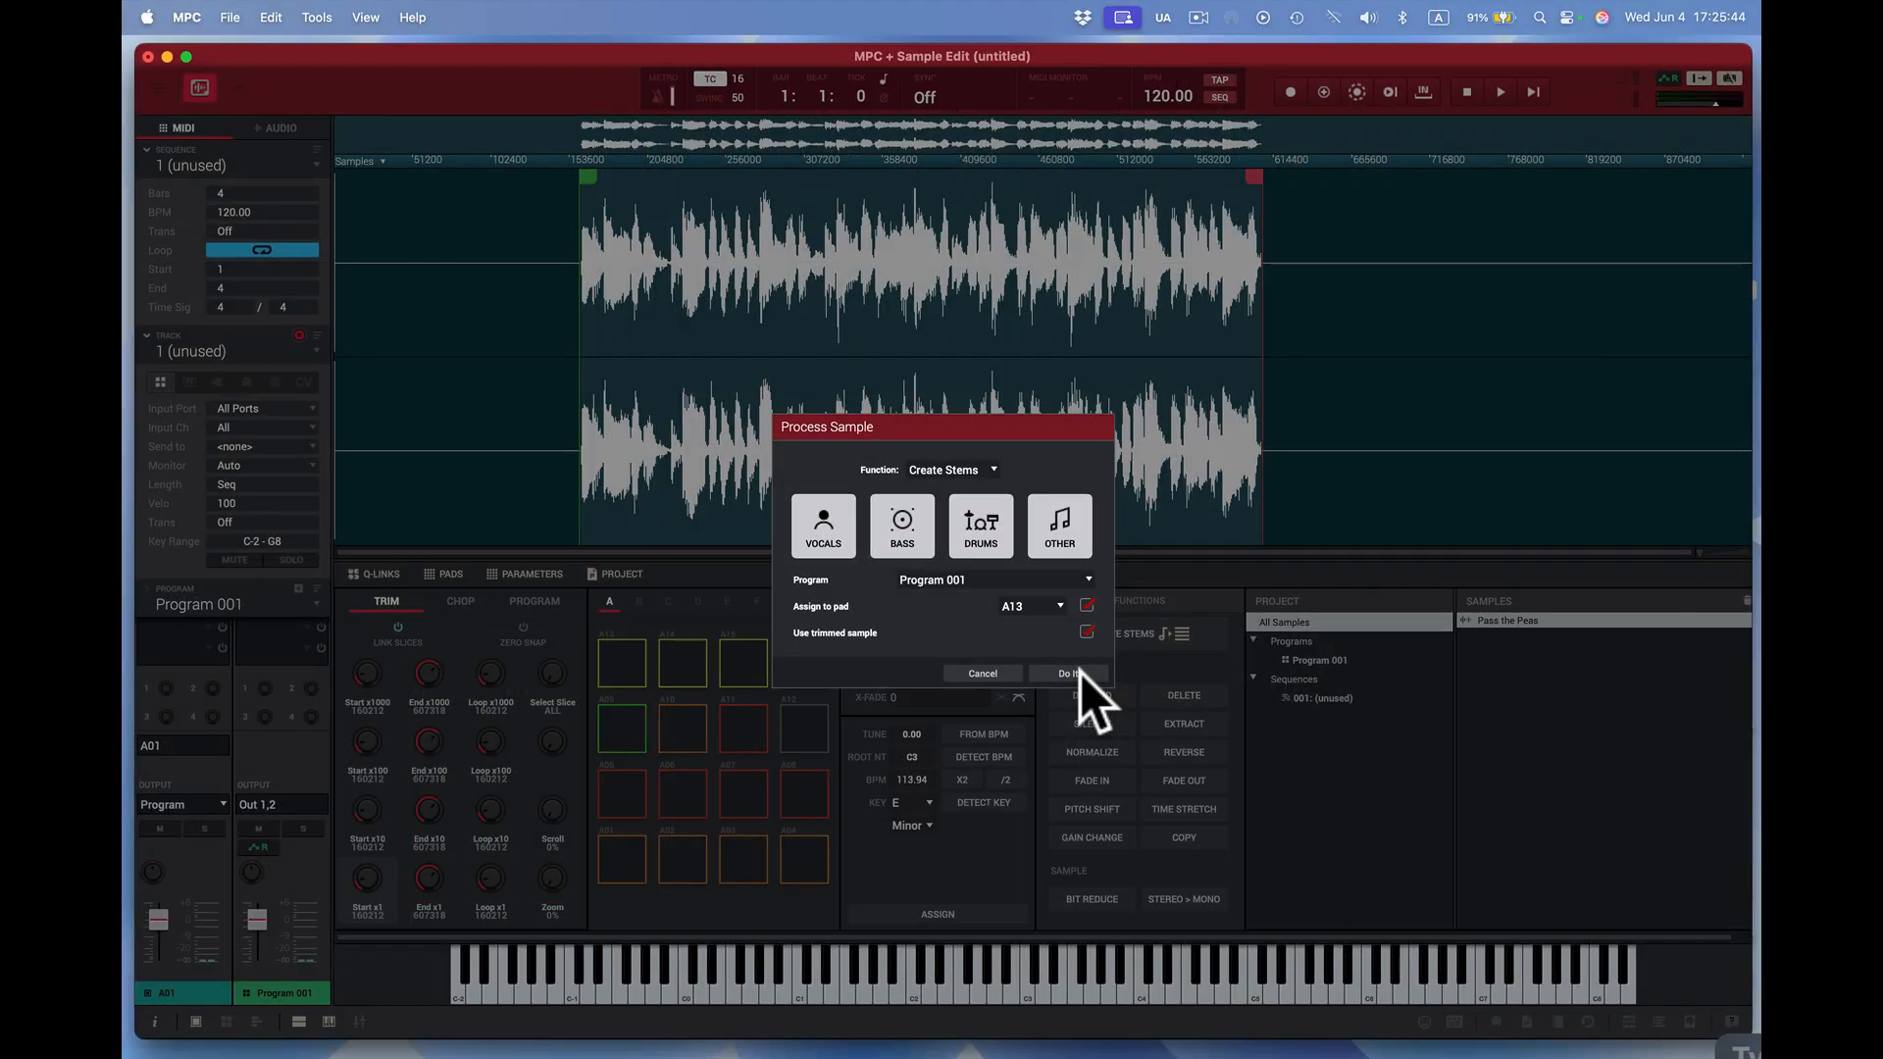
pyautogui.click(1066, 673)
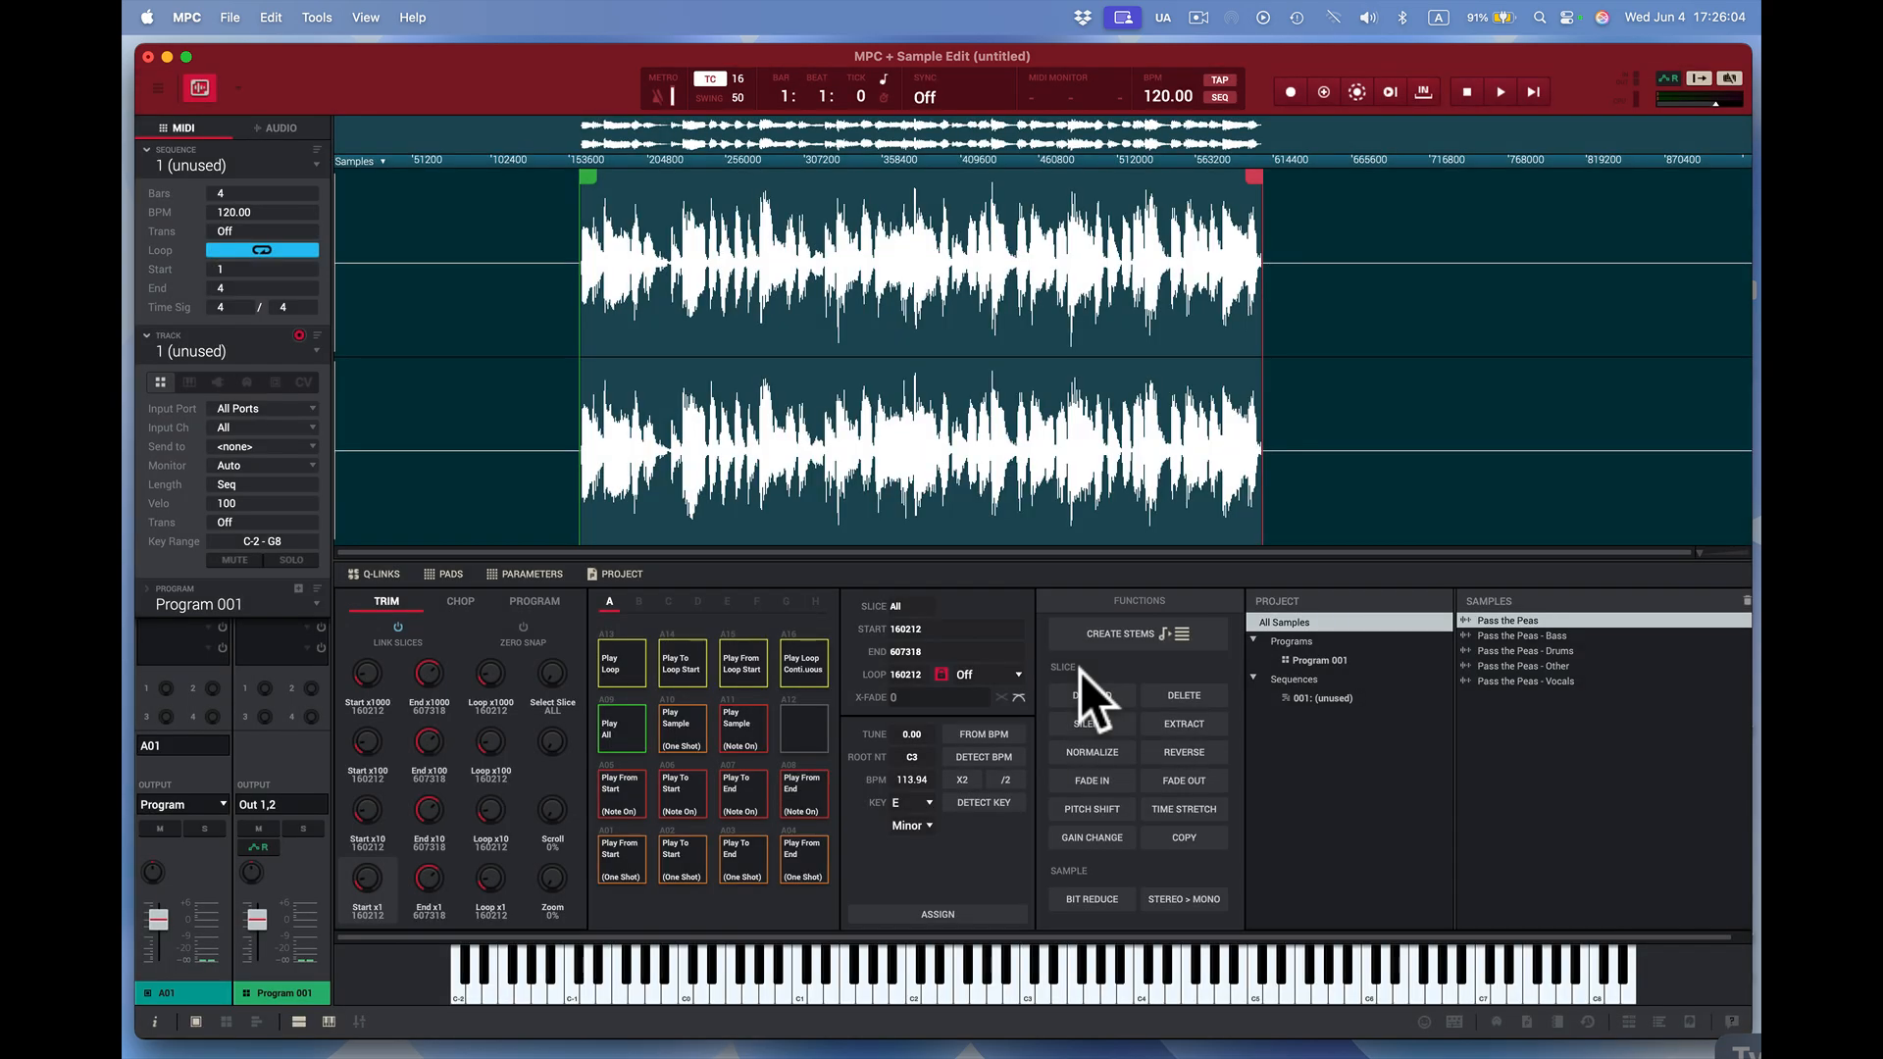
pyautogui.moveTo(1567, 708)
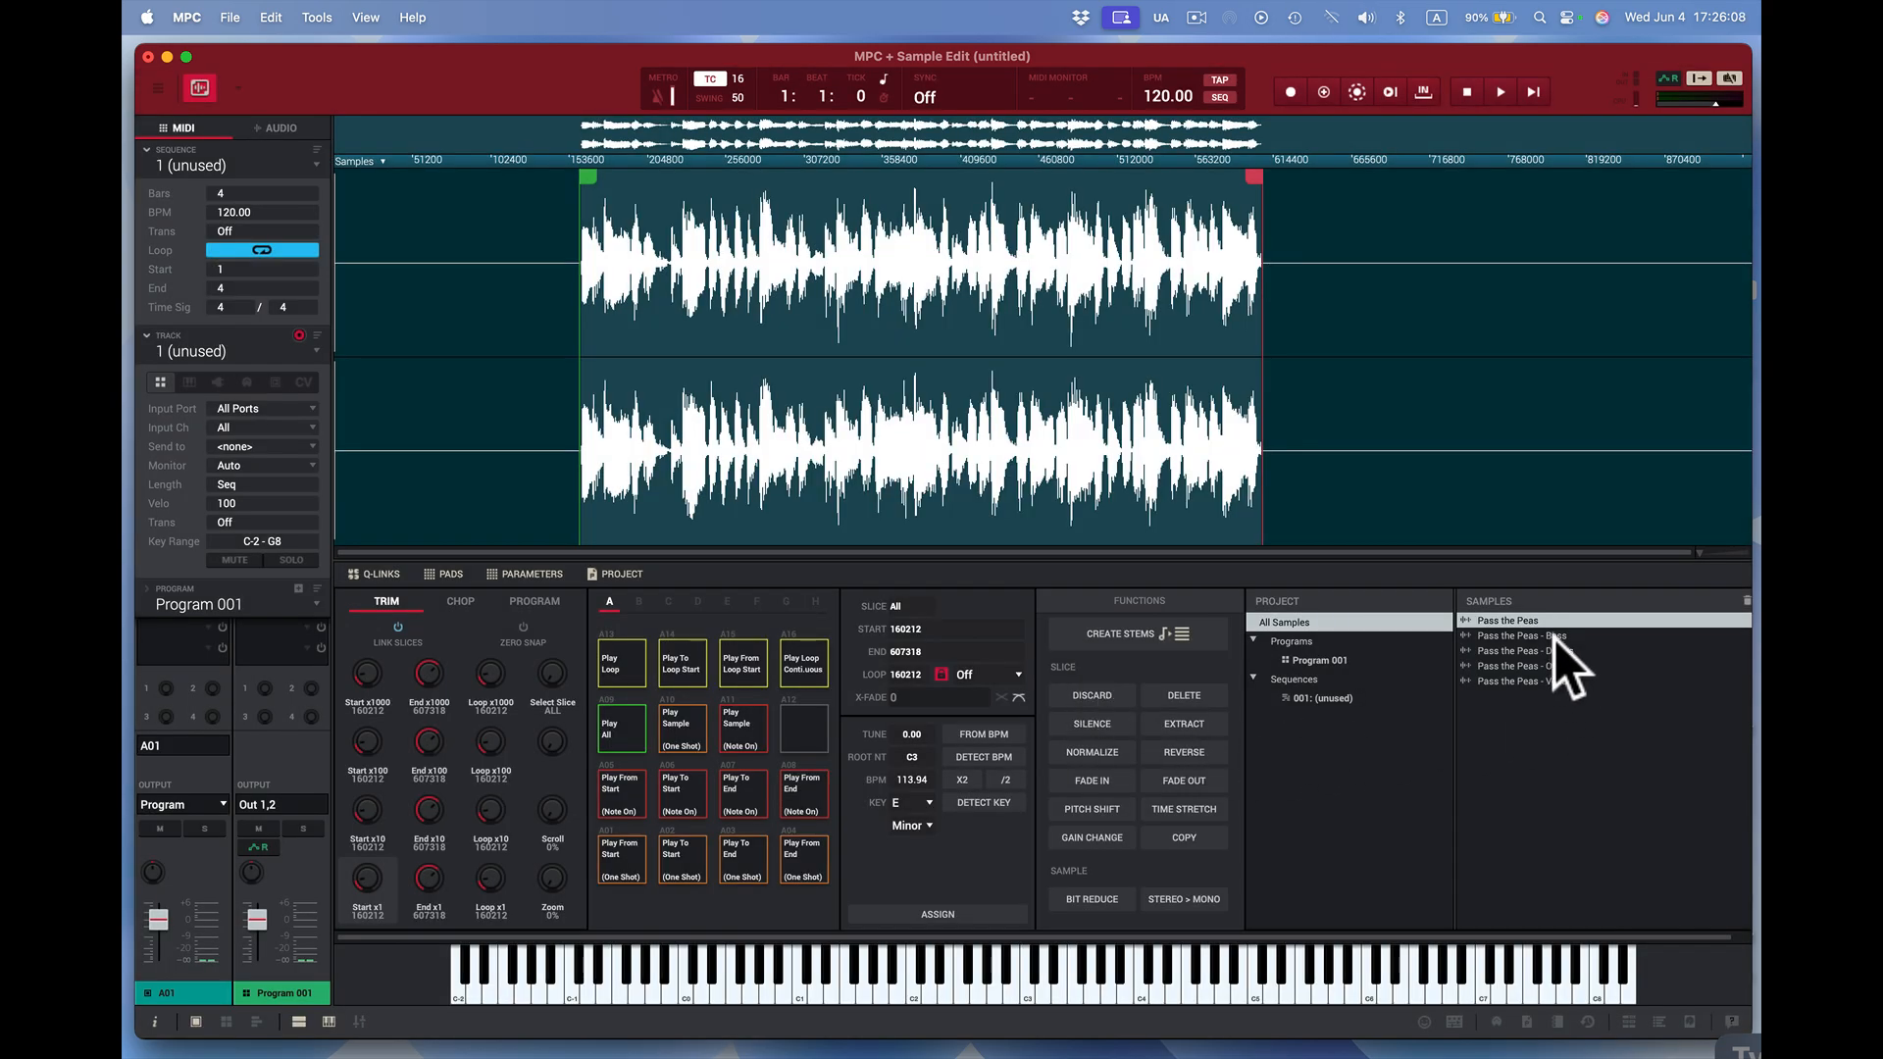
# - View the Drums and Vocals stem waveforms, then return to Main Mode
pyautogui.click(1526, 652)
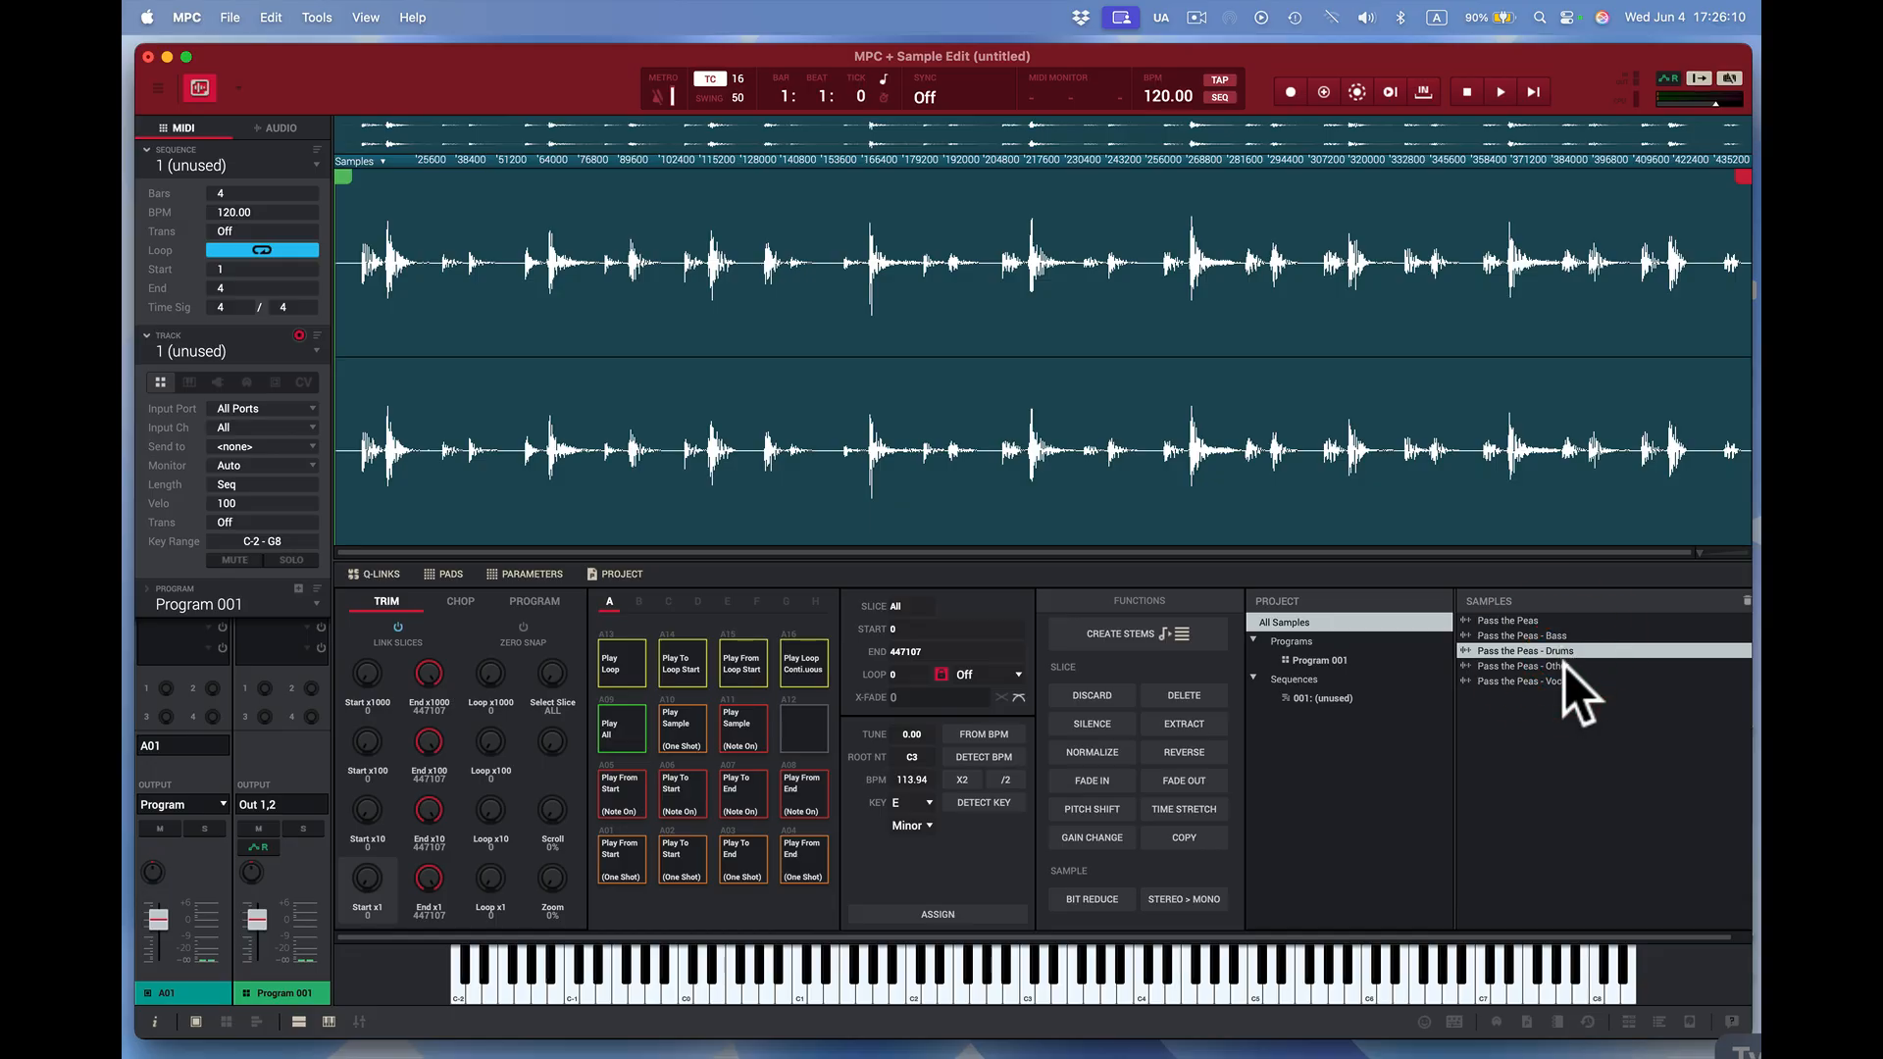
pyautogui.click(1550, 681)
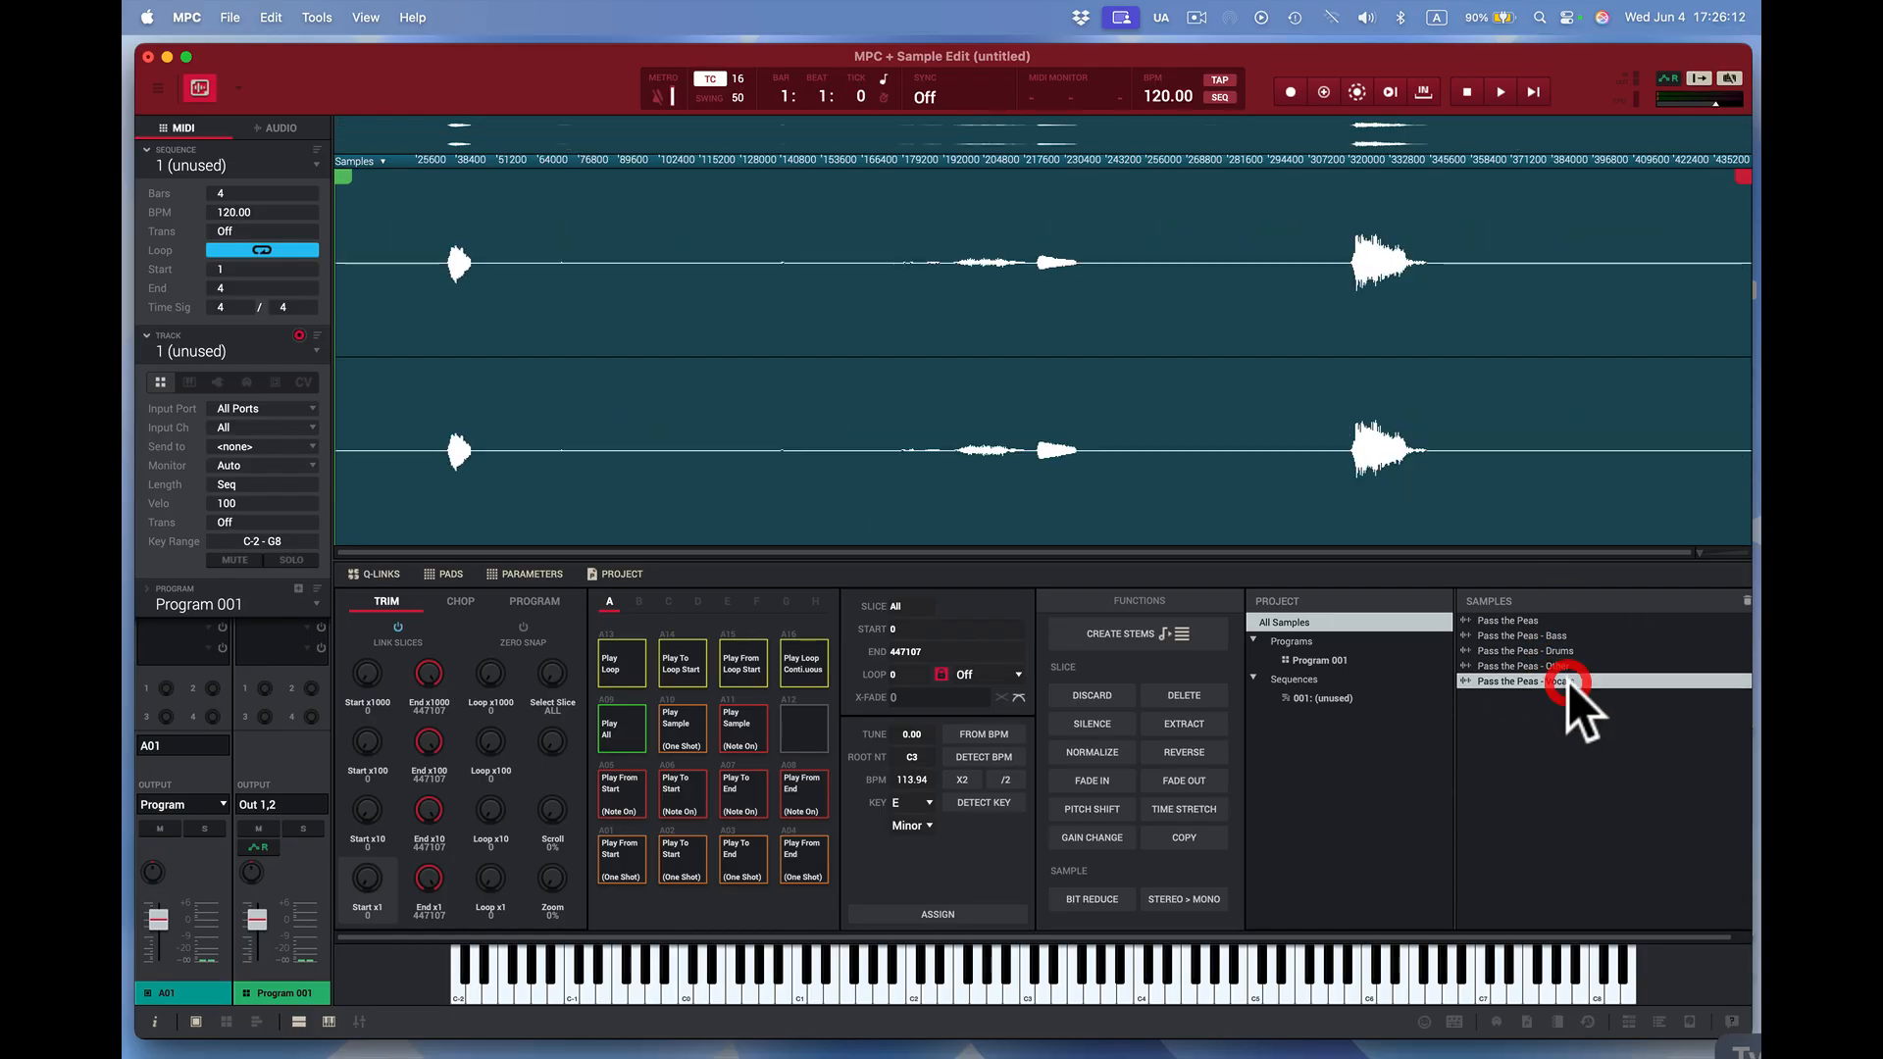
pyautogui.click(1549, 681)
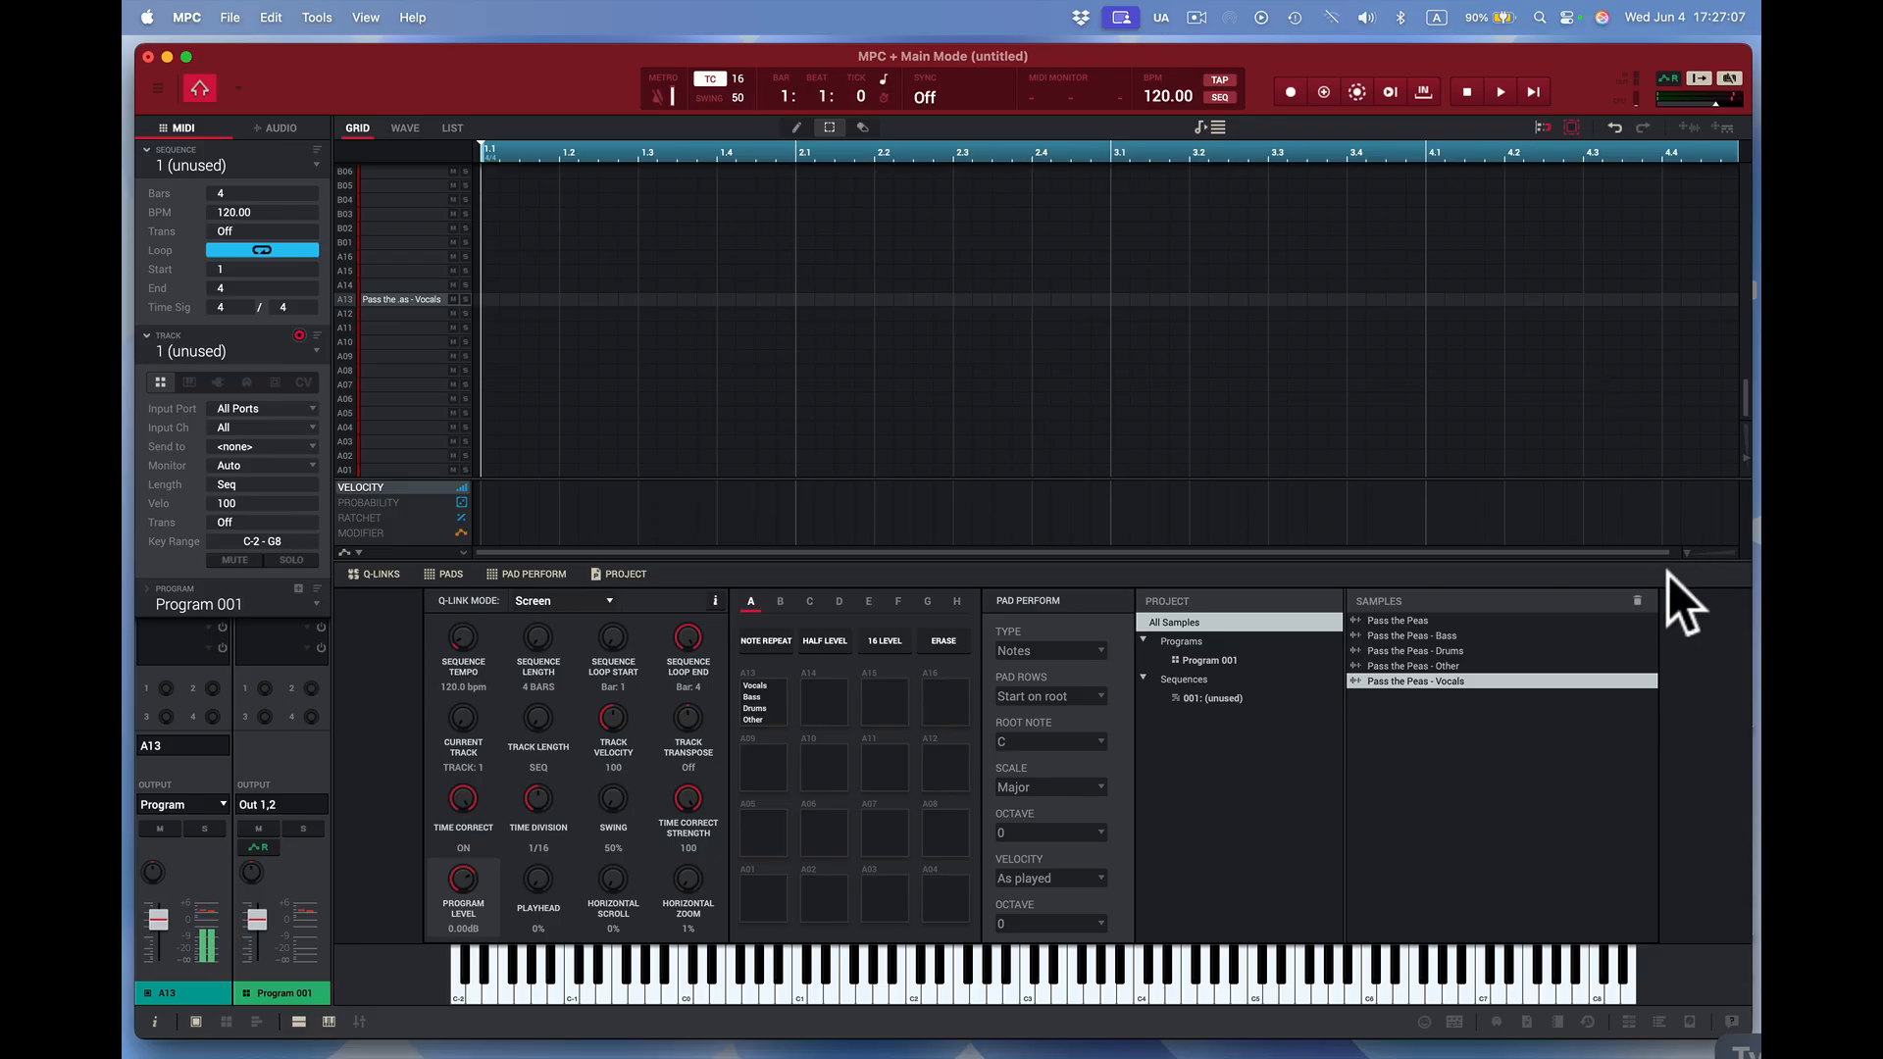
pyautogui.moveTo(1416, 650)
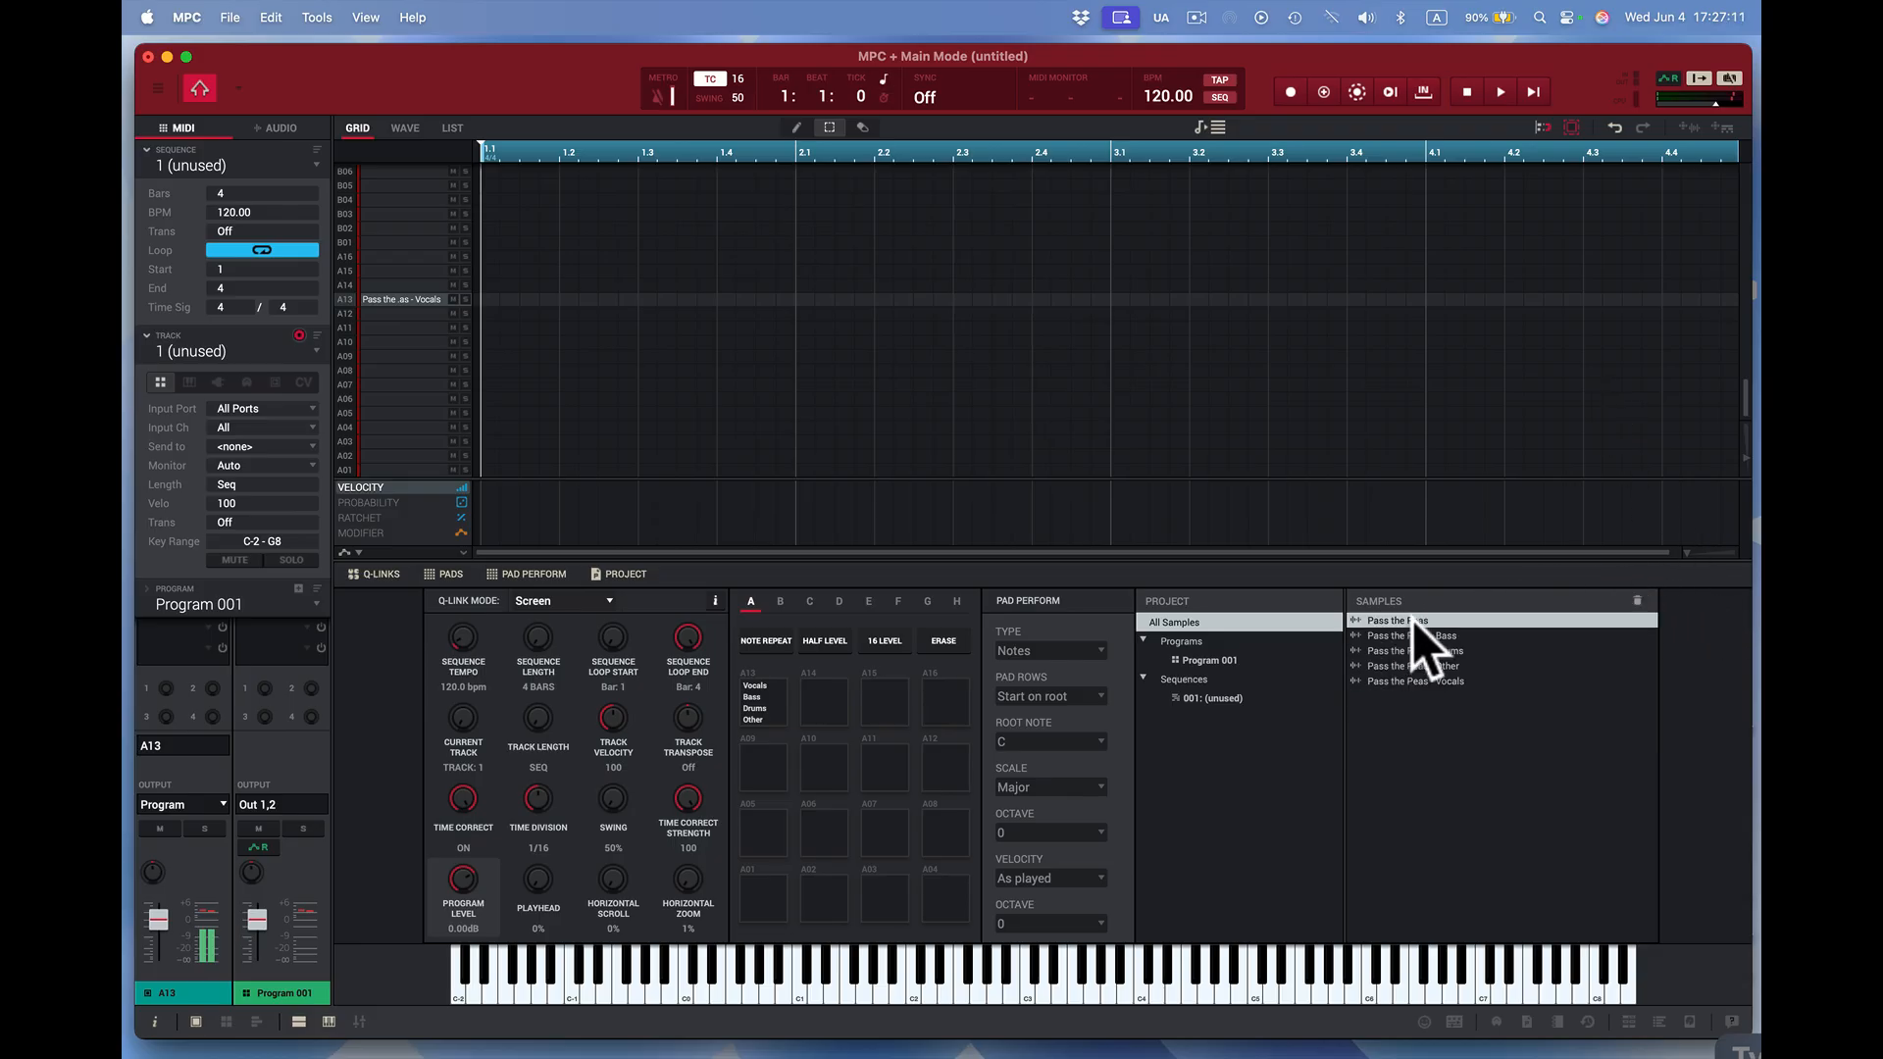
# - Select a stem in the Samples list for placing on its own pad
pyautogui.click(1404, 633)
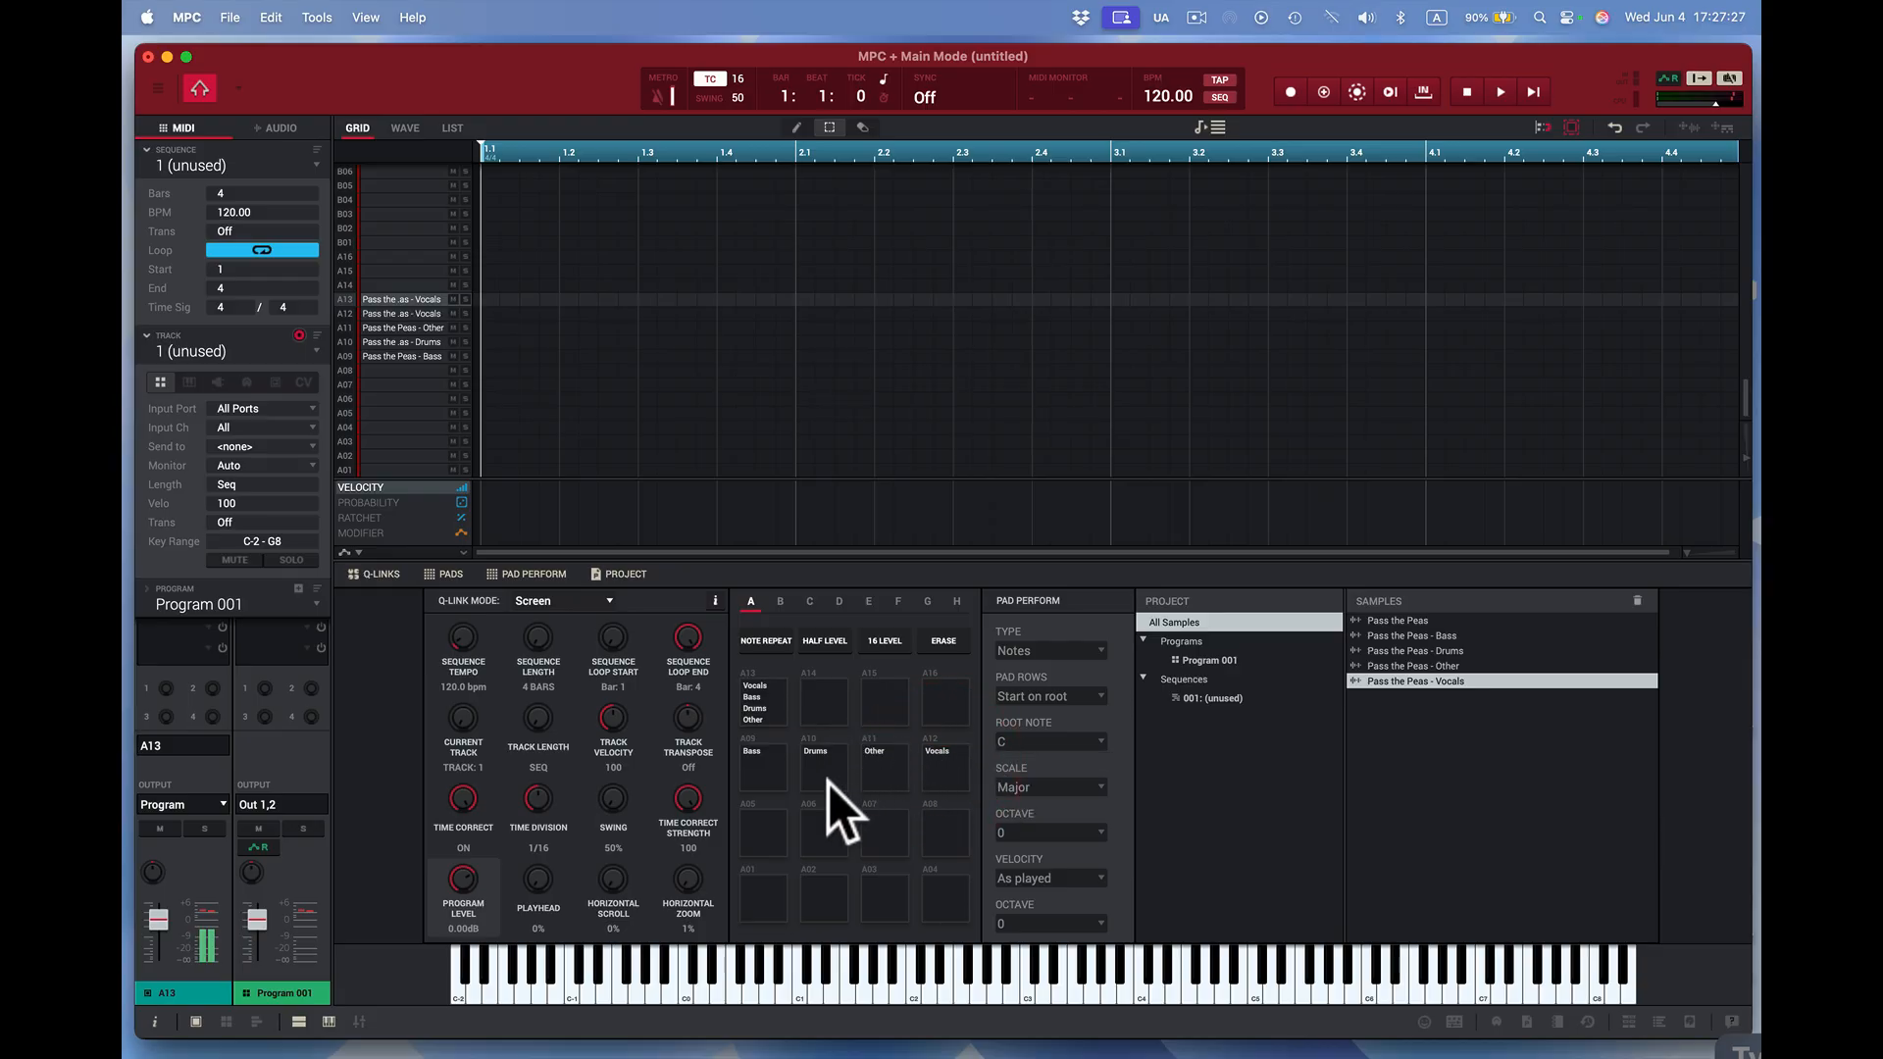
pyautogui.click(765, 769)
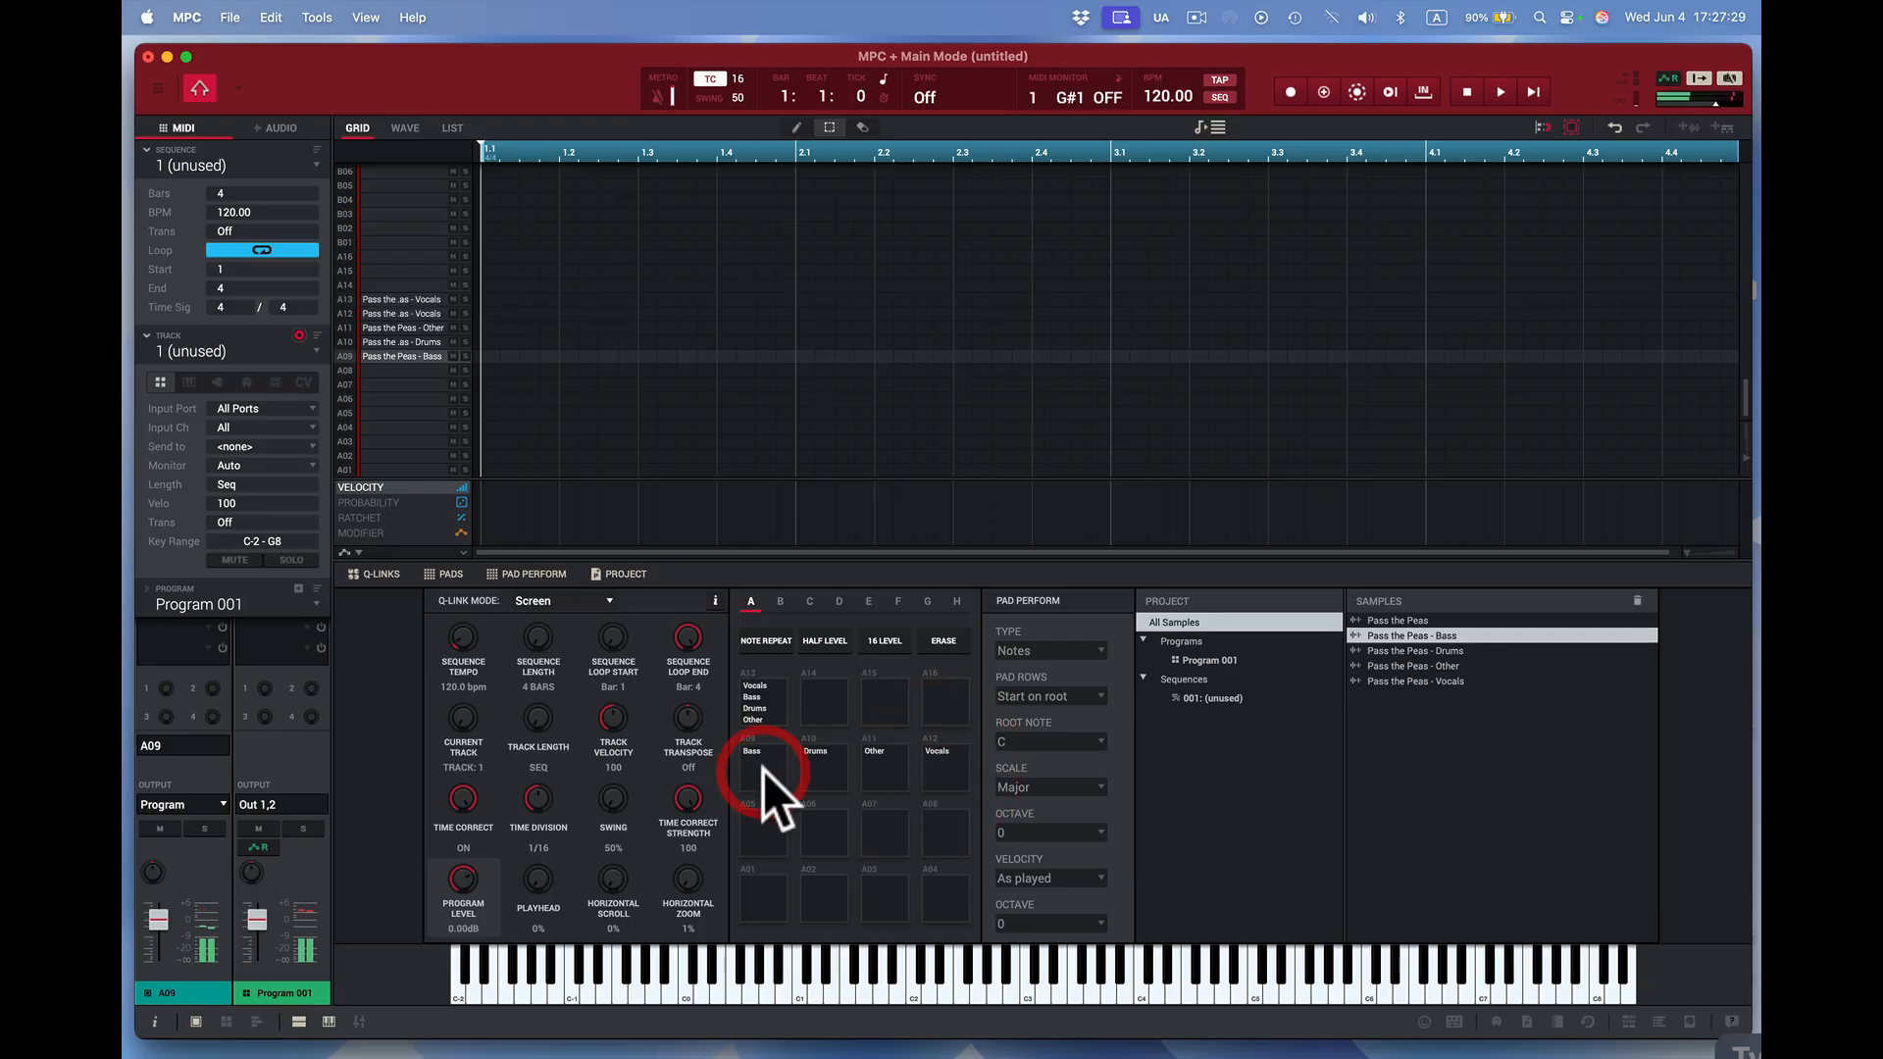
pyautogui.click(763, 773)
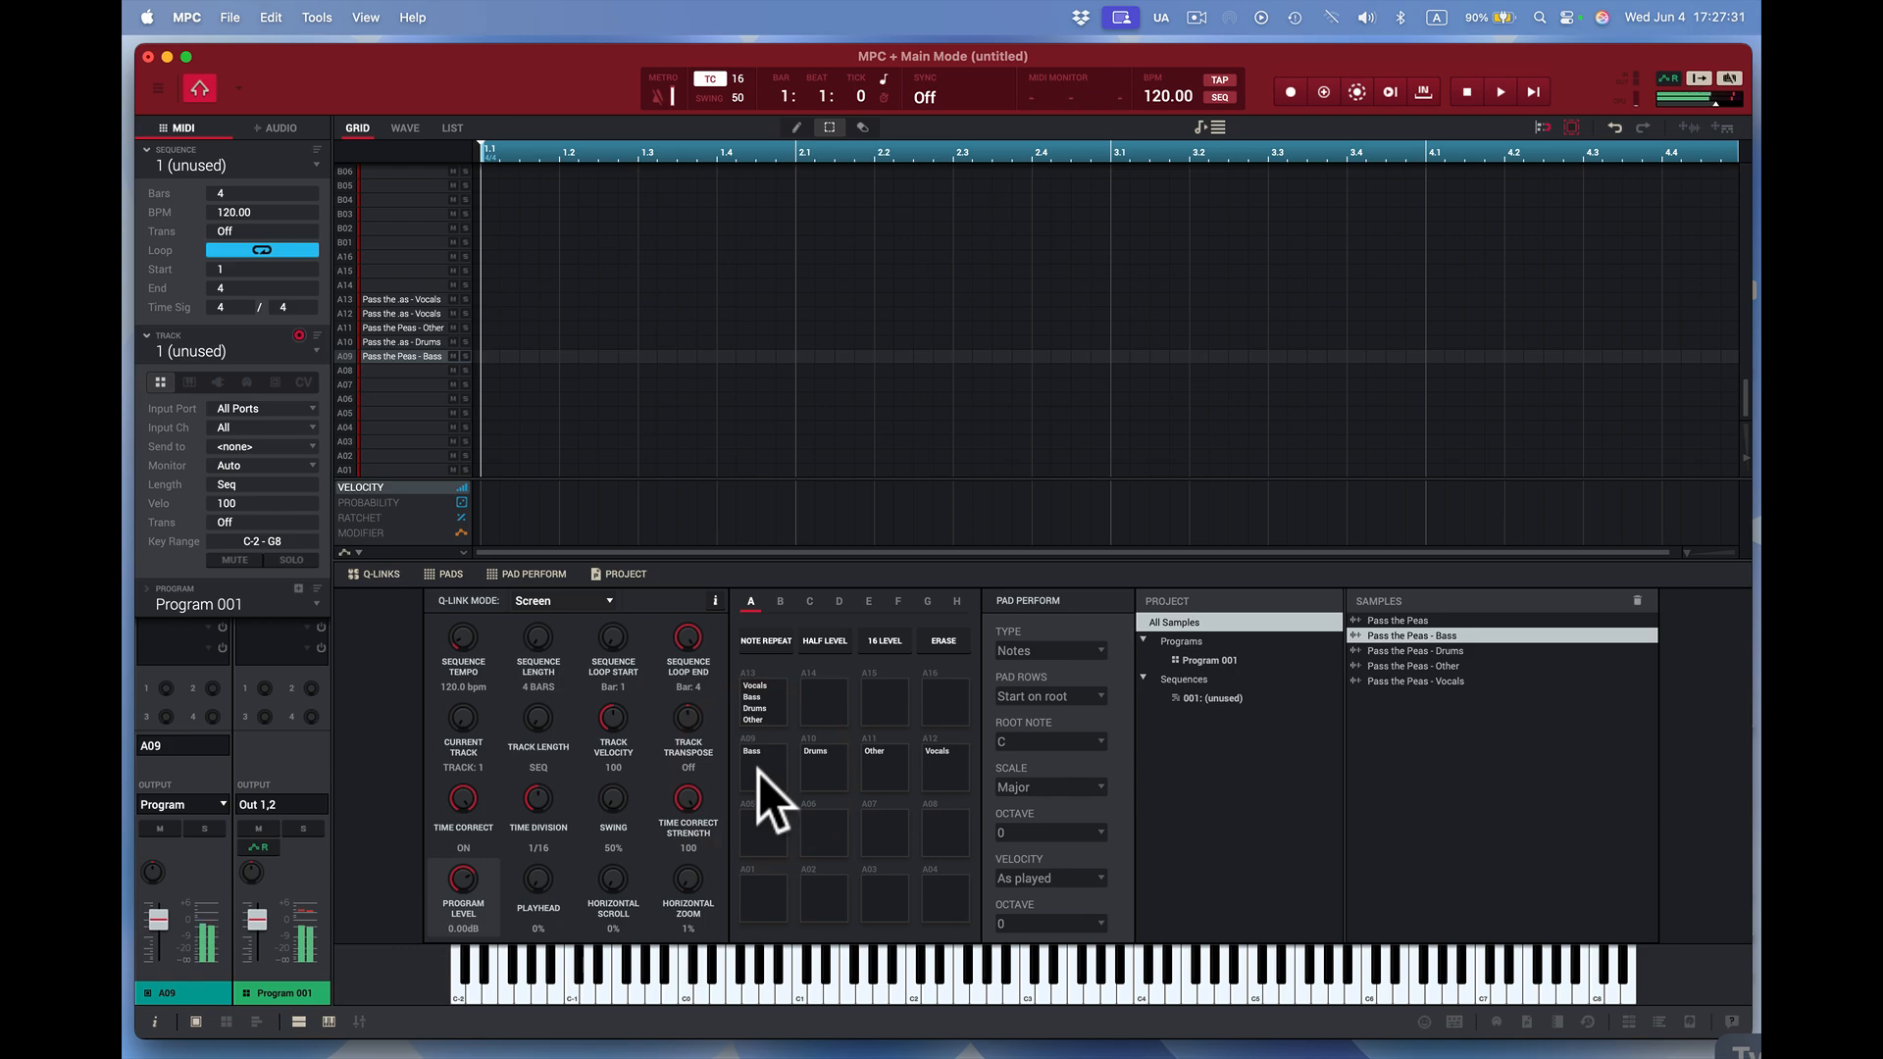
pyautogui.moveTo(835, 798)
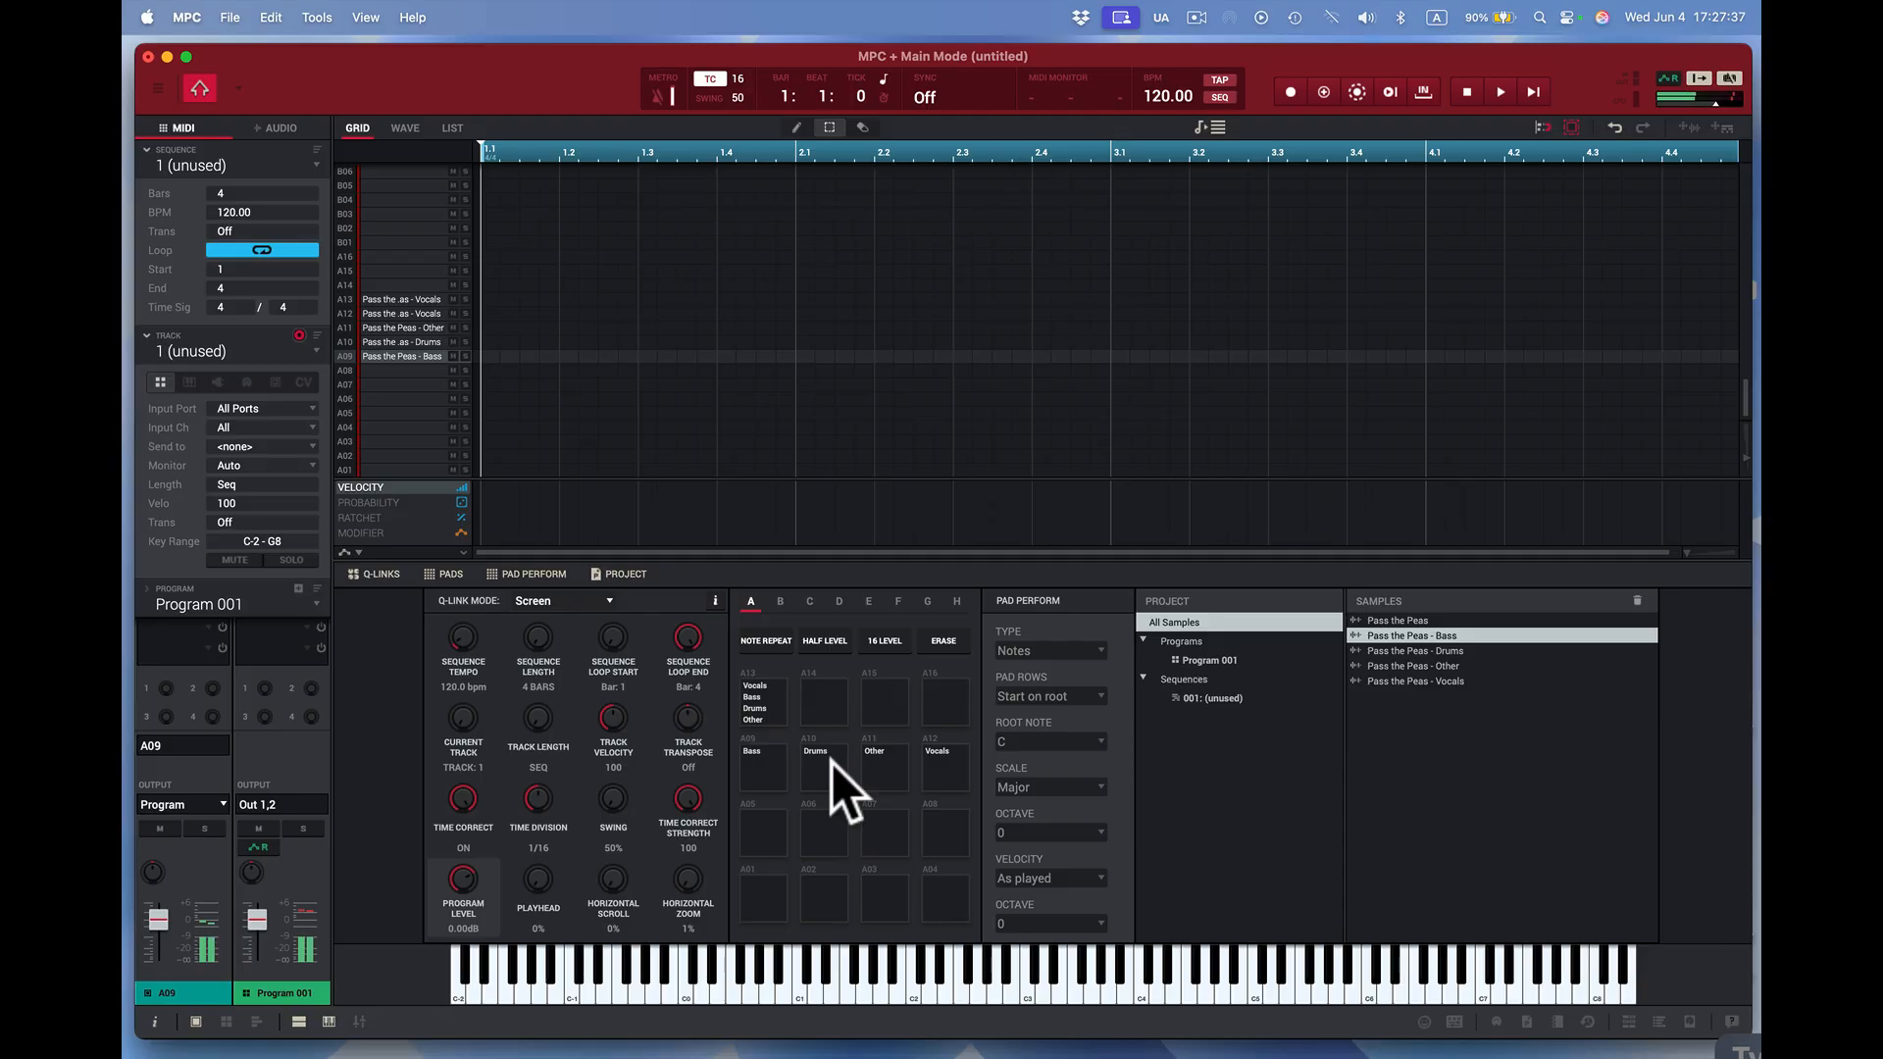
pyautogui.moveTo(865, 786)
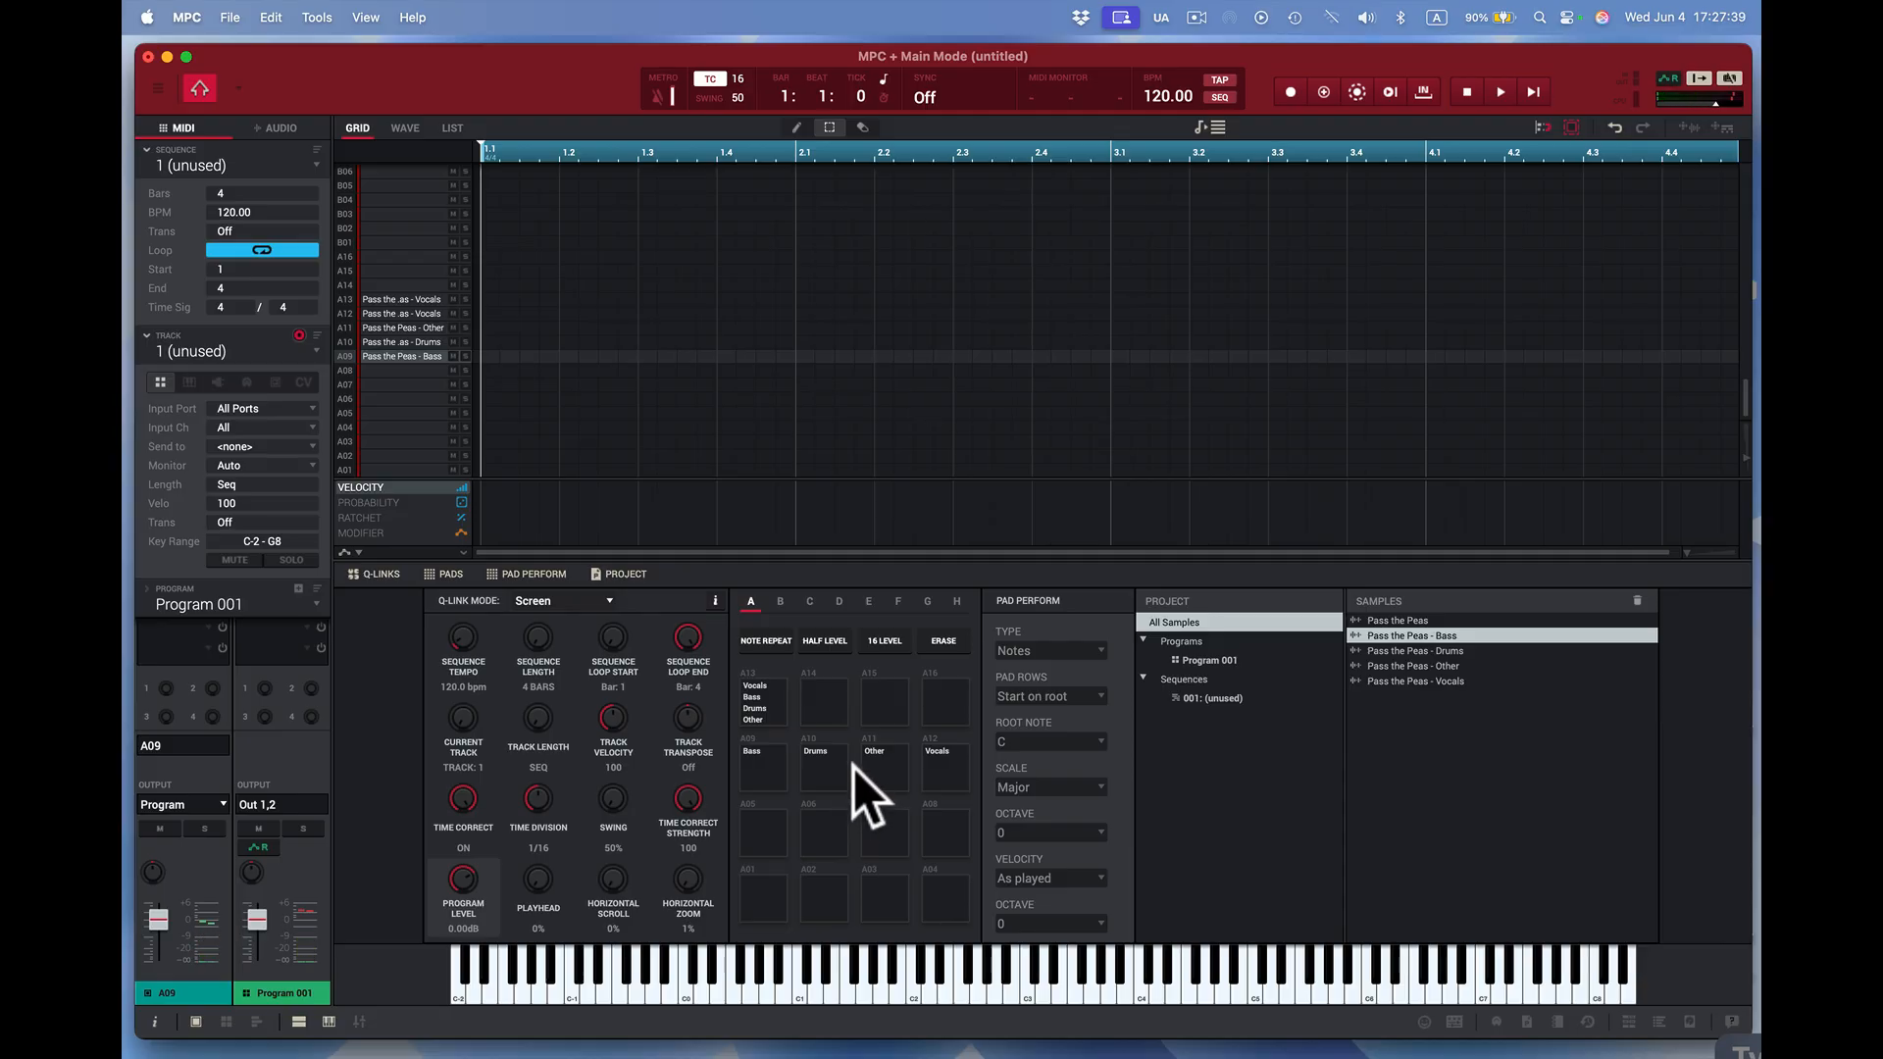
pyautogui.moveTo(841, 792)
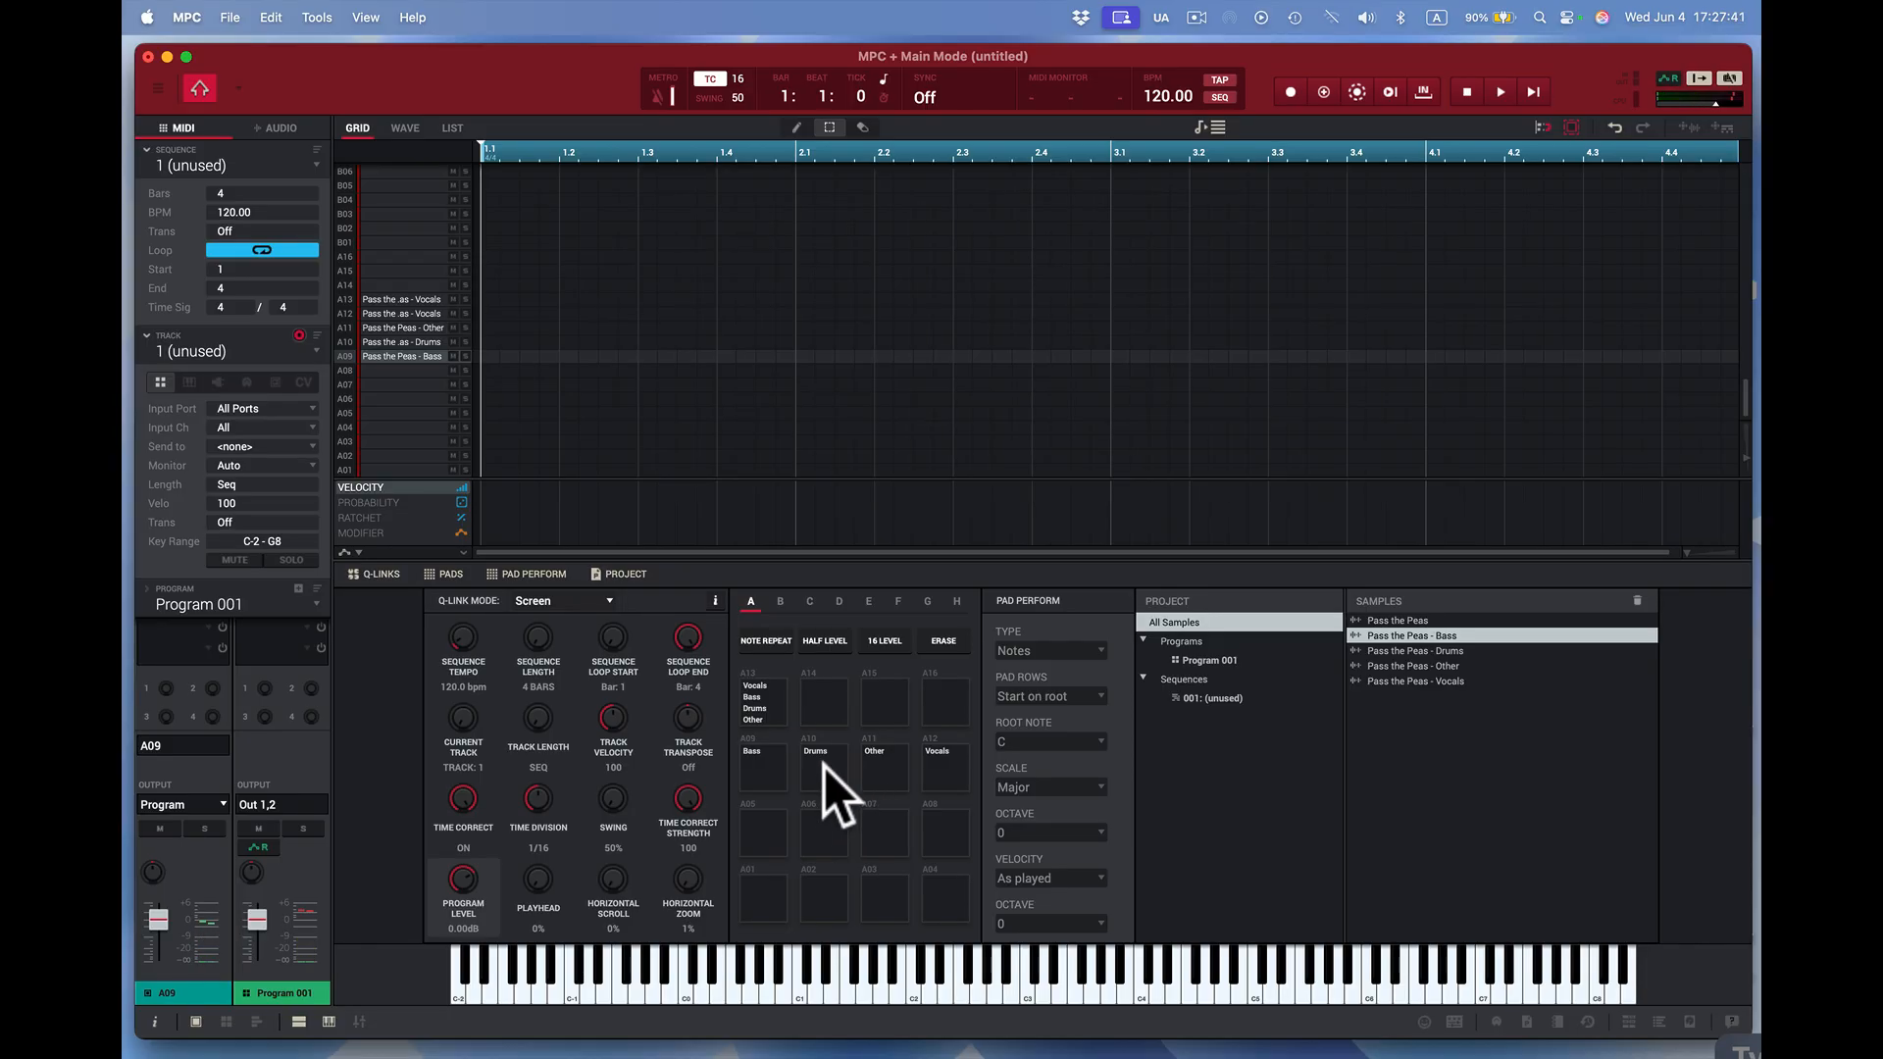
pyautogui.click(825, 769)
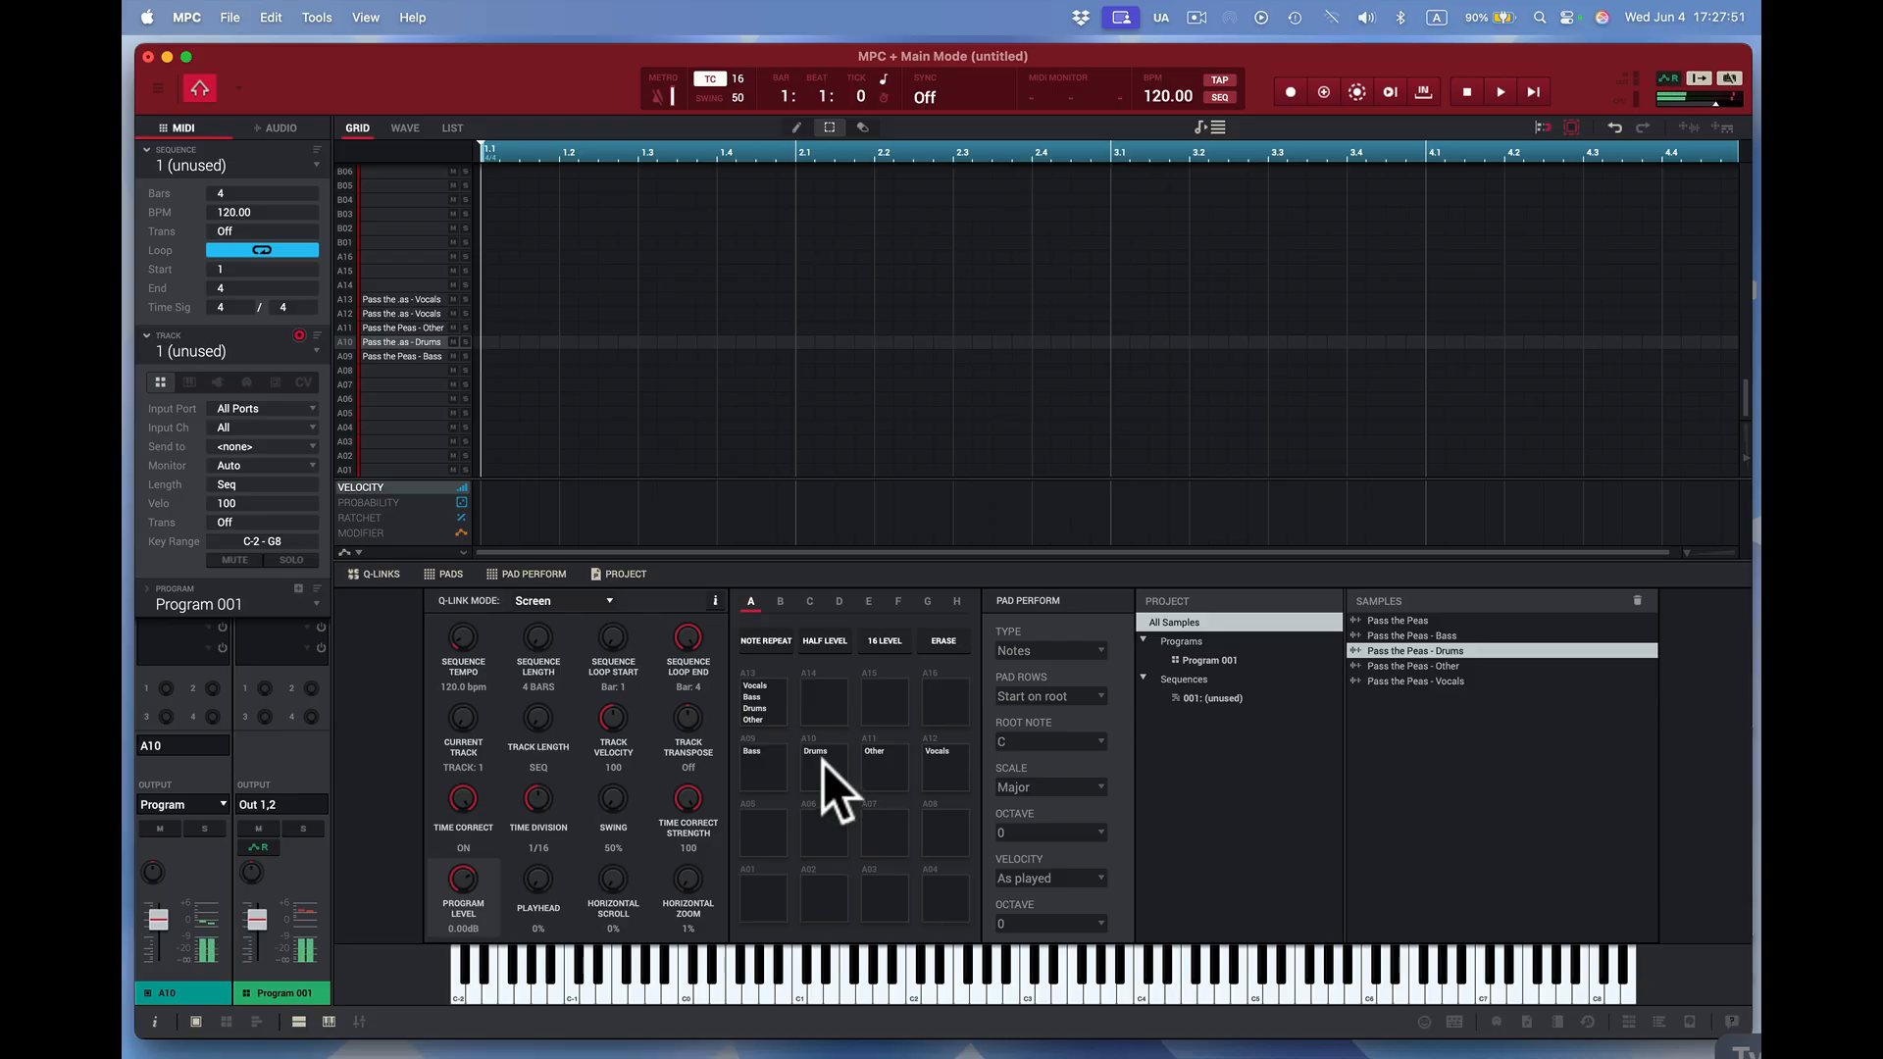
pyautogui.moveTo(894, 792)
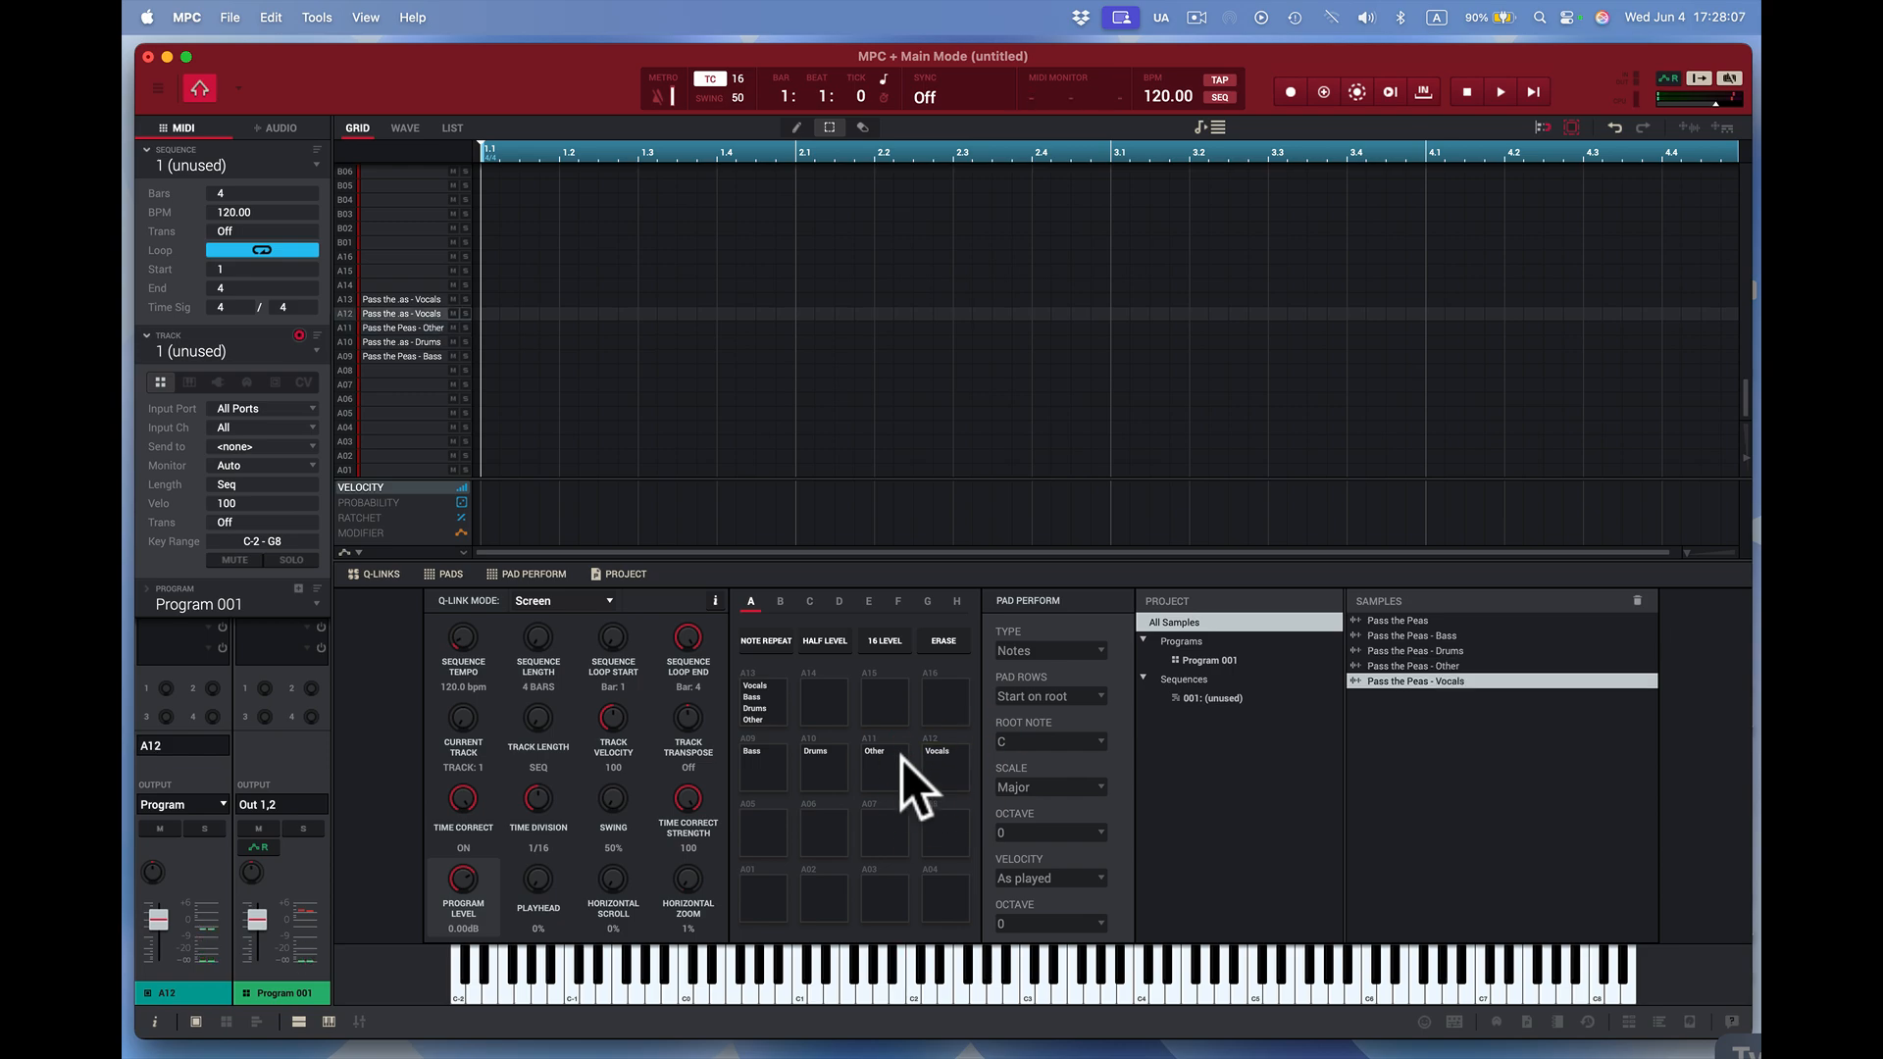
pyautogui.moveTo(955, 804)
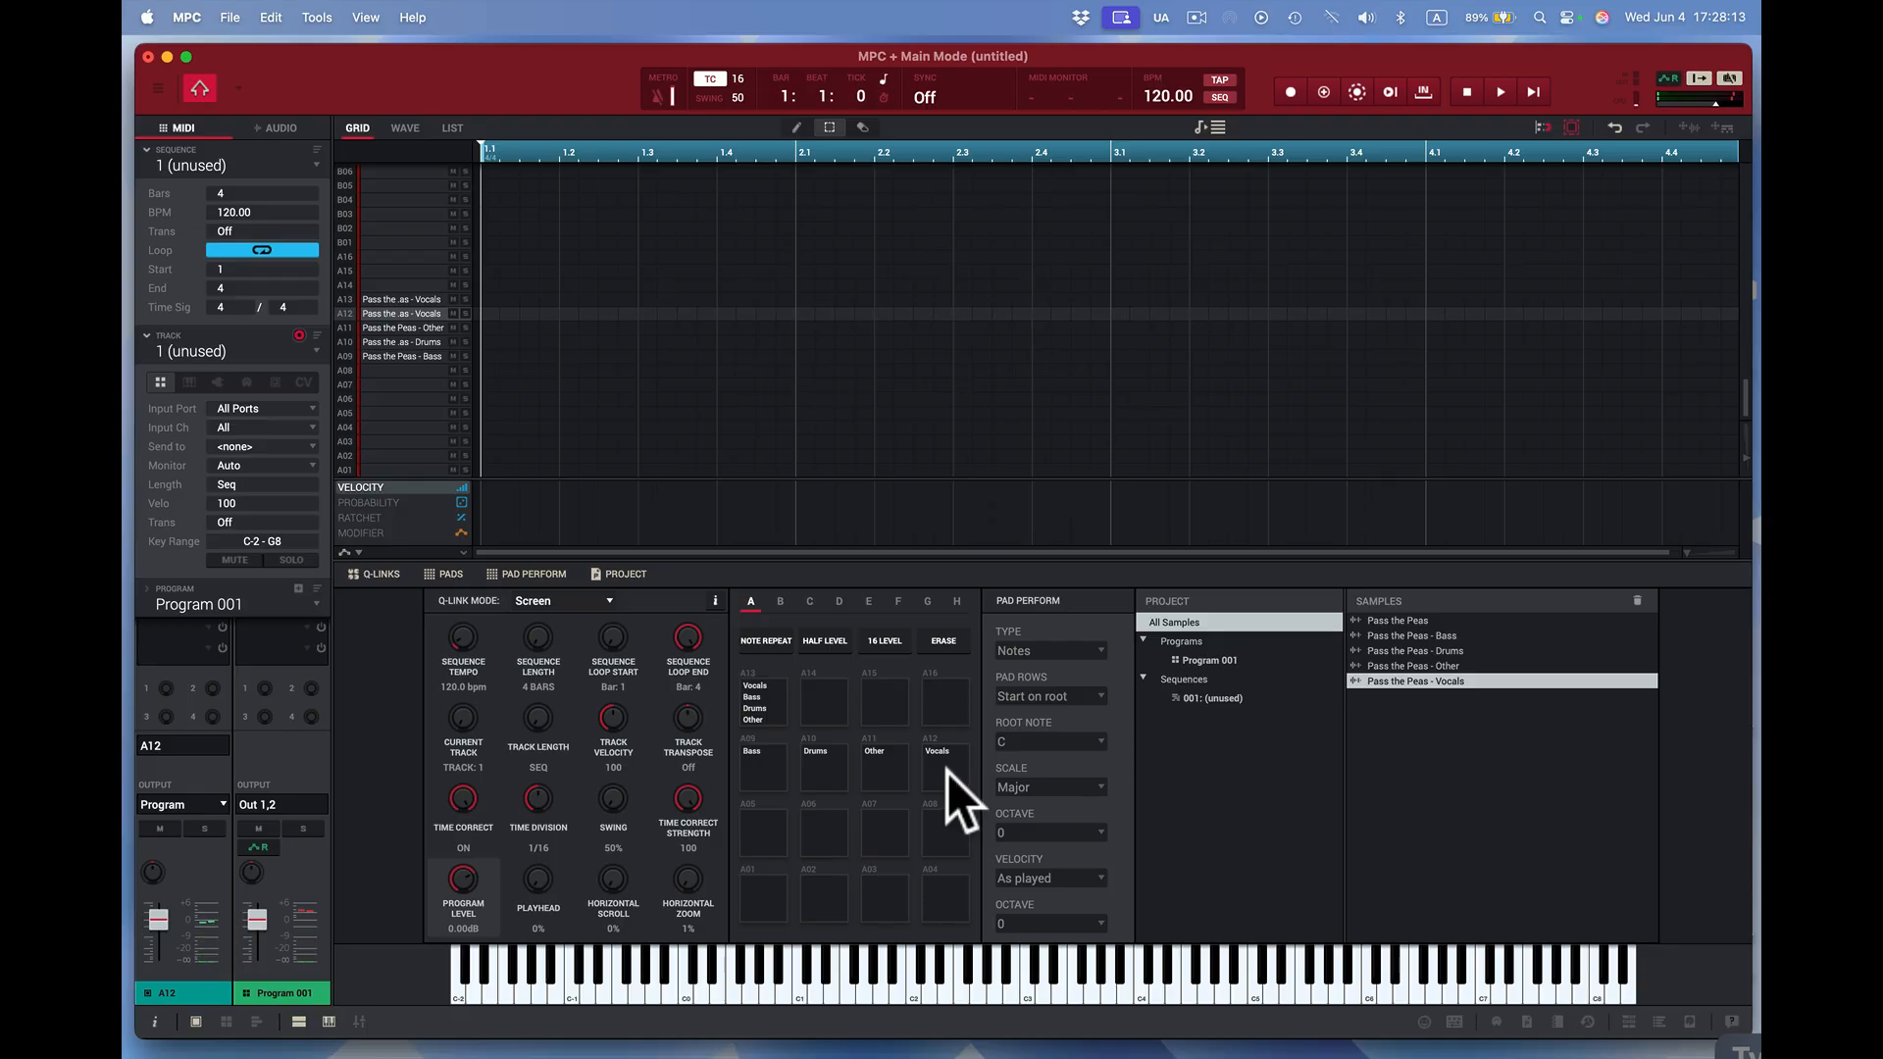
pyautogui.moveTo(1585, 91)
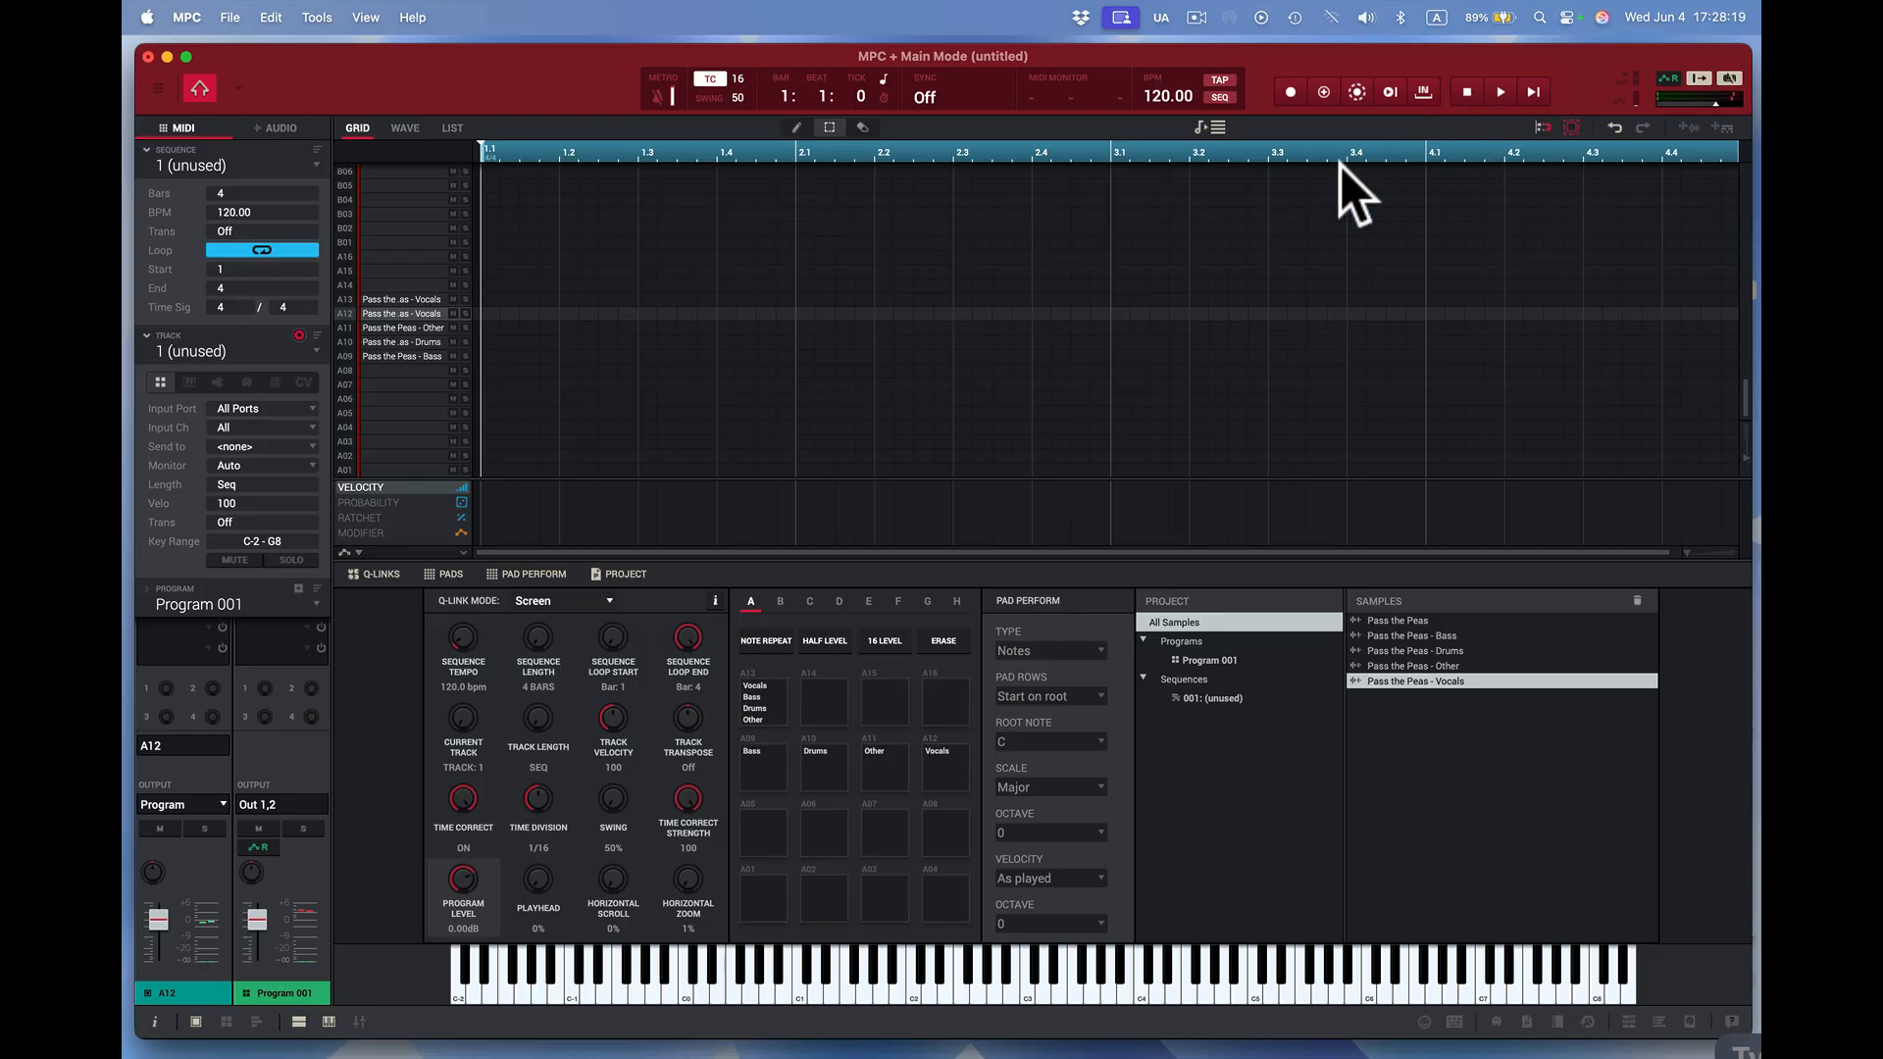
pyautogui.moveTo(227, 18)
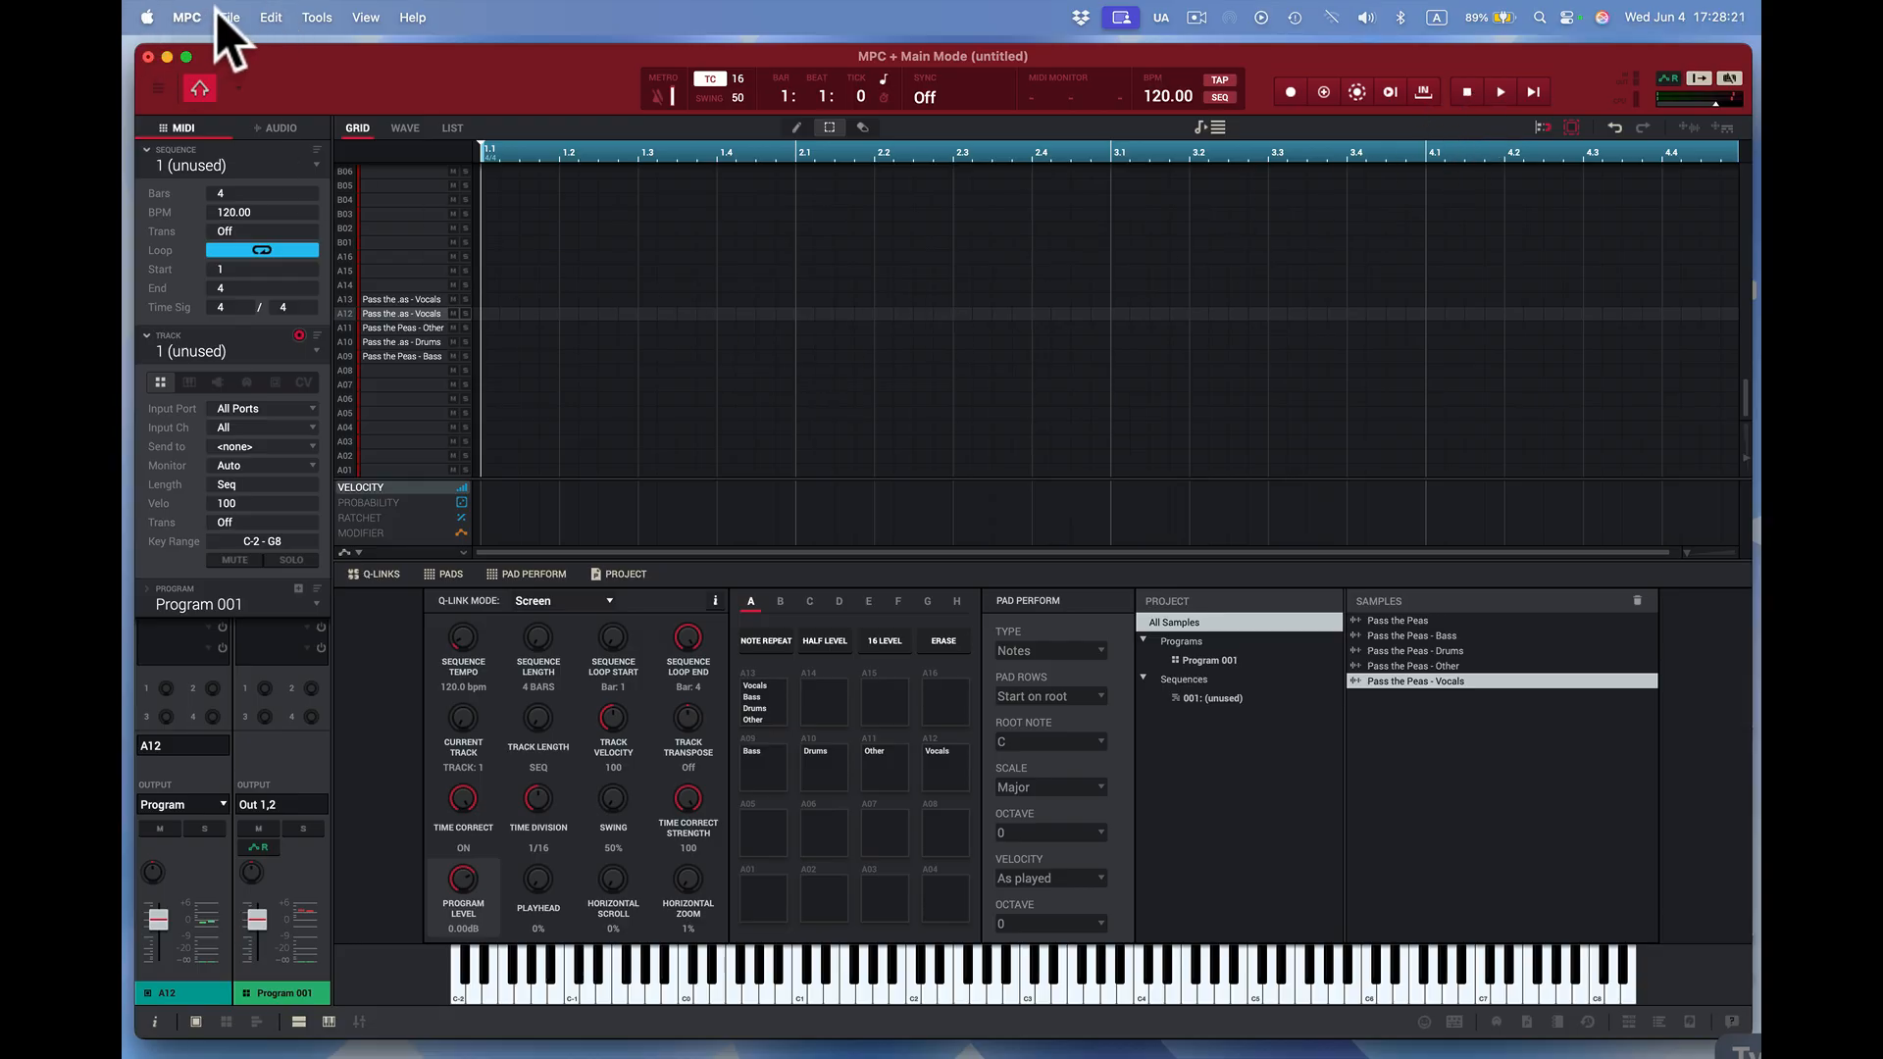
# - Save the project as 'Pass the Peas', overwriting the existing file
pyautogui.click(228, 18)
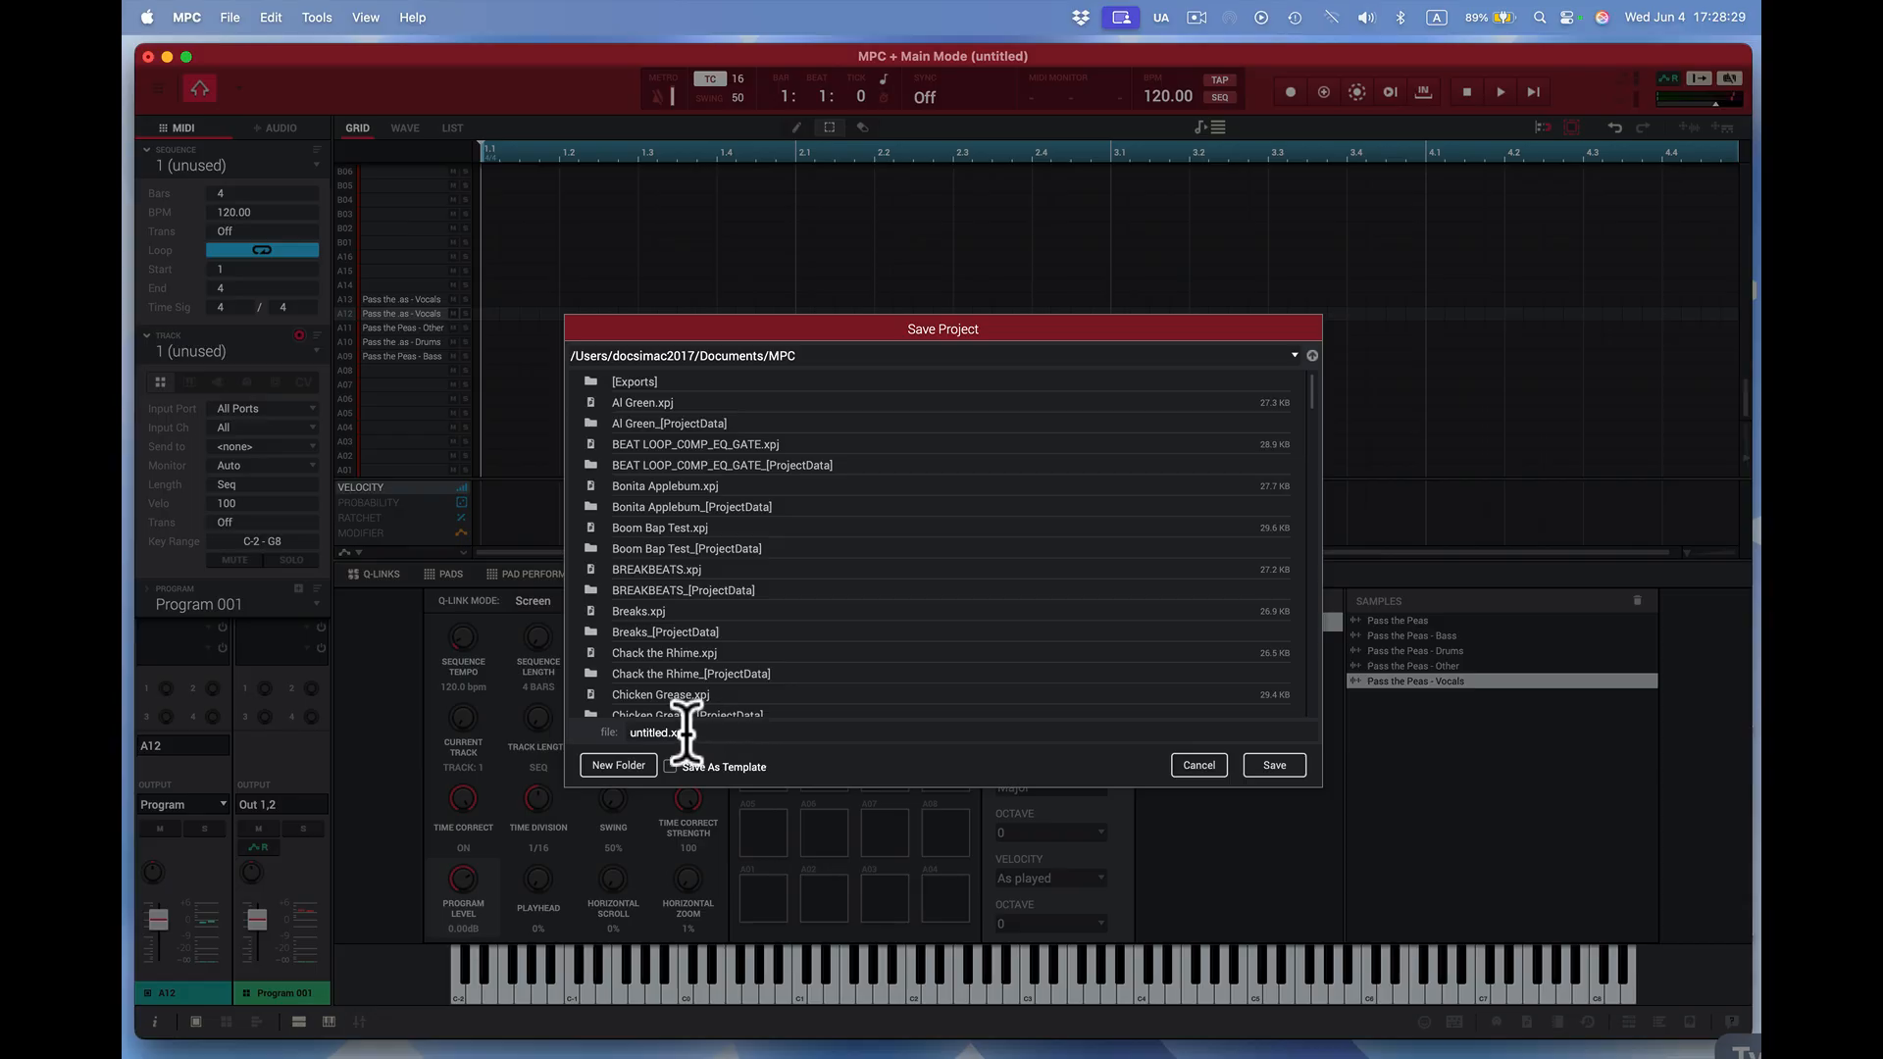
pyautogui.tripleClick(657, 731)
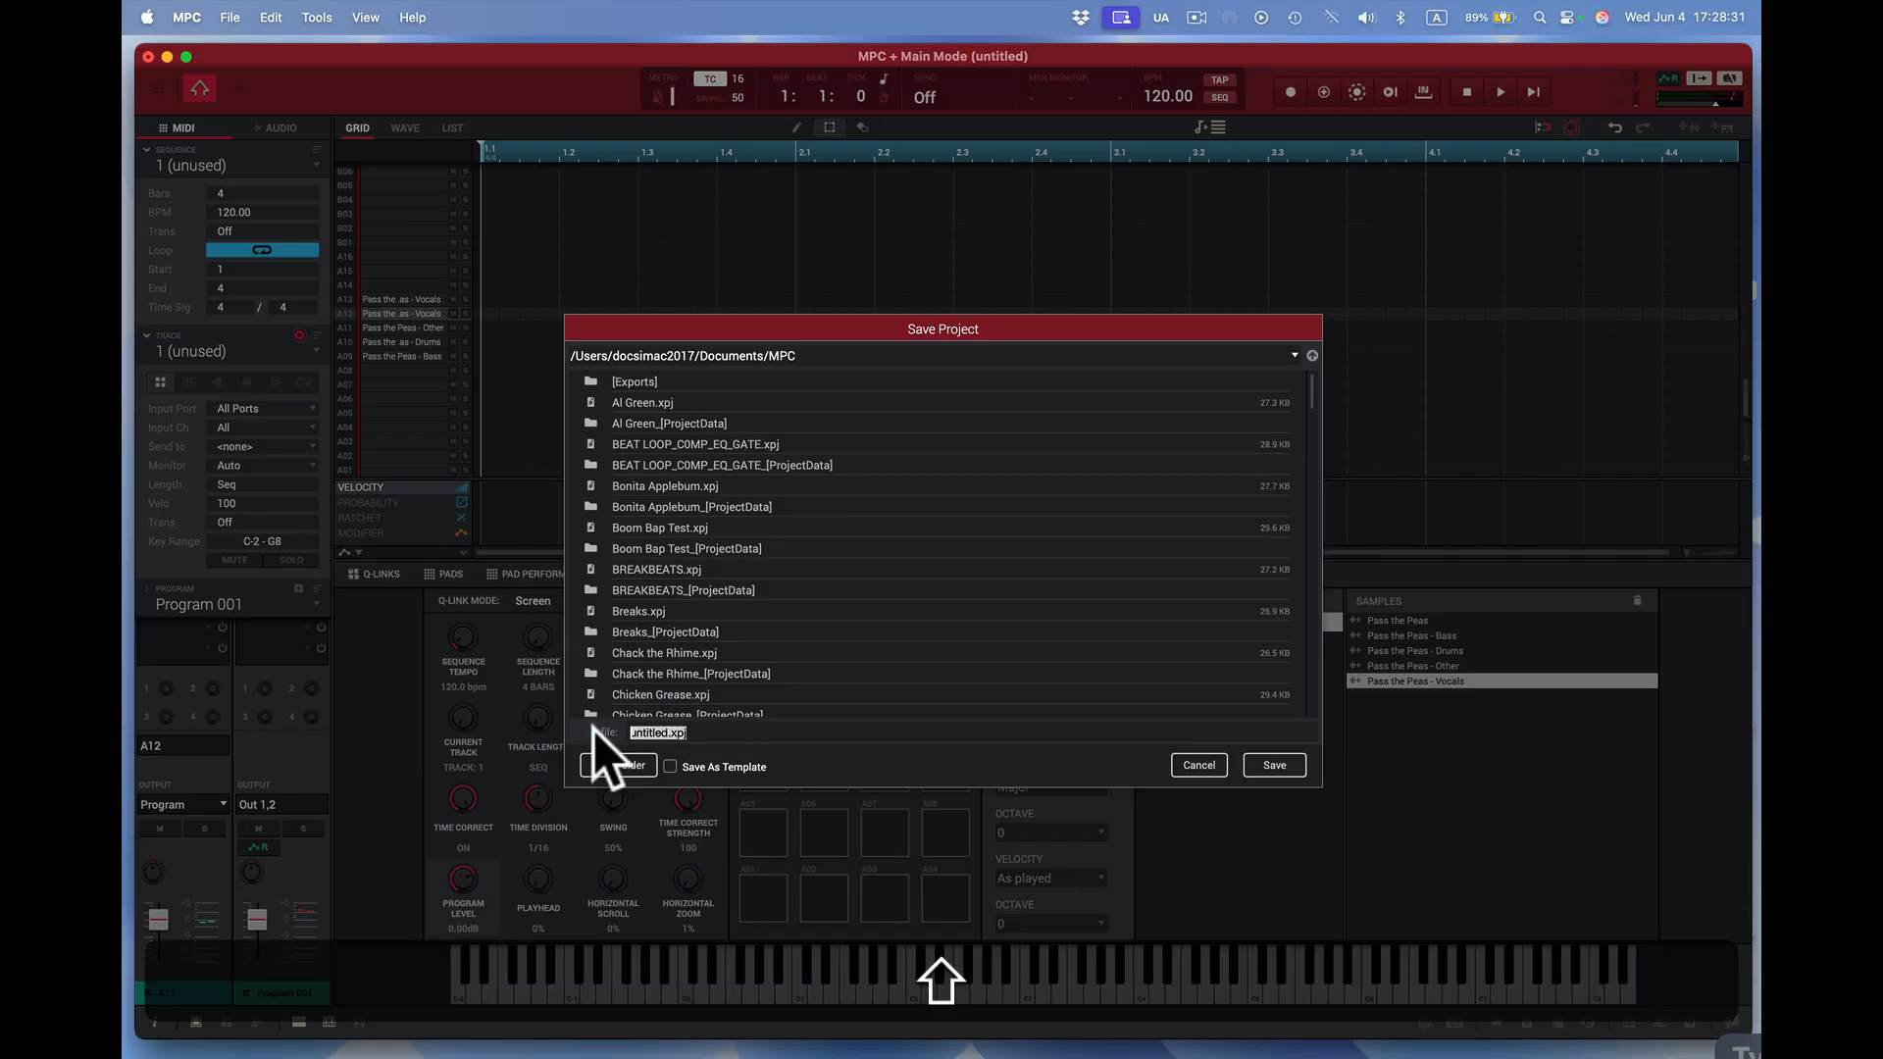
pyautogui.write('Pass')
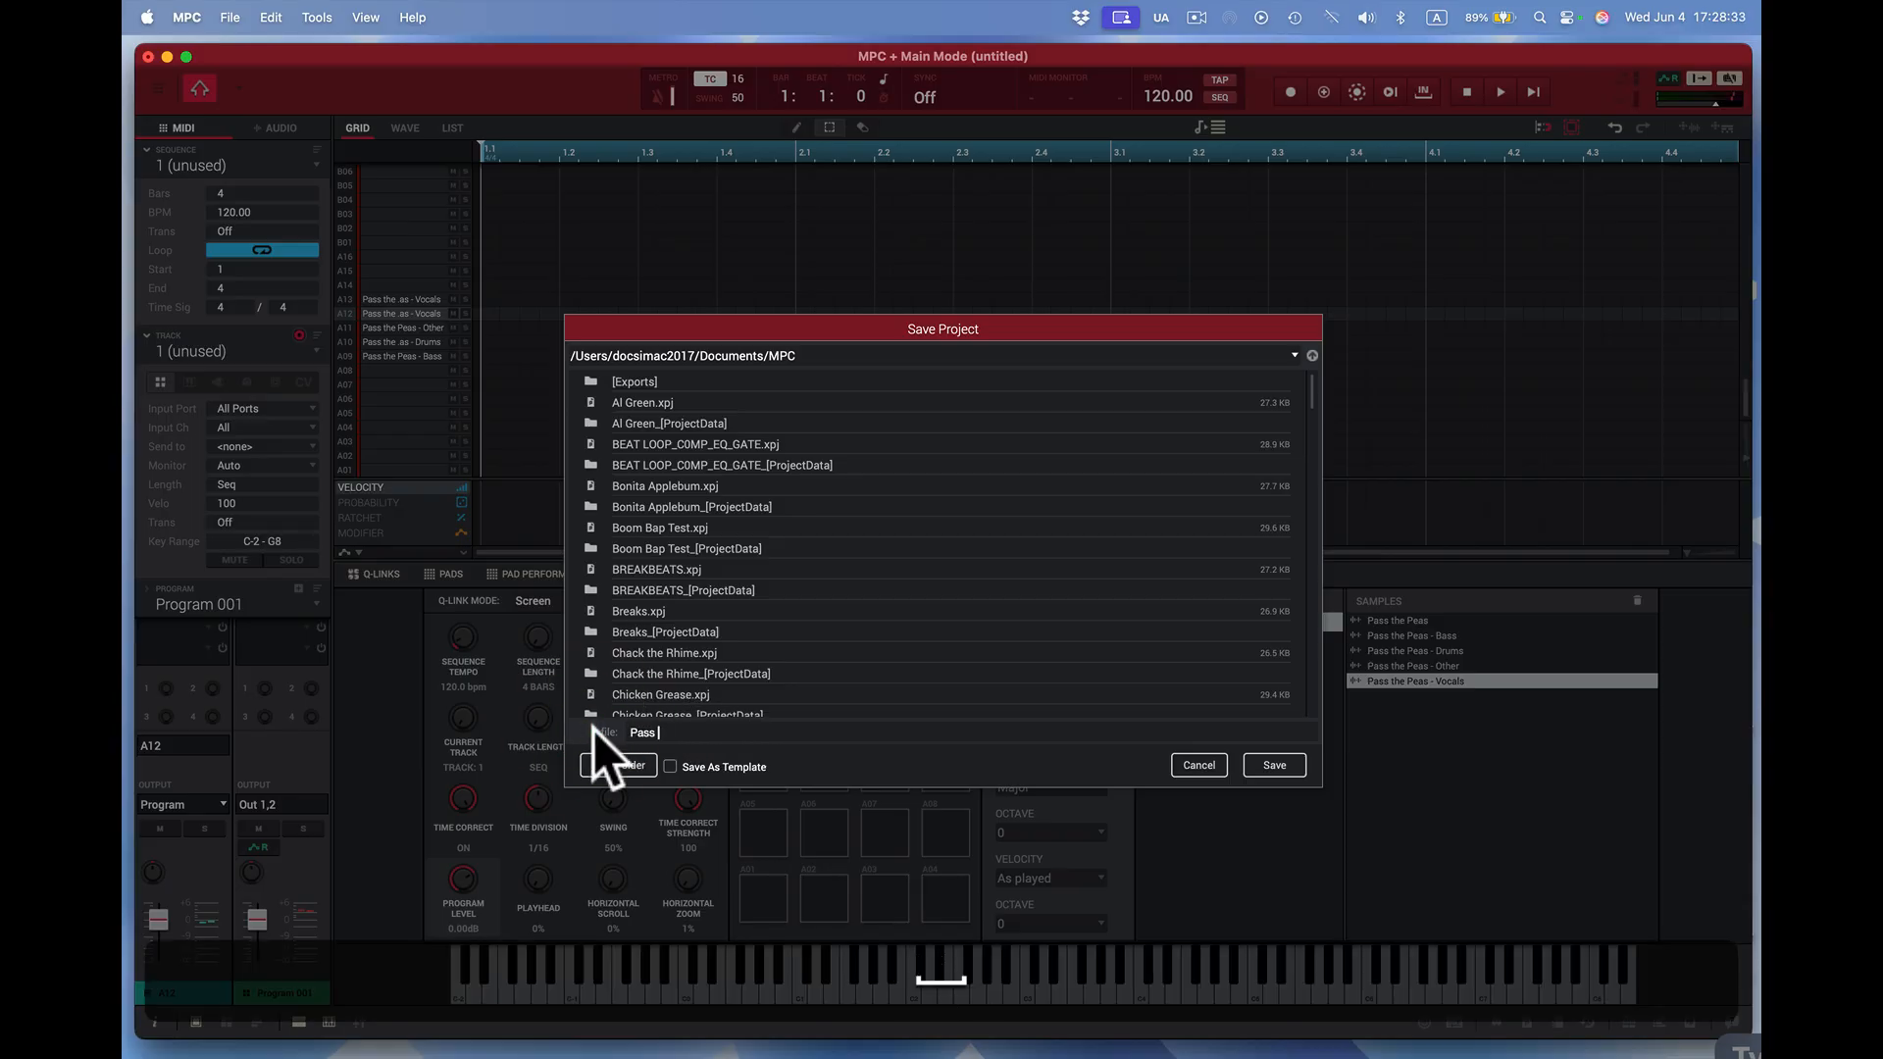
pyautogui.write('the P')
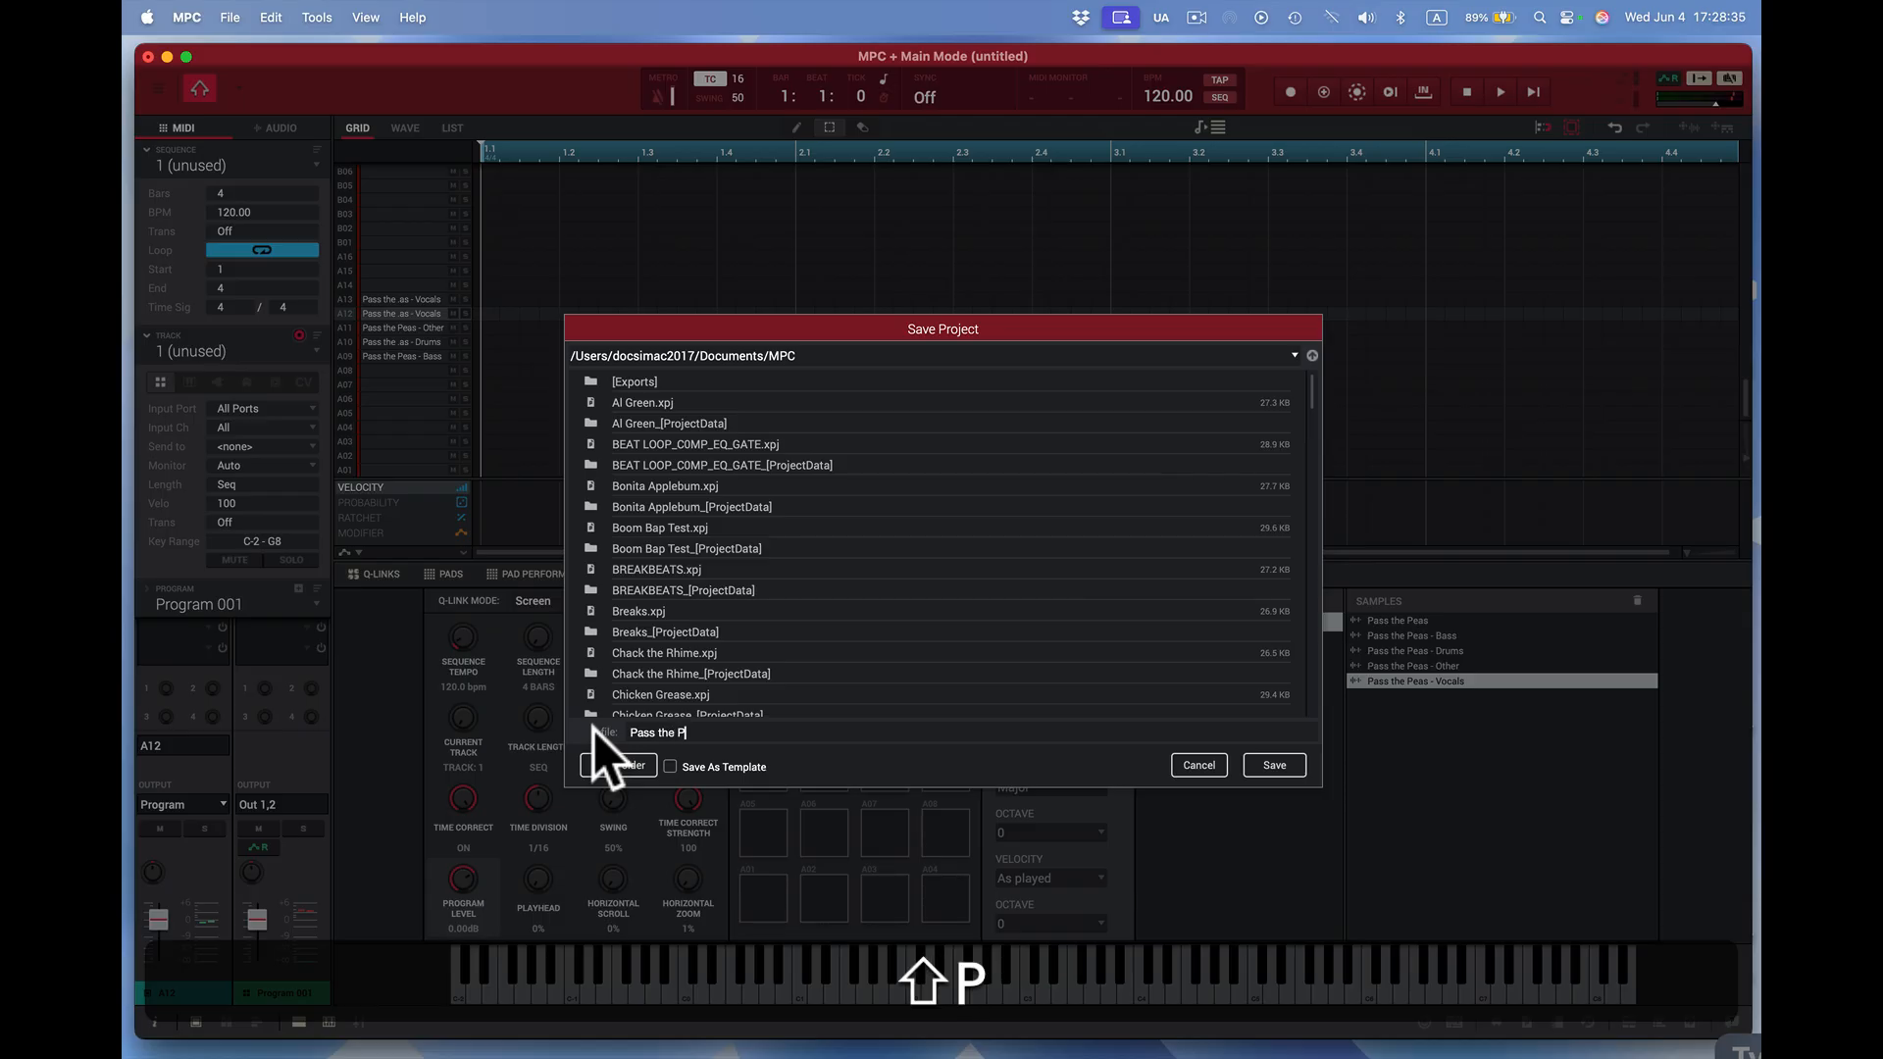
pyautogui.write('eas')
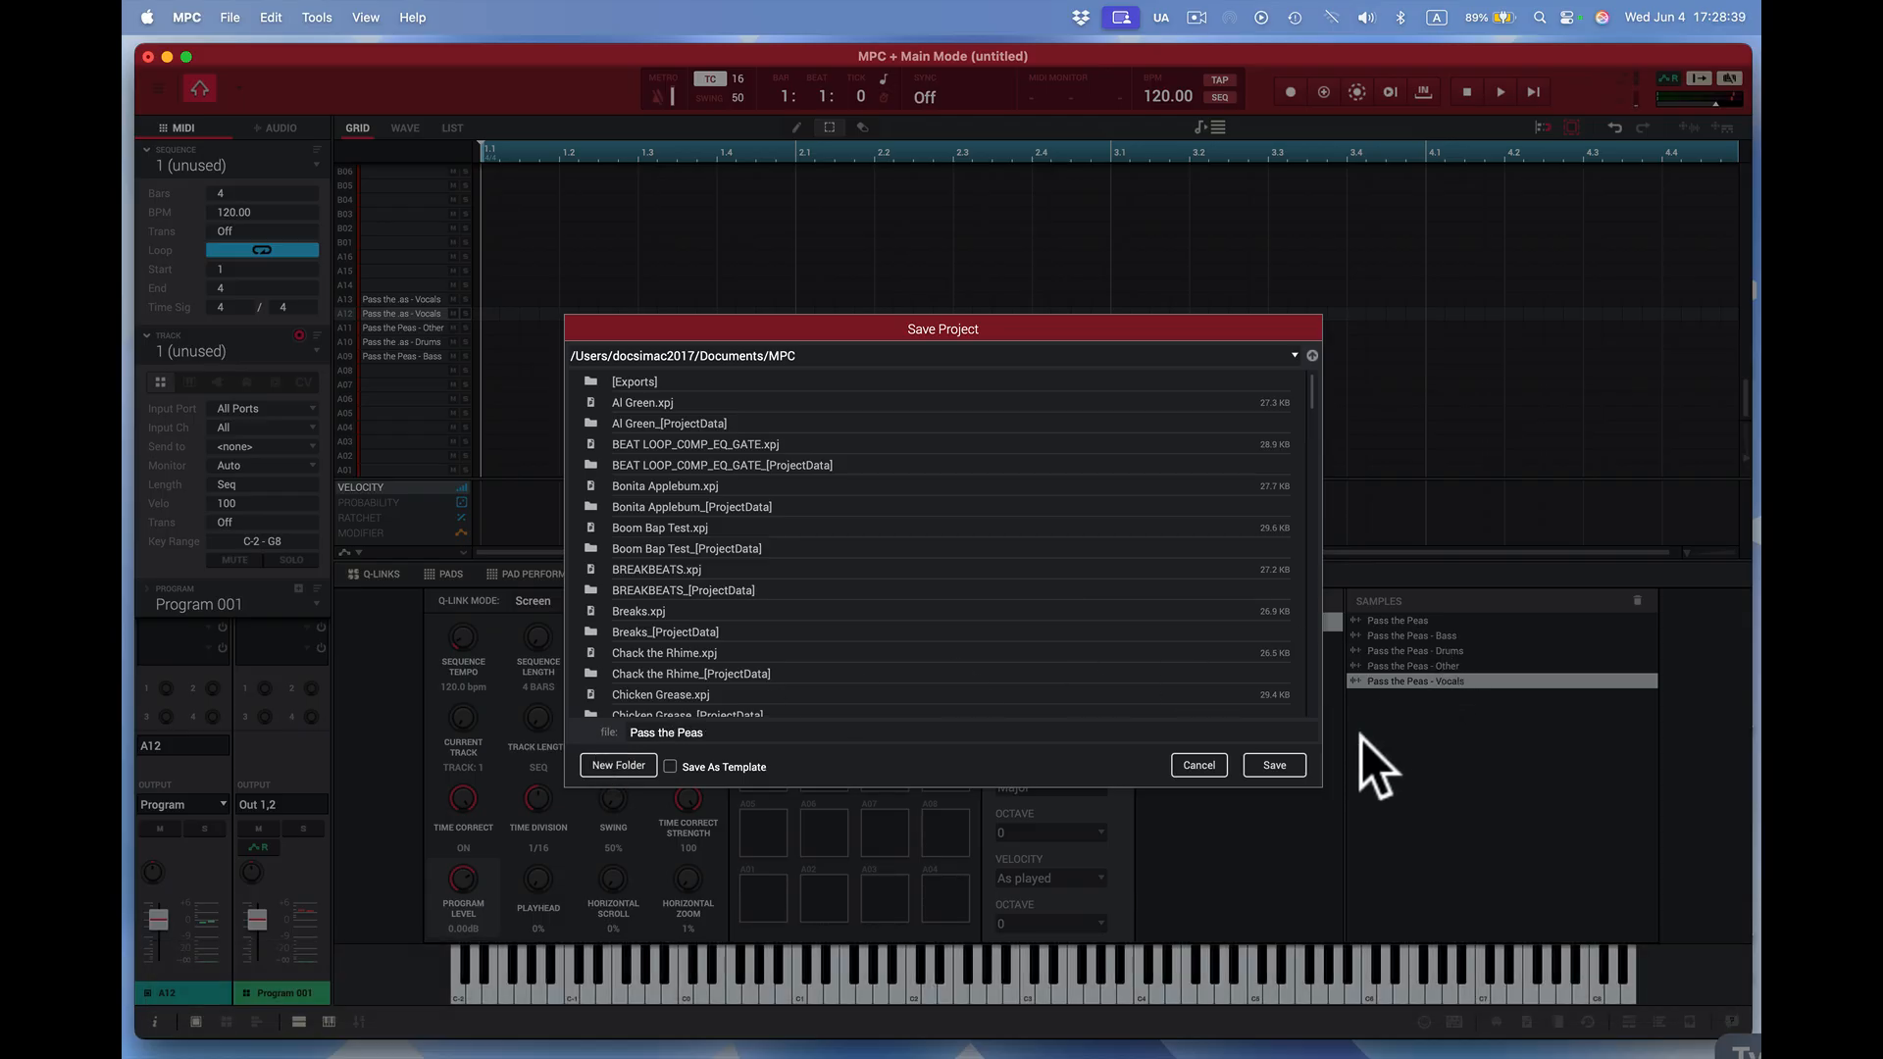
pyautogui.click(1273, 765)
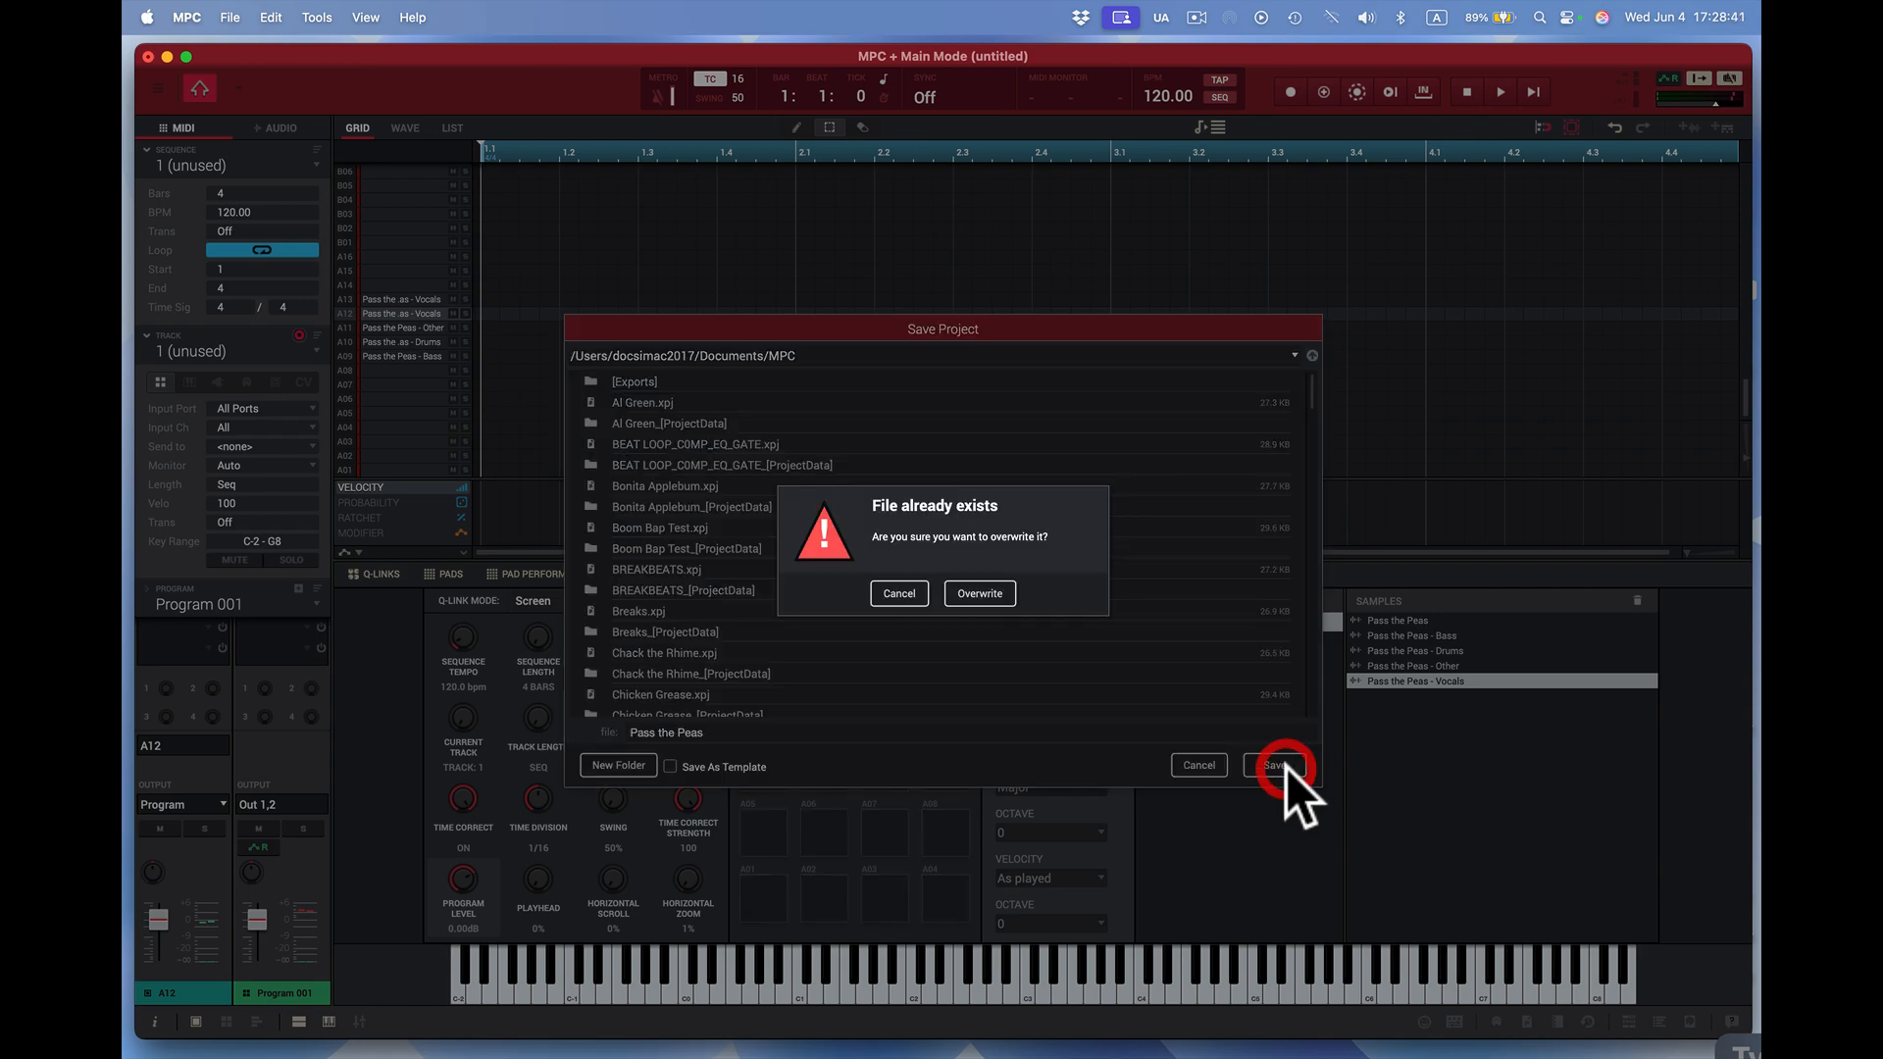
pyautogui.click(979, 592)
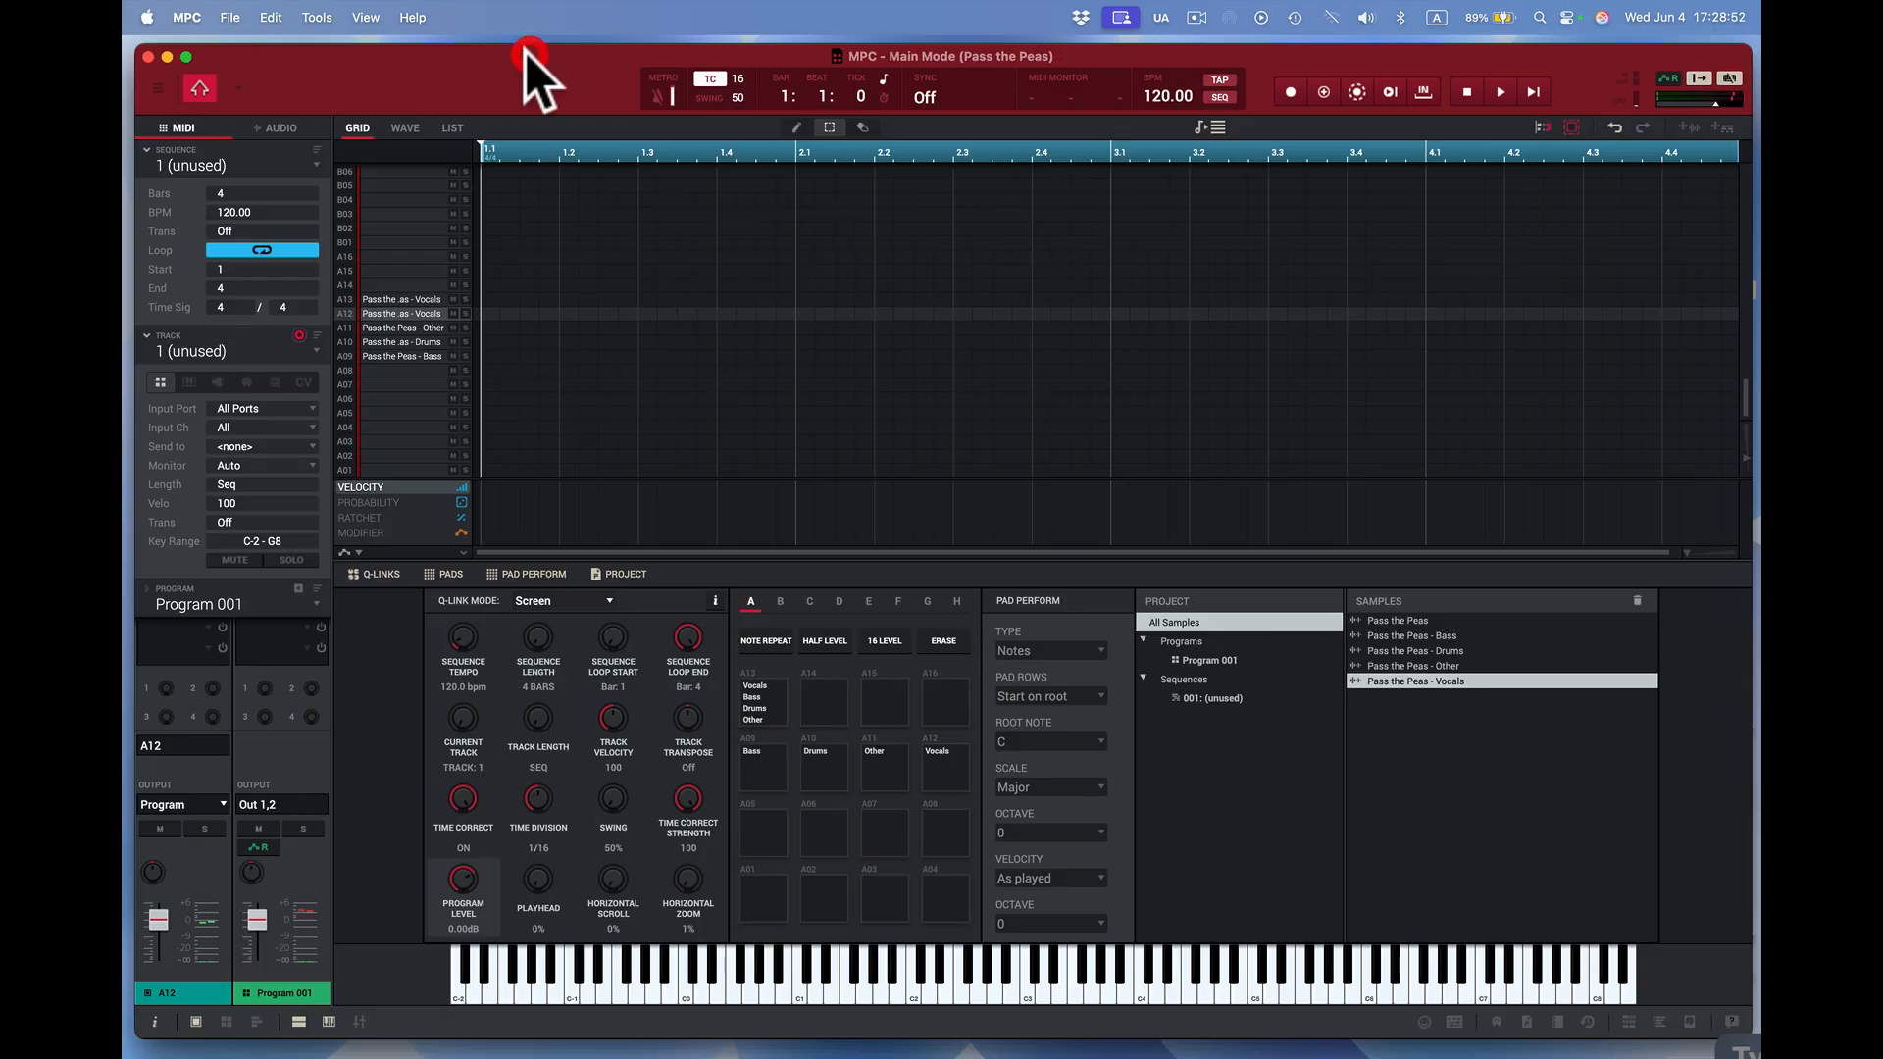
pyautogui.moveTo(227, 33)
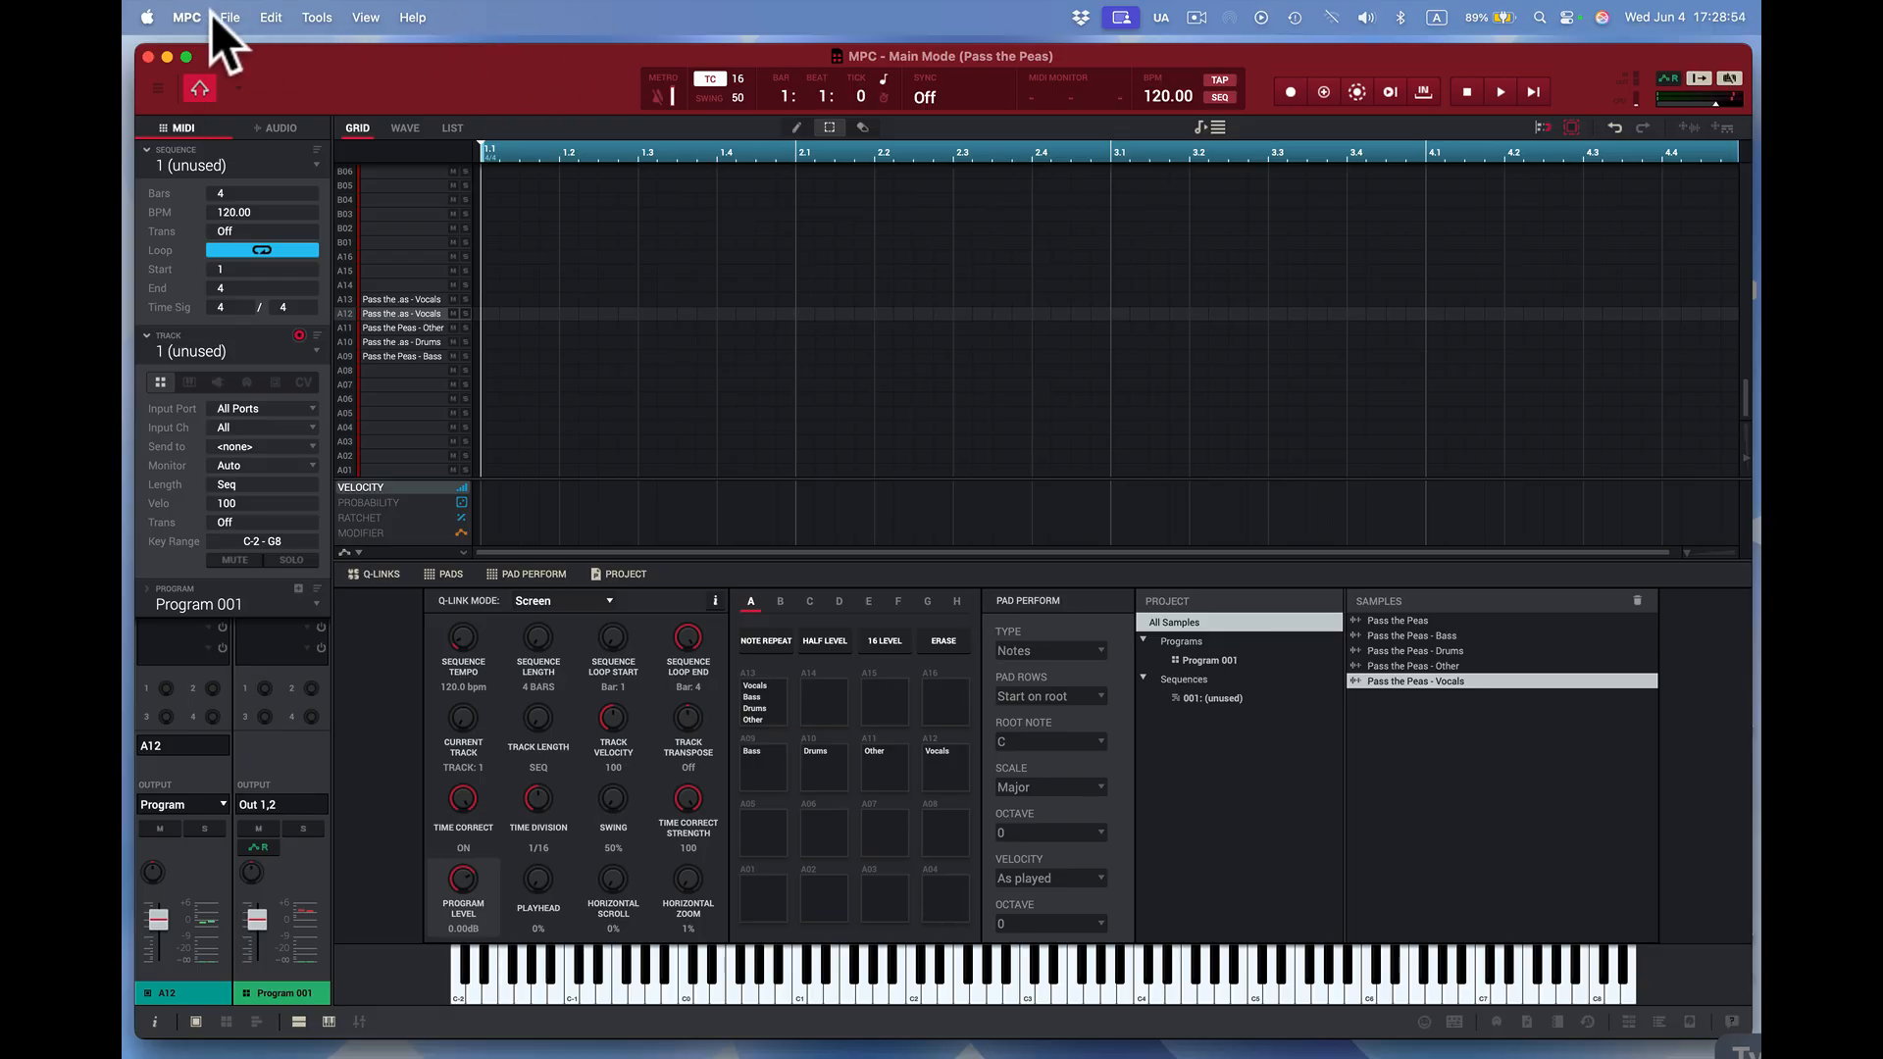
# - Switch to Logic Pro showing the Pass the Peas_1 track
pyautogui.click(187, 18)
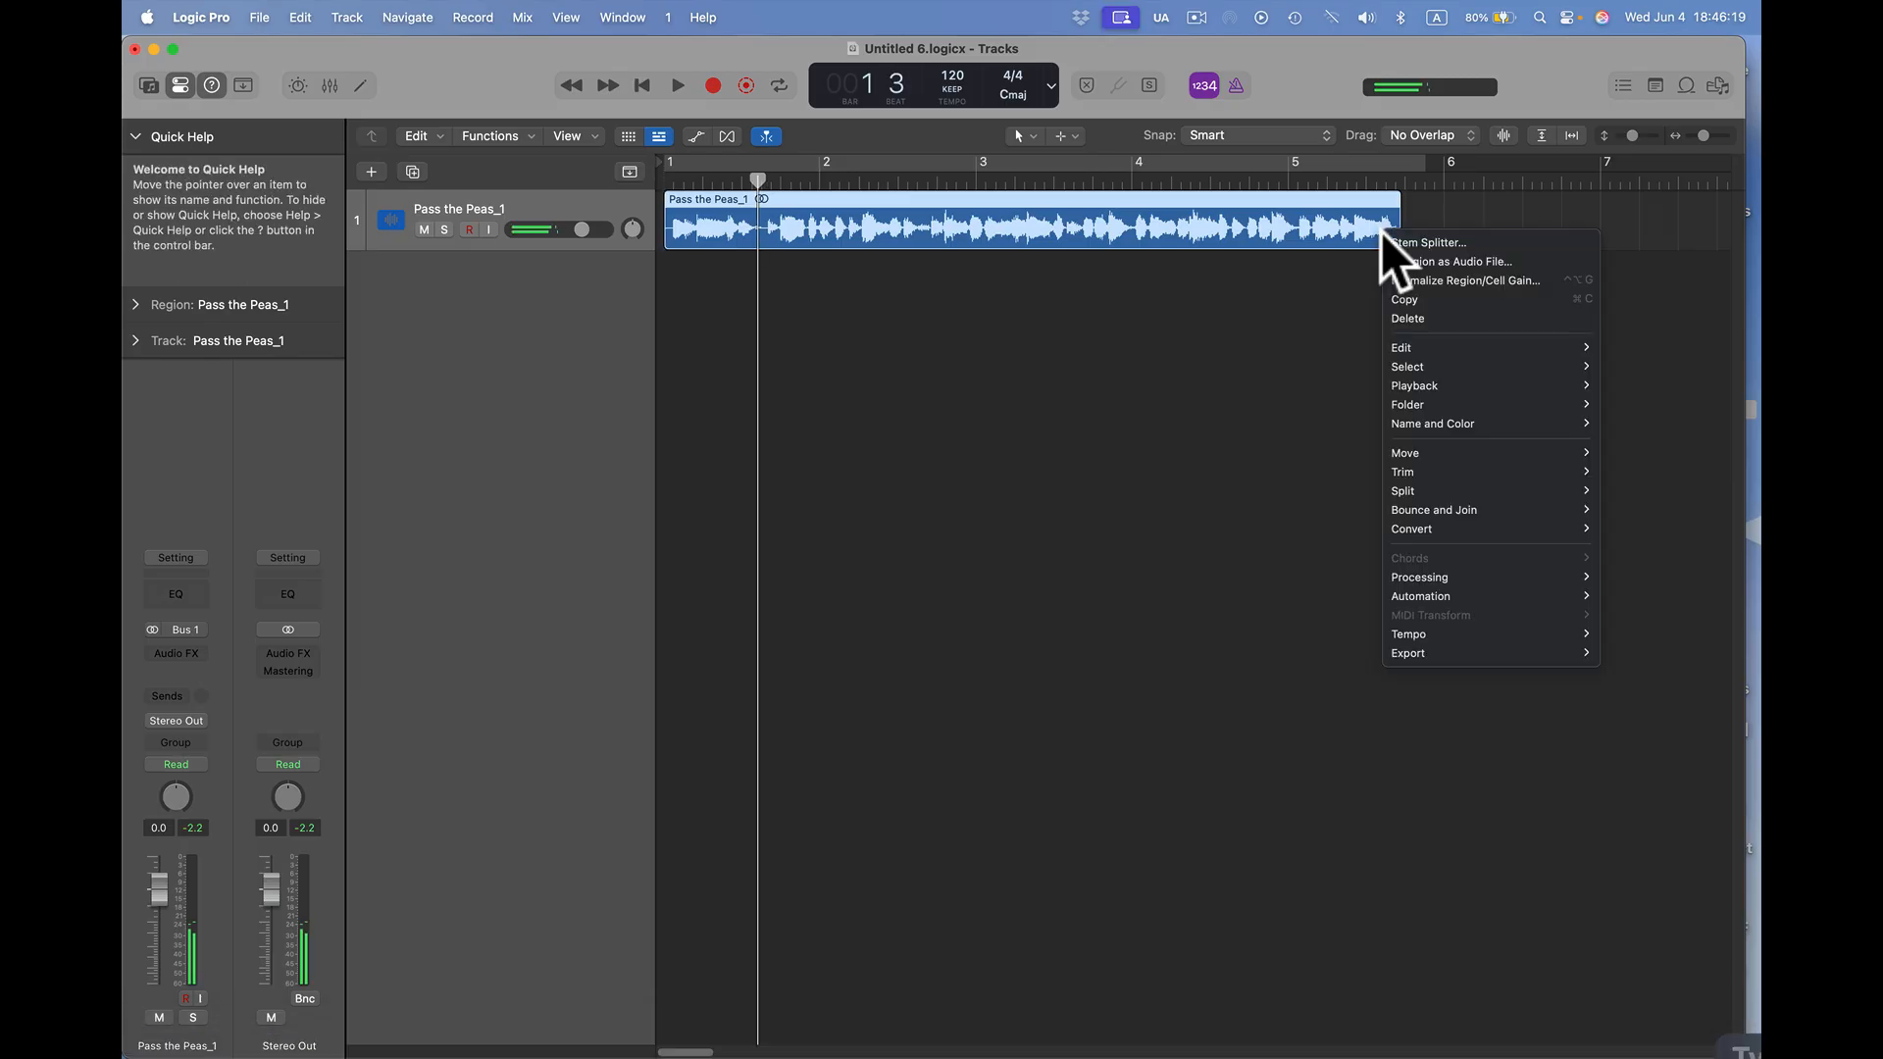
pyautogui.moveTo(1418, 576)
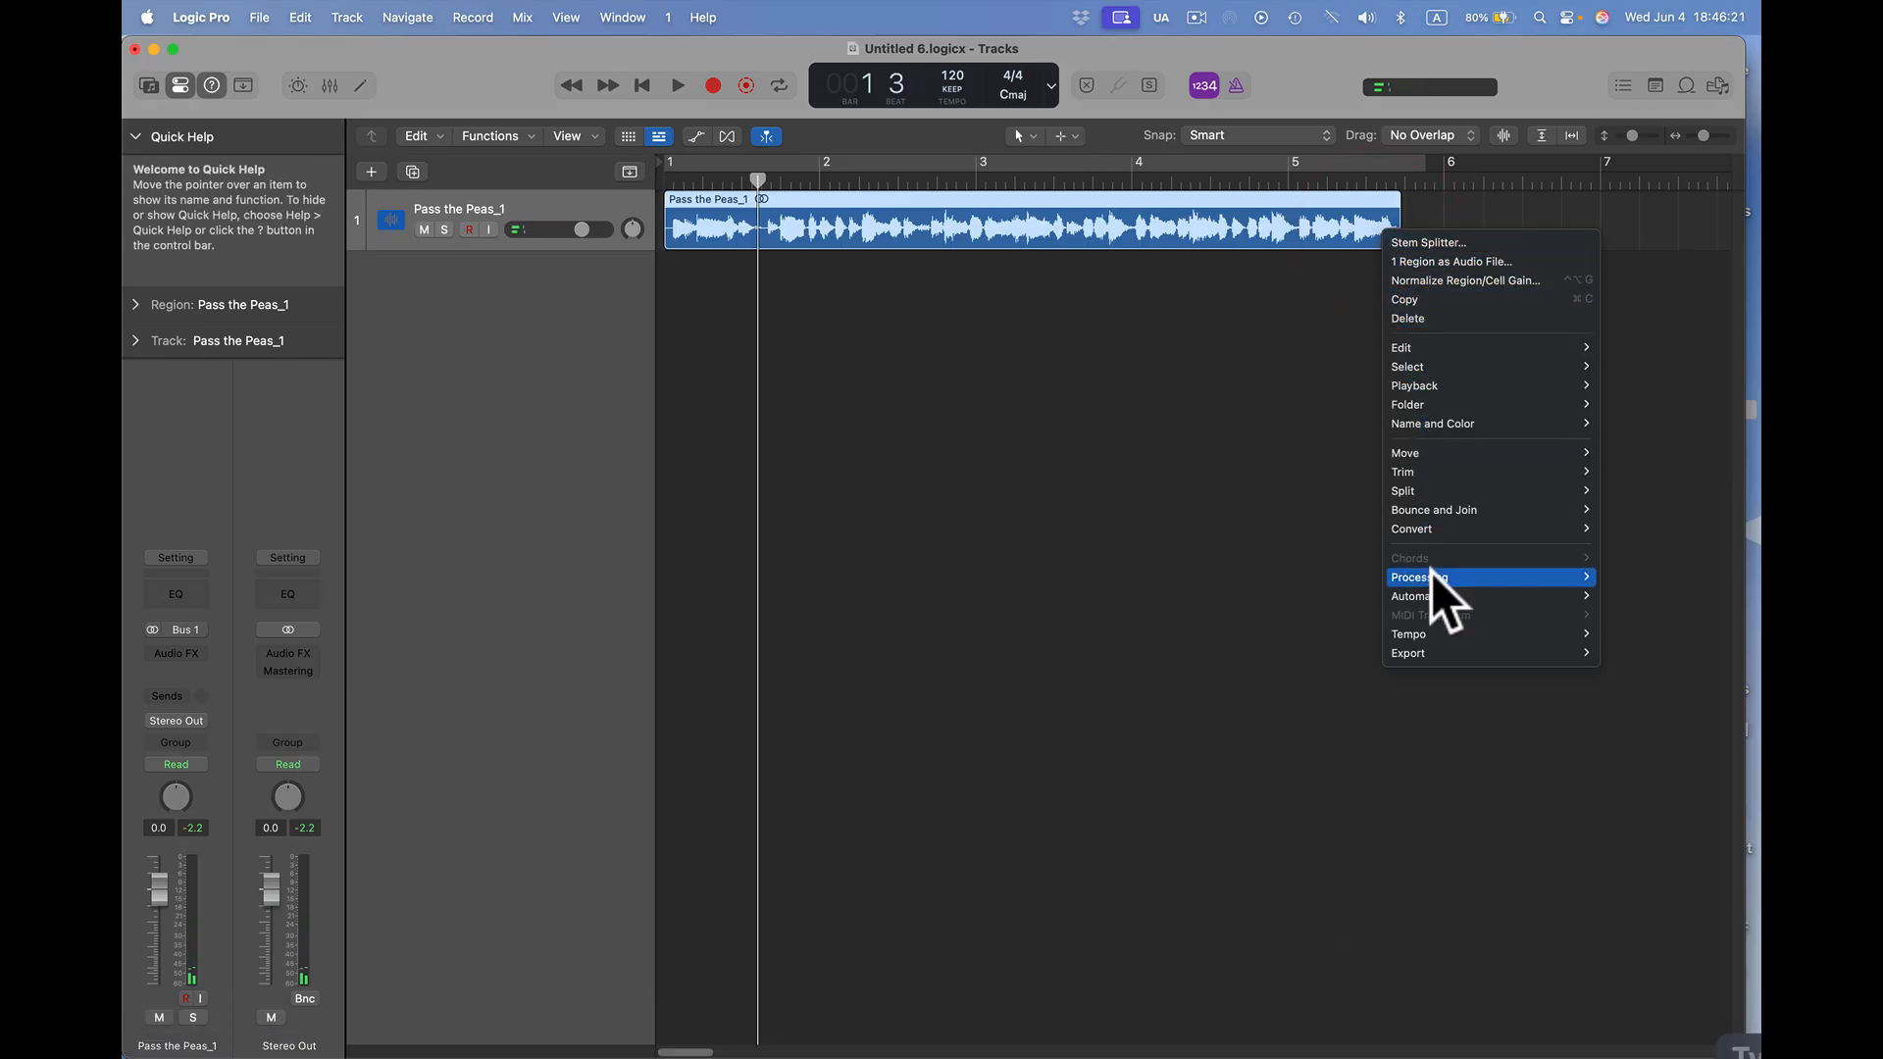
pyautogui.moveTo(1420, 577)
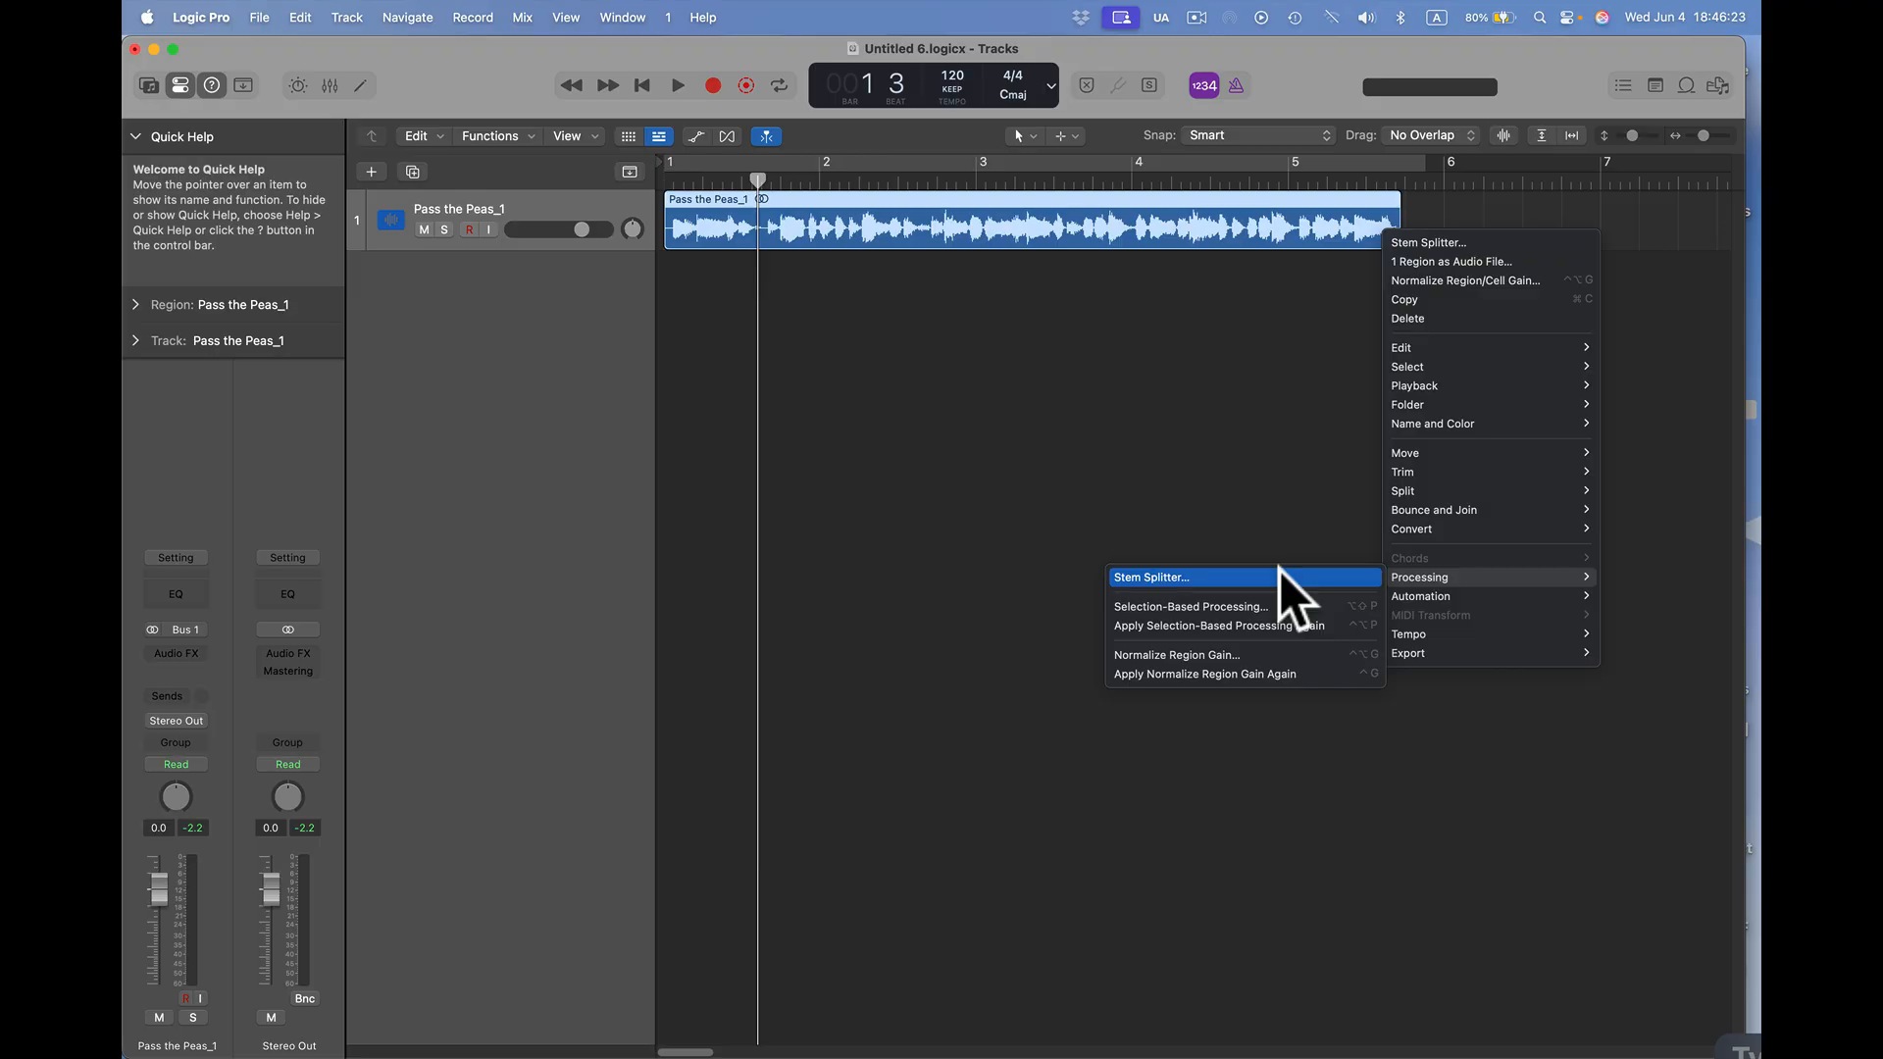
# - Run Stem Splitter on Pass the Peas_1, separating all six stems
pyautogui.click(1149, 577)
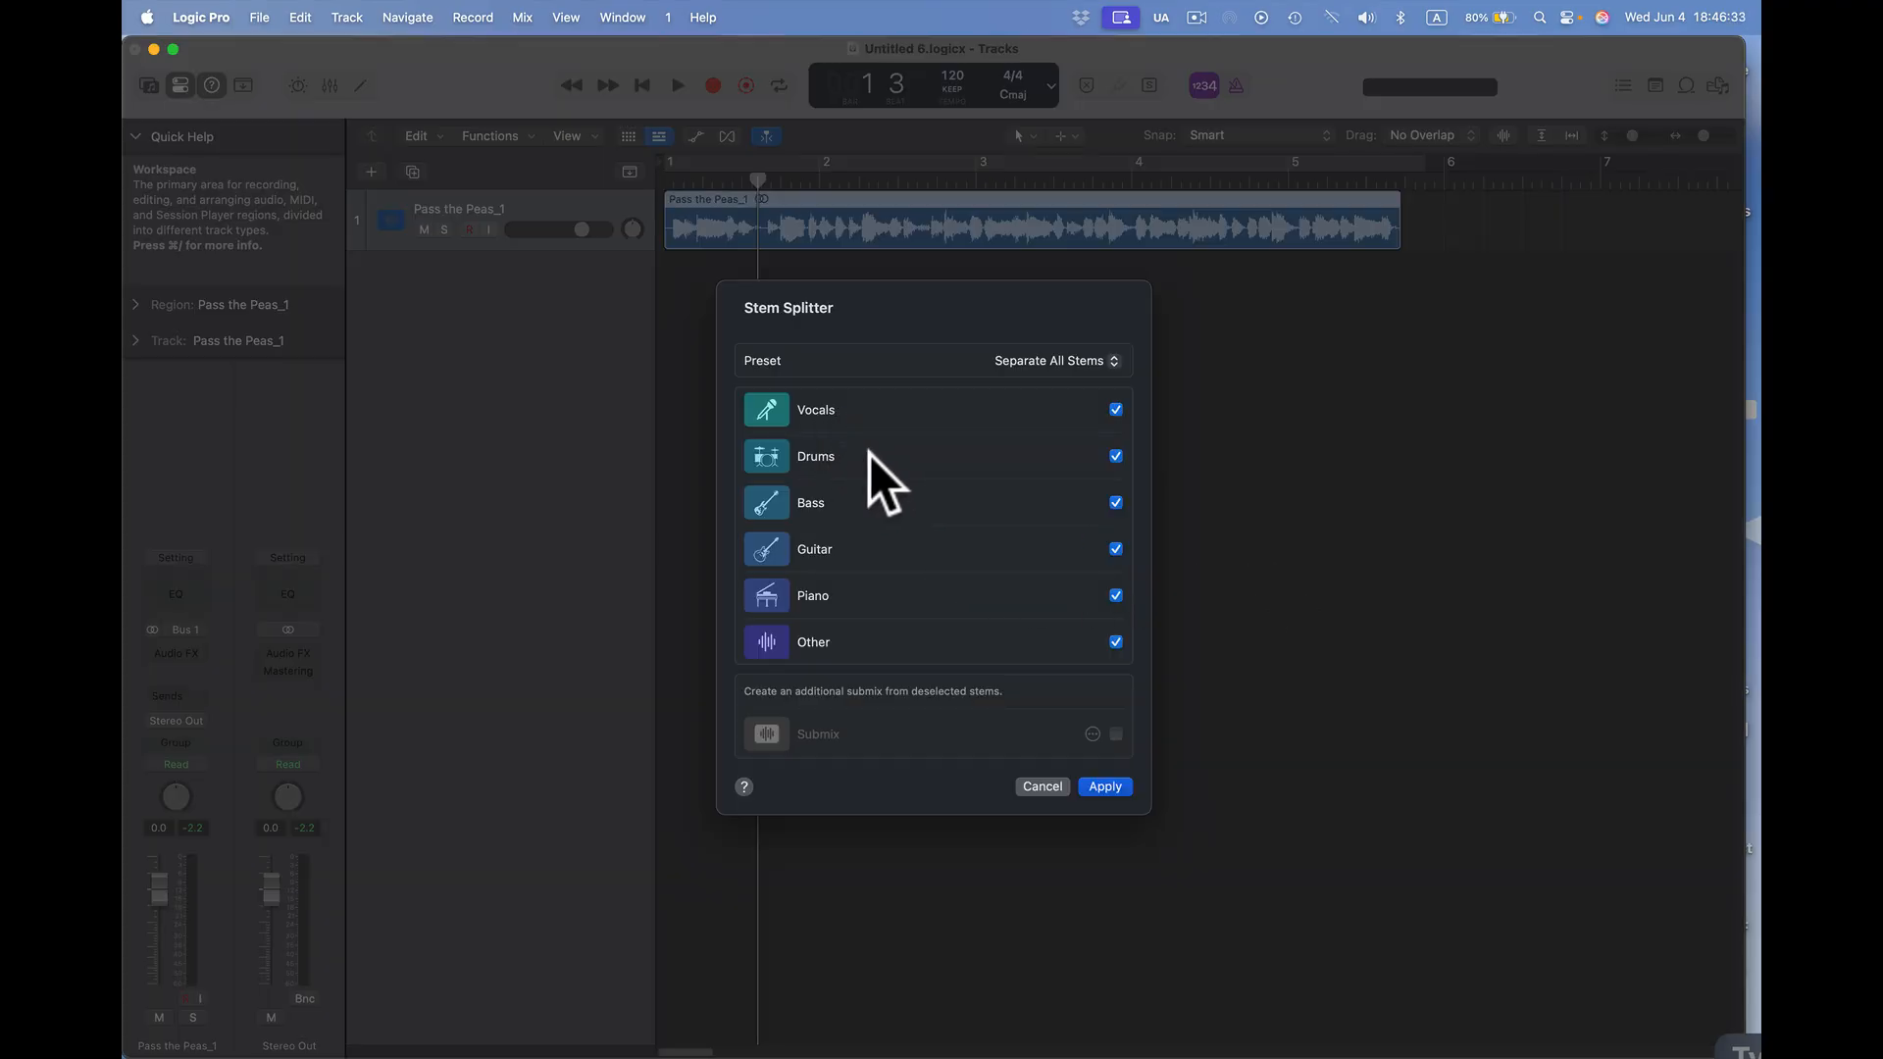
pyautogui.moveTo(937, 533)
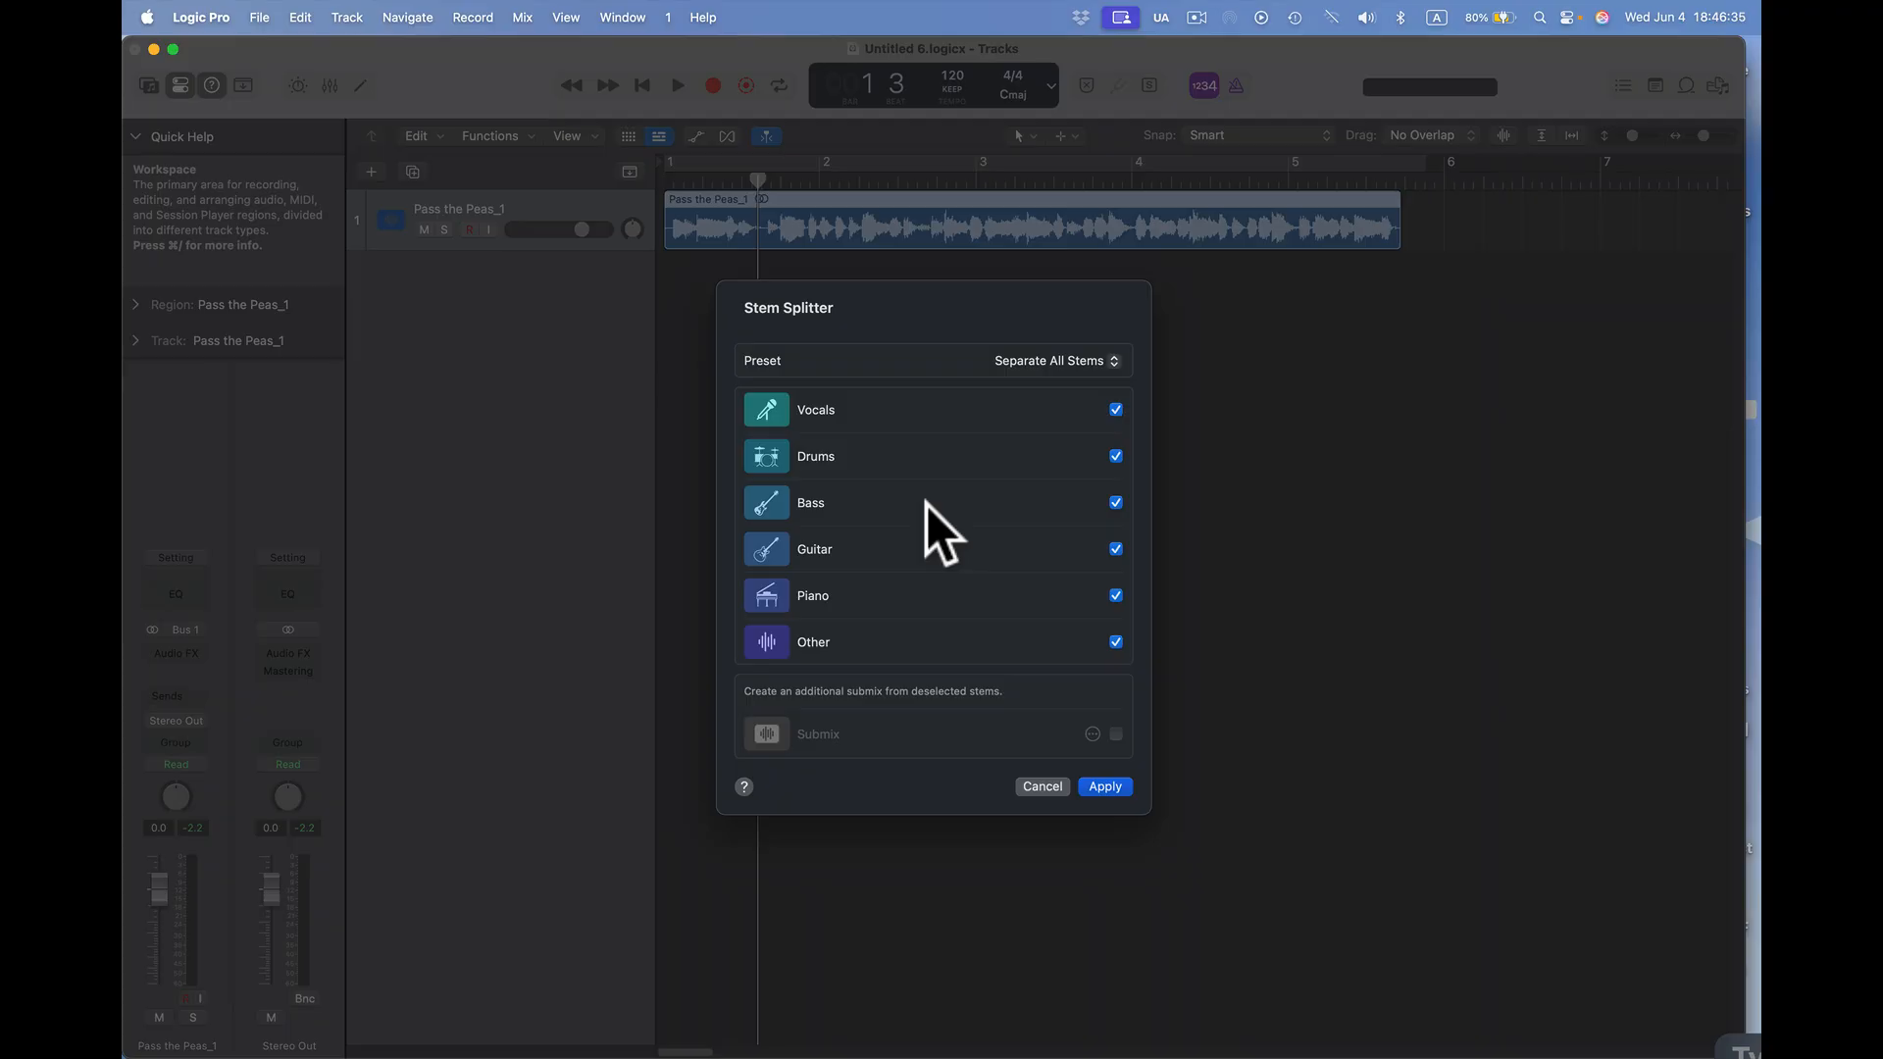
pyautogui.click(1100, 784)
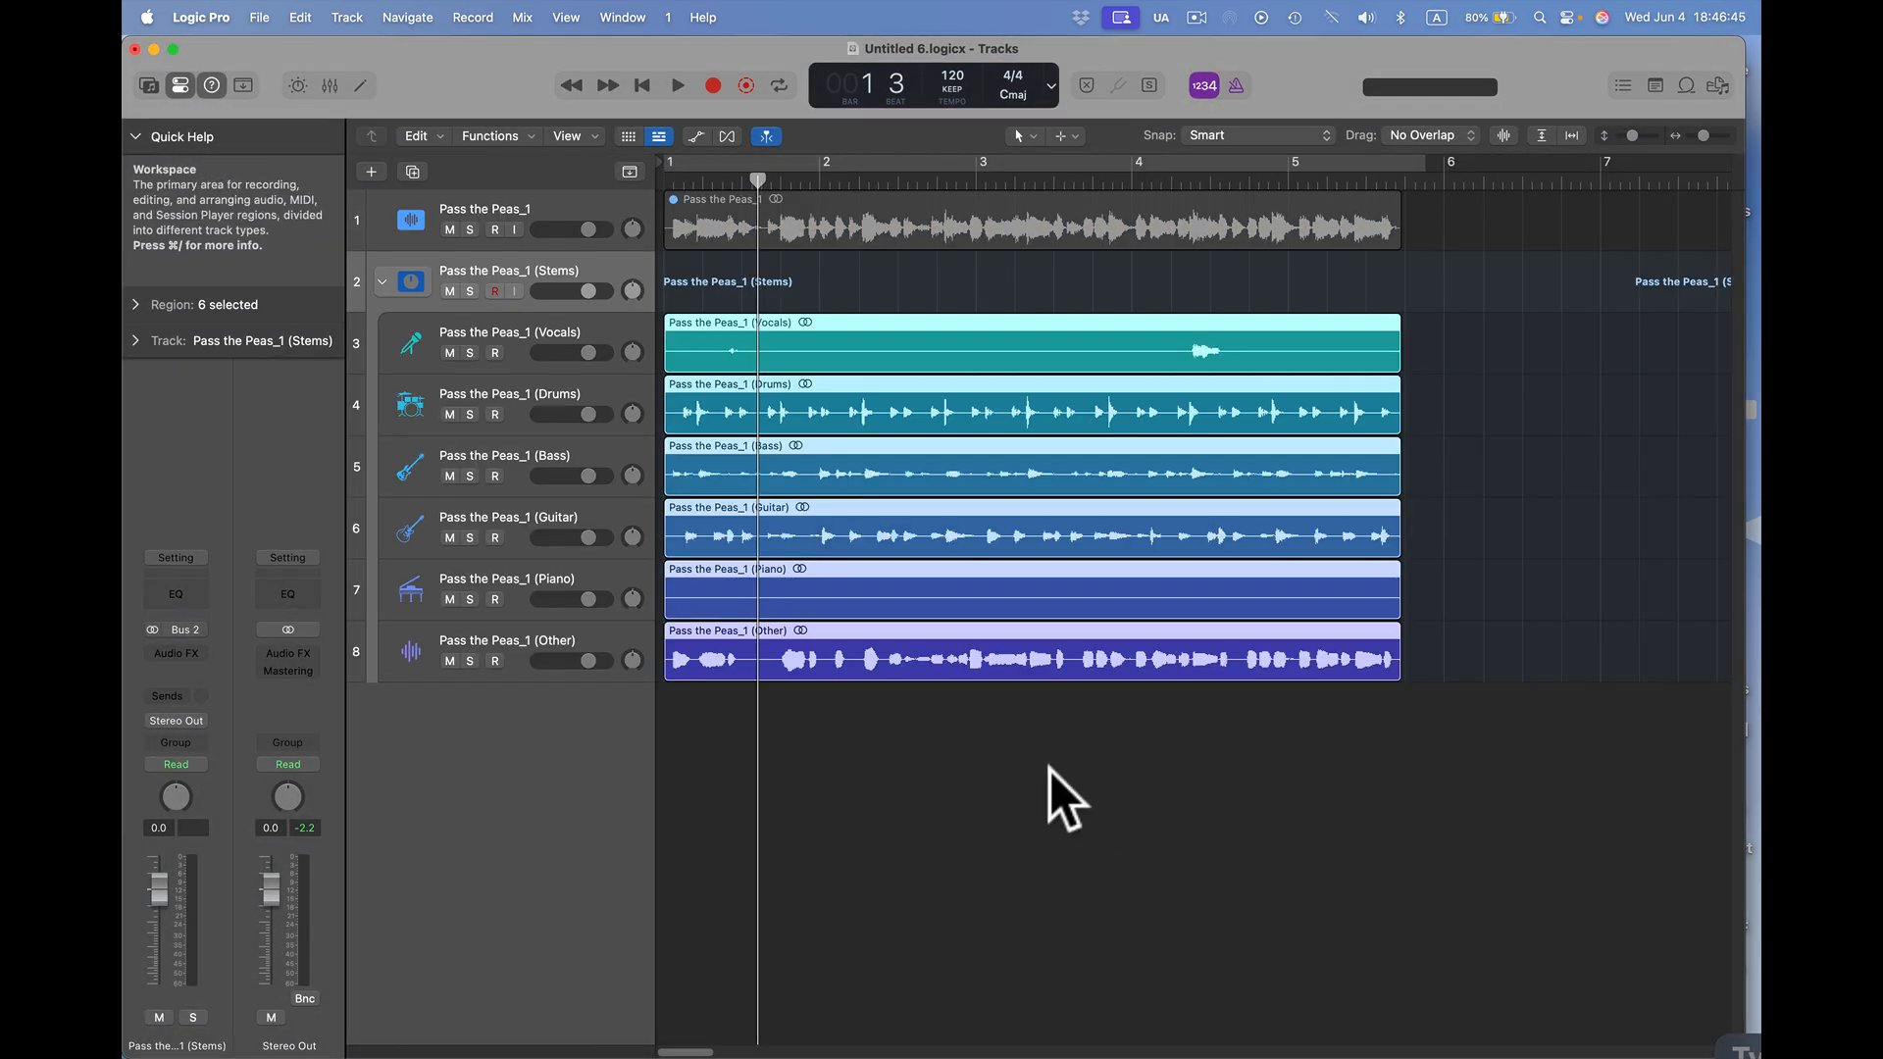
pyautogui.moveTo(732, 696)
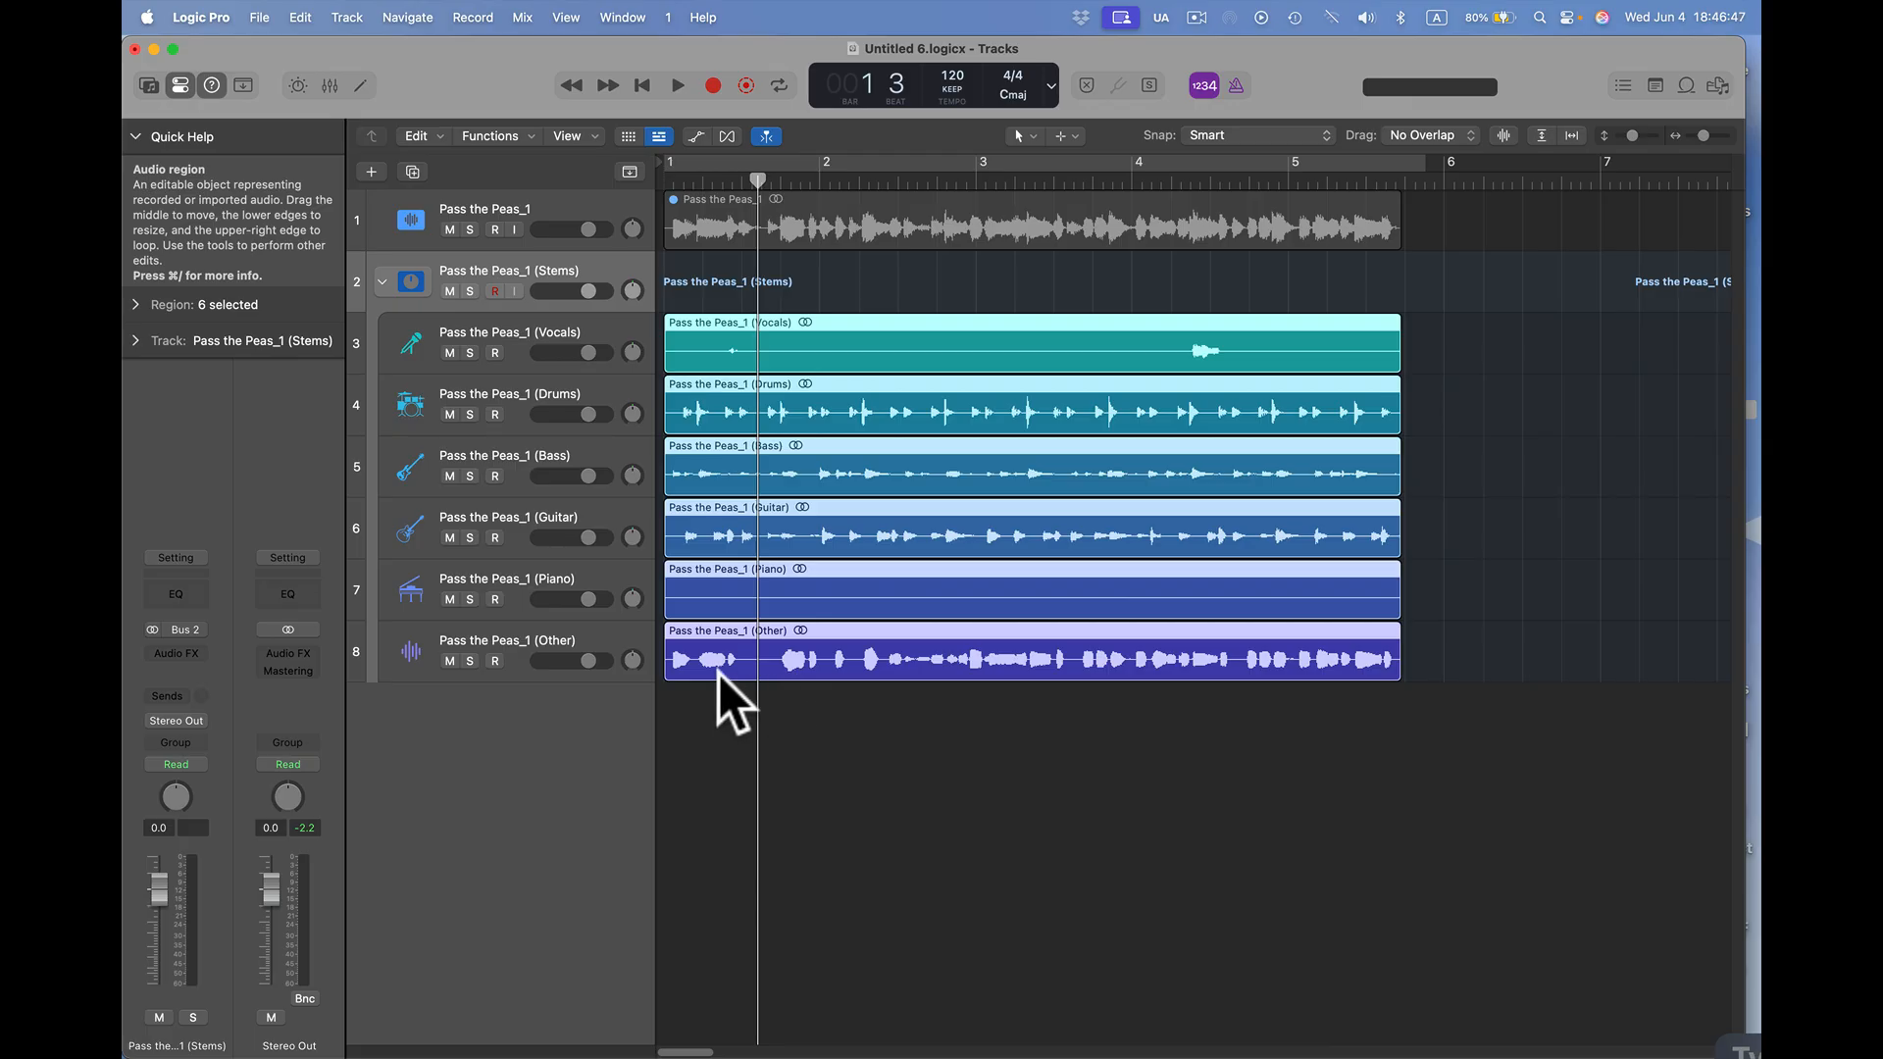
# - Play from the song start while soloing the Other, Guitar and Drums stems in turn
pyautogui.click(471, 661)
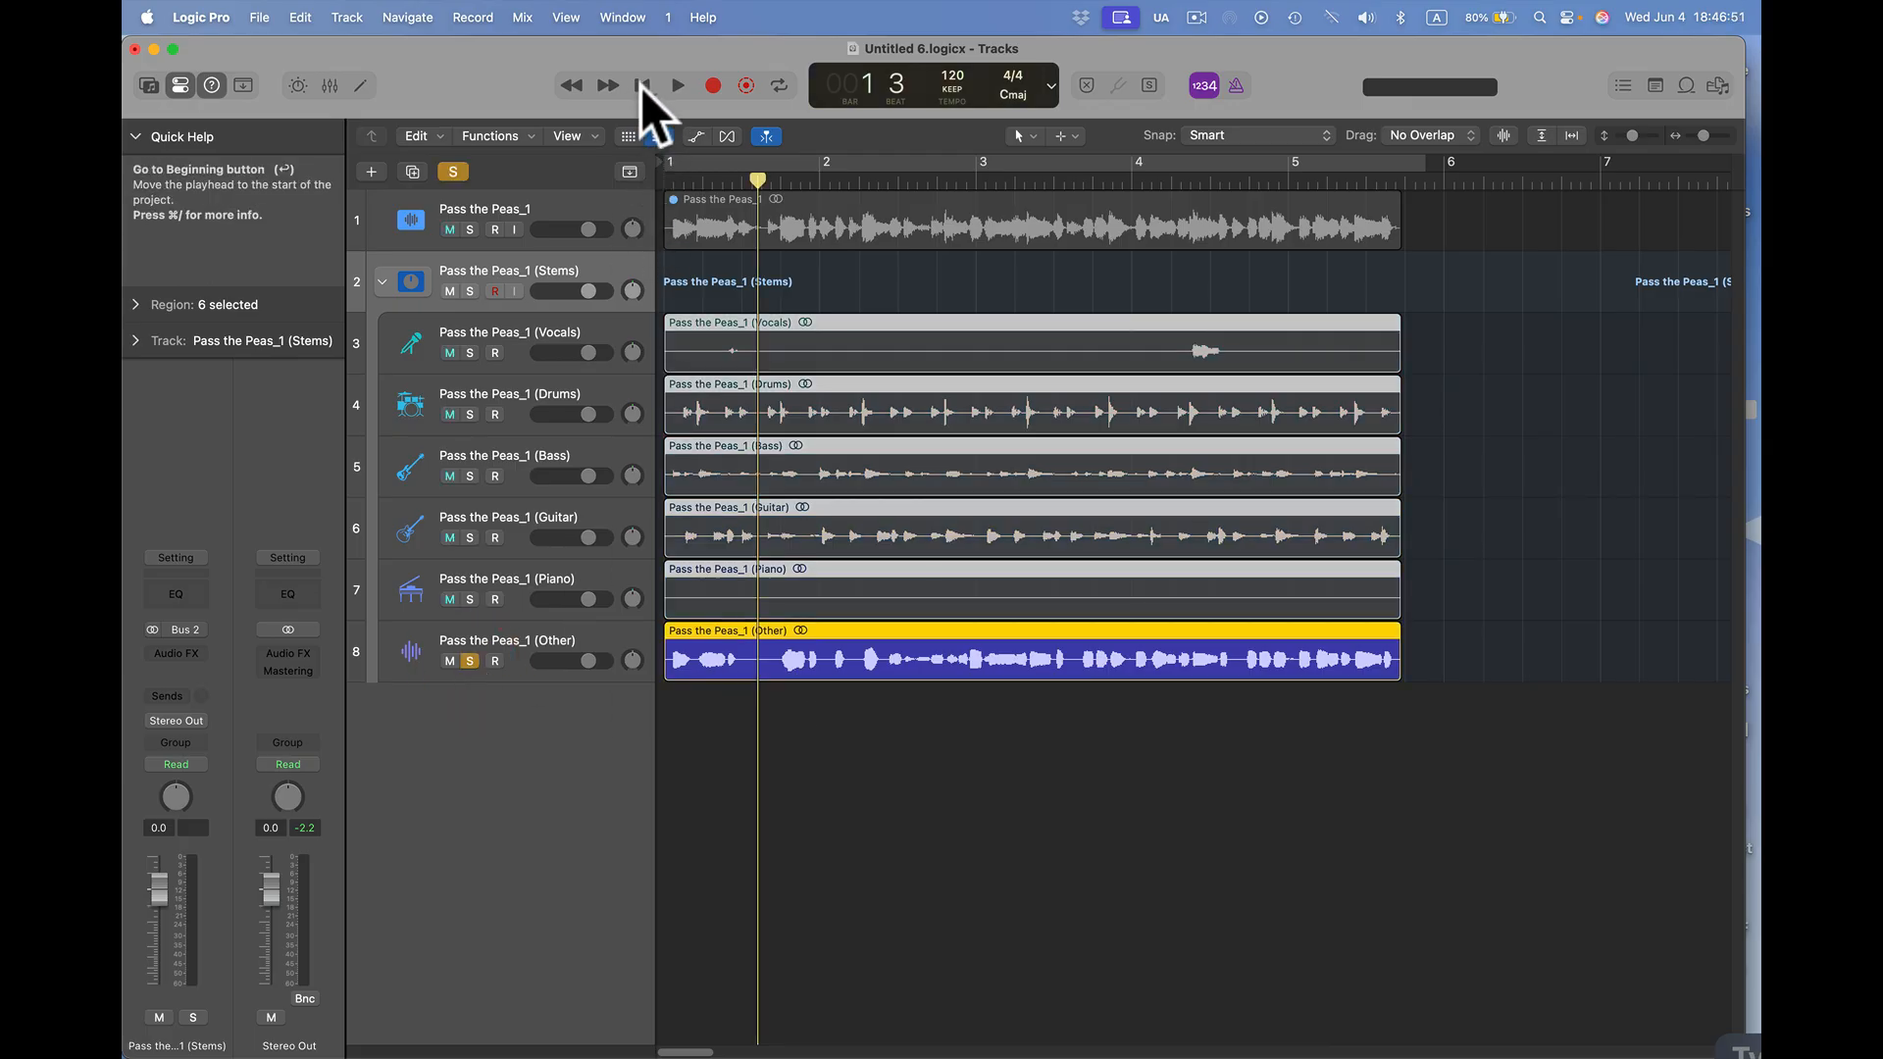
pyautogui.click(677, 84)
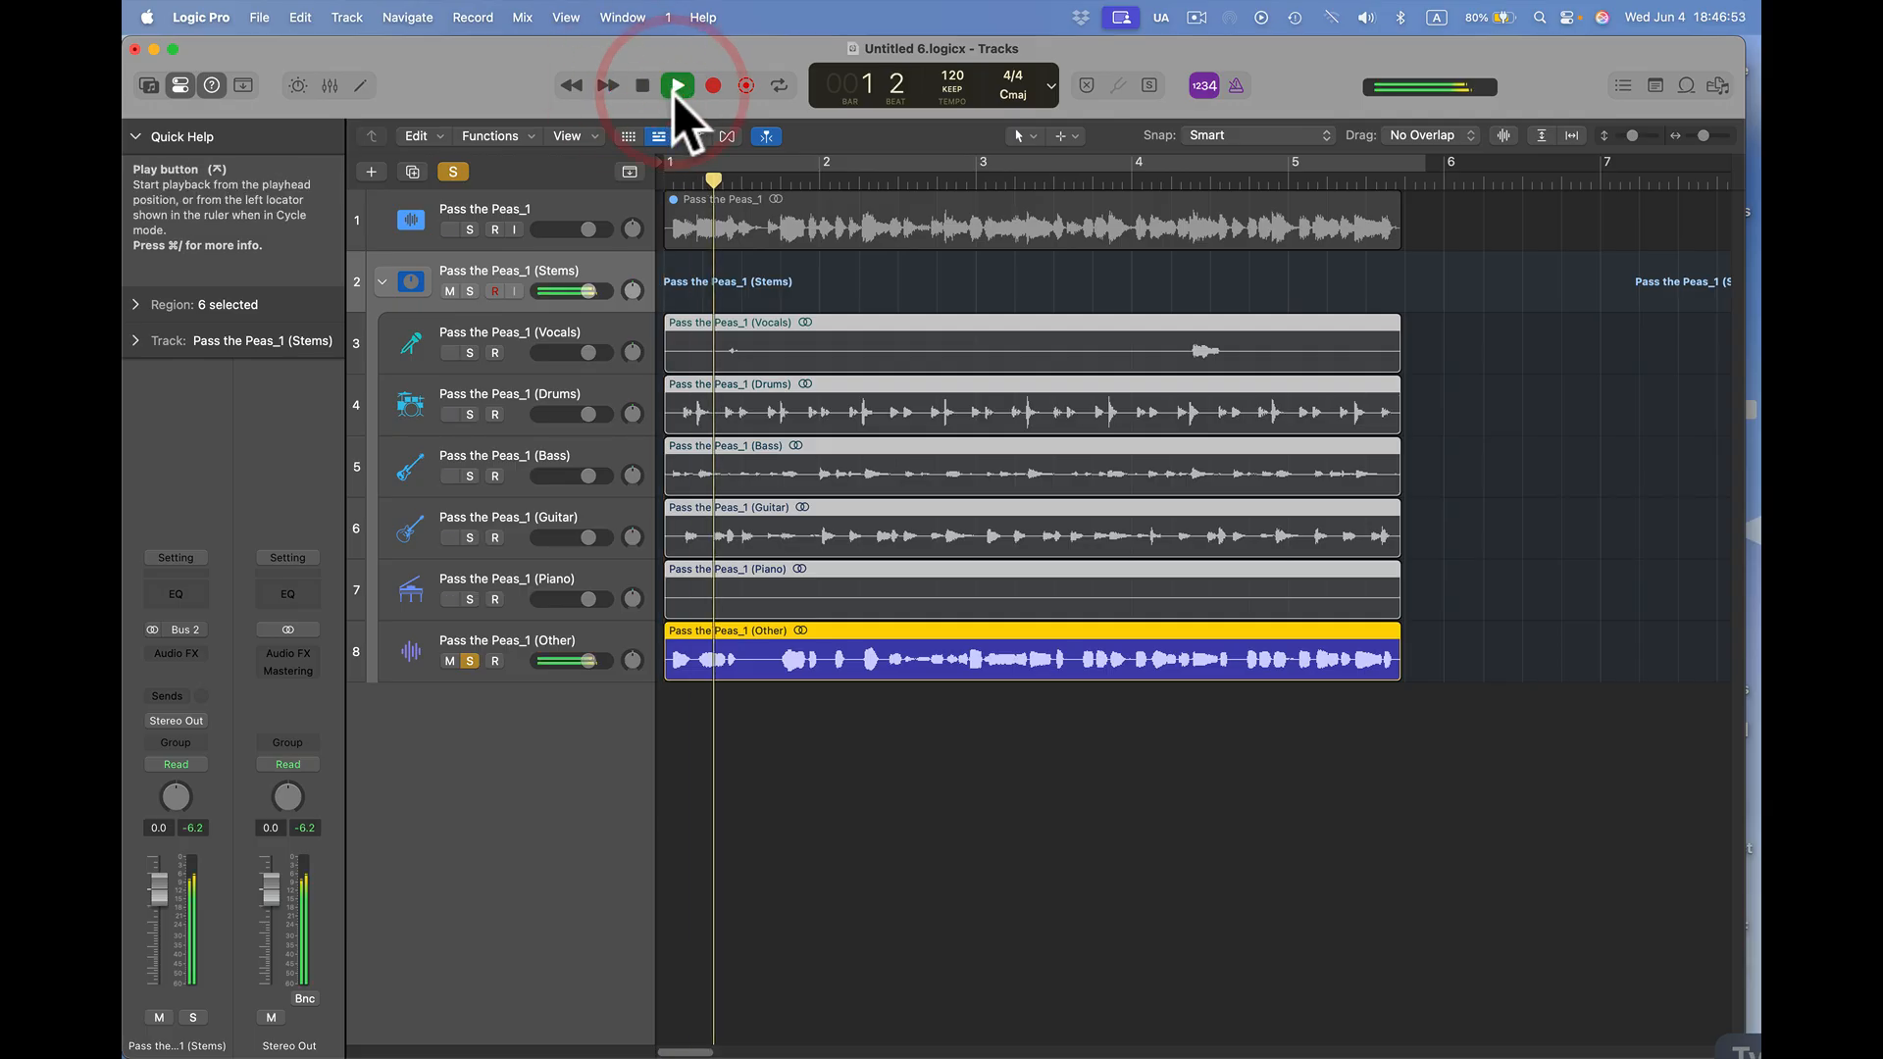
pyautogui.click(677, 85)
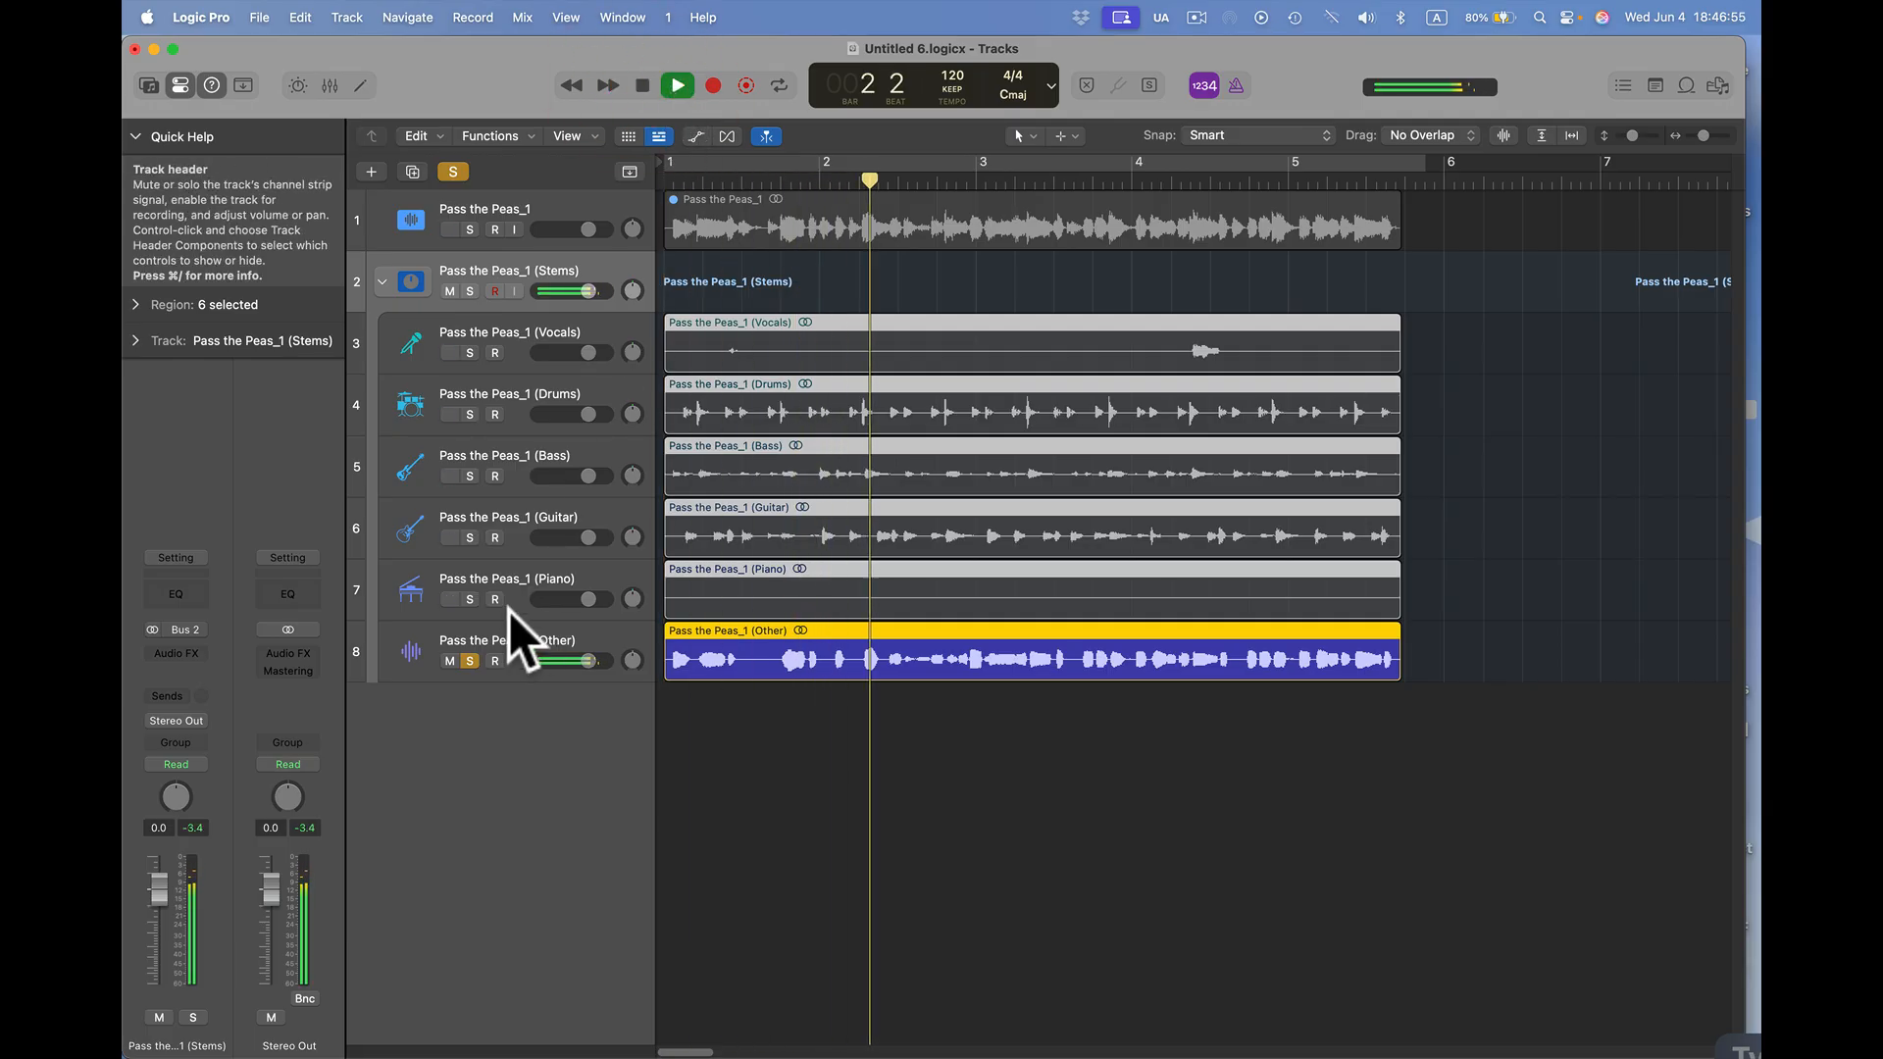
pyautogui.click(469, 537)
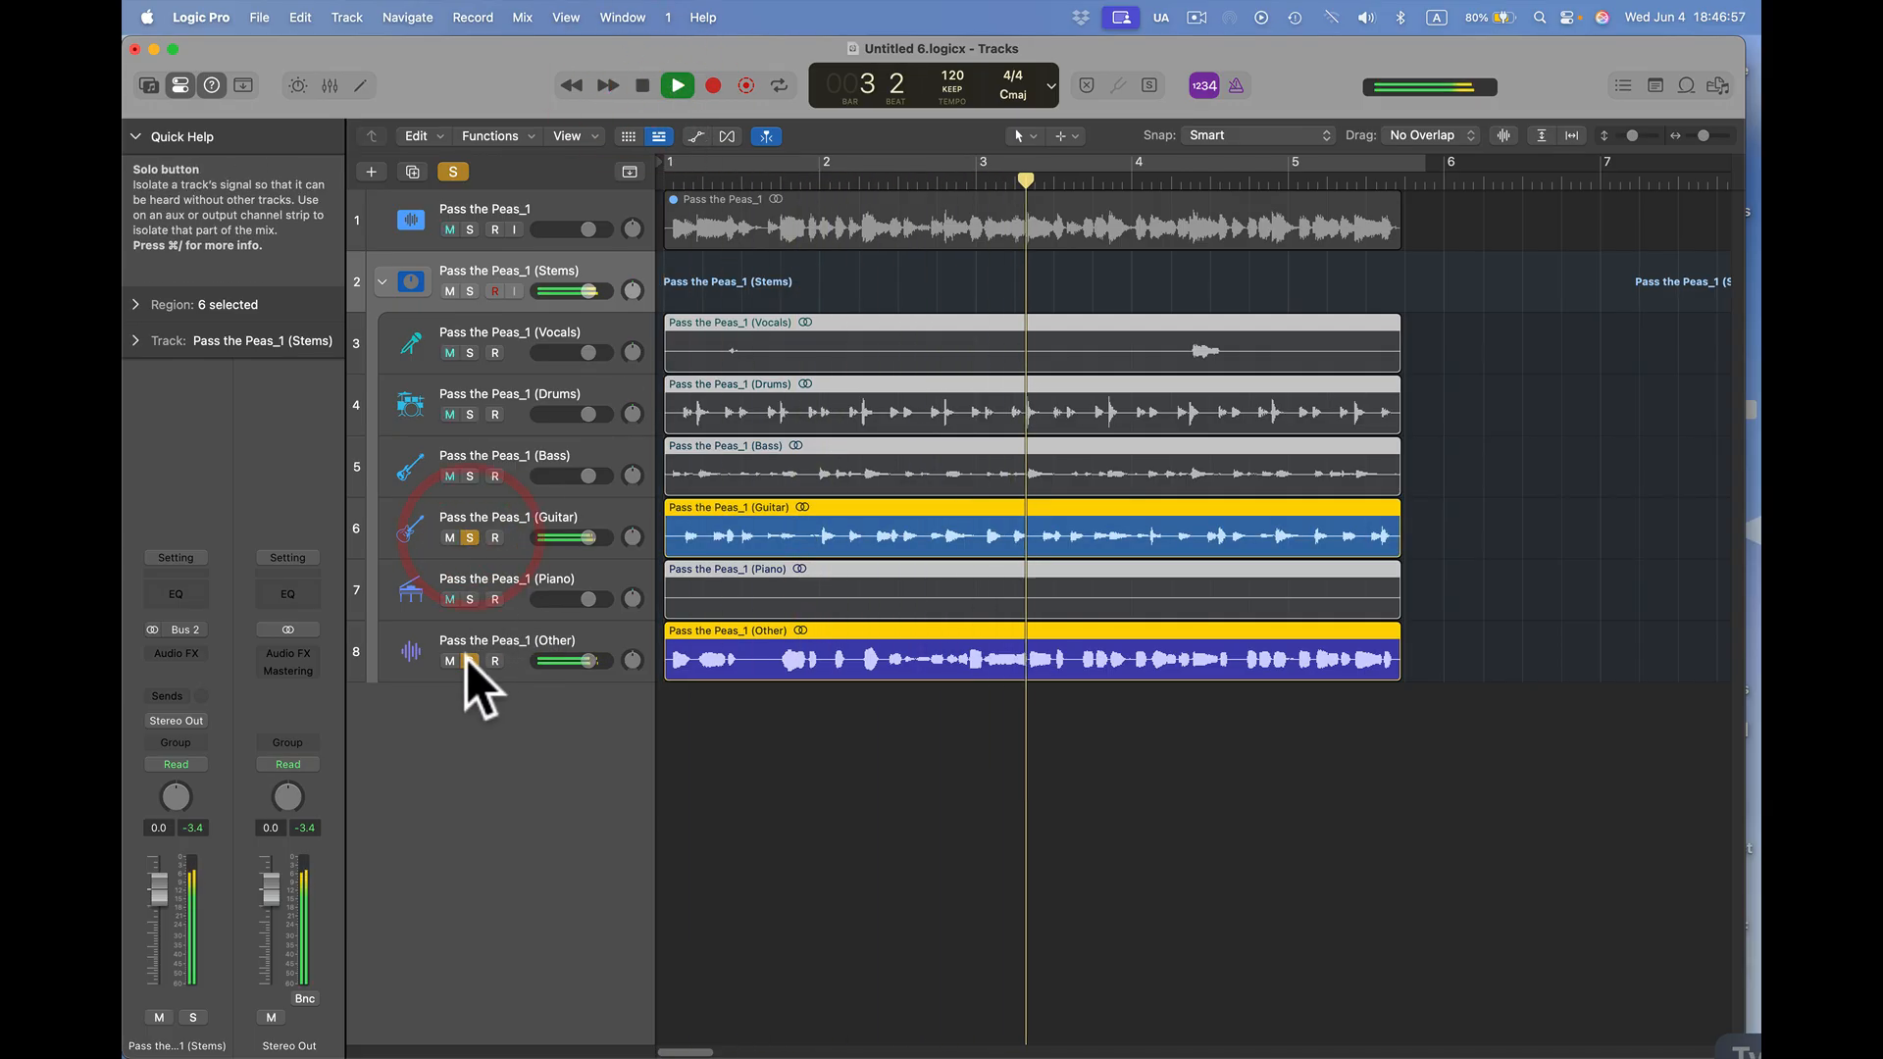
pyautogui.click(471, 475)
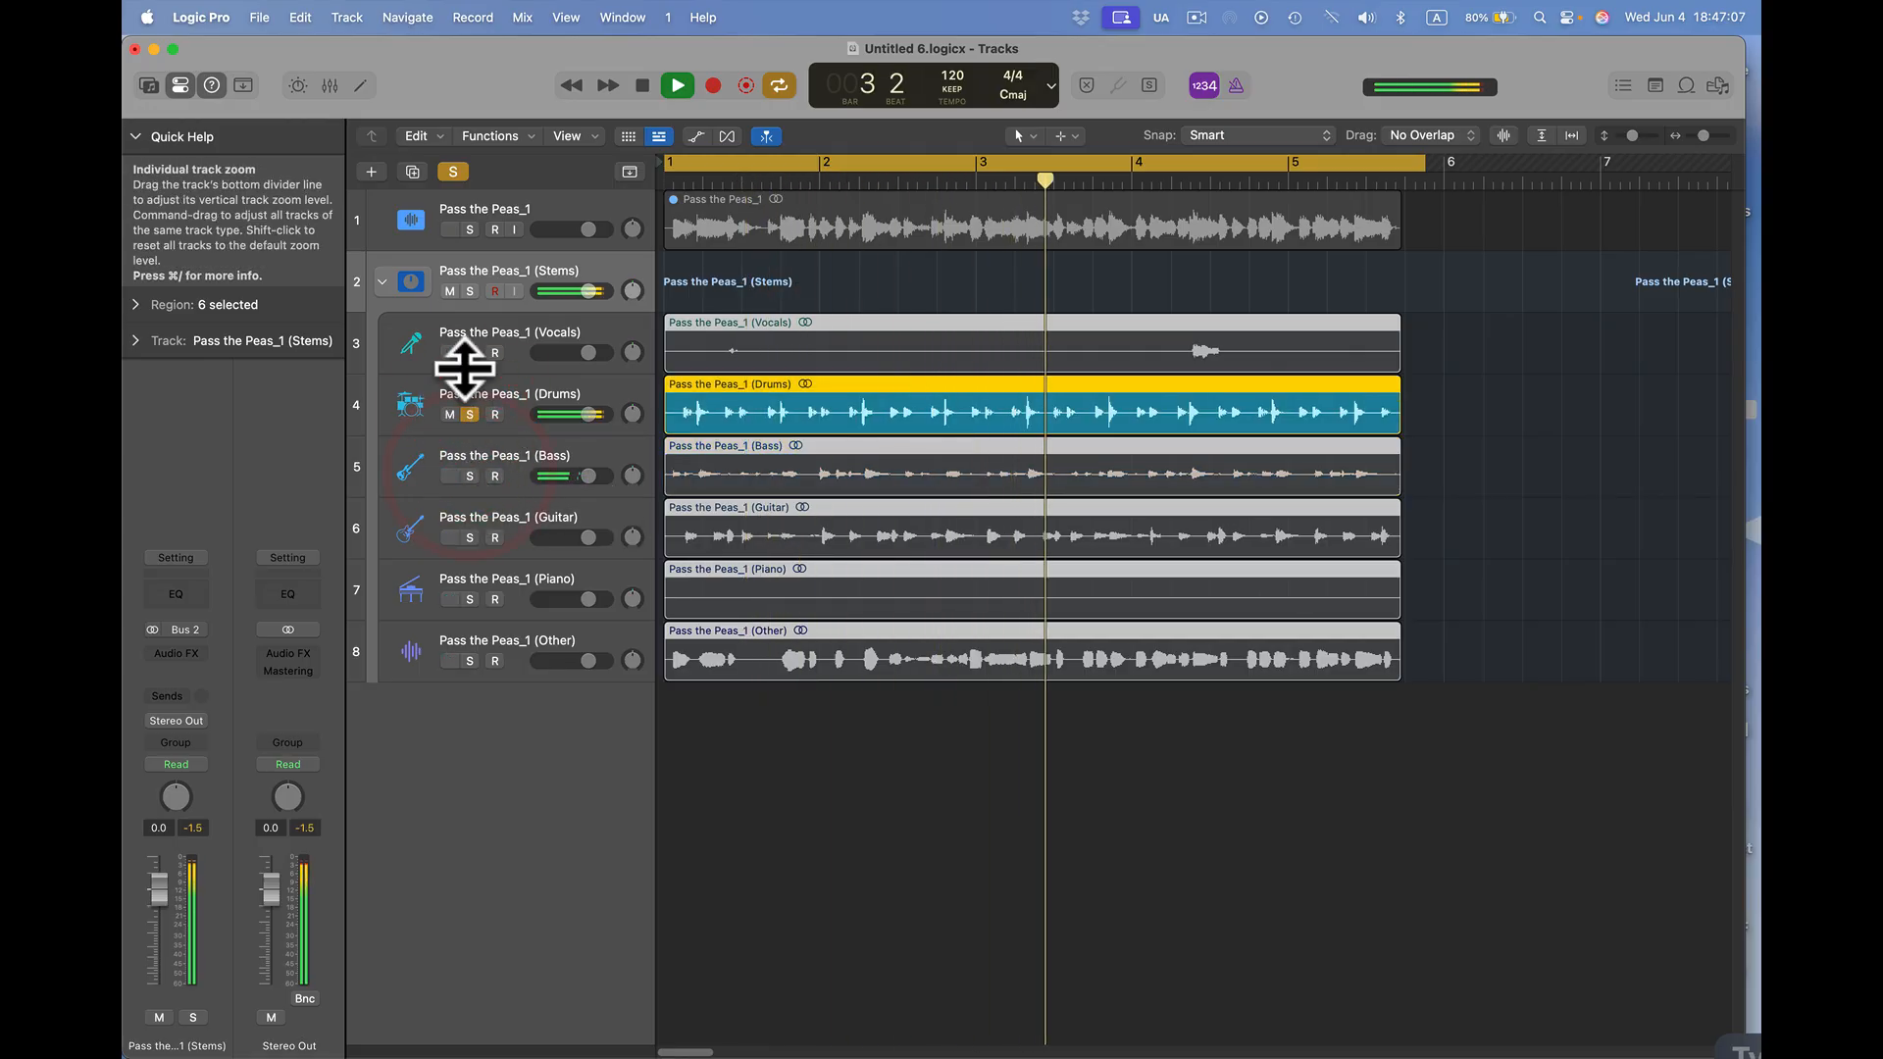
pyautogui.click(469, 351)
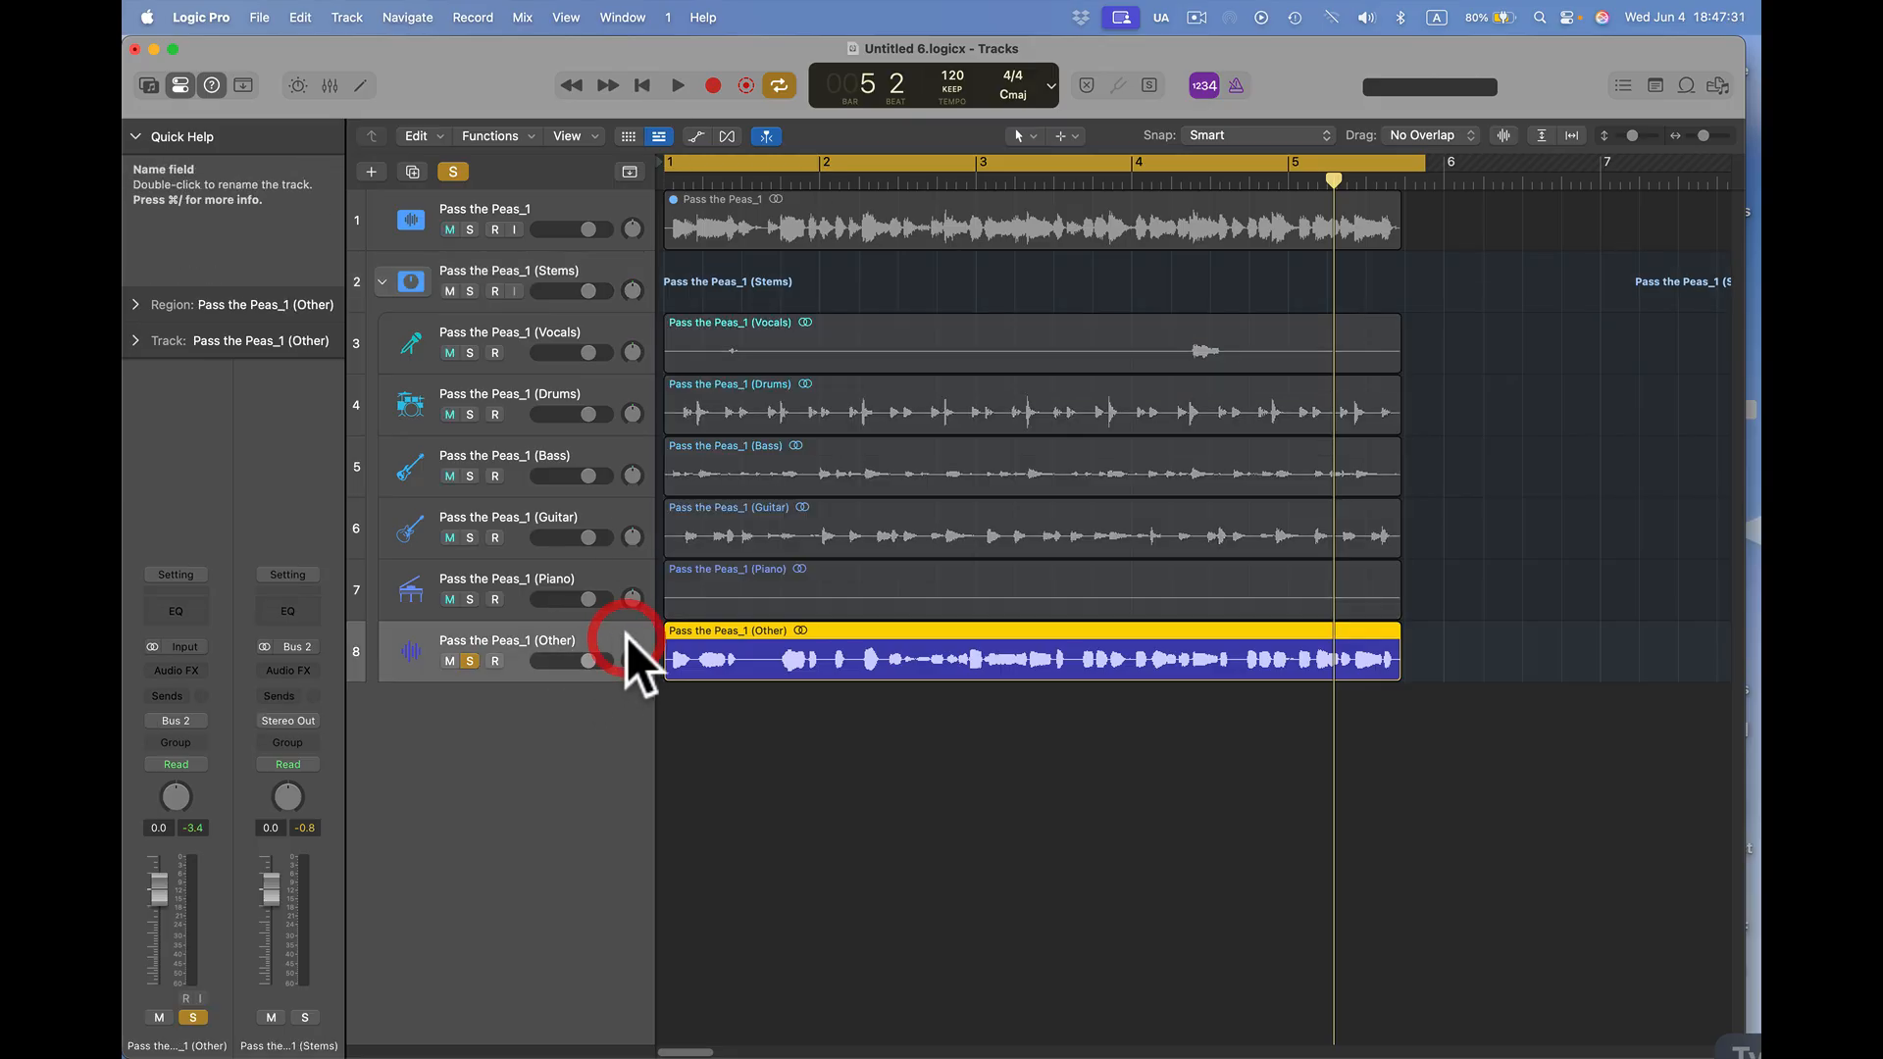
# - Create software instrument track Inst 1 and load MPC as its instrument
pyautogui.click(347, 18)
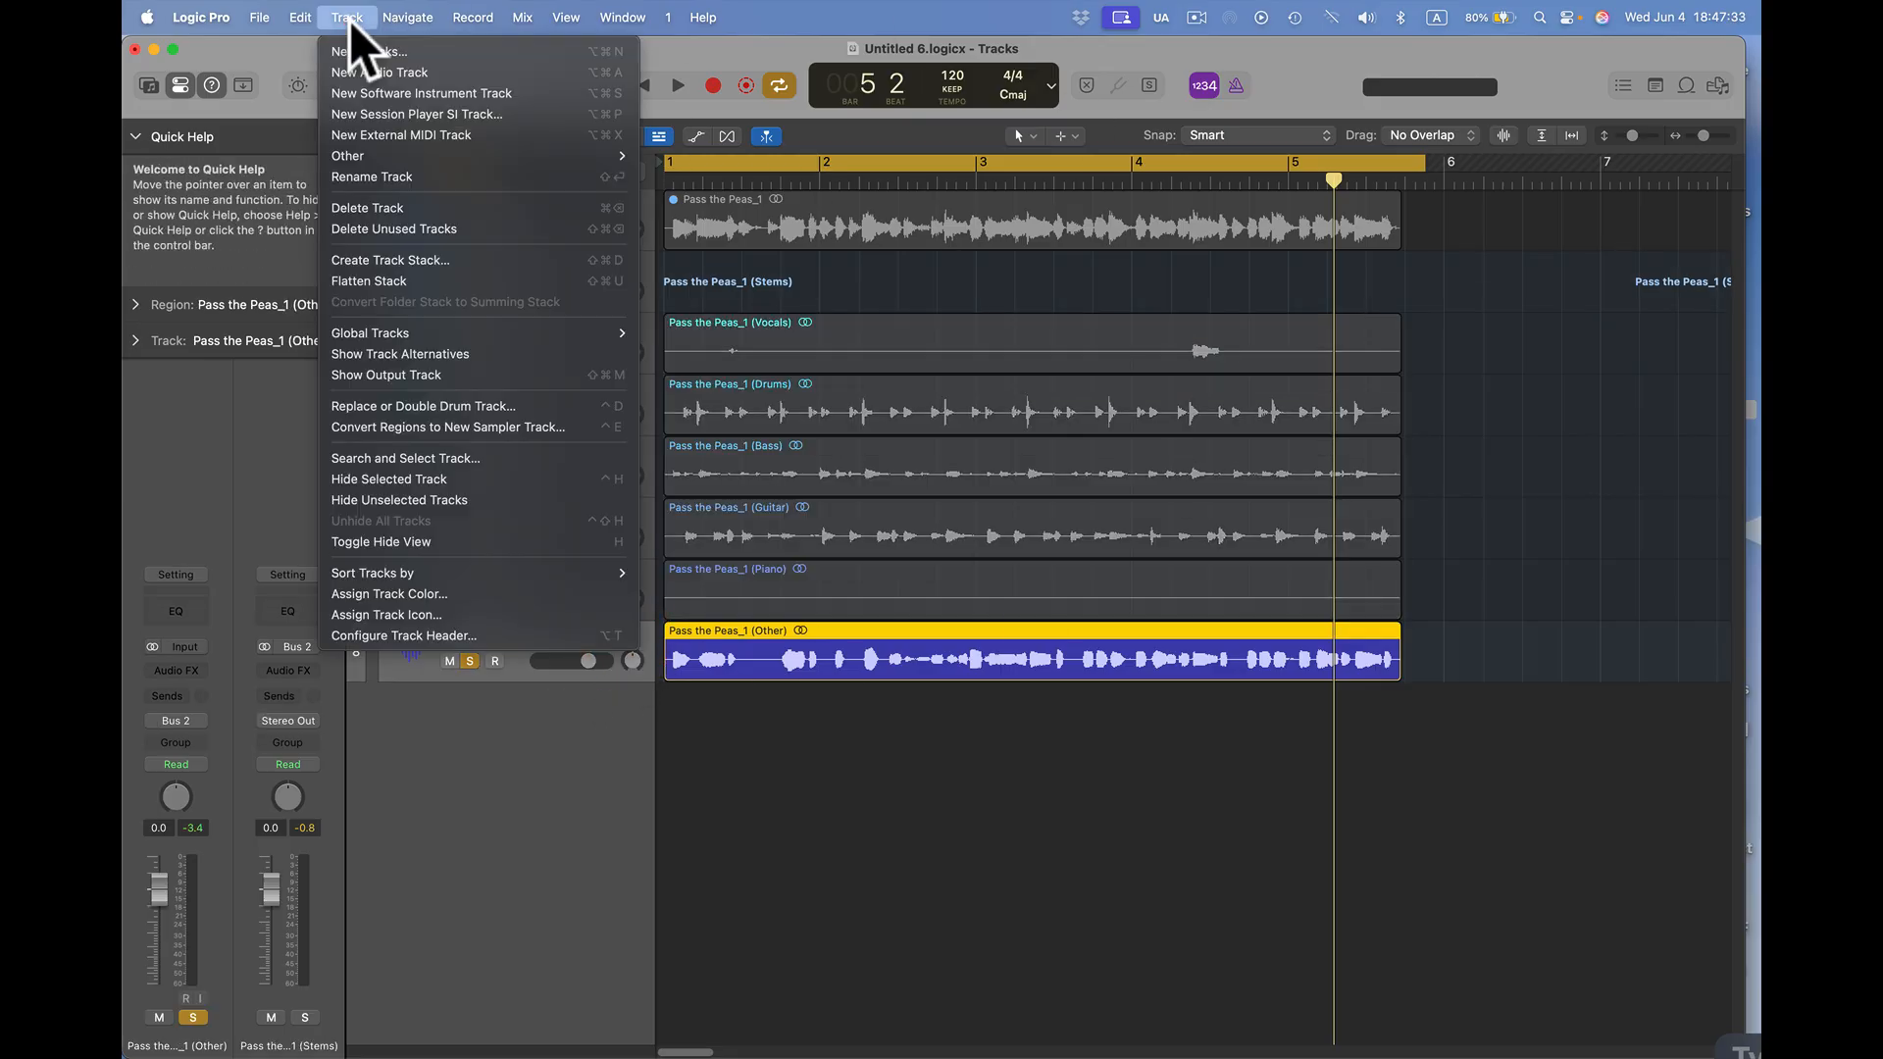
pyautogui.moveTo(420, 94)
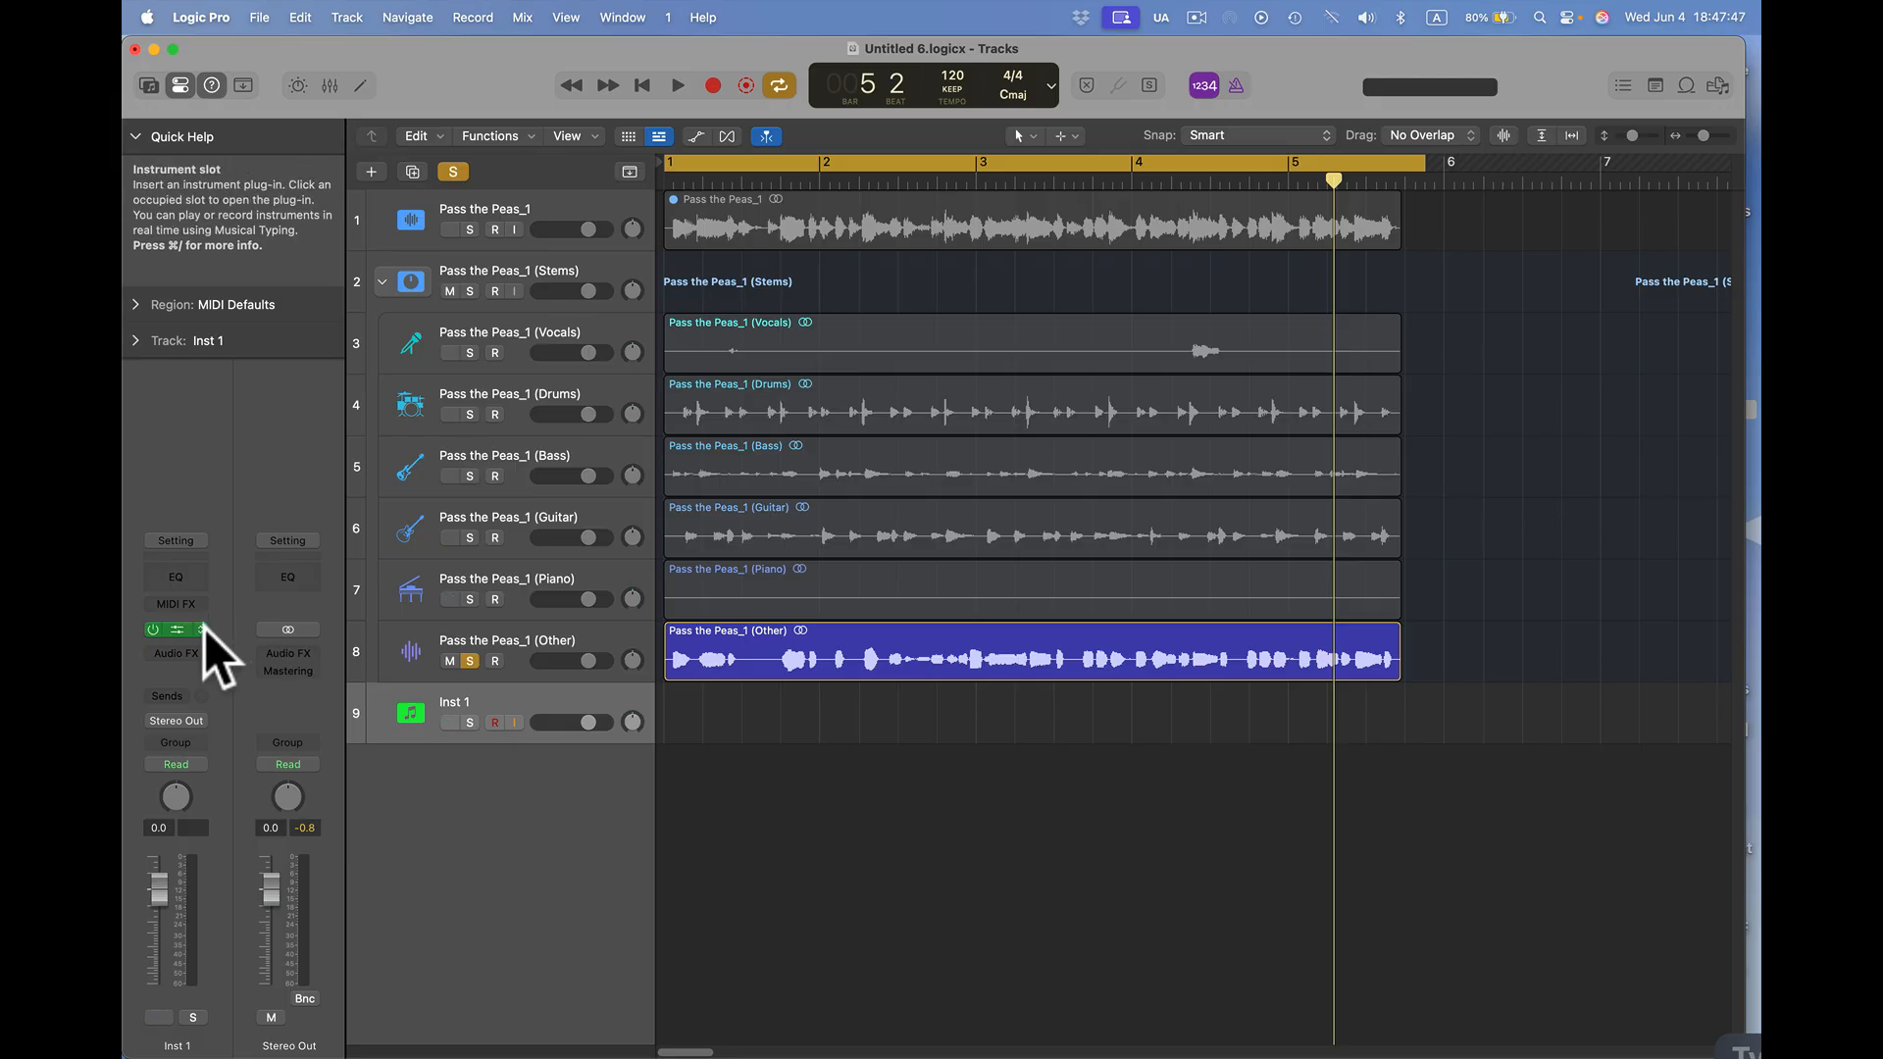
pyautogui.click(174, 630)
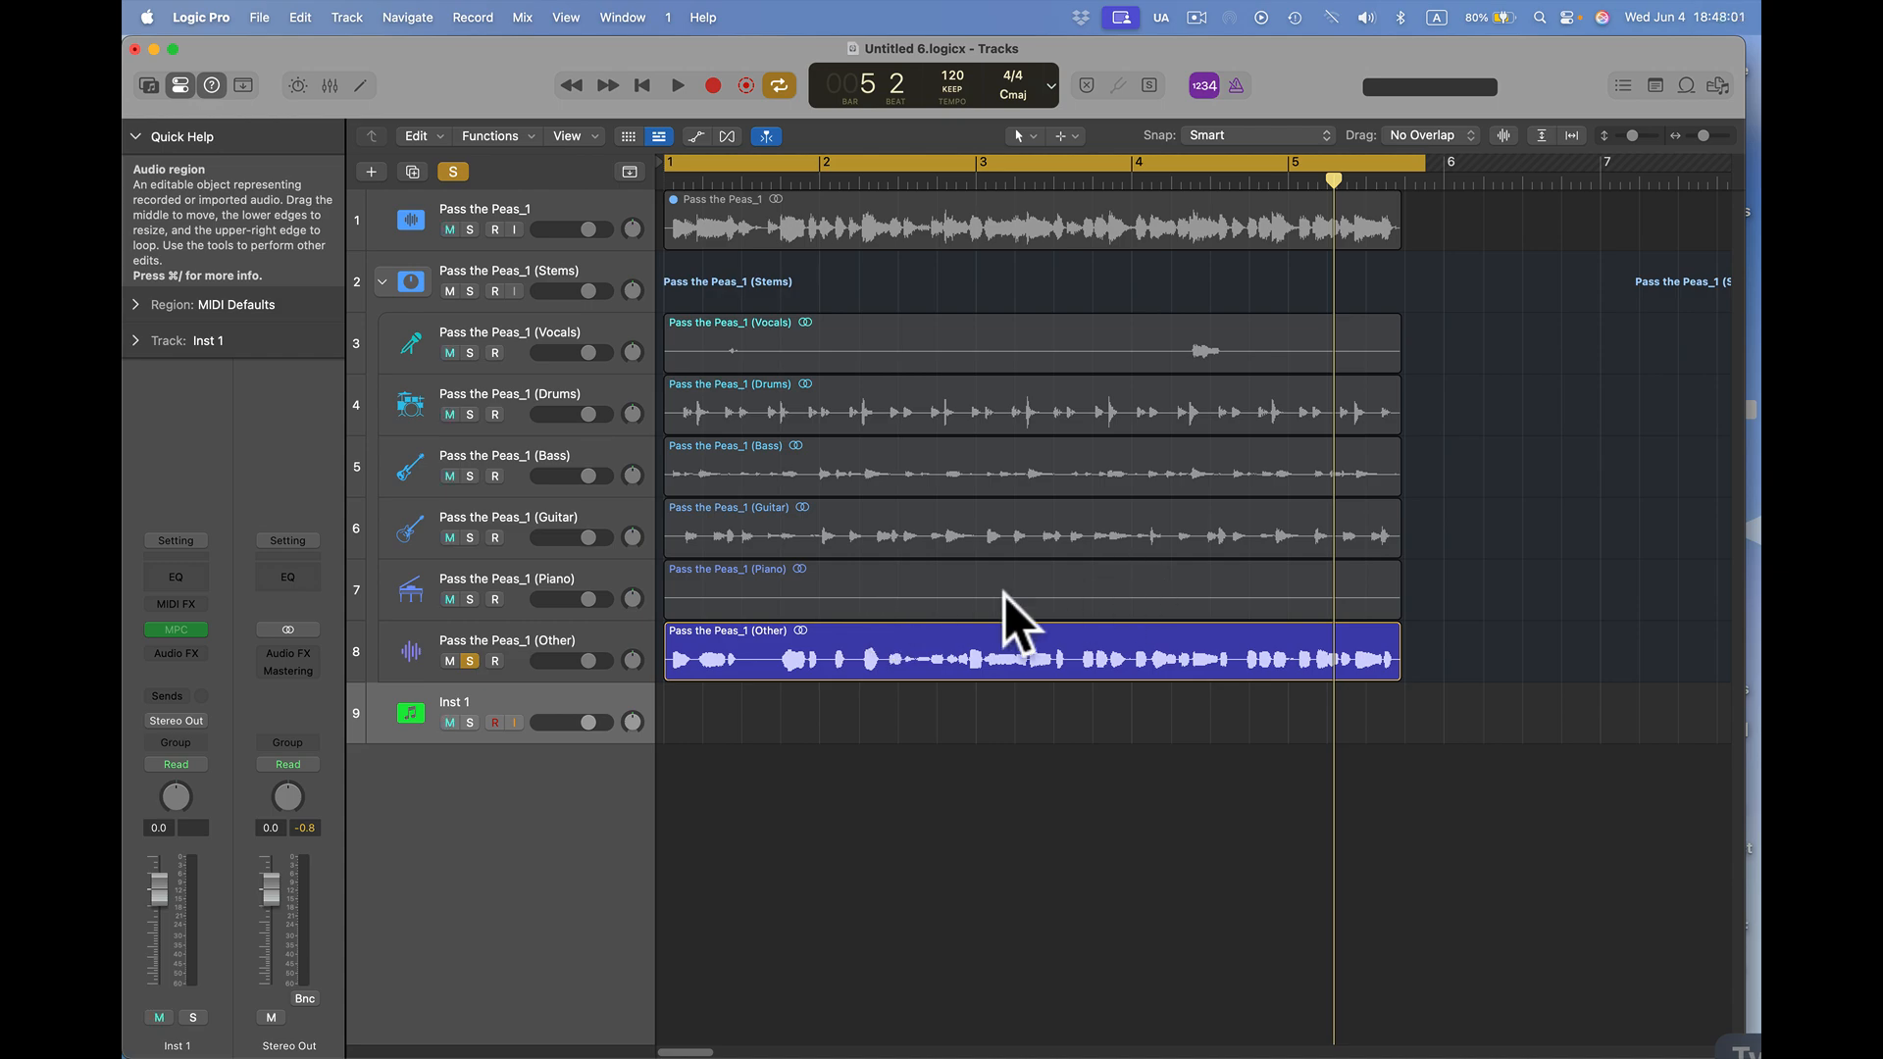
# - Unsolo the Other stem and bring up the Piano stem region's shortcut menu
pyautogui.click(469, 661)
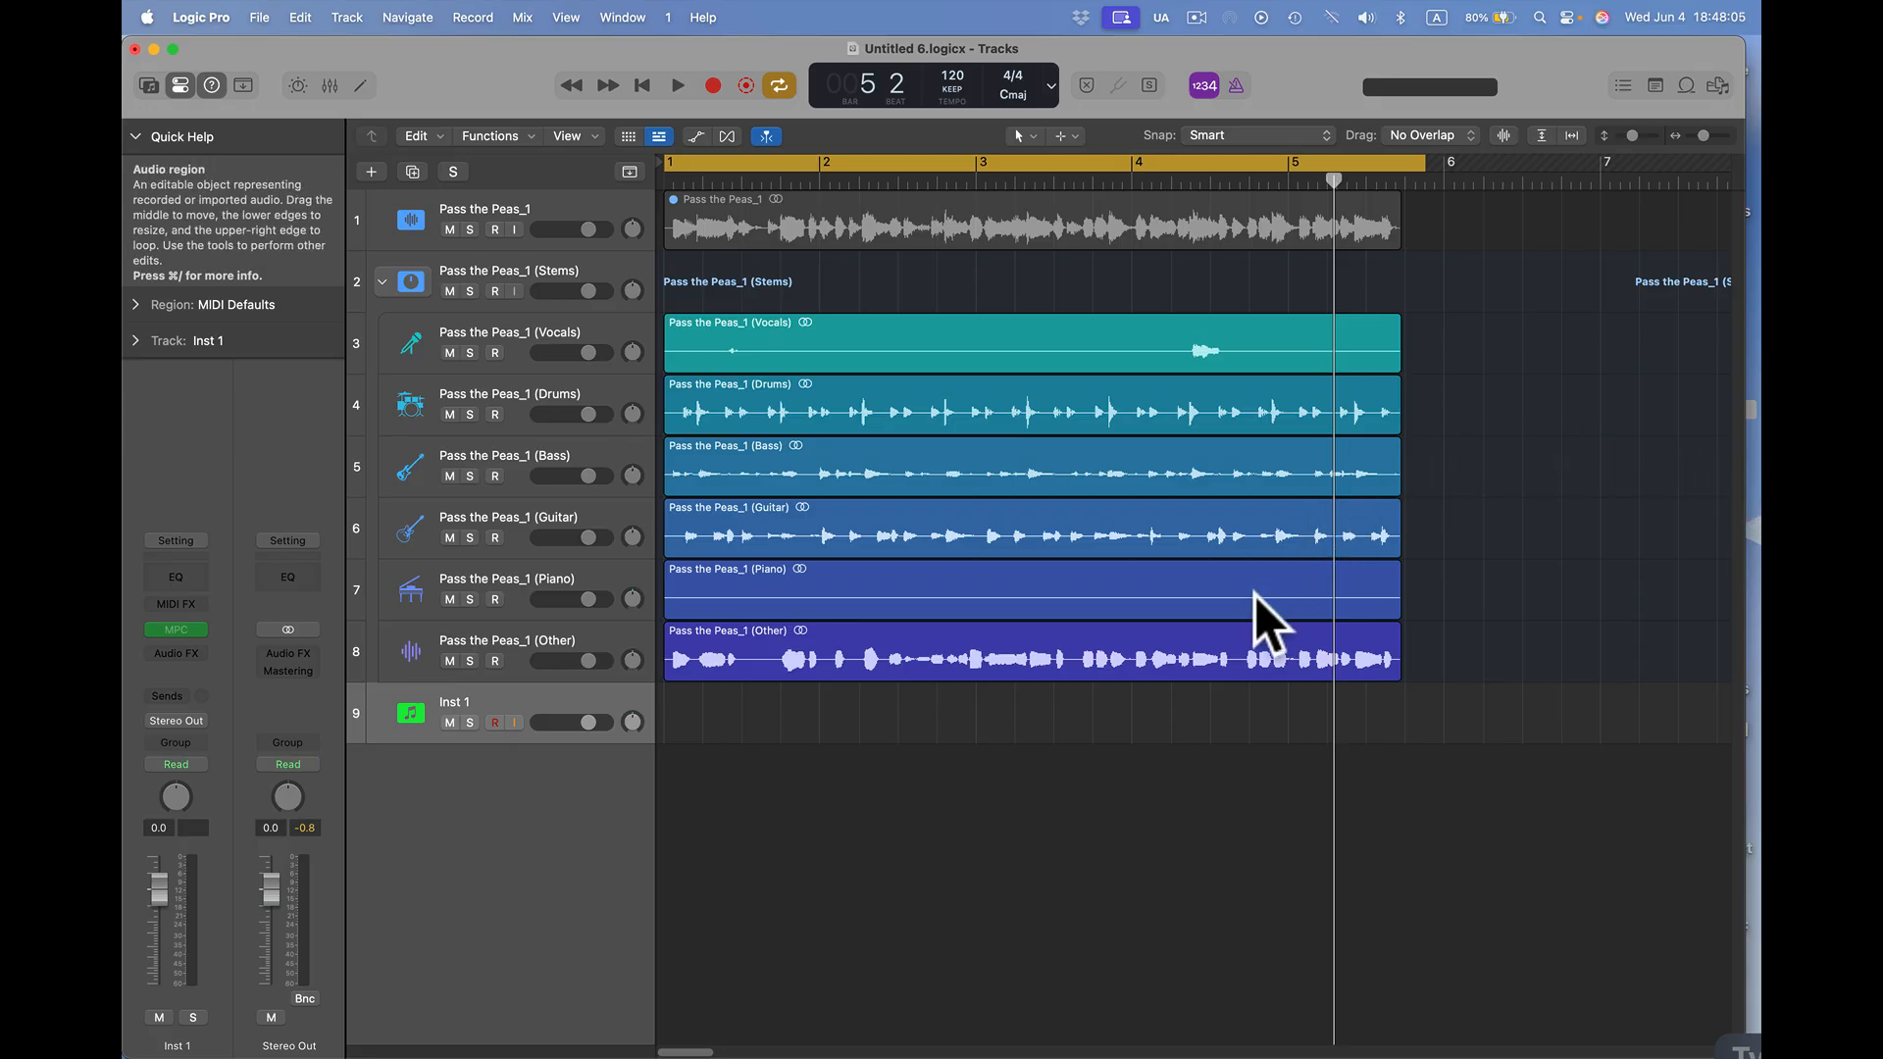
pyautogui.moveTo(1165, 636)
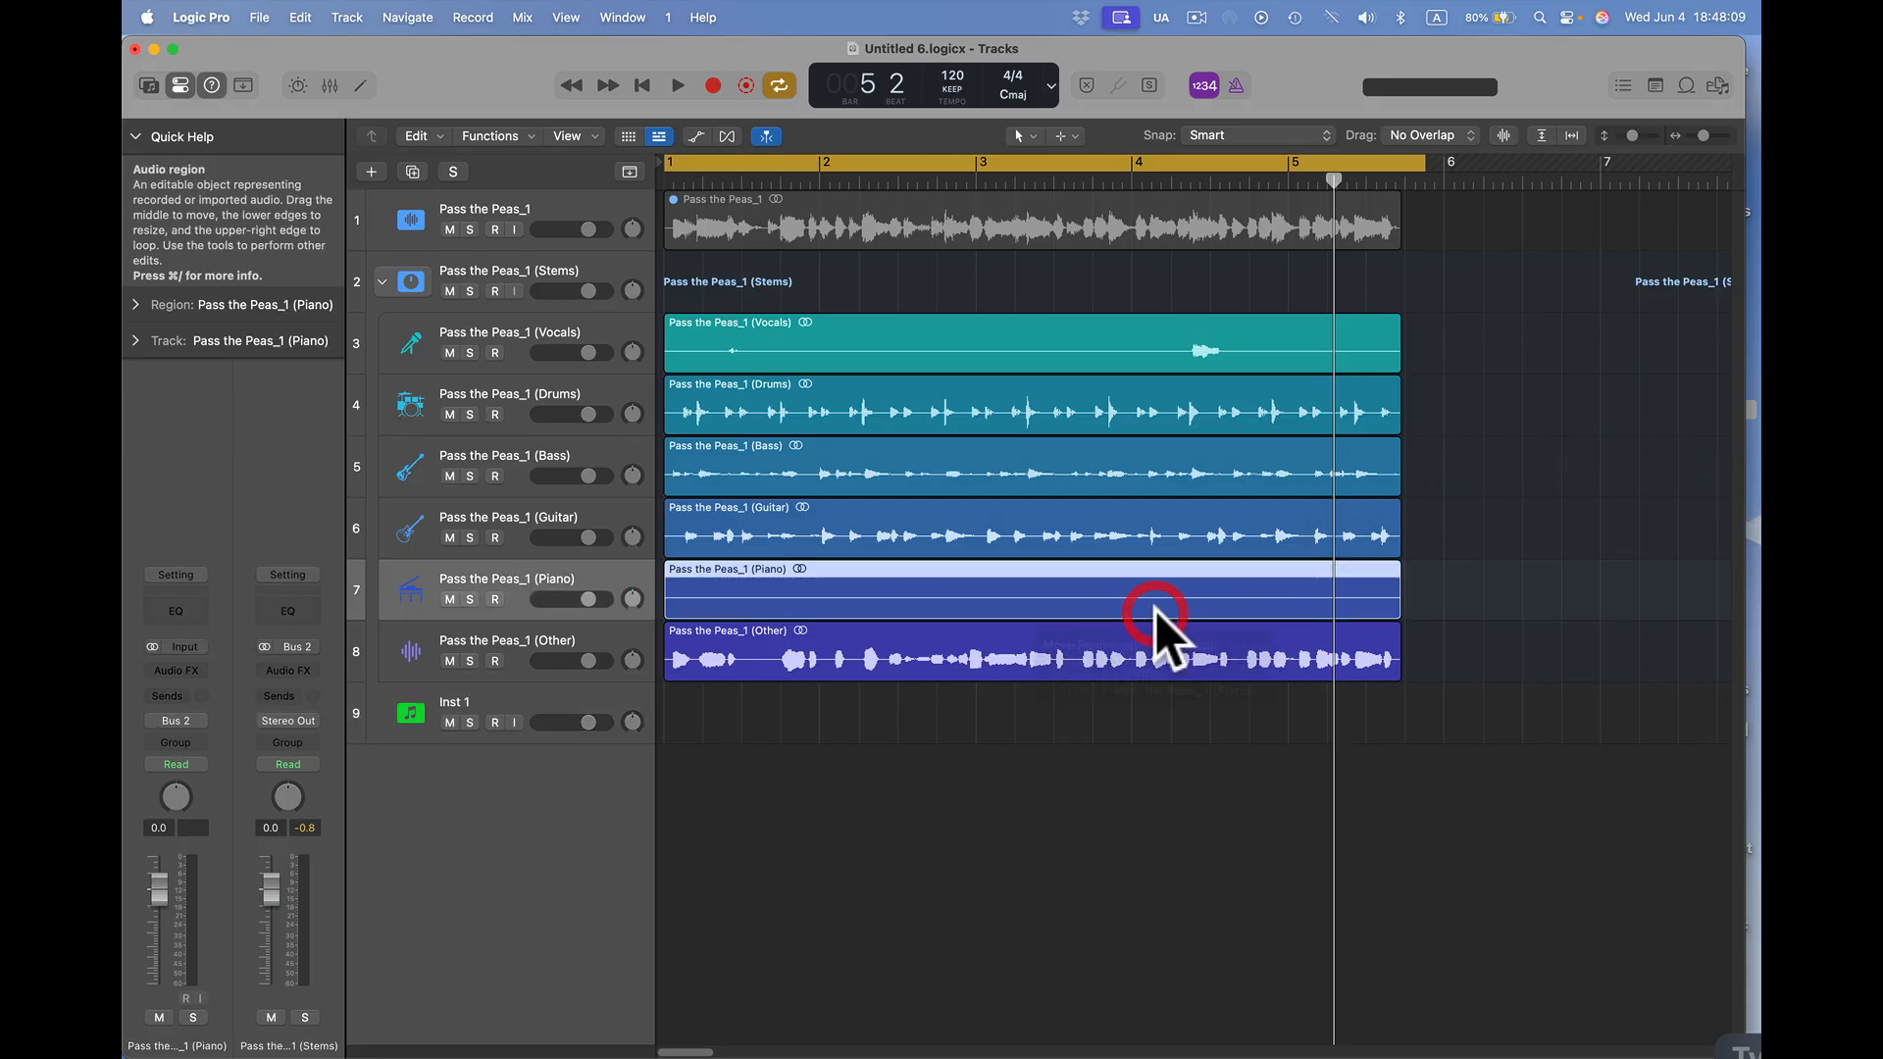
pyautogui.rightClick(1153, 612)
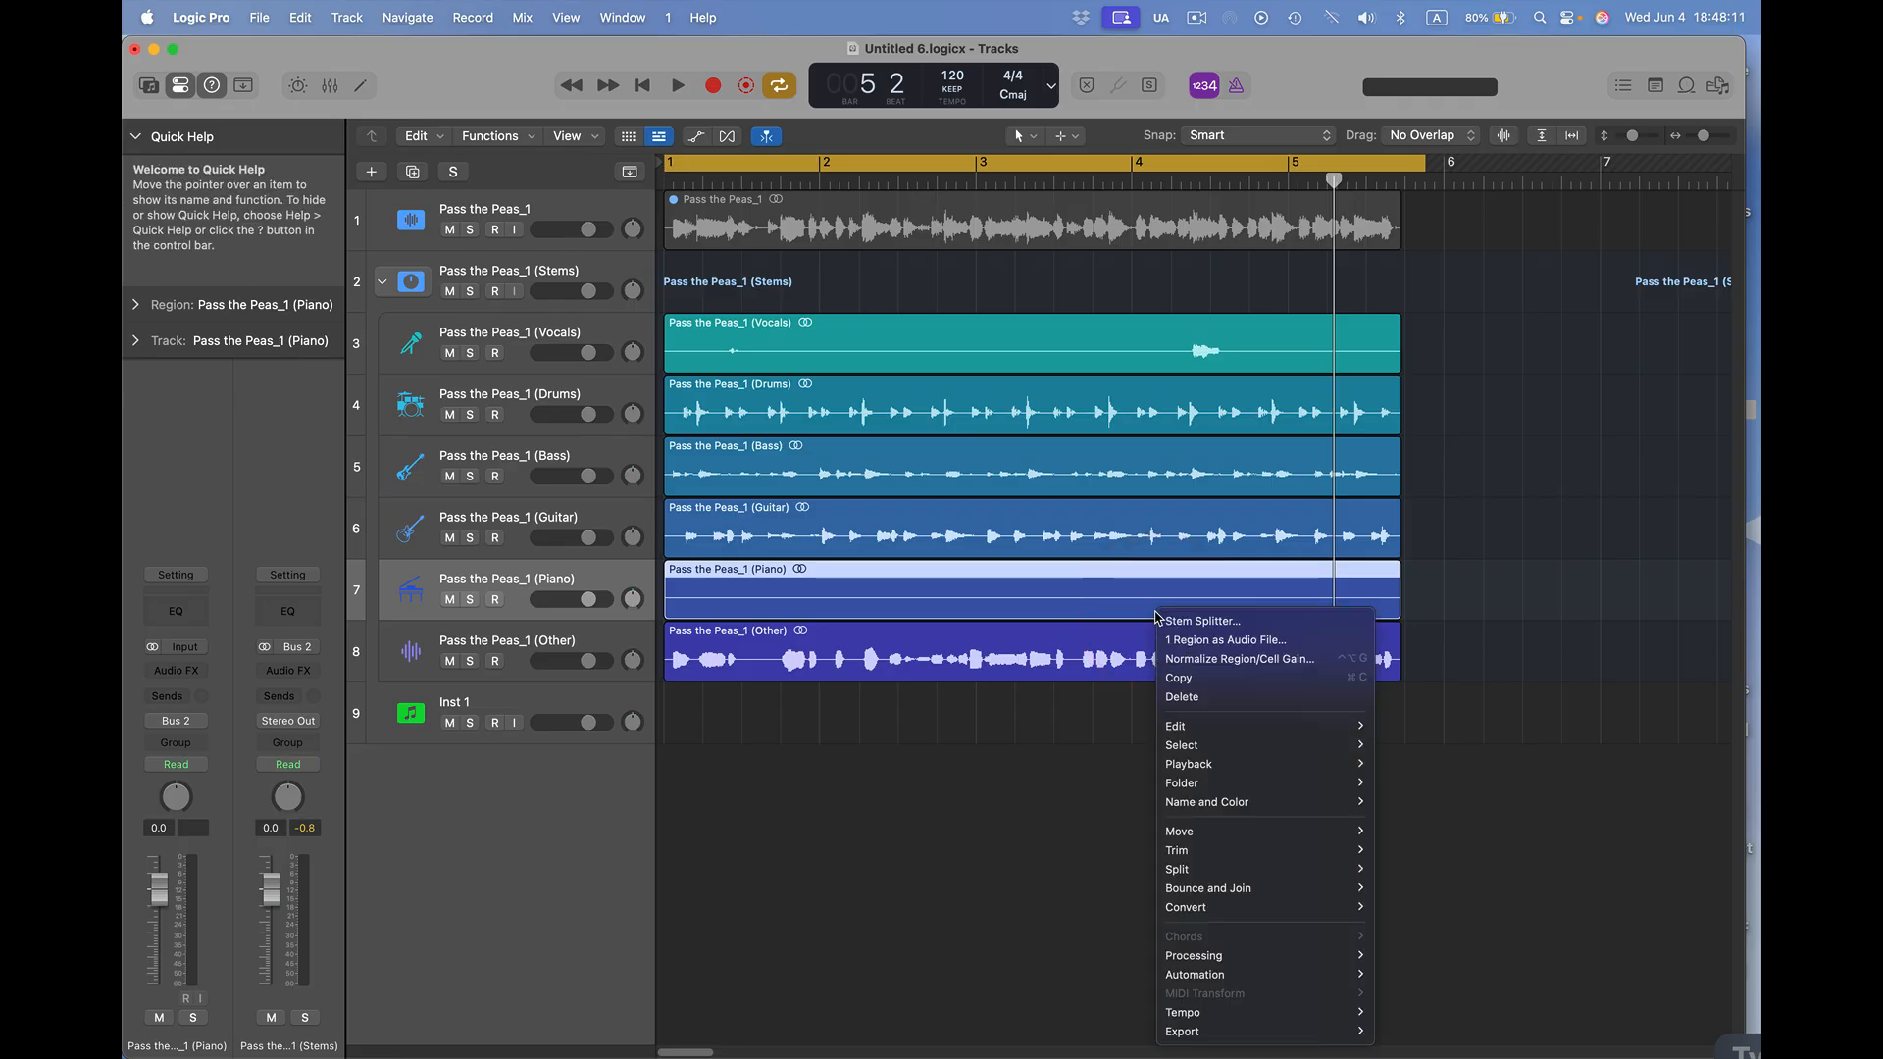
pyautogui.moveTo(1237, 659)
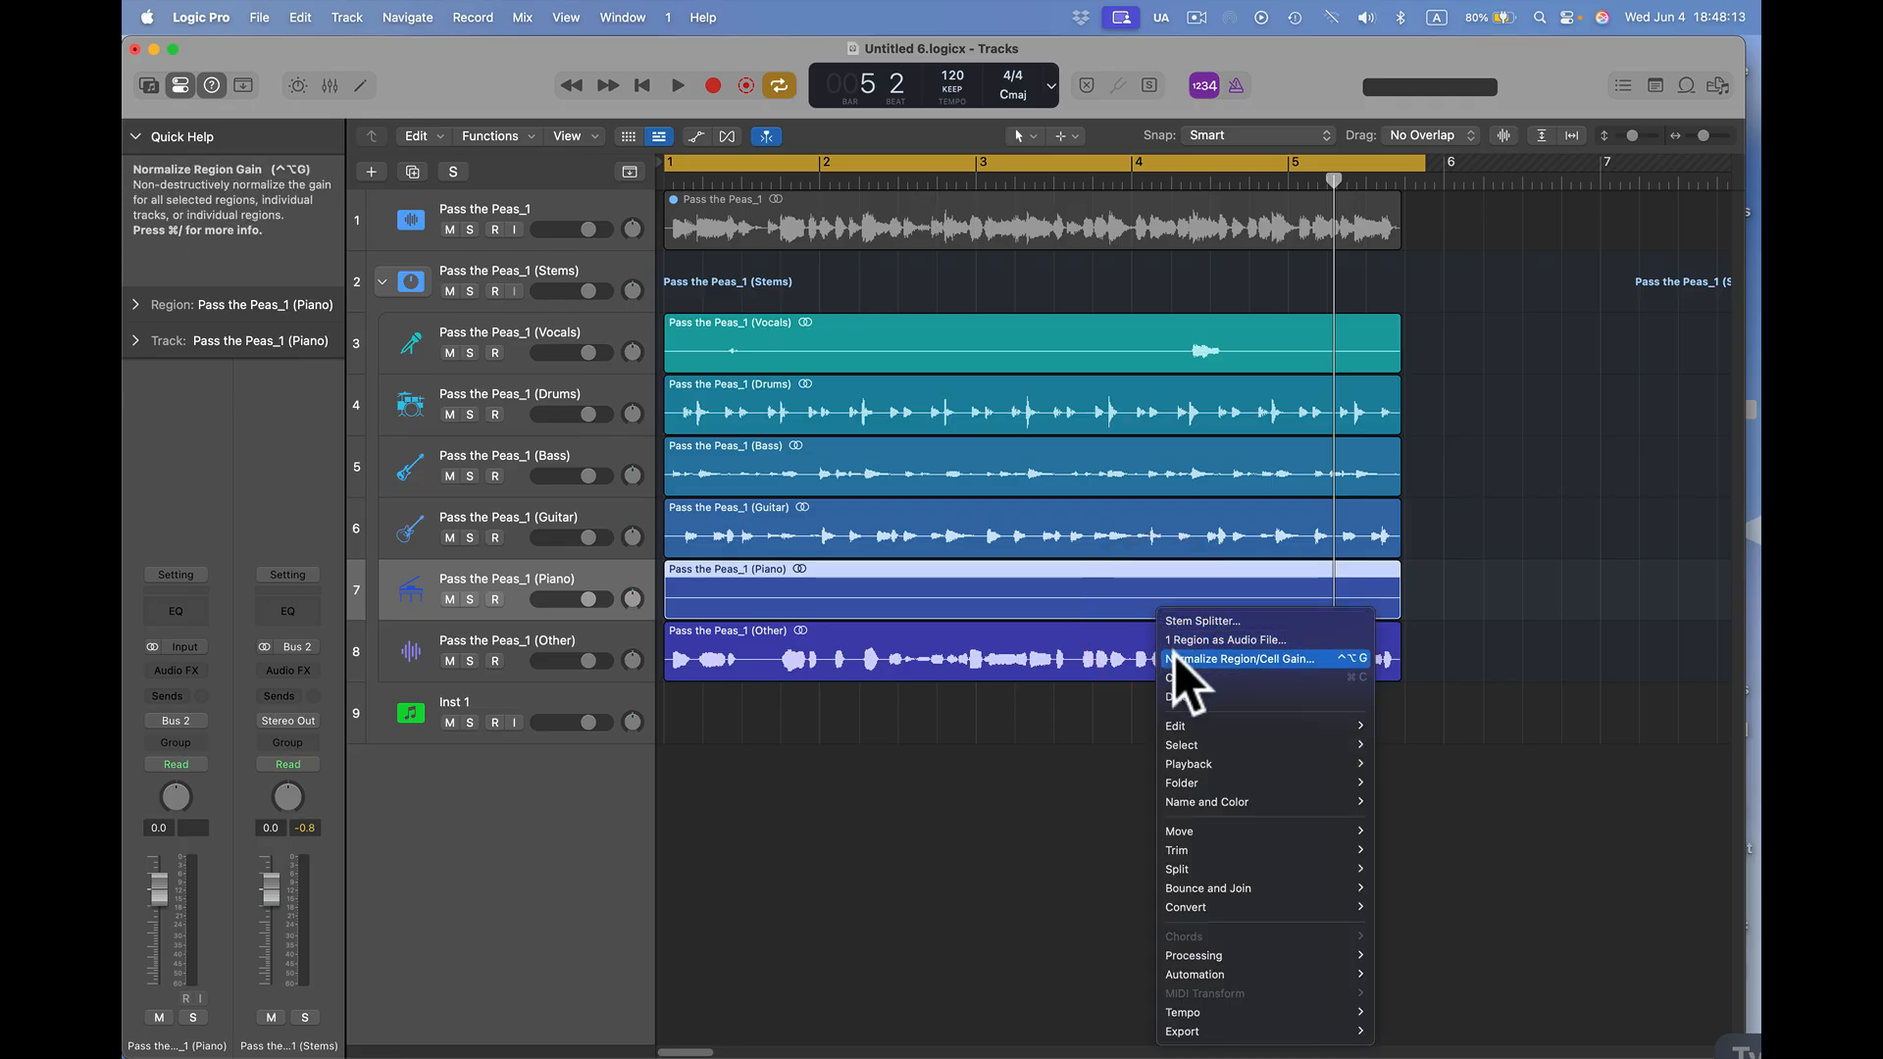
pyautogui.moveTo(842, 606)
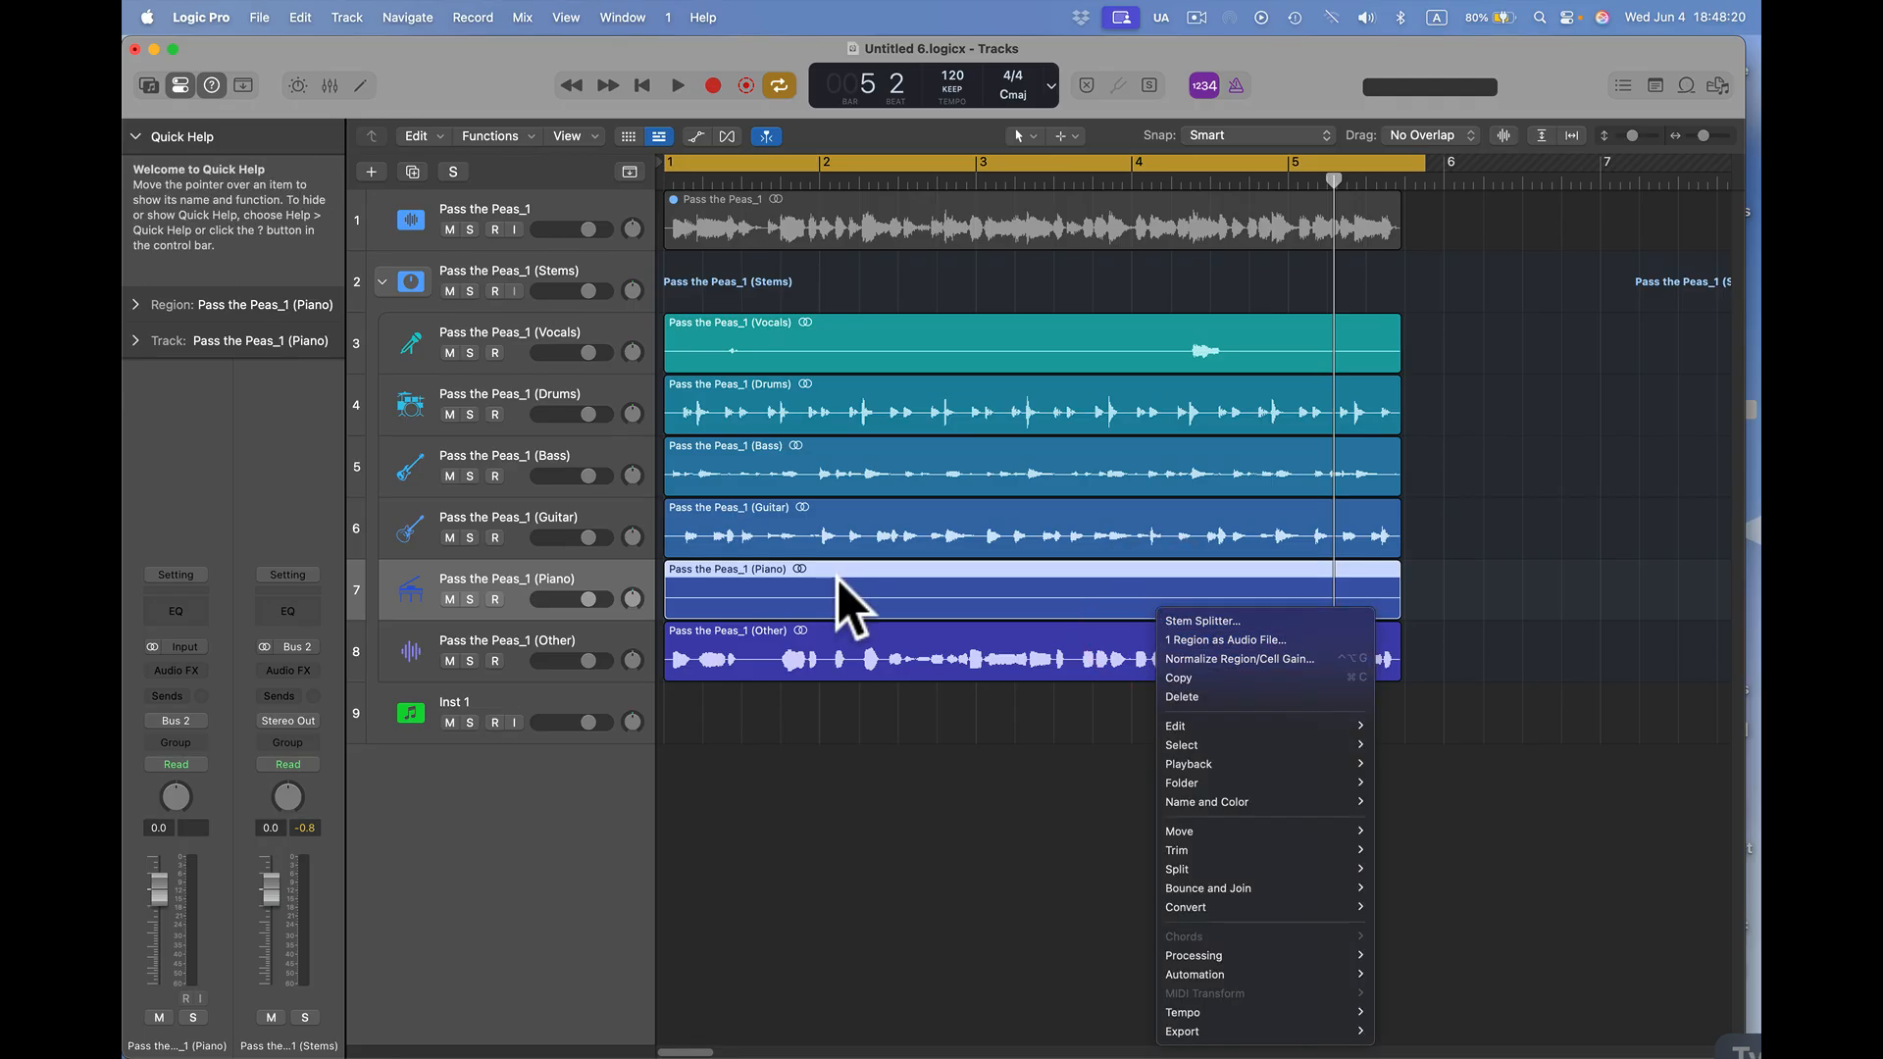
pyautogui.moveTo(1200, 696)
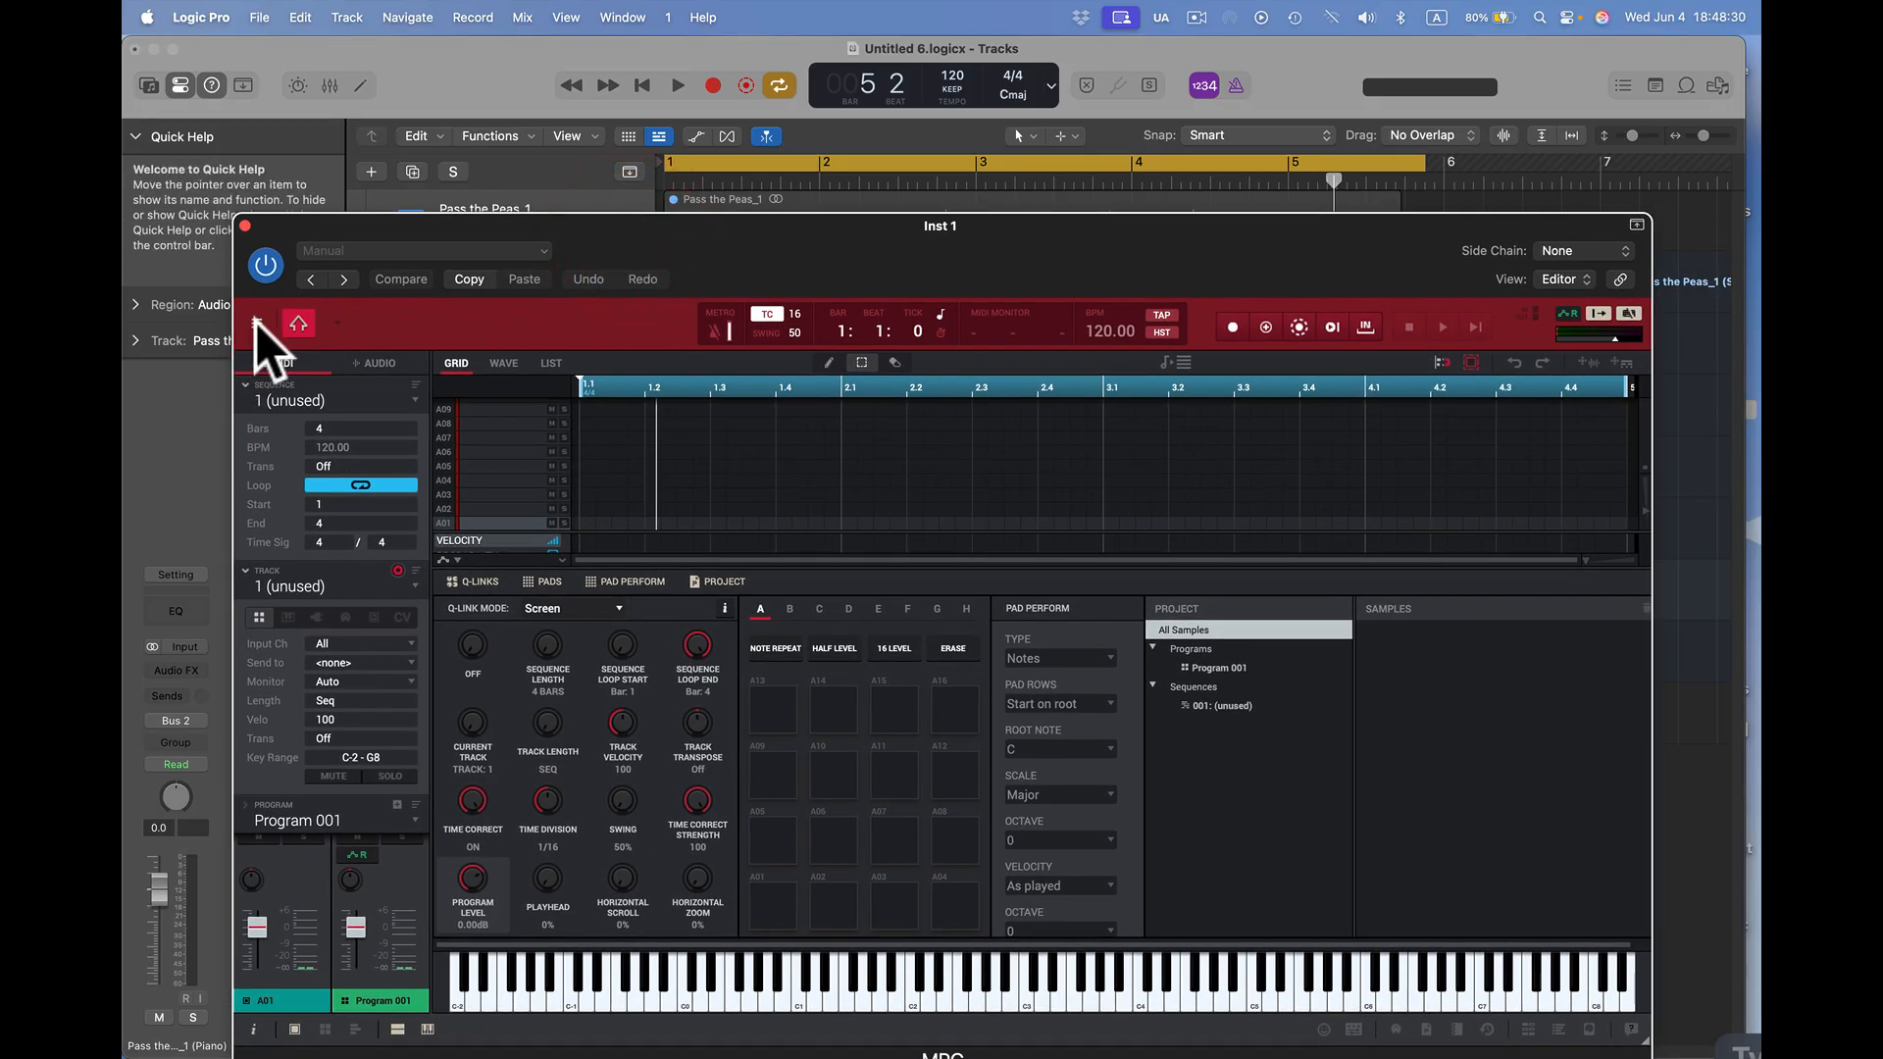
# - Load the saved Pass the Peas project so its stems appear on the plug-in's pads
pyautogui.click(259, 324)
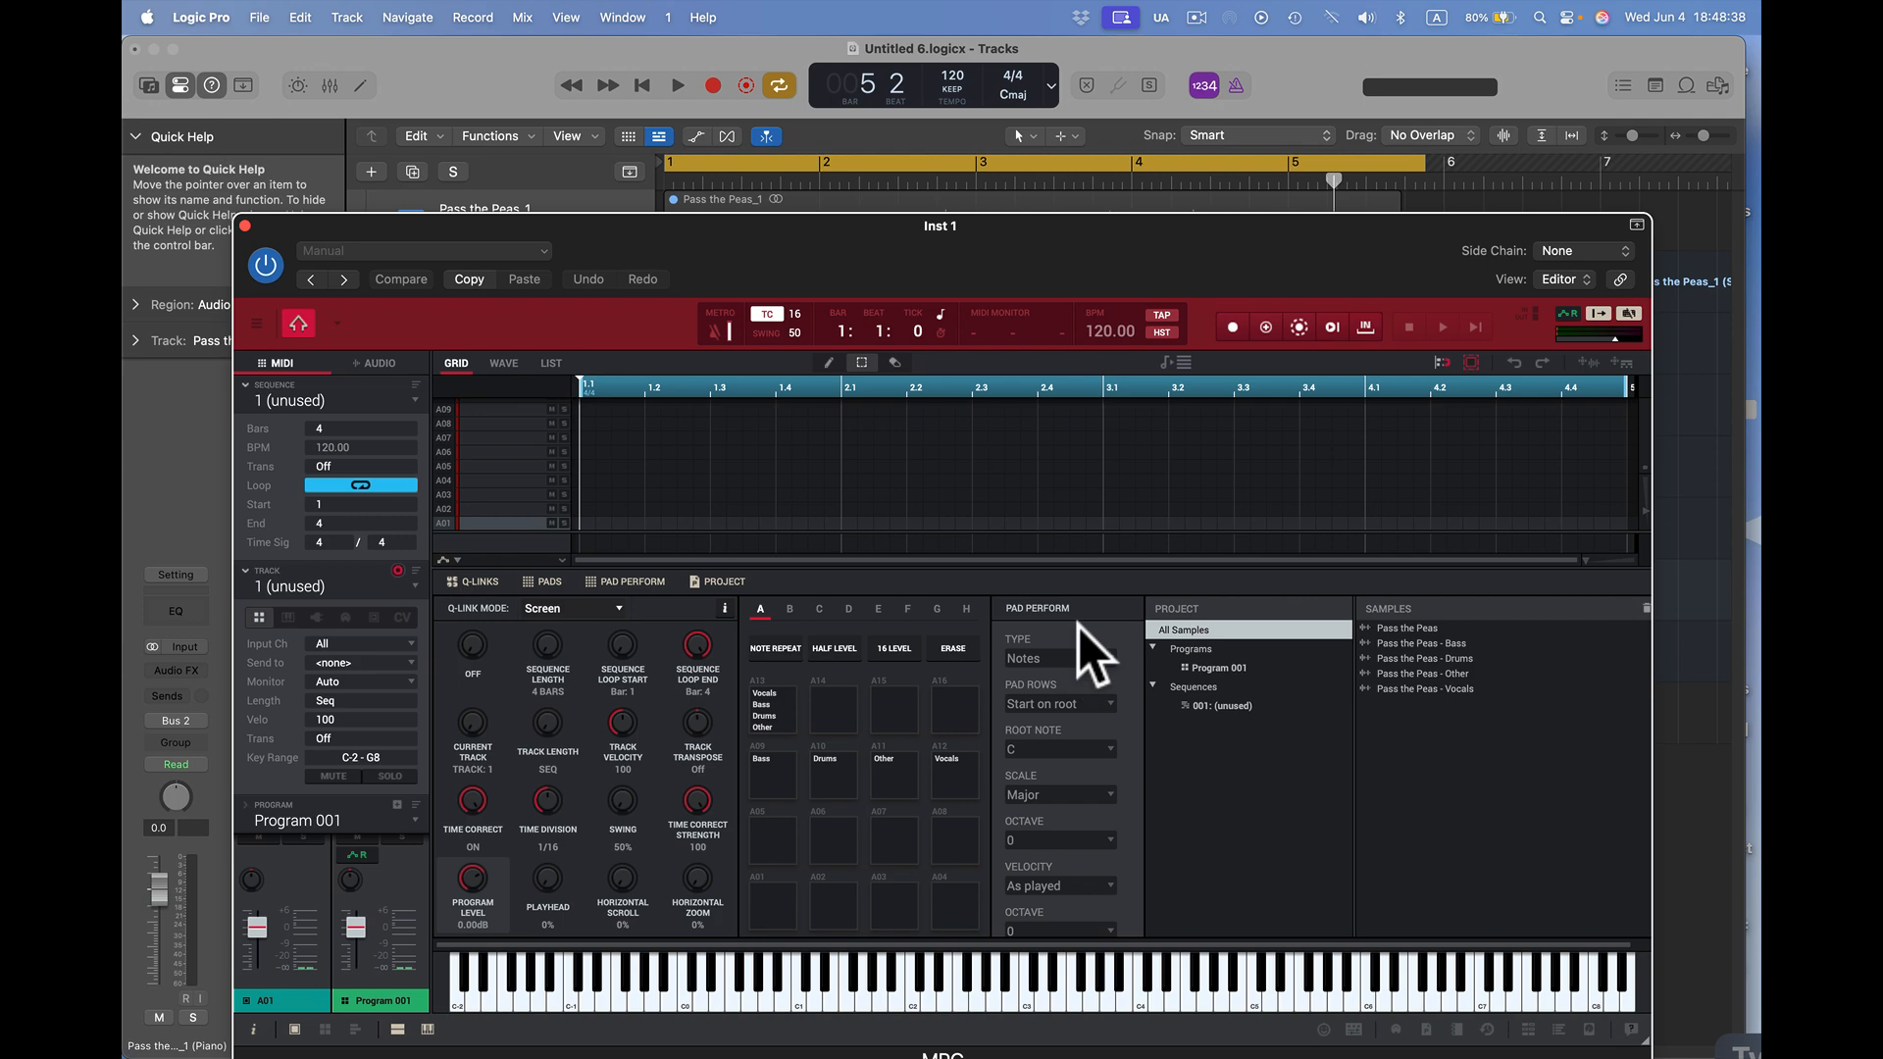
pyautogui.moveTo(1087, 390)
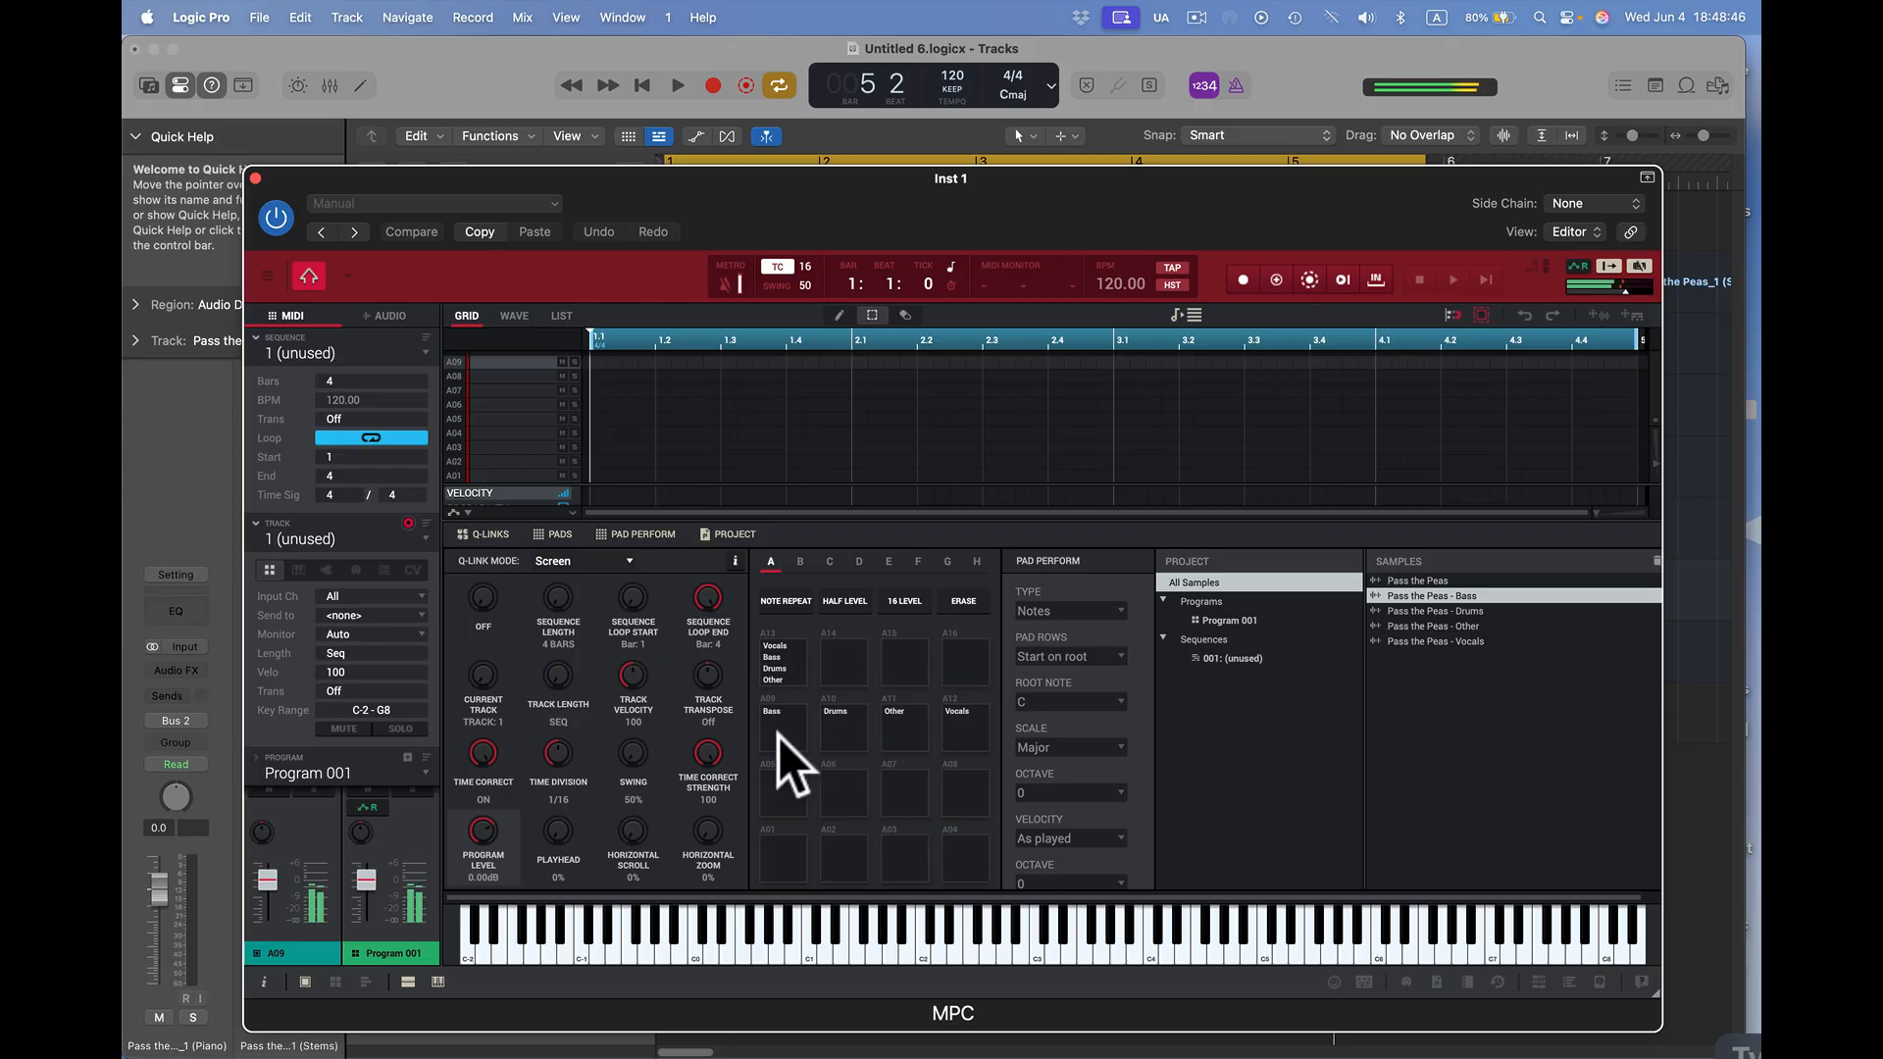
pyautogui.moveTo(649, 629)
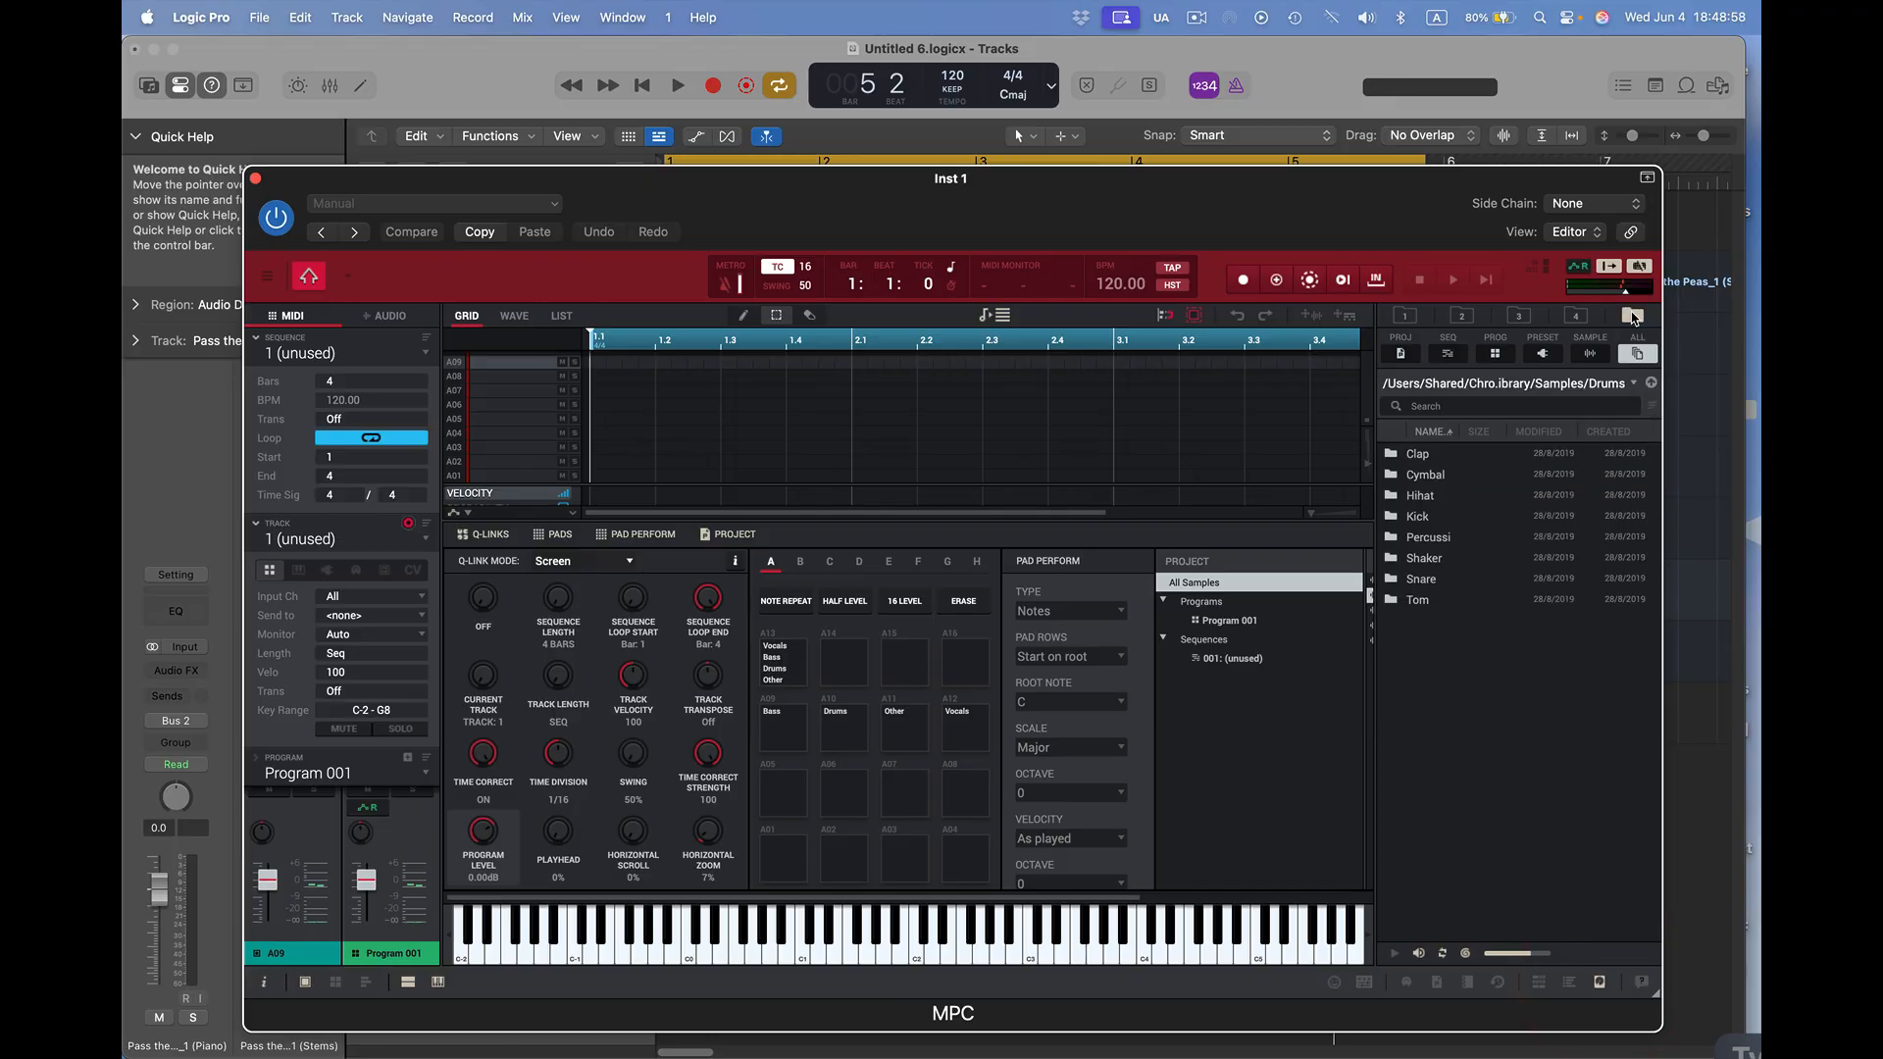
pyautogui.moveTo(1640, 349)
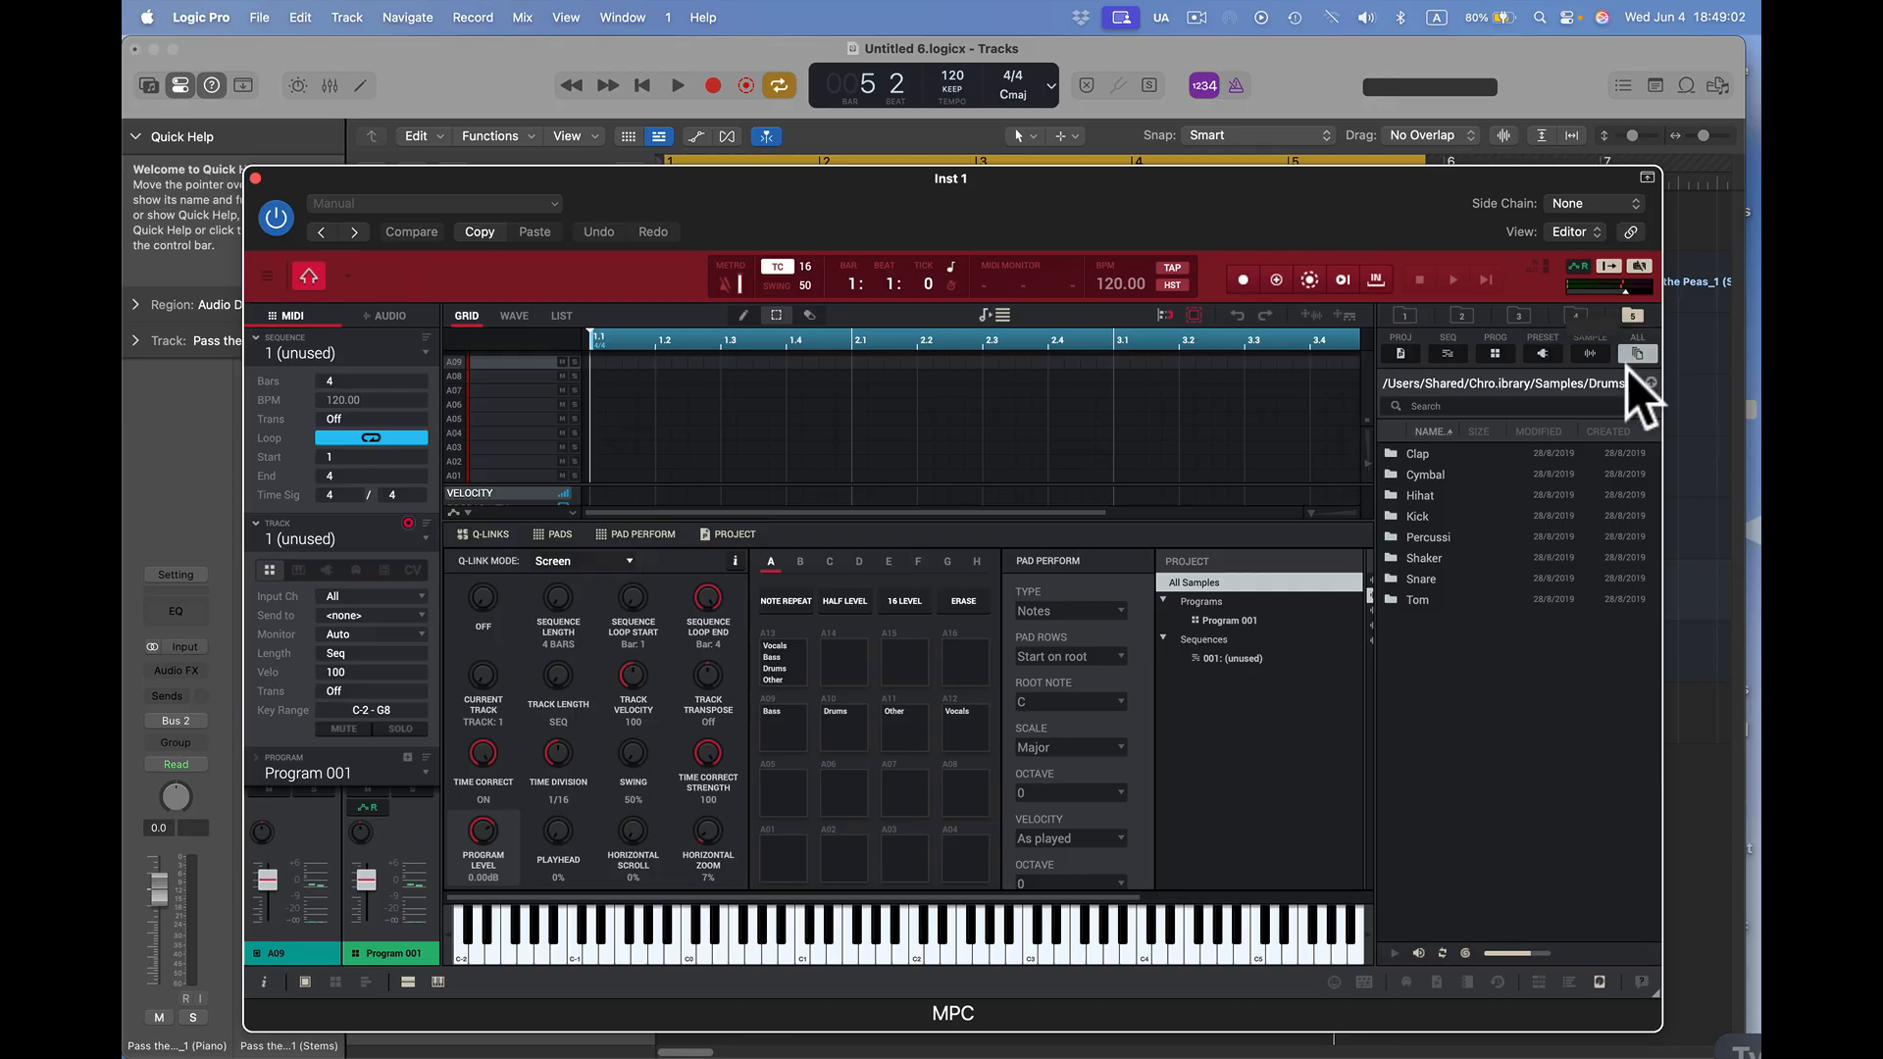
# - Browse to the Desktop and enter the Logic Stems to MPC folder with its single Pass the Peas file
pyautogui.click(1636, 353)
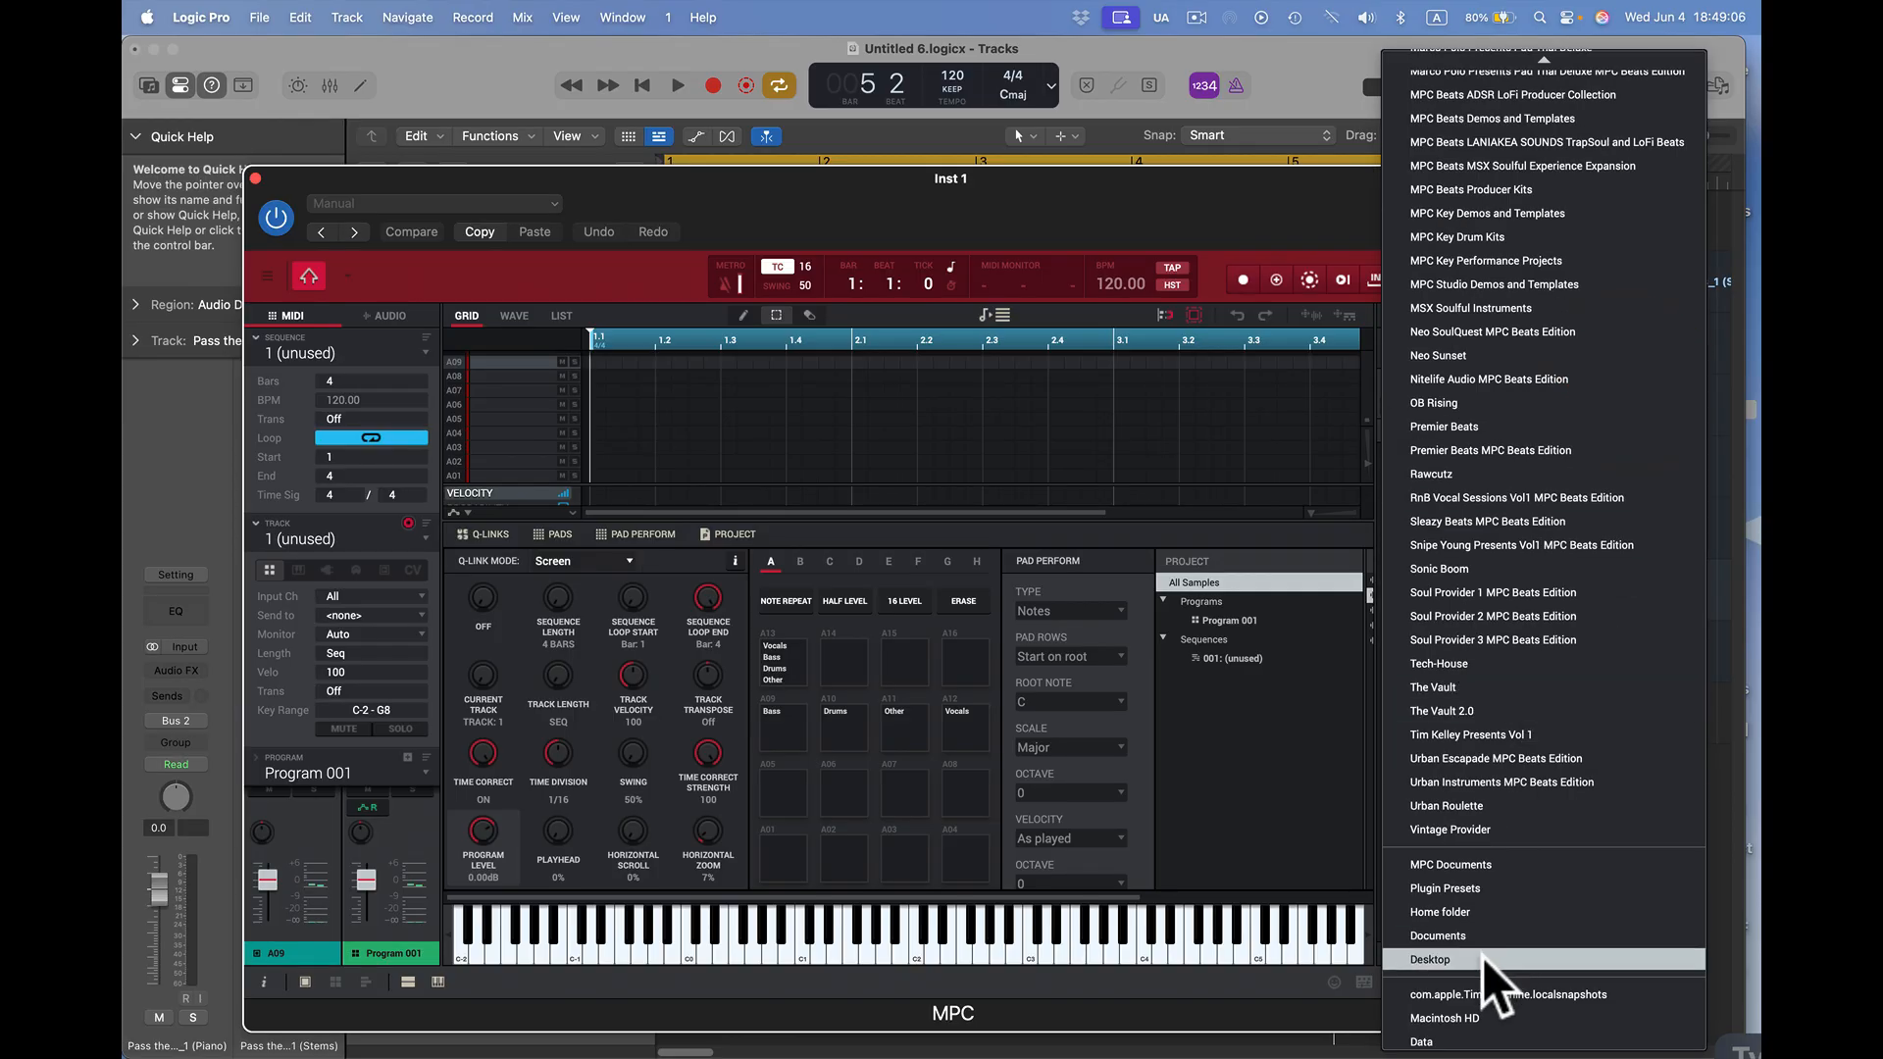
pyautogui.click(1428, 959)
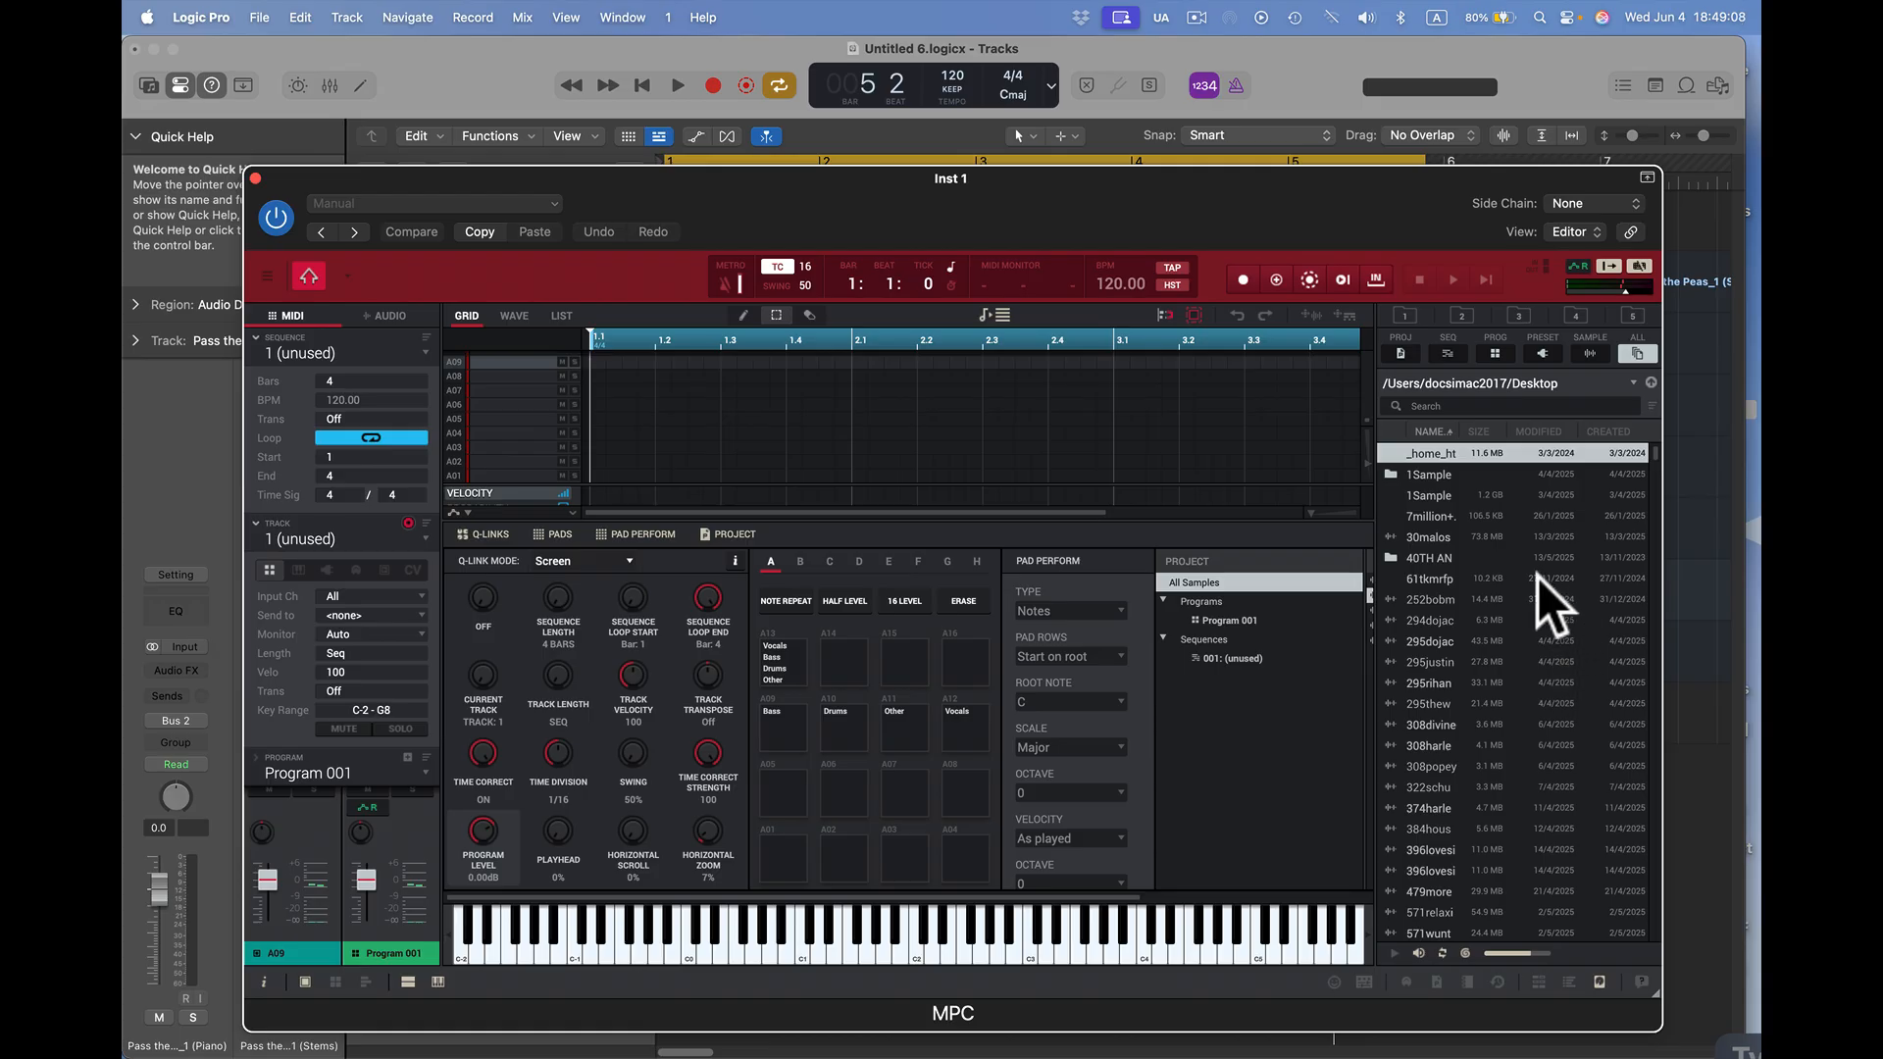
pyautogui.scroll(-3)
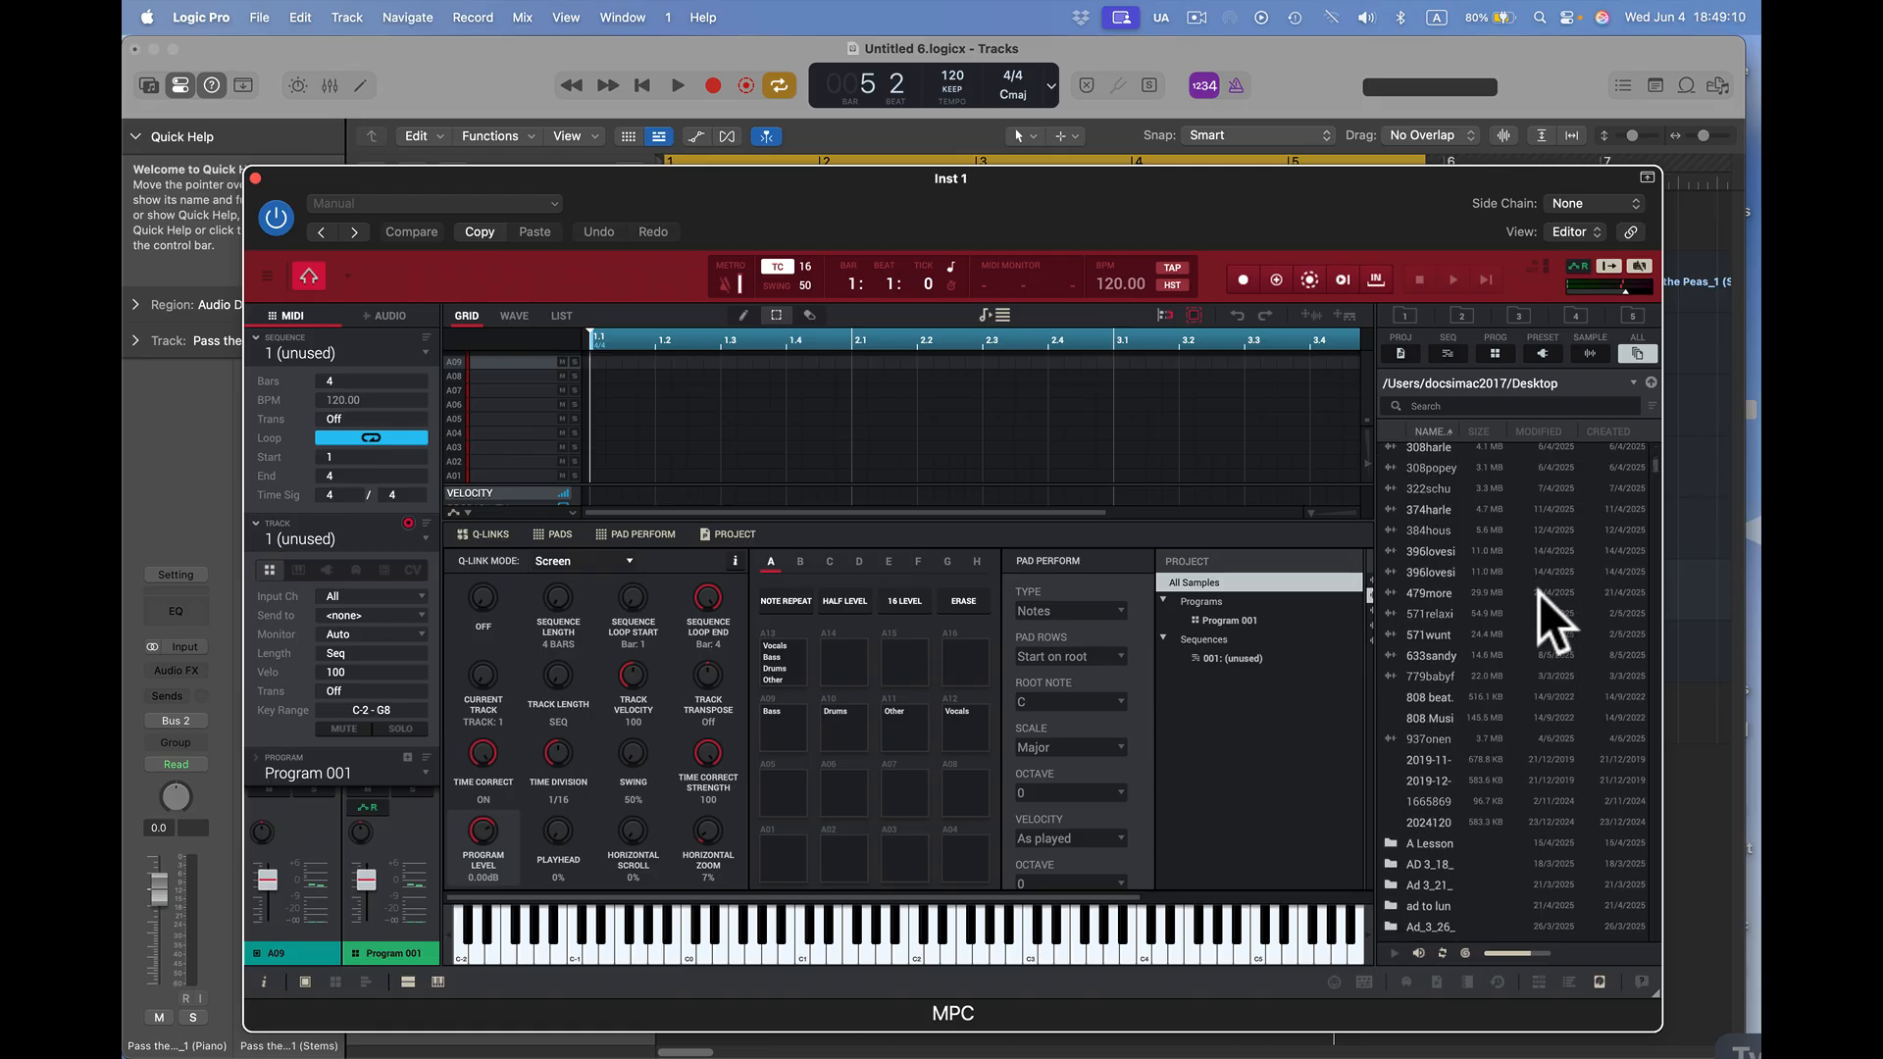
pyautogui.scroll(-3)
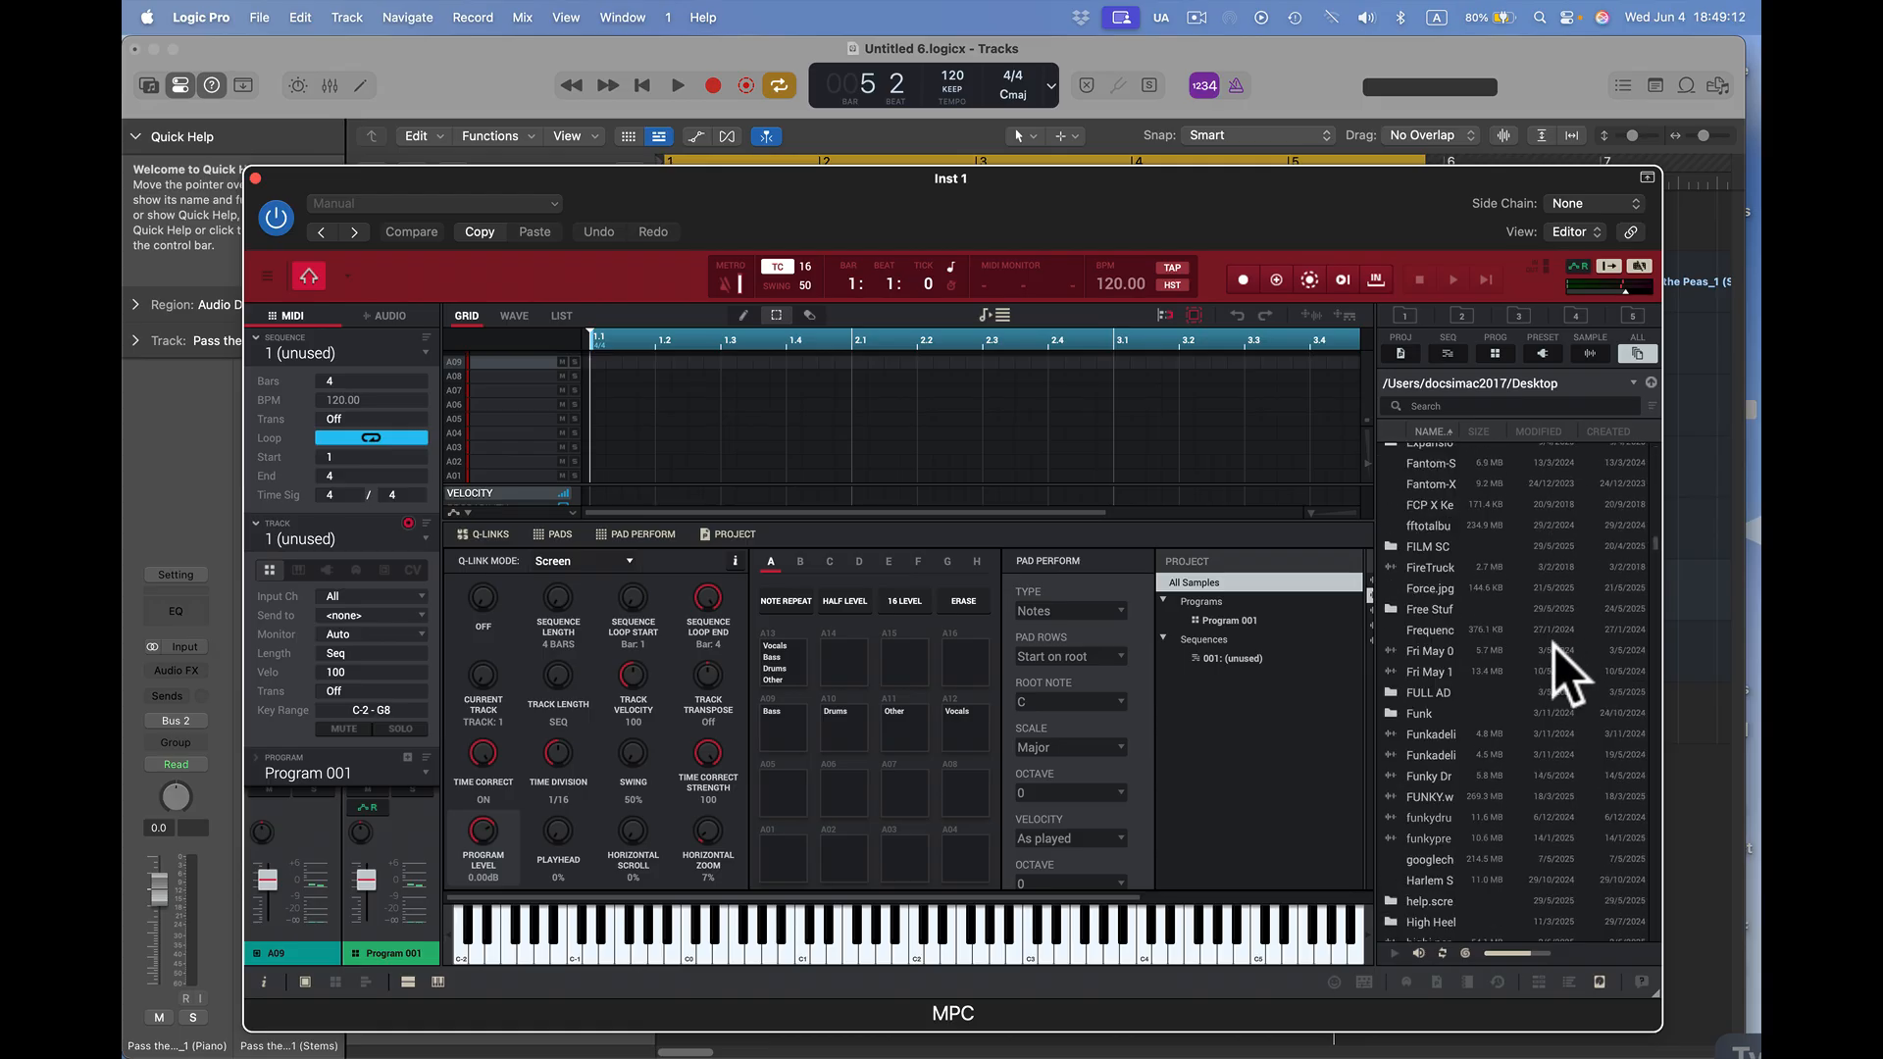
pyautogui.scroll(-3)
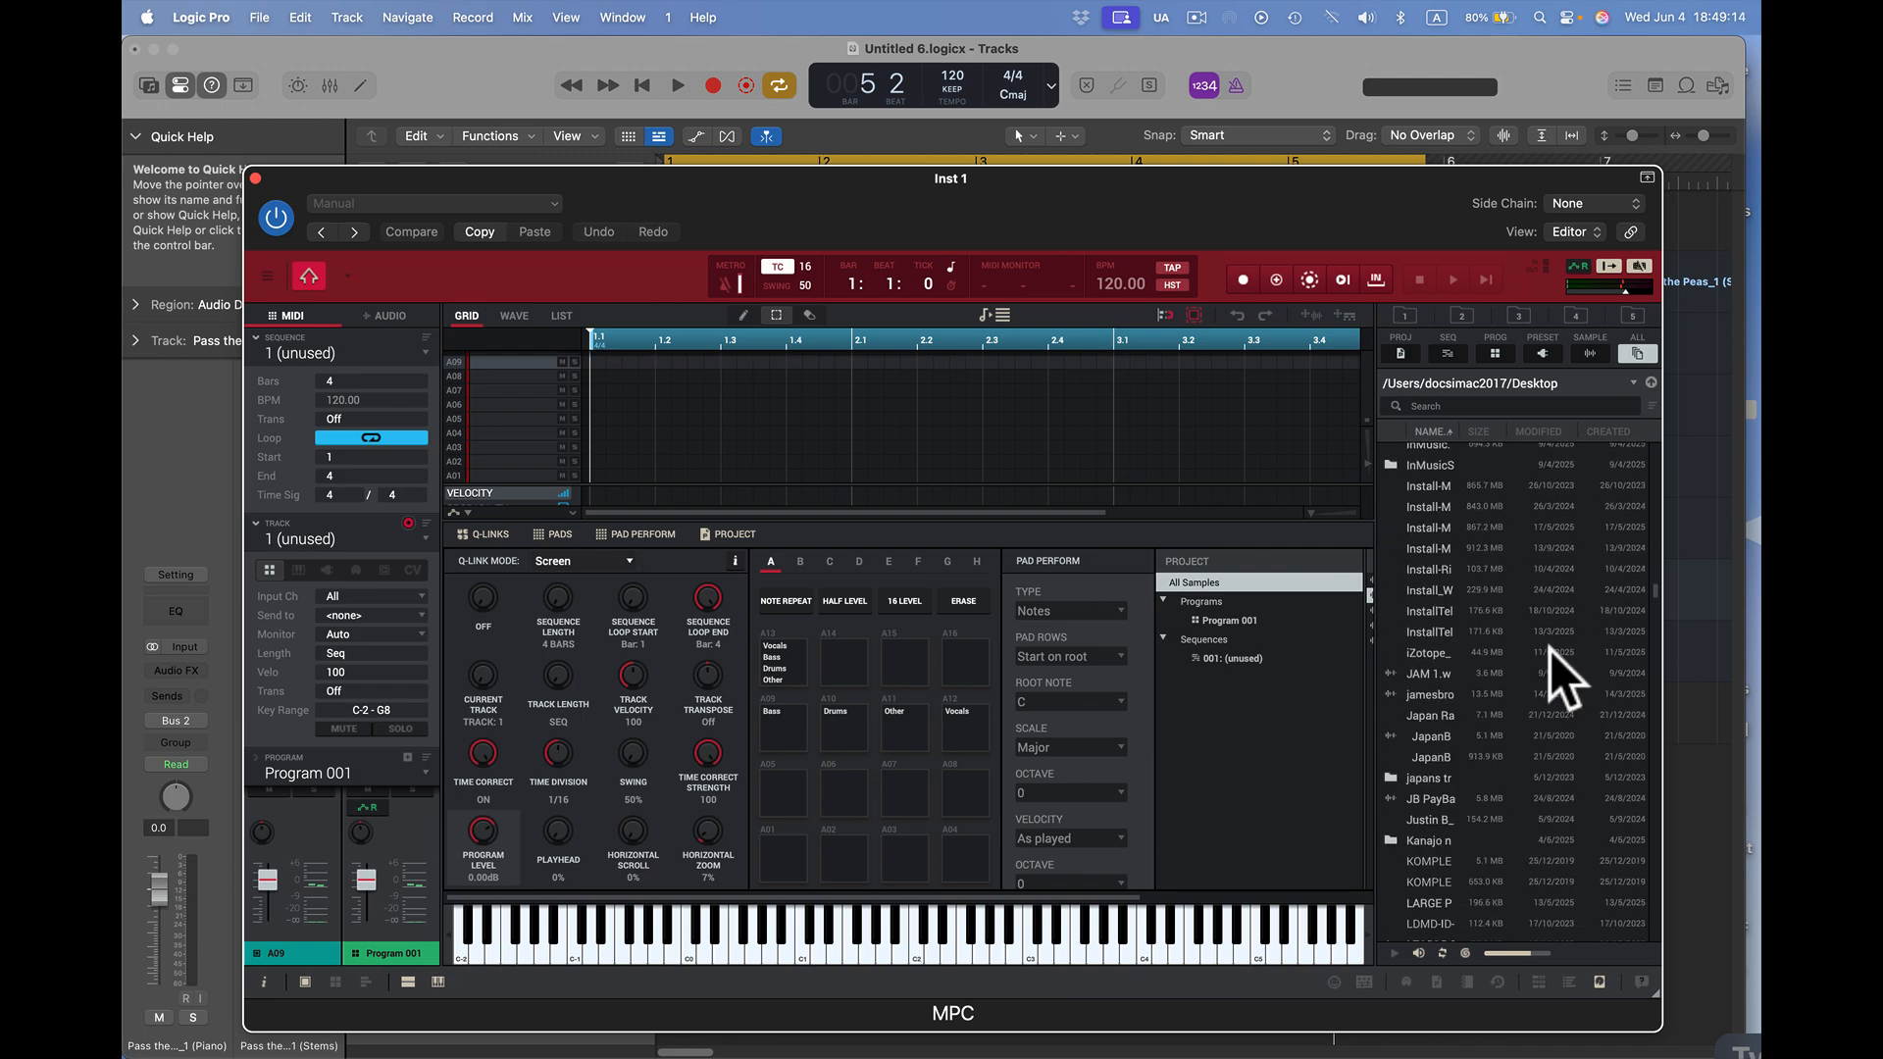
pyautogui.scroll(-3)
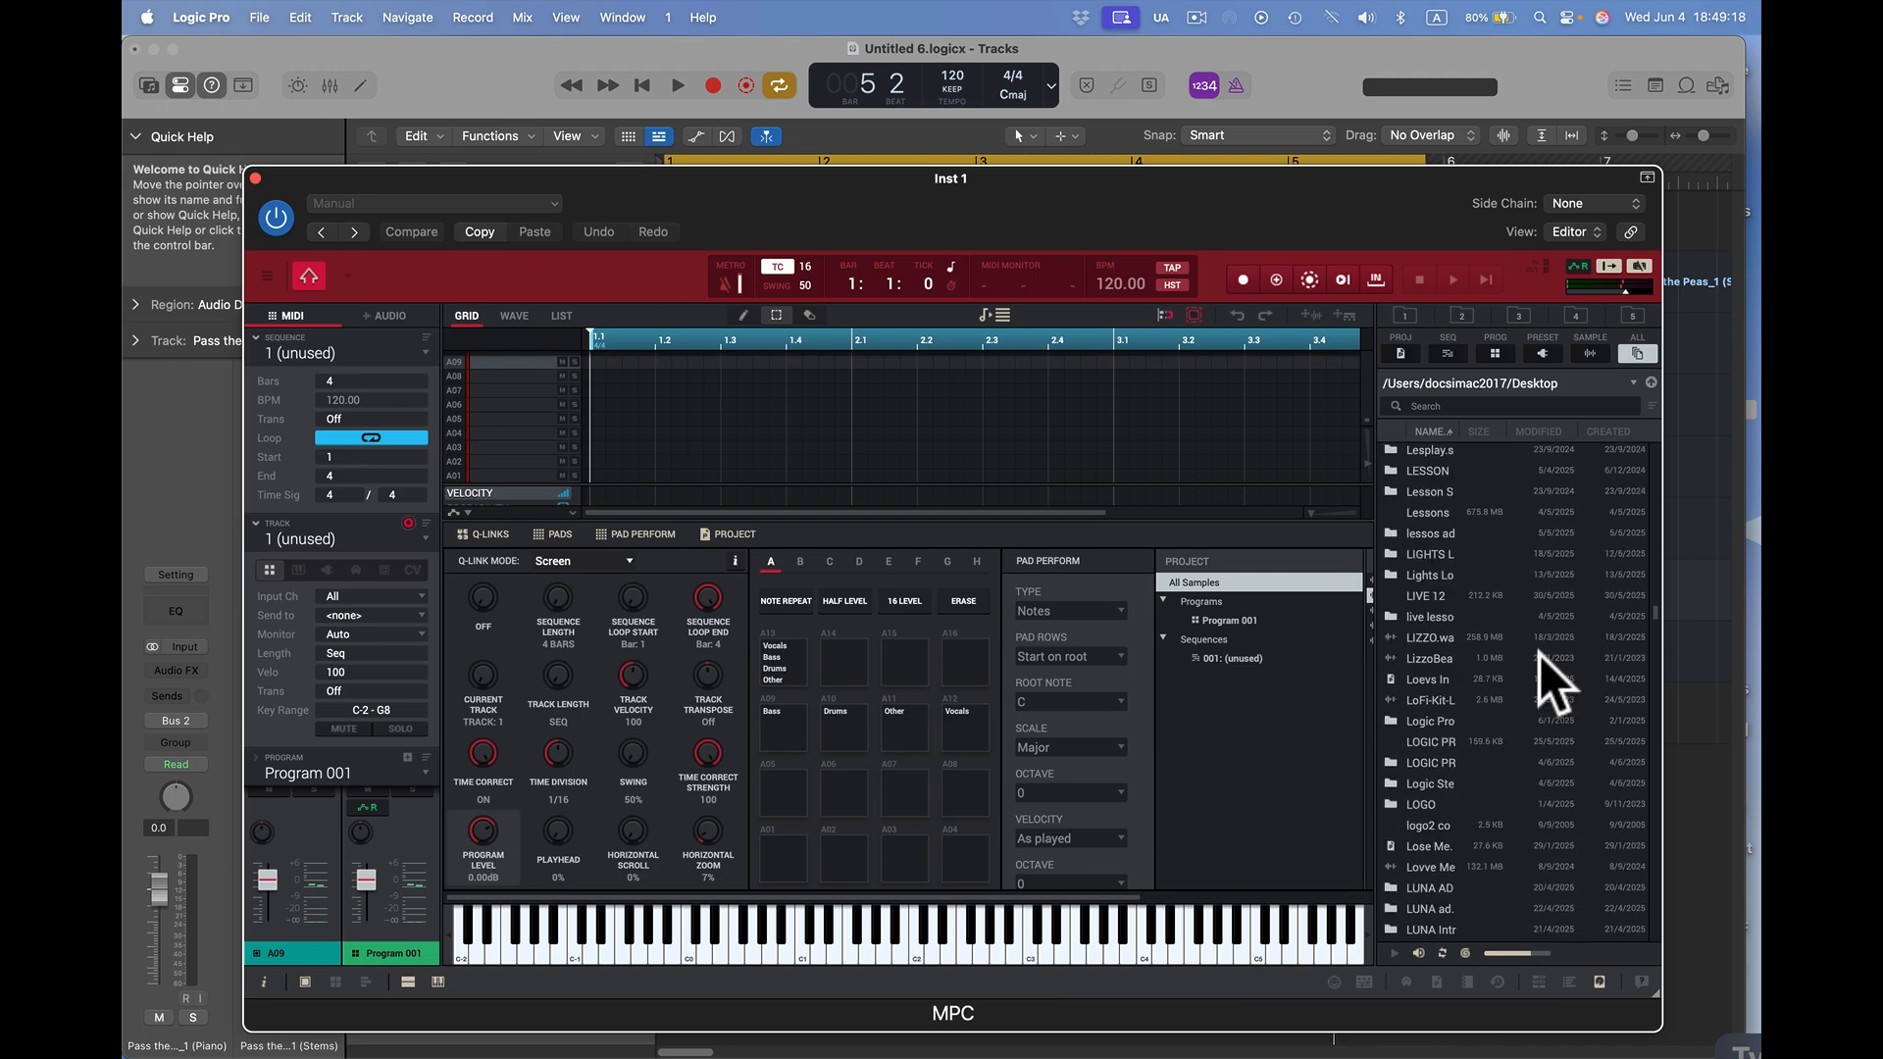
pyautogui.moveTo(1424, 804)
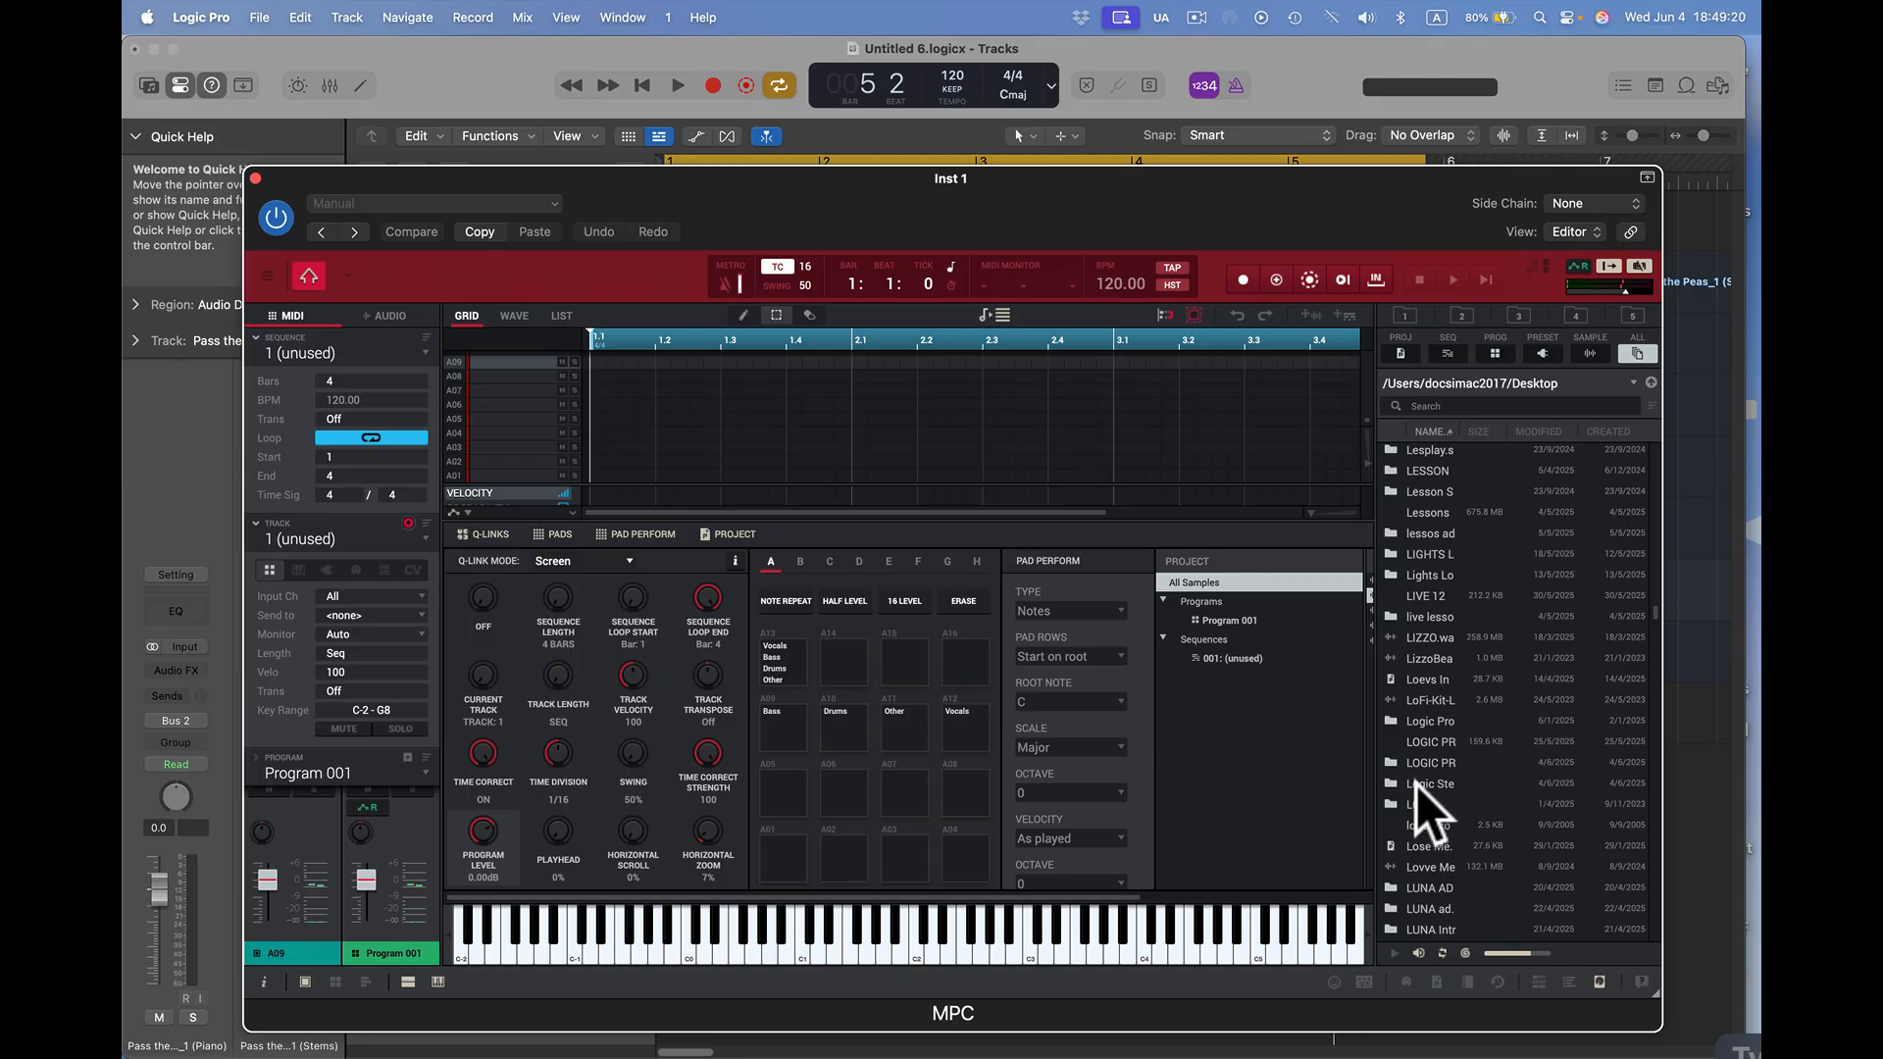
pyautogui.click(1429, 783)
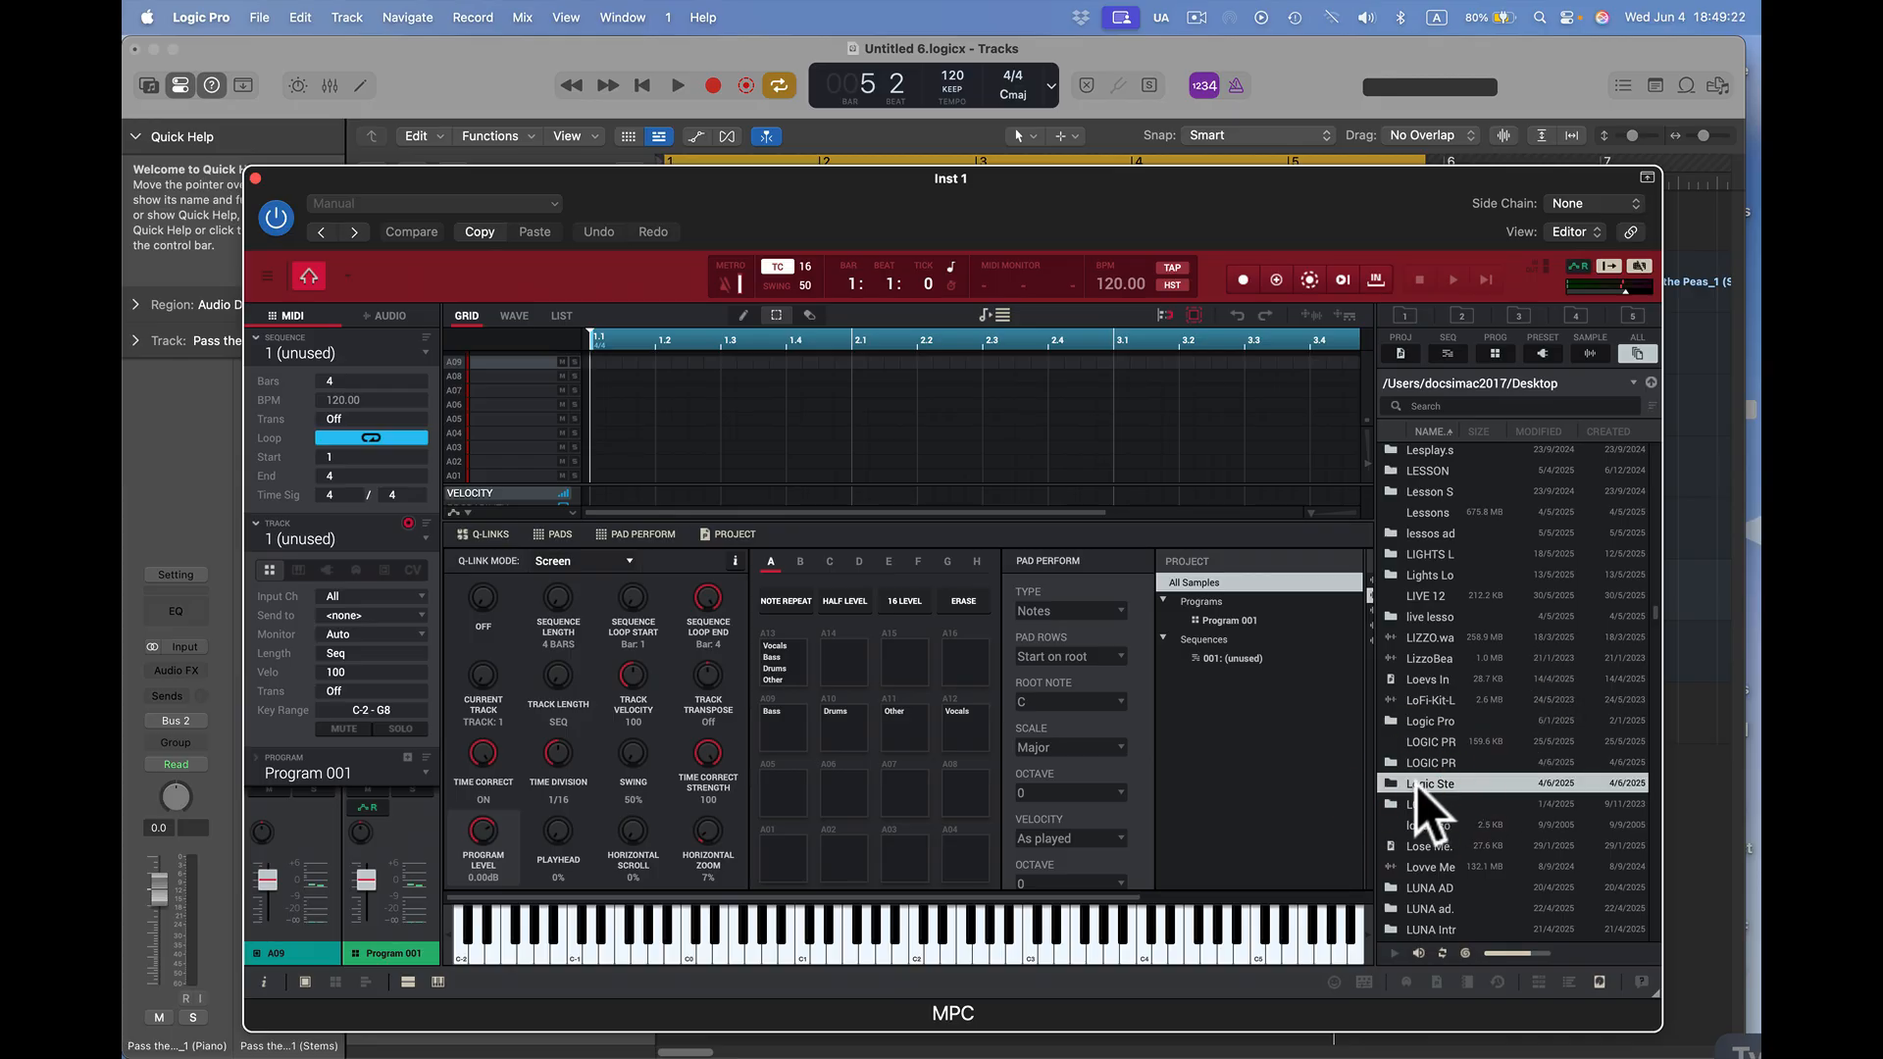
pyautogui.doubleClick(1432, 782)
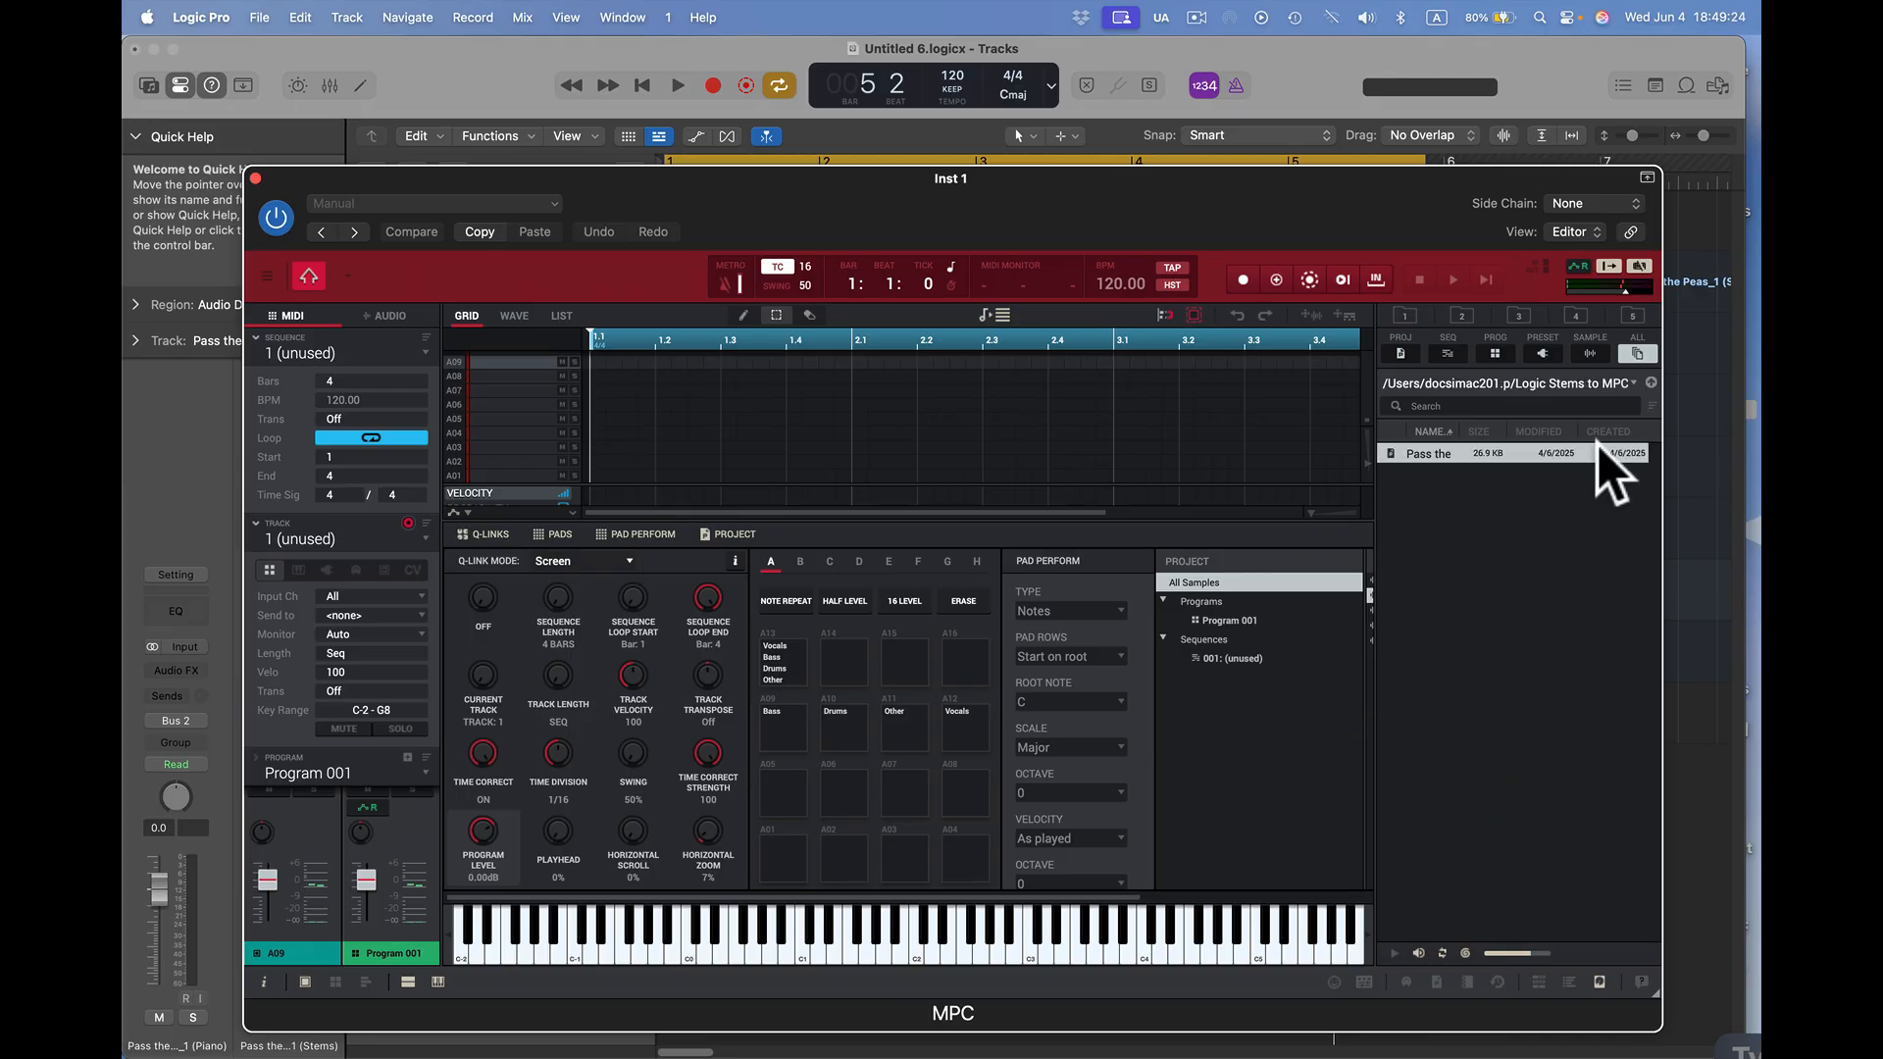
pyautogui.moveTo(1634, 480)
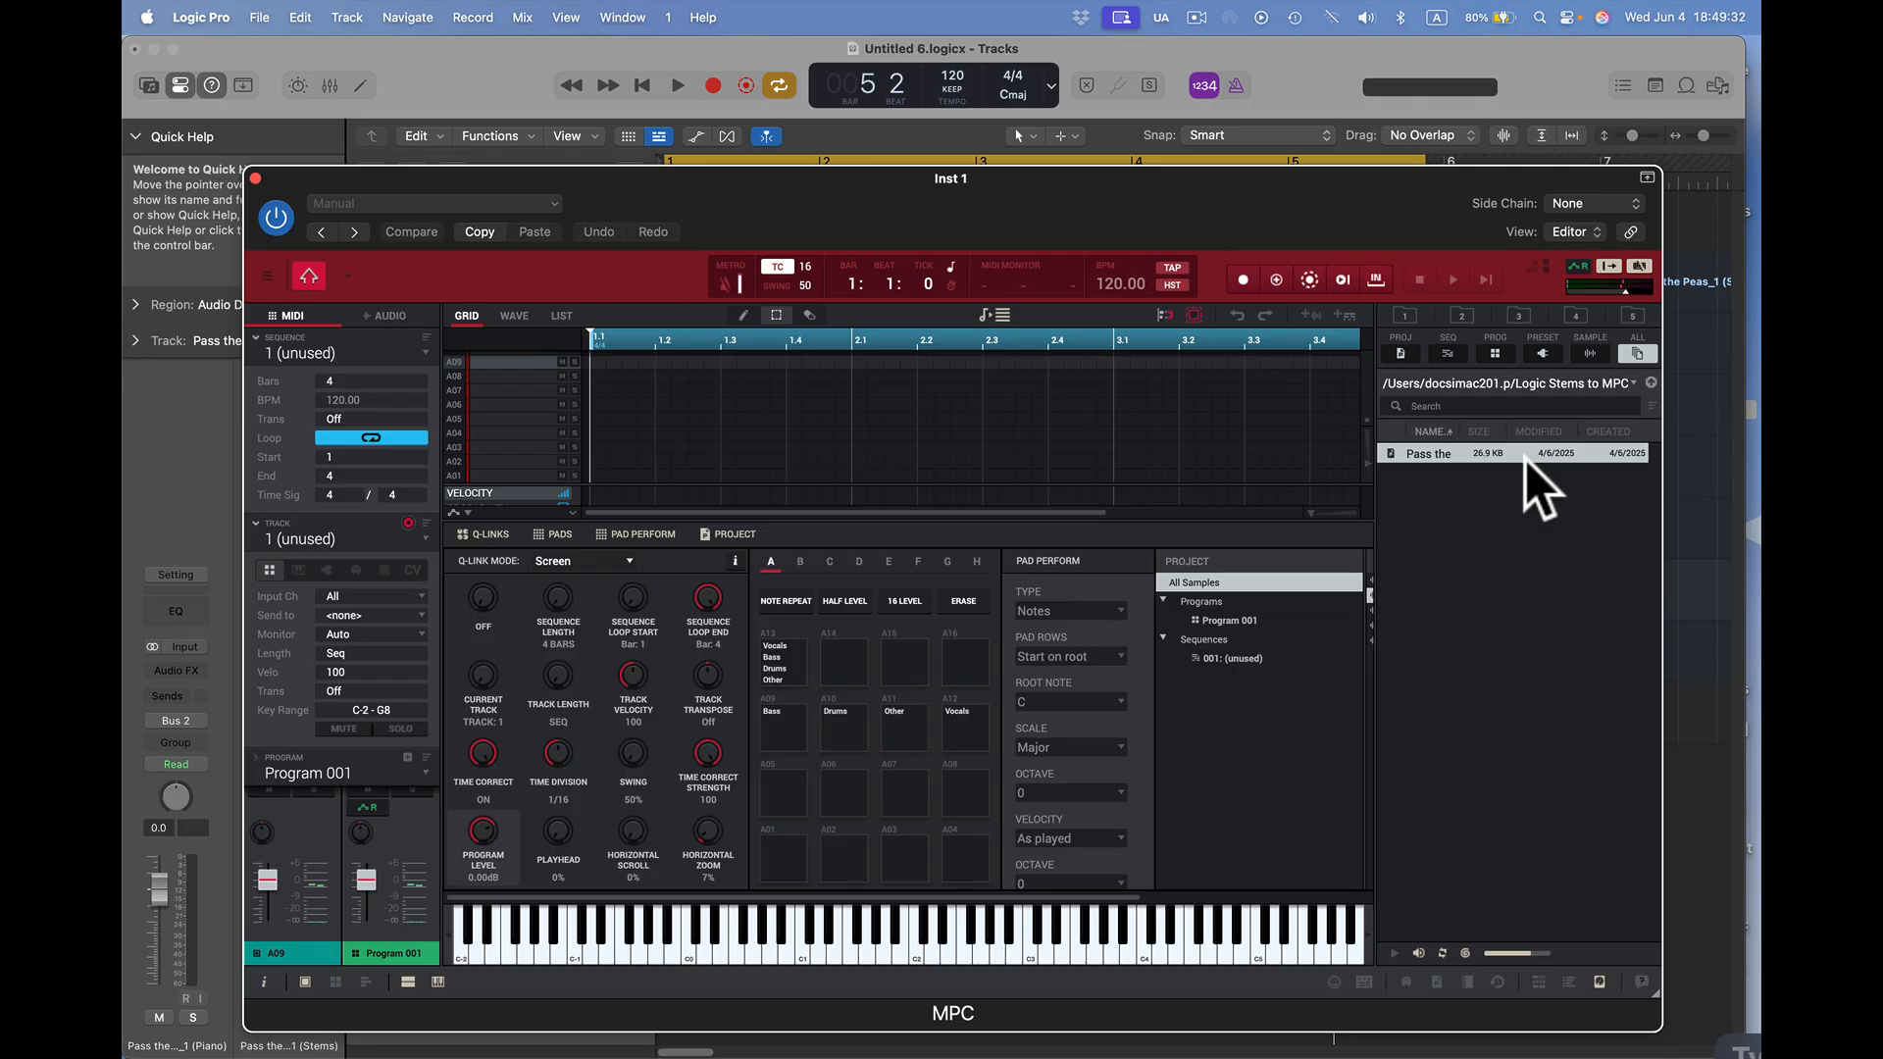
pyautogui.moveTo(1693, 324)
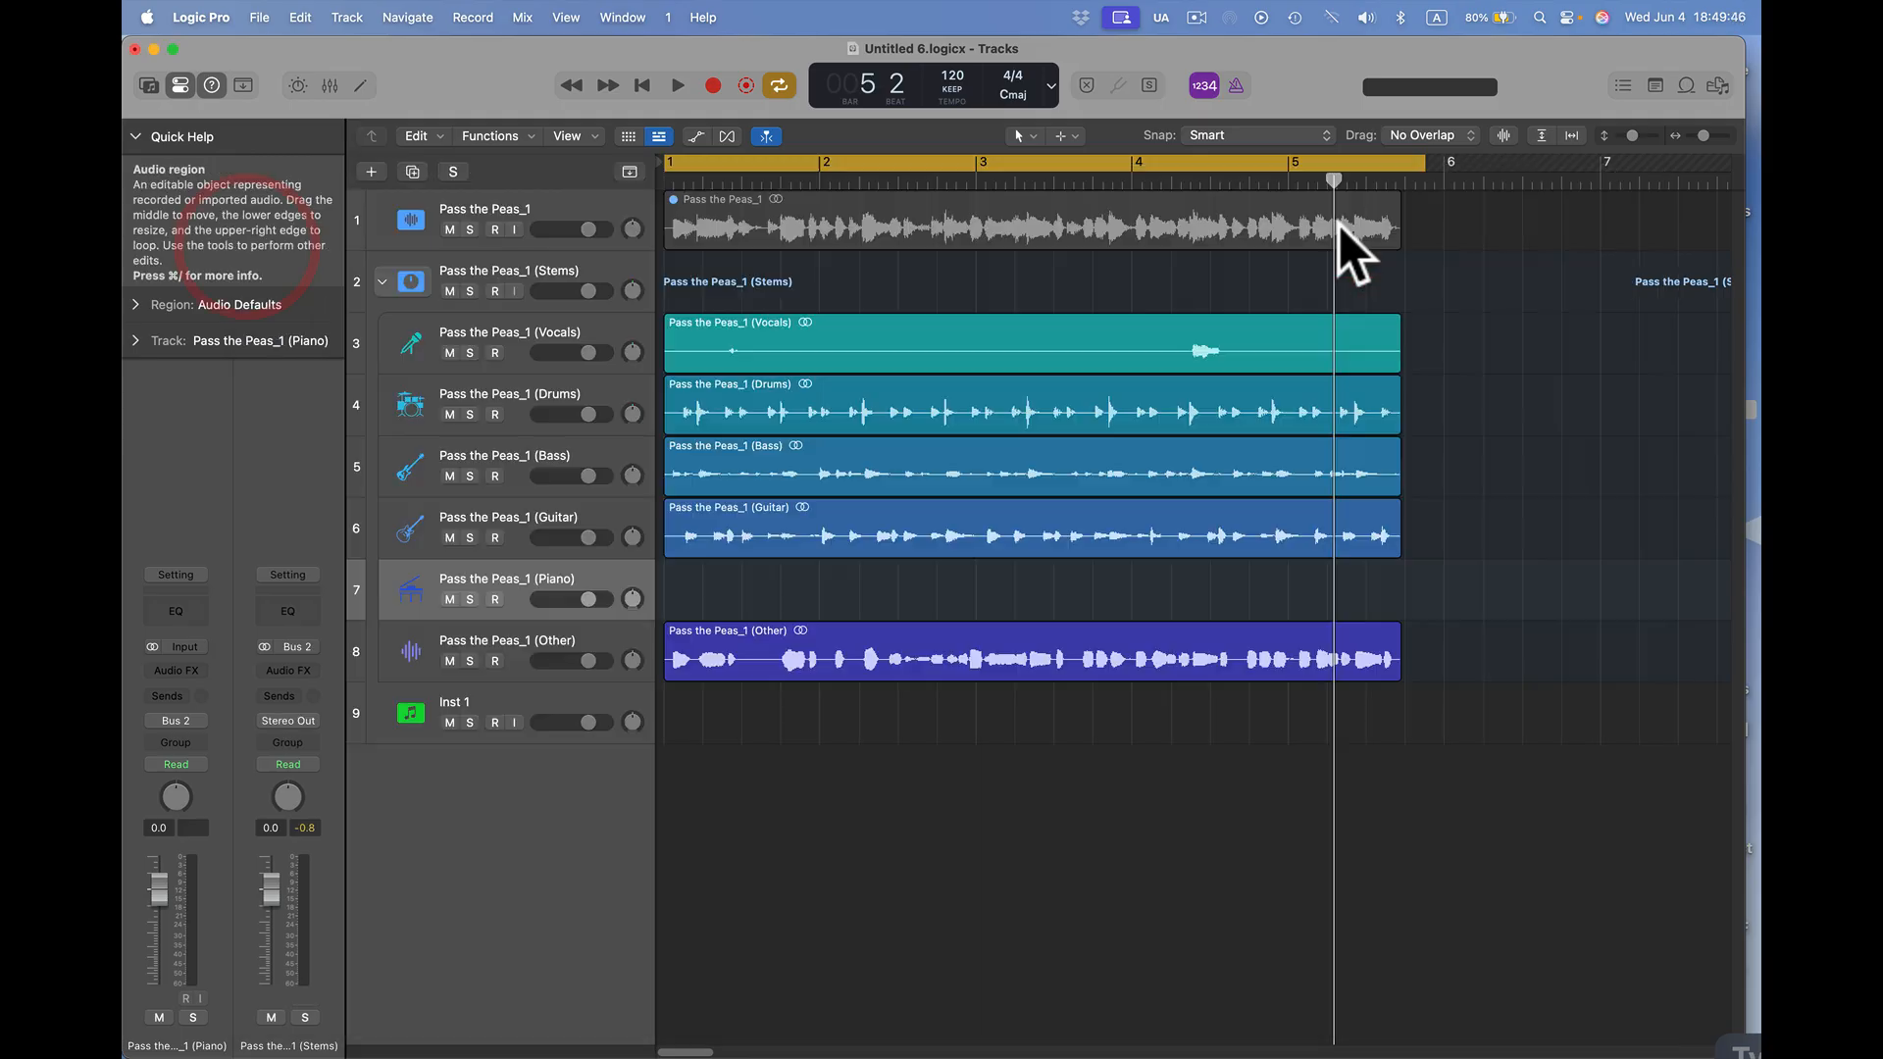
# - Select the five stem regions for export as 32-bit float WAVE audio files
pyautogui.click(1026, 342)
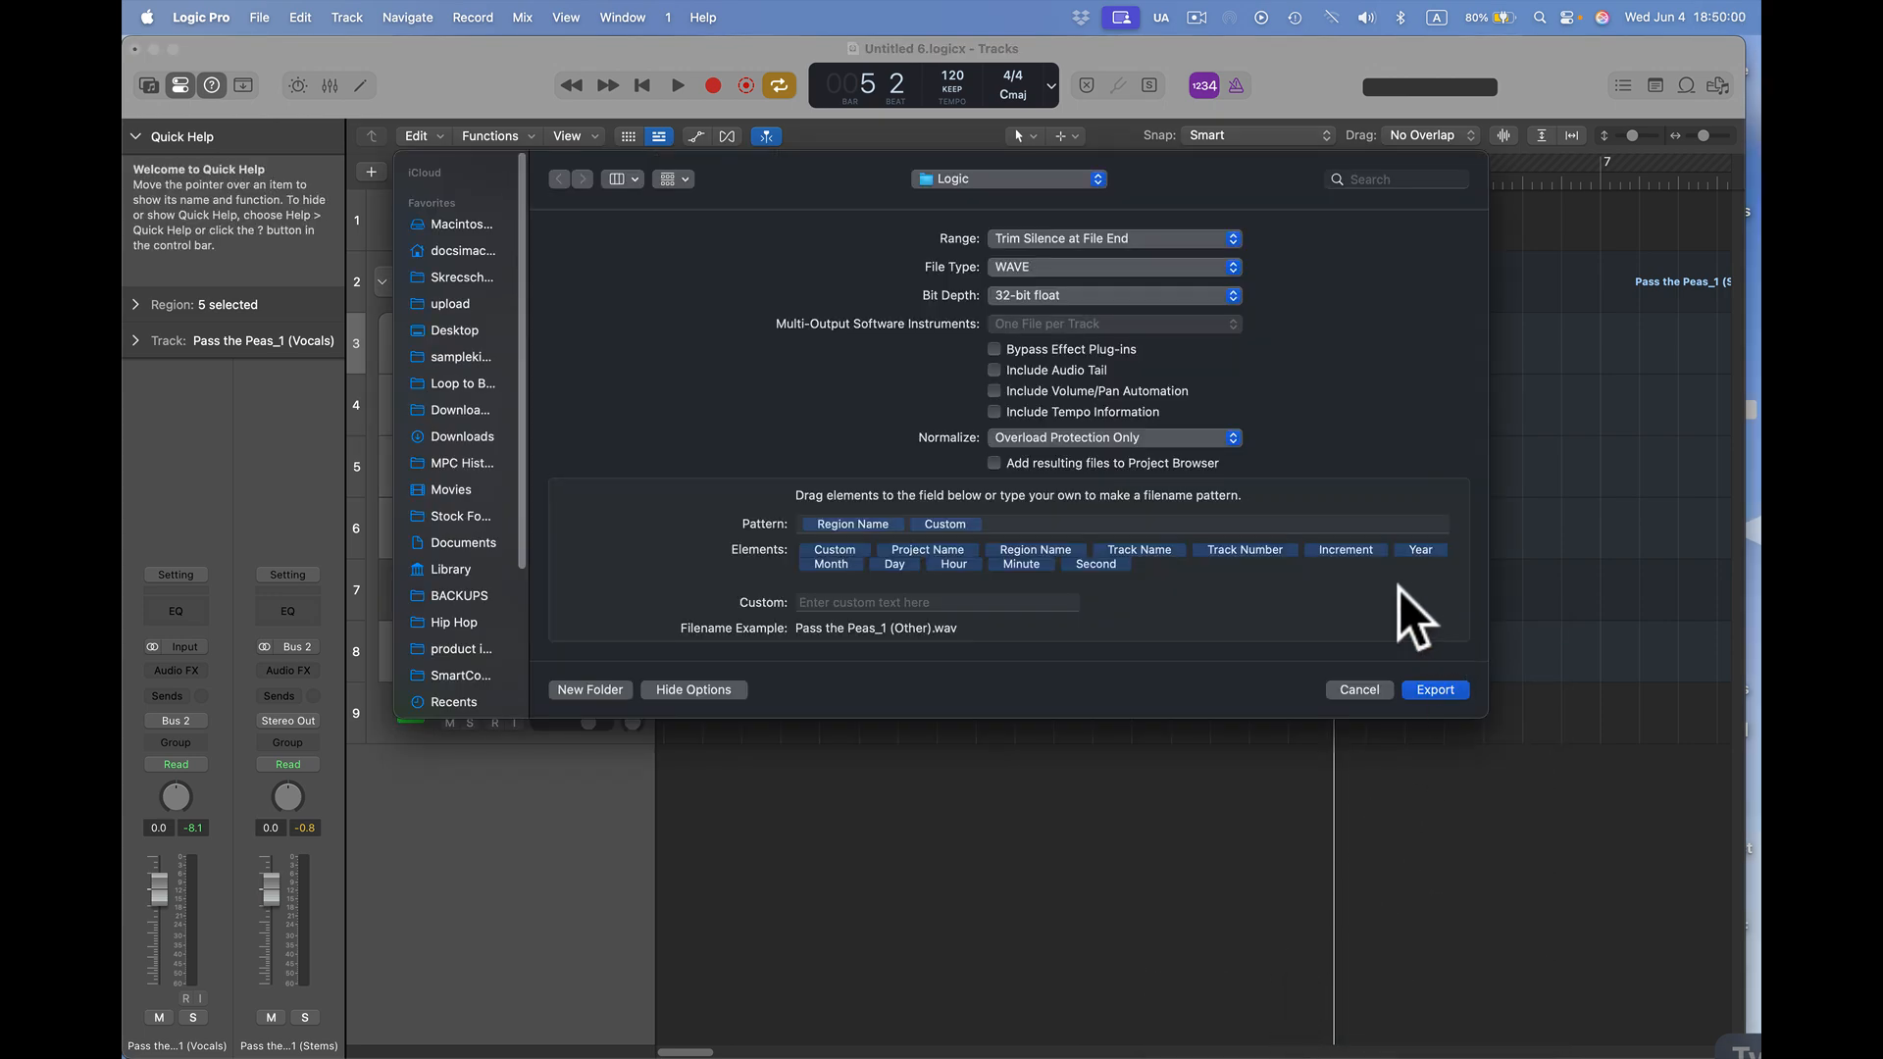
pyautogui.moveTo(1086, 279)
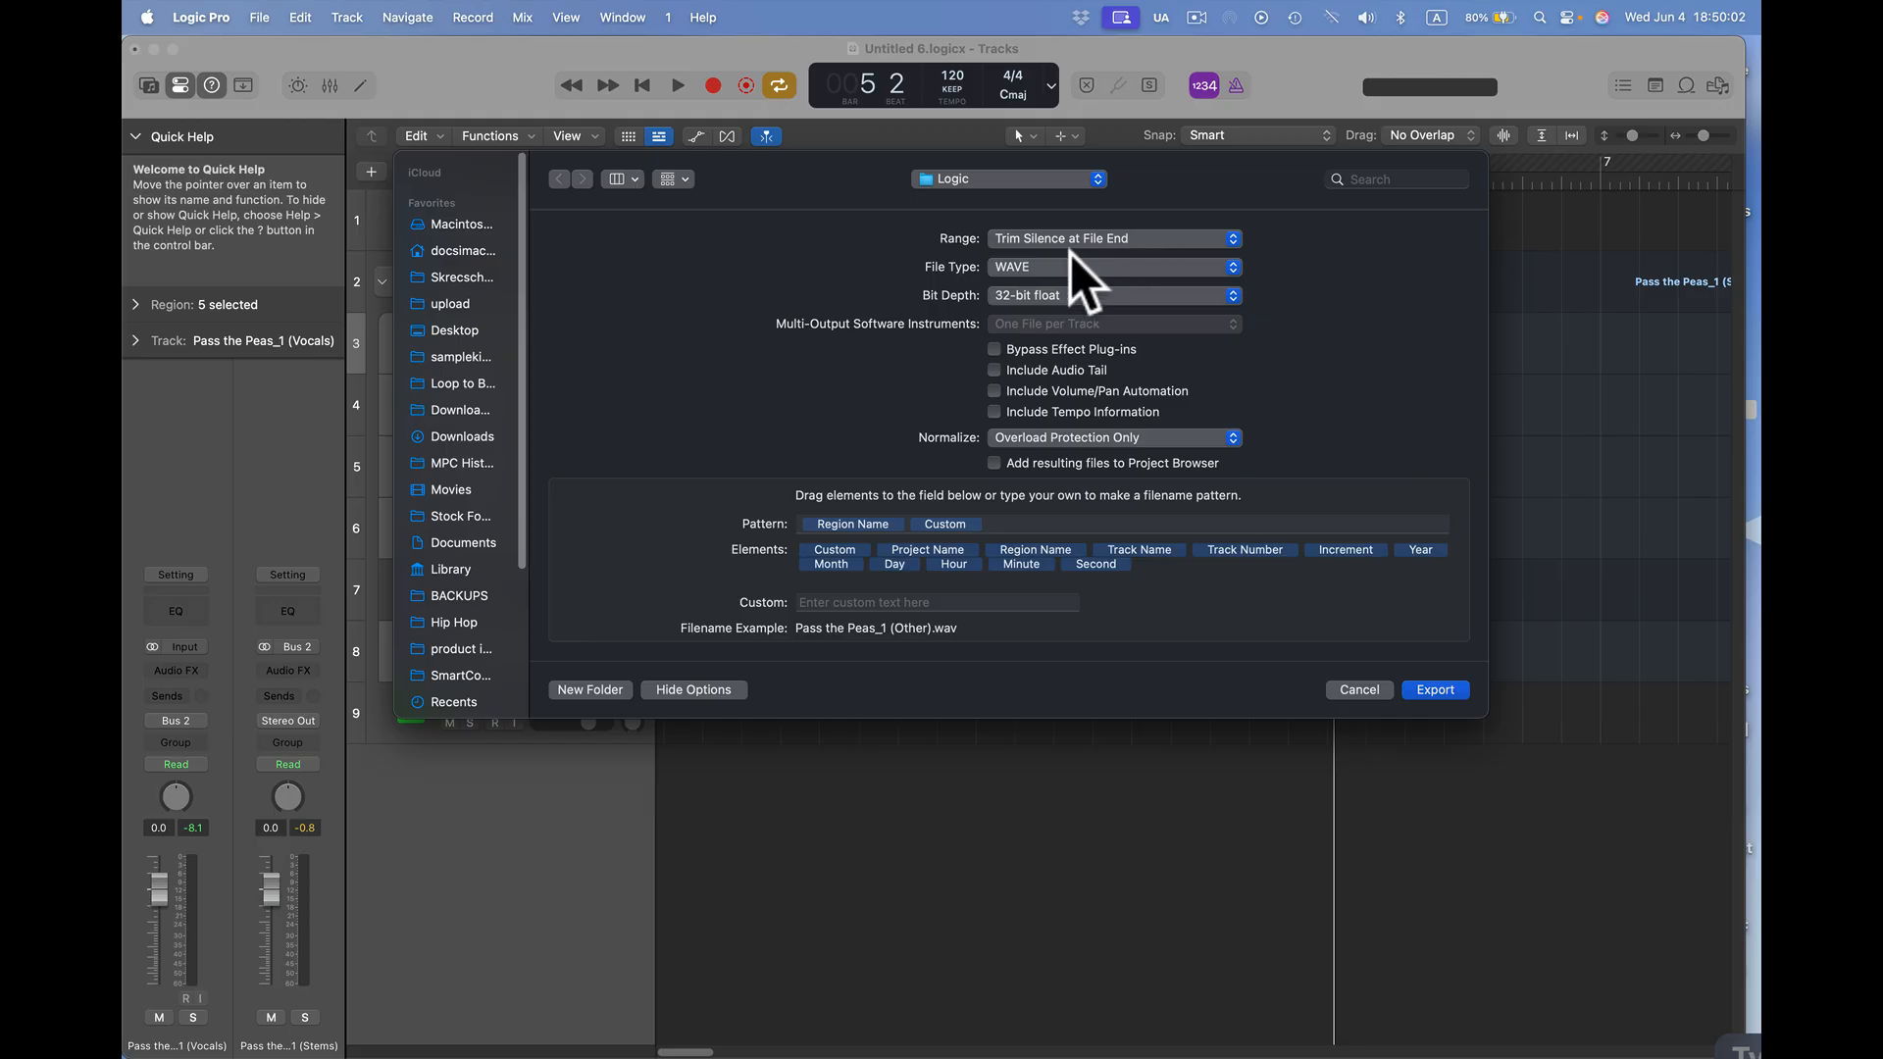
pyautogui.moveTo(1092, 282)
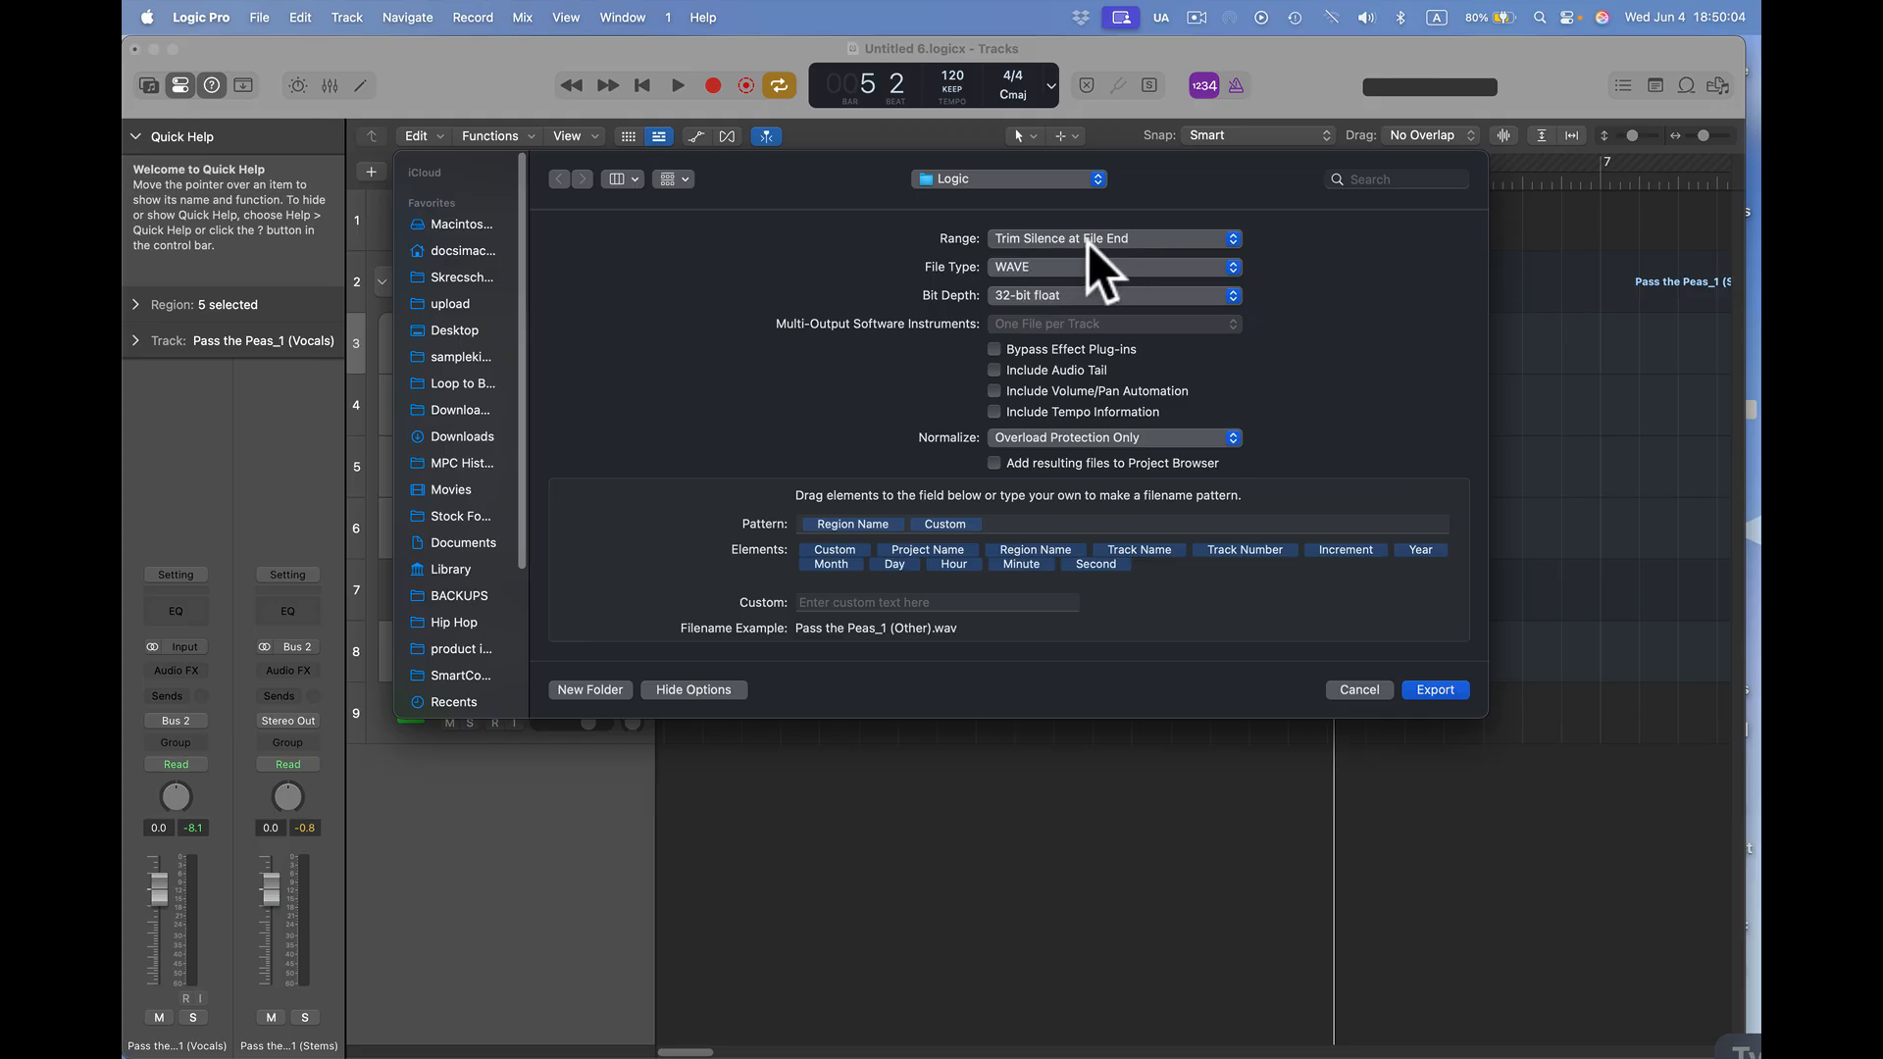
pyautogui.moveTo(1129, 342)
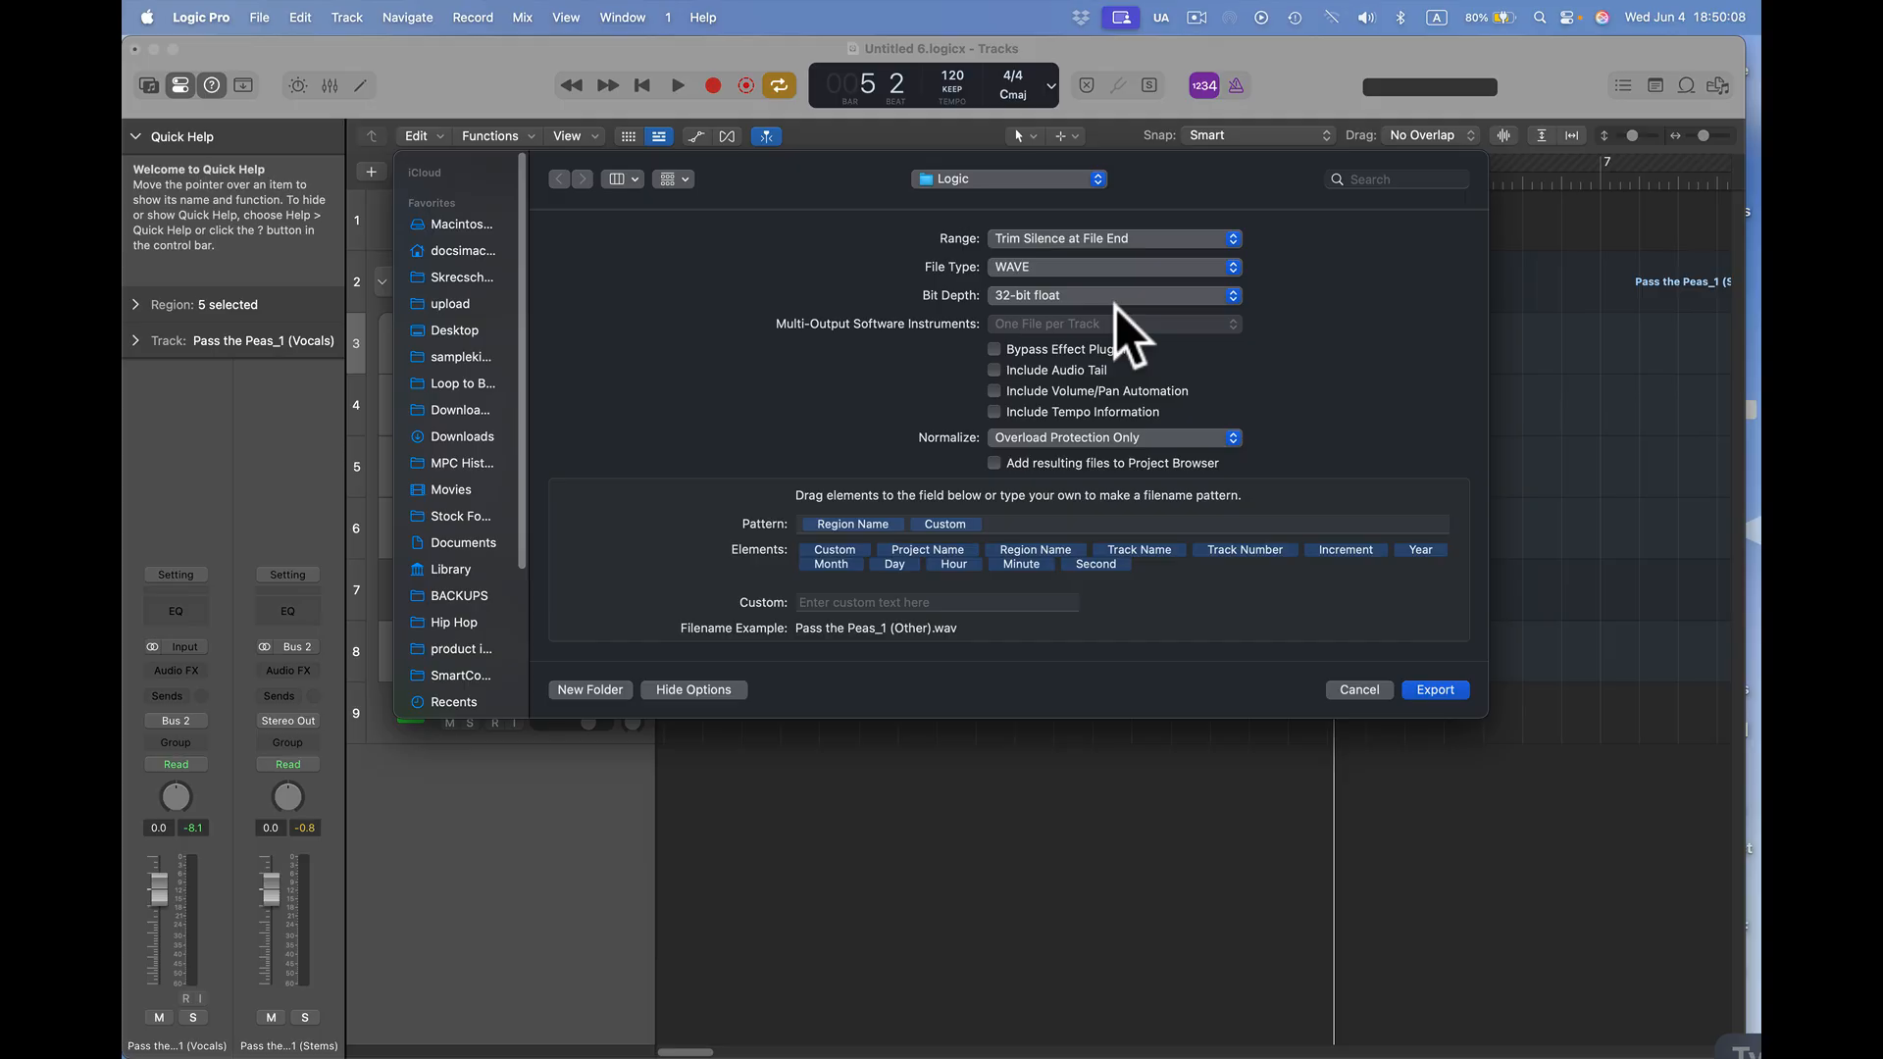
pyautogui.moveTo(732, 438)
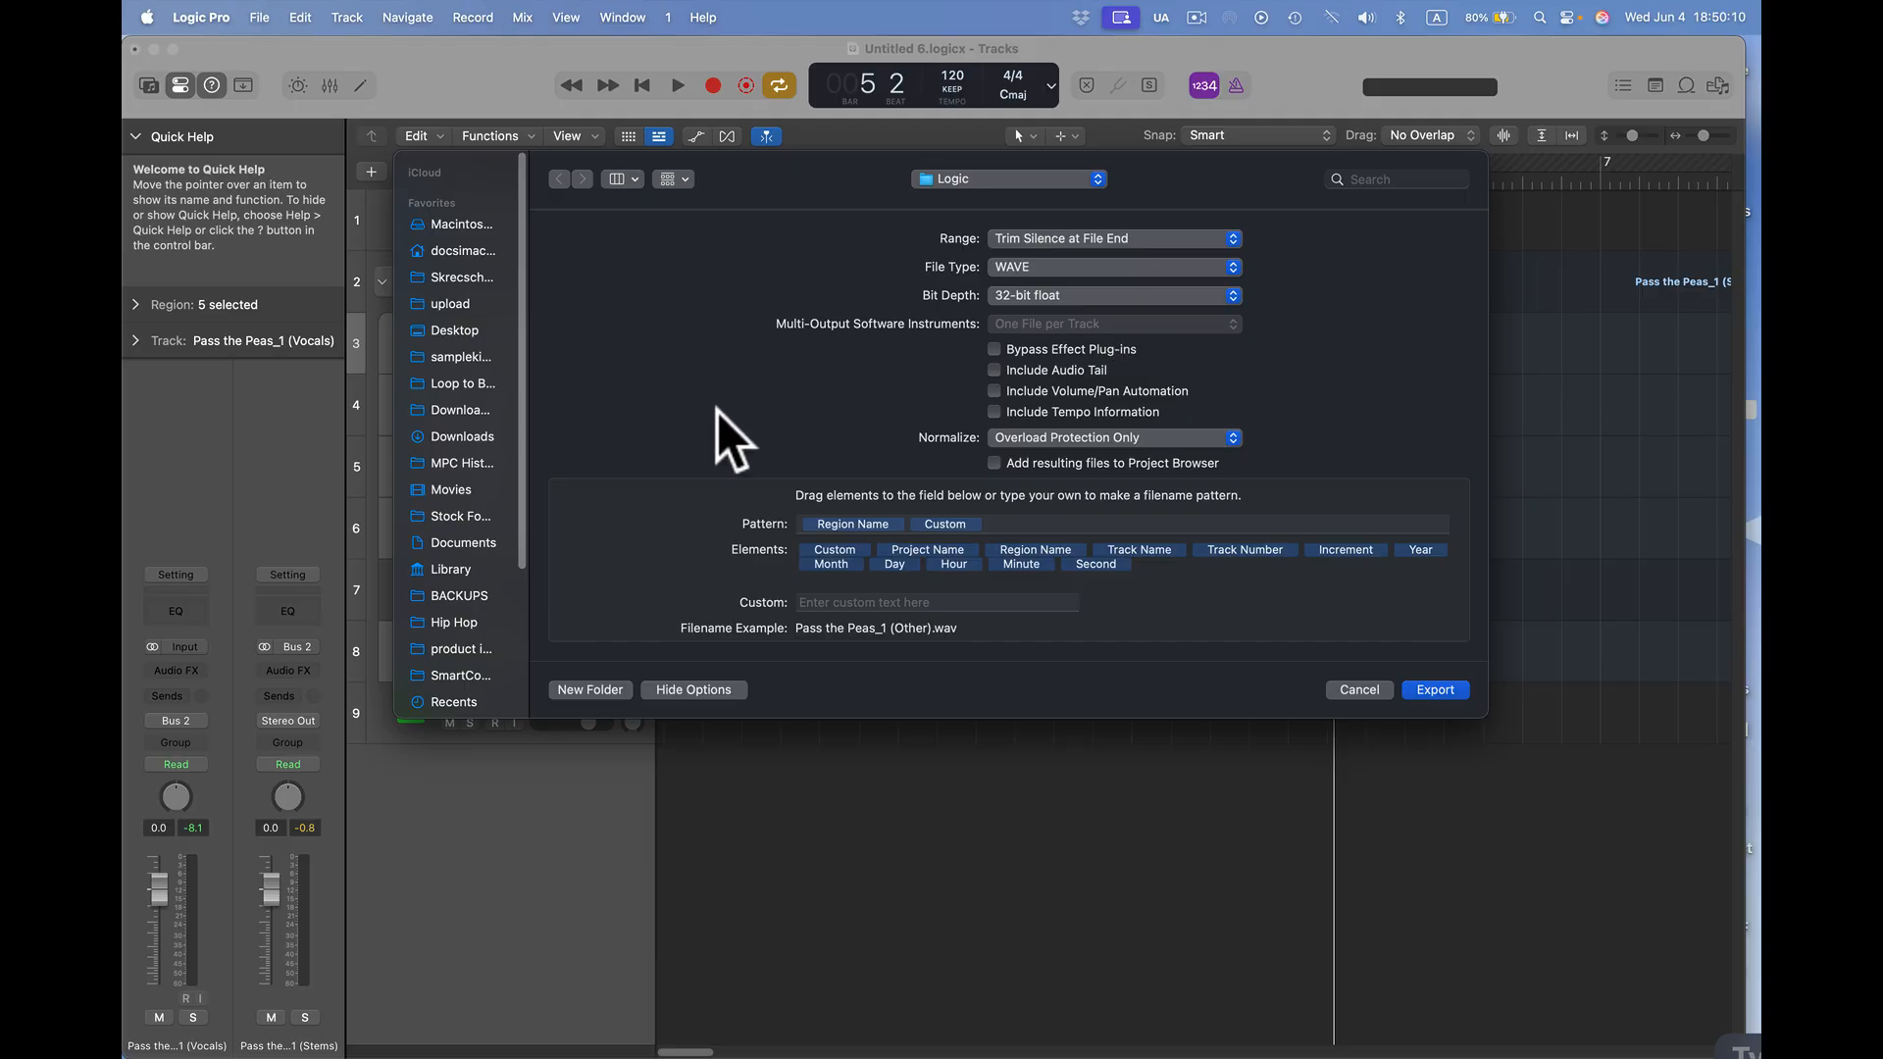
pyautogui.moveTo(1518, 720)
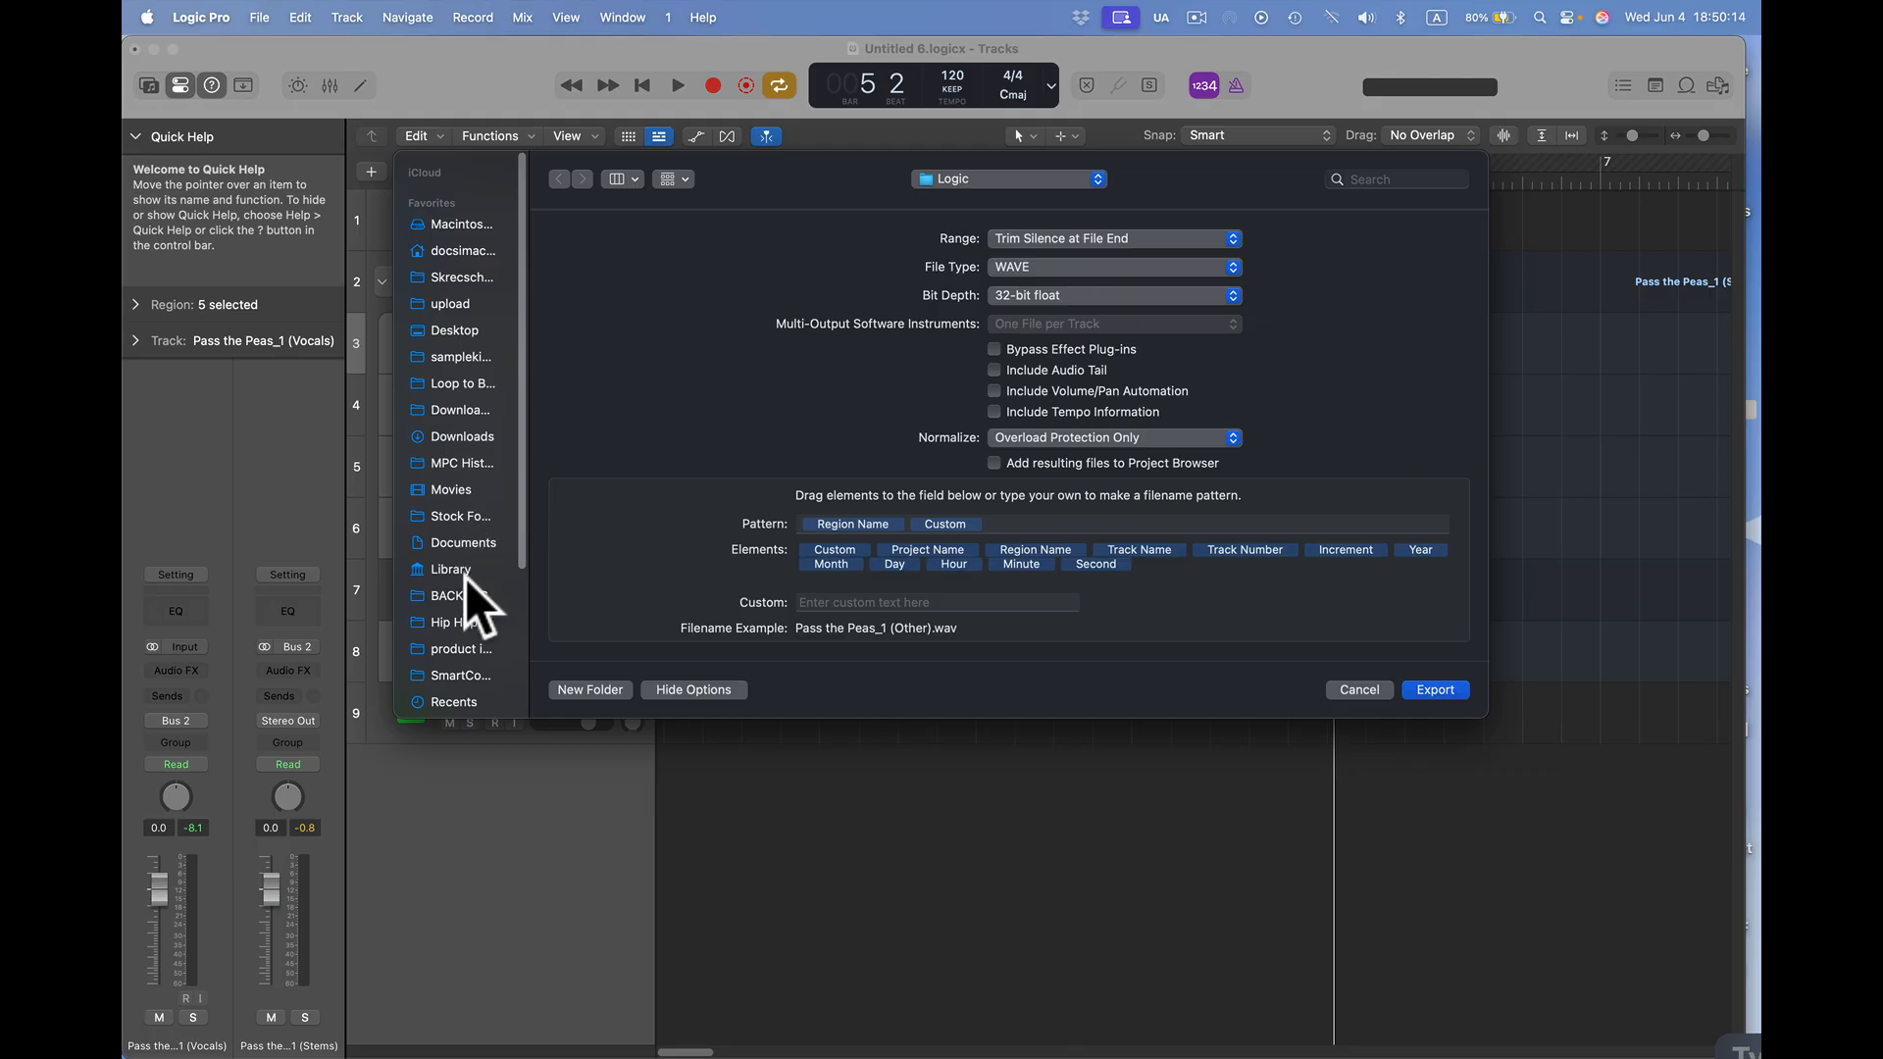
# - Point the export destination at the Logic Stems to MPC folder on the Desktop
pyautogui.click(453, 329)
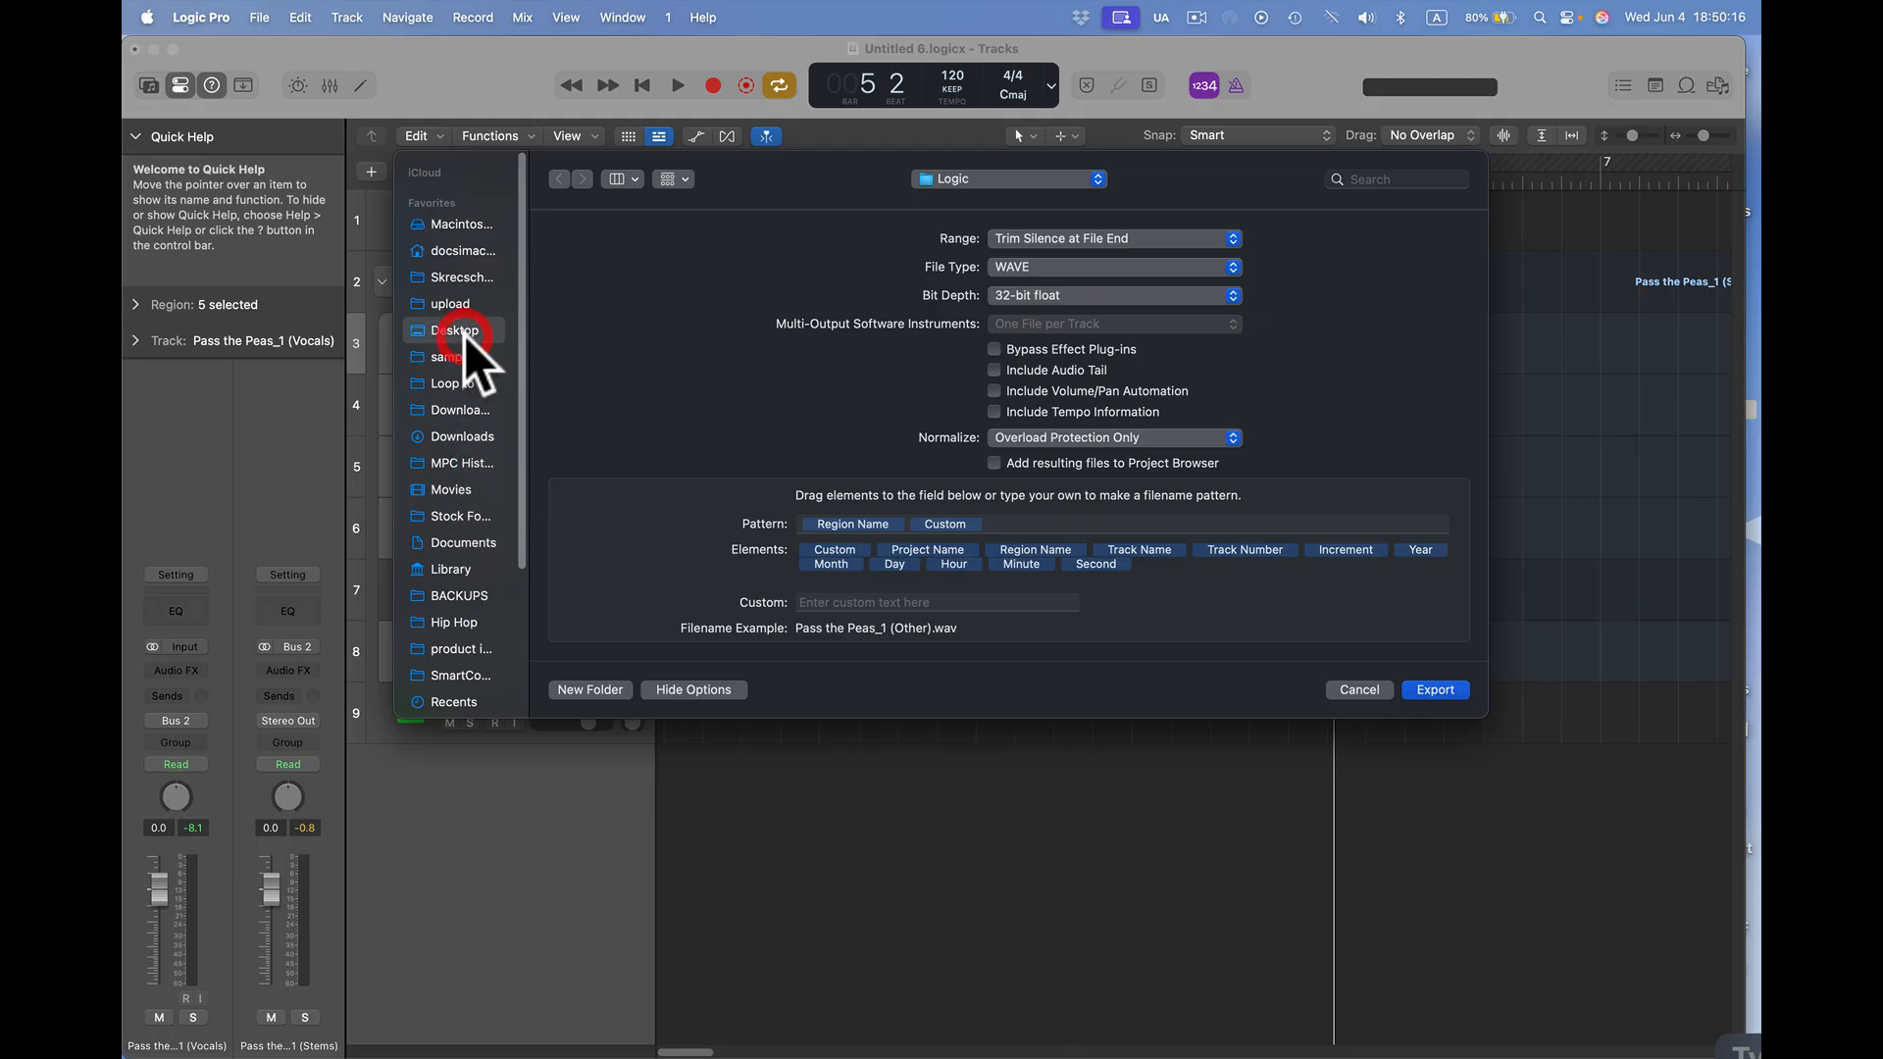
pyautogui.click(455, 330)
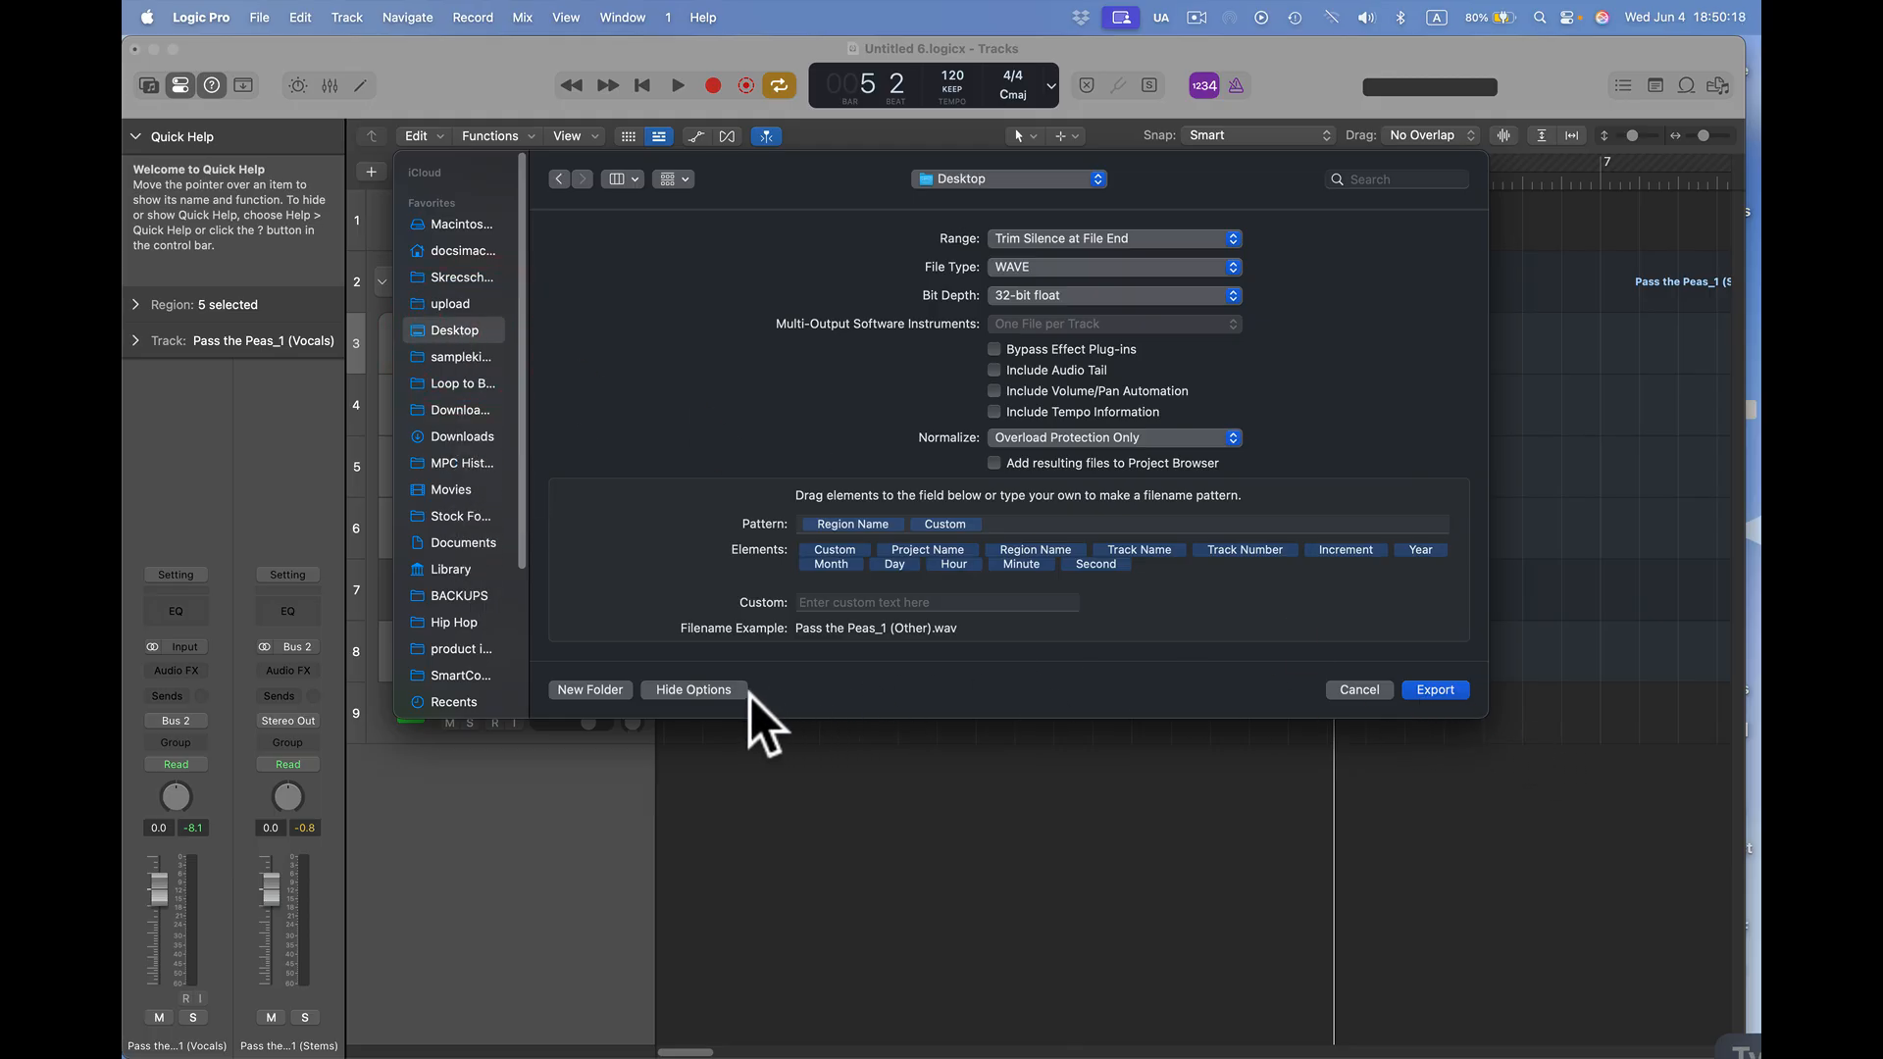
pyautogui.click(692, 688)
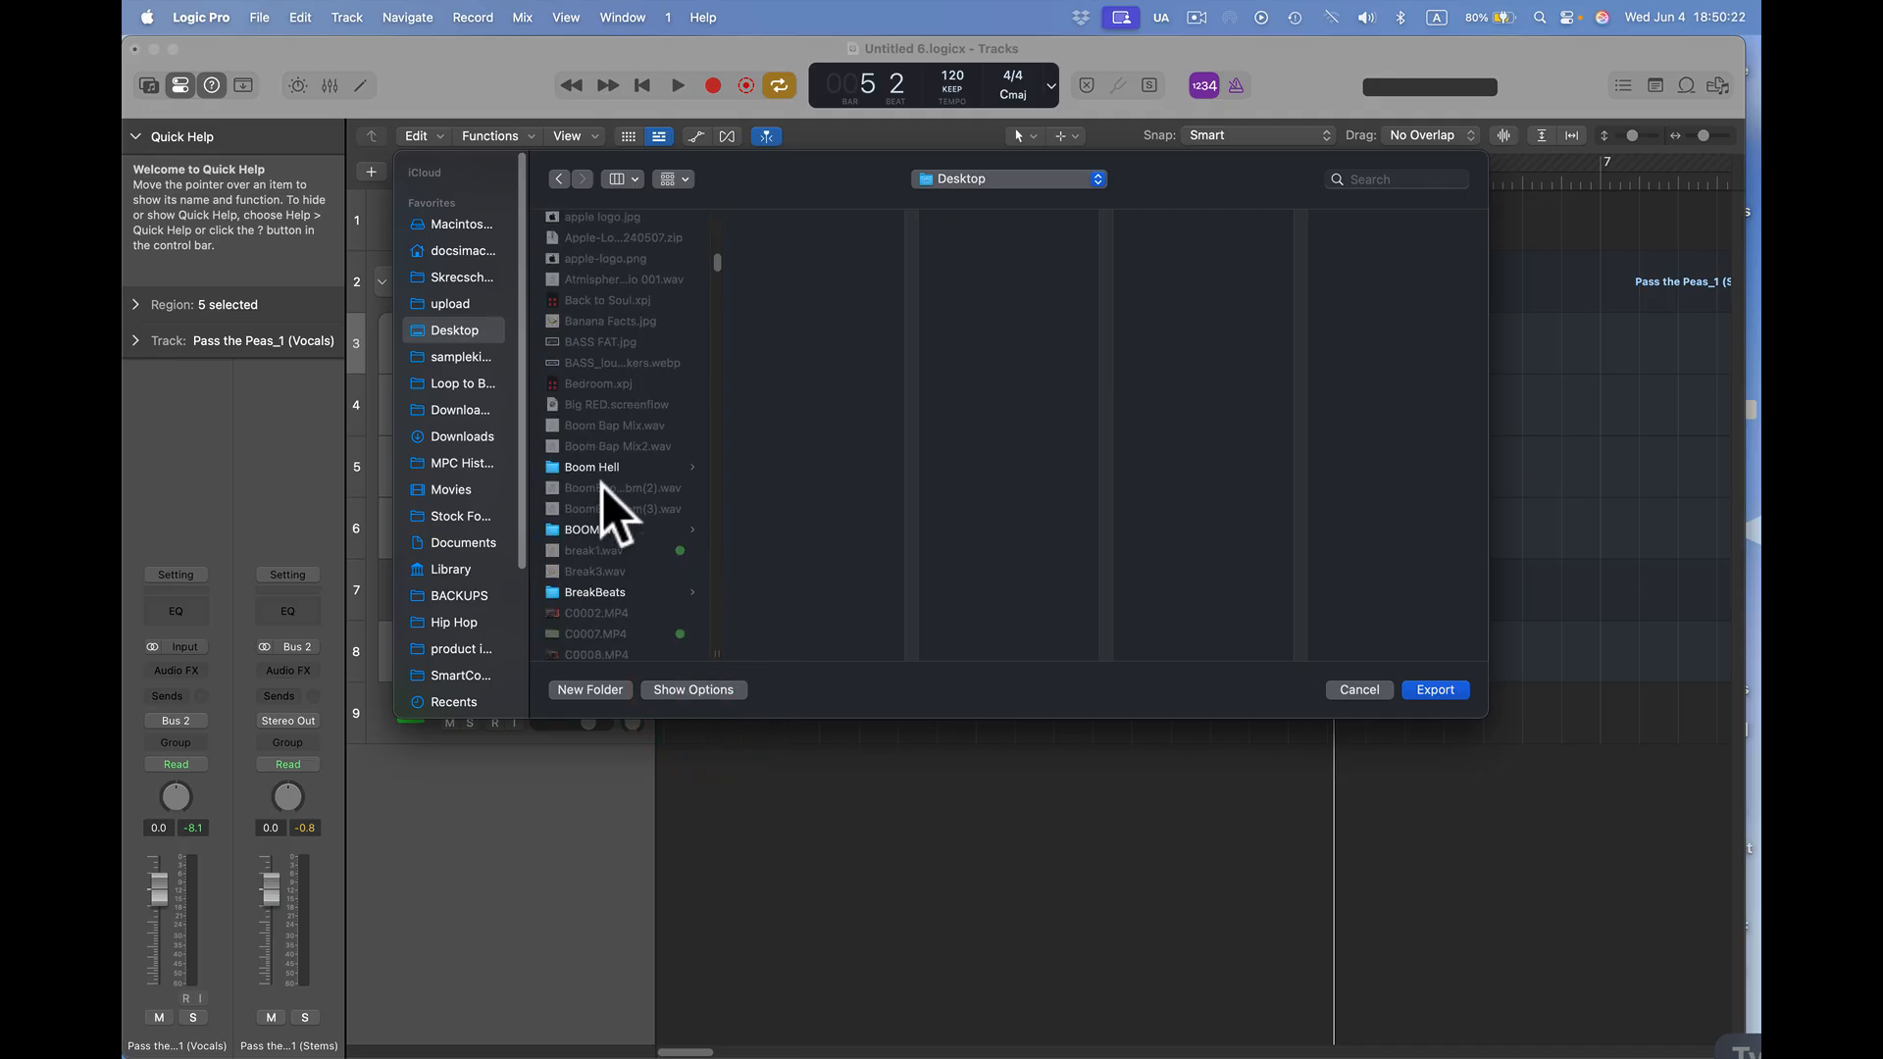
pyautogui.scroll(-3)
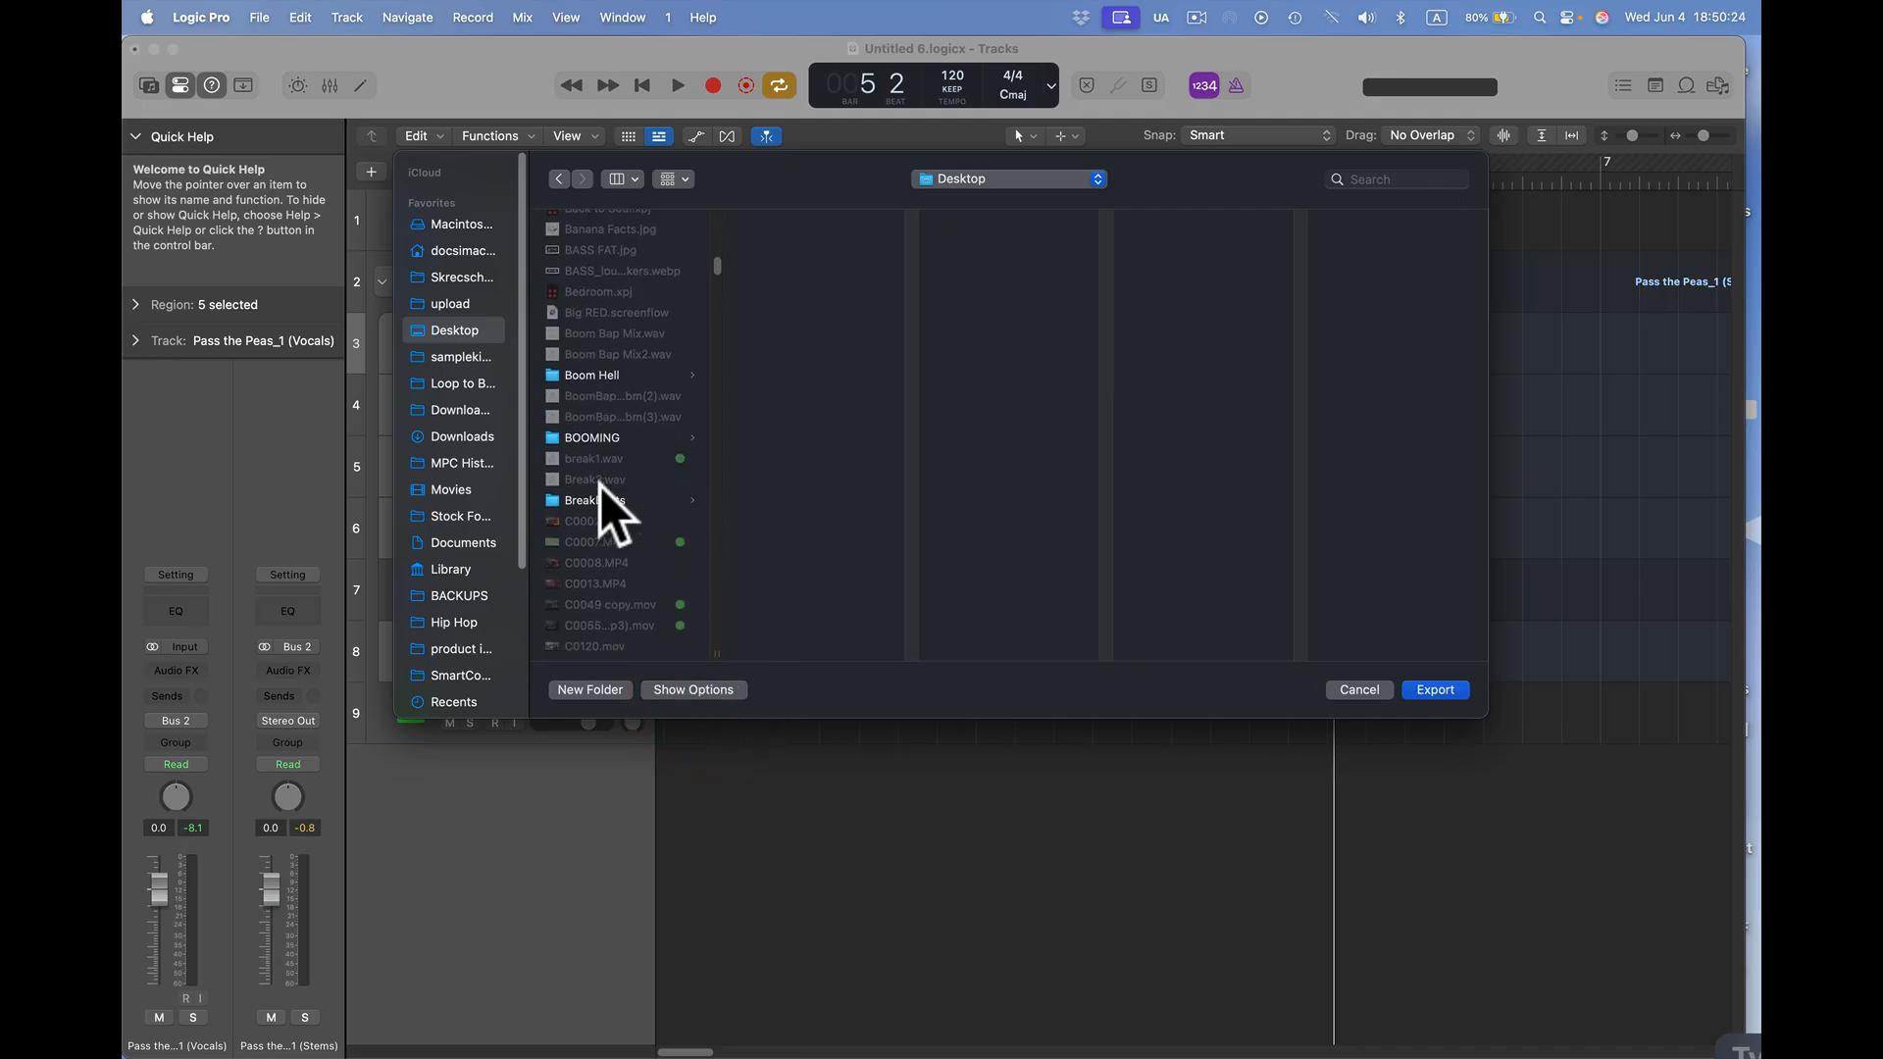
pyautogui.scroll(-3)
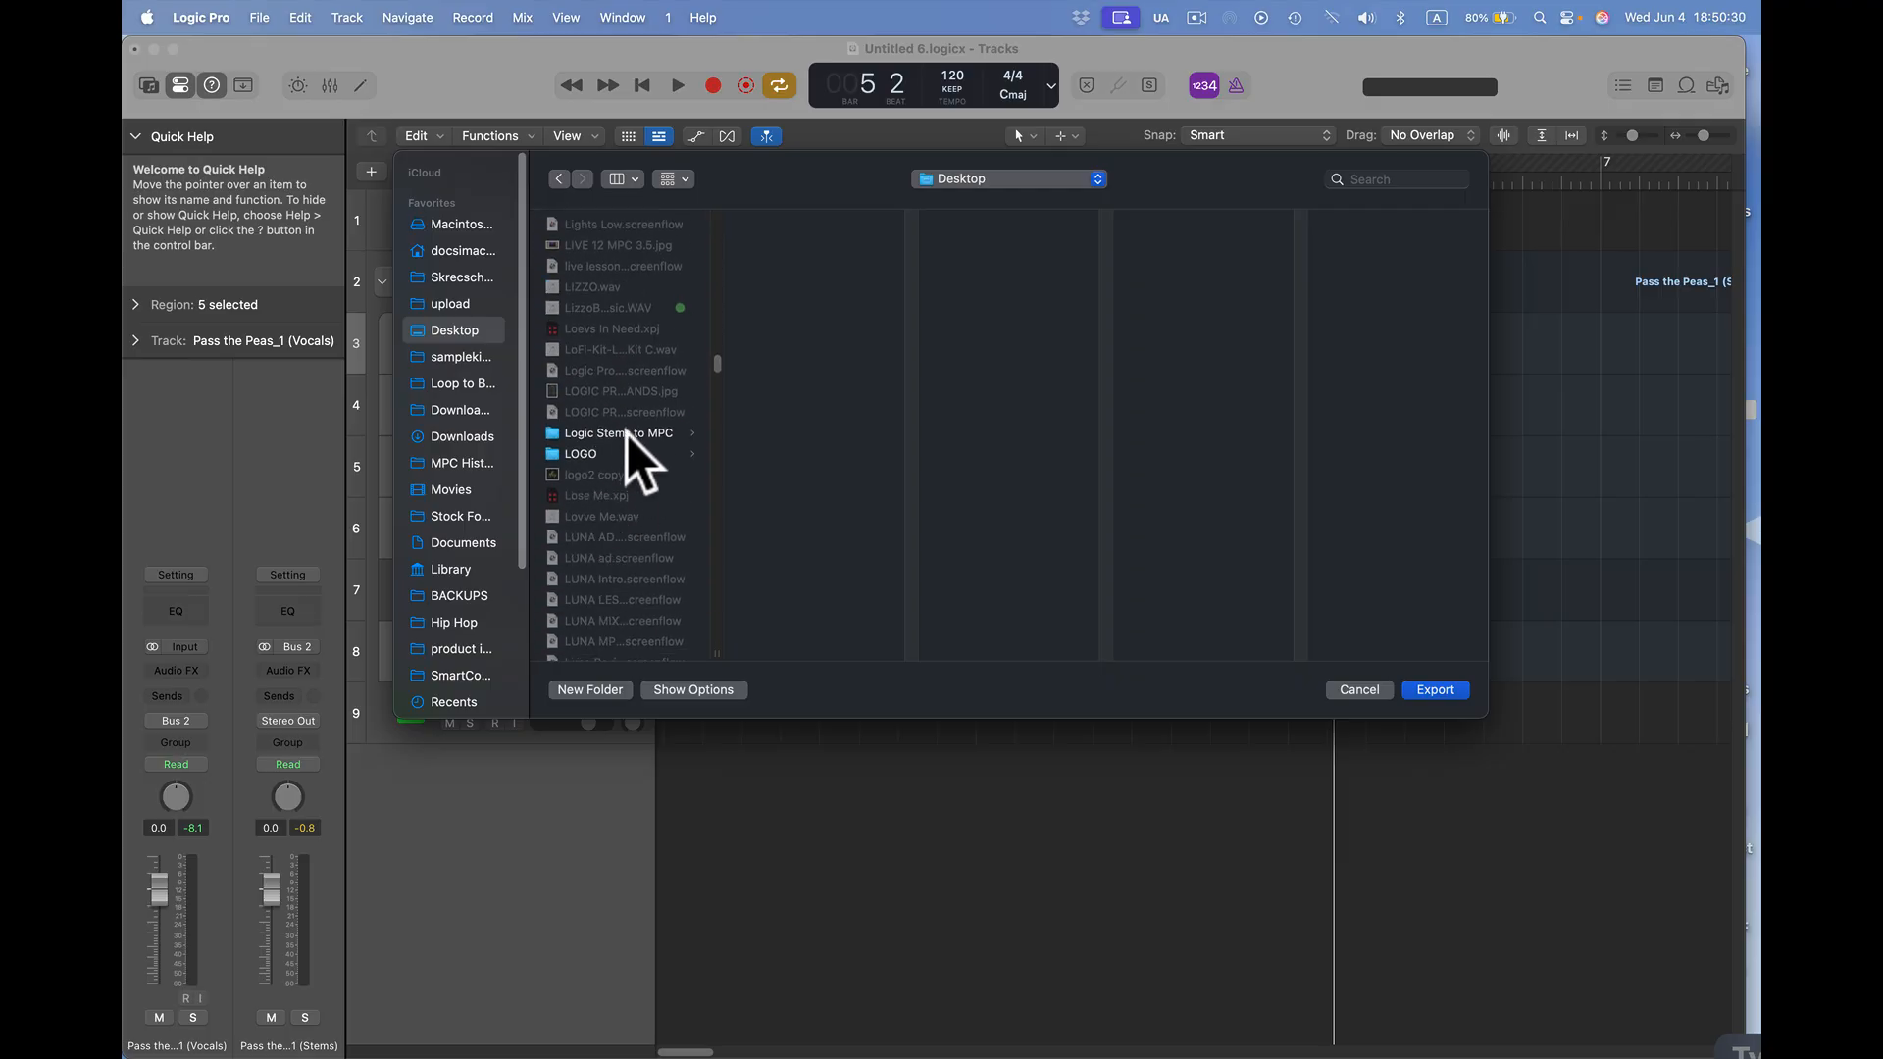
pyautogui.click(616, 431)
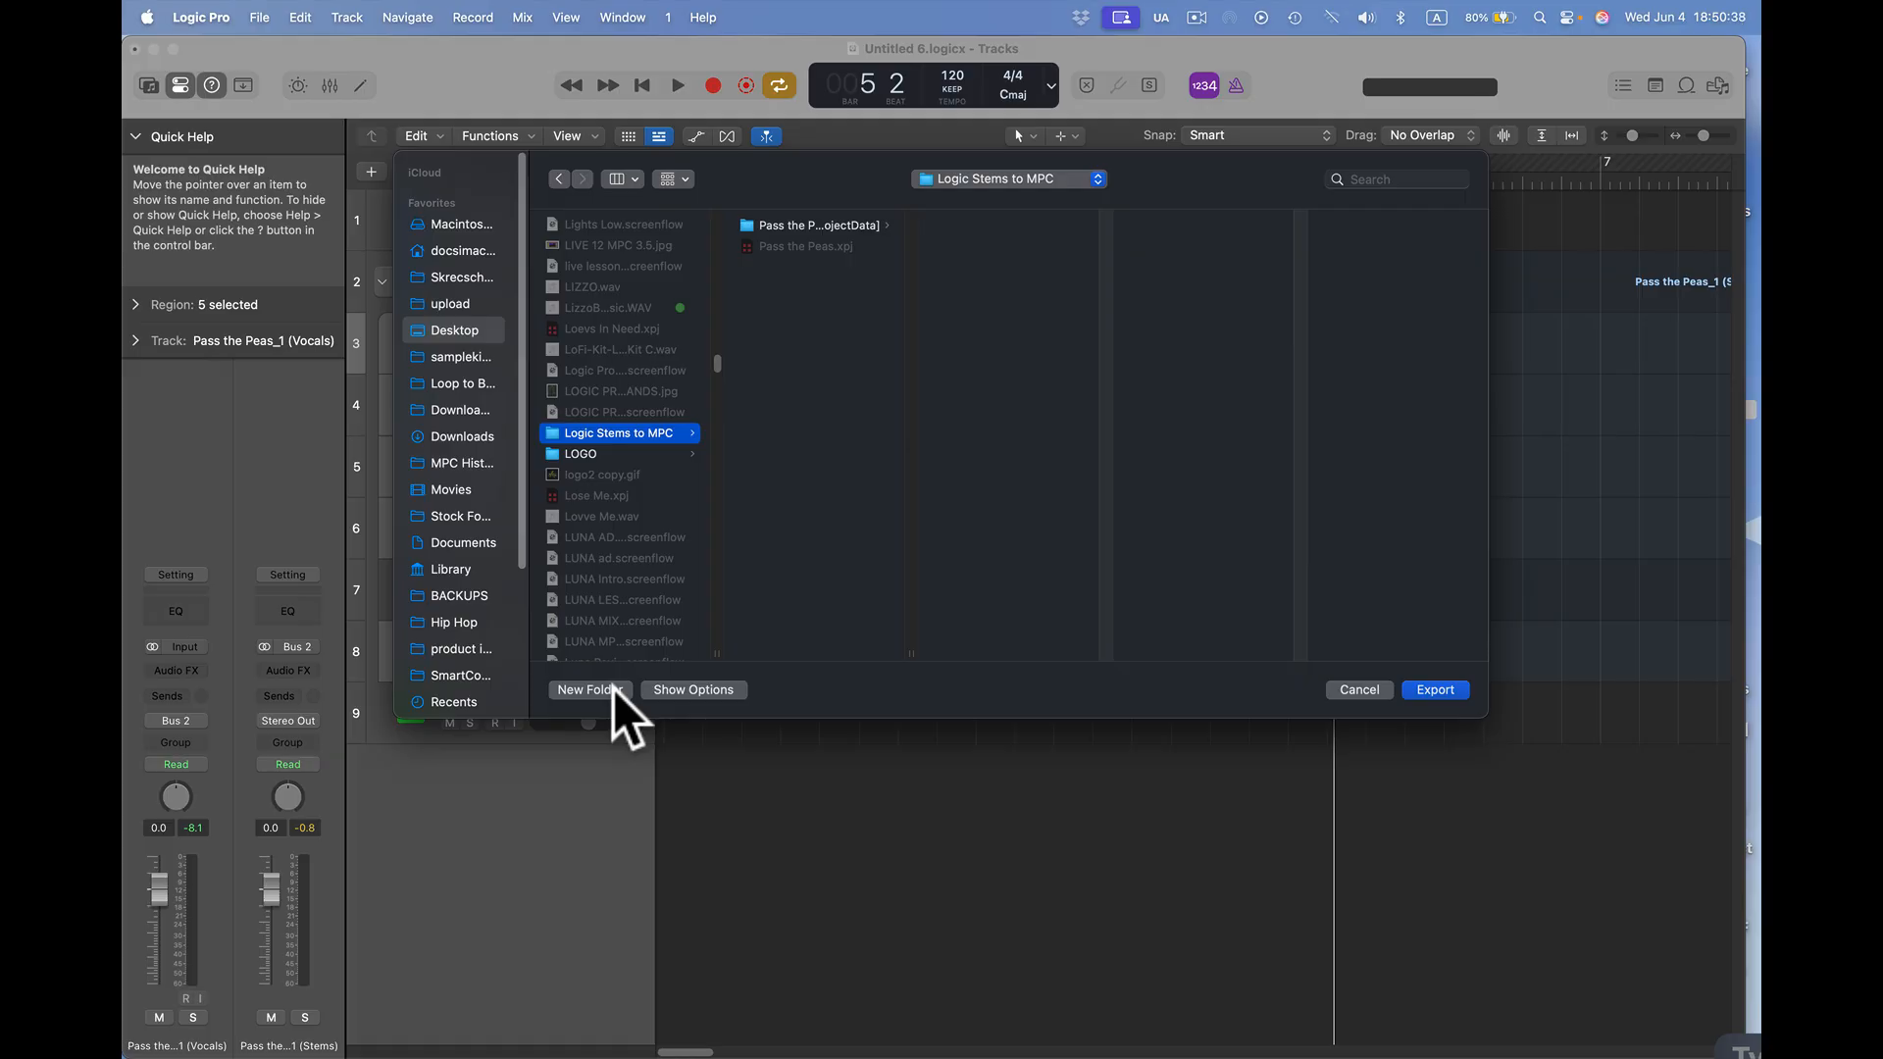
# - Create a new 'Logic Stems' folder there and export the five stems into it
pyautogui.click(588, 689)
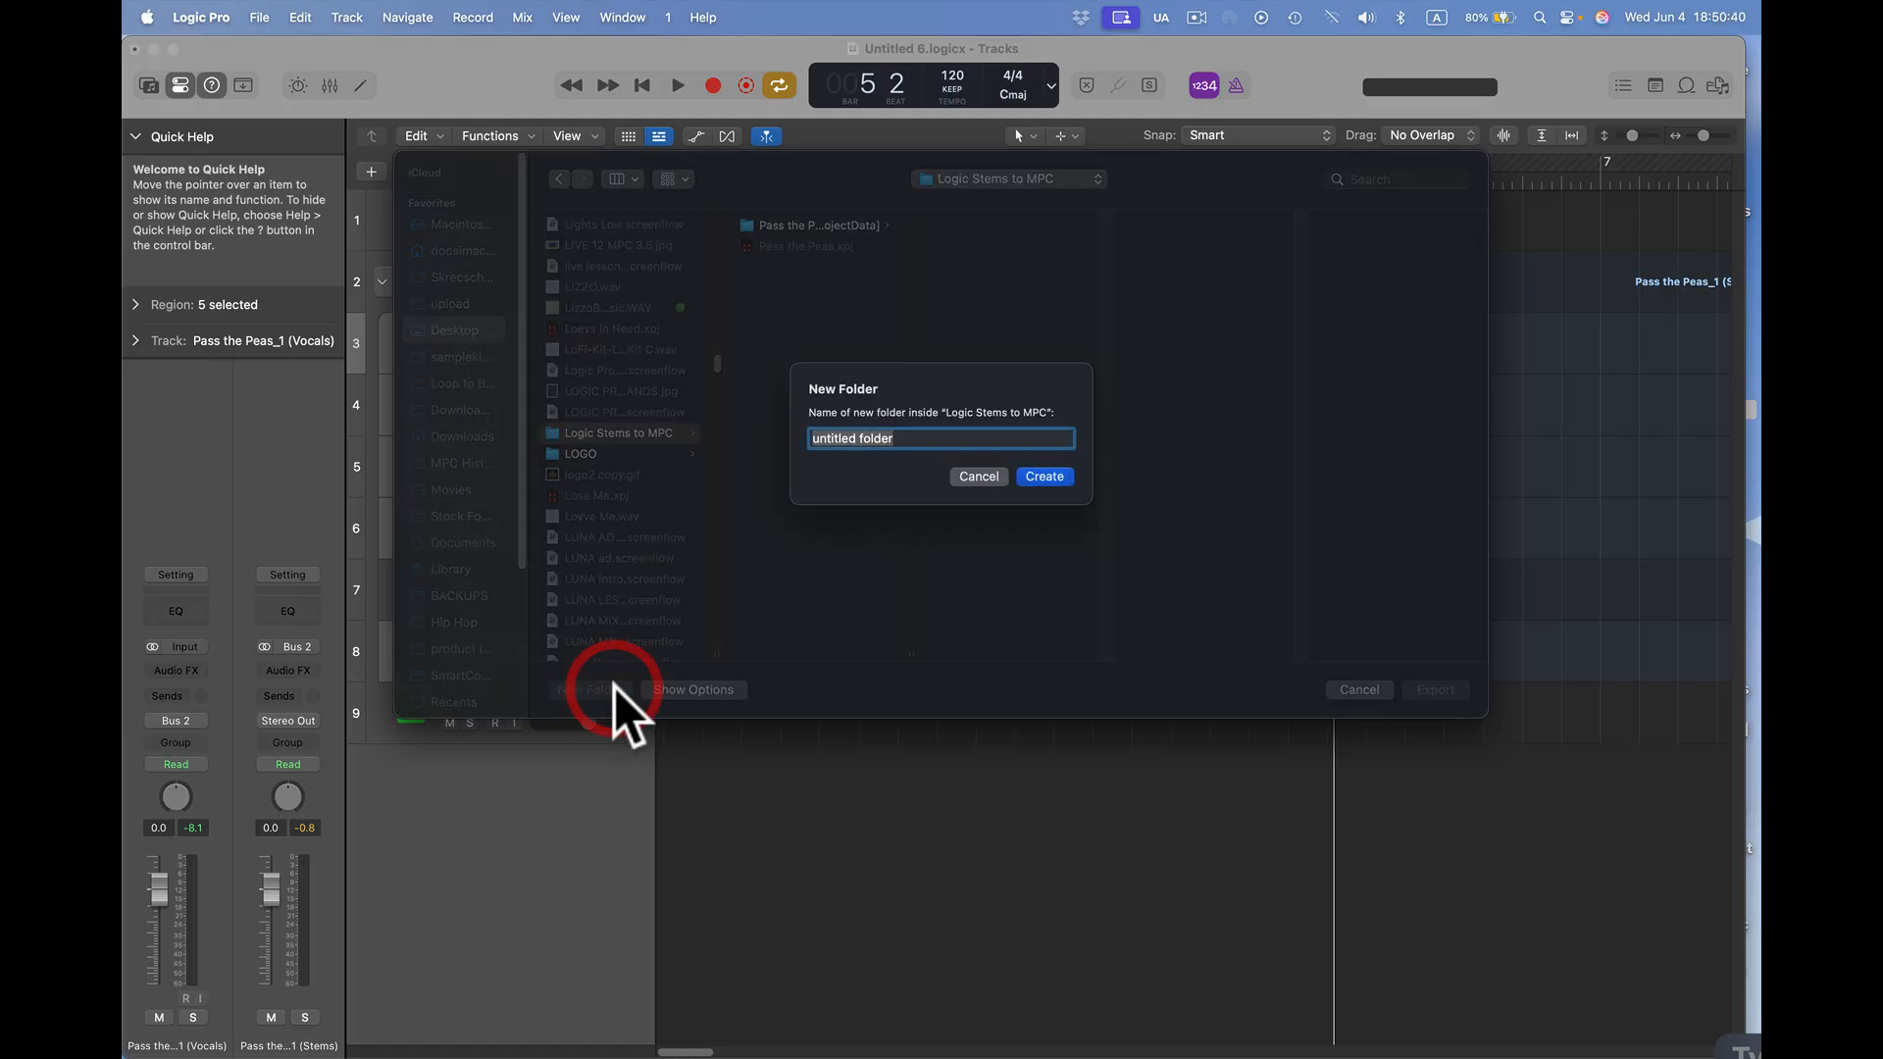
pyautogui.moveTo(1094, 452)
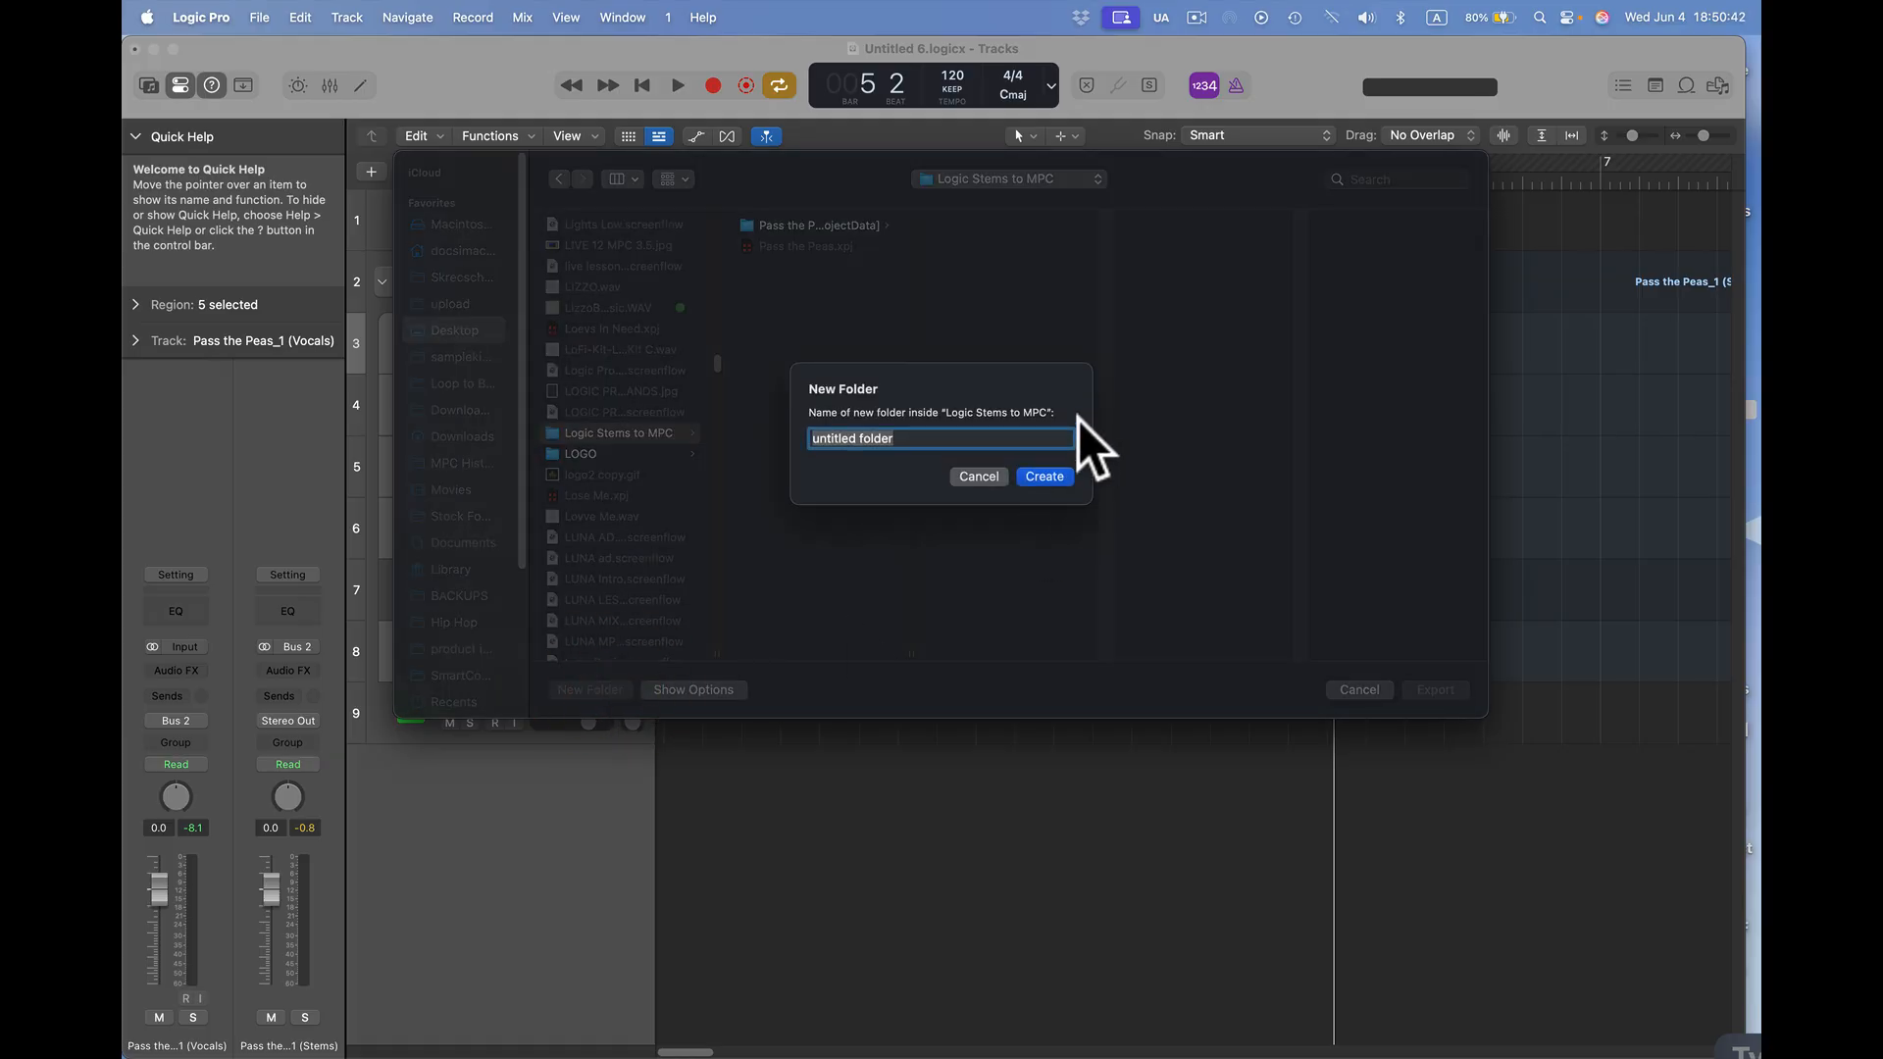
pyautogui.write('Logic Stems')
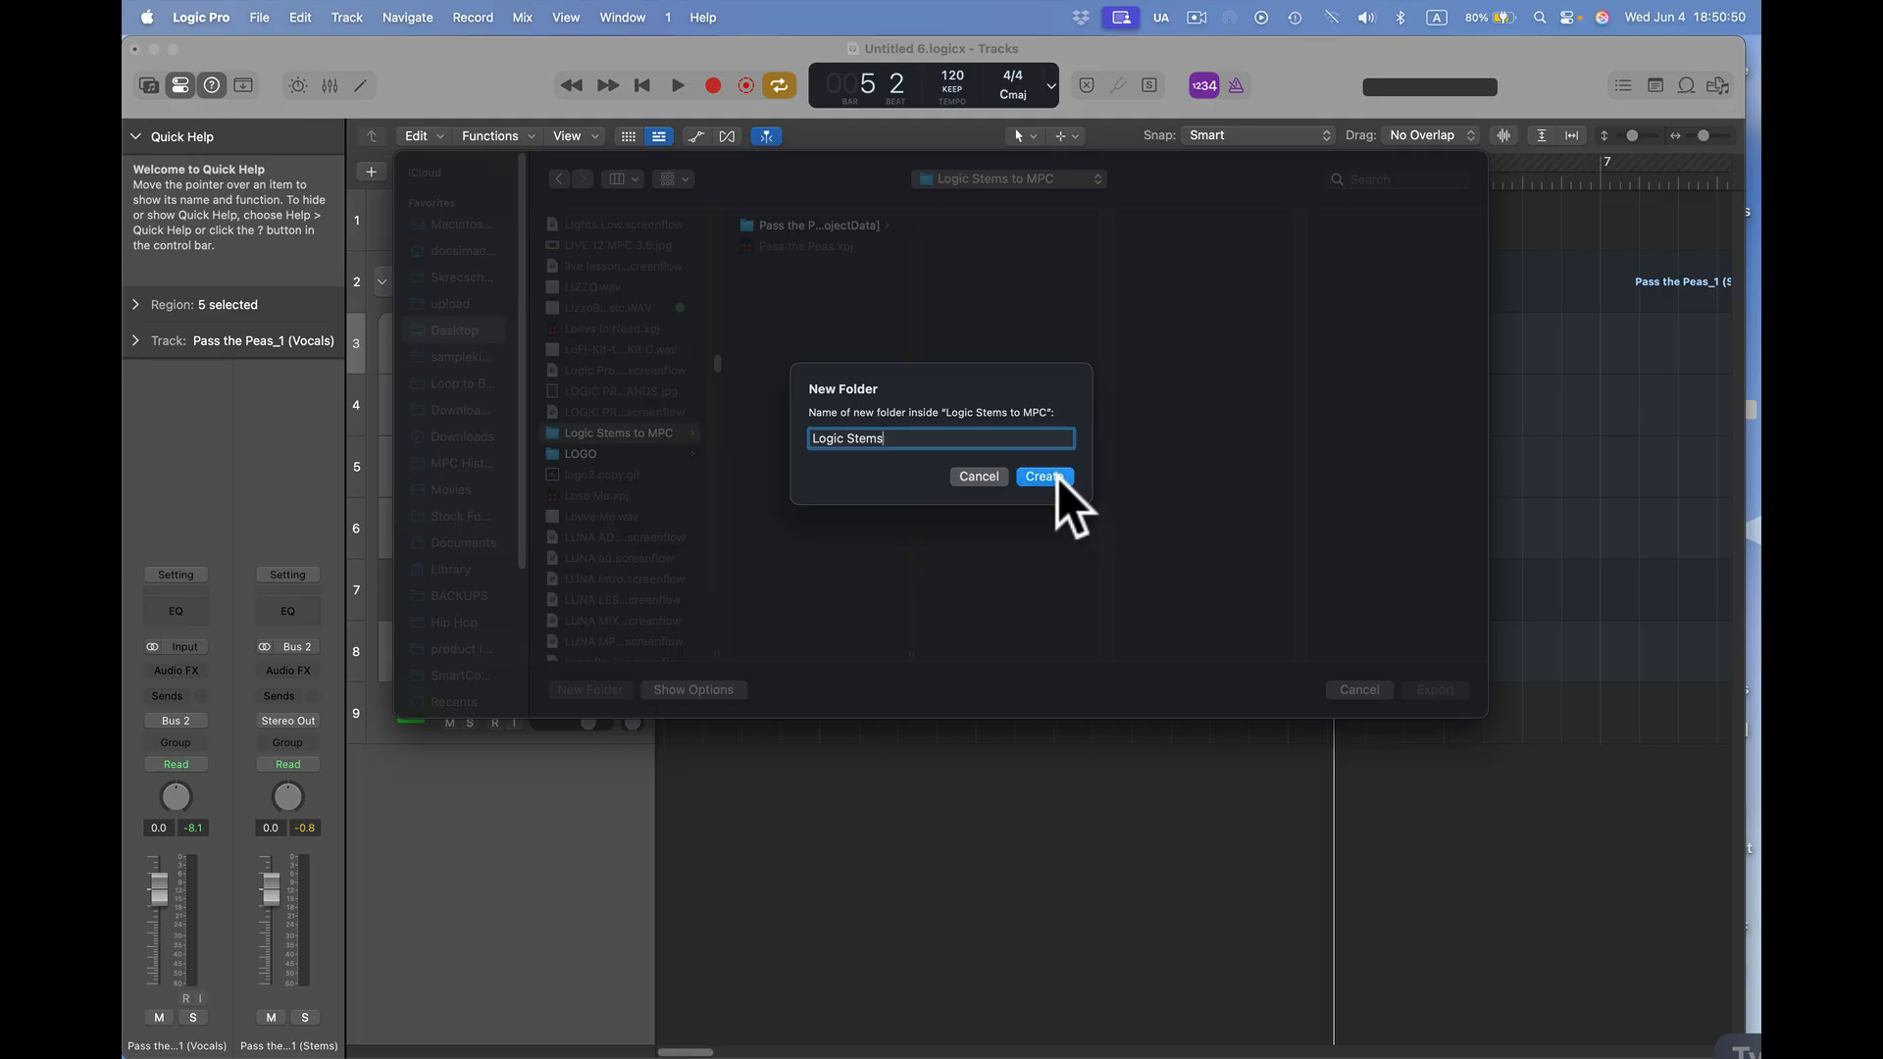
pyautogui.click(1044, 474)
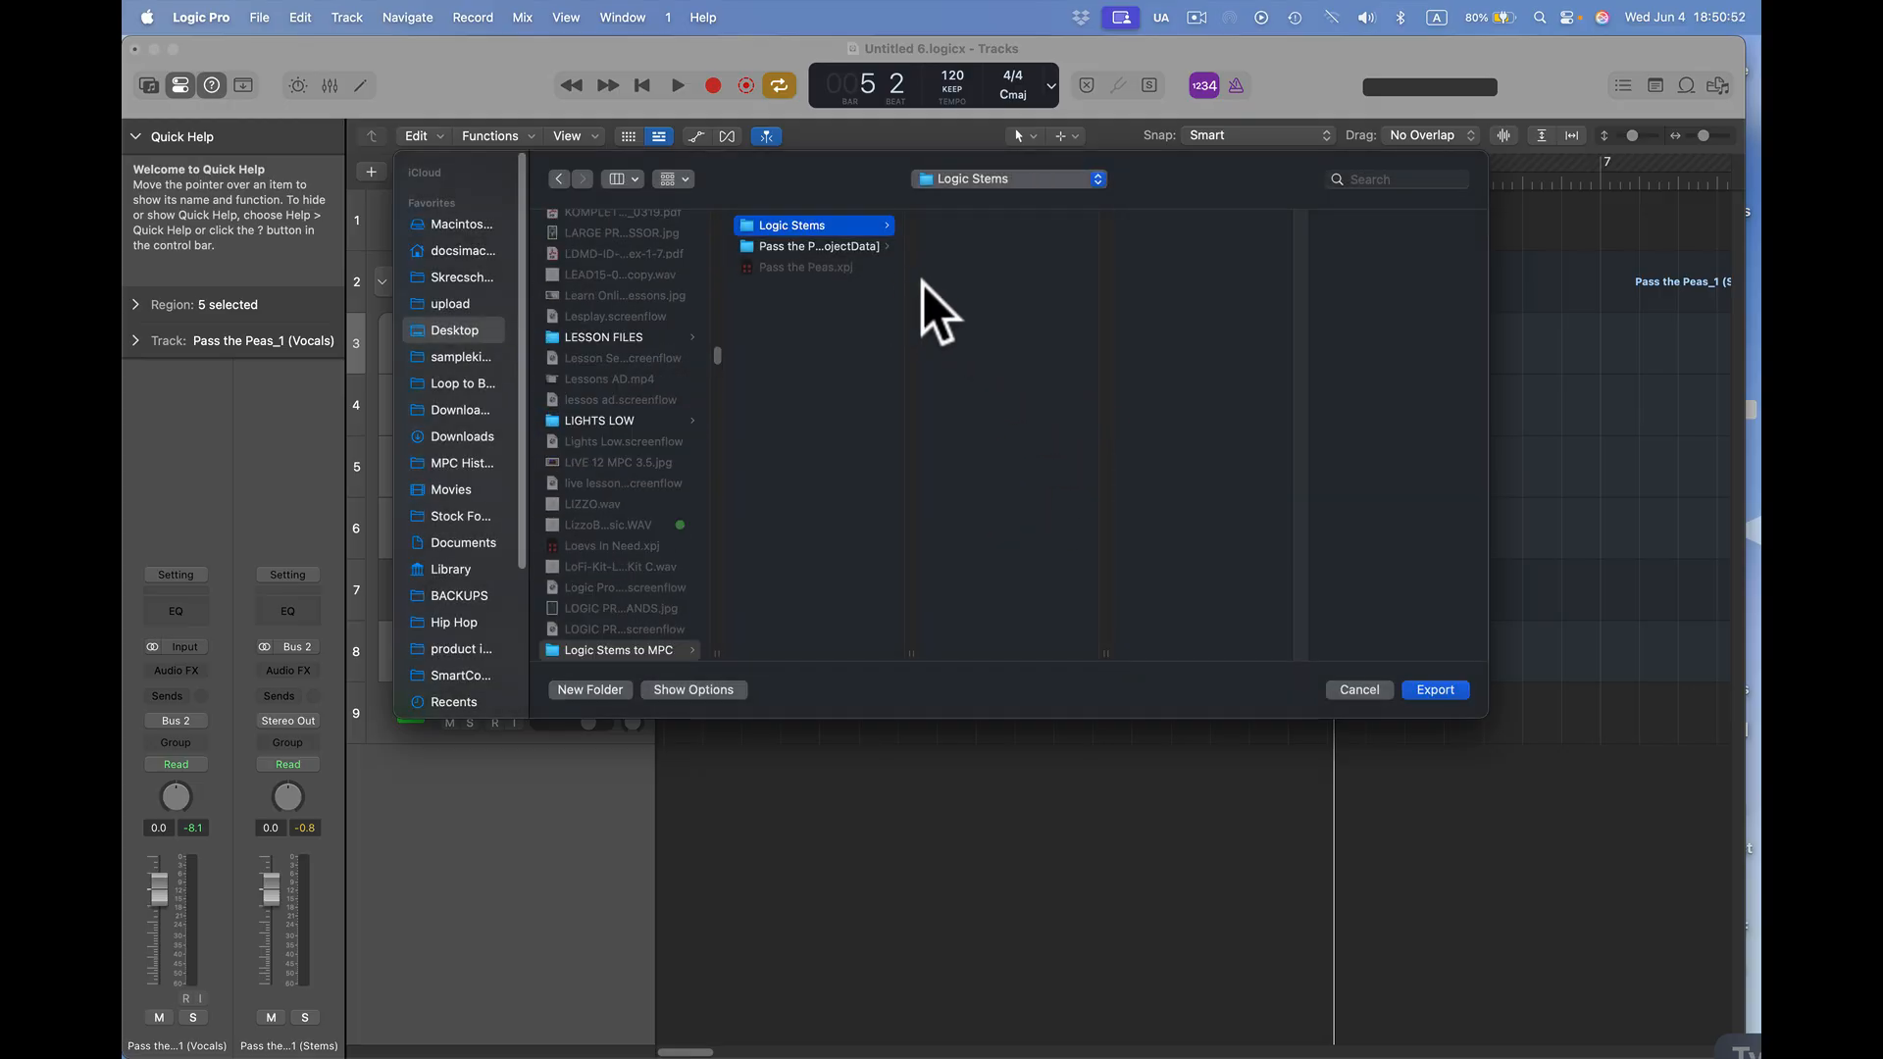
pyautogui.moveTo(1351, 396)
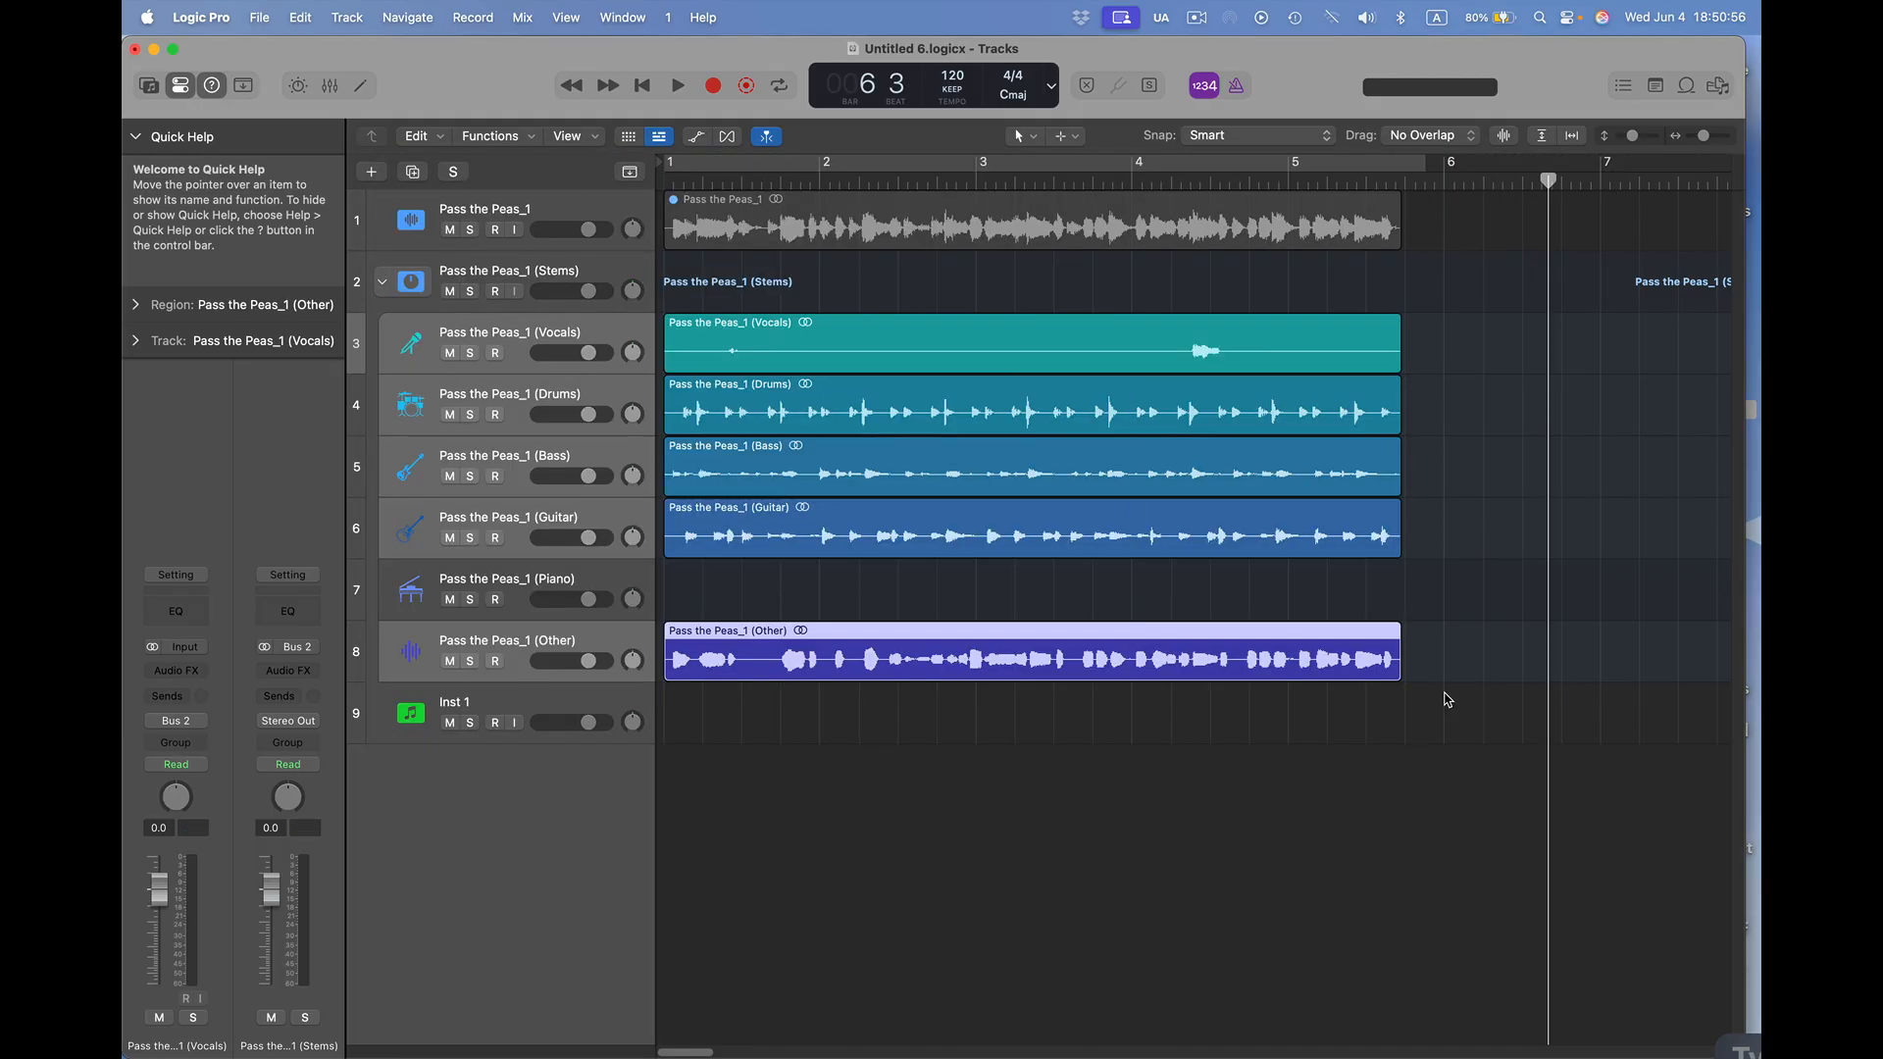
pyautogui.click(778, 85)
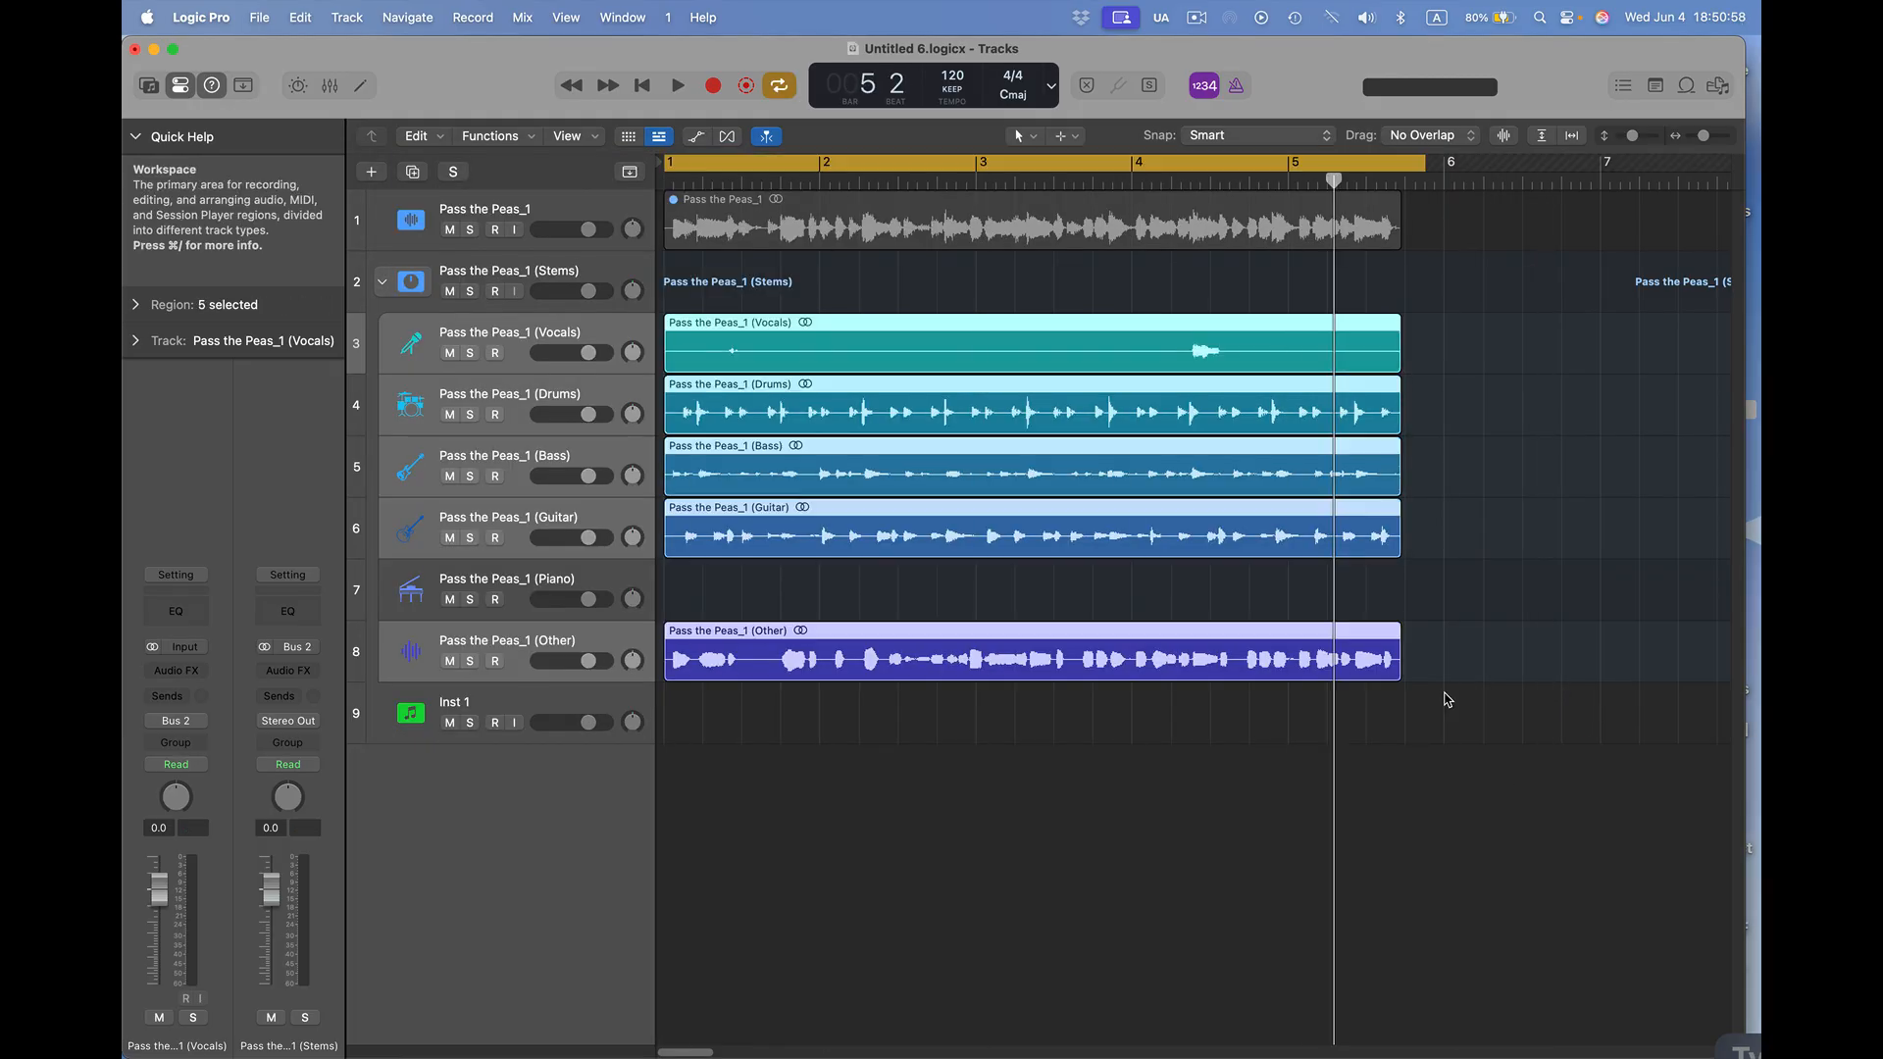
pyautogui.moveTo(1449, 649)
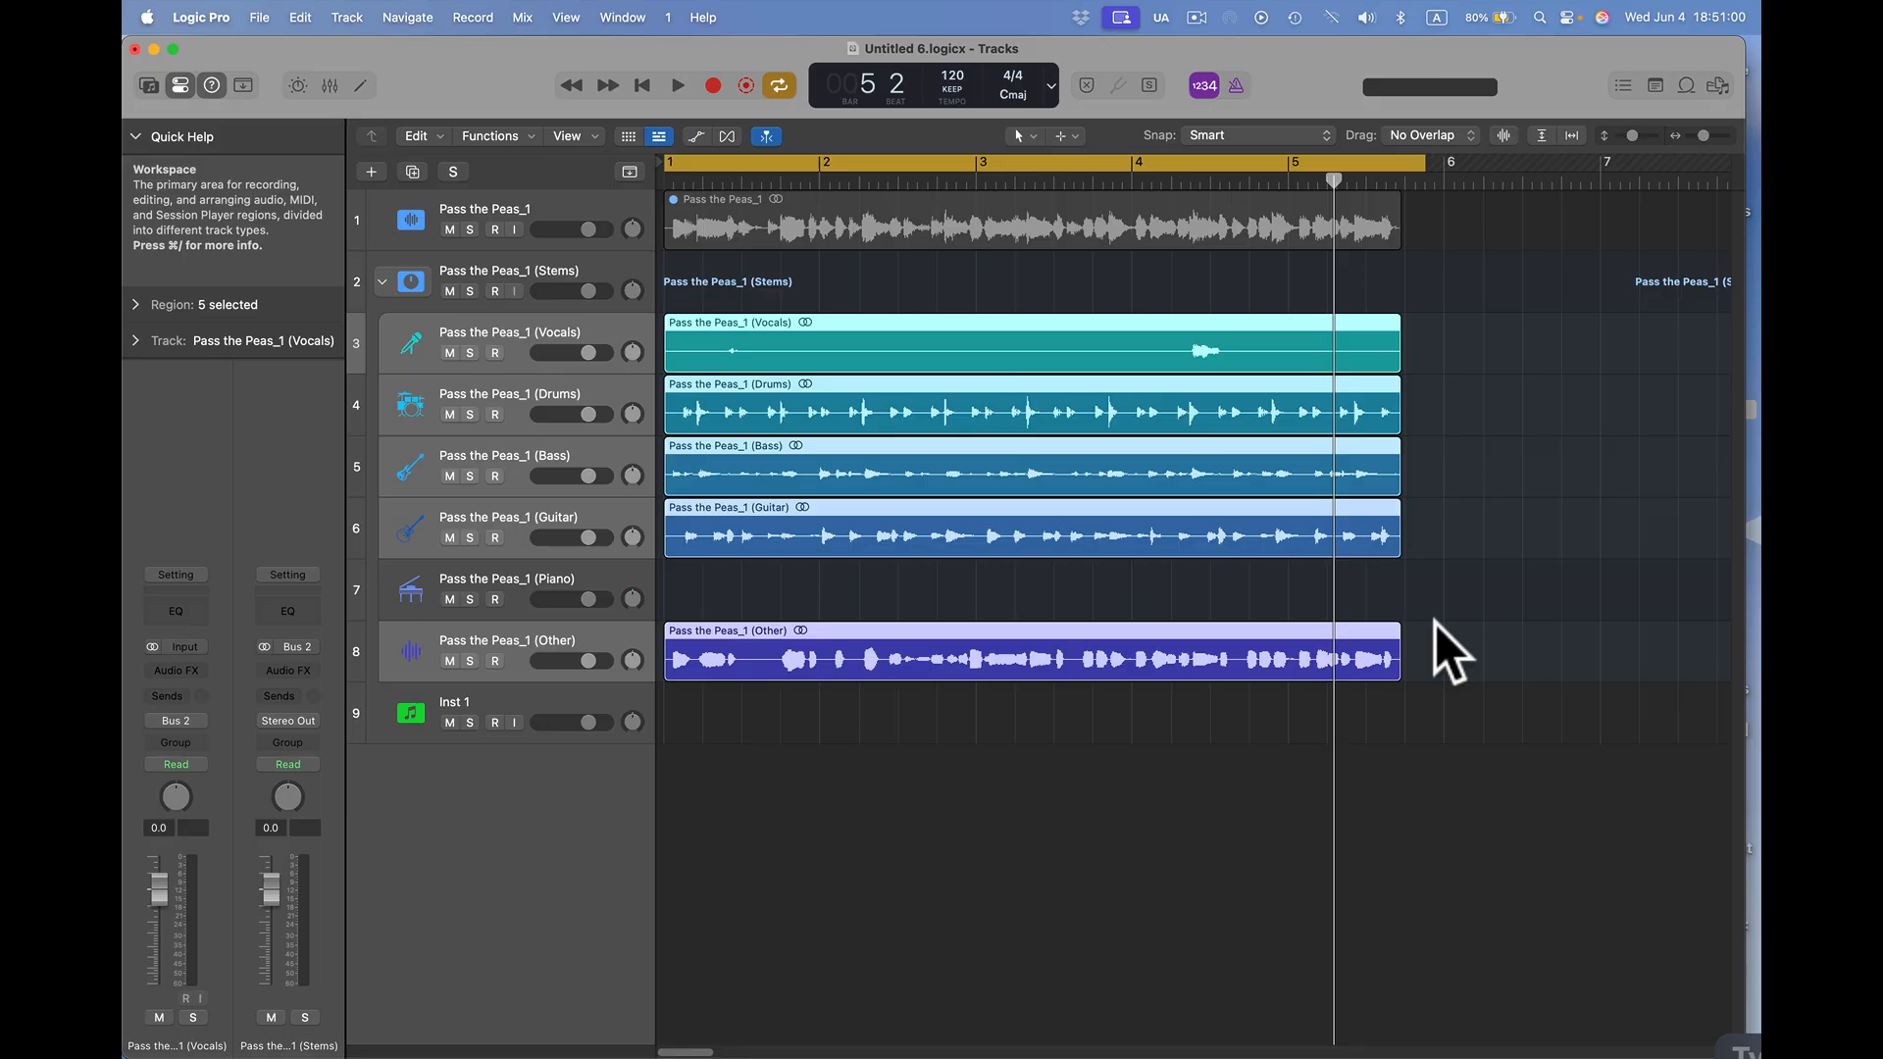
pyautogui.moveTo(504, 714)
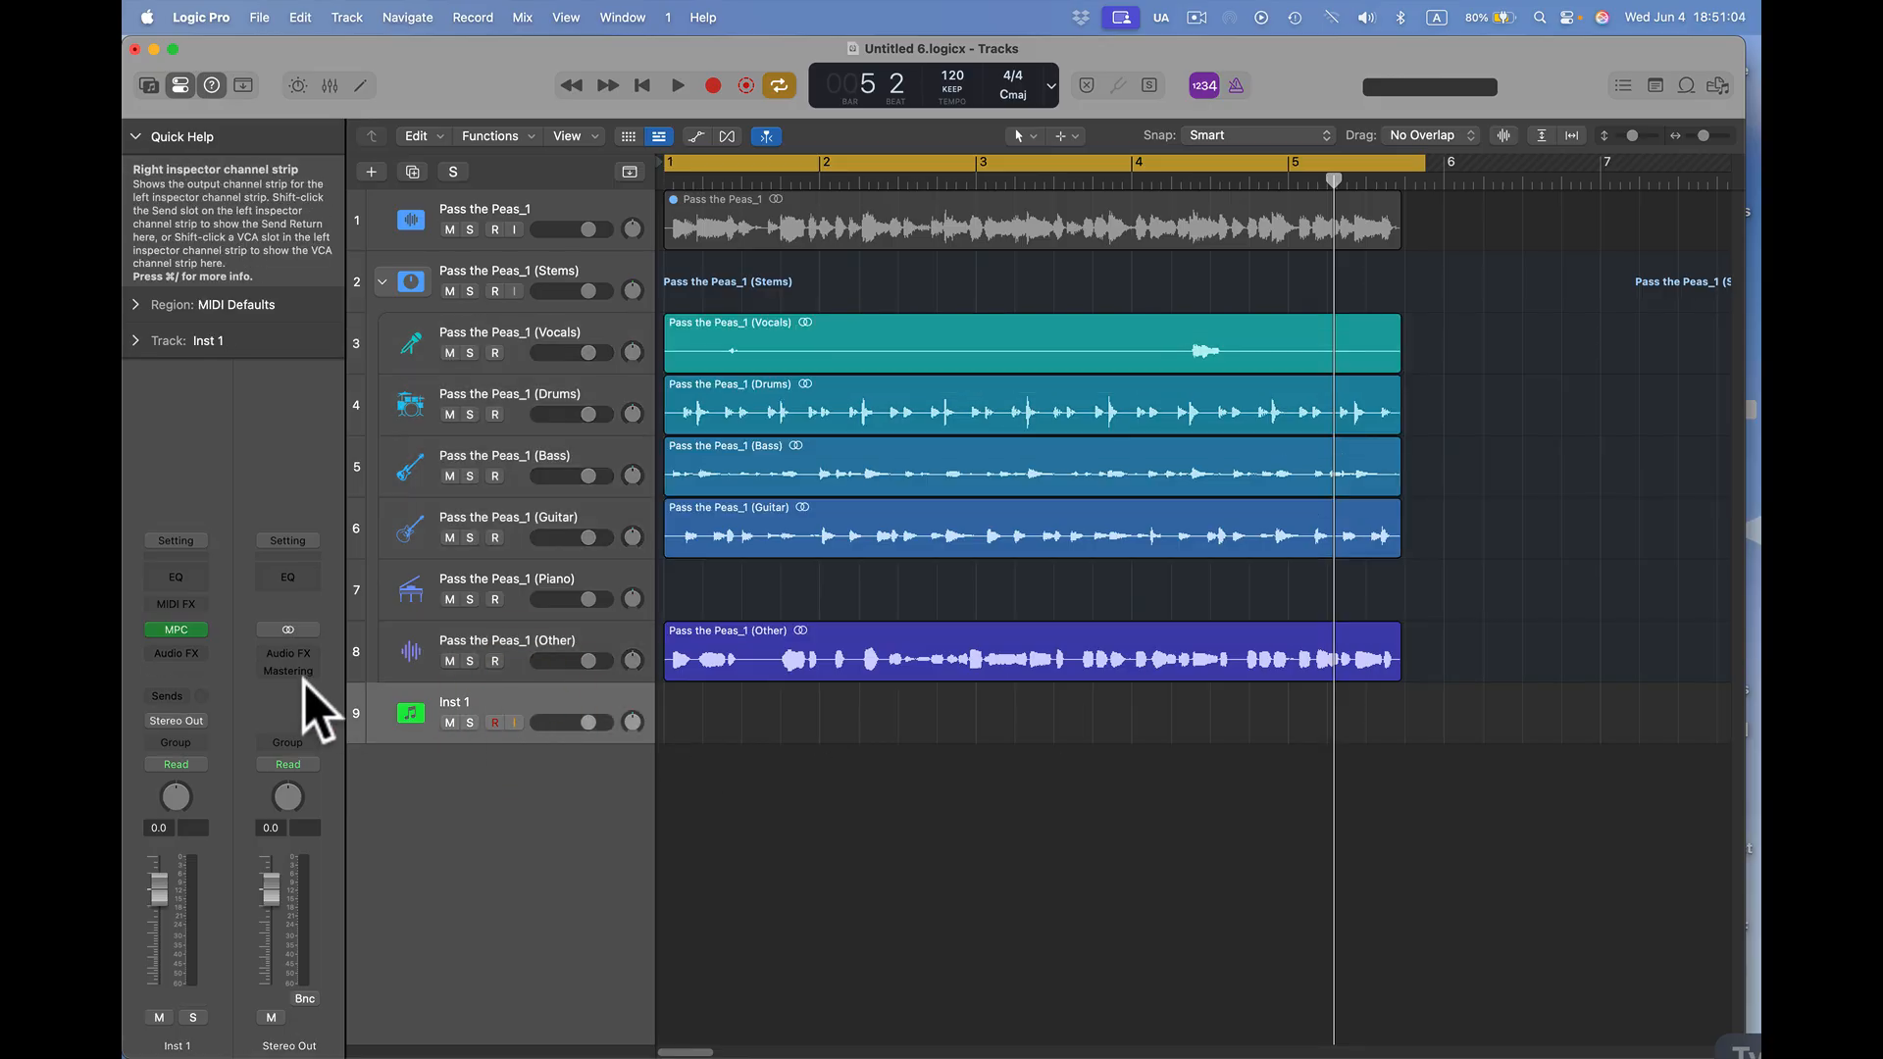
# - Reopen the MPC plug-in and enter the Logic Stems folder listing the five Pass the Peas_1 stems
pyautogui.click(174, 629)
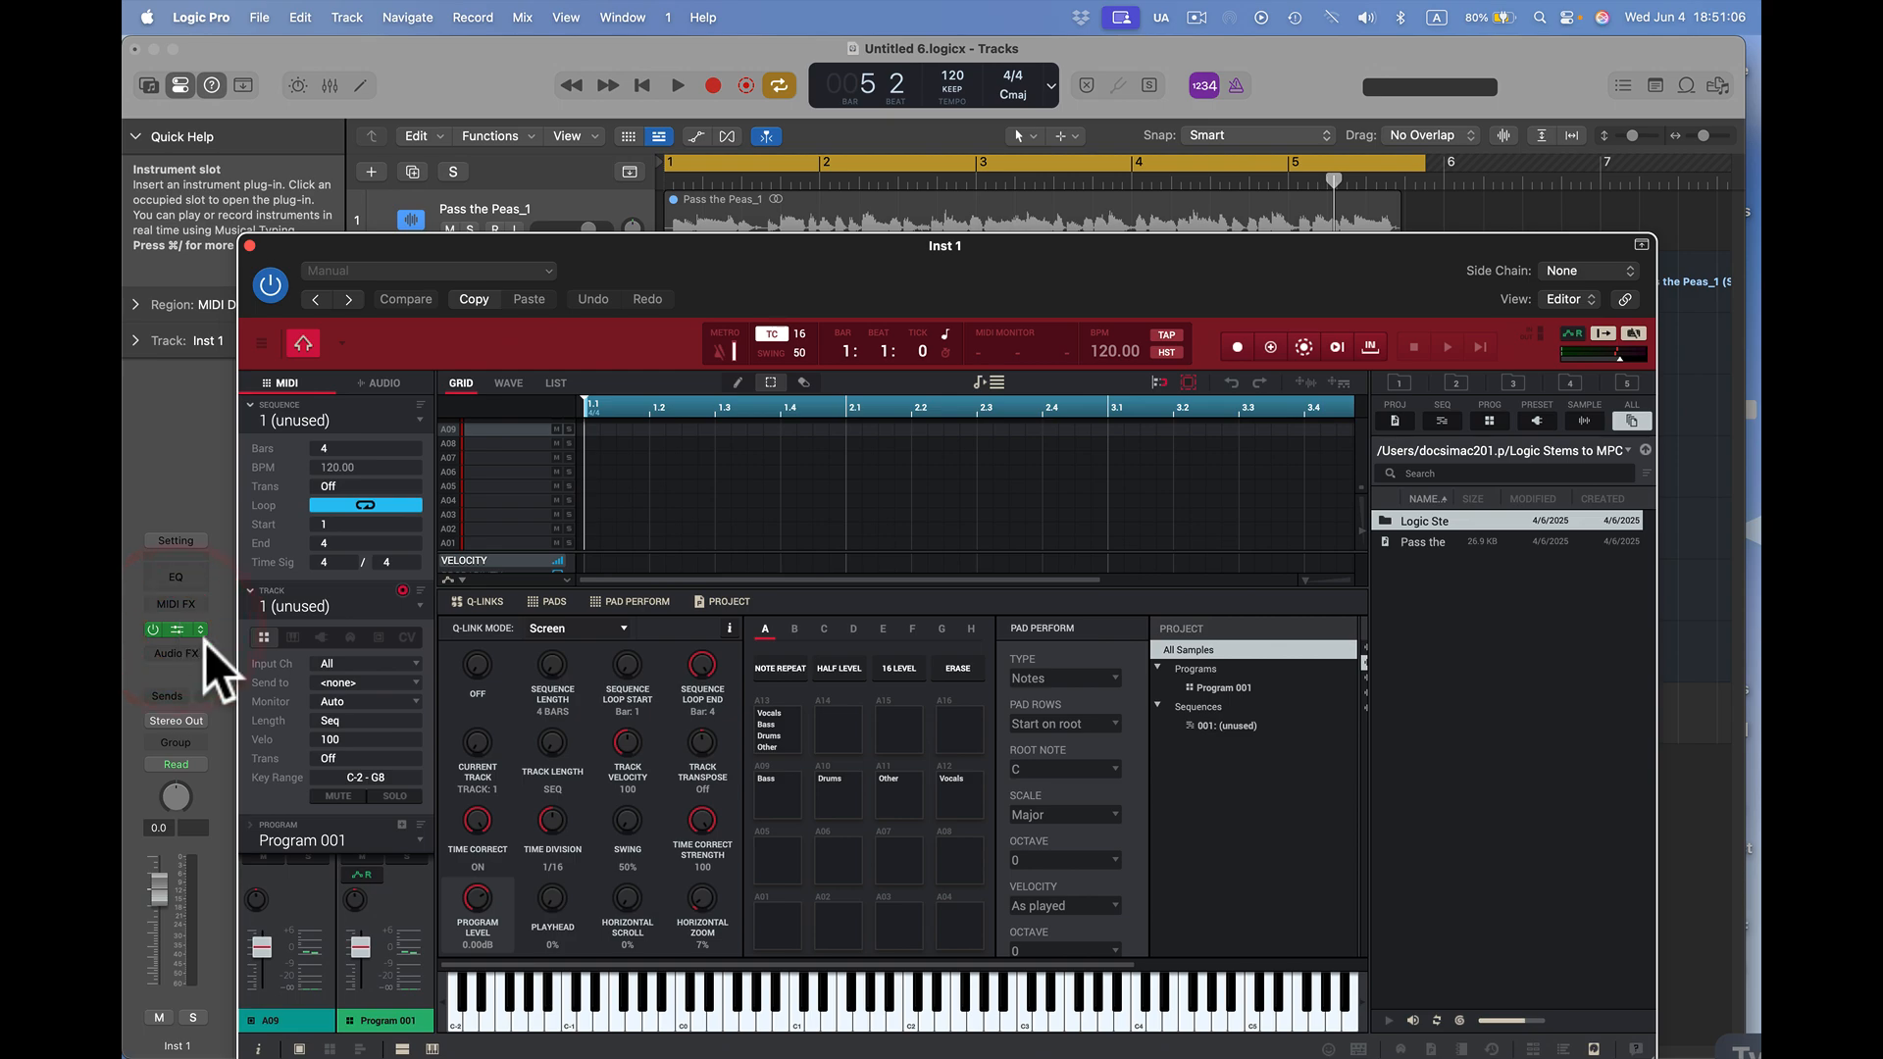
pyautogui.click(175, 630)
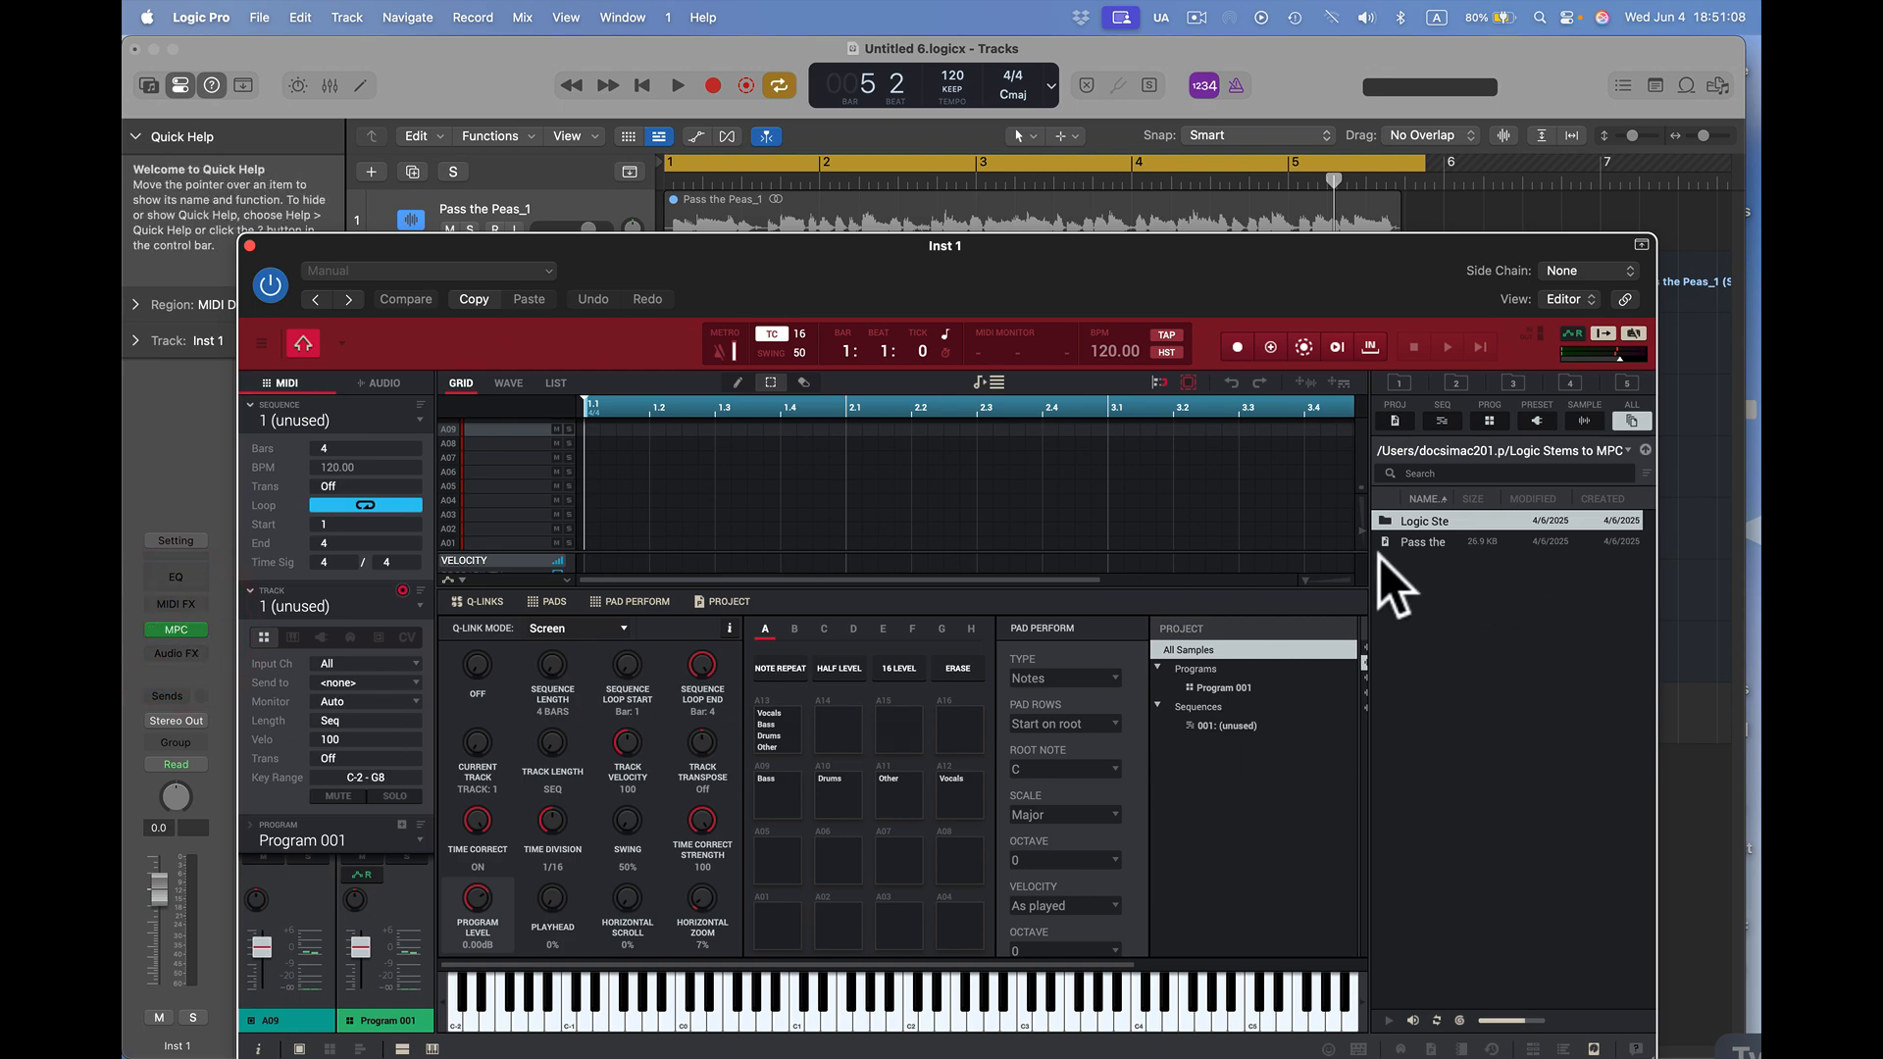
pyautogui.moveTo(1436, 553)
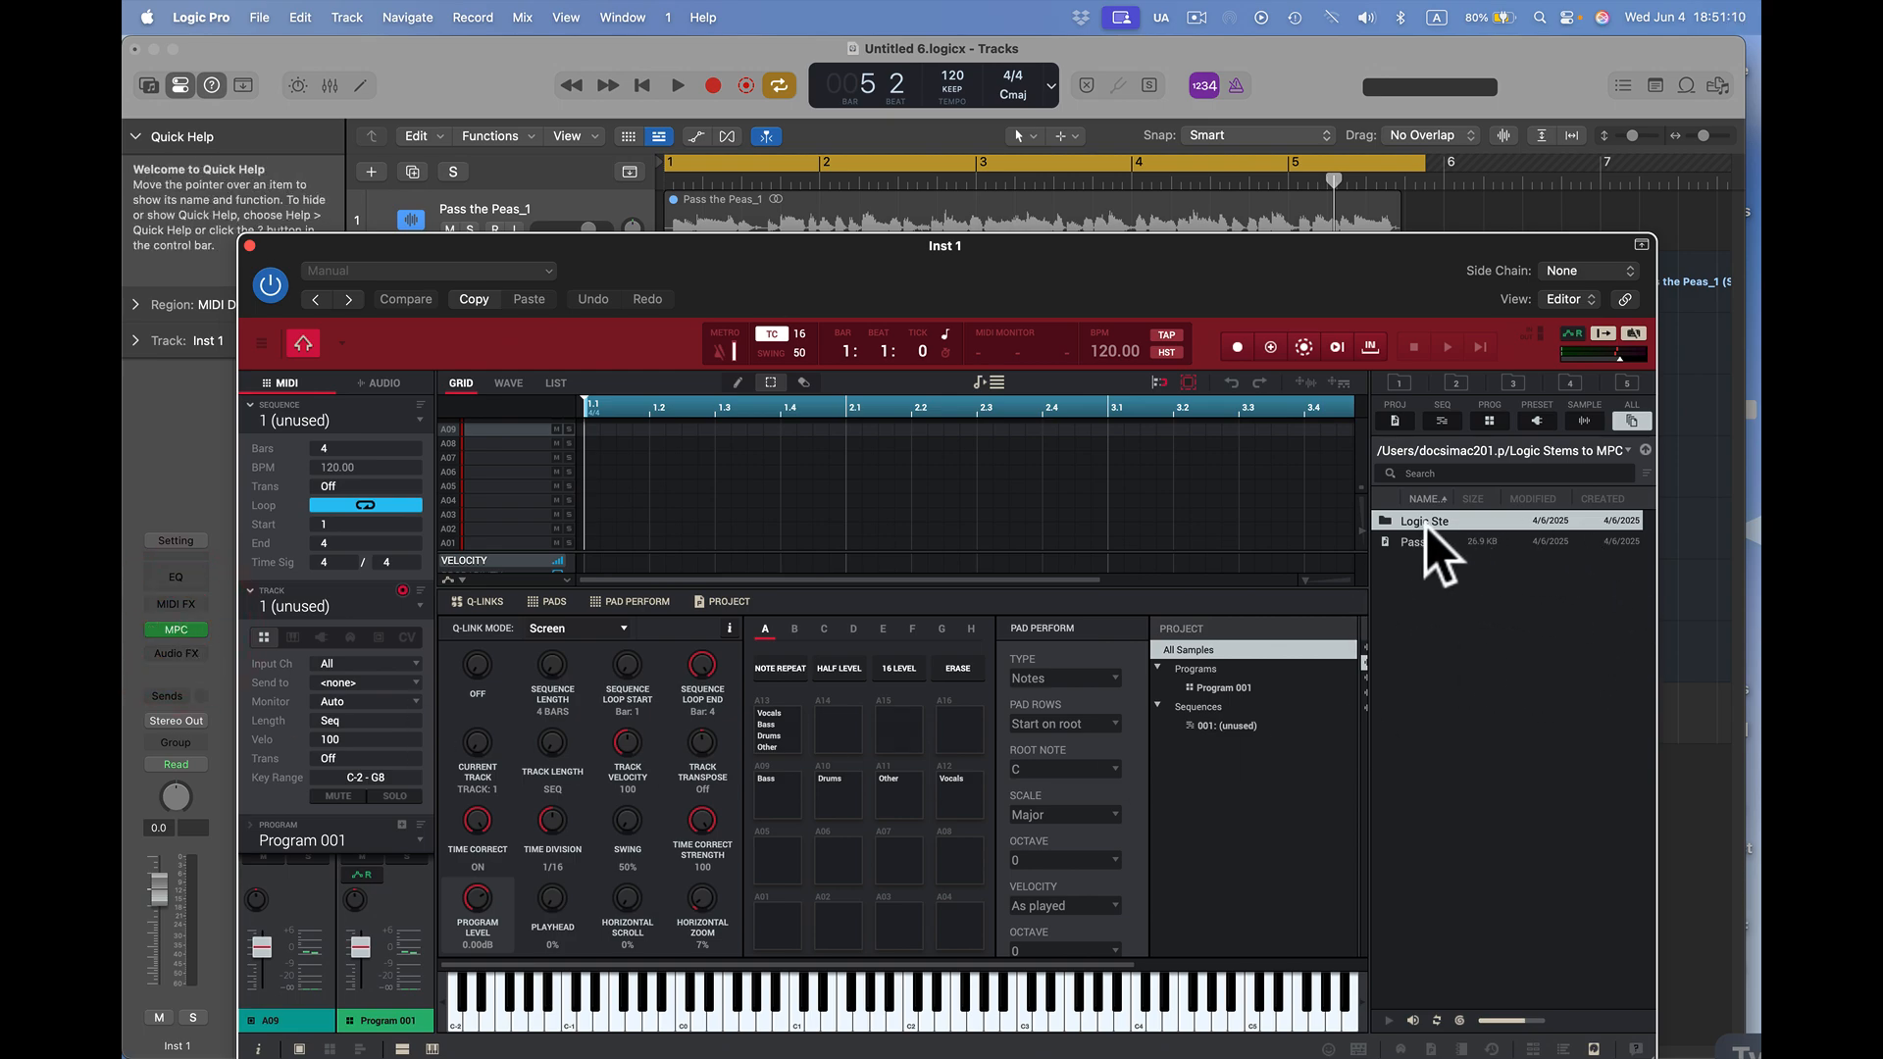
pyautogui.doubleClick(1425, 520)
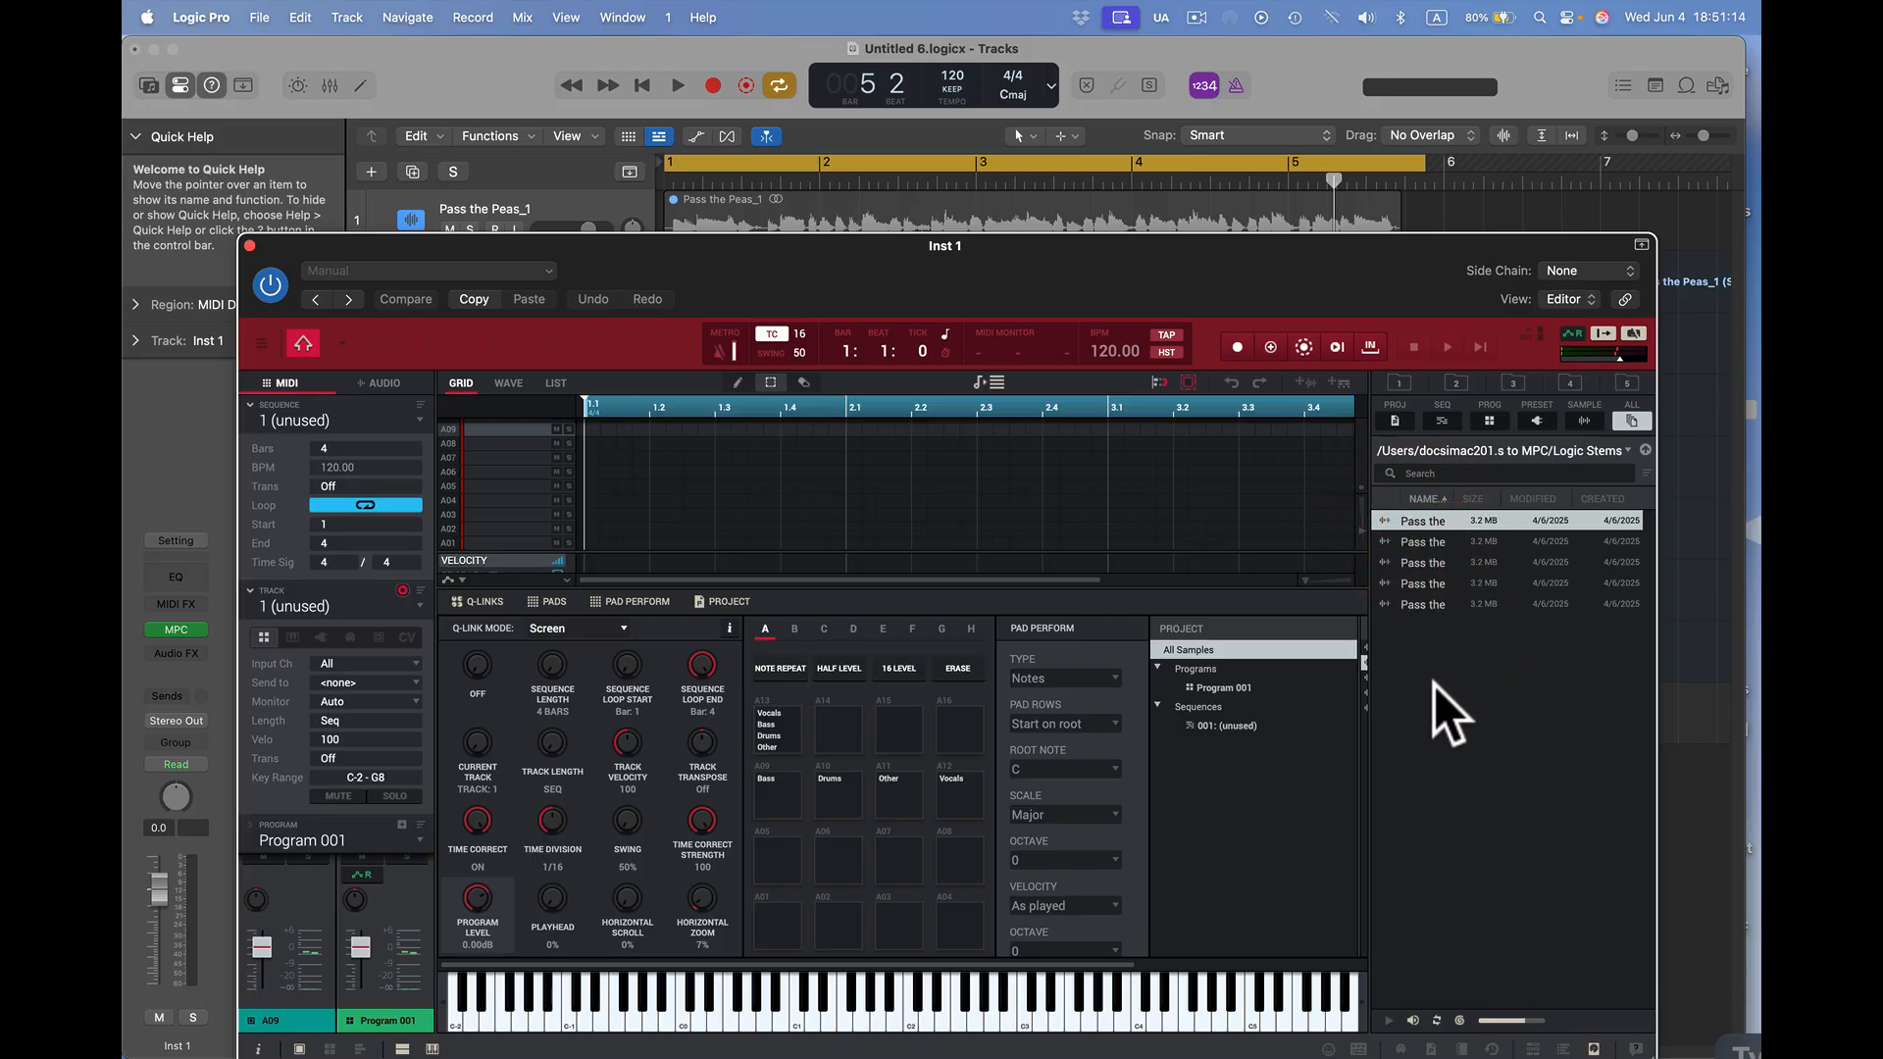
pyautogui.moveTo(1431, 463)
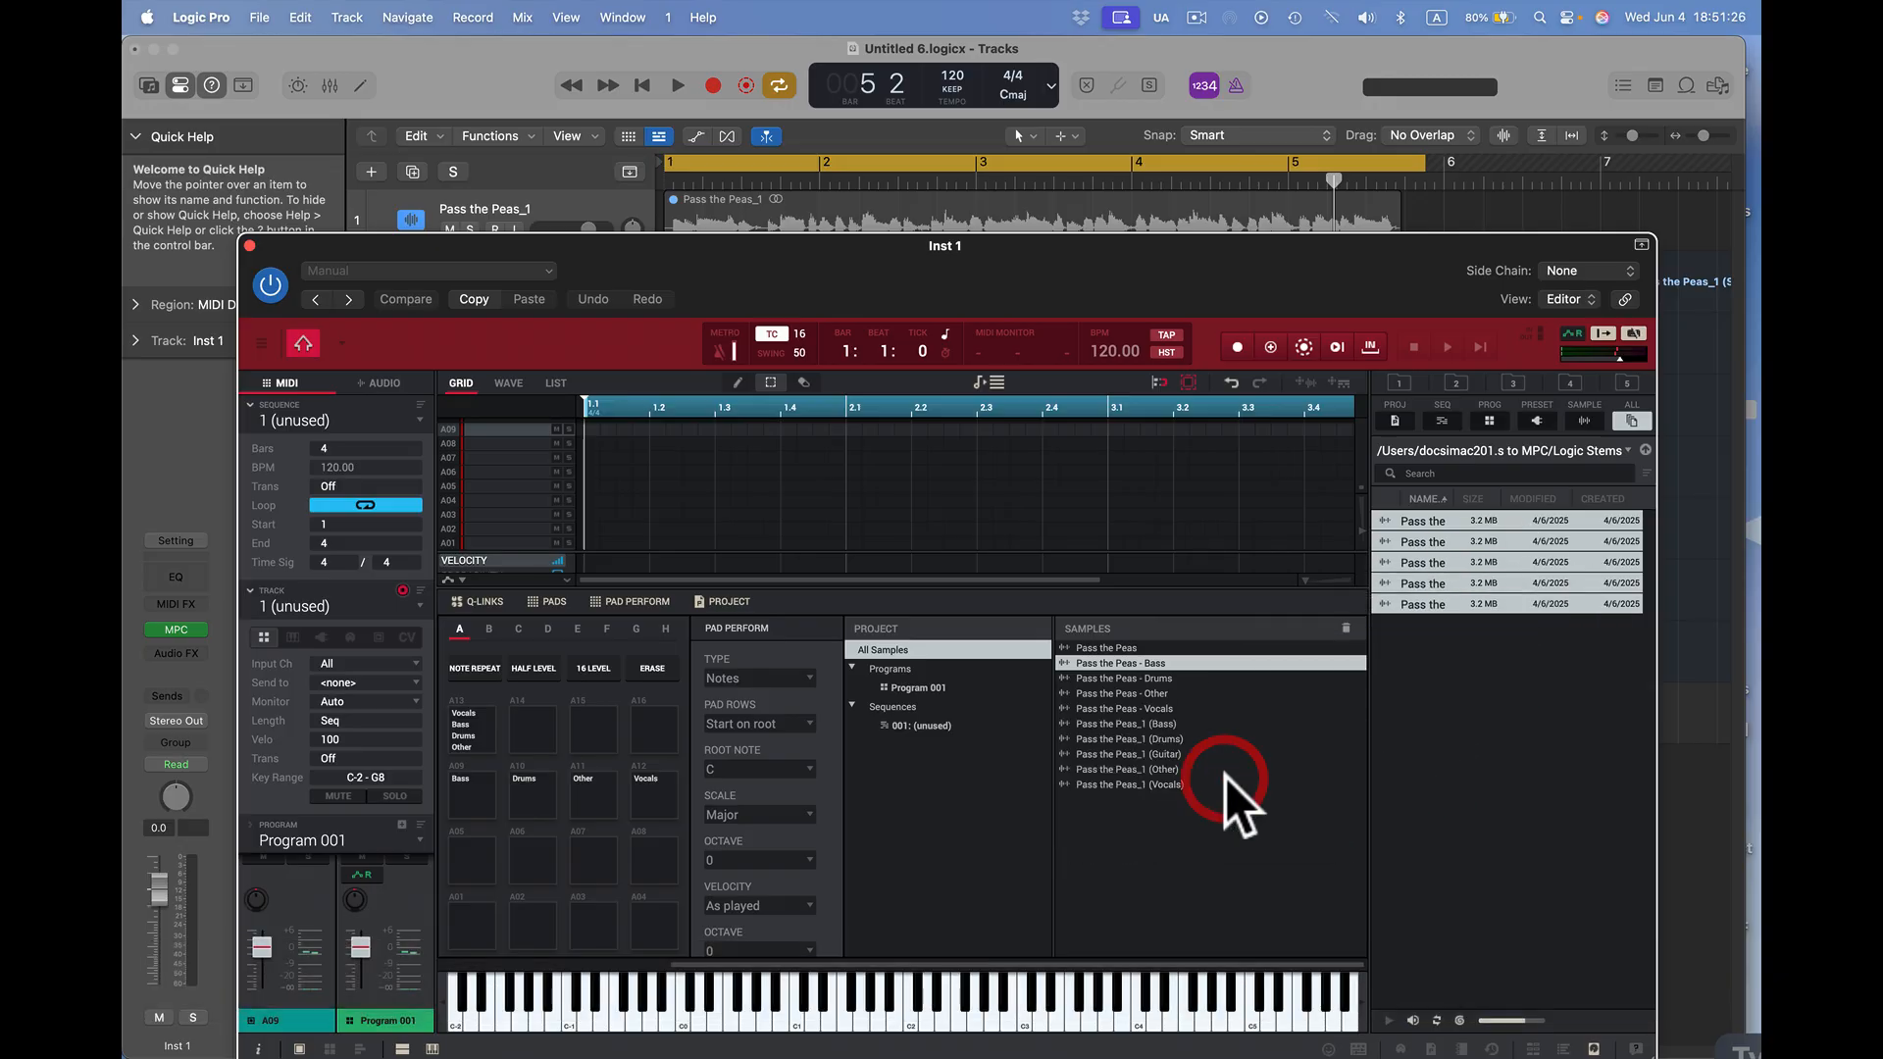
pyautogui.moveTo(1212, 816)
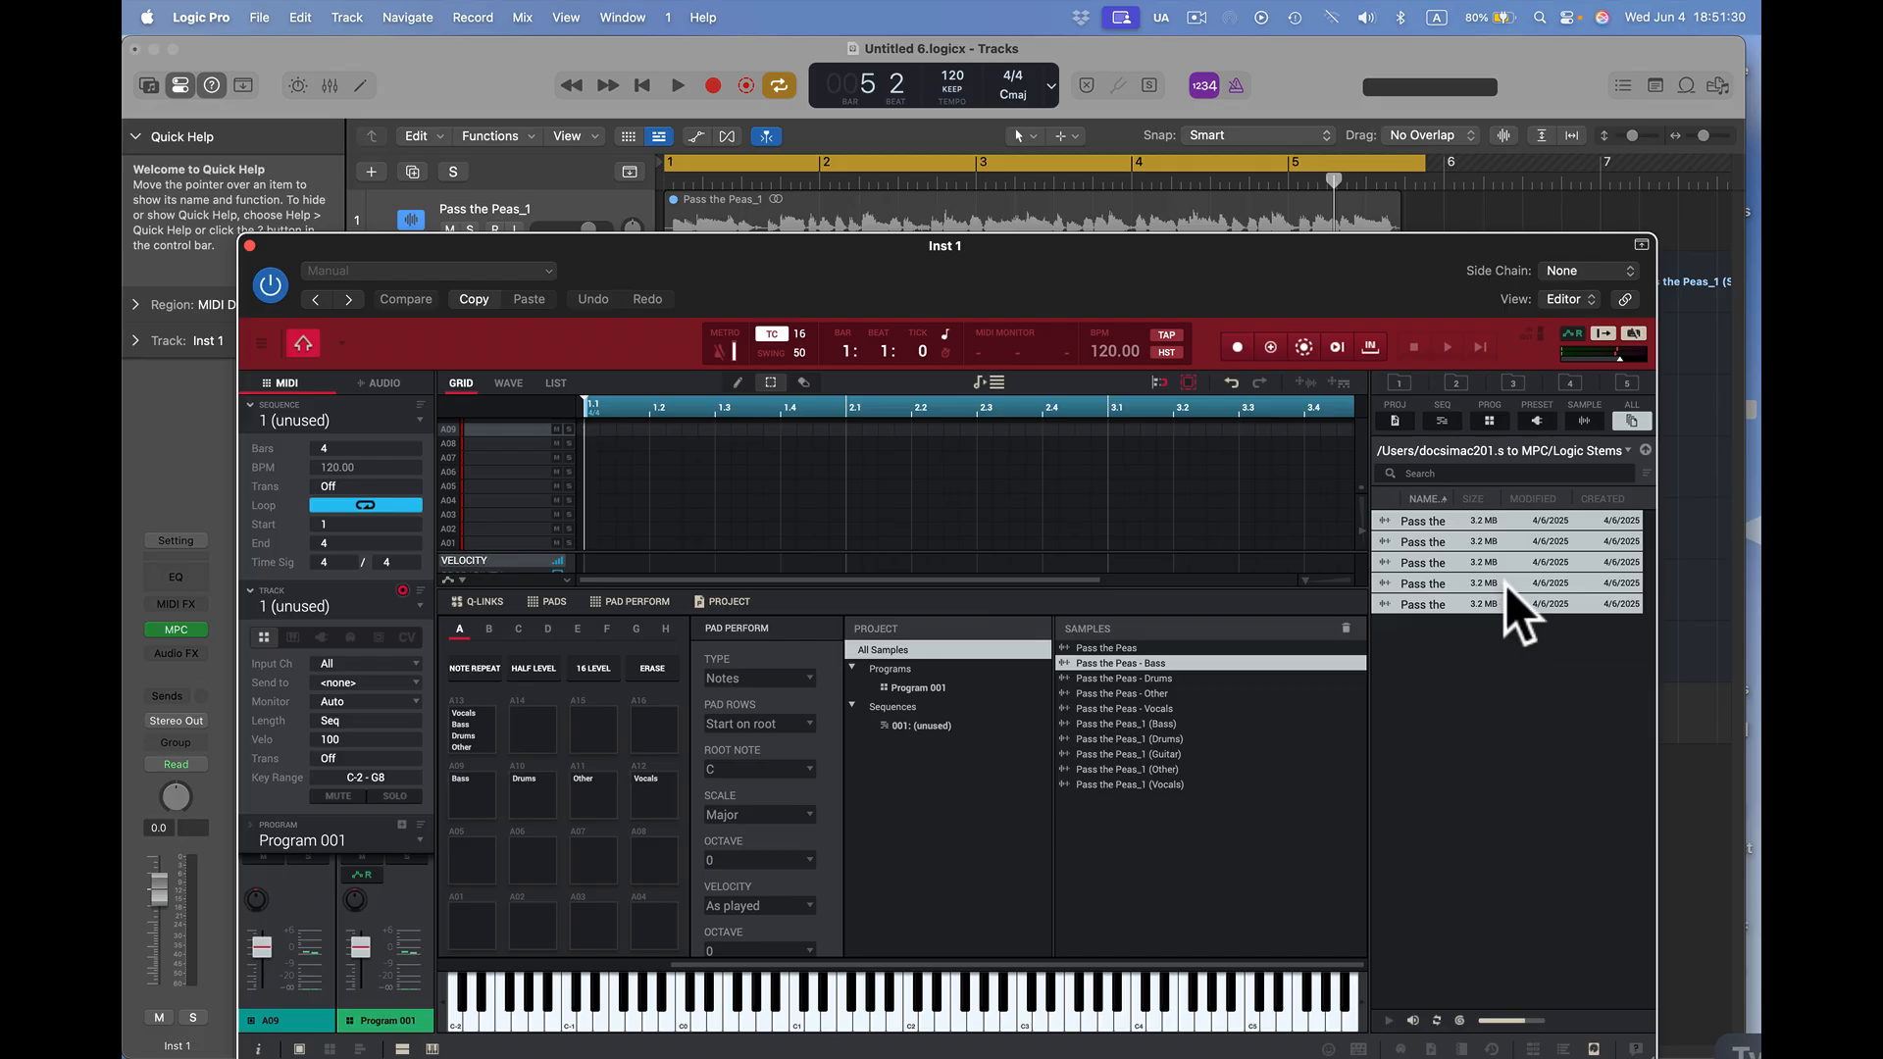
pyautogui.moveTo(372, 349)
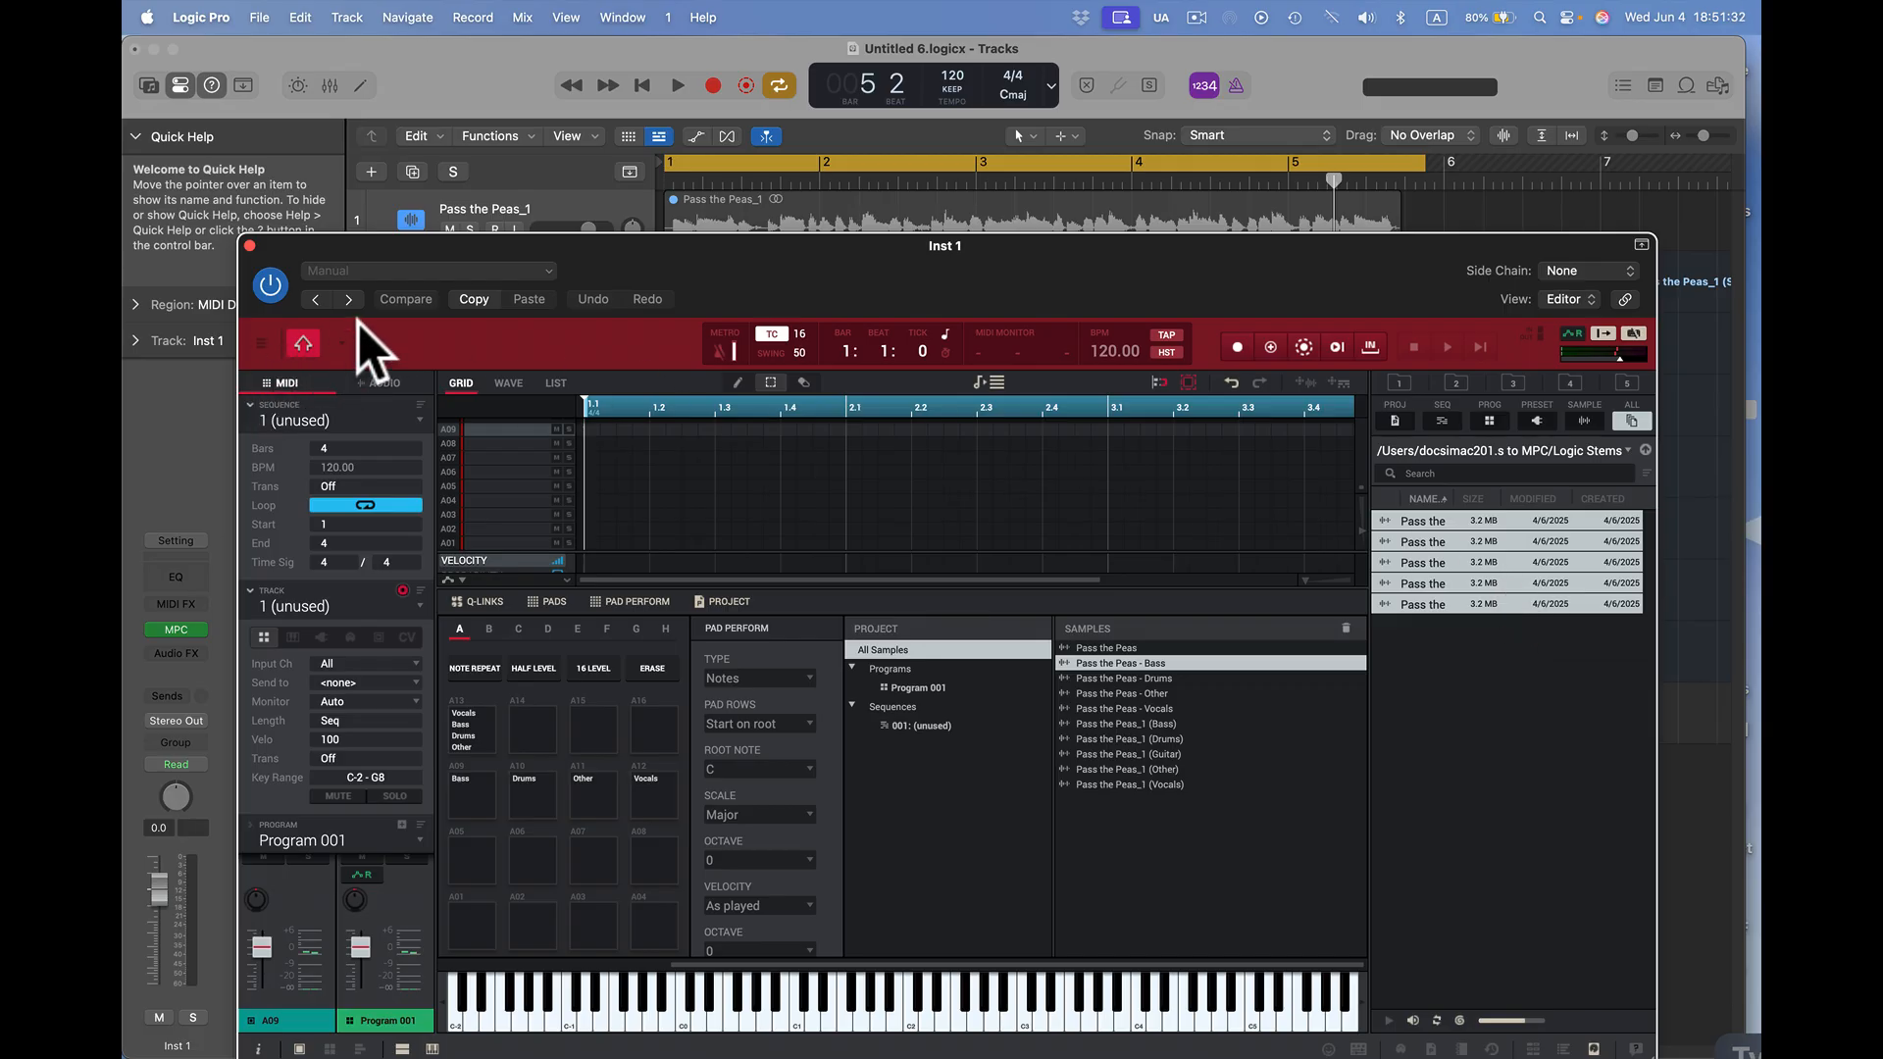
# - Save the MPC project with File > Save Project and close the plug-in window
pyautogui.click(261, 344)
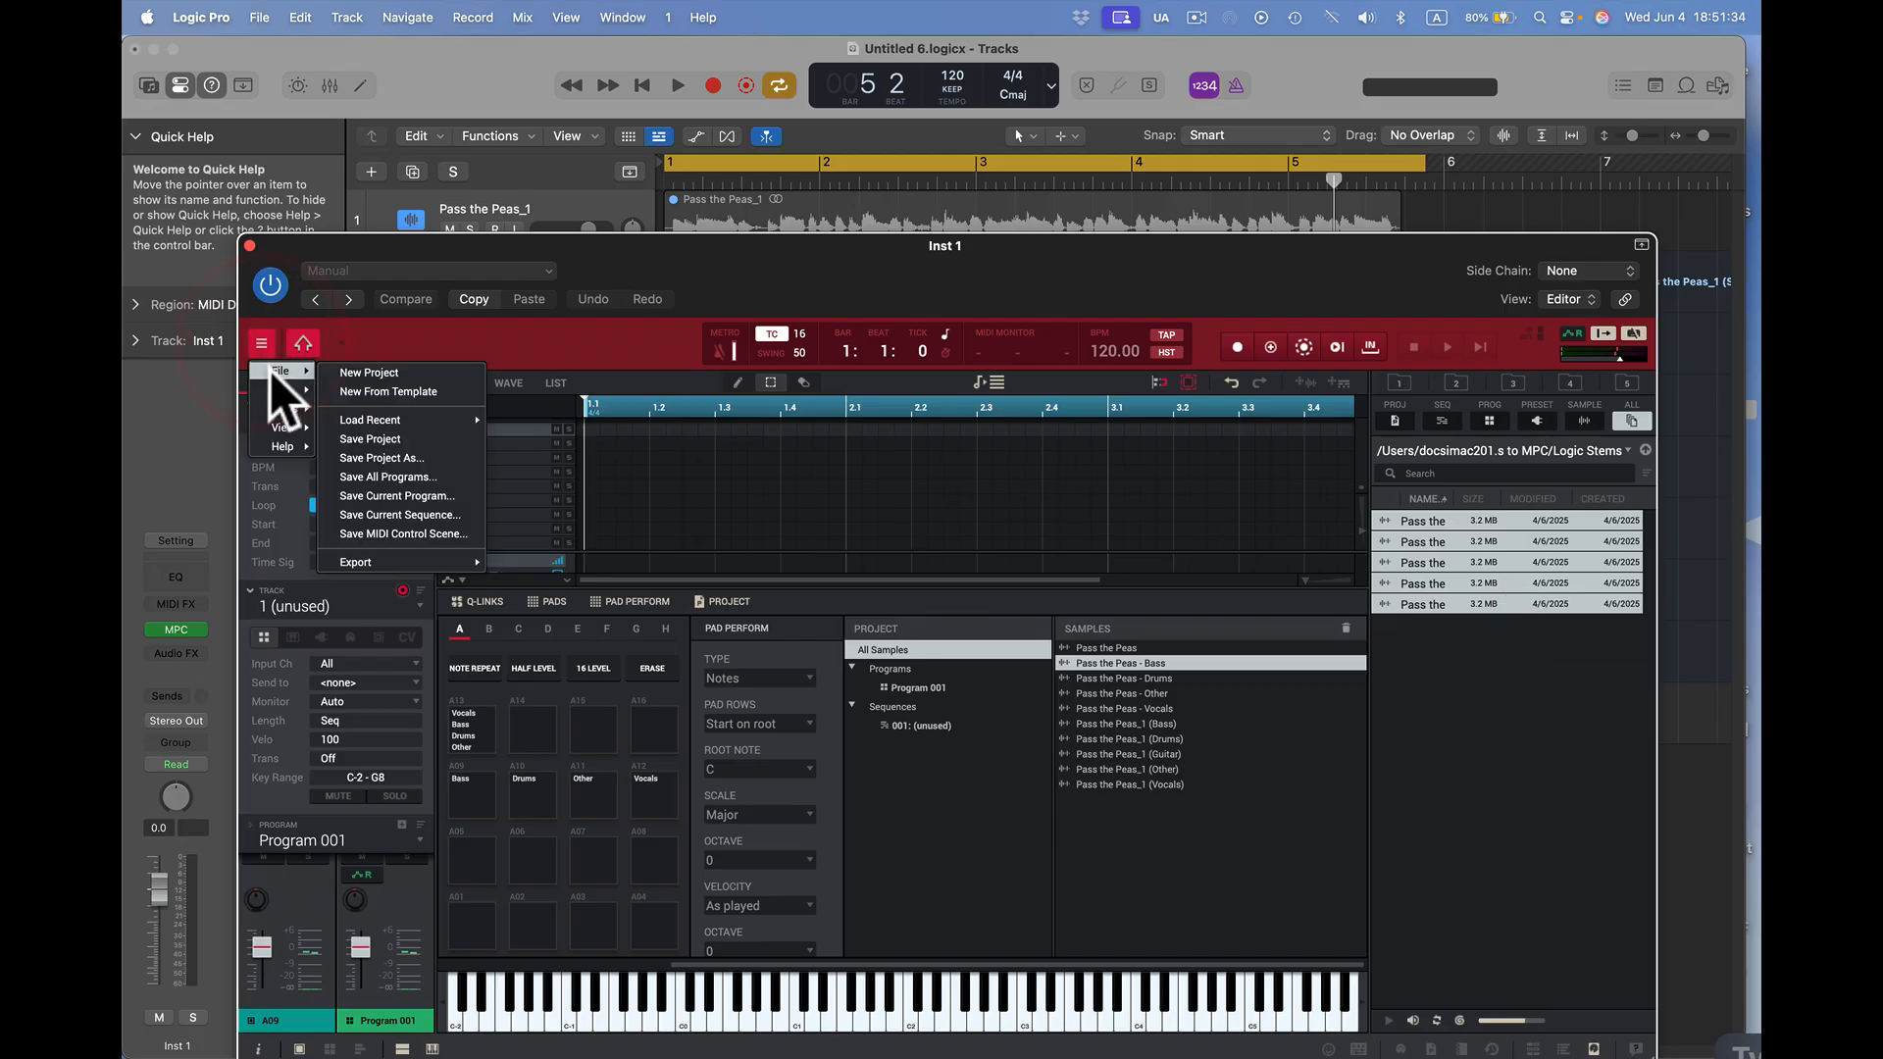
pyautogui.moveTo(420, 457)
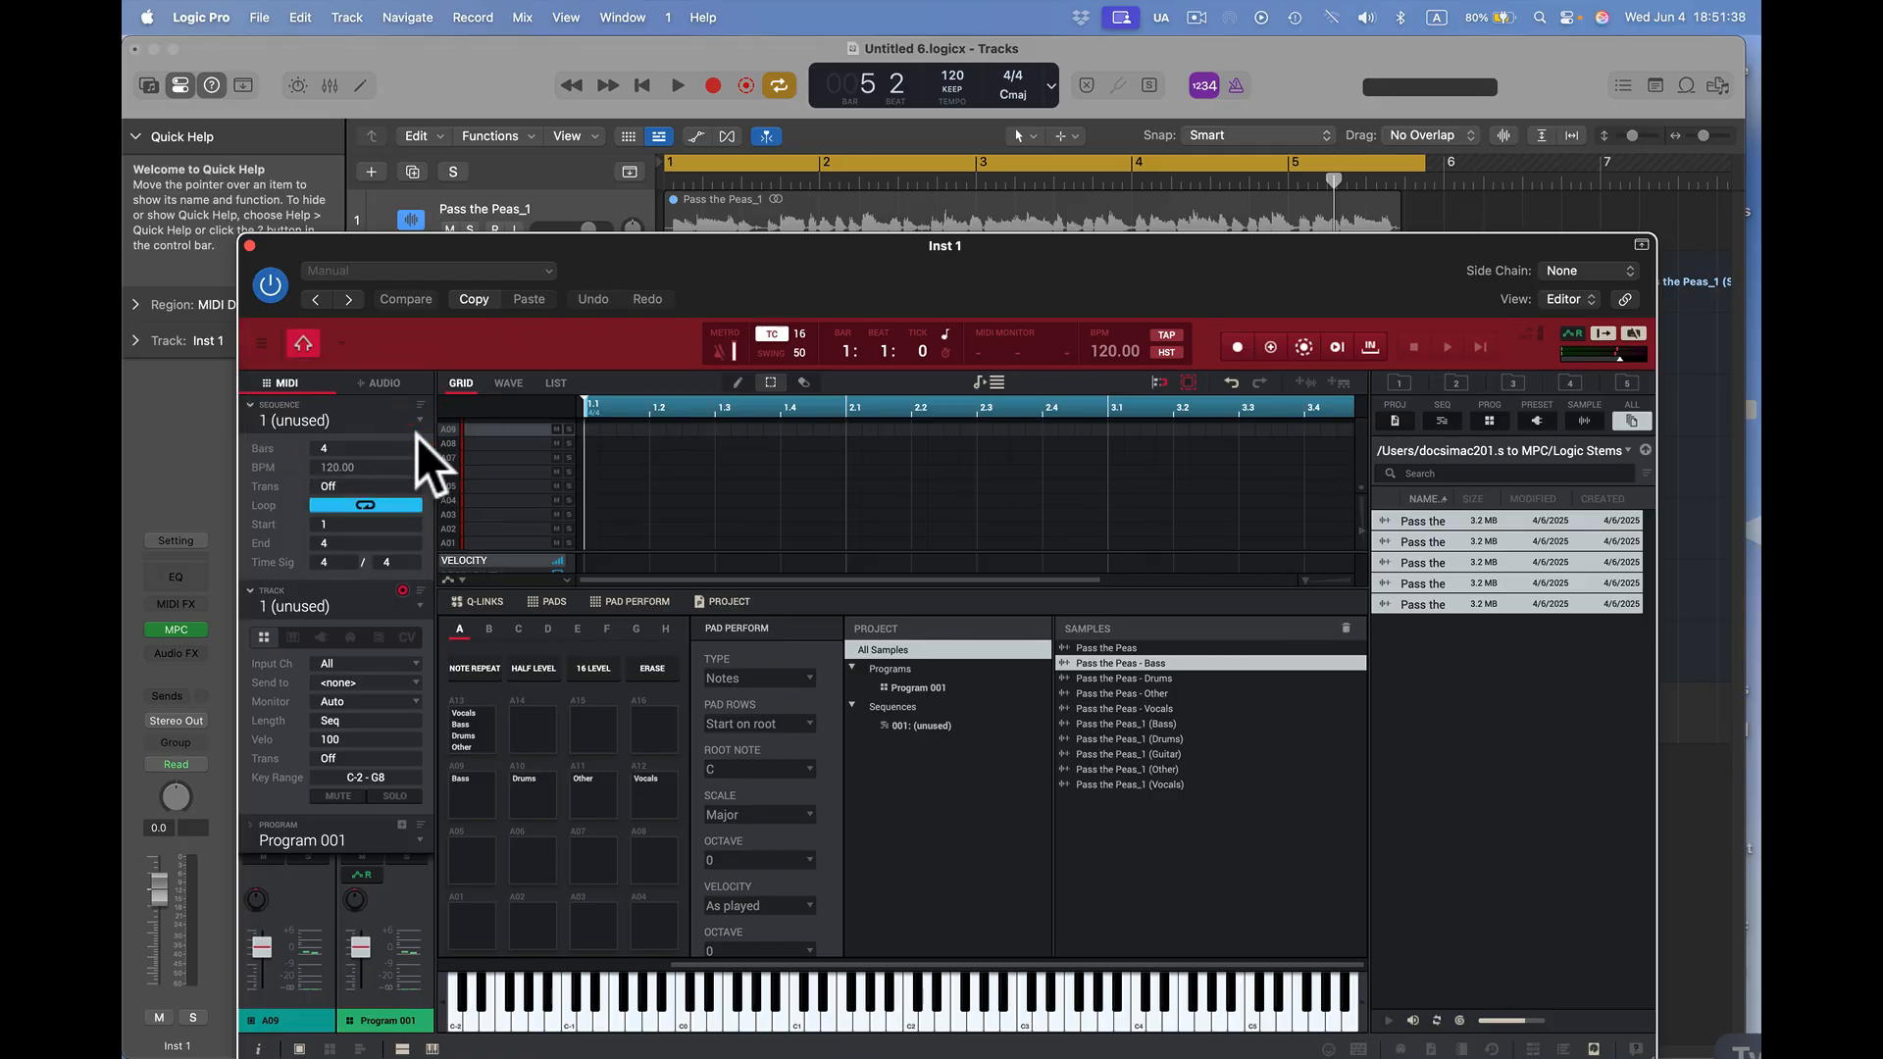
pyautogui.moveTo(481, 402)
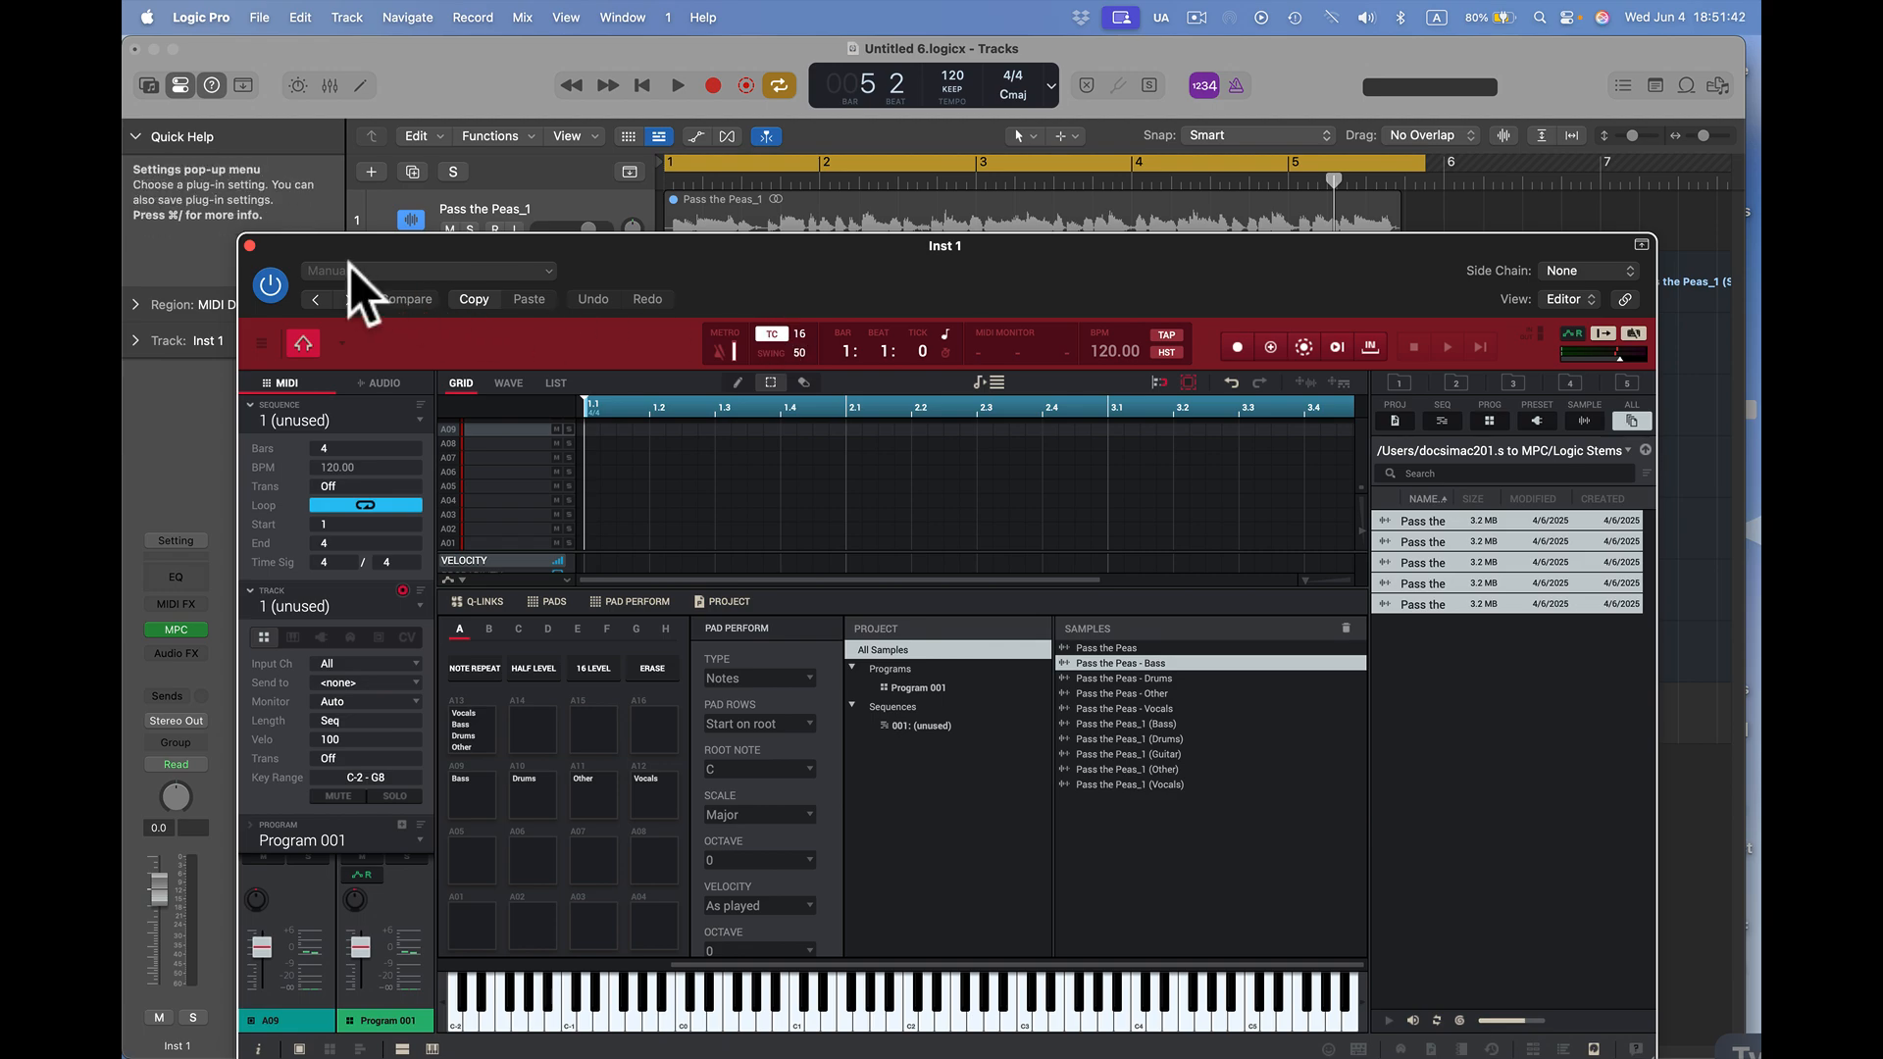
pyautogui.moveTo(267, 365)
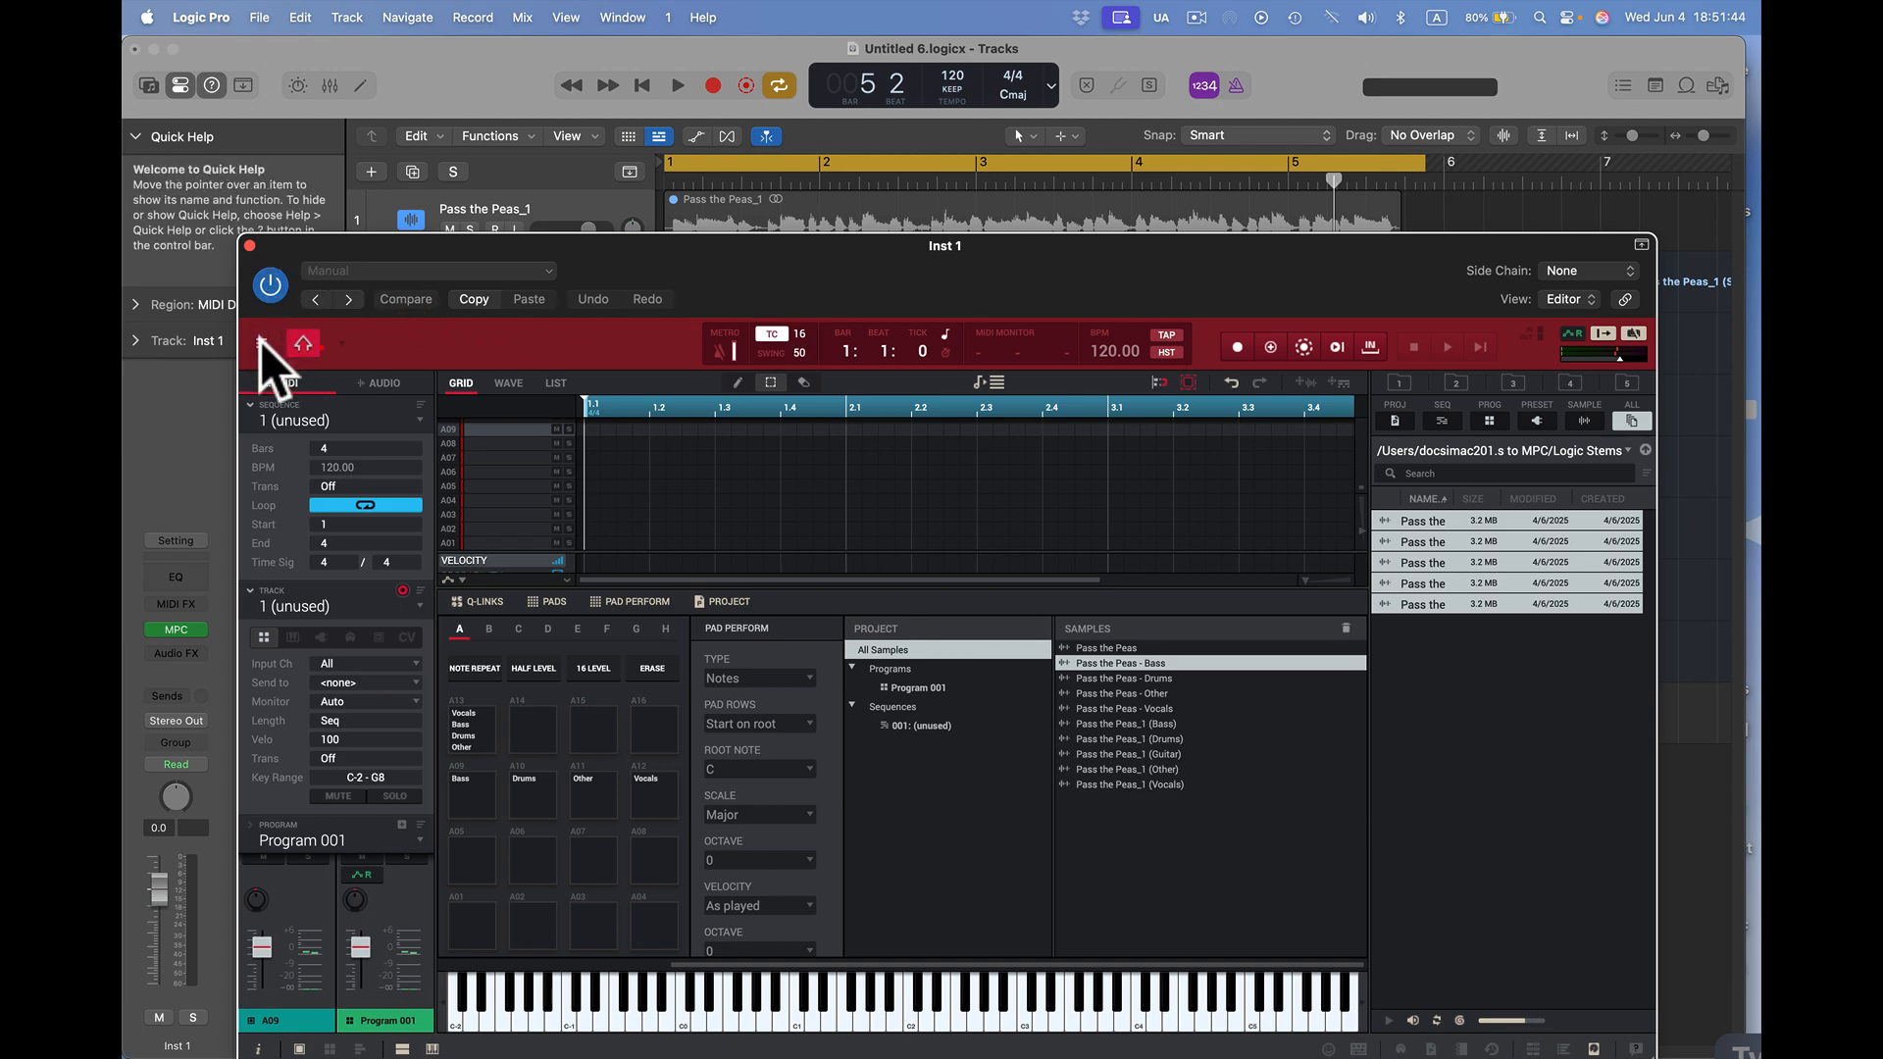
pyautogui.click(261, 343)
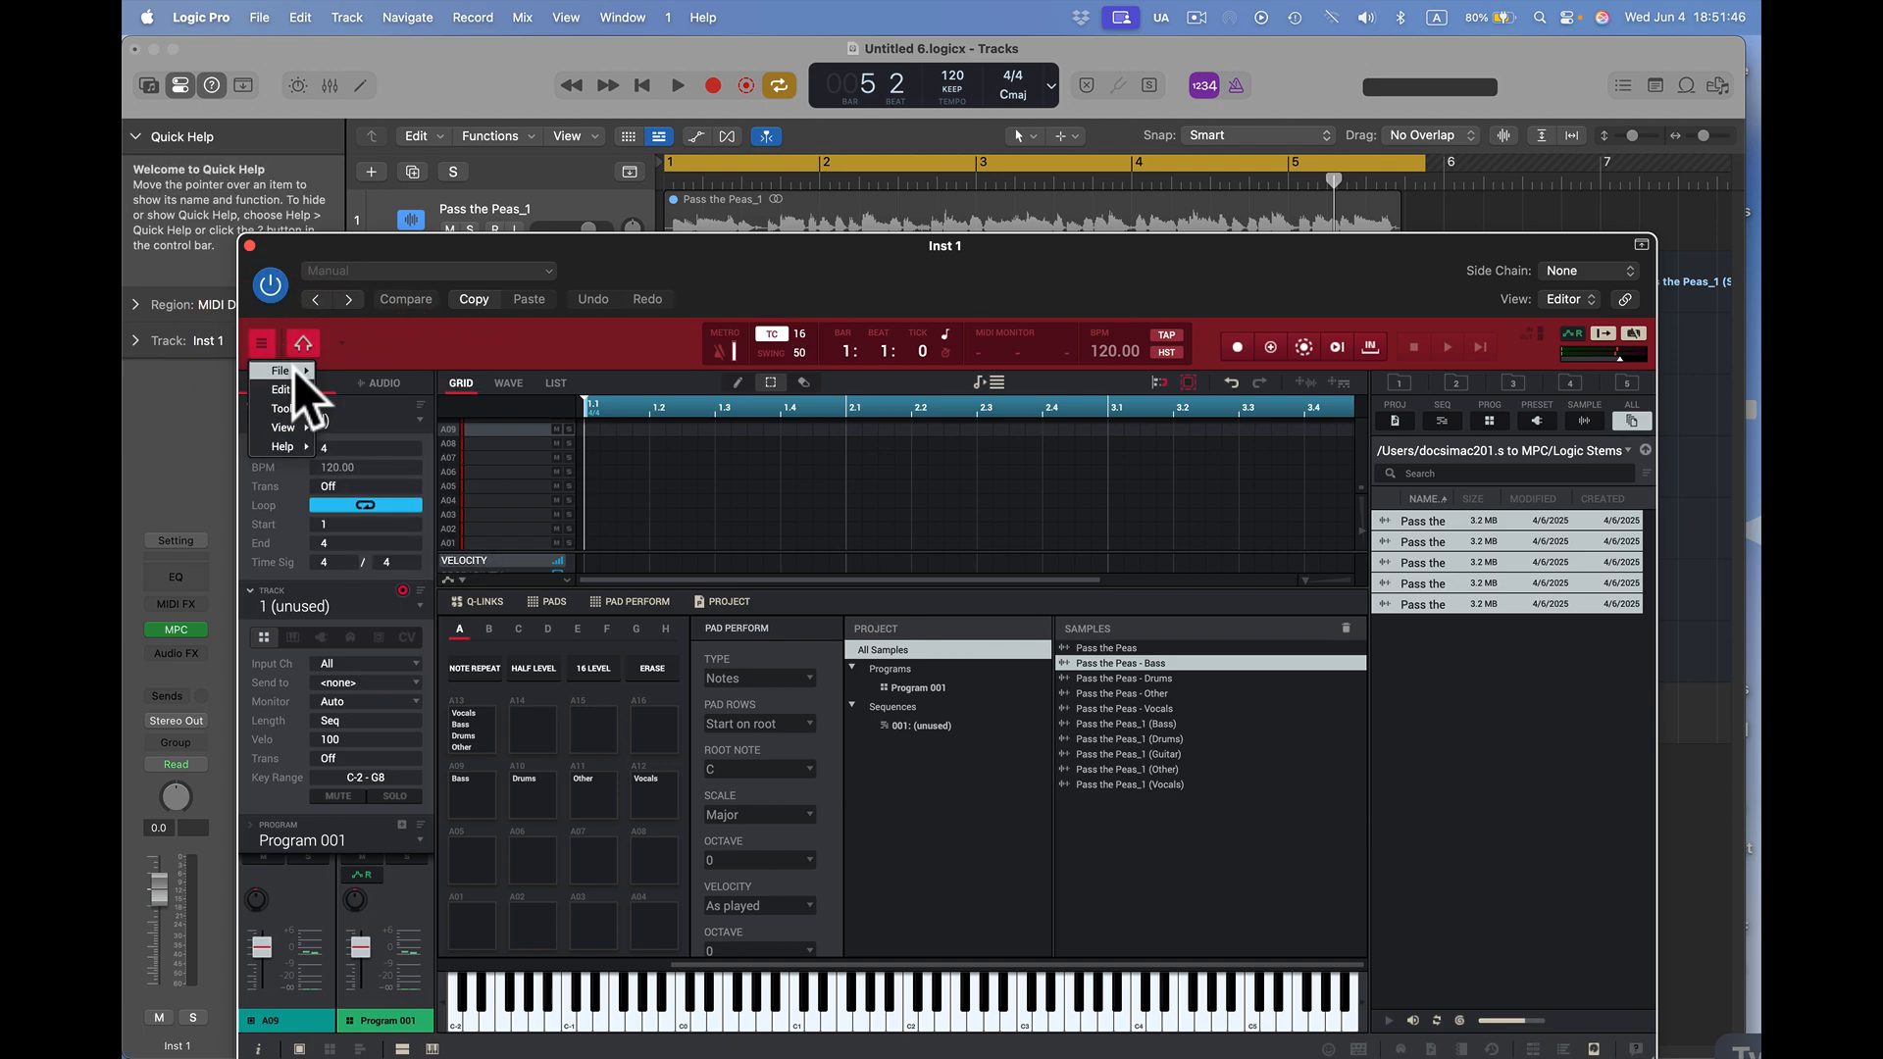
pyautogui.click(371, 420)
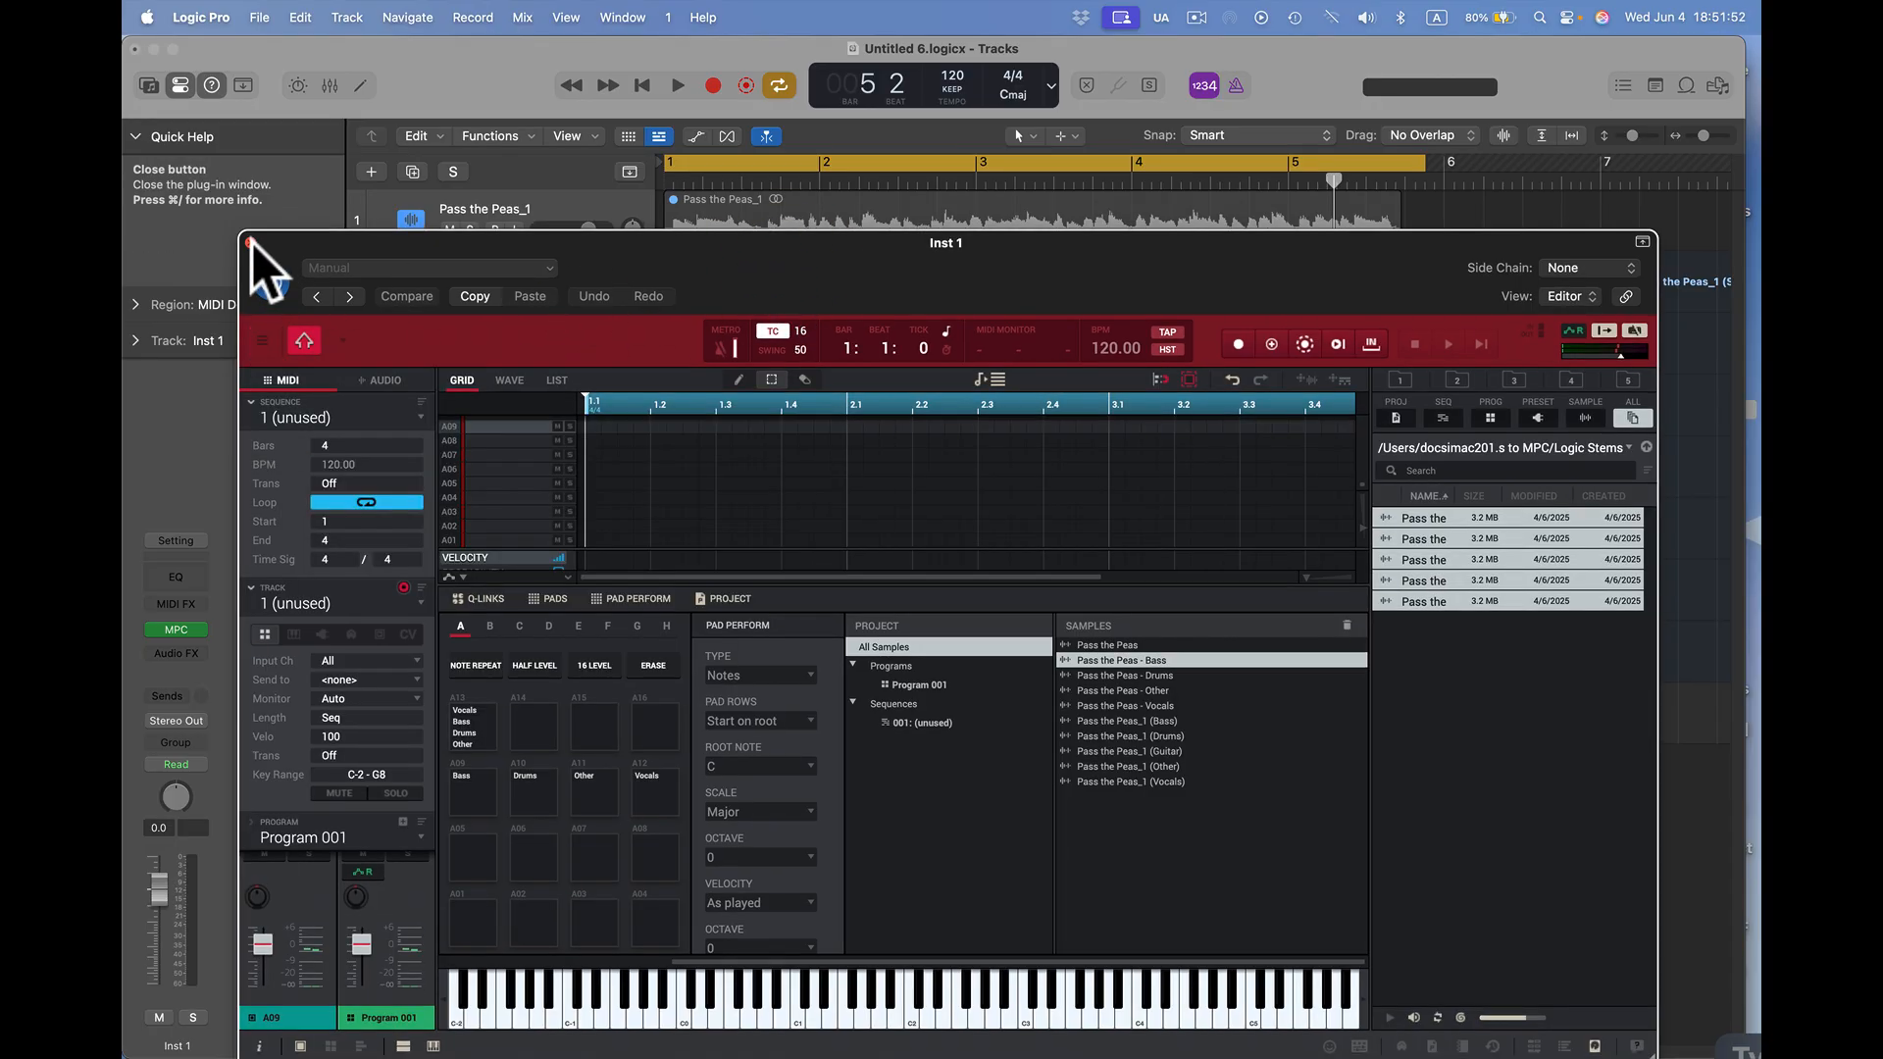
pyautogui.click(249, 243)
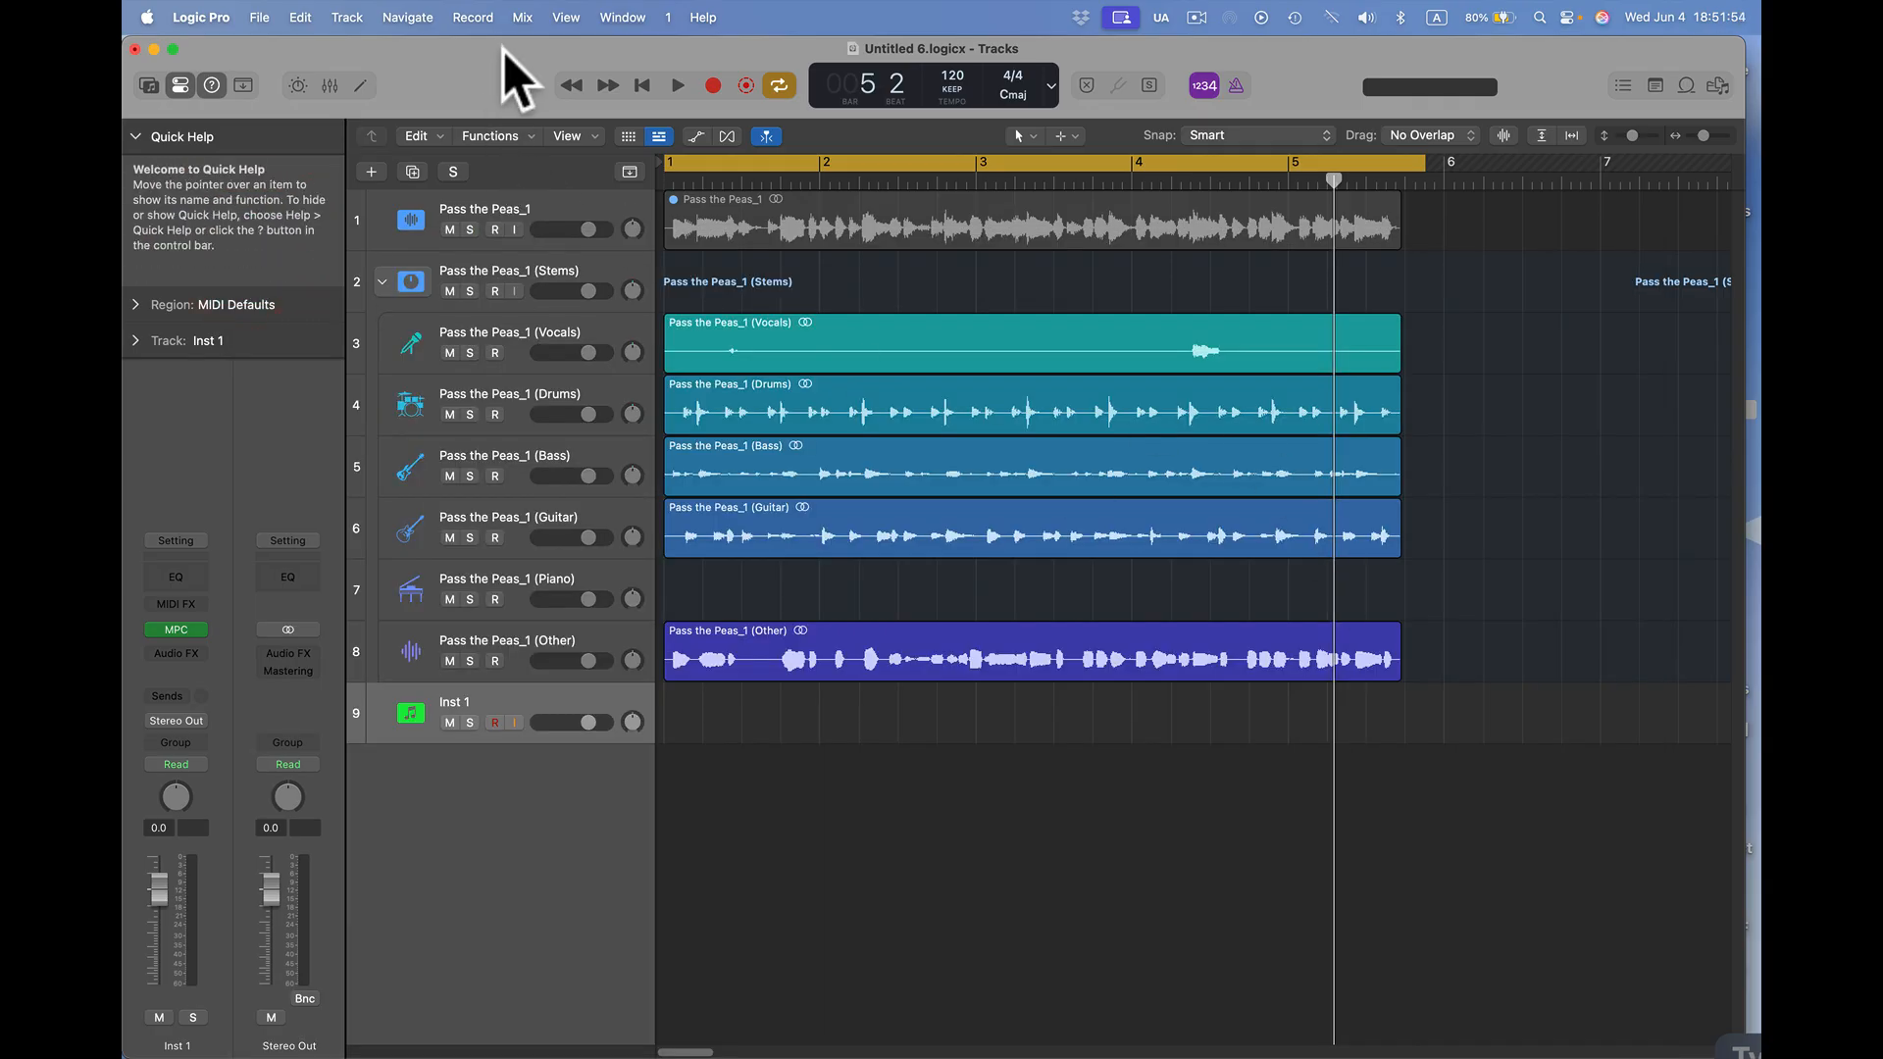
# - Quit Logic Pro, discarding changes to the Untitled 6 session
pyautogui.click(200, 17)
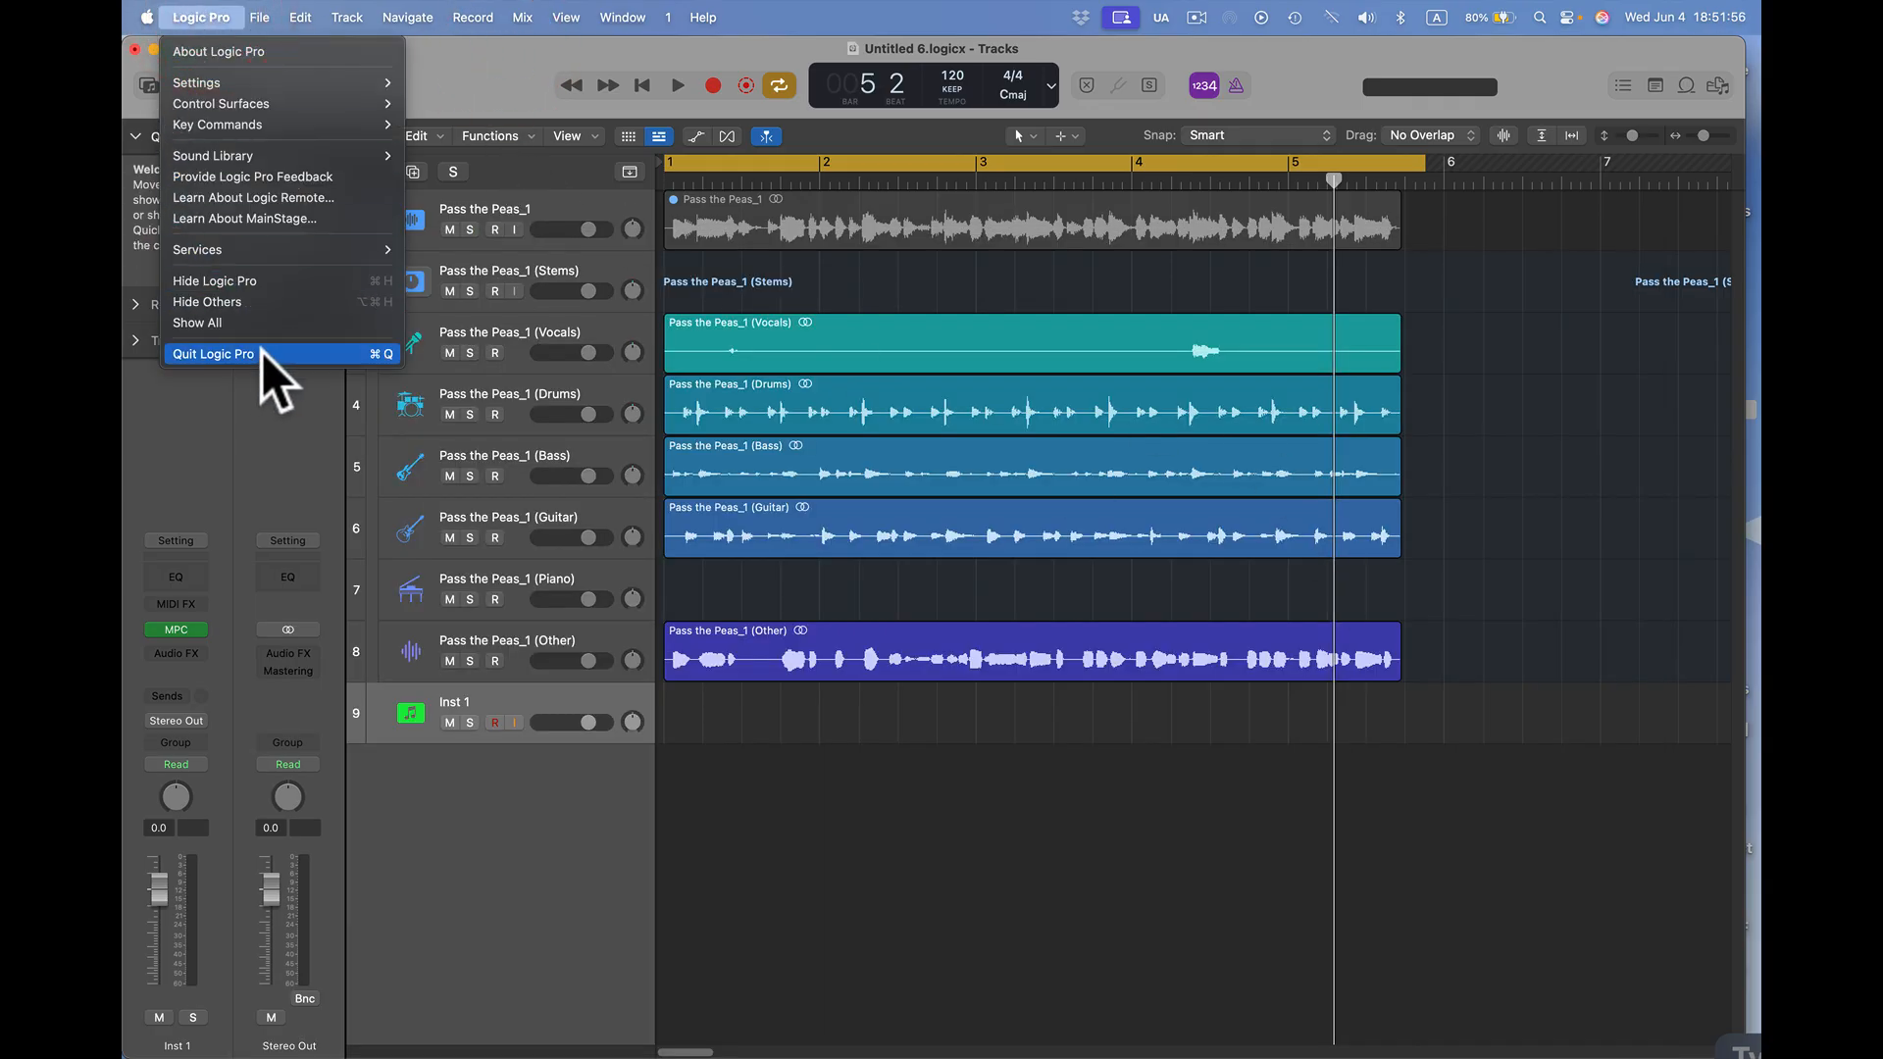
pyautogui.click(212, 353)
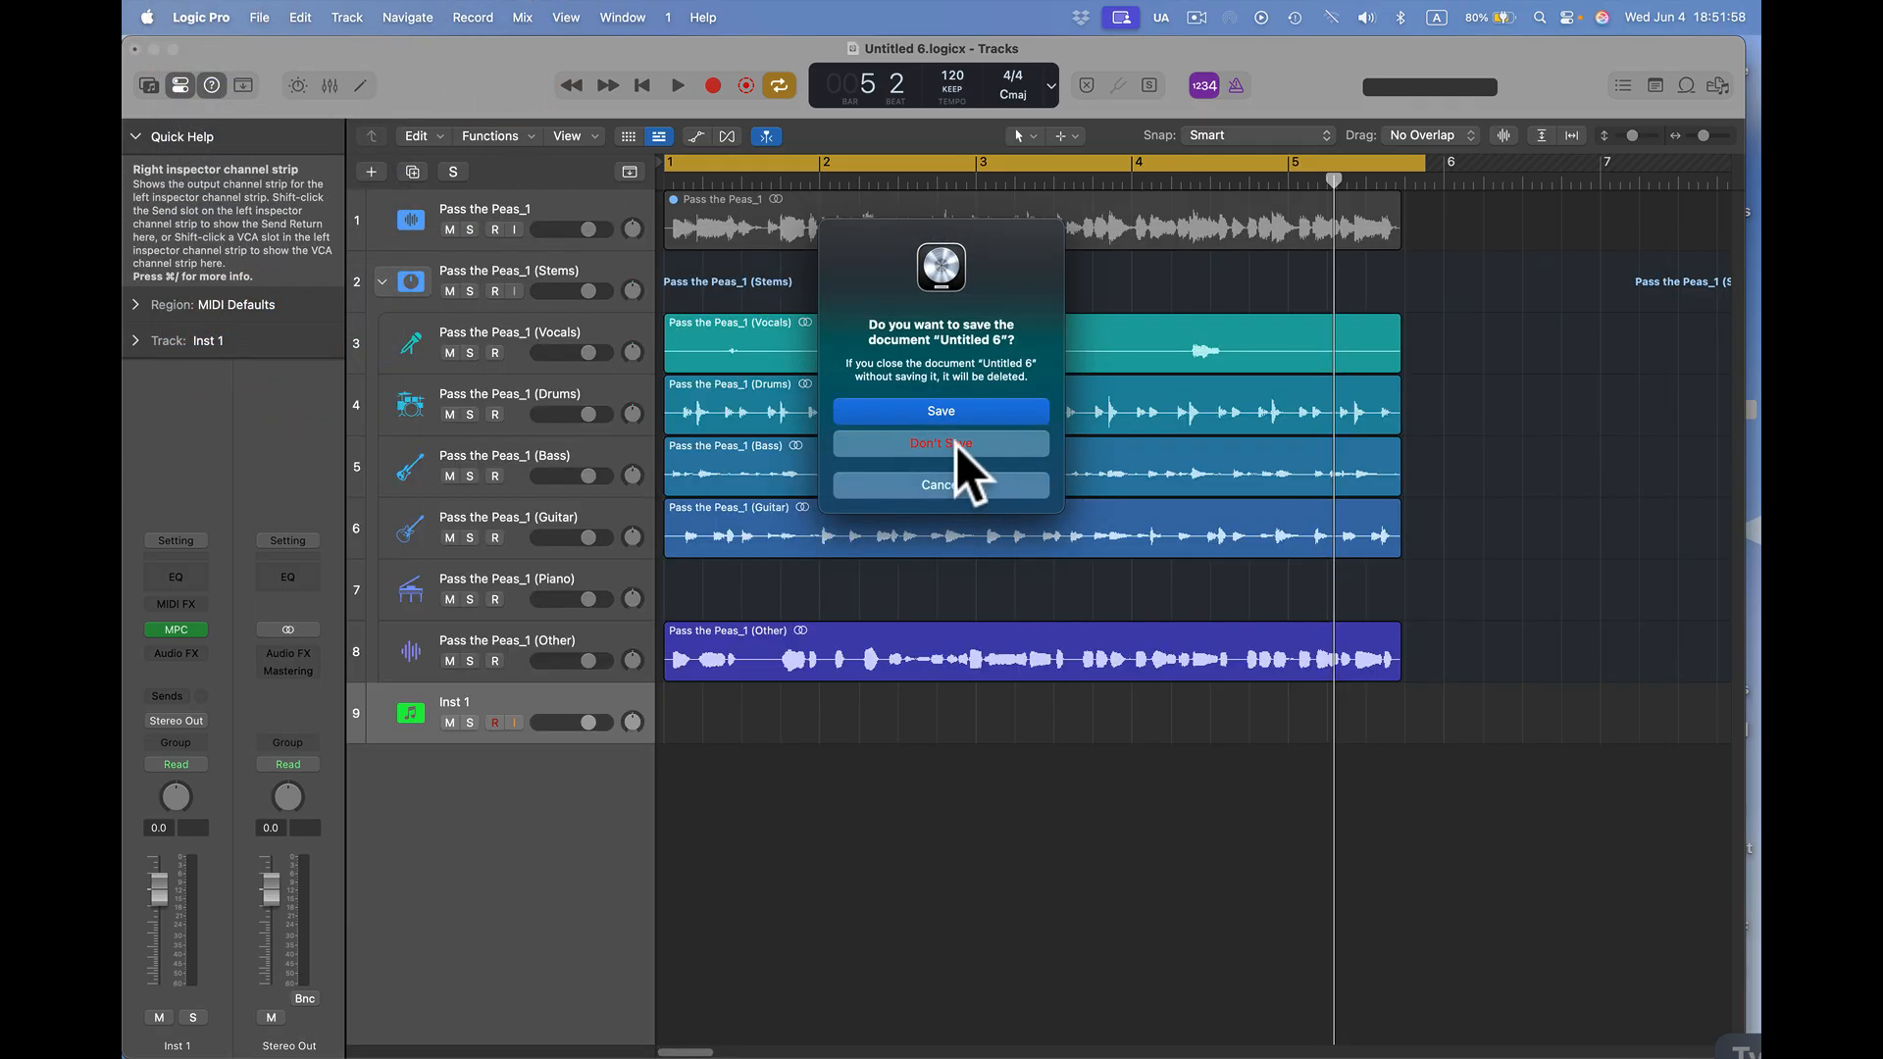
pyautogui.click(940, 443)
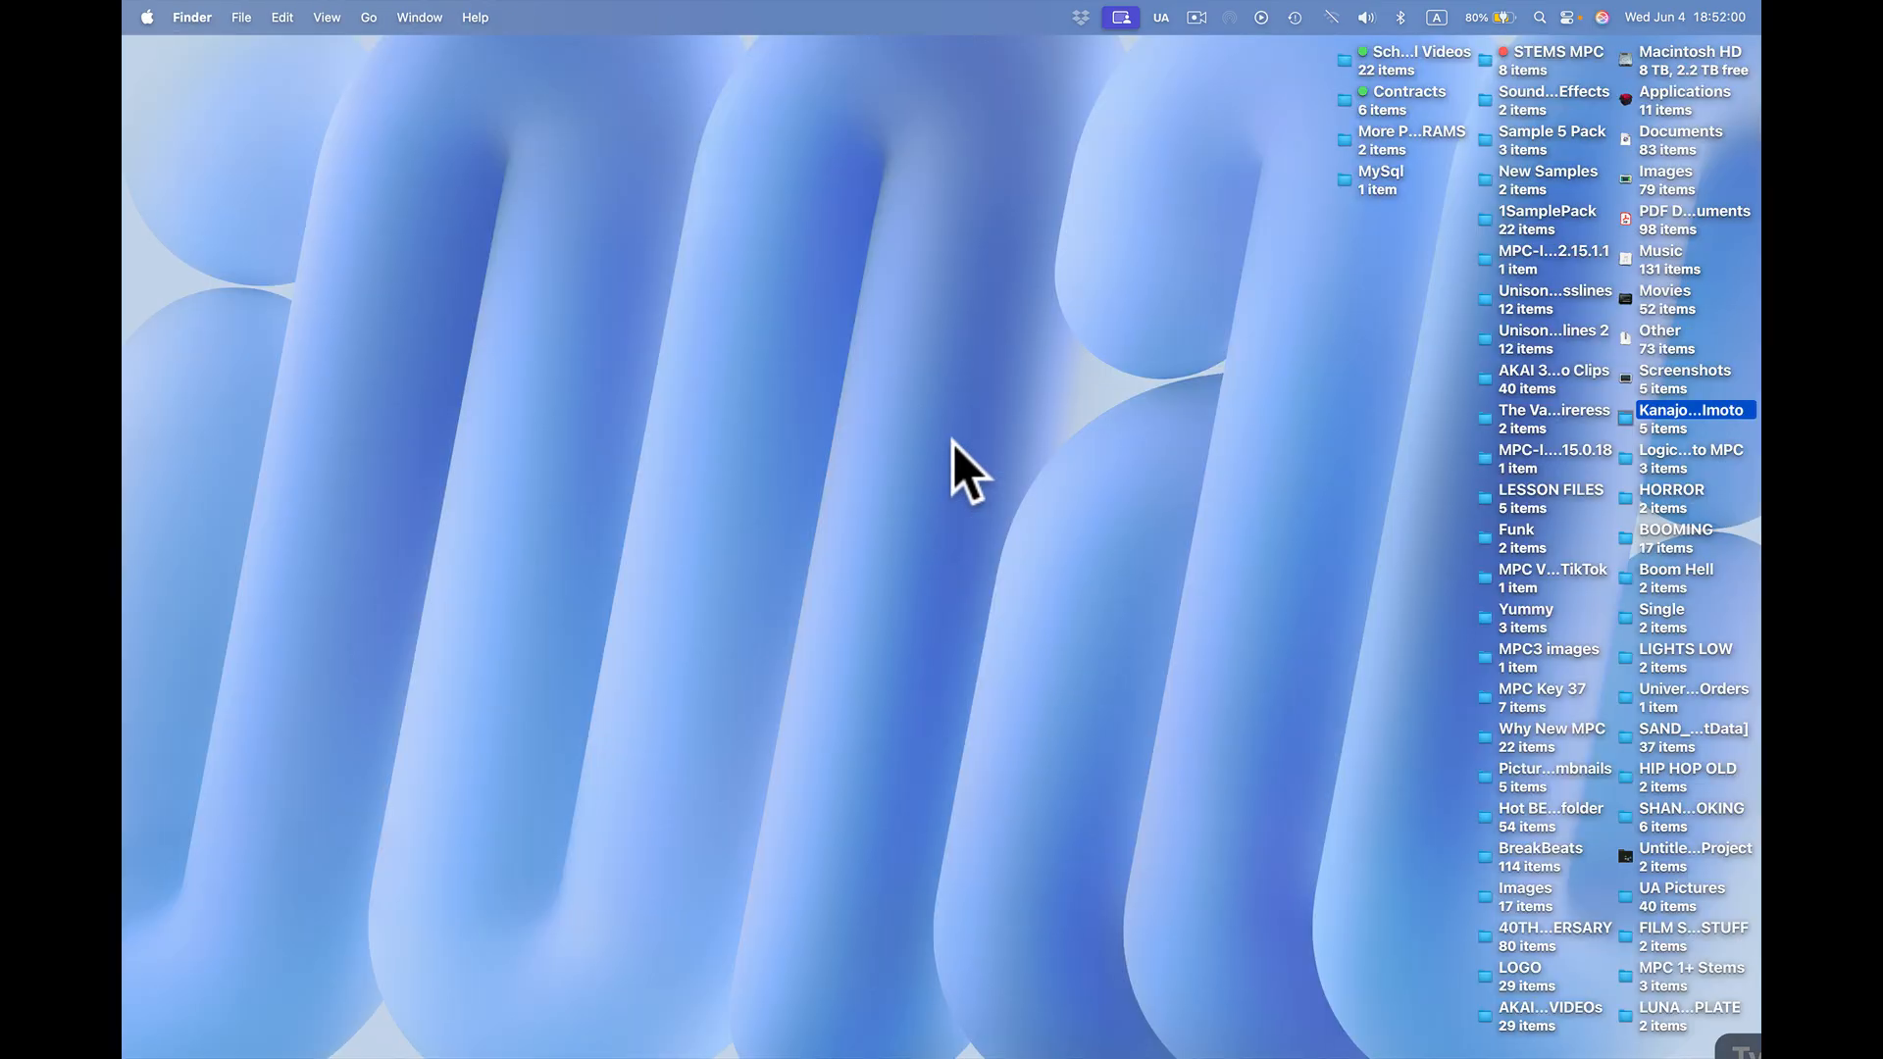
pyautogui.moveTo(1651, 463)
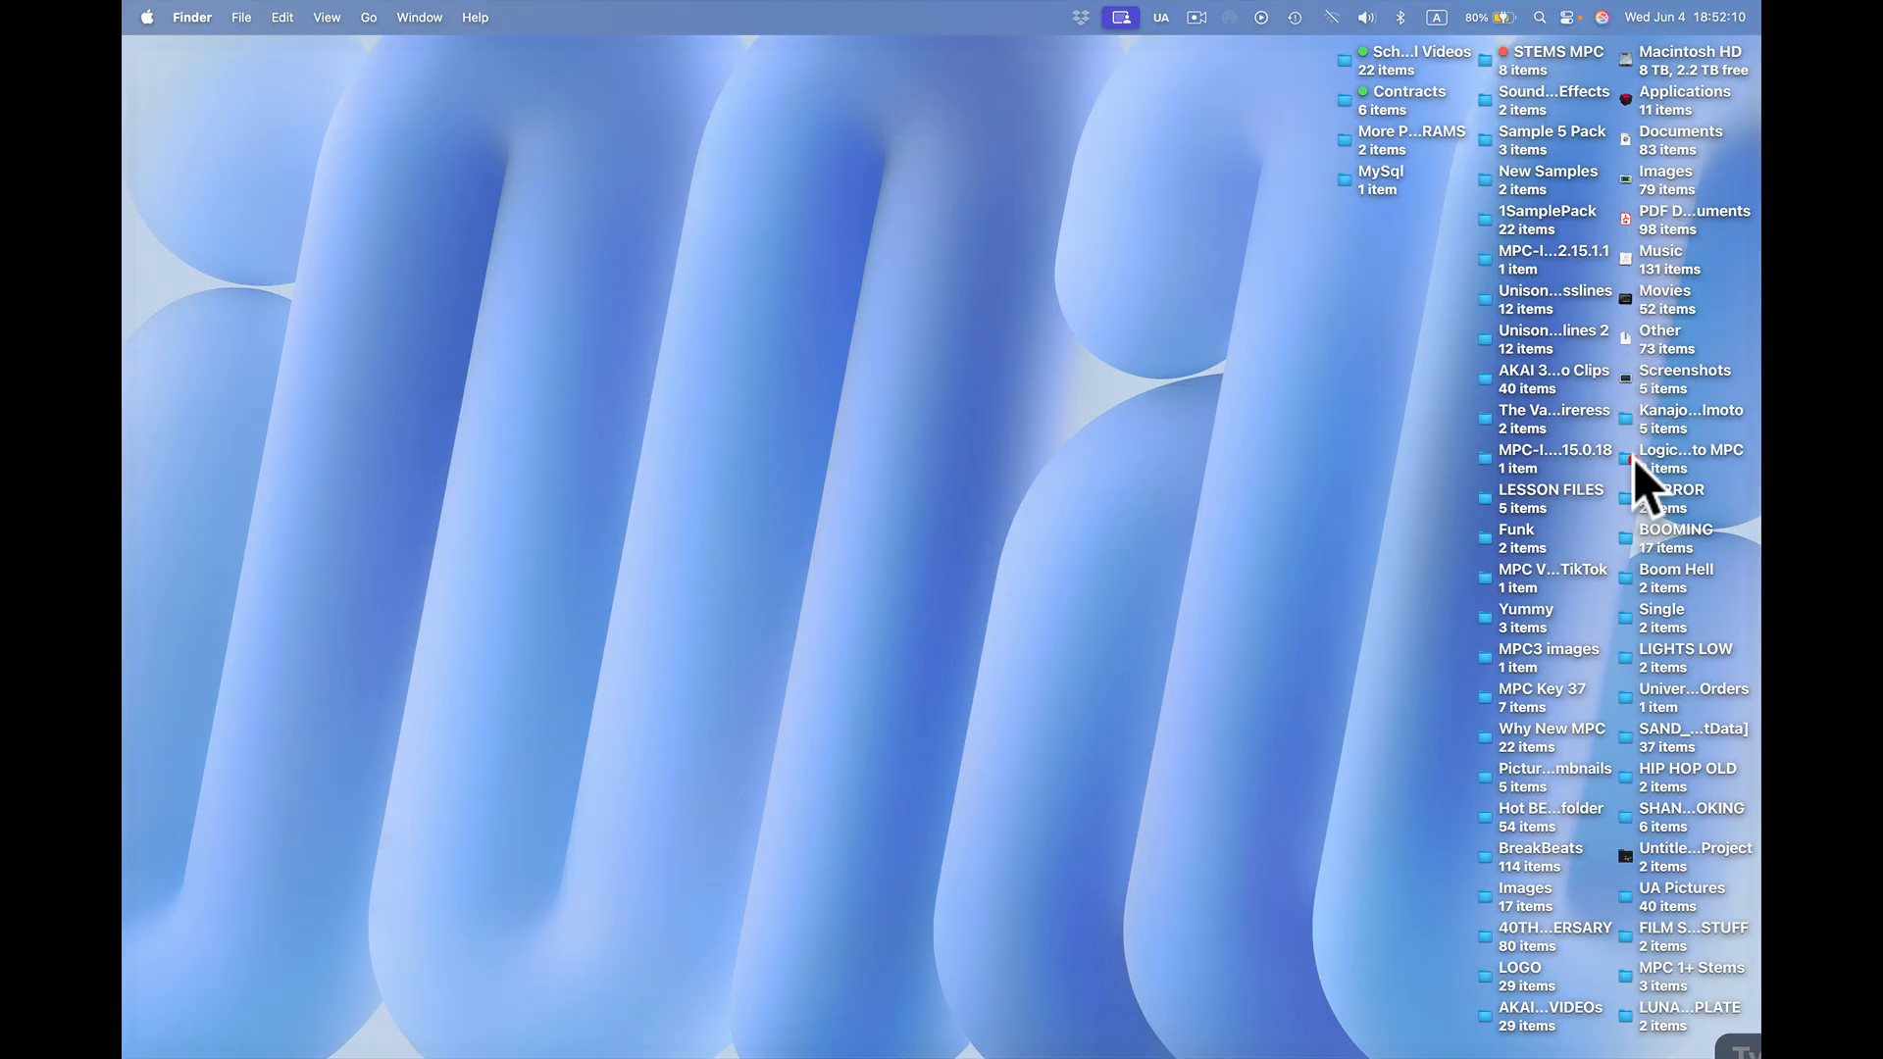
pyautogui.moveTo(1652, 498)
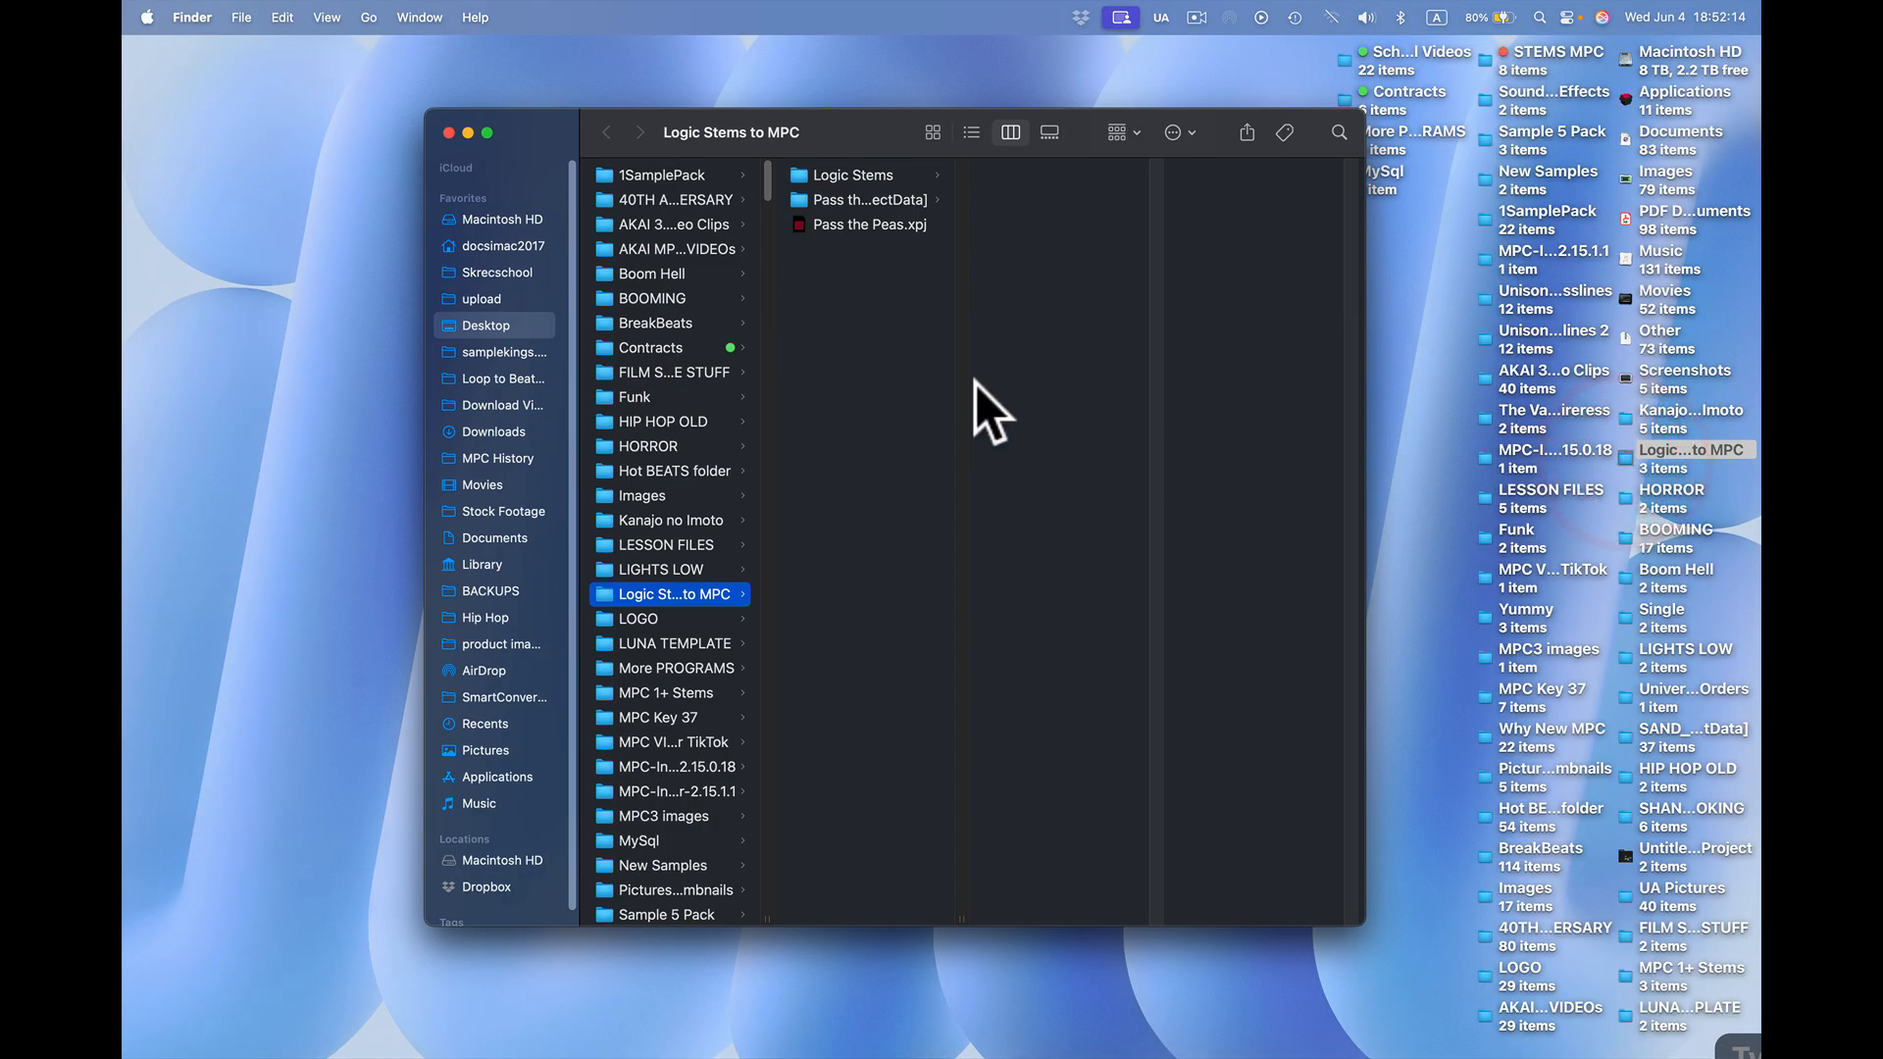
pyautogui.moveTo(720, 169)
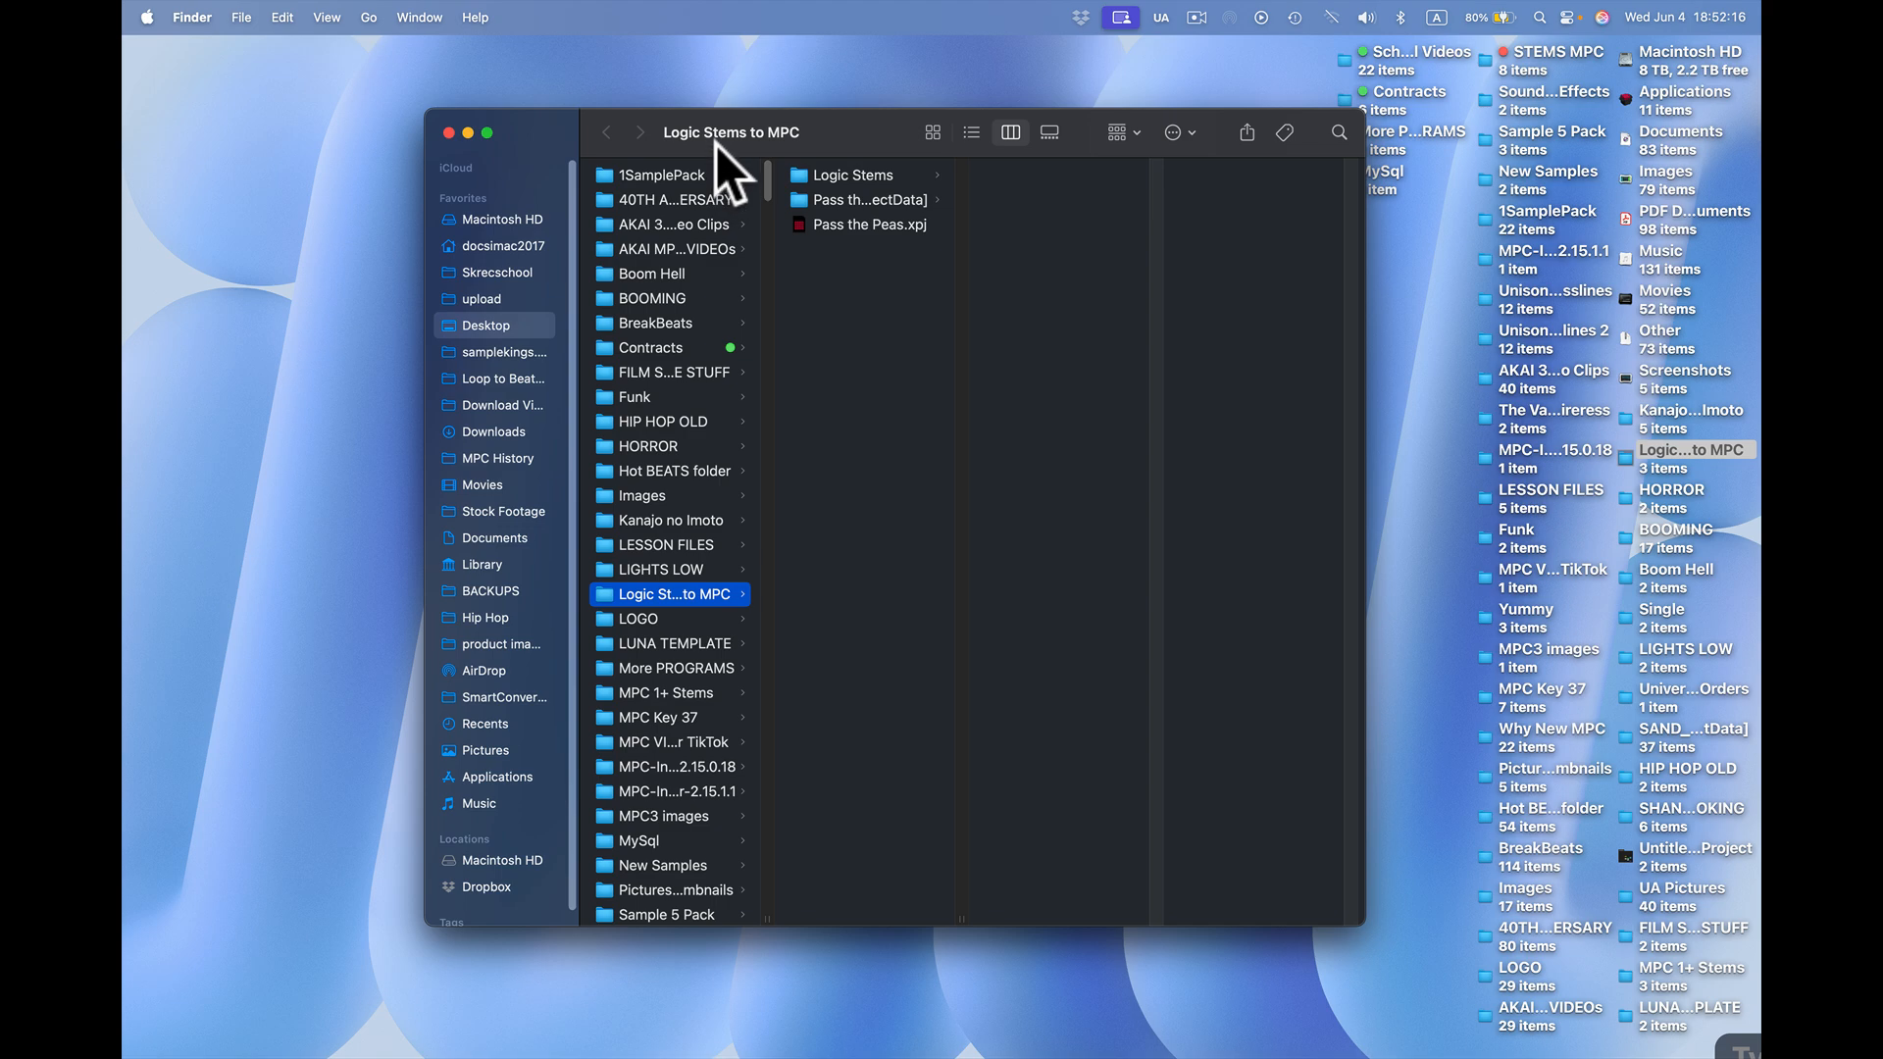
pyautogui.moveTo(816, 267)
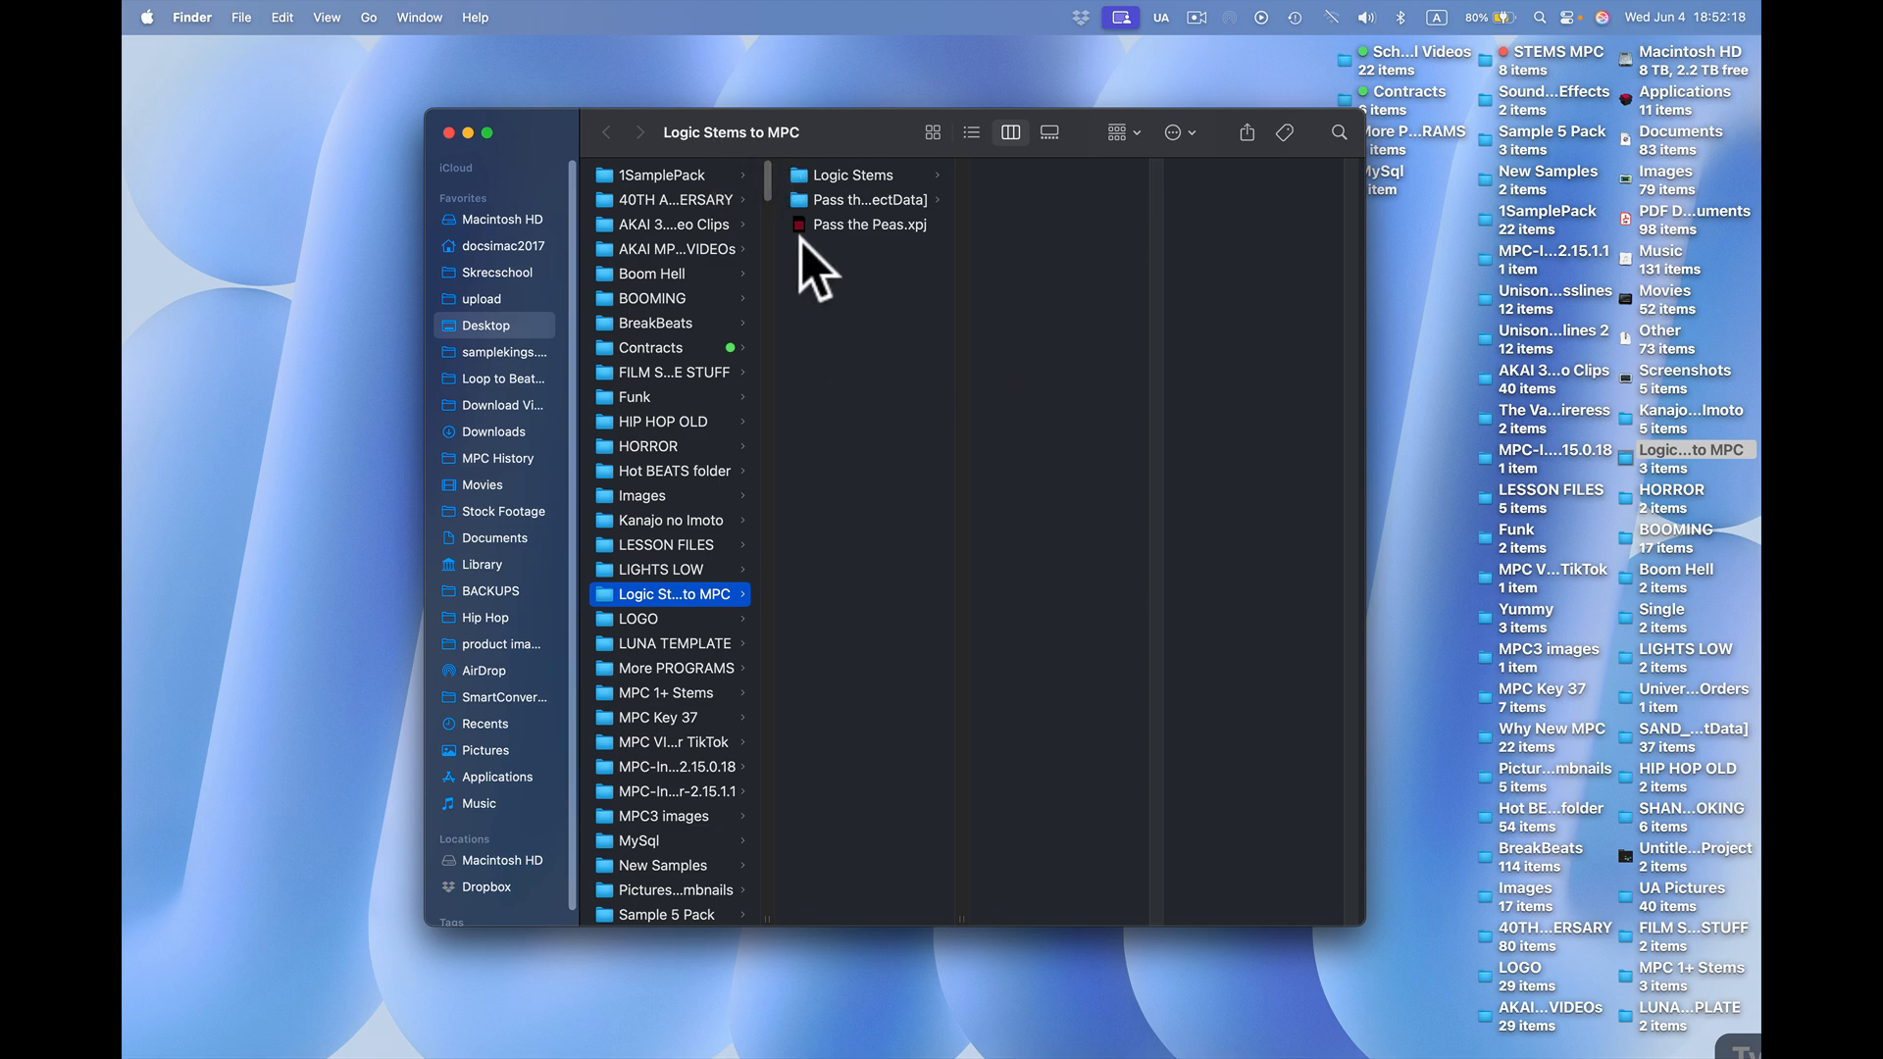
# - Select Pass the Peas.xpj and bring up its actions to open it with MPC 3
pyautogui.click(869, 224)
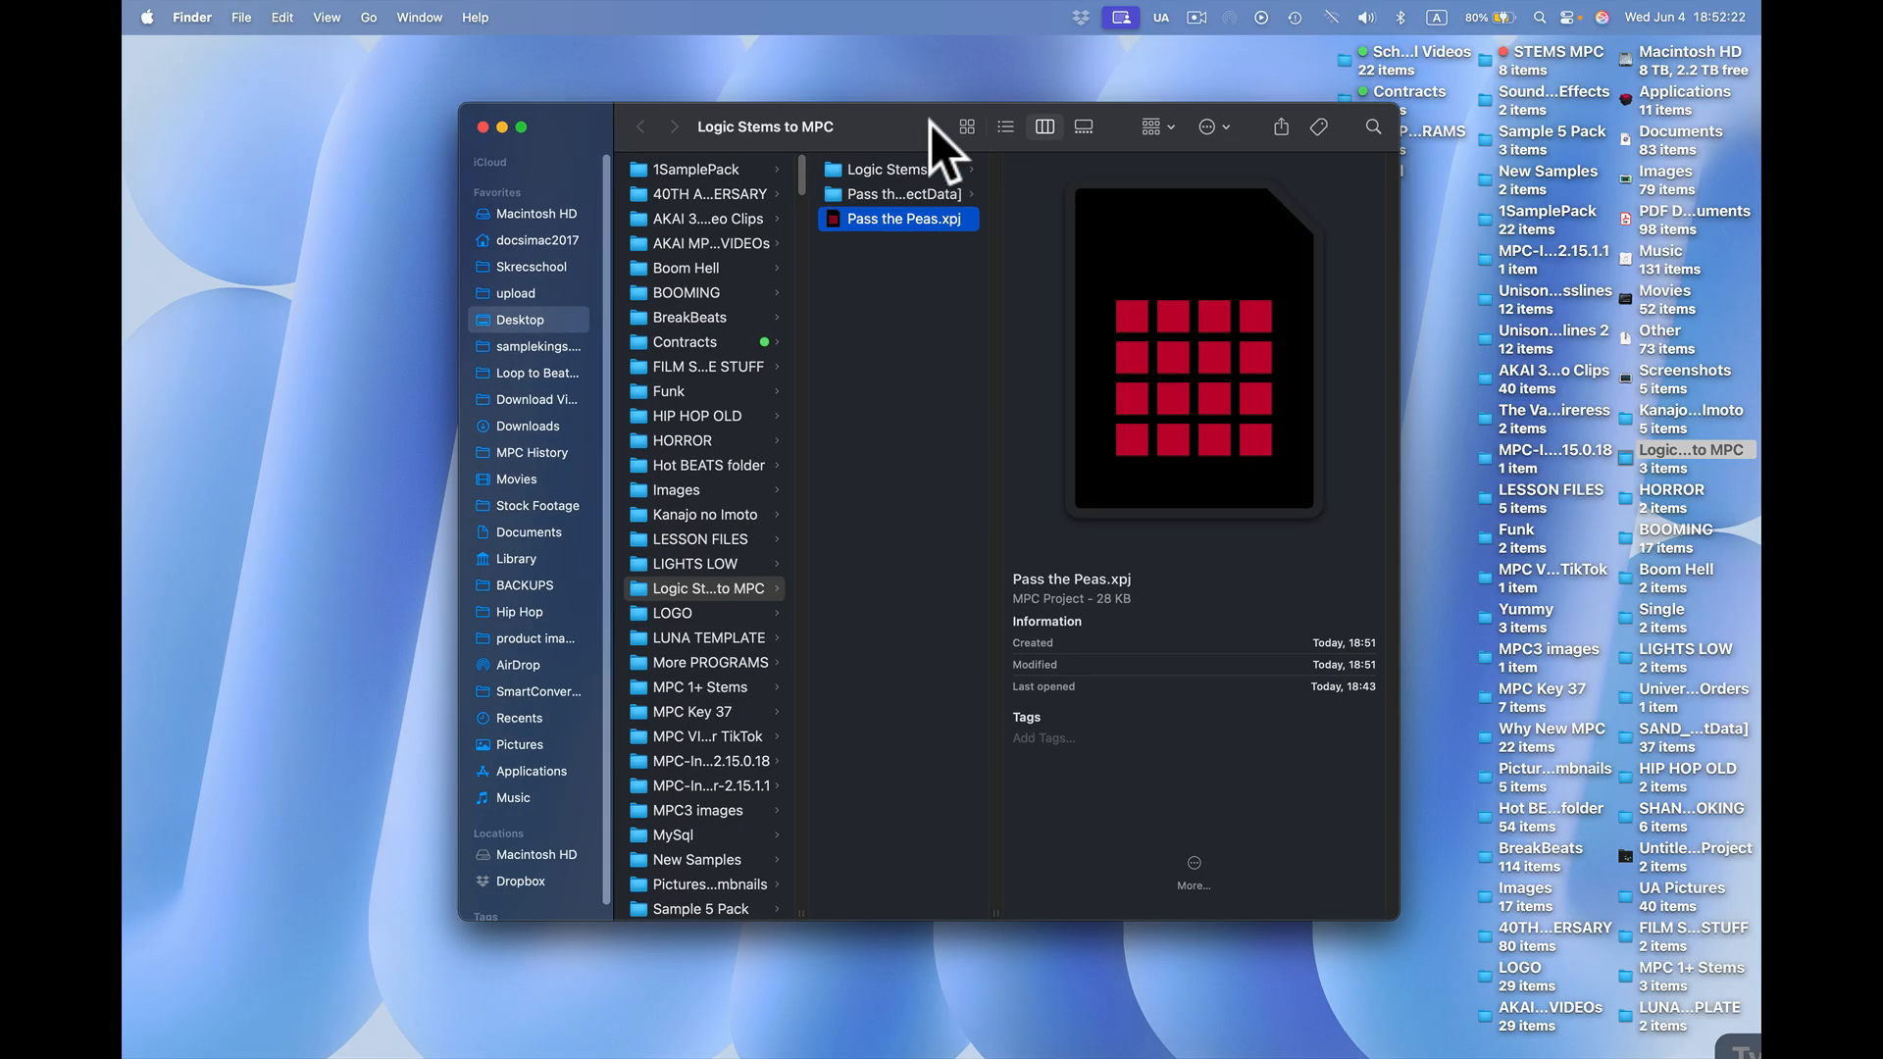
pyautogui.rightClick(1067, 226)
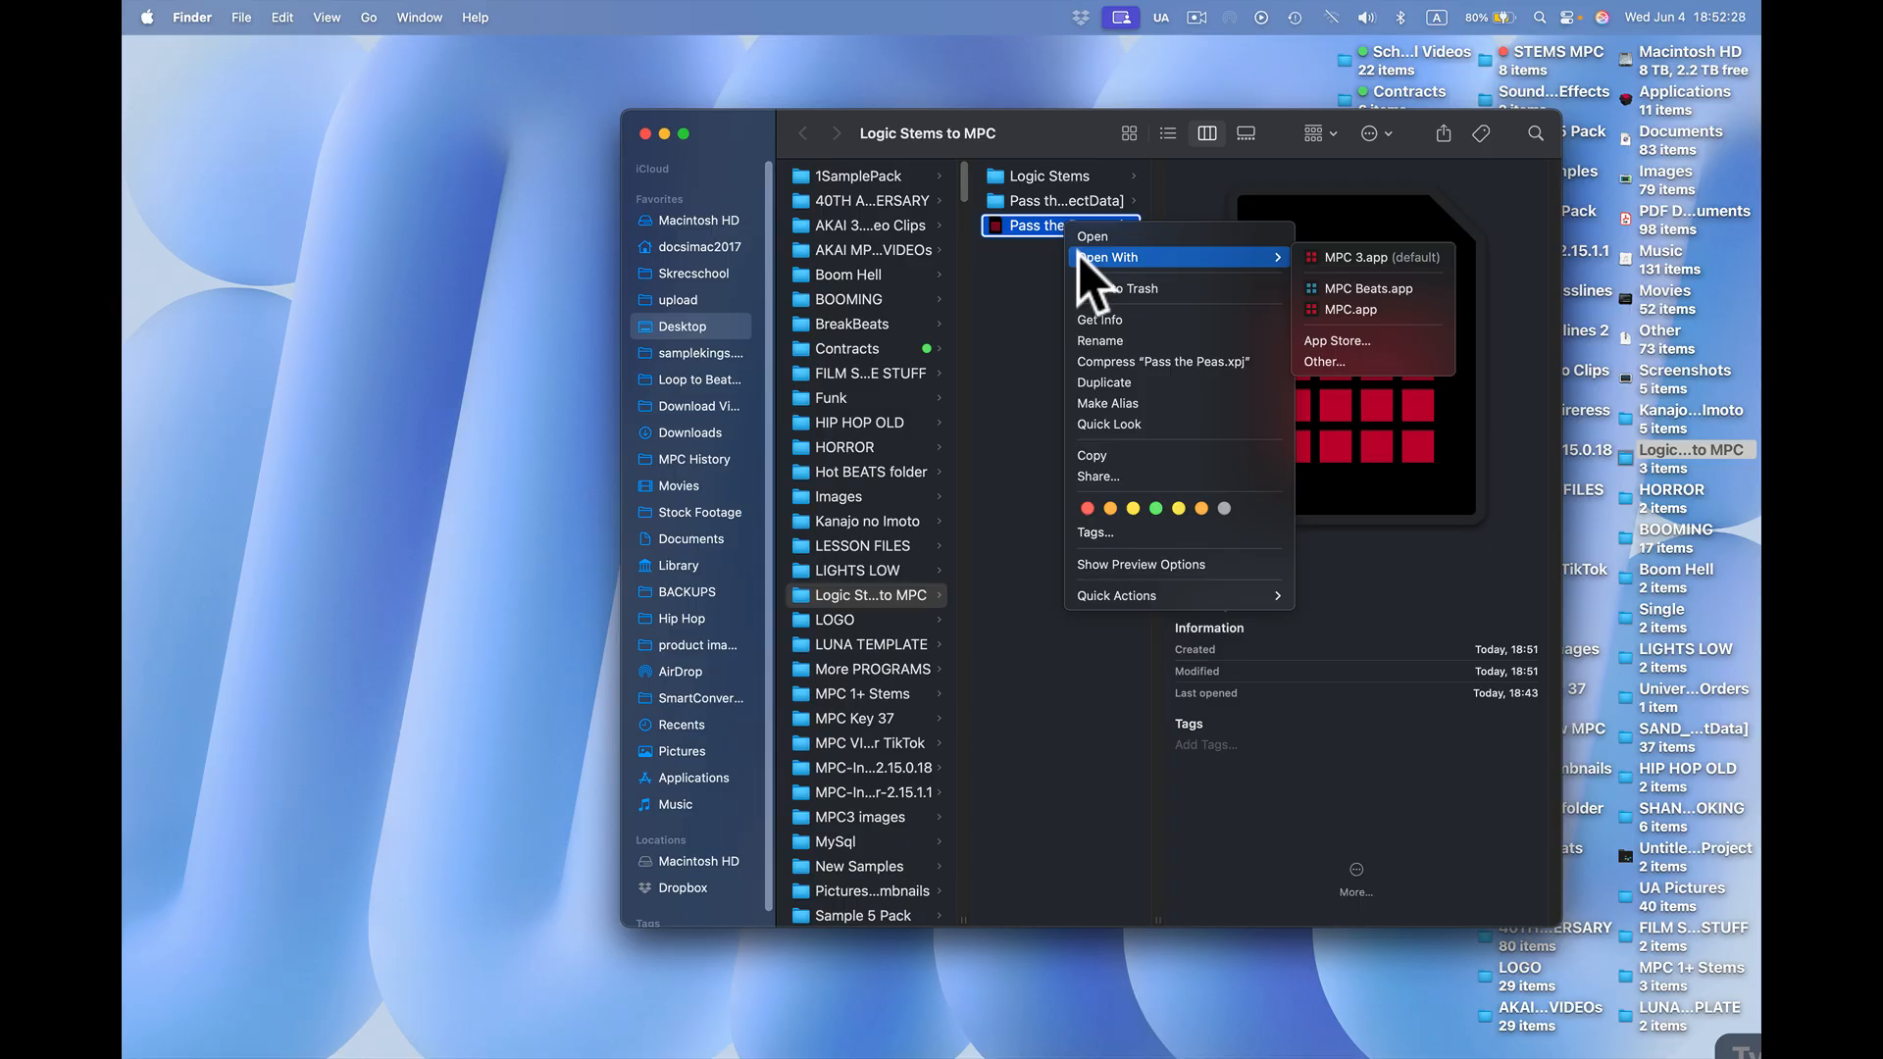
pyautogui.moveTo(1218, 294)
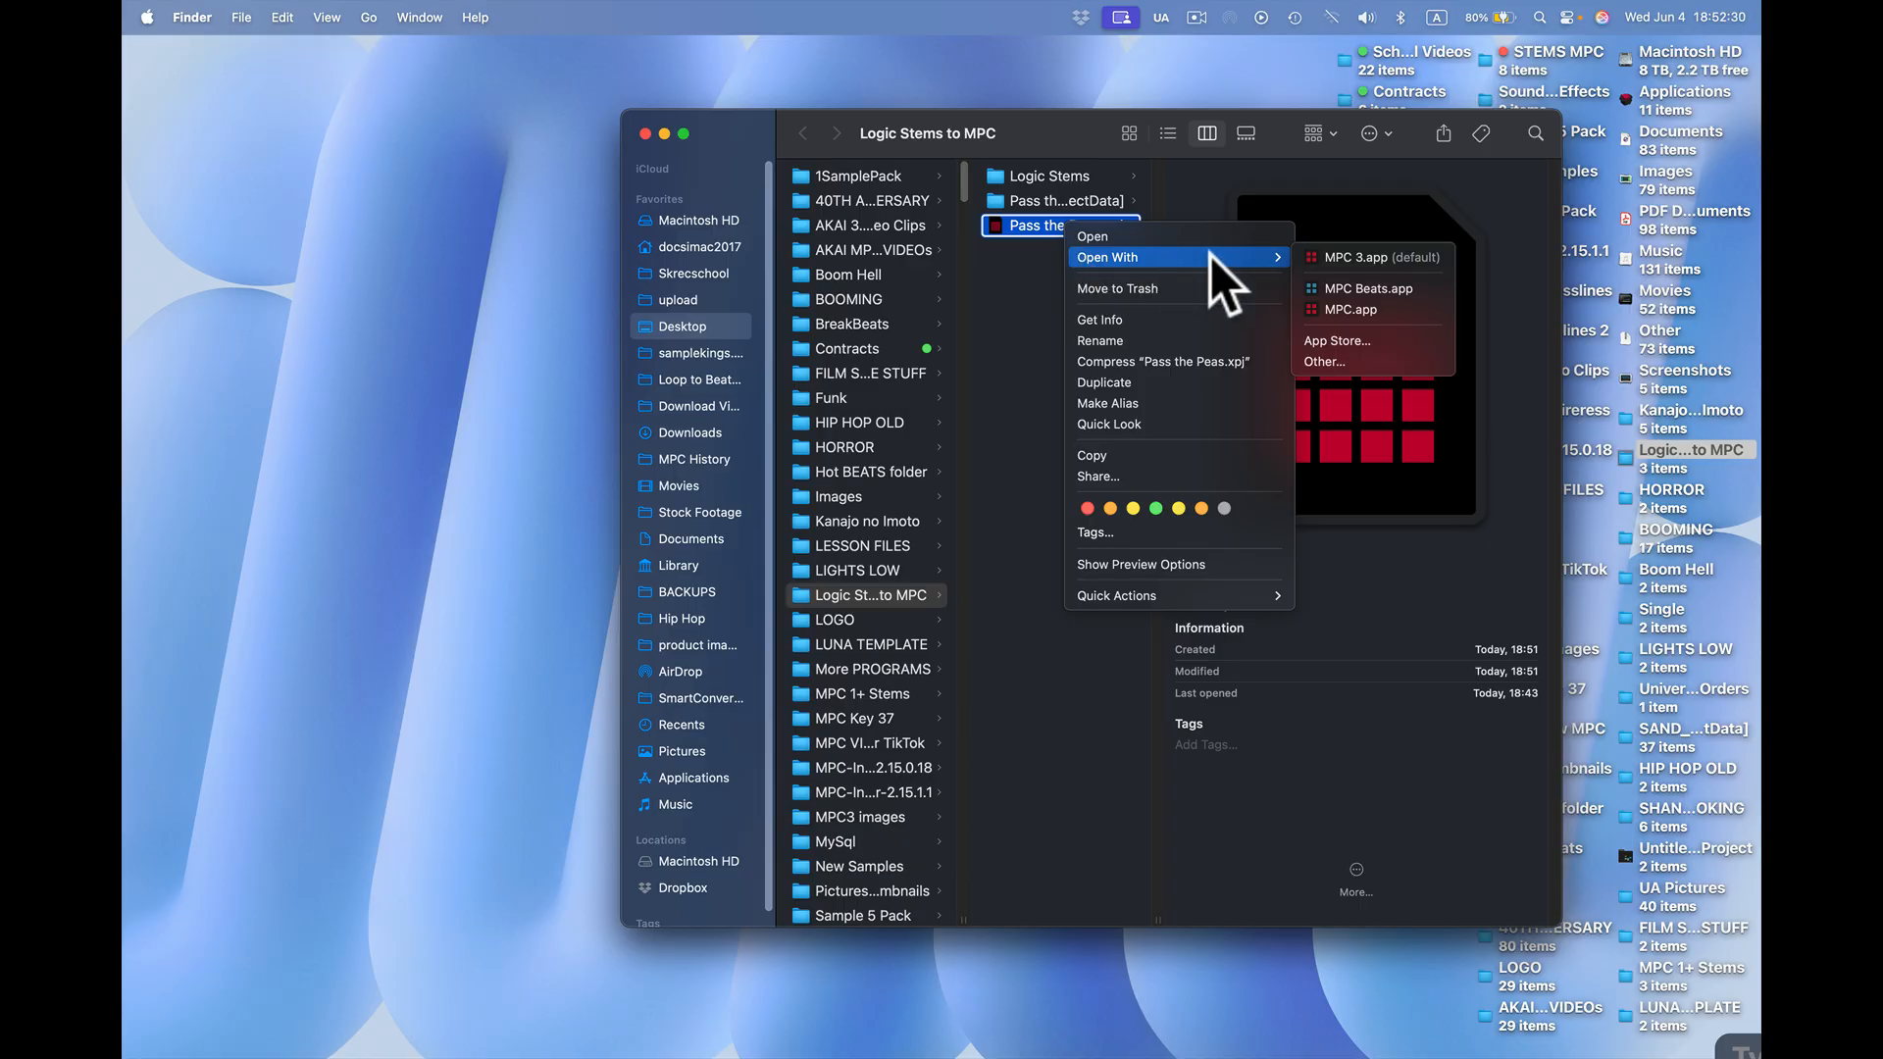
pyautogui.moveTo(1369, 309)
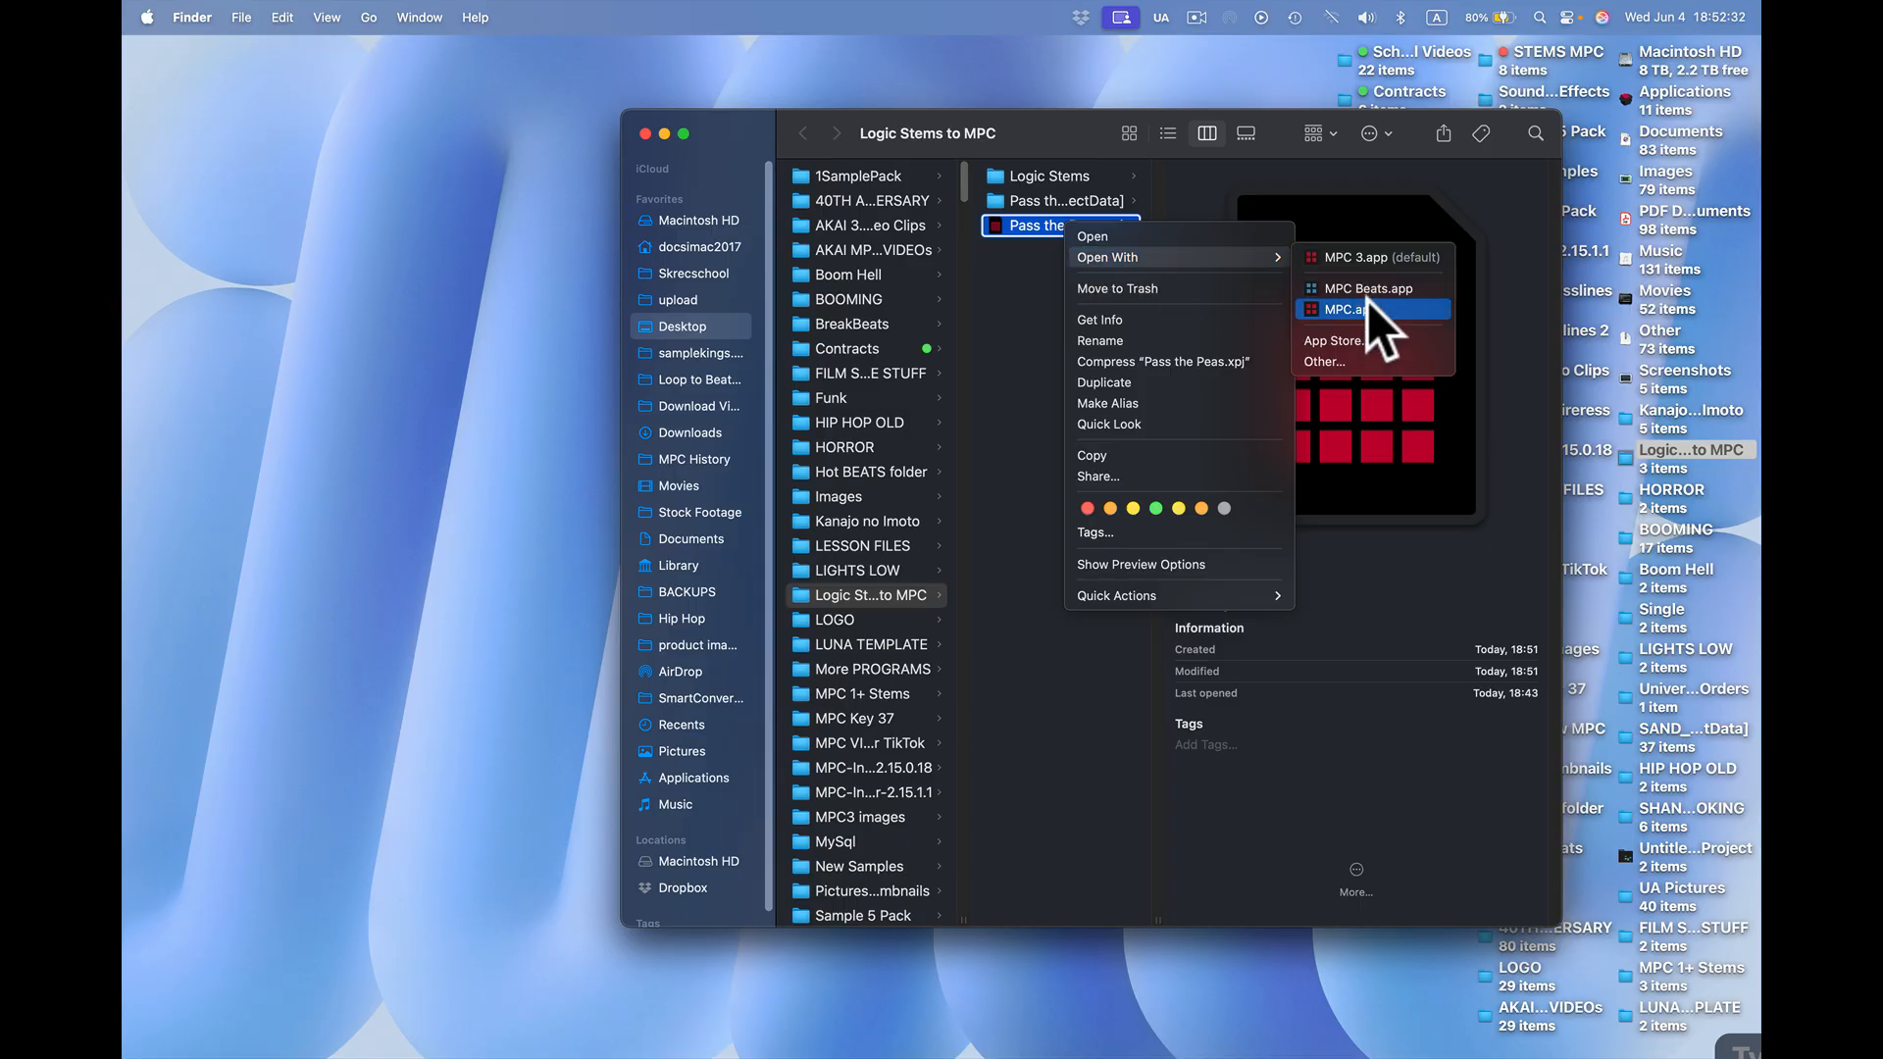
pyautogui.moveTo(1379, 264)
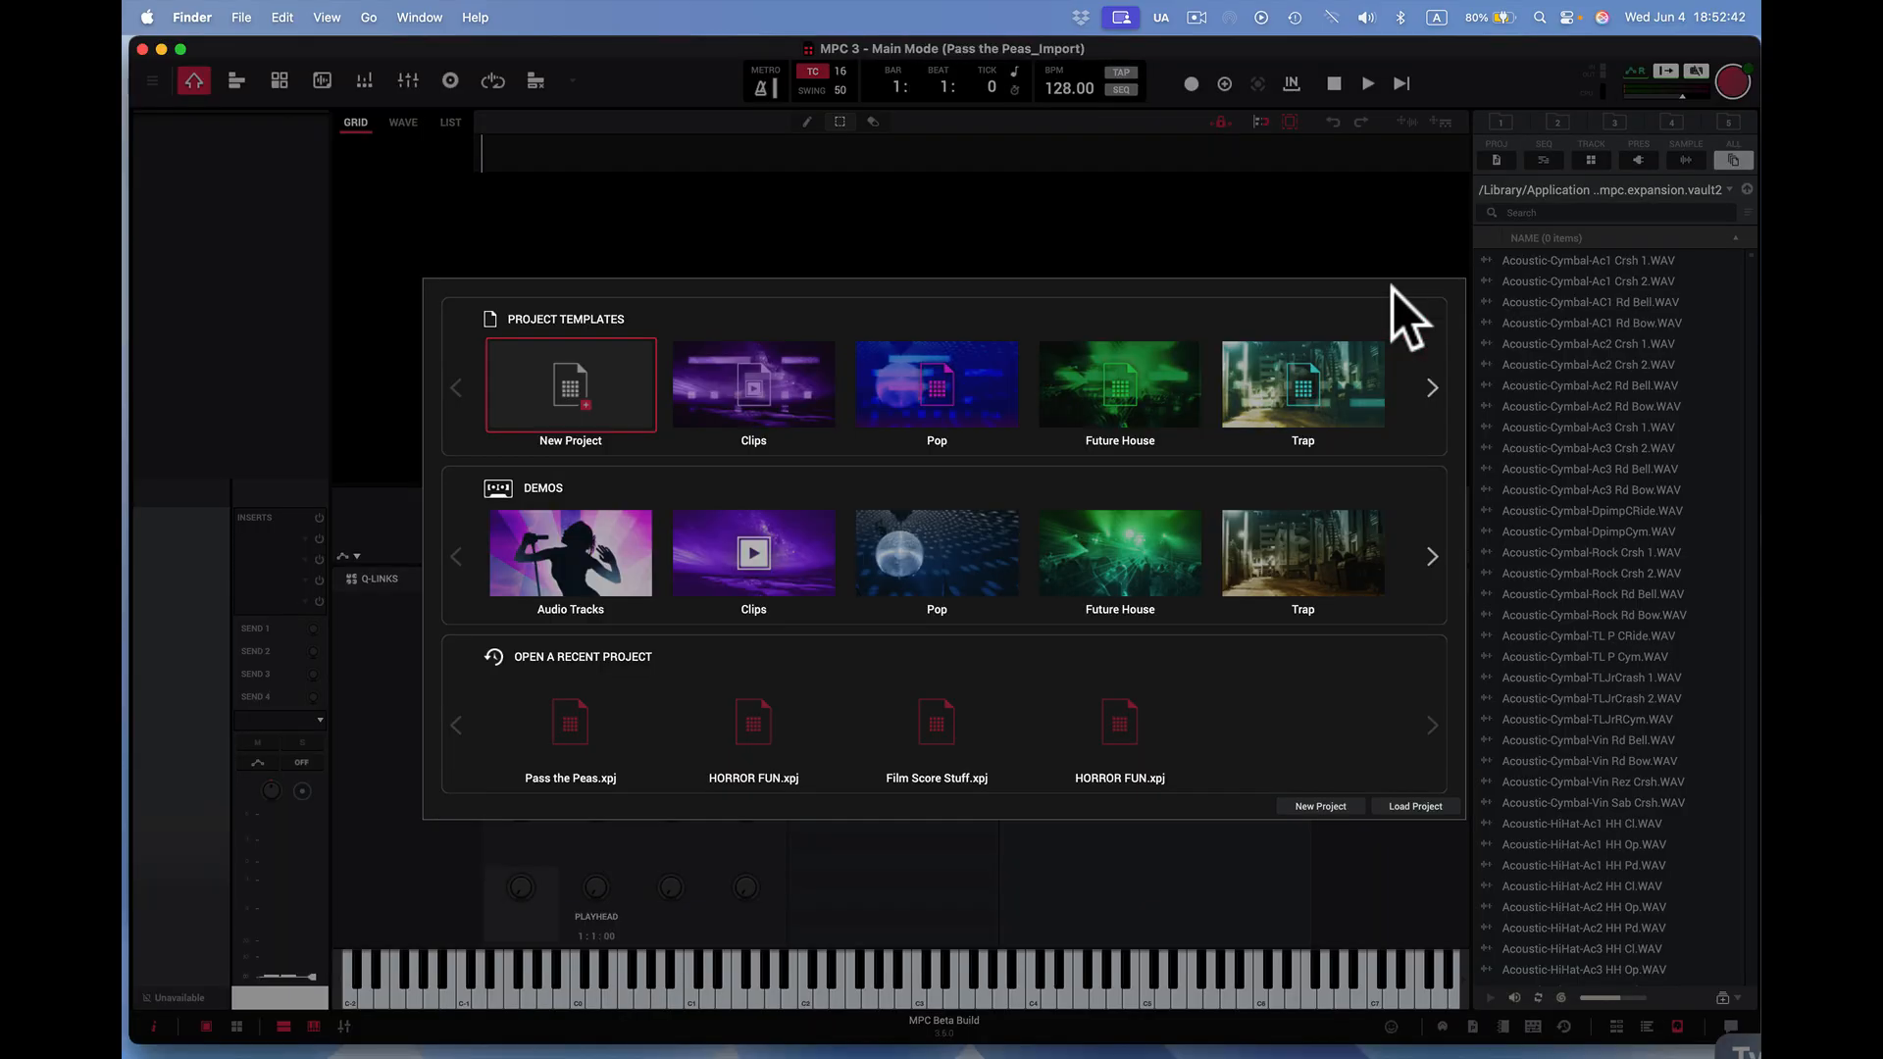
pyautogui.moveTo(1335, 731)
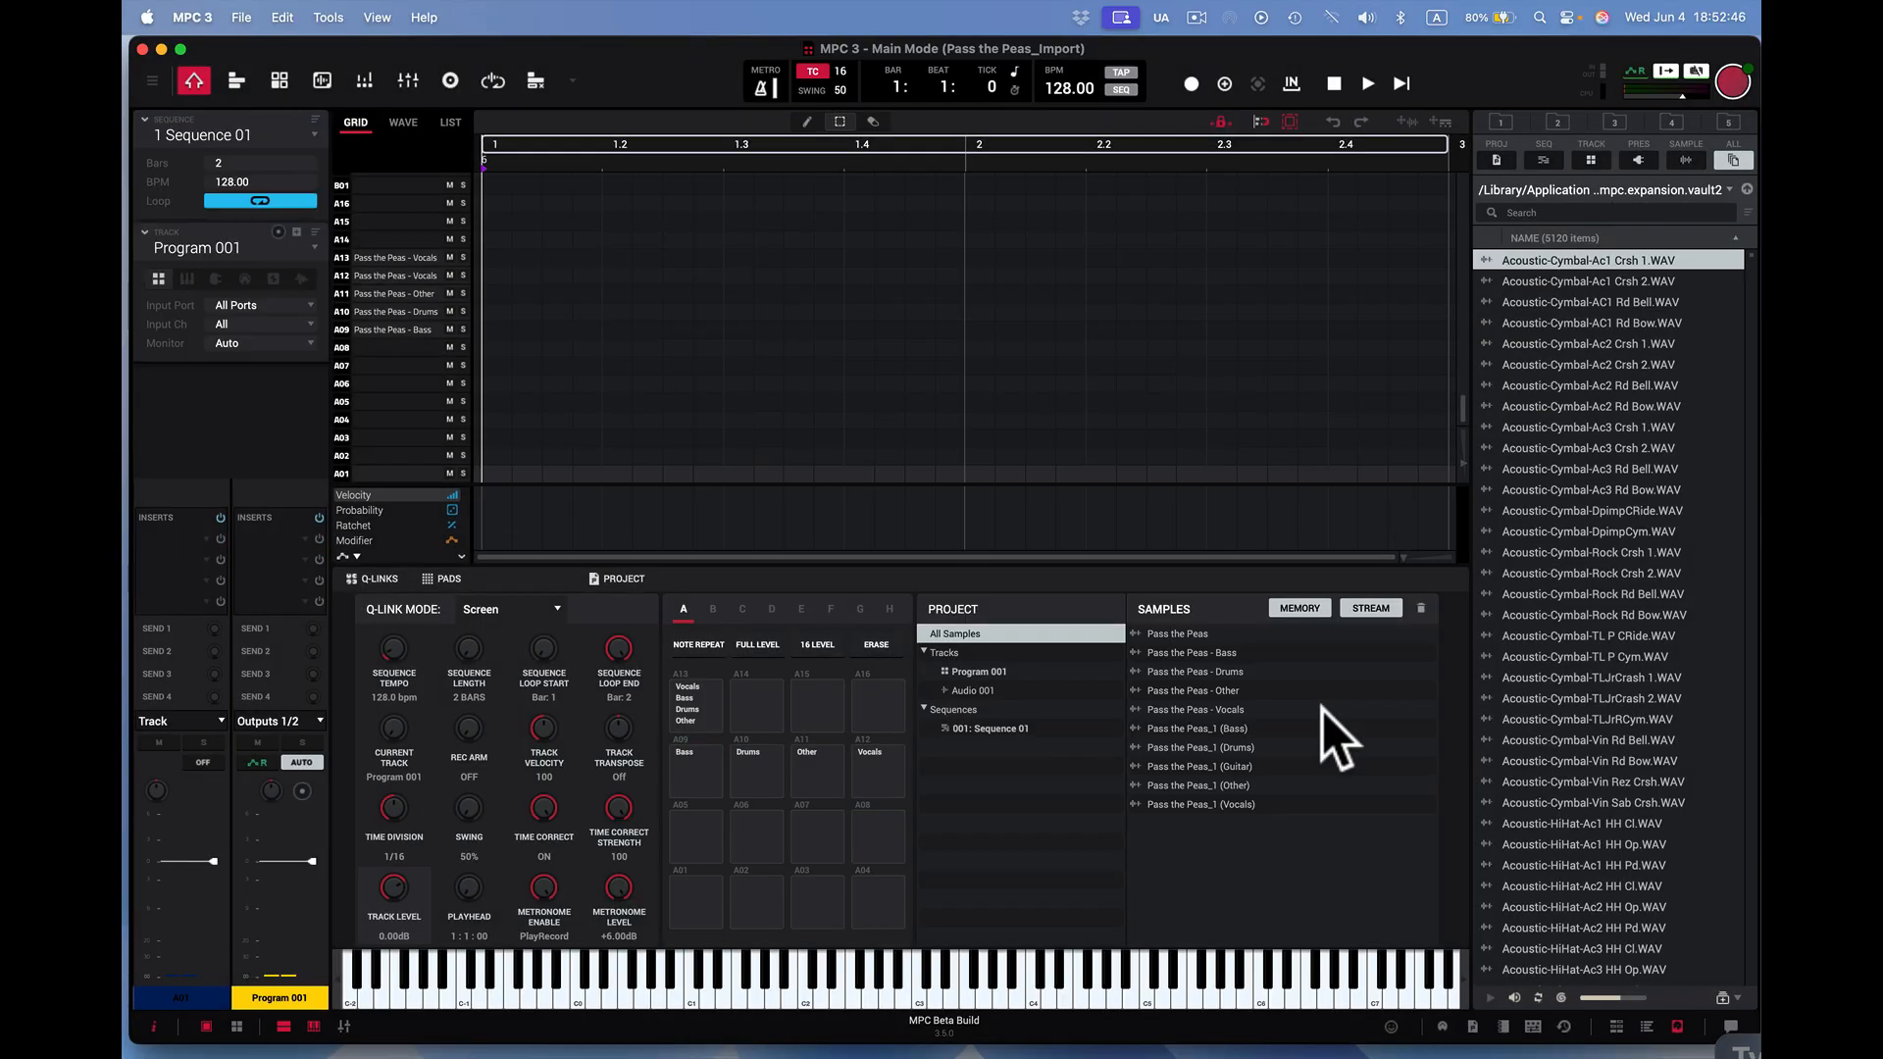
pyautogui.moveTo(1355, 702)
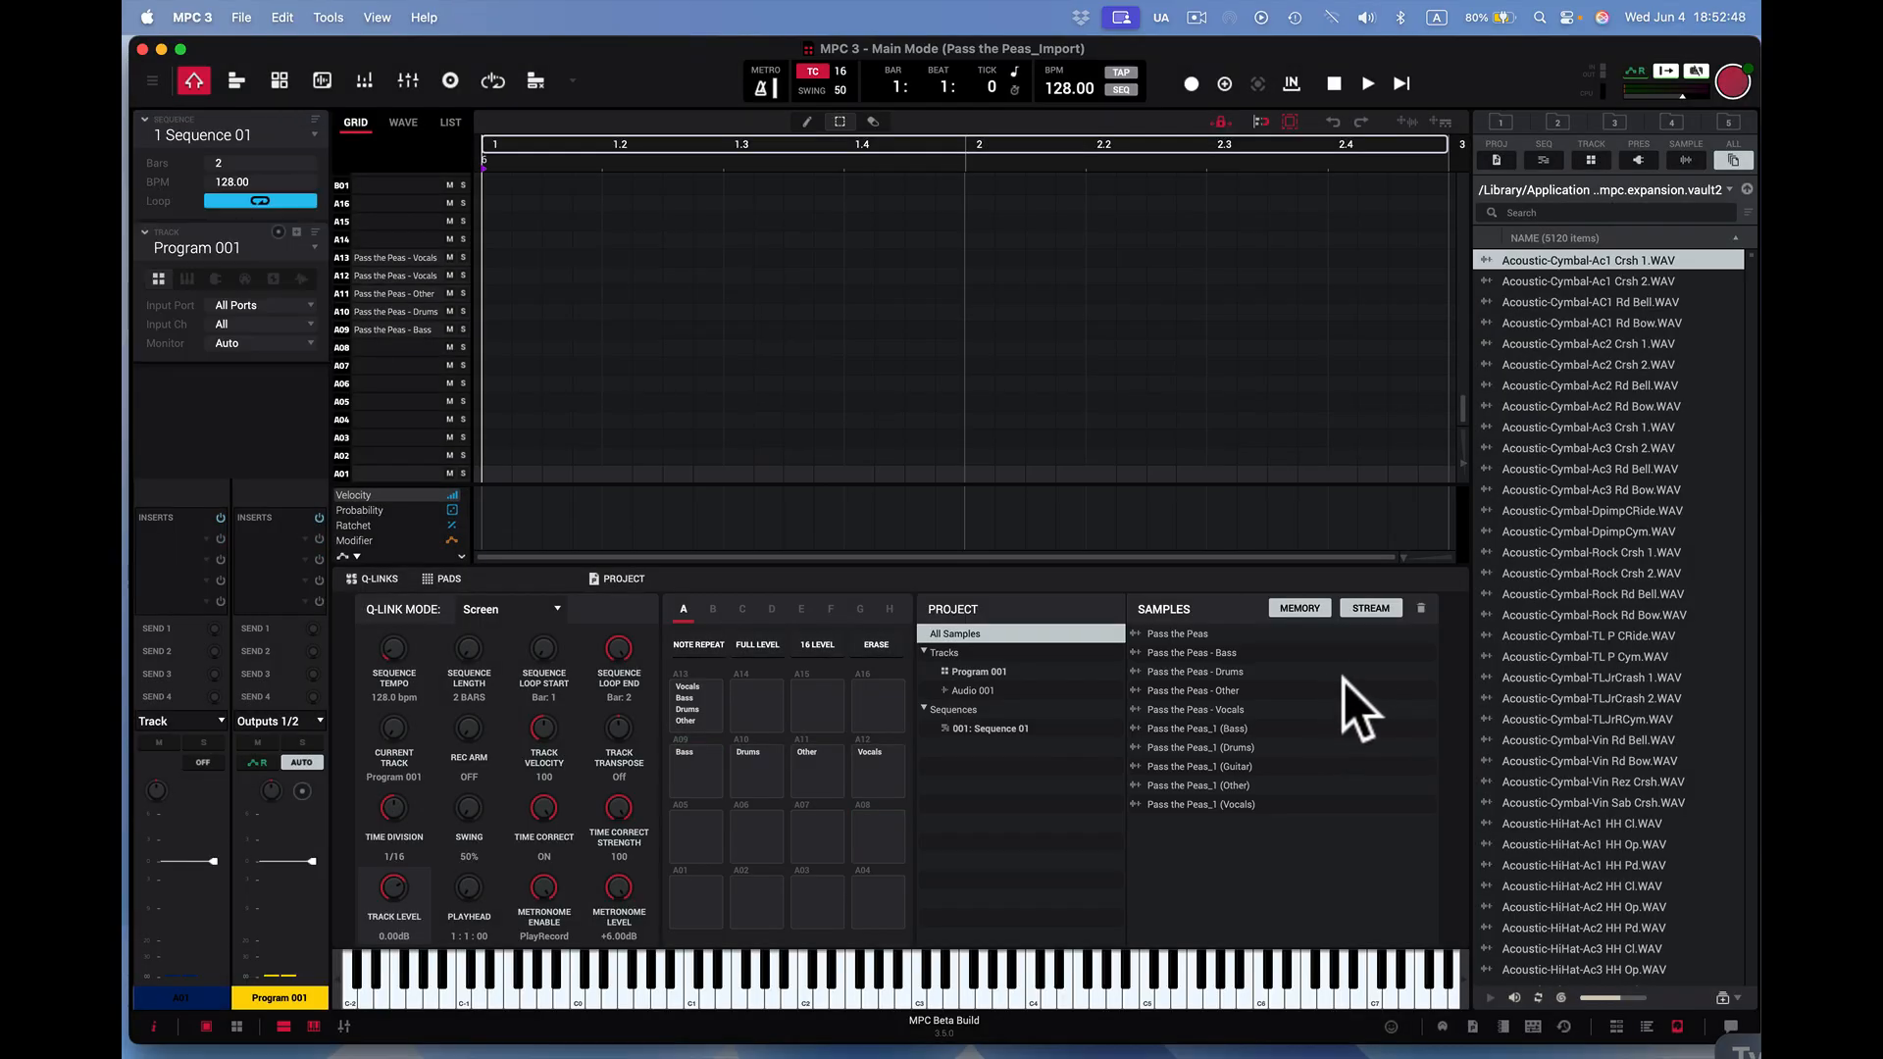
pyautogui.moveTo(1243, 787)
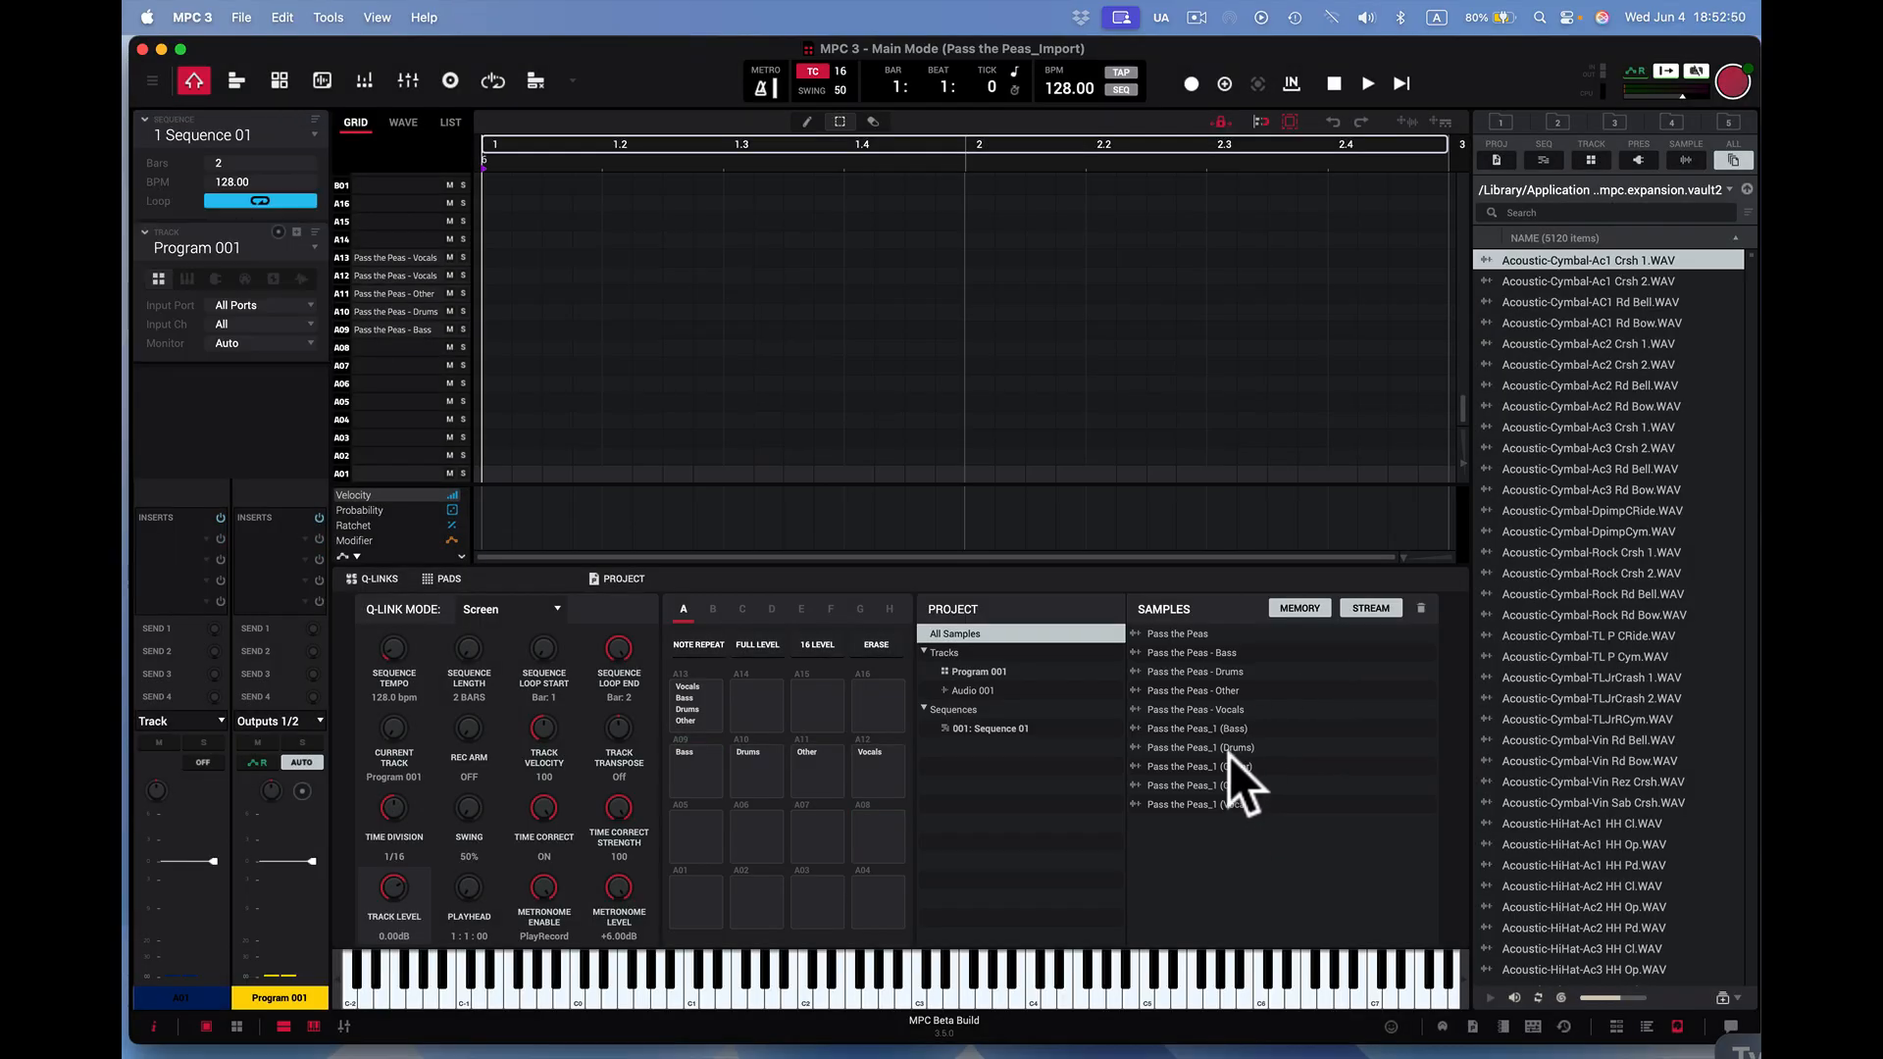
pyautogui.moveTo(1224, 804)
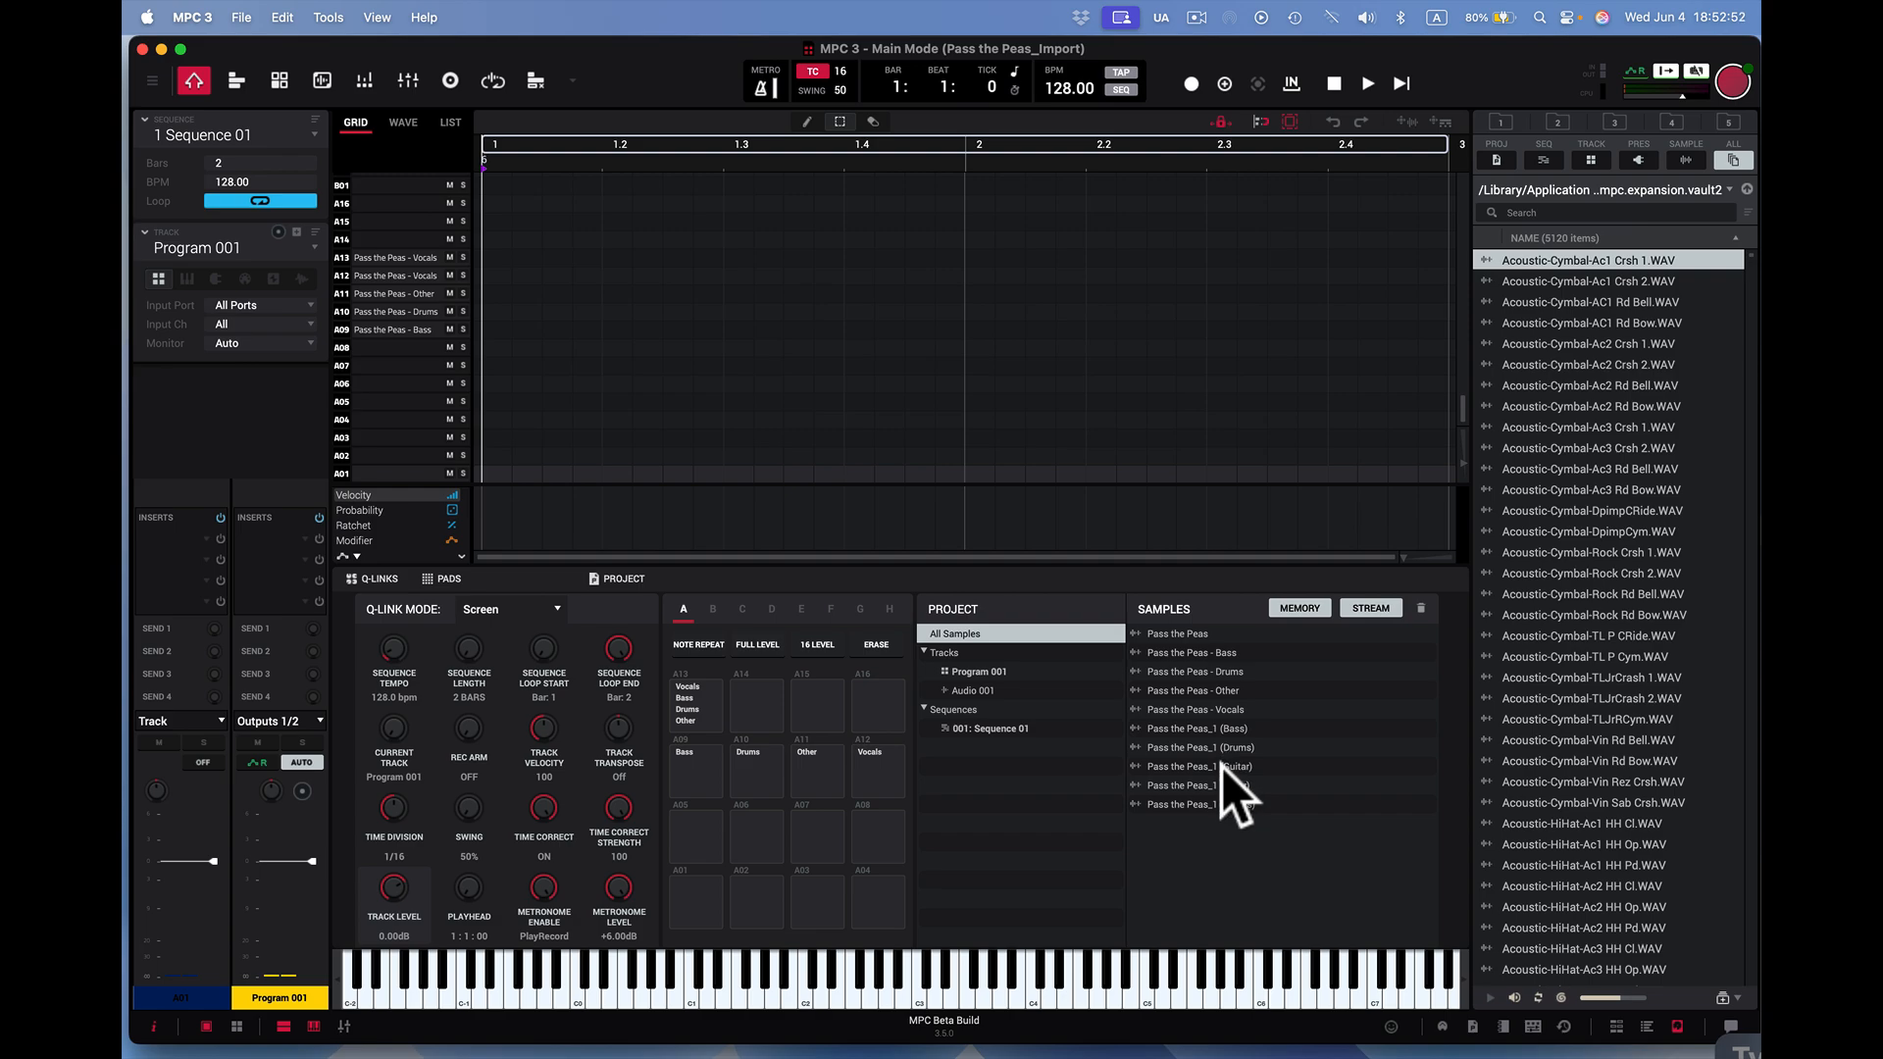